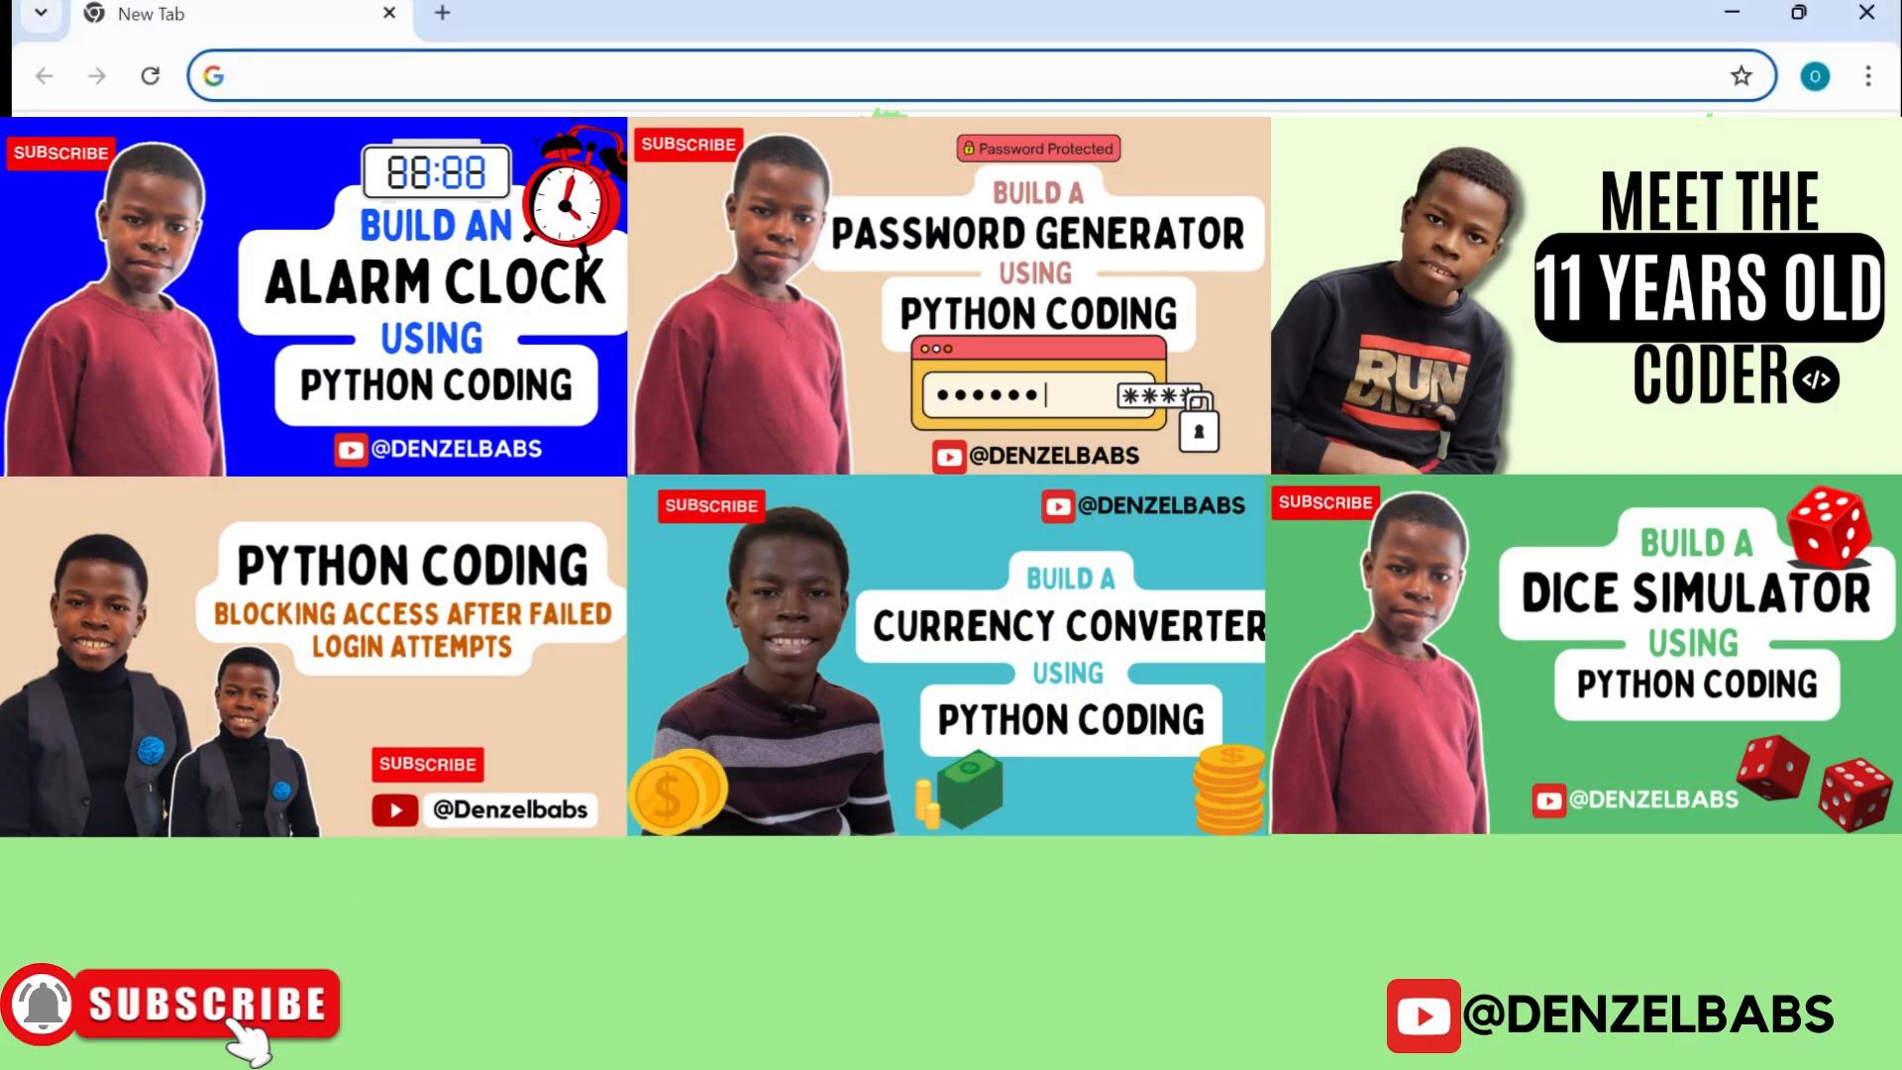
# - Navigate the new Chrome tab to colab.research.google.com
pyautogui.click(485, 75)
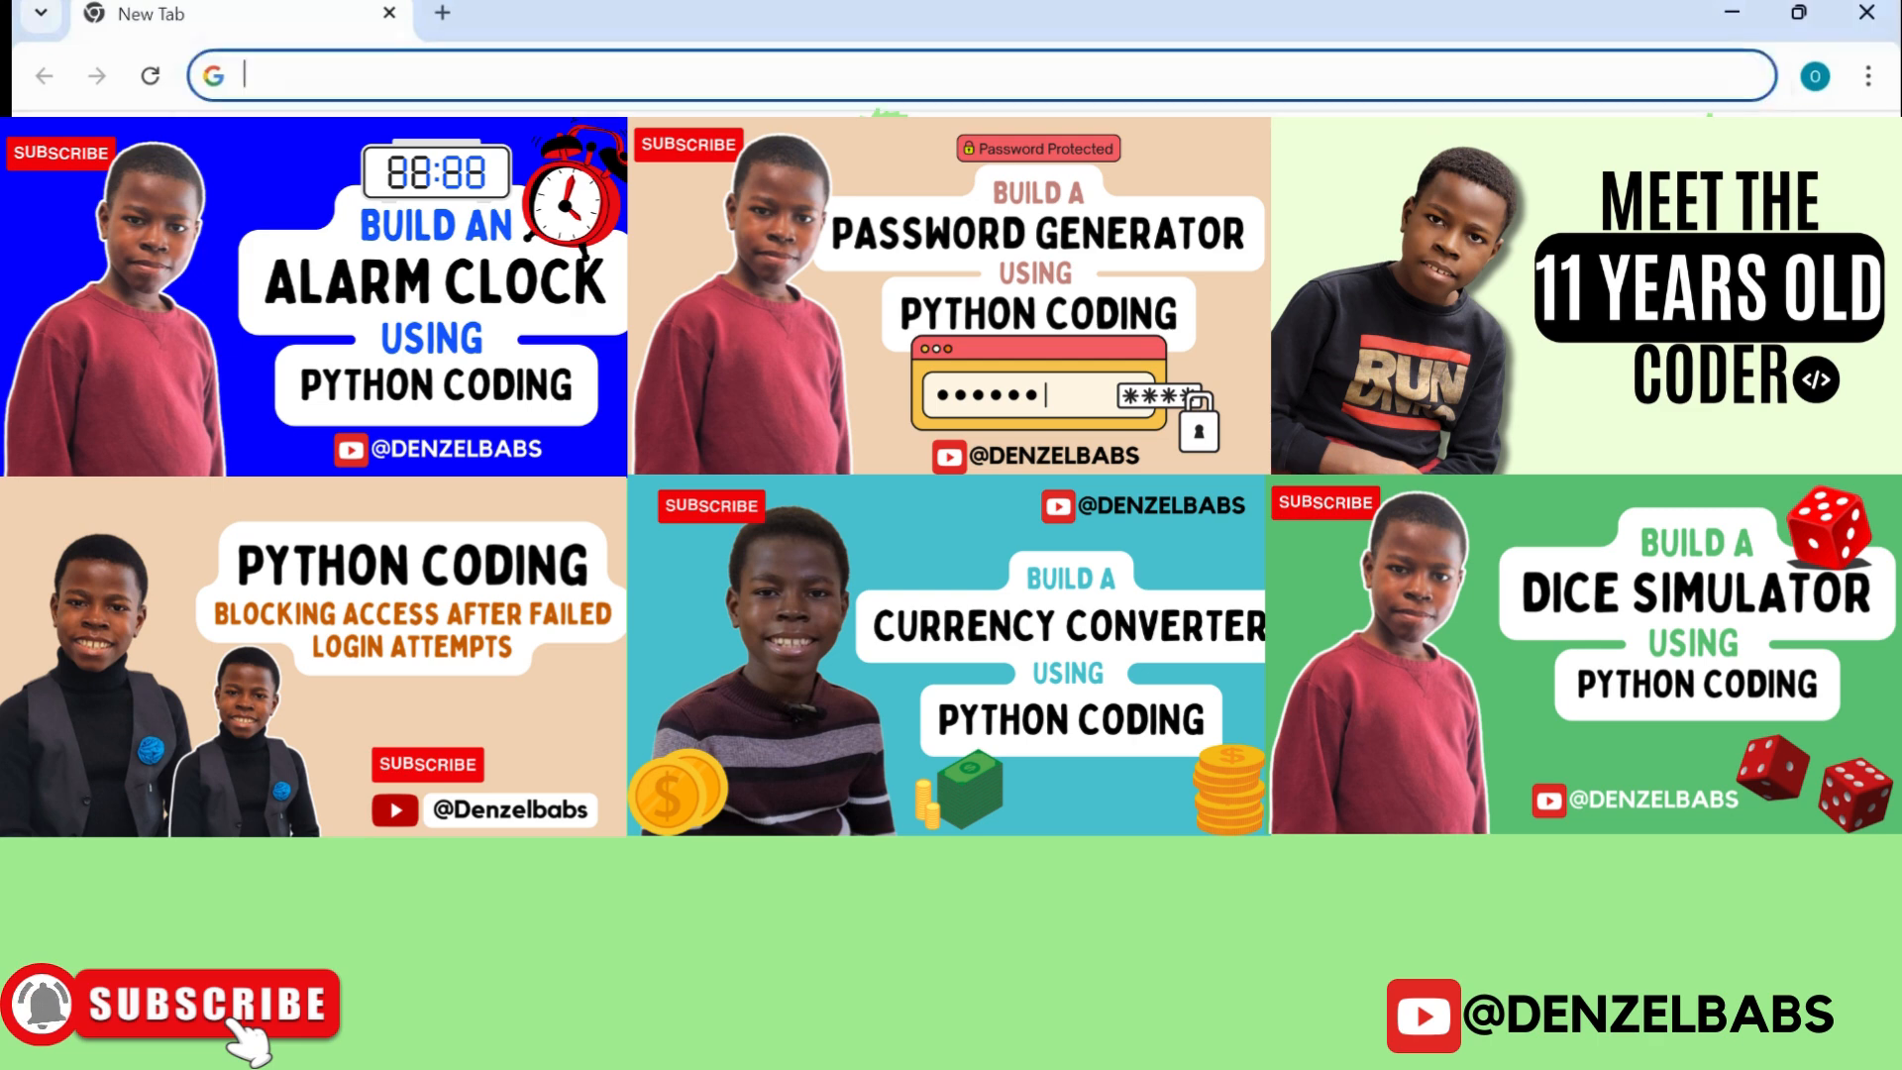
pyautogui.write('colab.research.google.com')
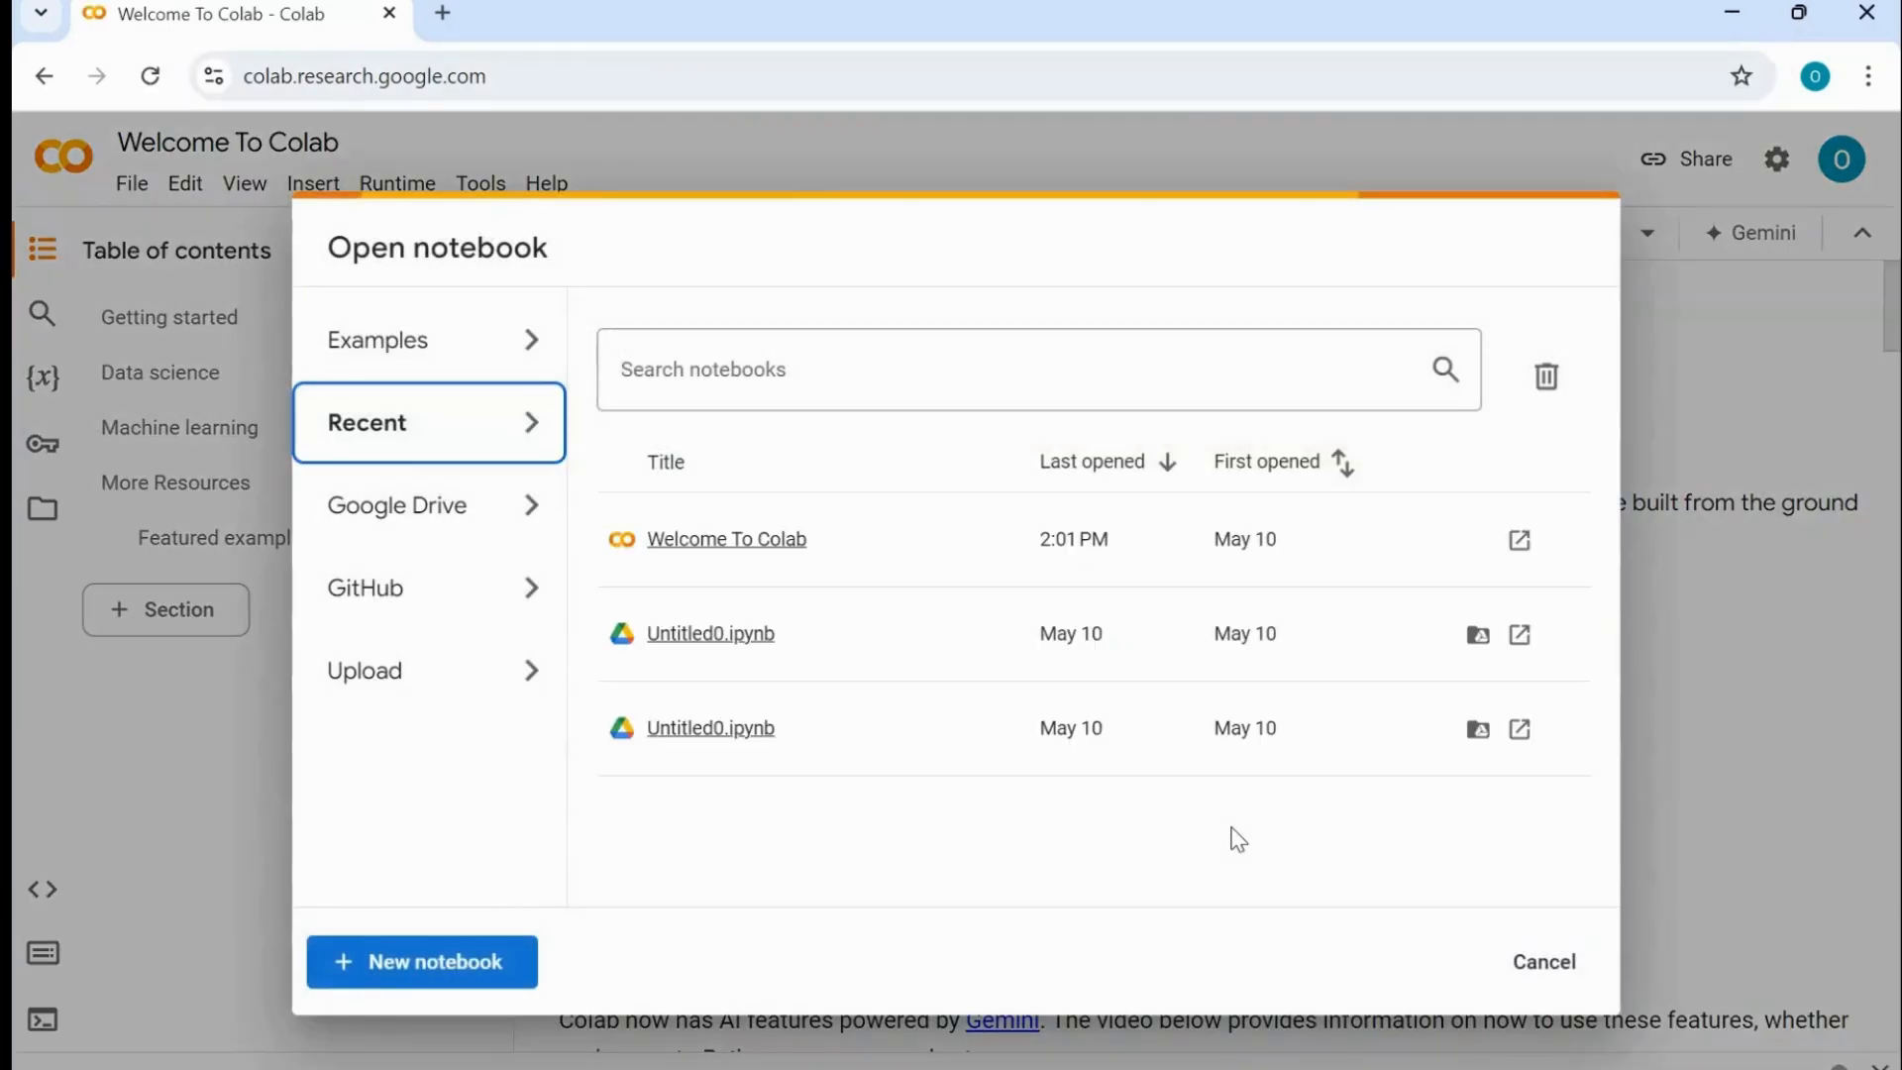
pyautogui.moveTo(1371, 868)
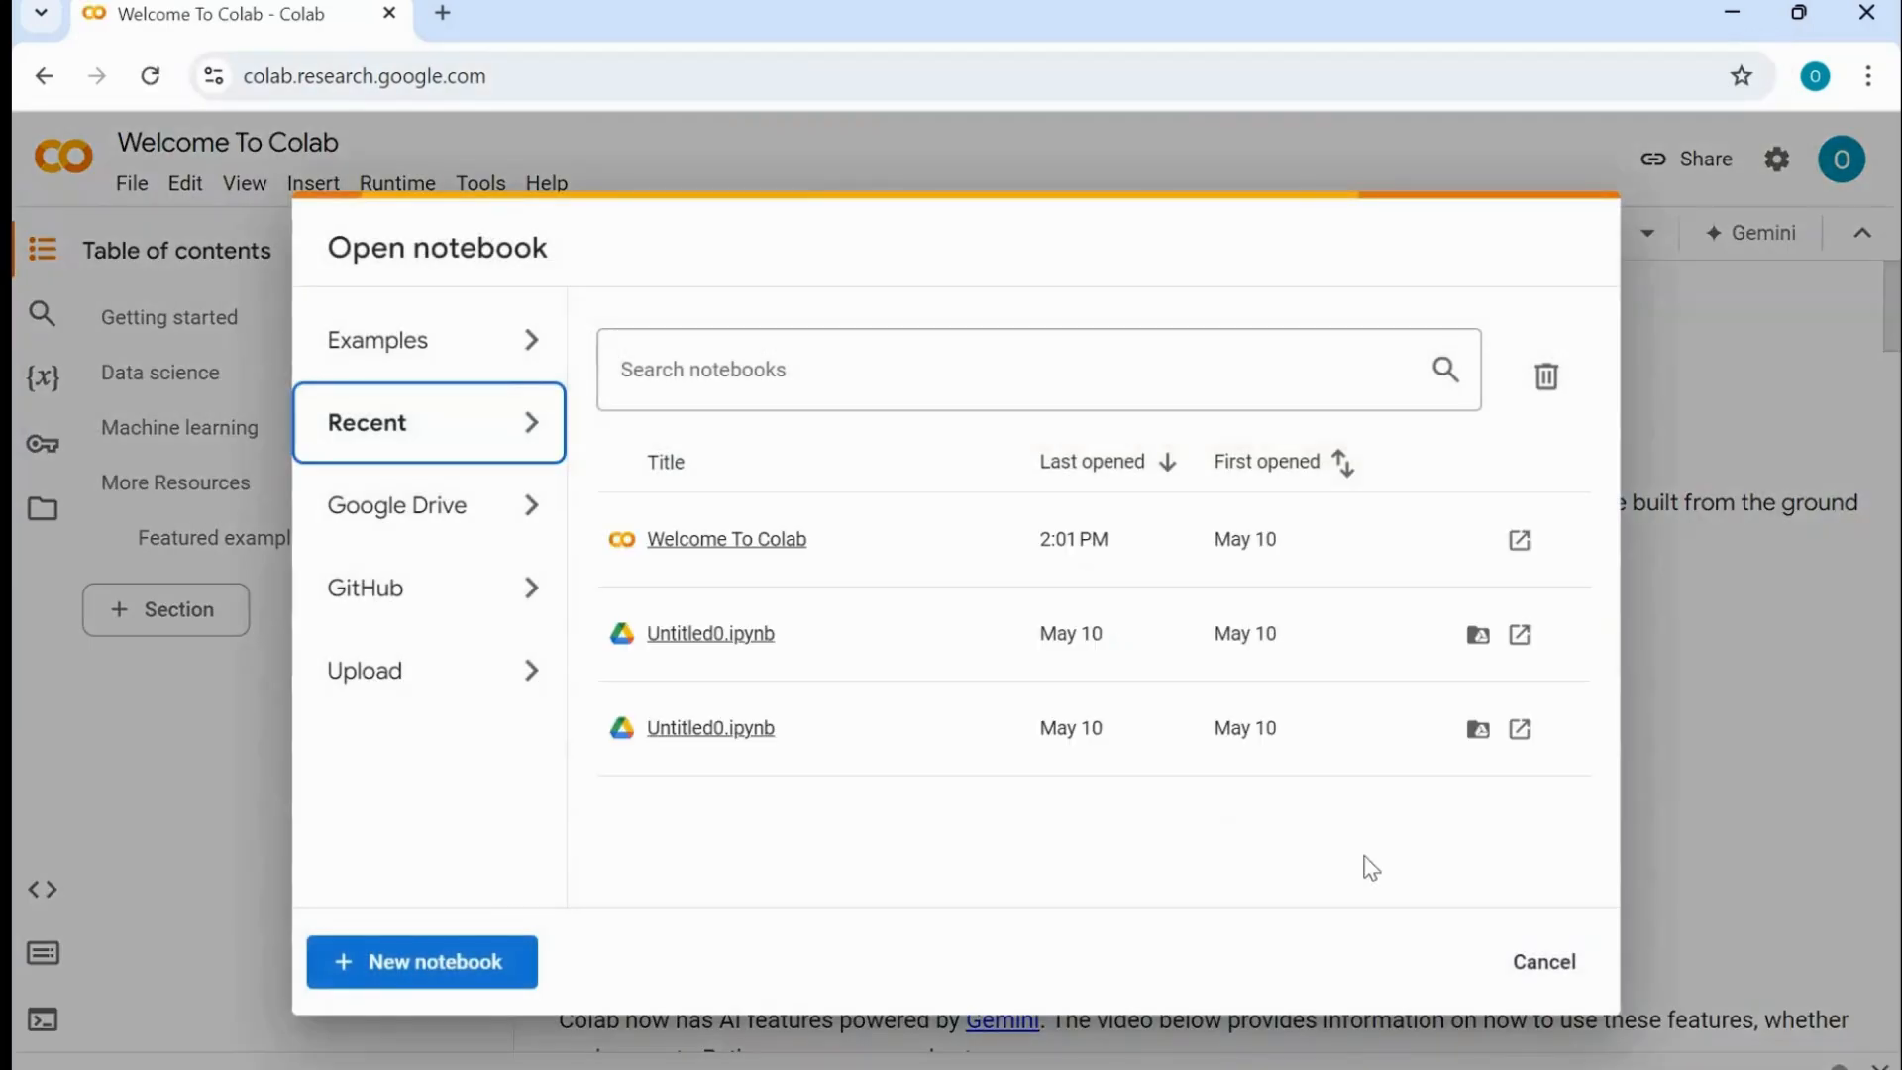
# - Dismiss the Open notebook dialog to reach the Welcome To Colab notebook
pyautogui.click(1543, 960)
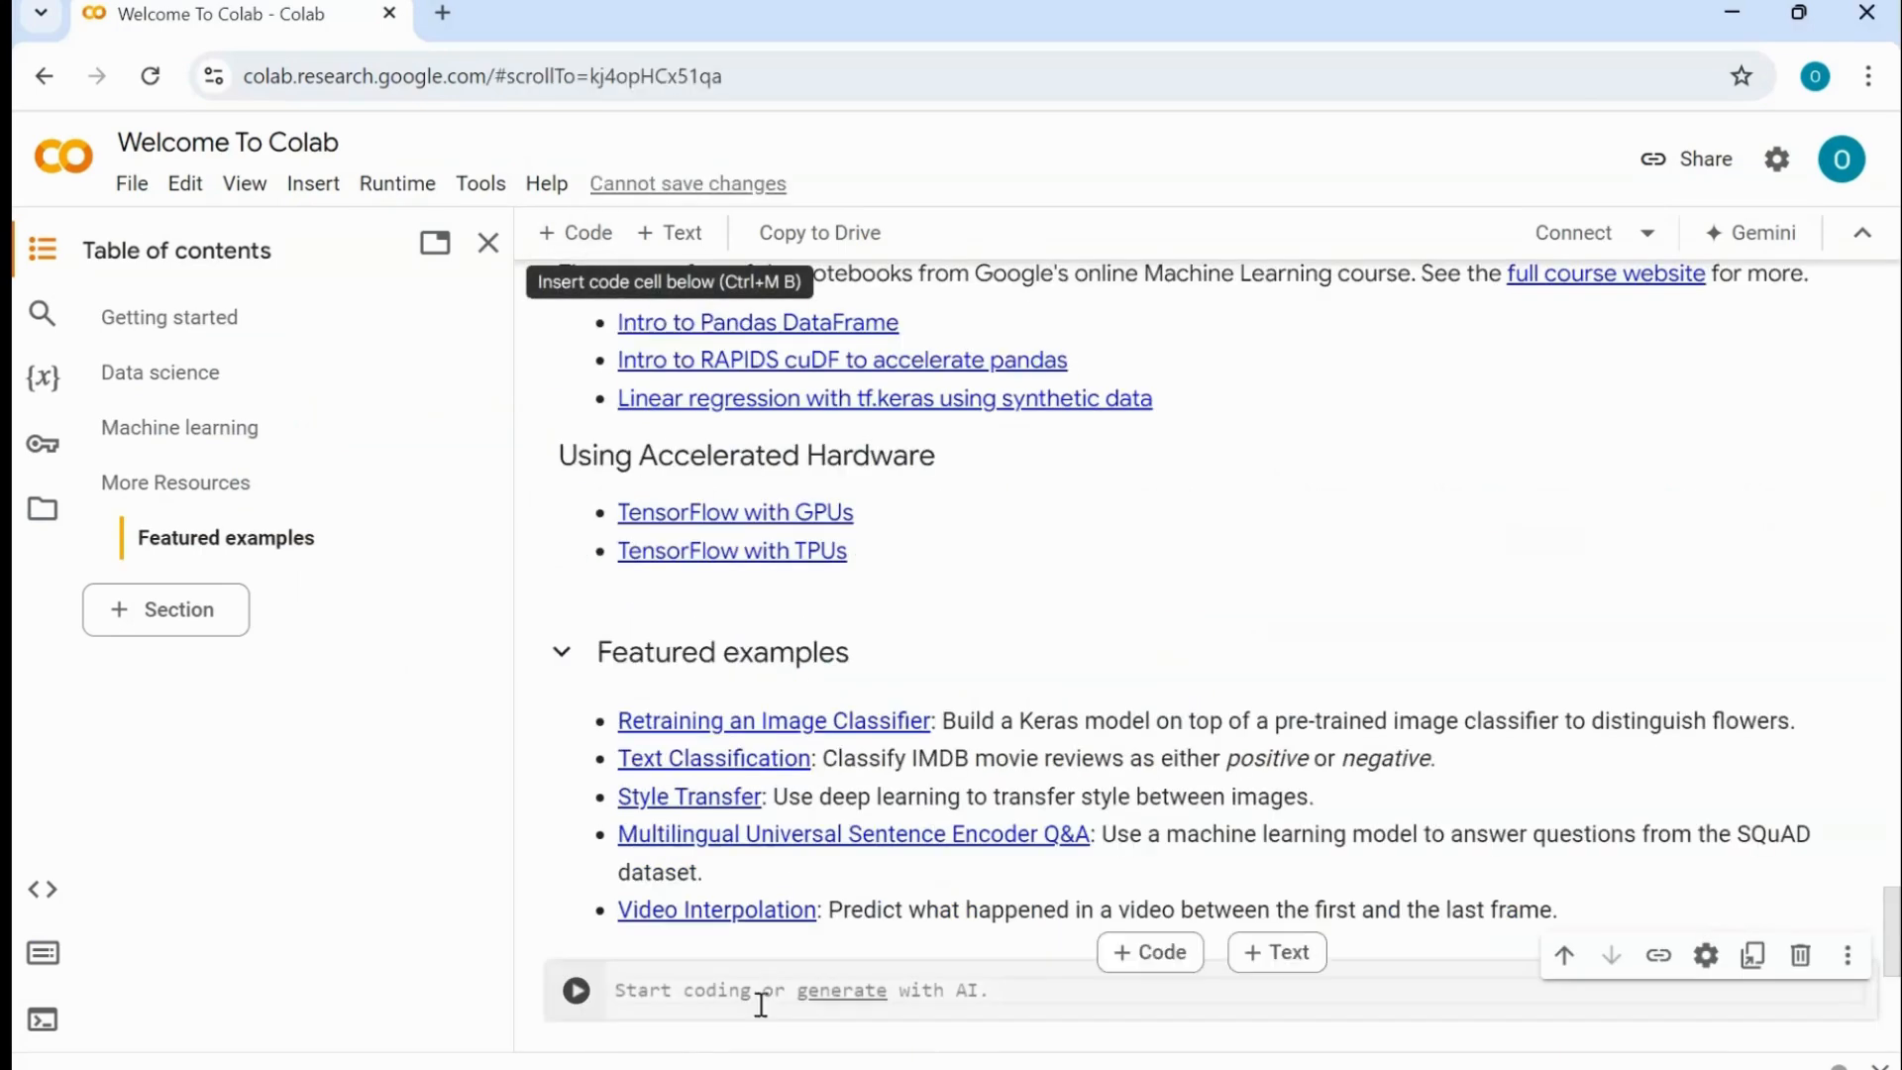
pyautogui.scroll(-3)
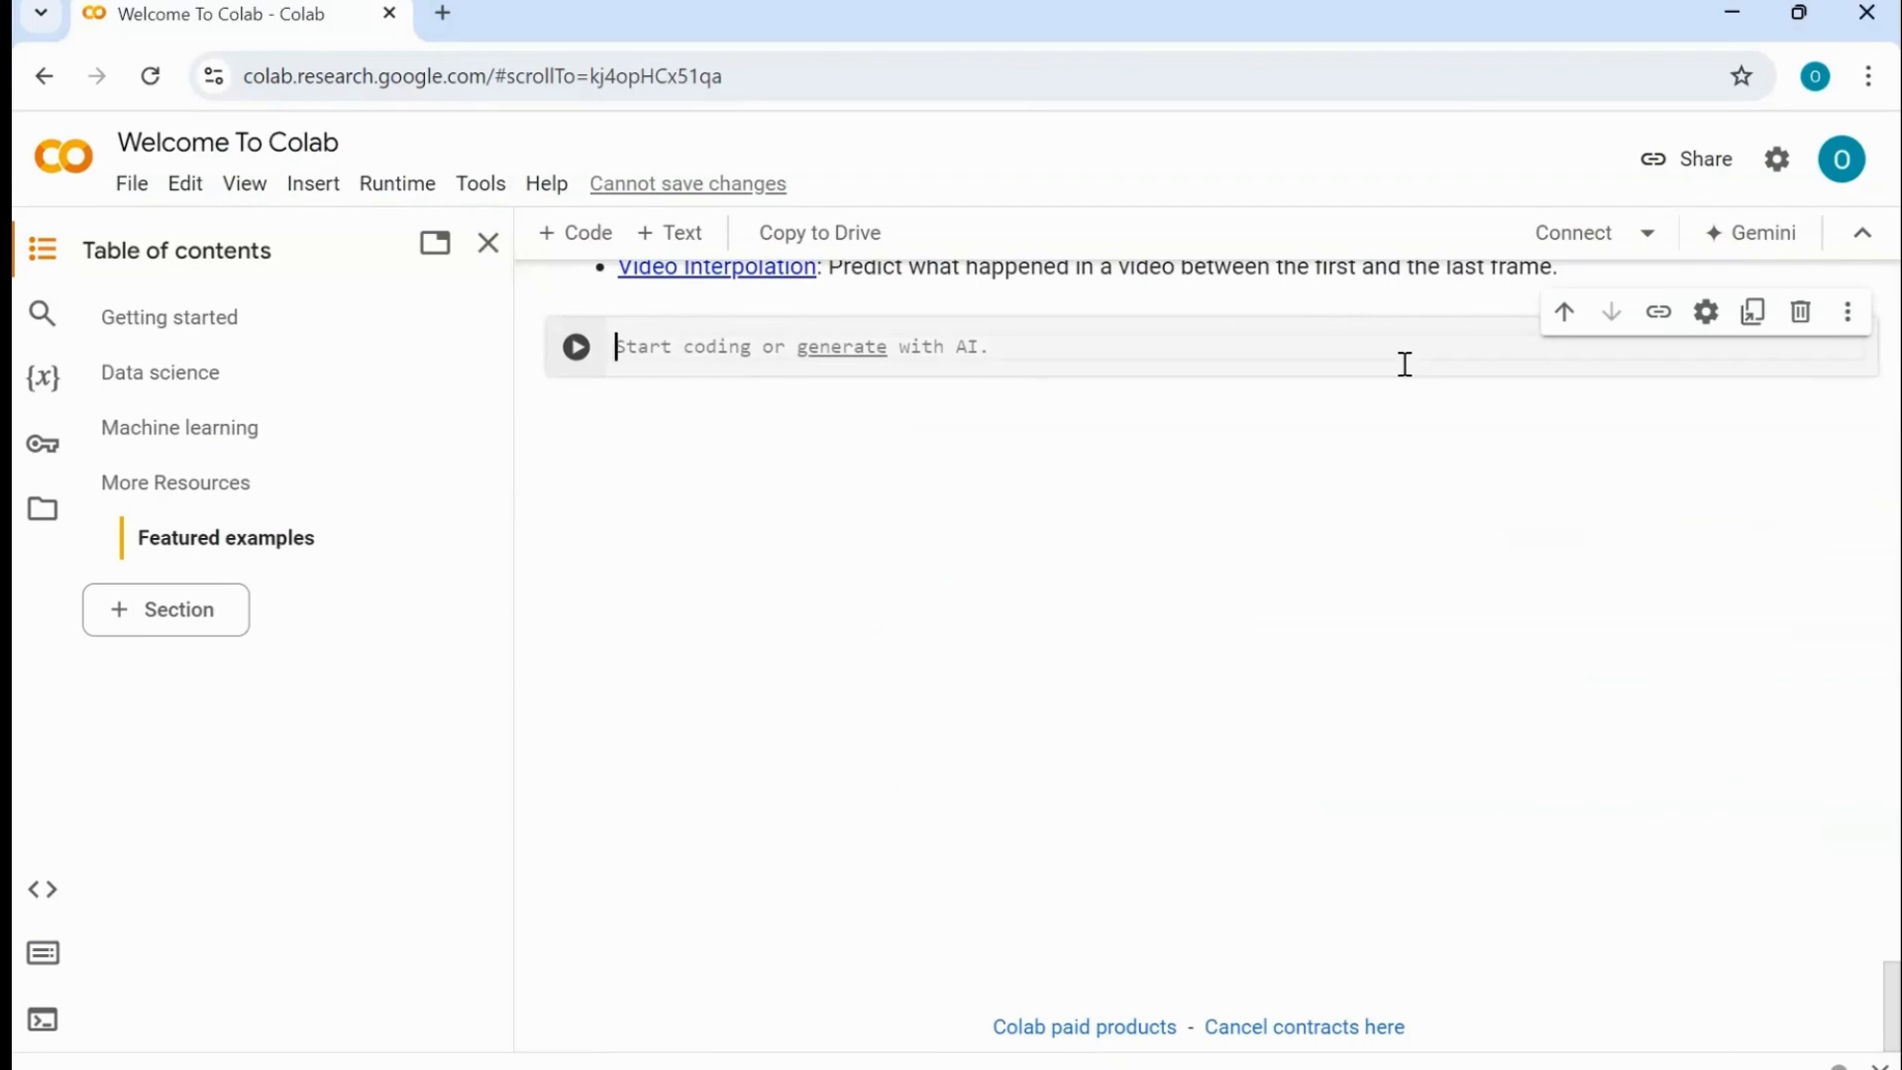
pyautogui.write('#')
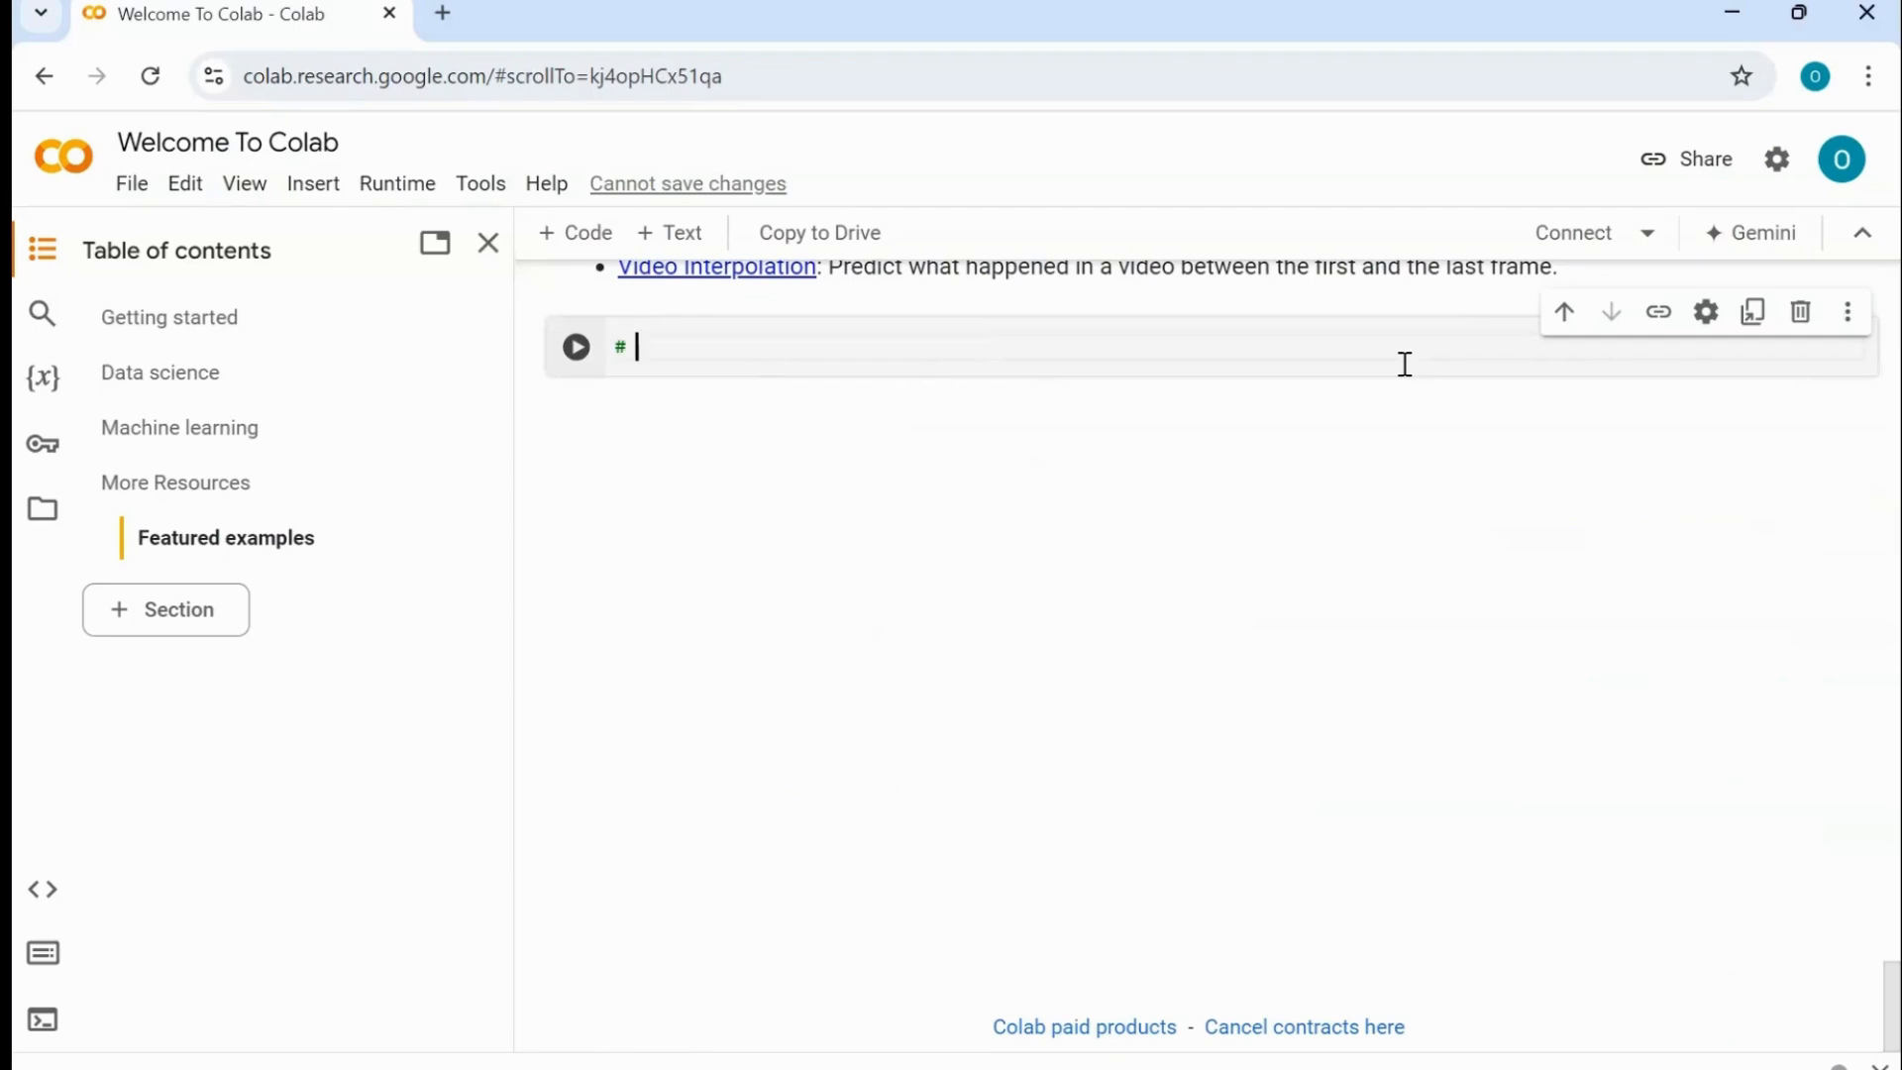
pyautogui.write('@title L')
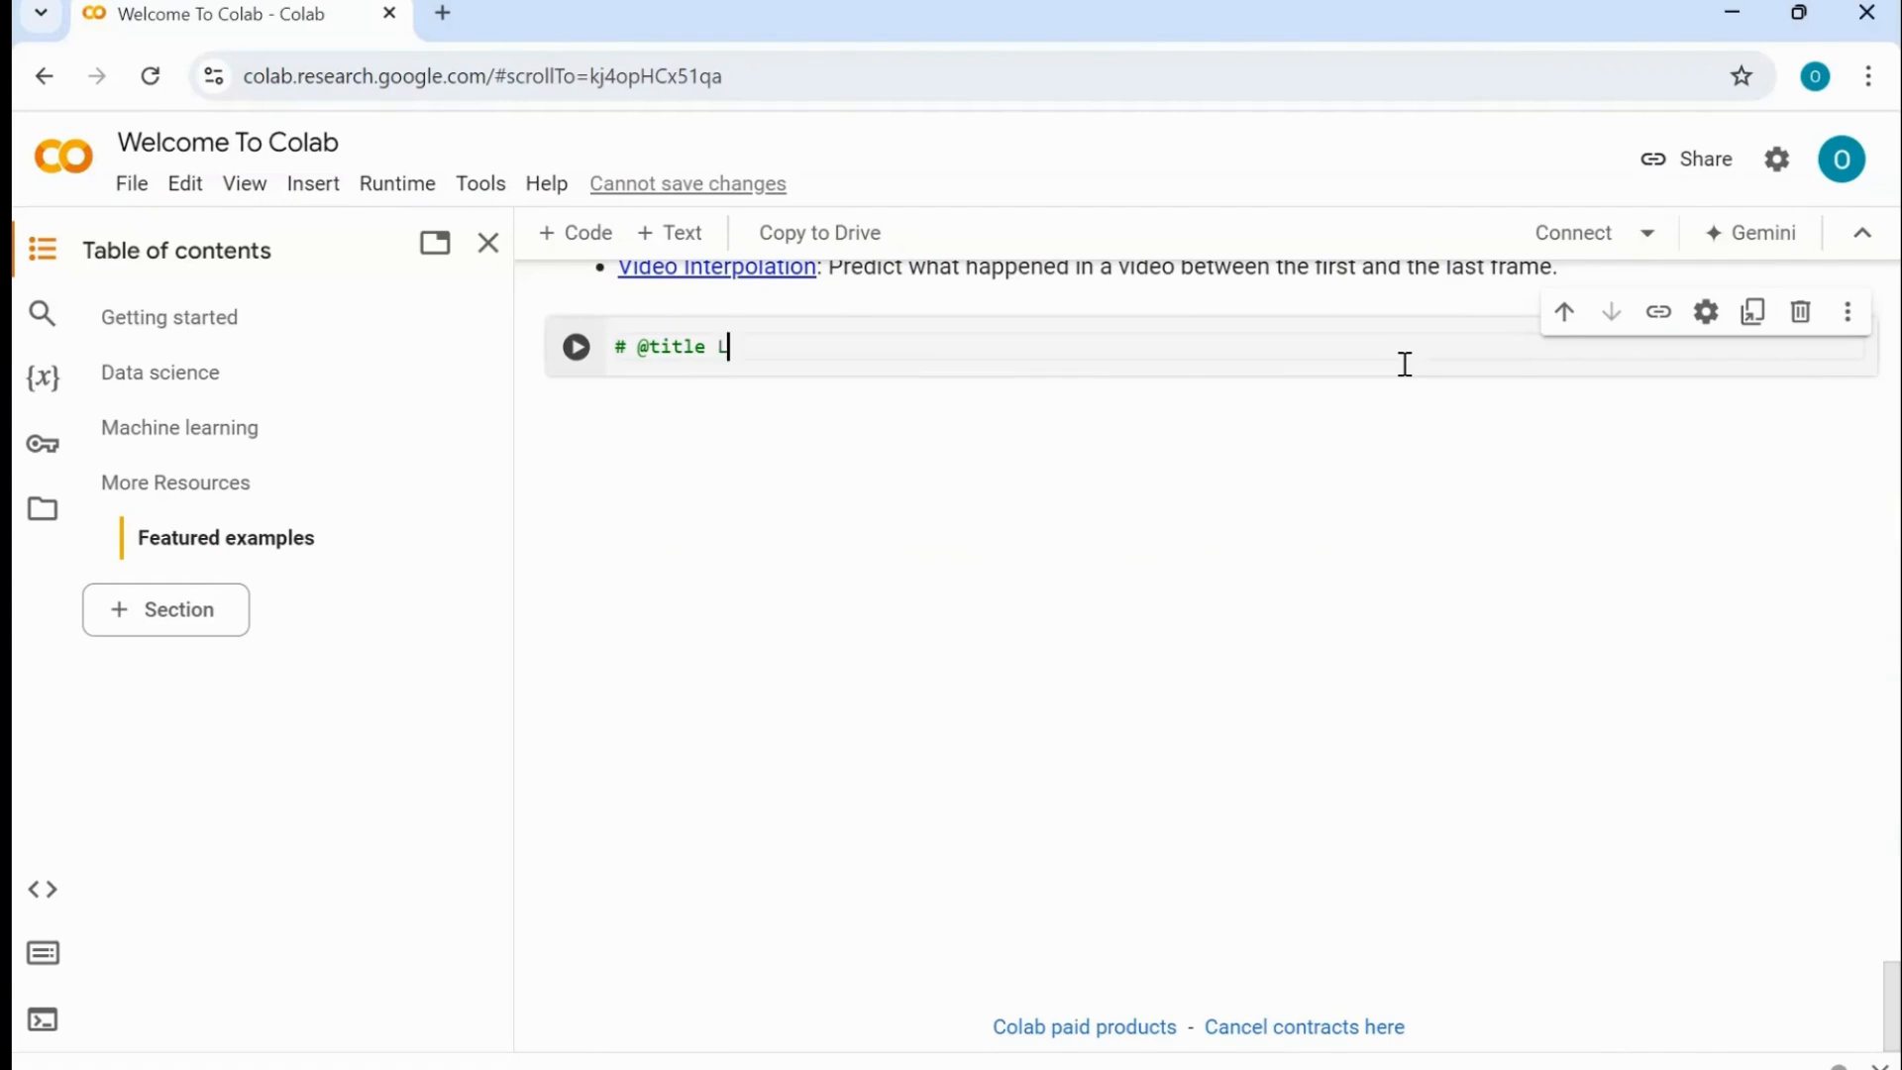
pyautogui.write('ine Plot')
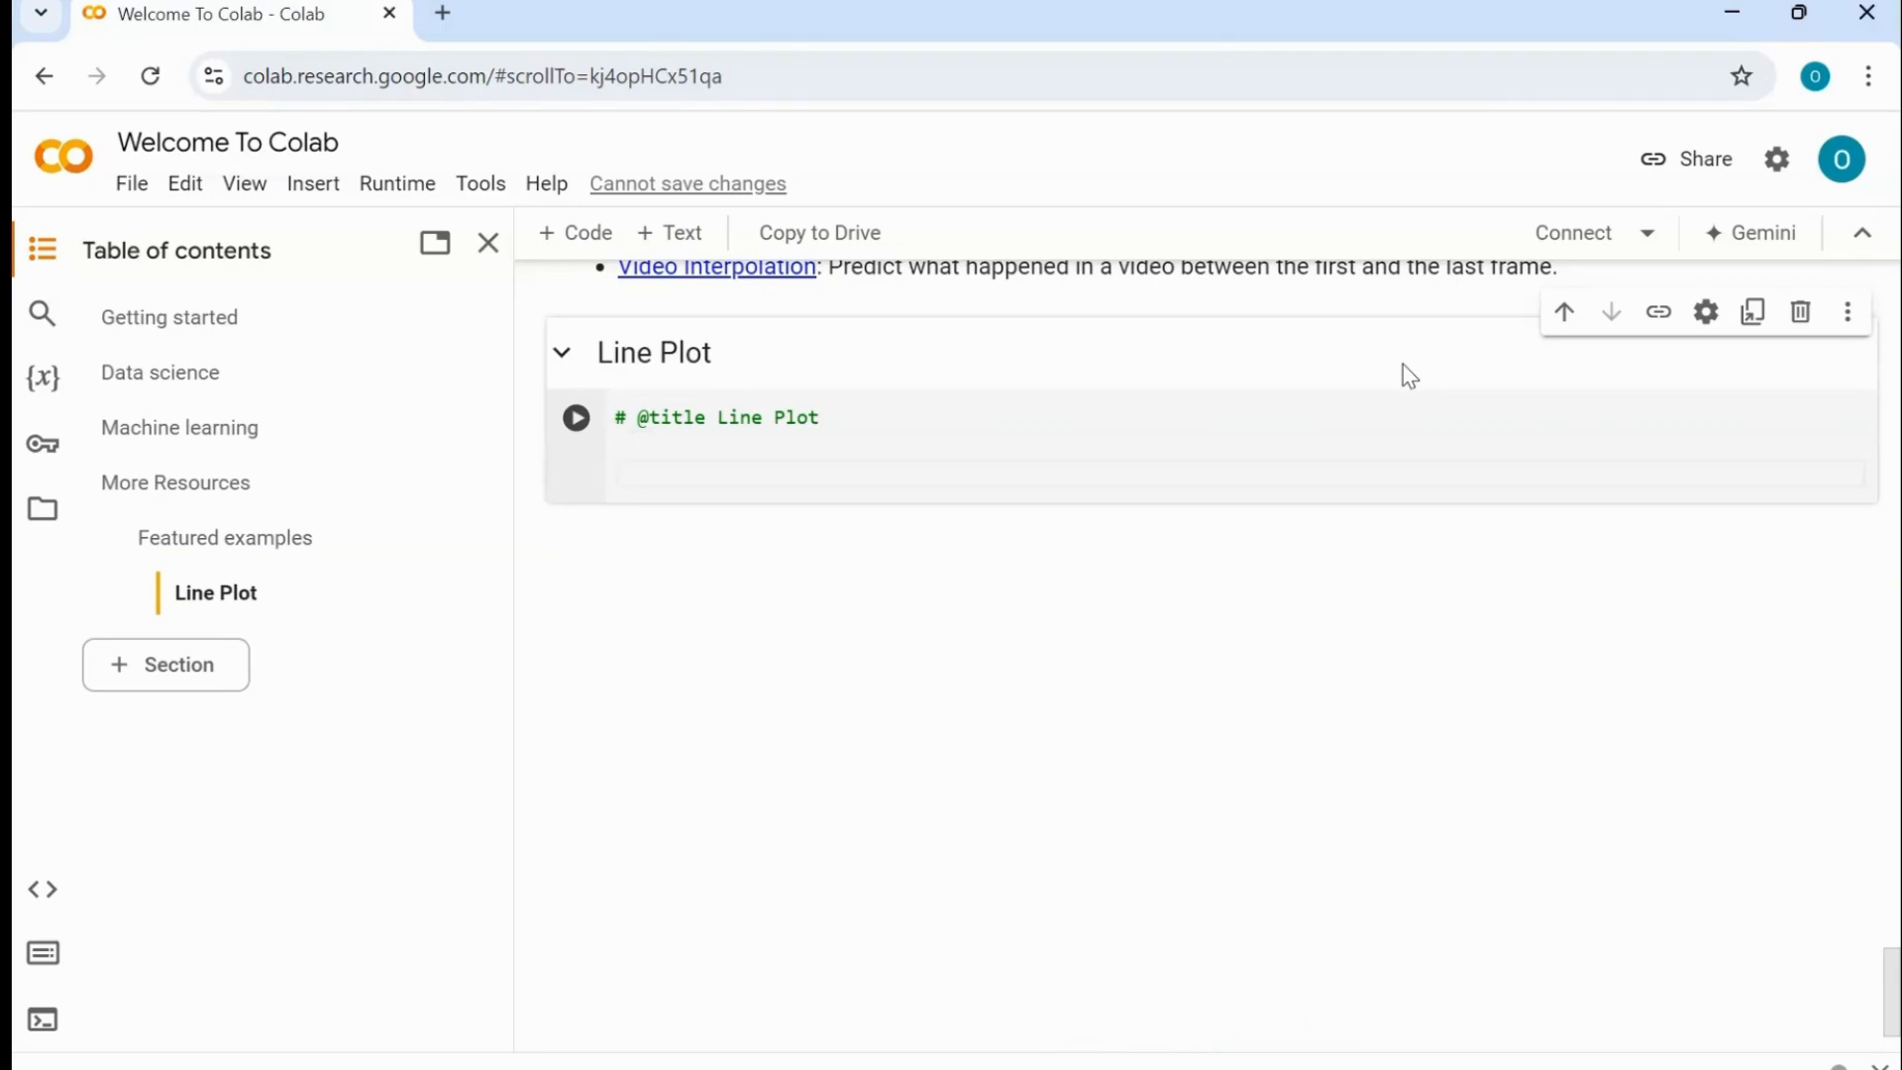
# - Add the line 'from matplotlib import pyplot as plt' below the title
pyautogui.write('fr')
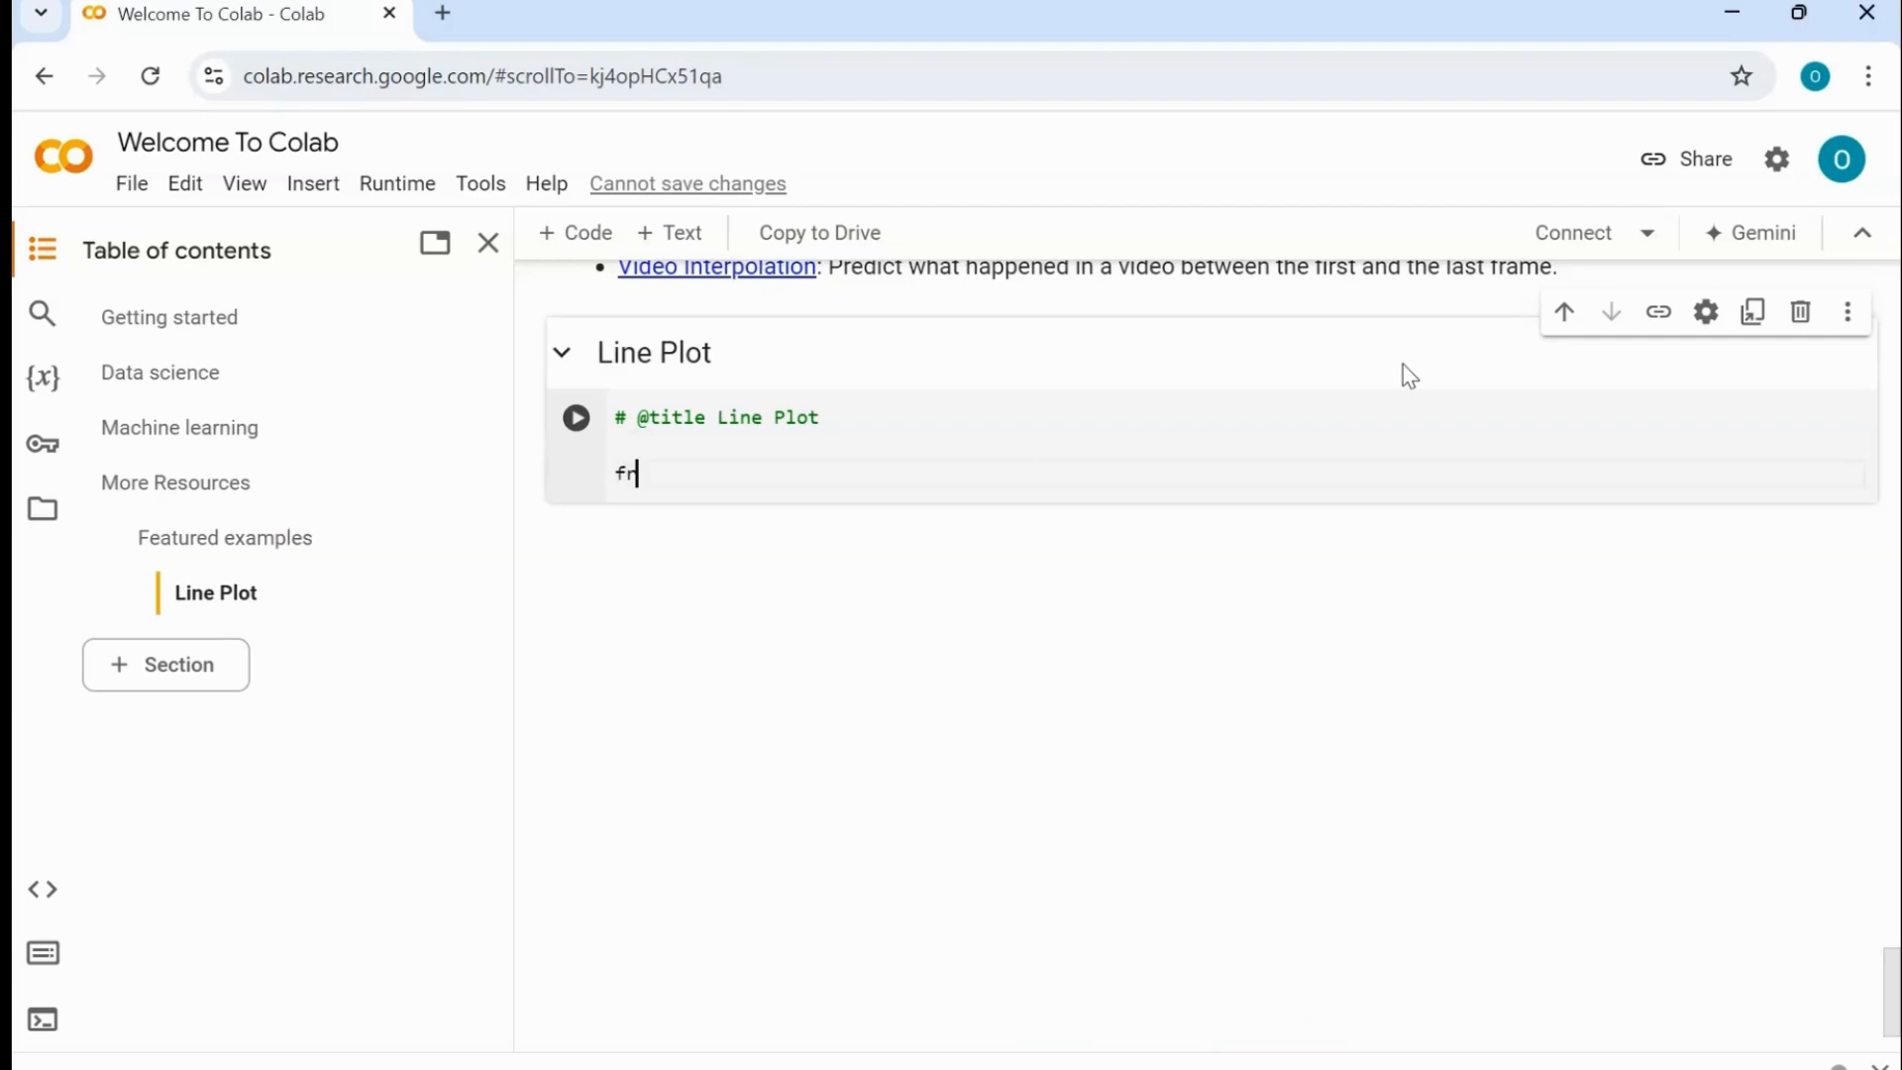
pyautogui.write('om mat')
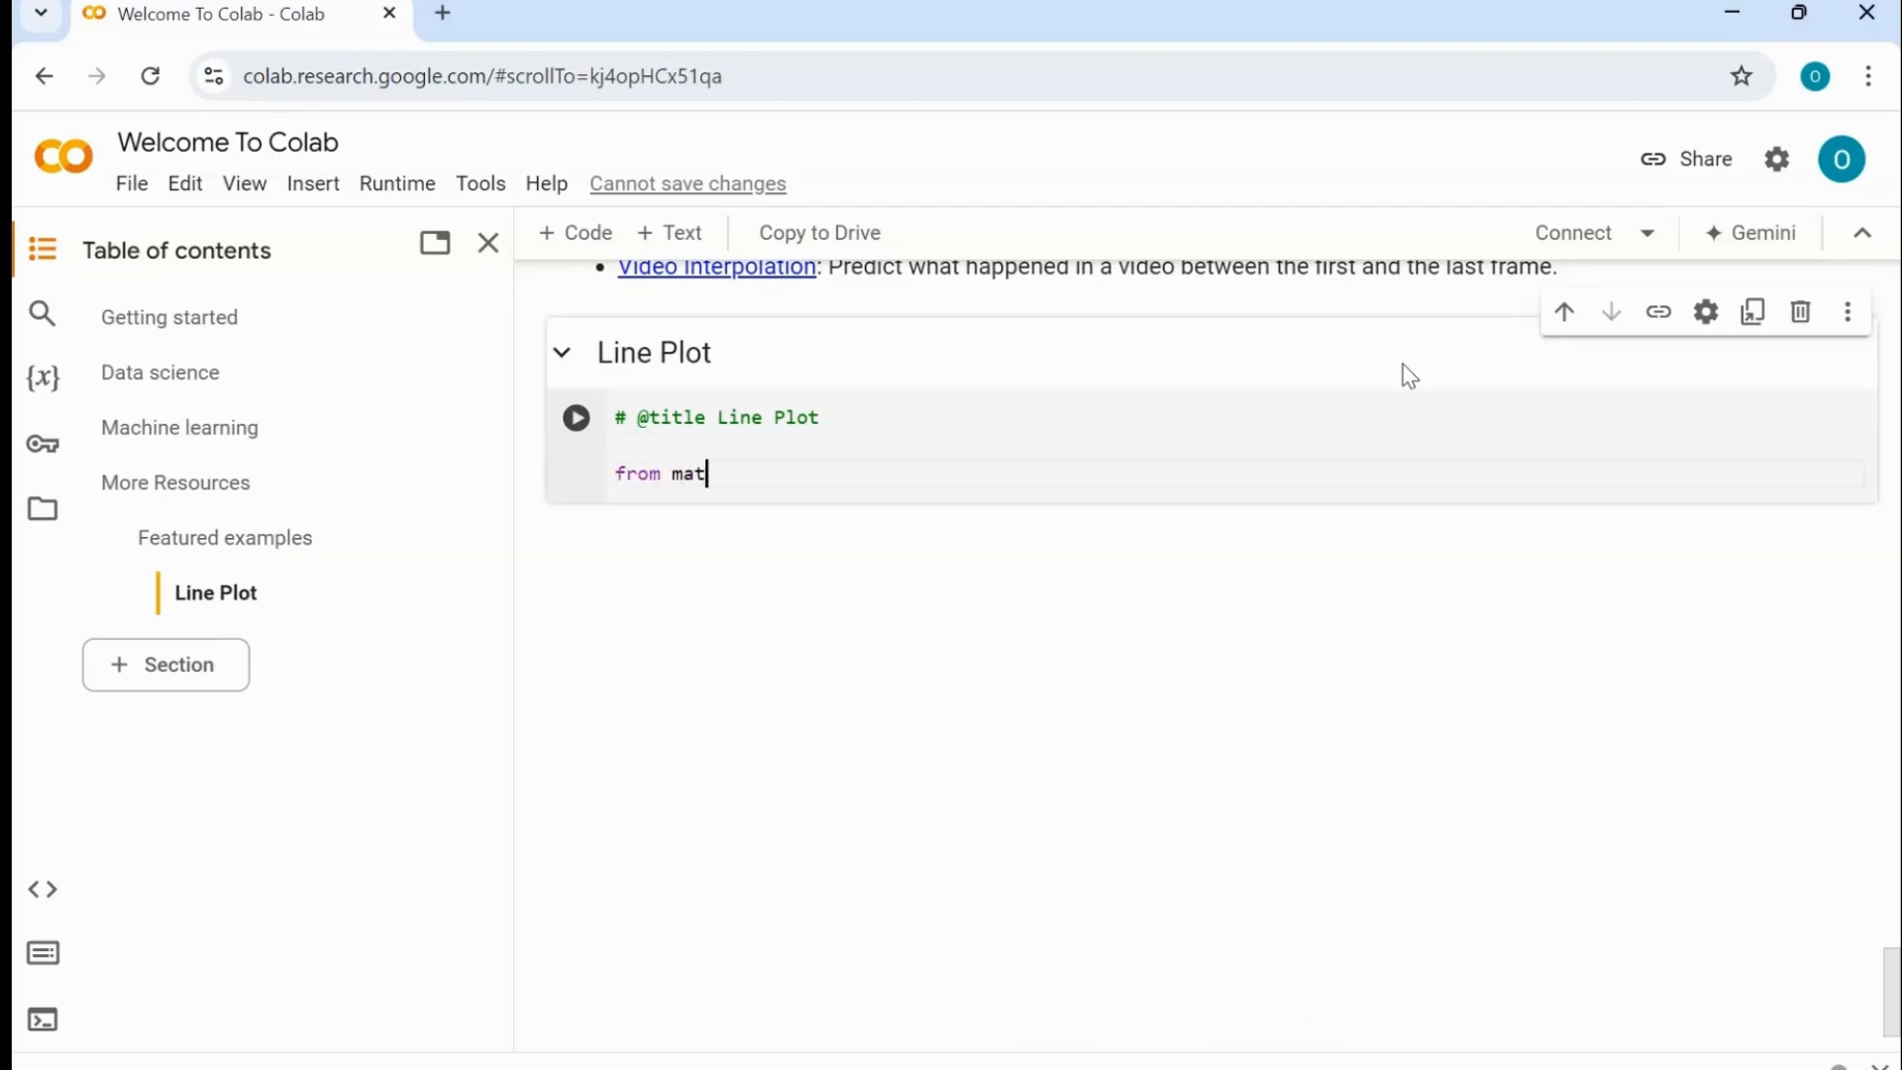
pyautogui.write('plotlib')
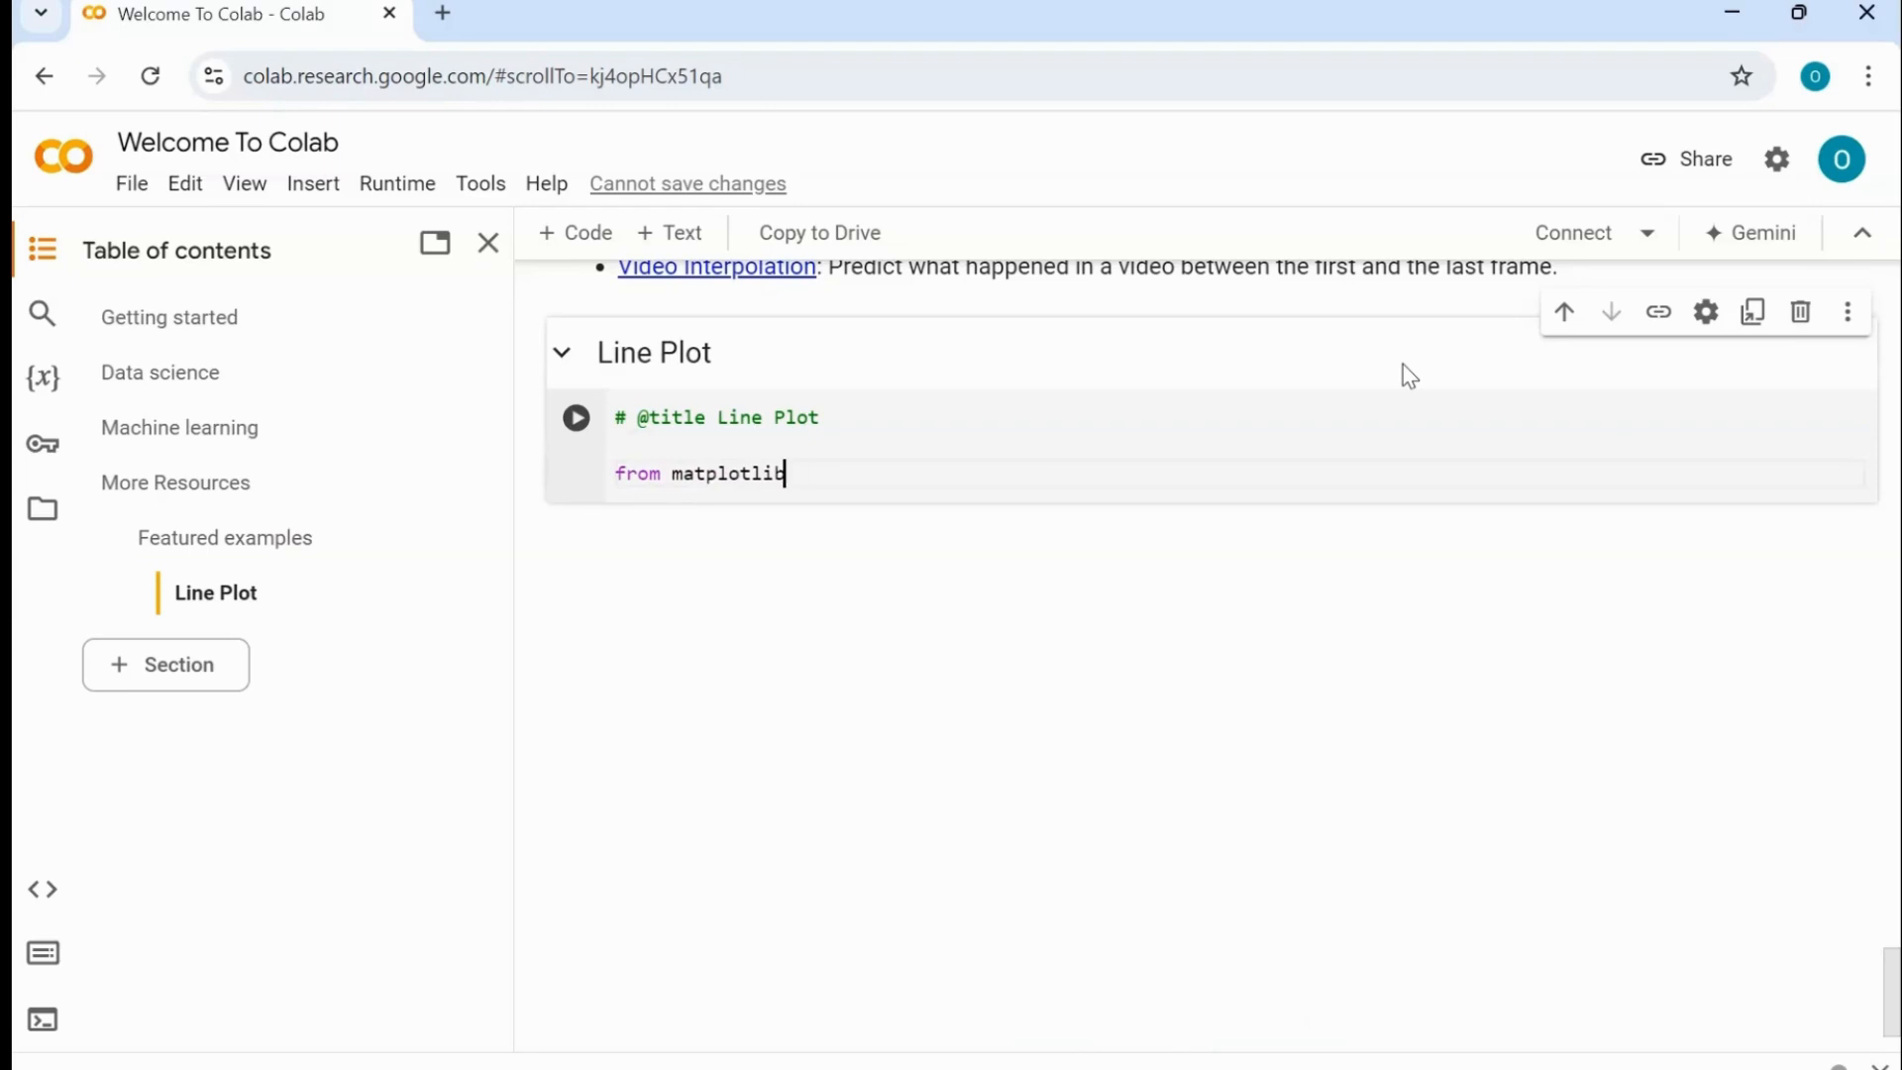
pyautogui.write('import')
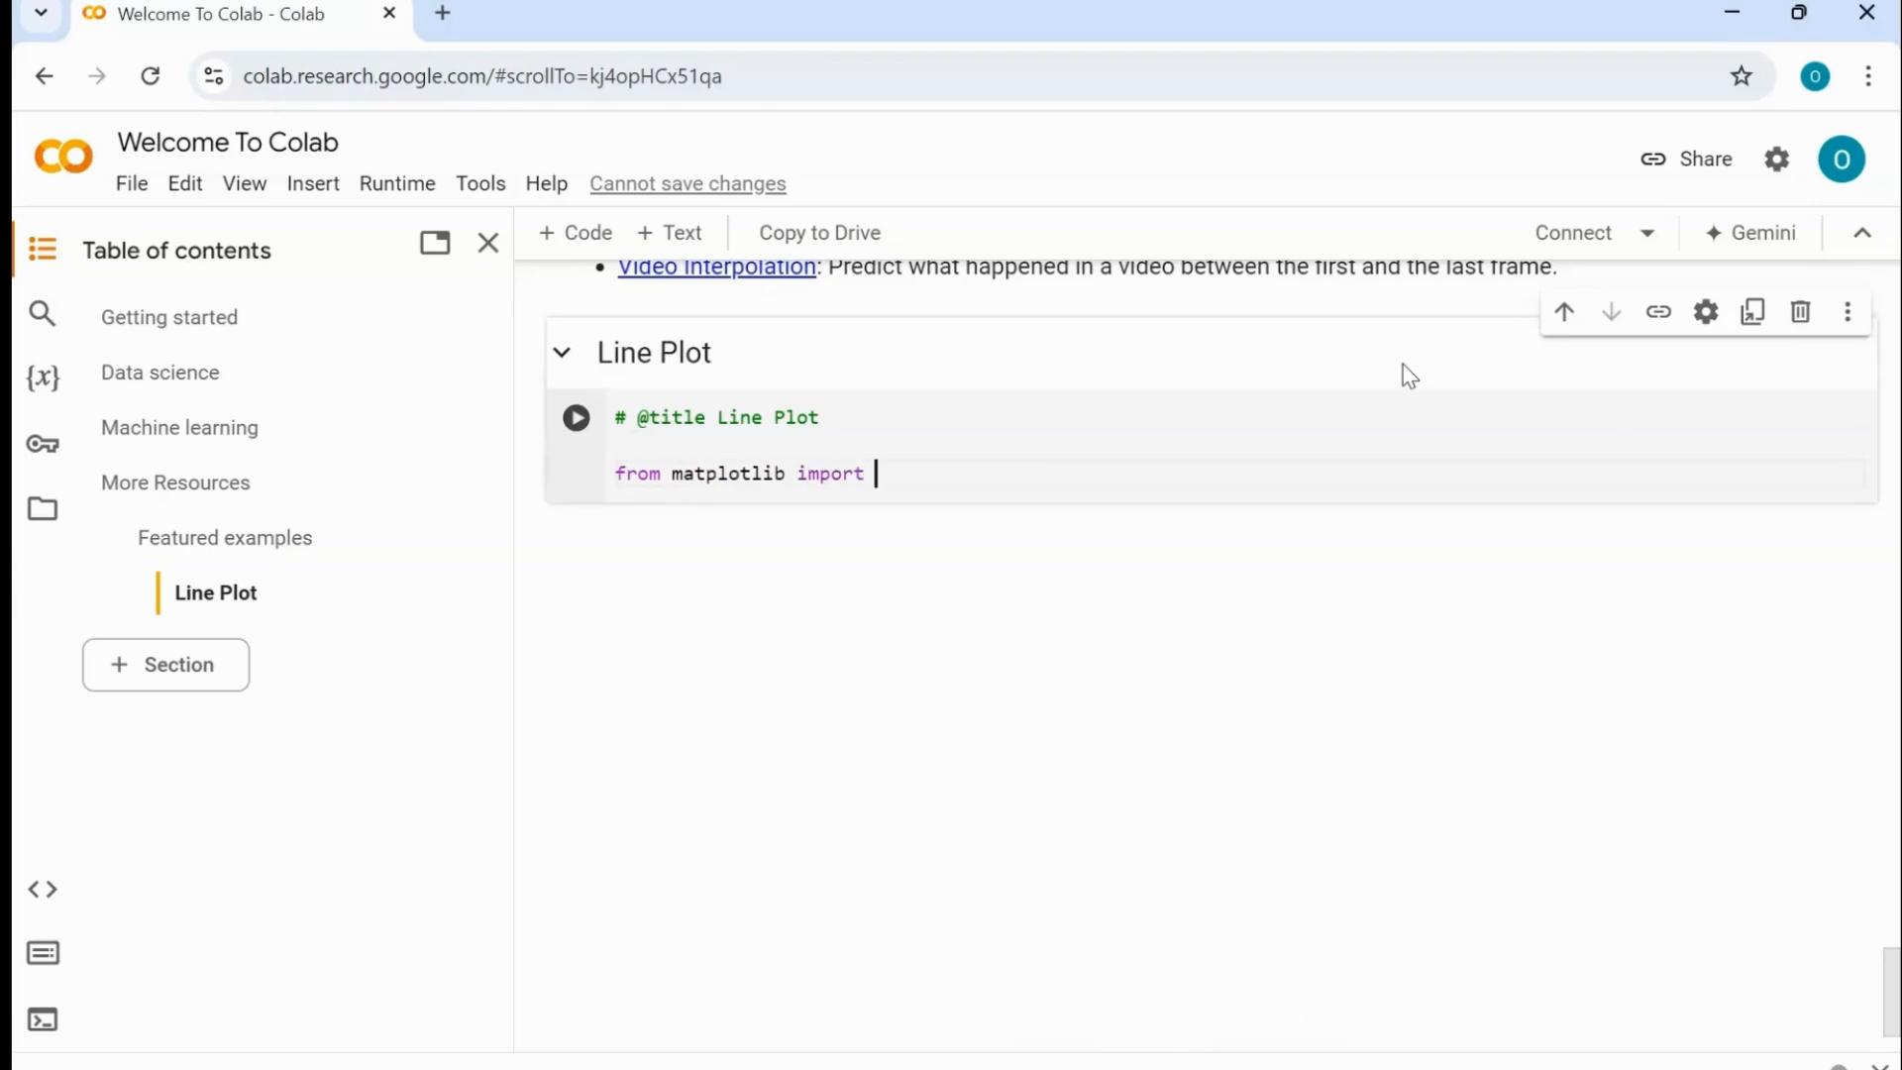
pyautogui.write('pyplot a')
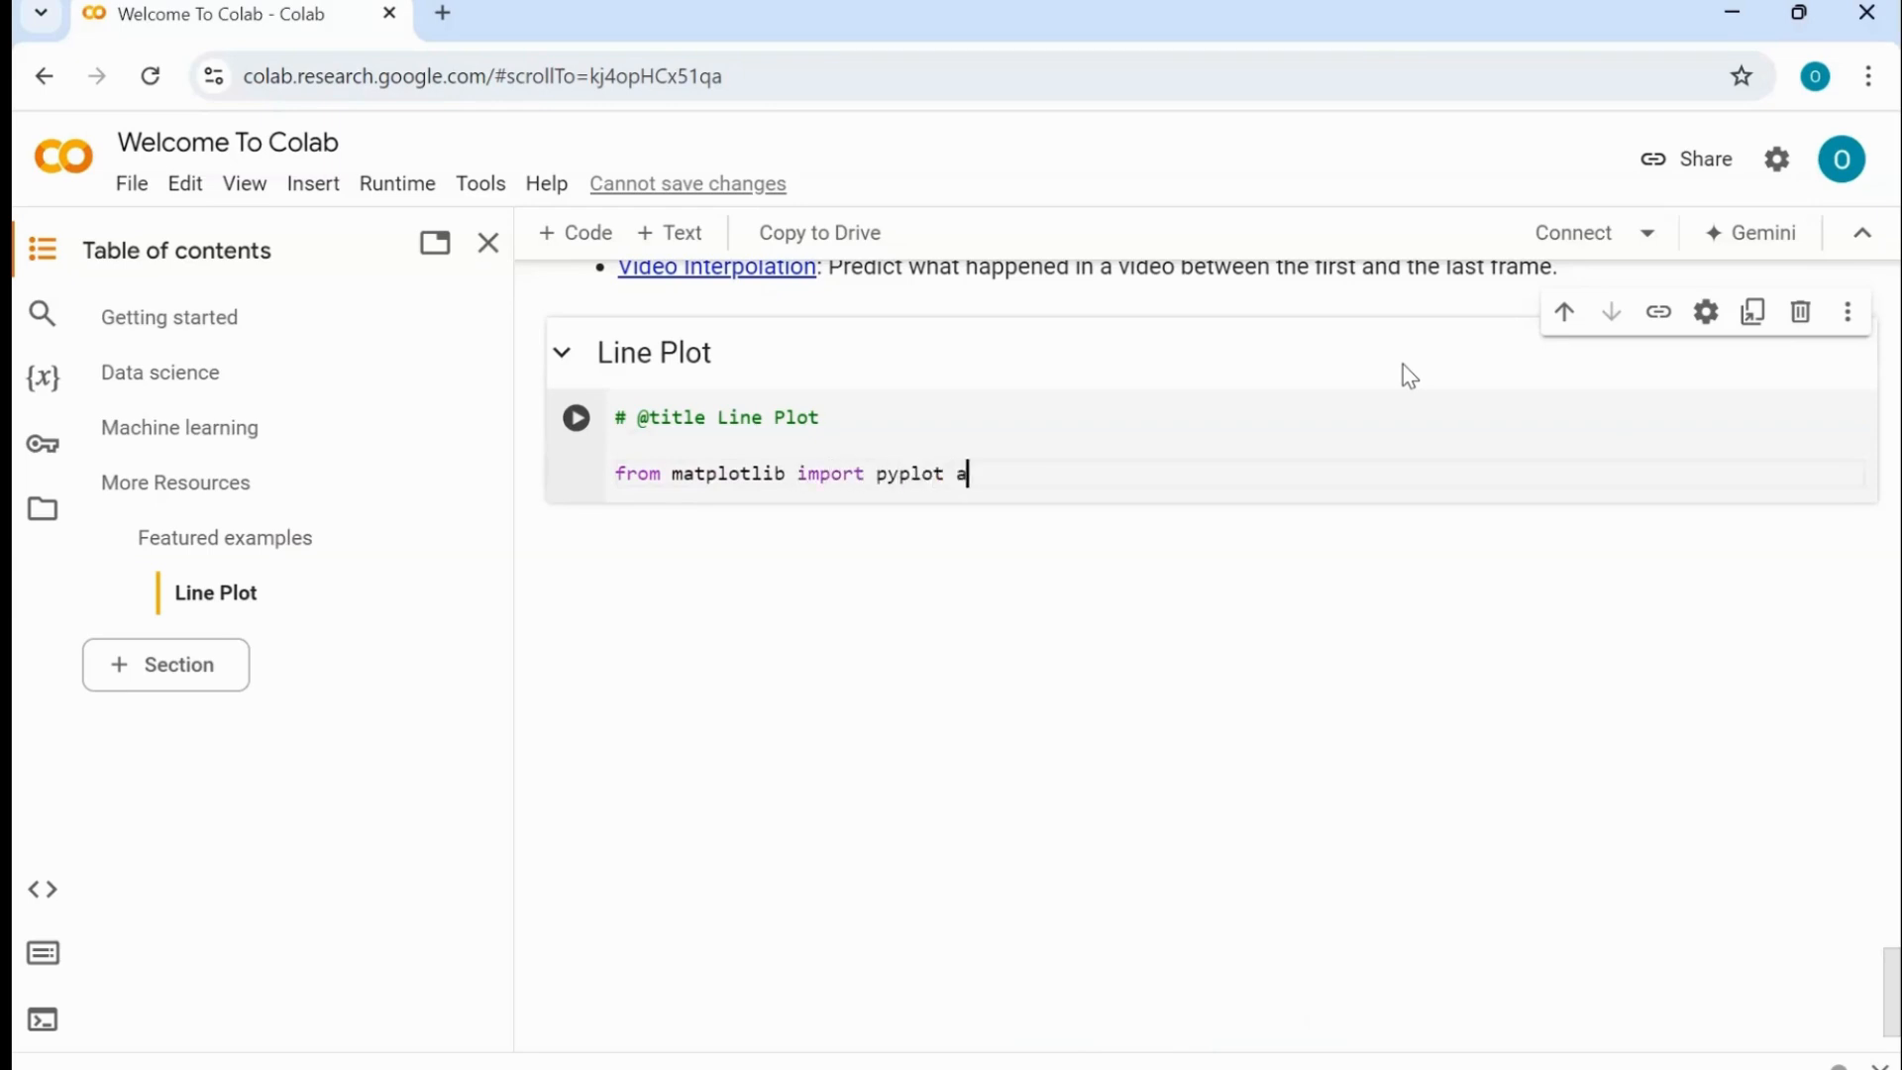
pyautogui.write('s plt')
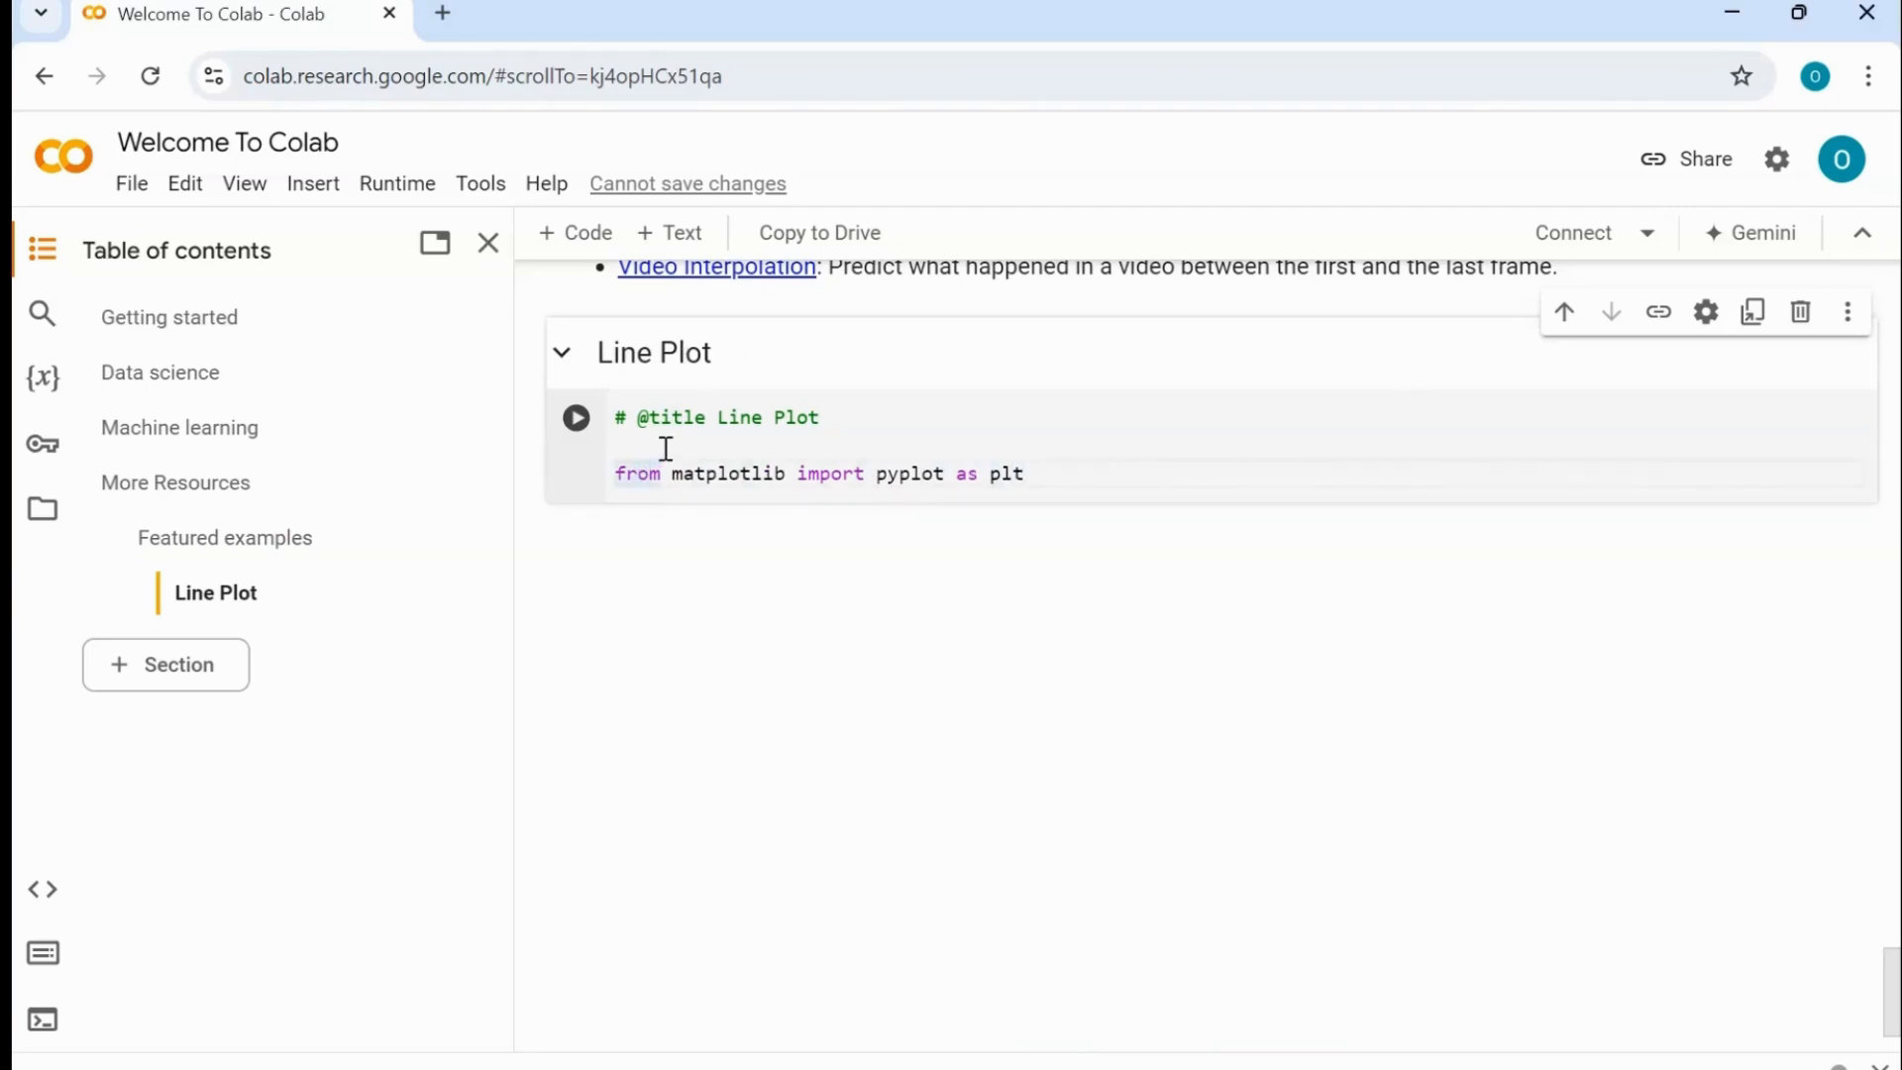
# - Highlight from, matplotlib, as and plt in the import line to explain each word
pyautogui.doubleClick(635, 474)
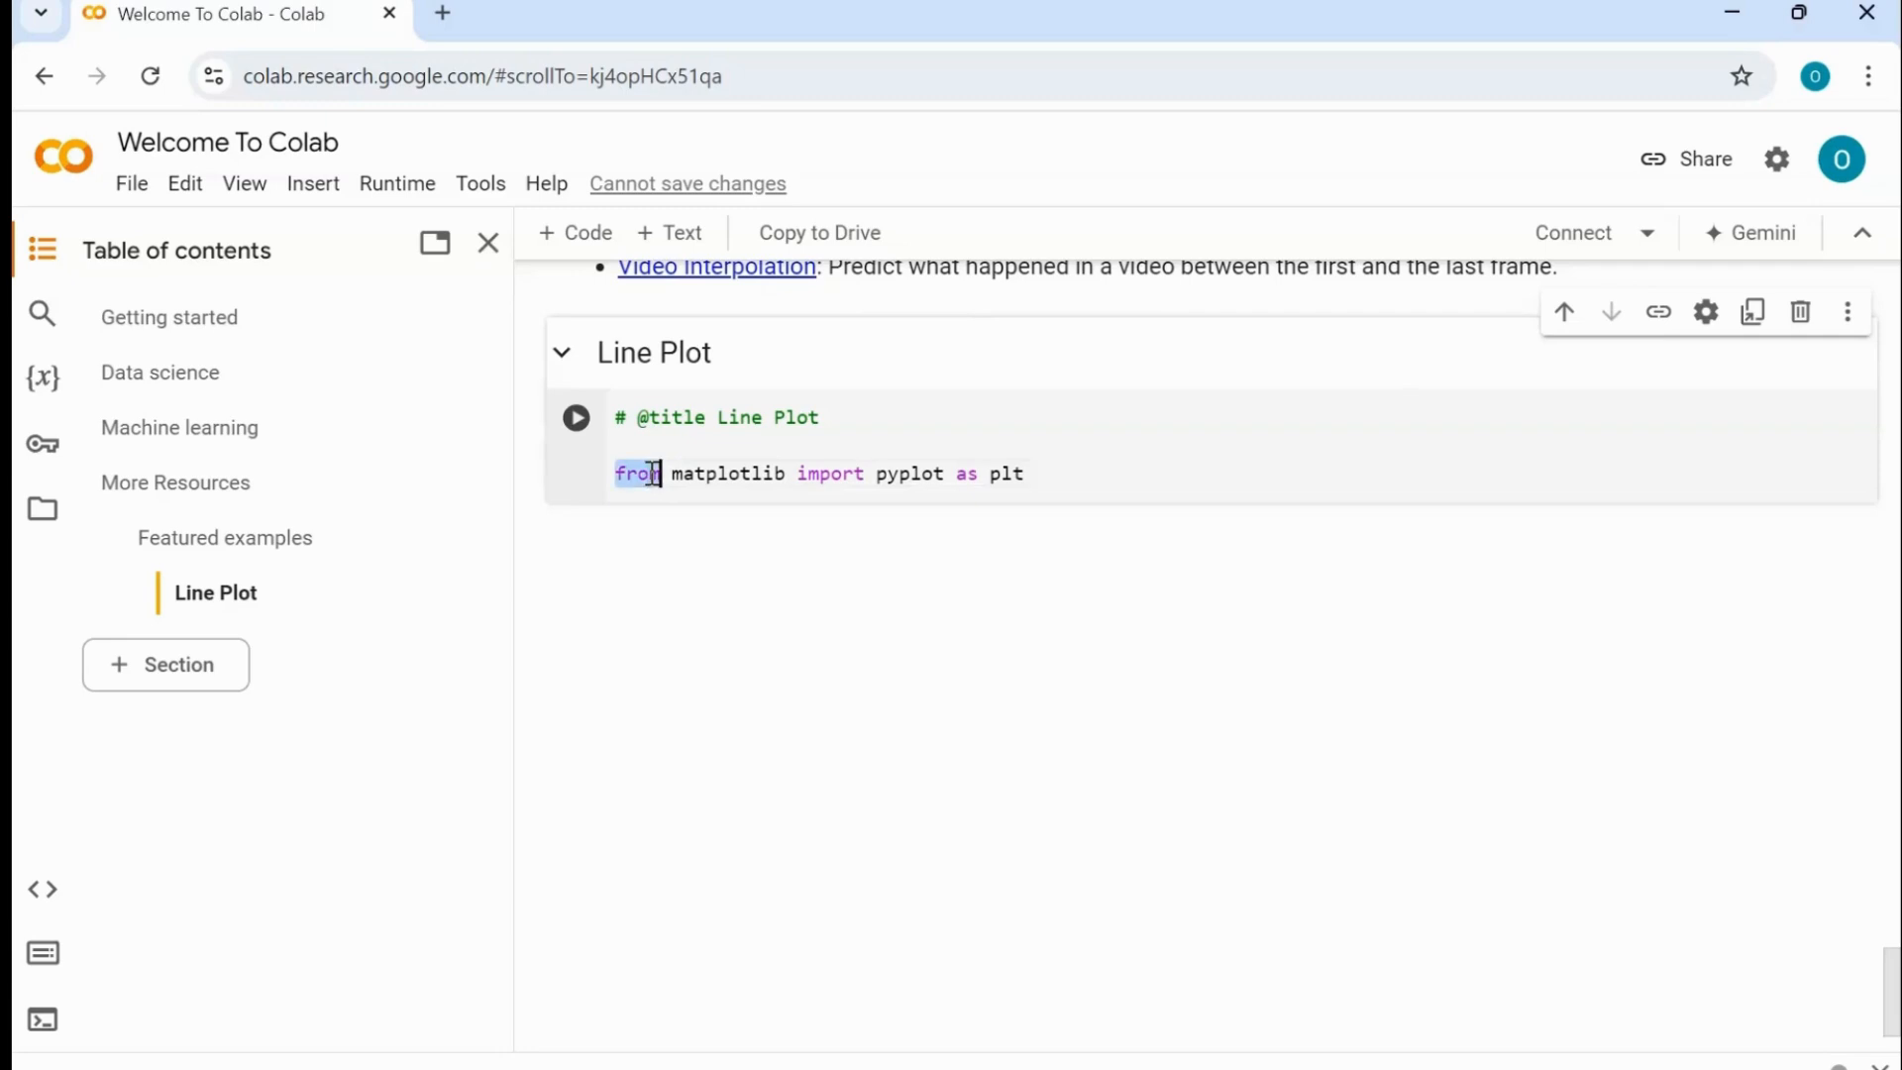
pyautogui.moveTo(745, 473)
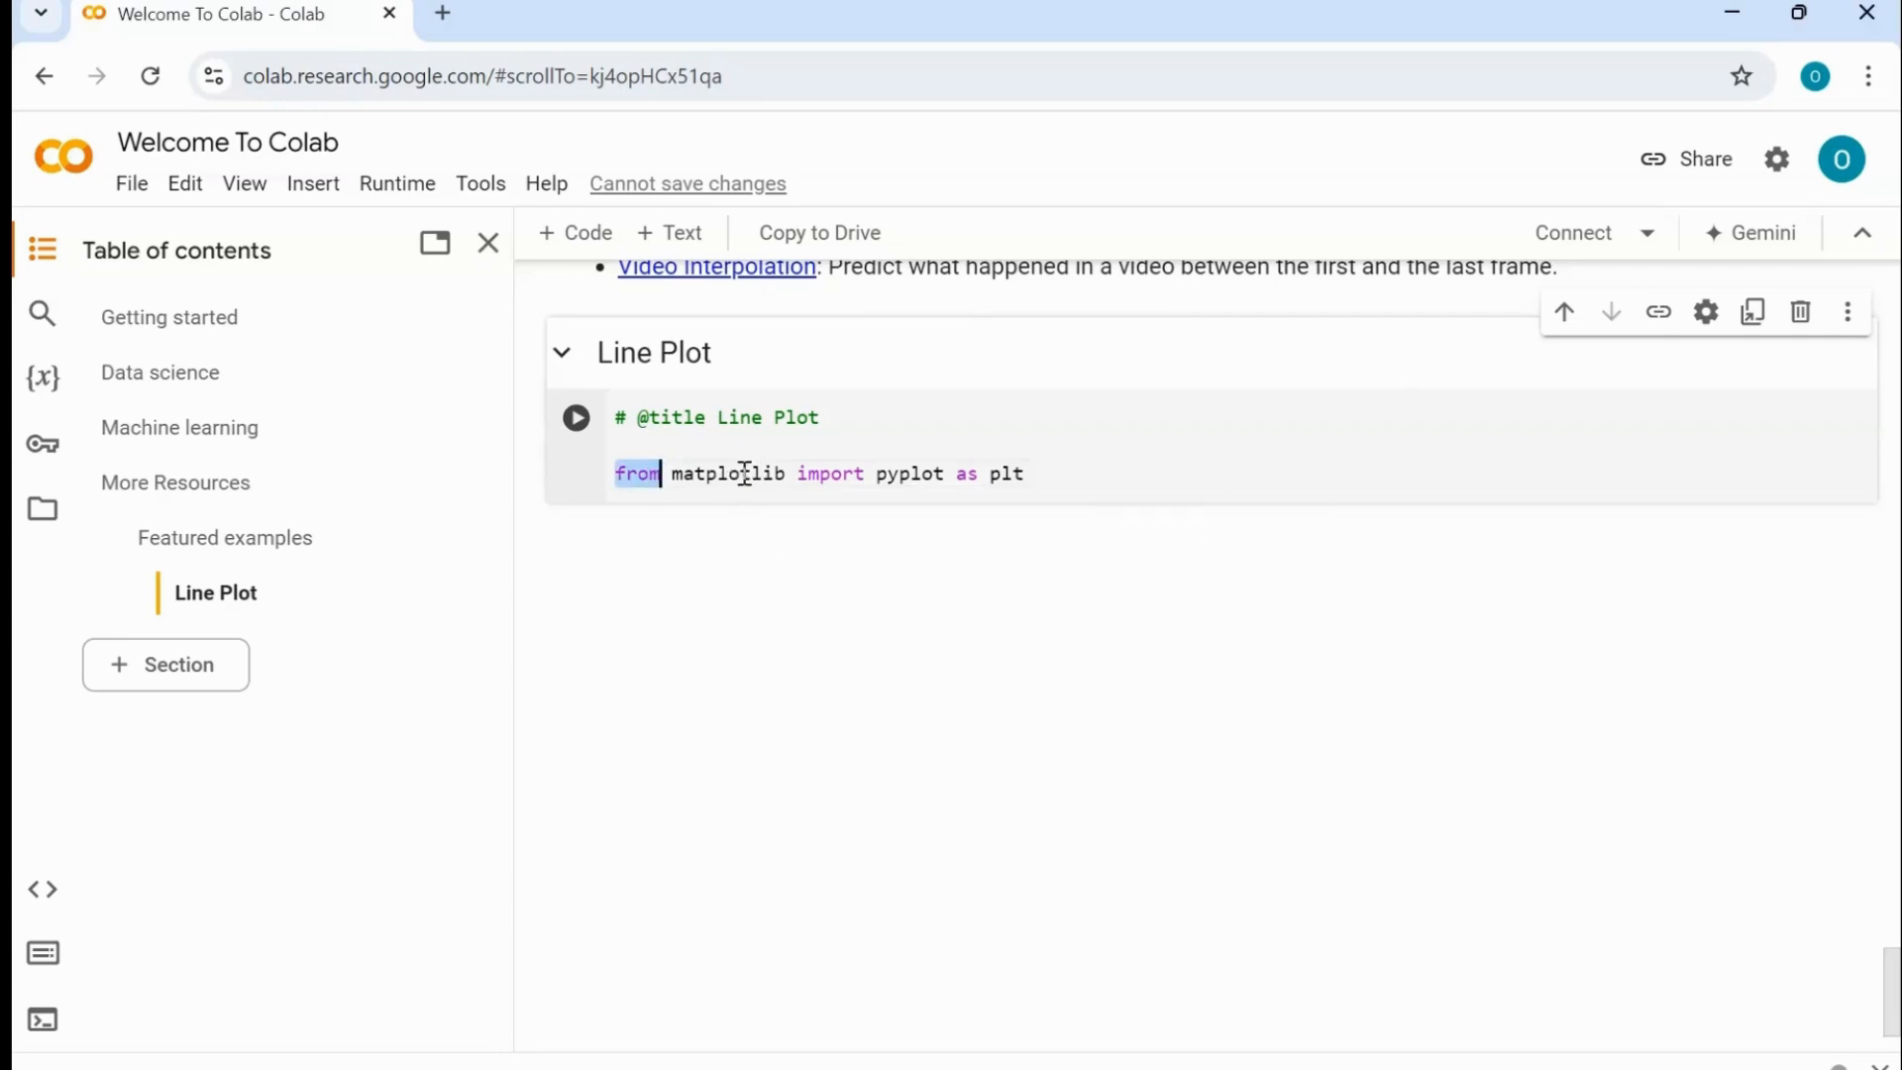
pyautogui.doubleClick(725, 474)
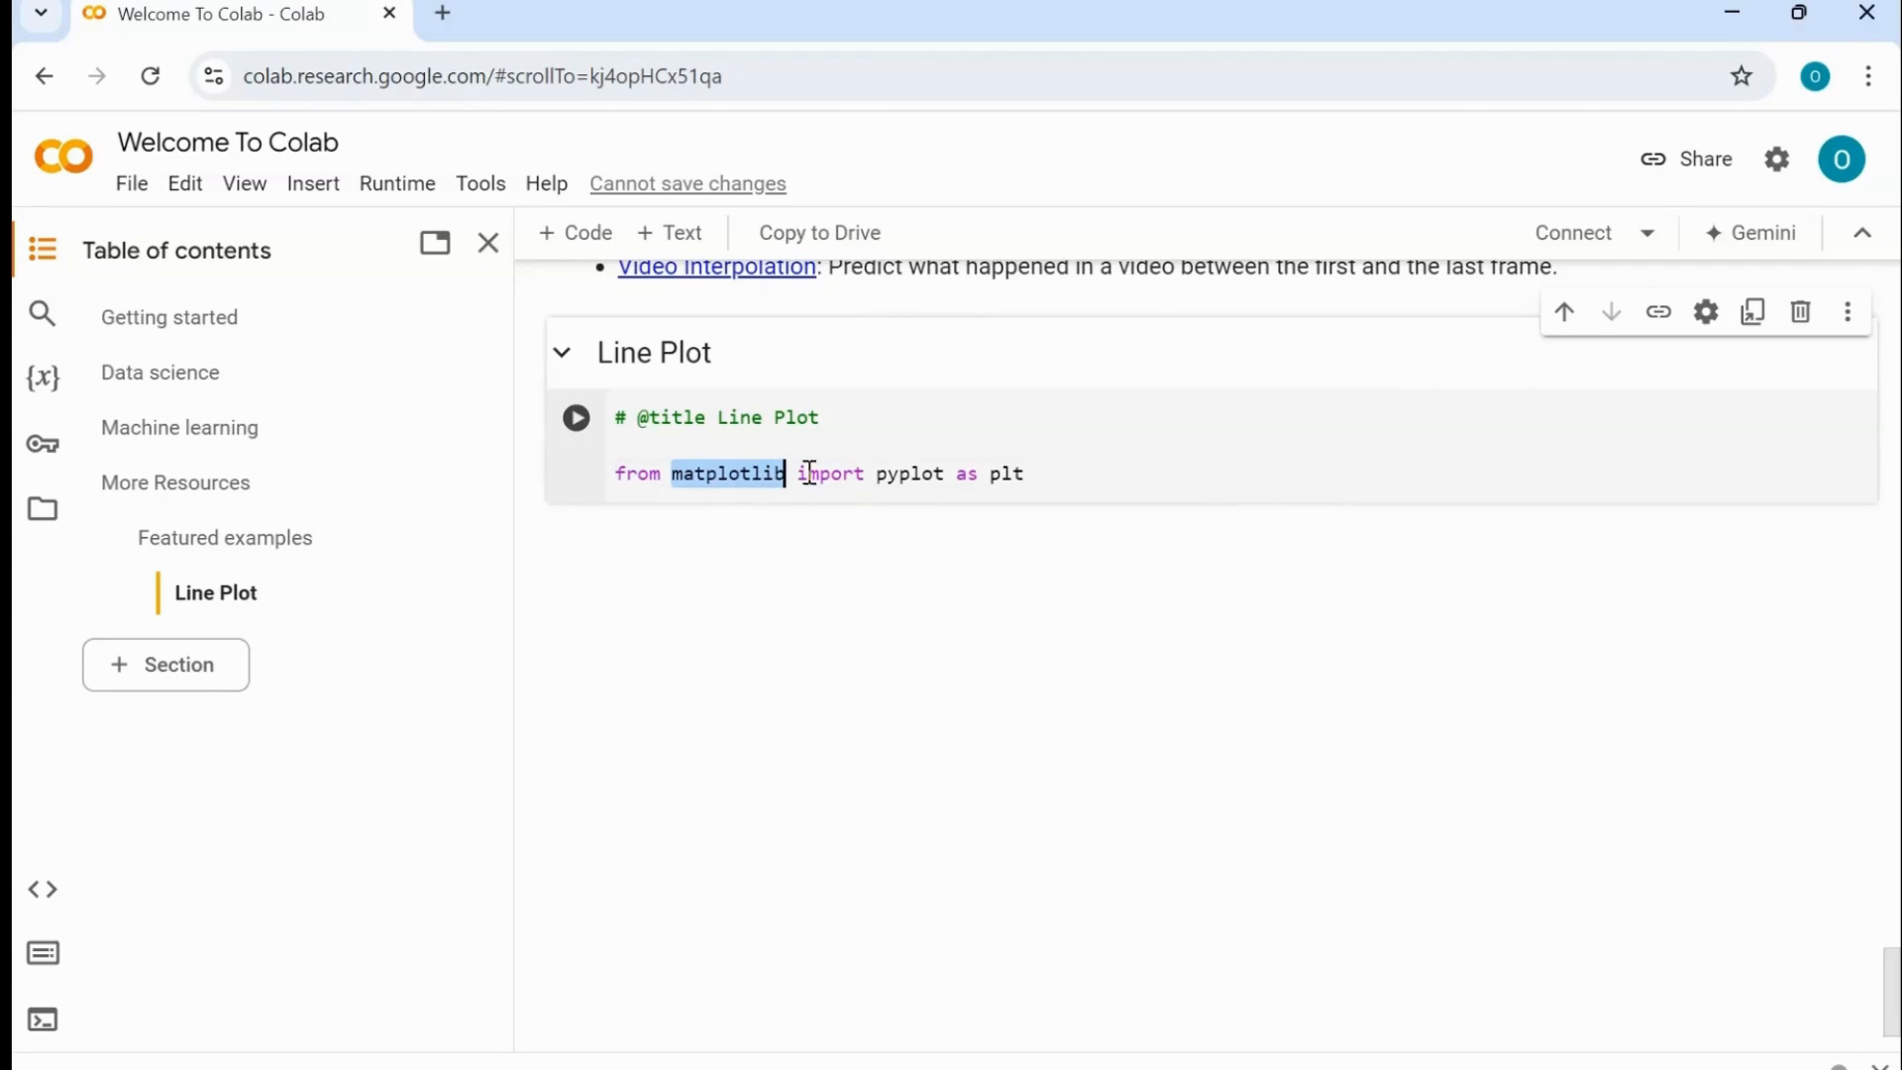
pyautogui.click(830, 474)
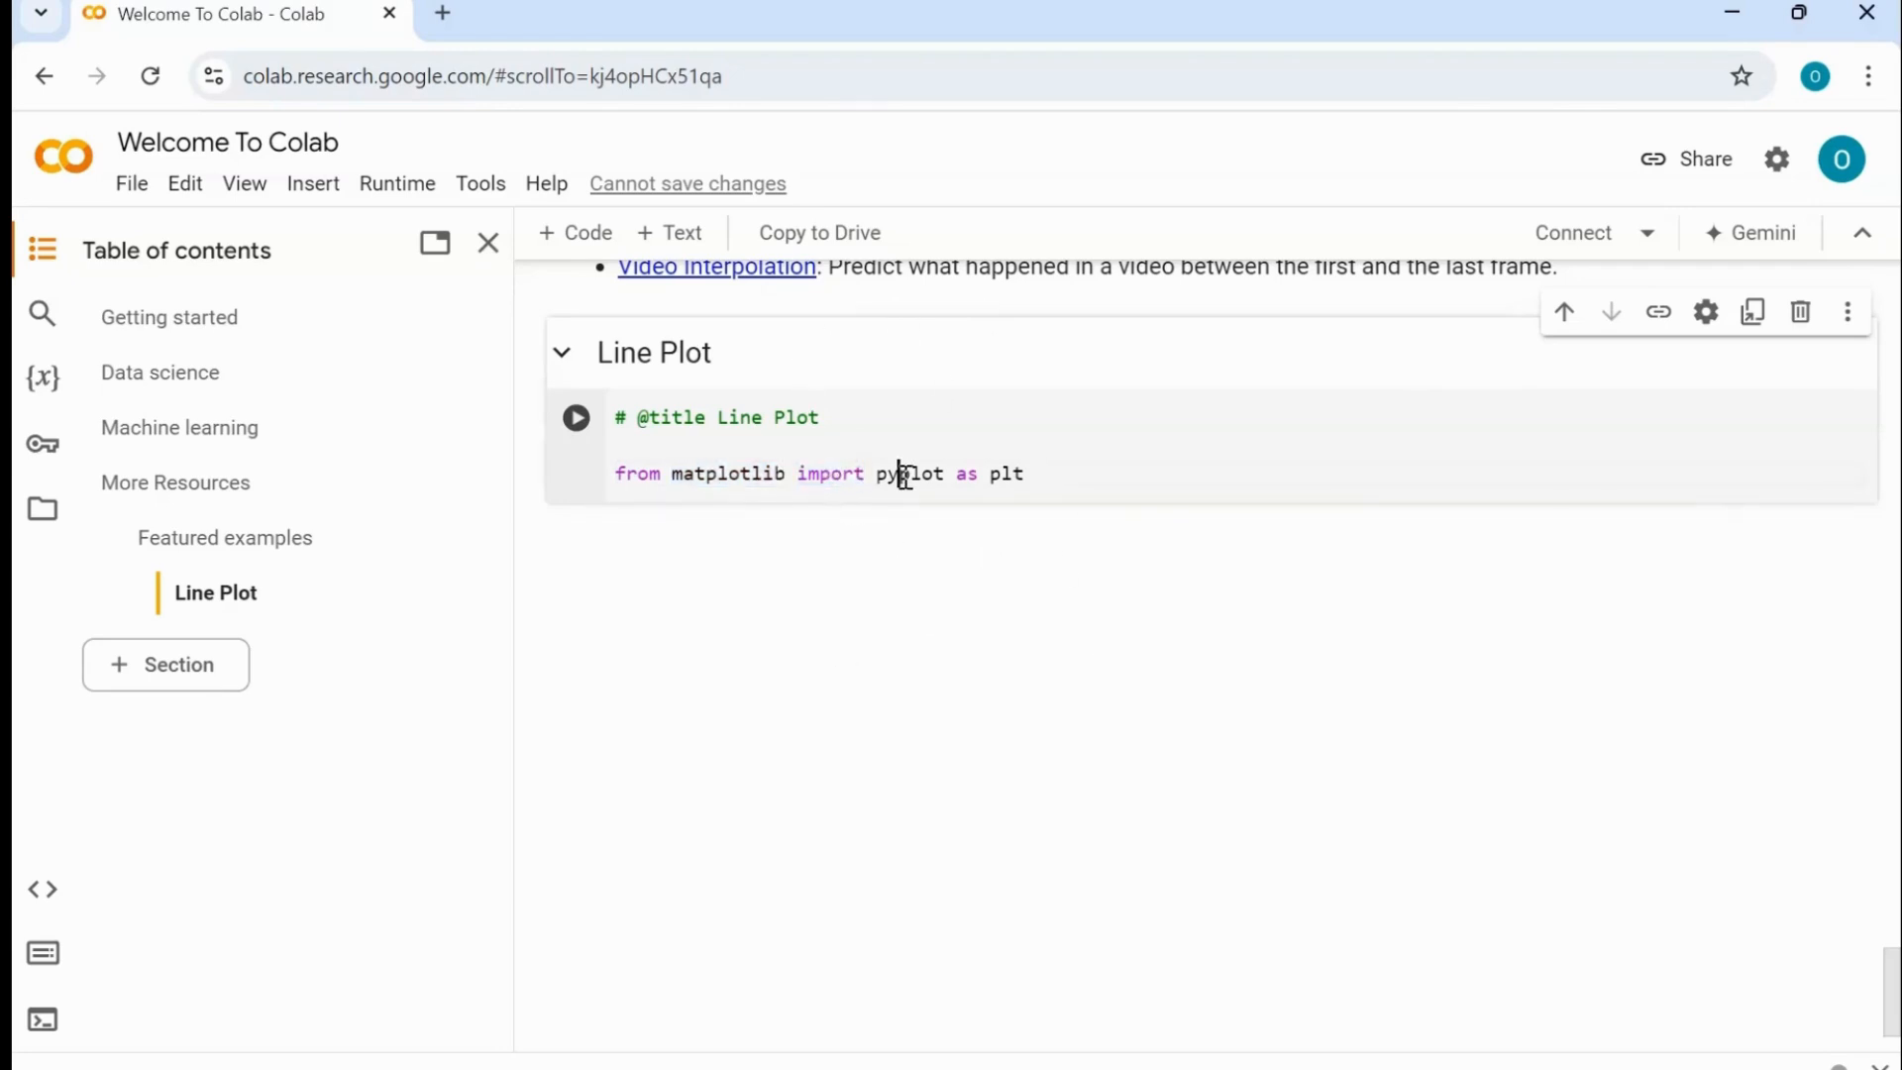
pyautogui.doubleClick(907, 473)
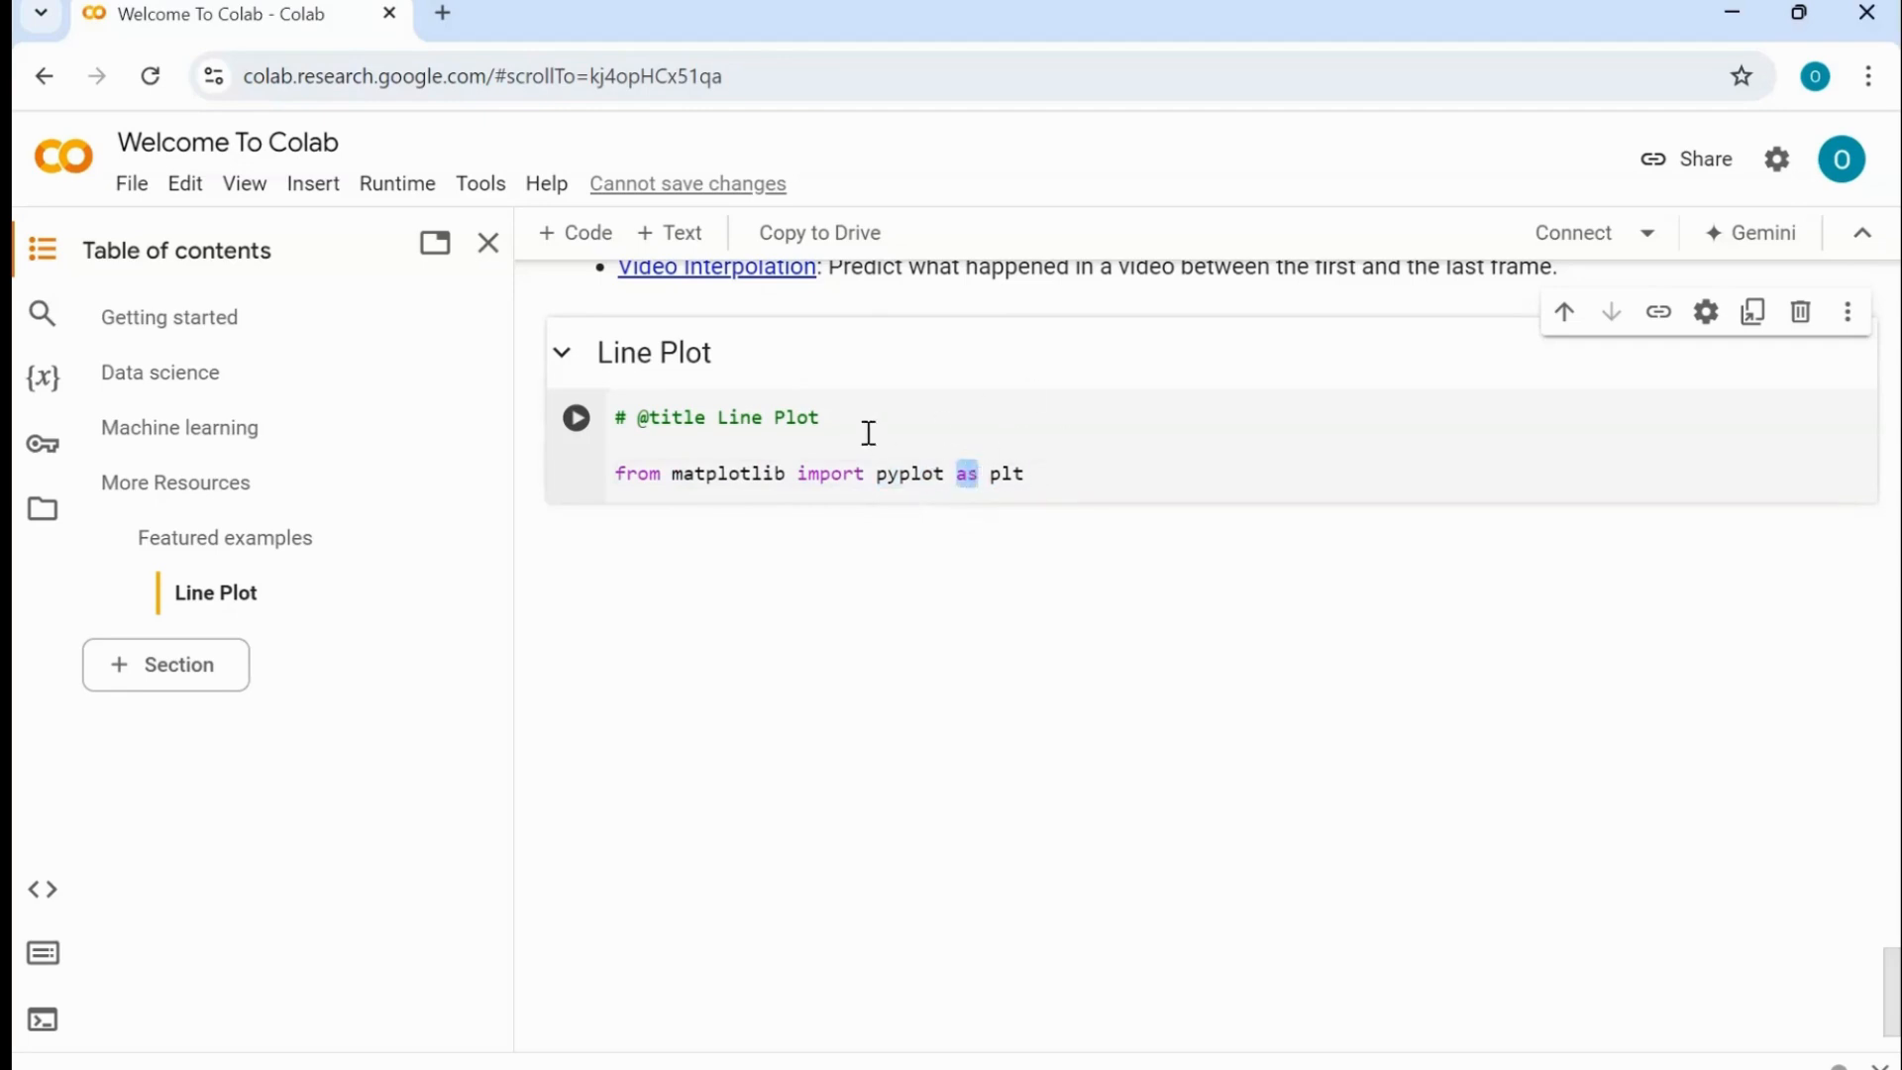
pyautogui.doubleClick(1006, 474)
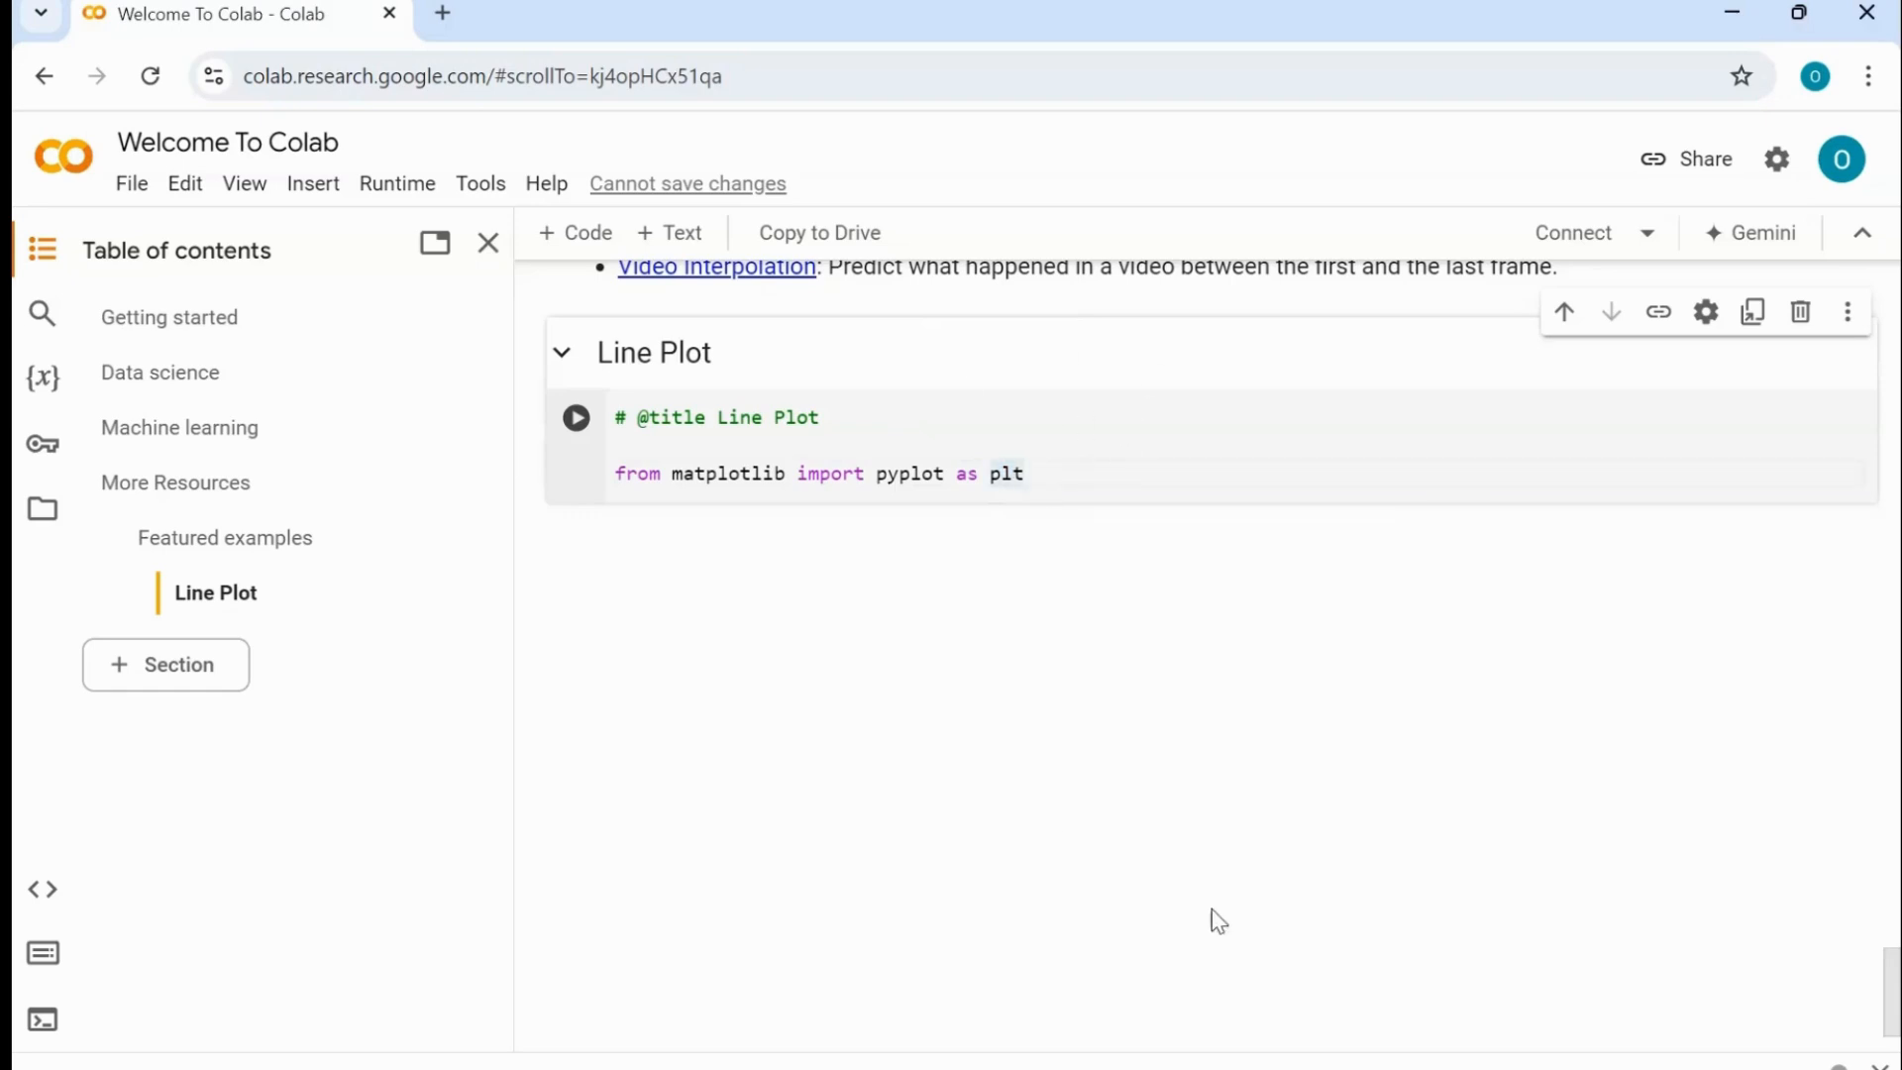
# - Add the alternative import line 'import matplotlib.pyplot as plt' using autocomplete
pyautogui.write('imp')
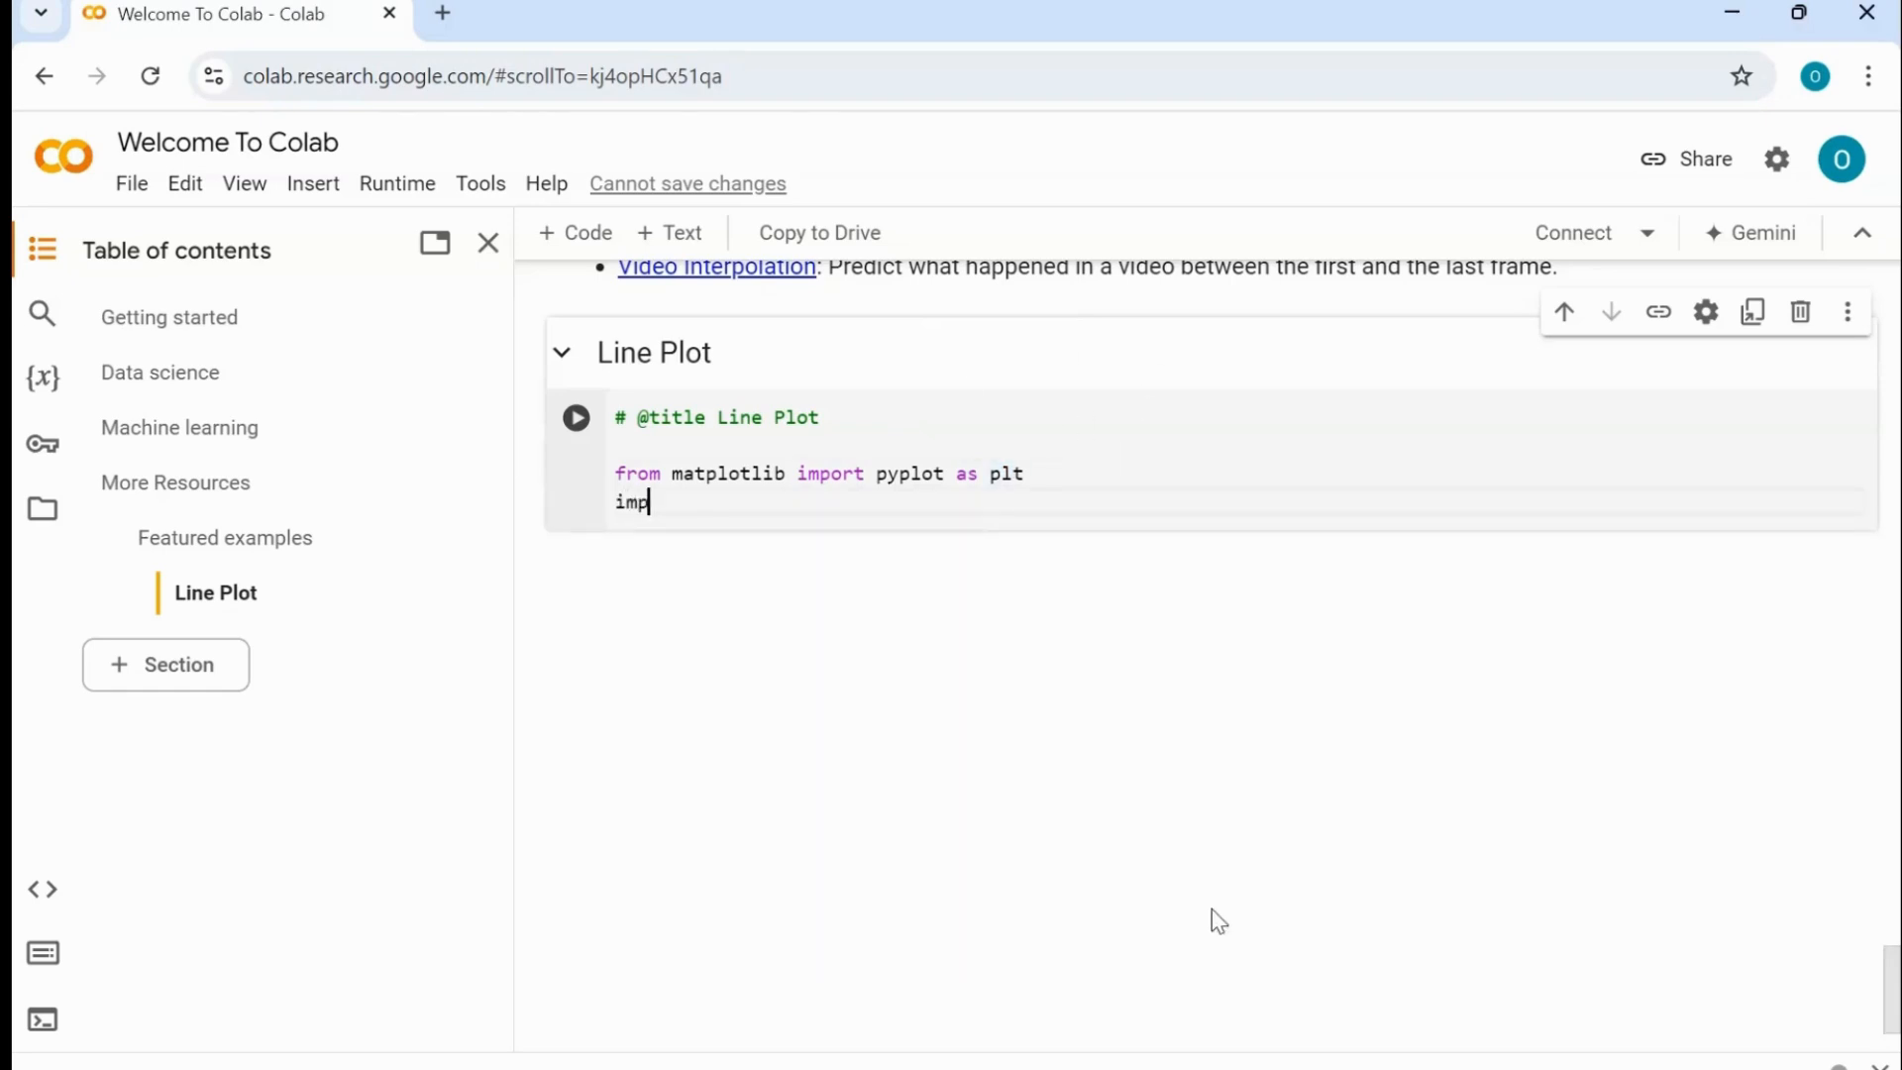
pyautogui.write('ort')
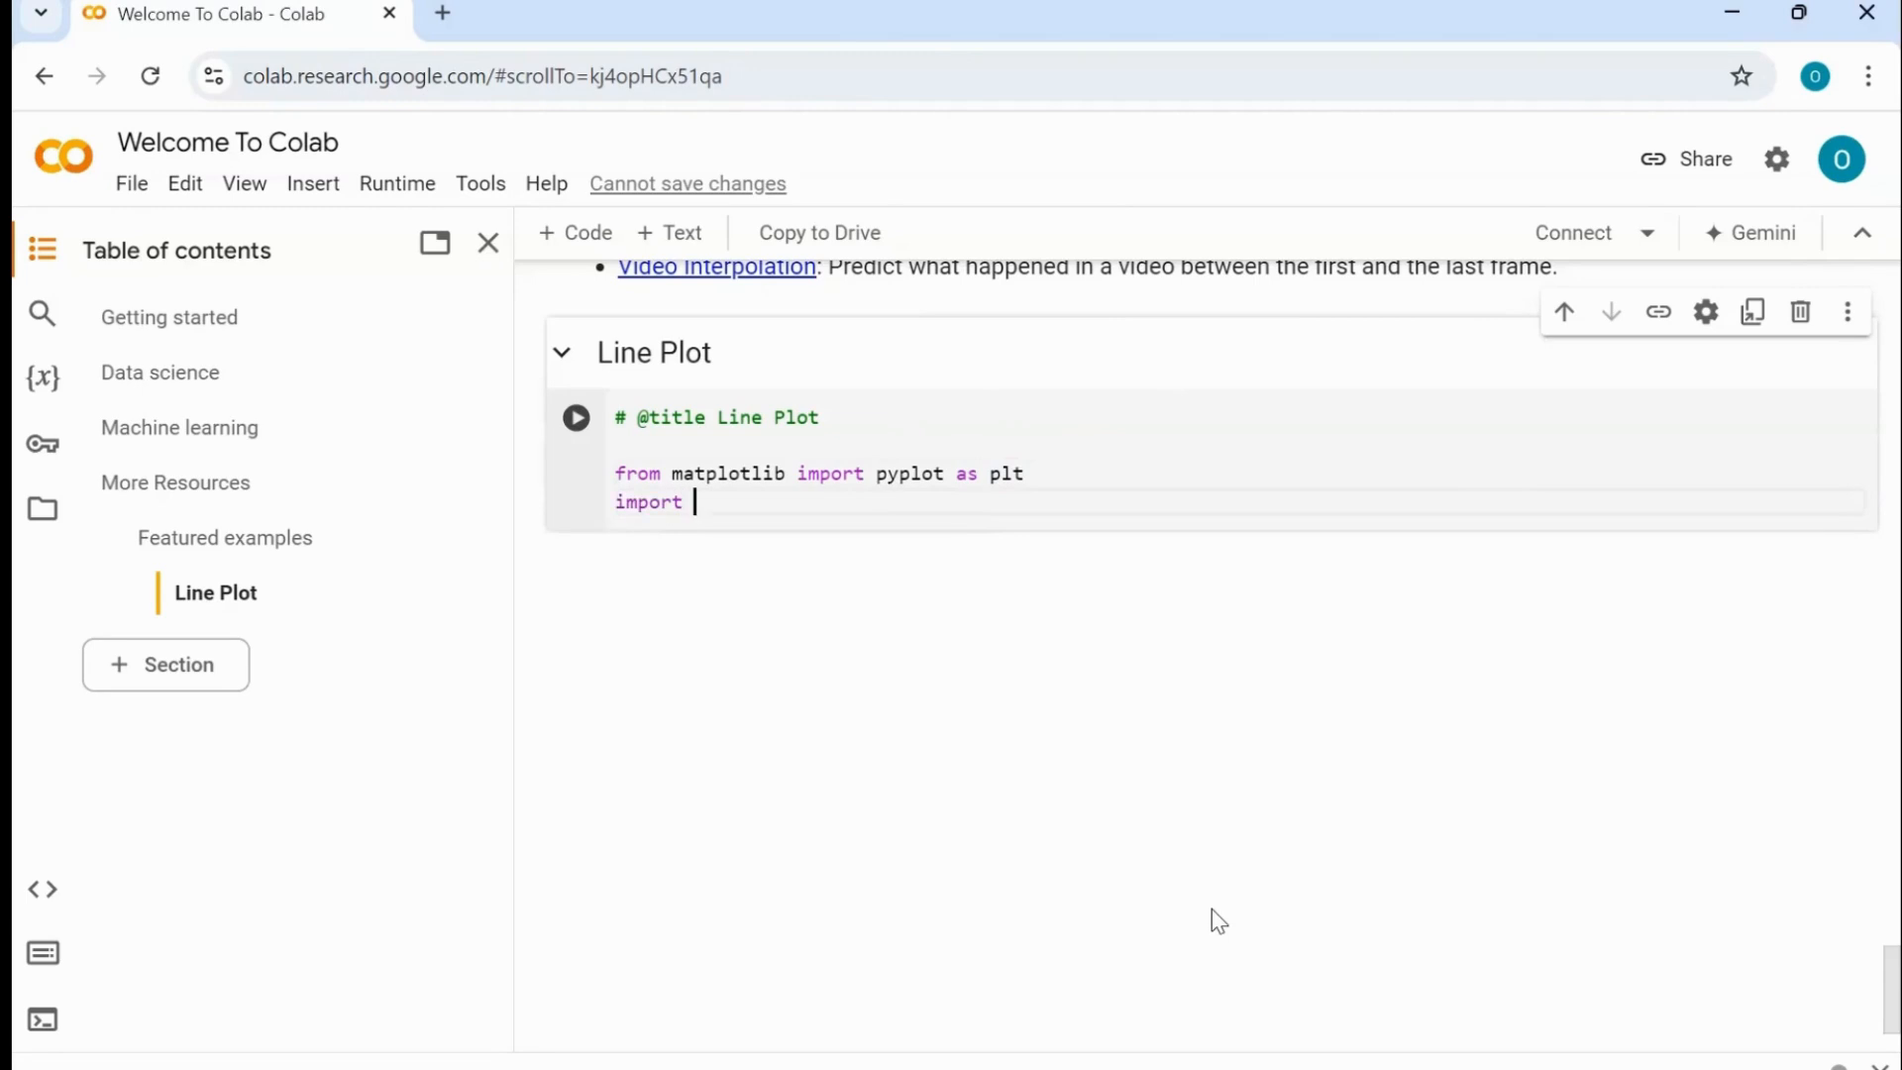
pyautogui.write('ma')
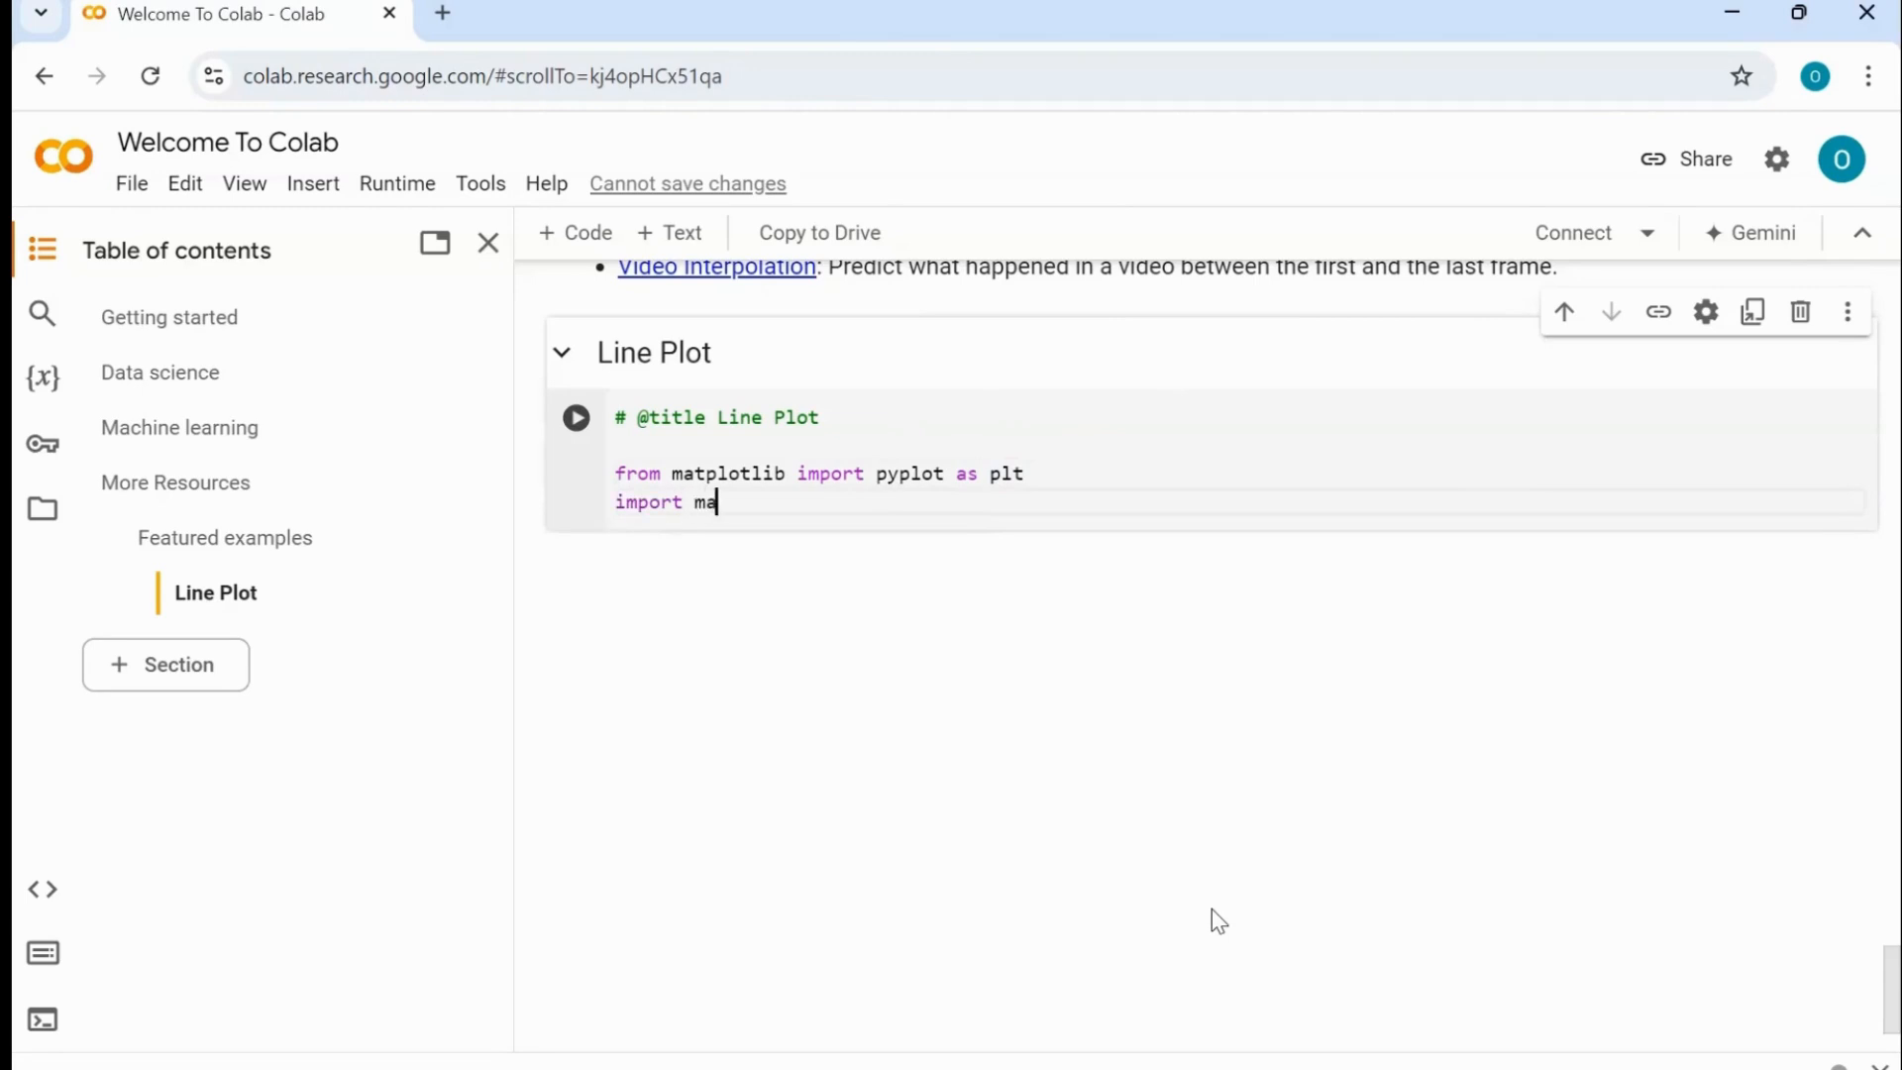
pyautogui.write('tplotlib.')
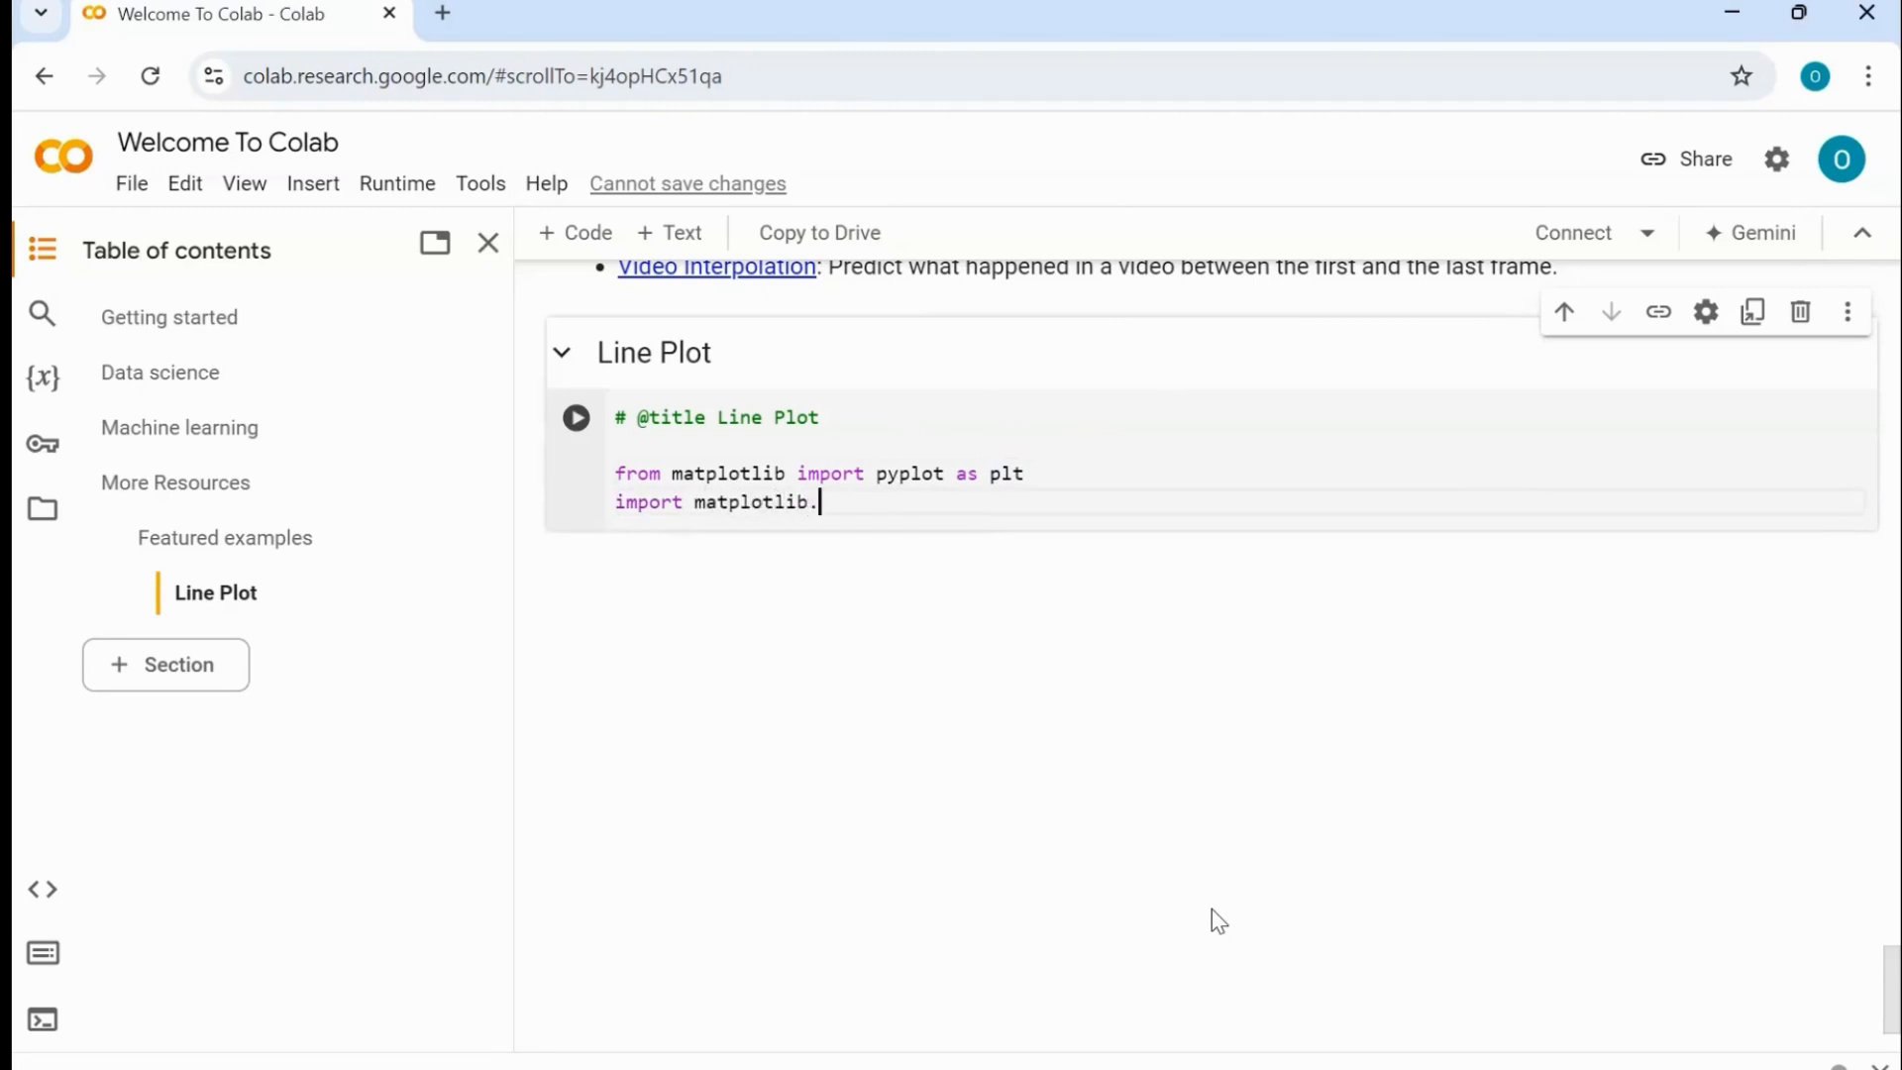
pyautogui.write('pyl')
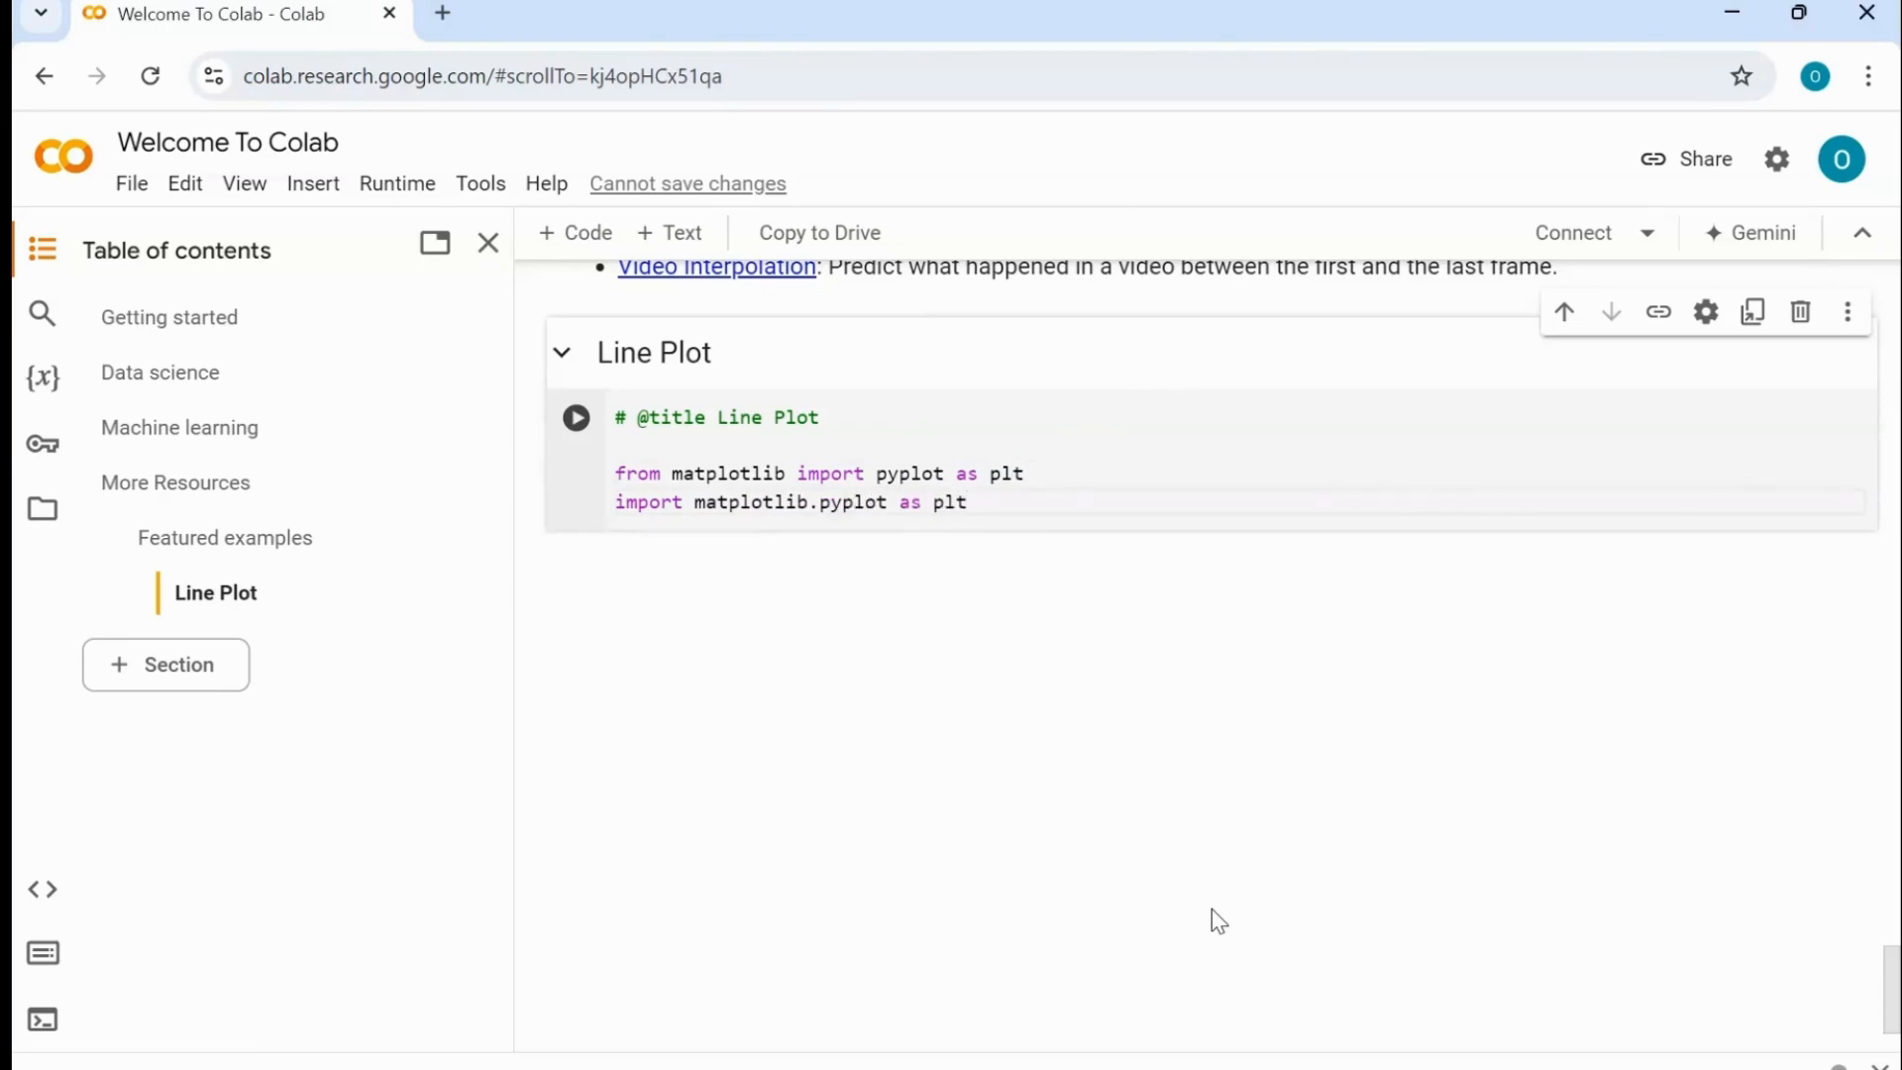
pyautogui.moveTo(616, 473); pyautogui.dragTo(966, 501)
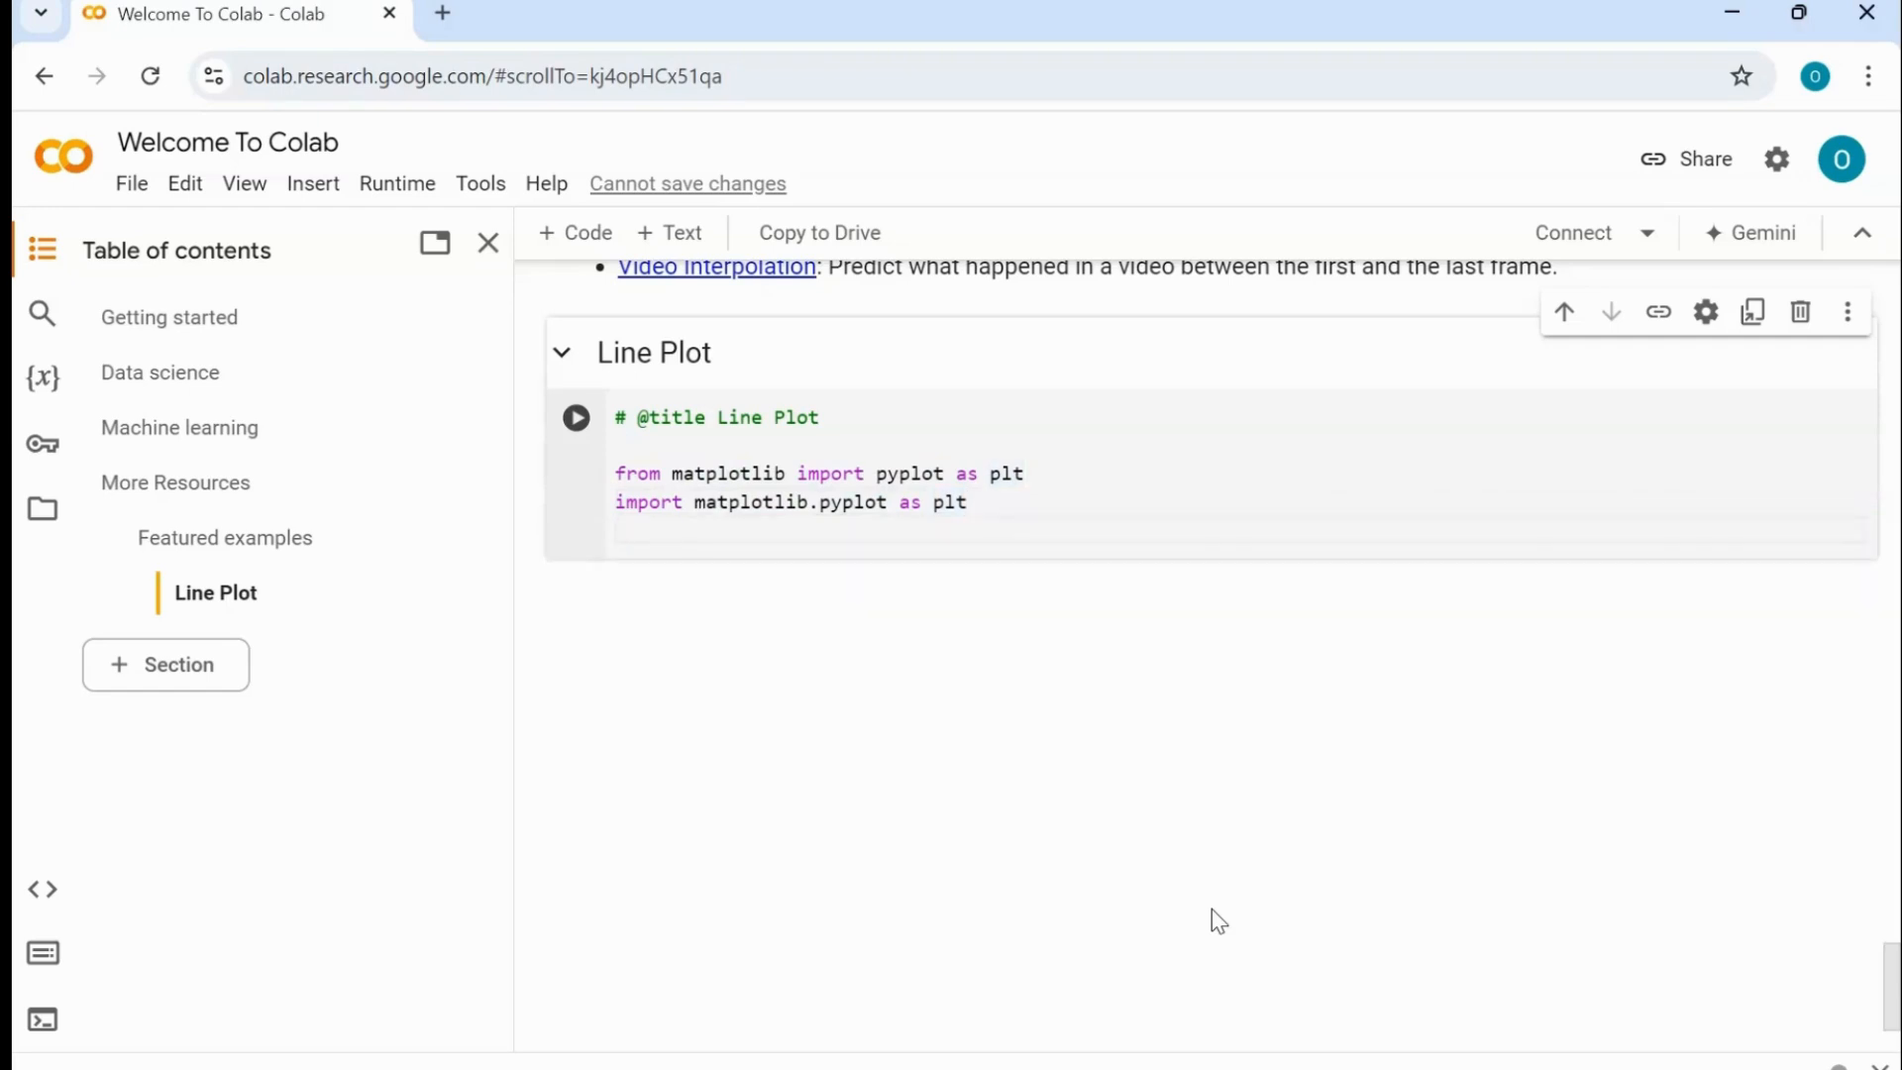
# - Add the line 'import pandas as pd' to the cell
pyautogui.write('import pa')
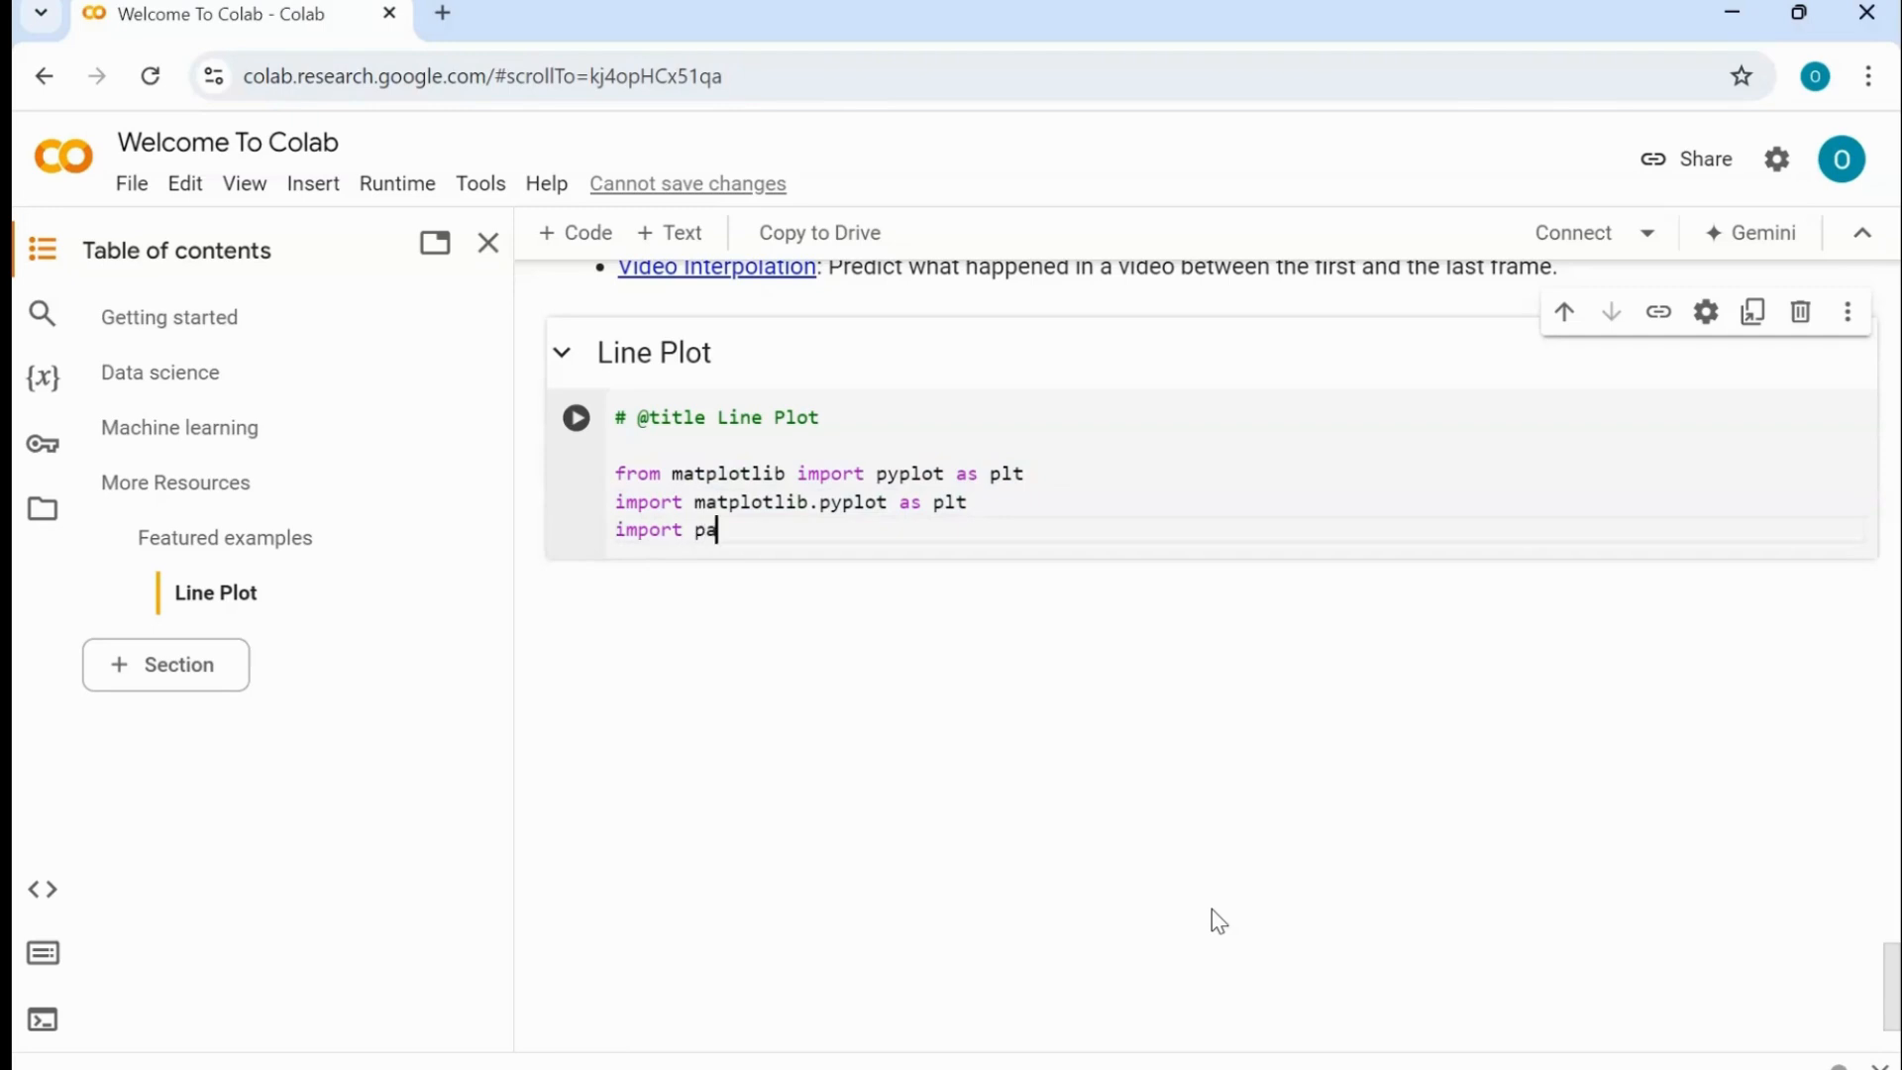
pyautogui.write('ndas as')
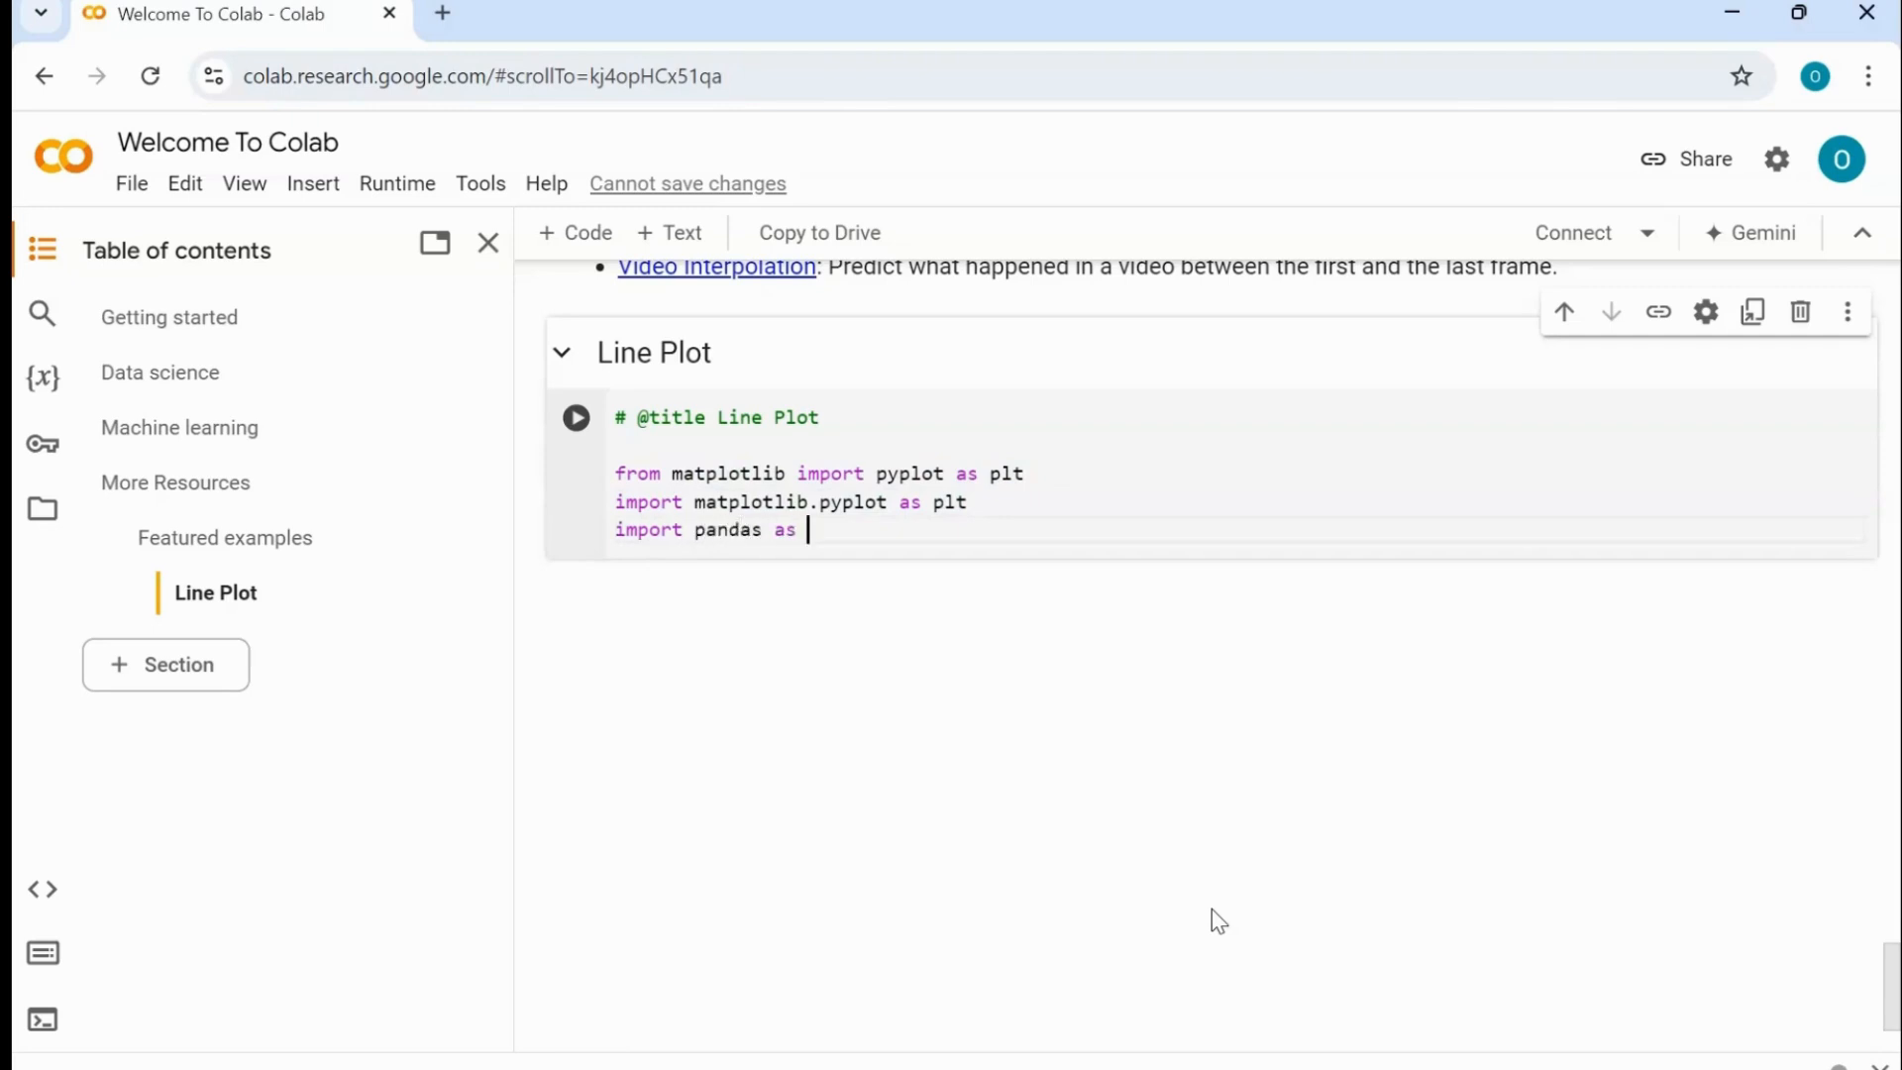
pyautogui.write('pd')
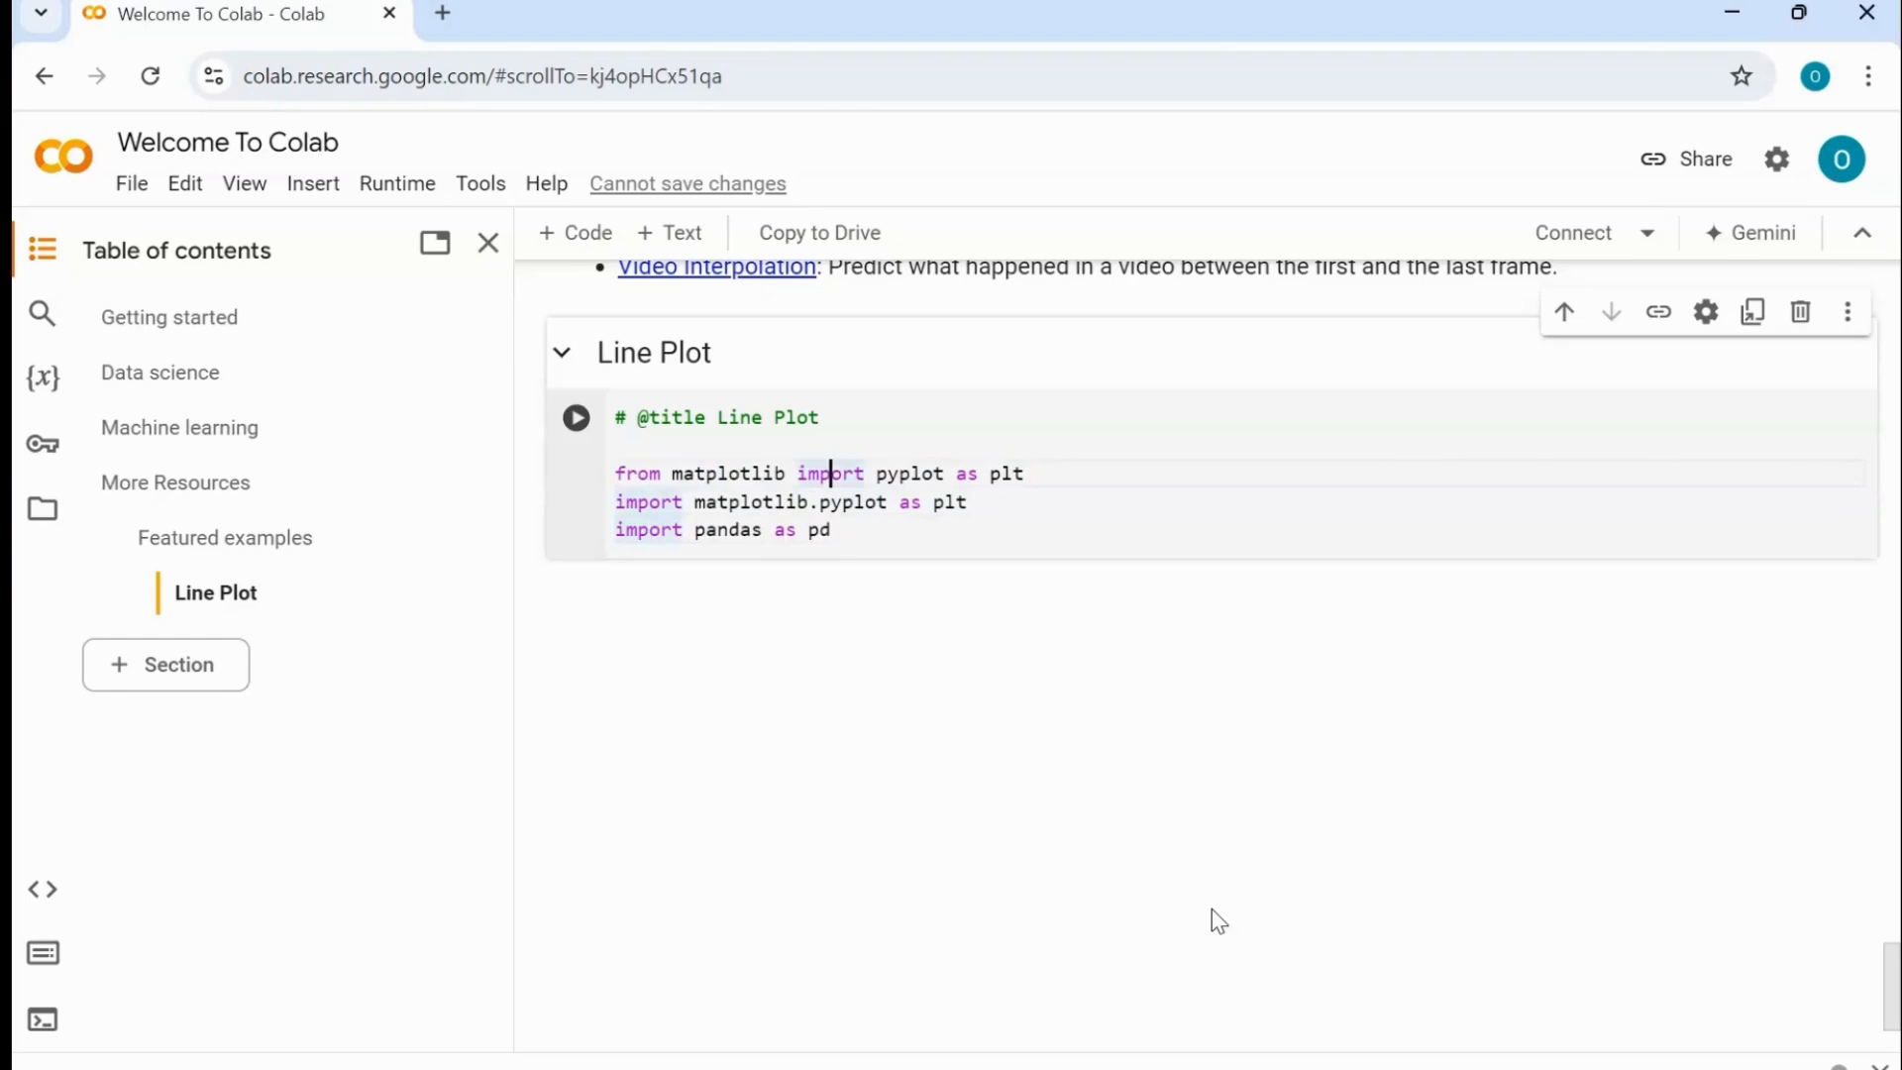
# - Highlight matplotlib and pandas in the imports, then start a new line below them
pyautogui.click(679, 473)
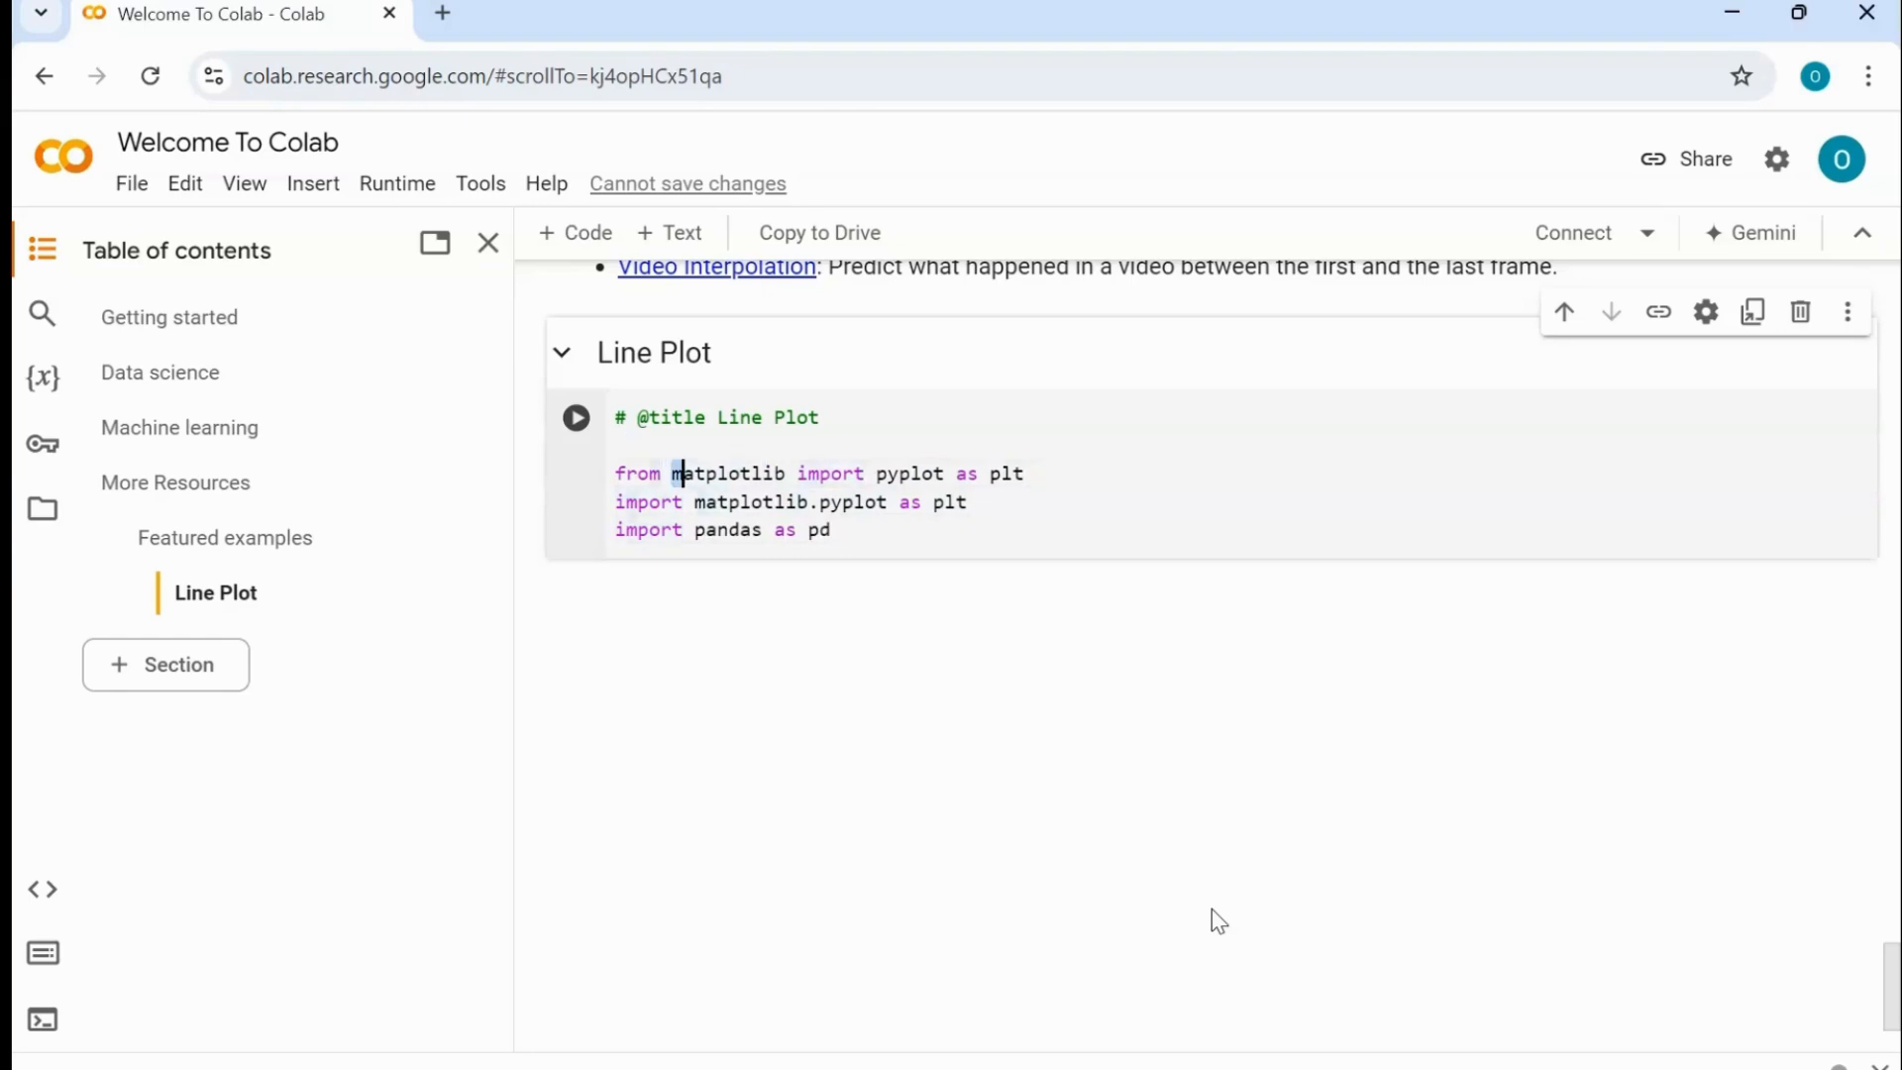
pyautogui.doubleClick(727, 474)
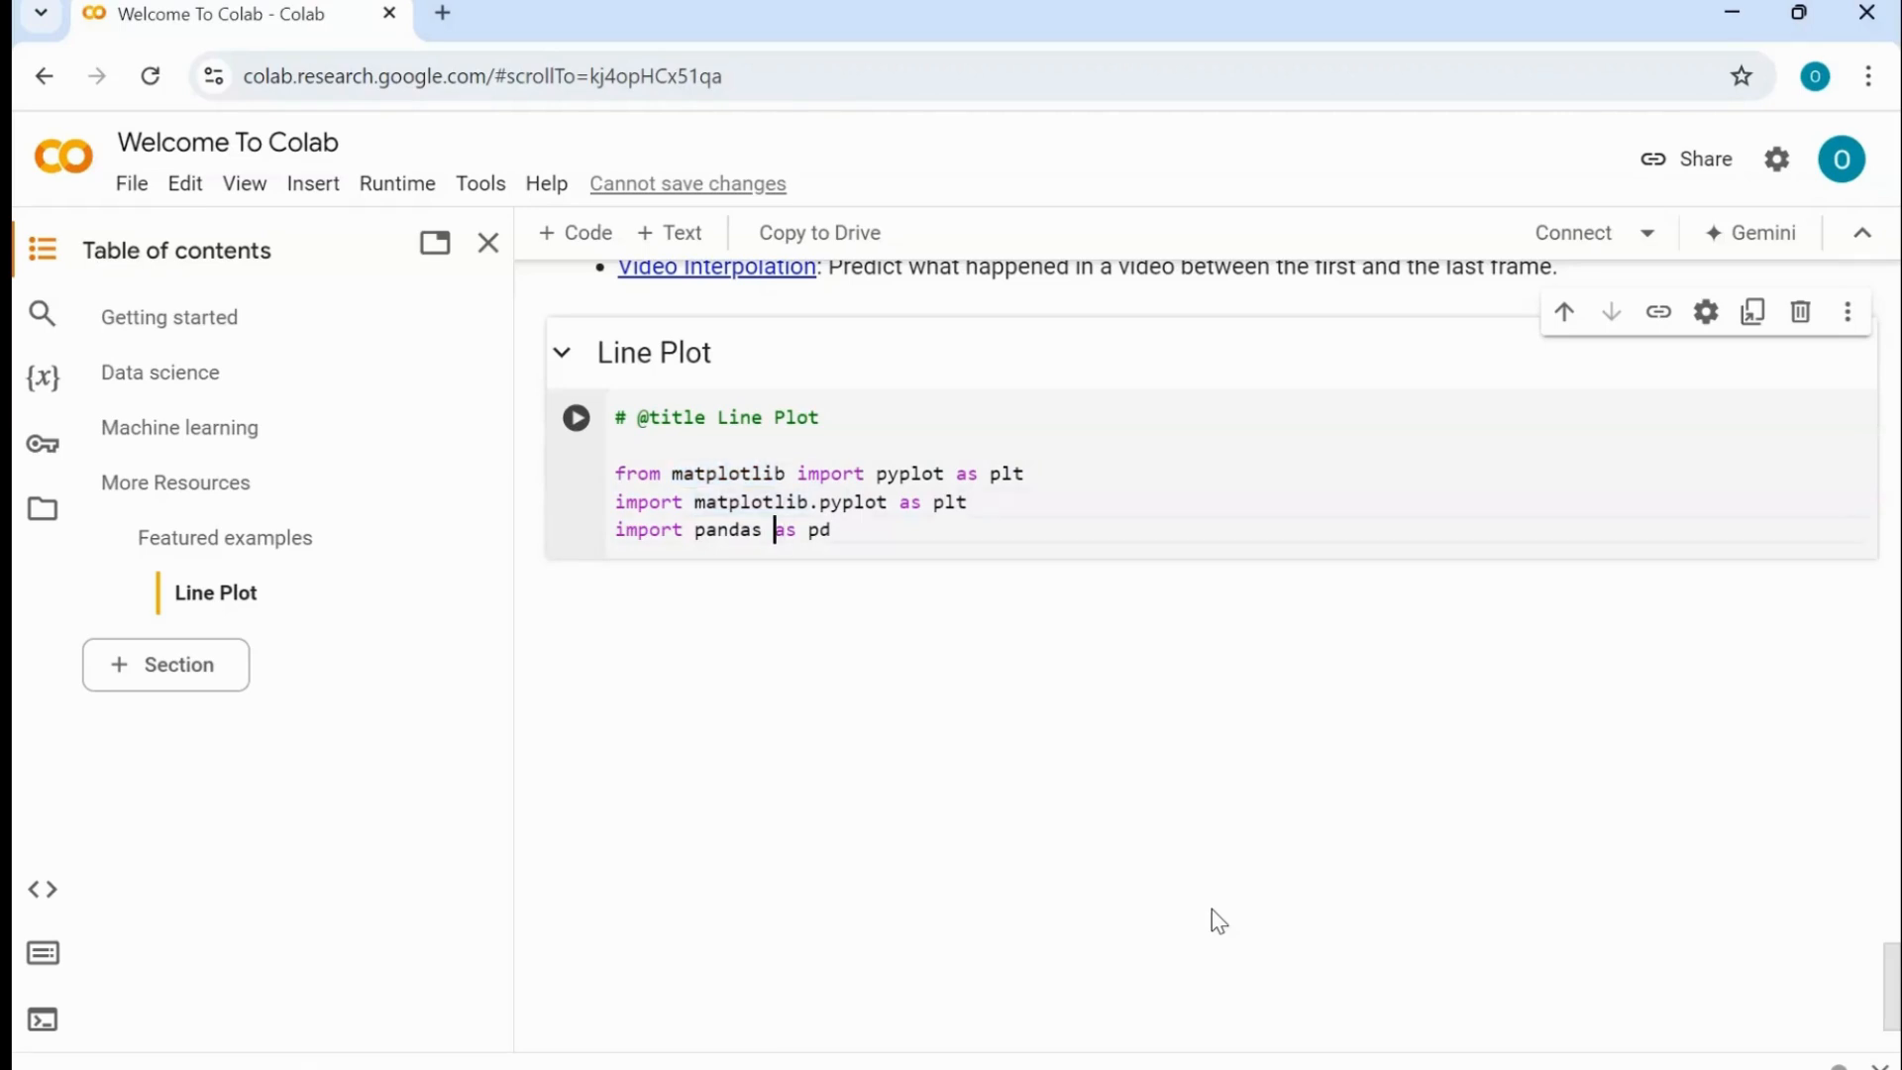
pyautogui.doubleClick(727, 531)
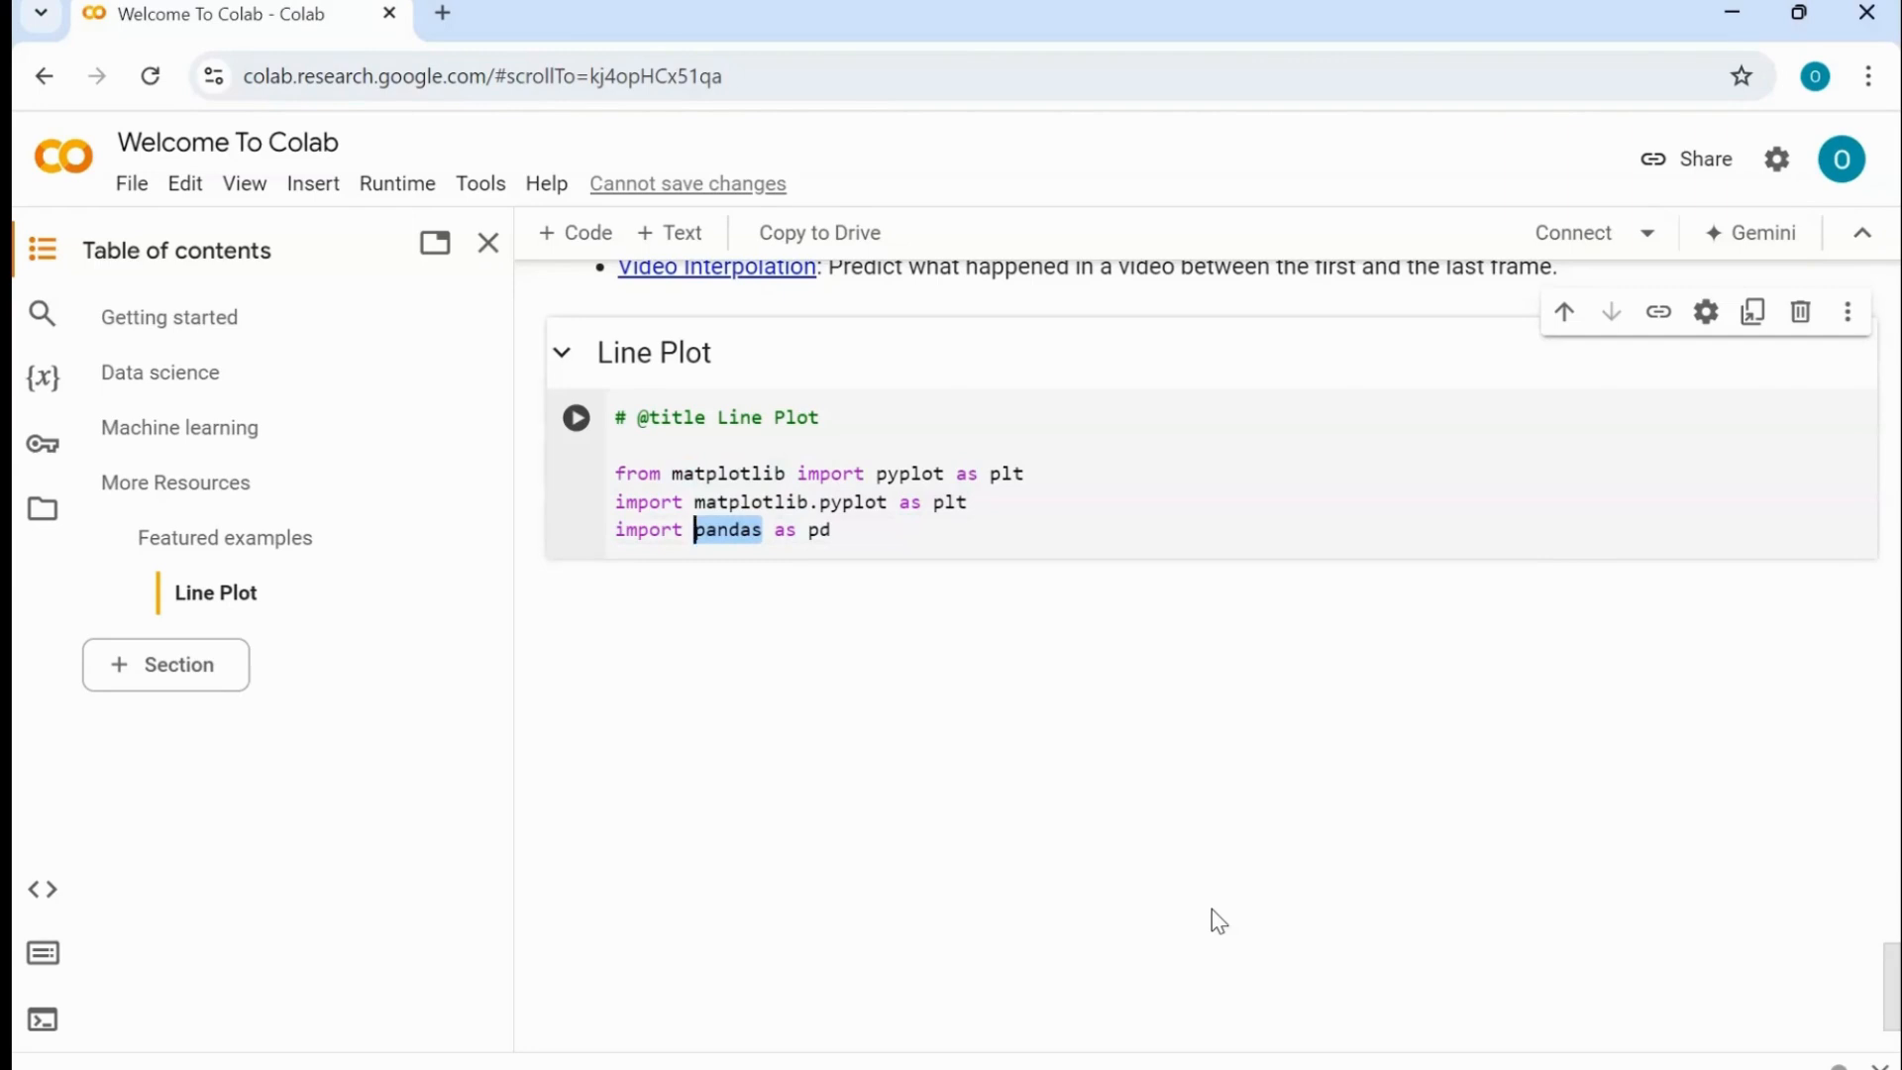
pyautogui.click(815, 531)
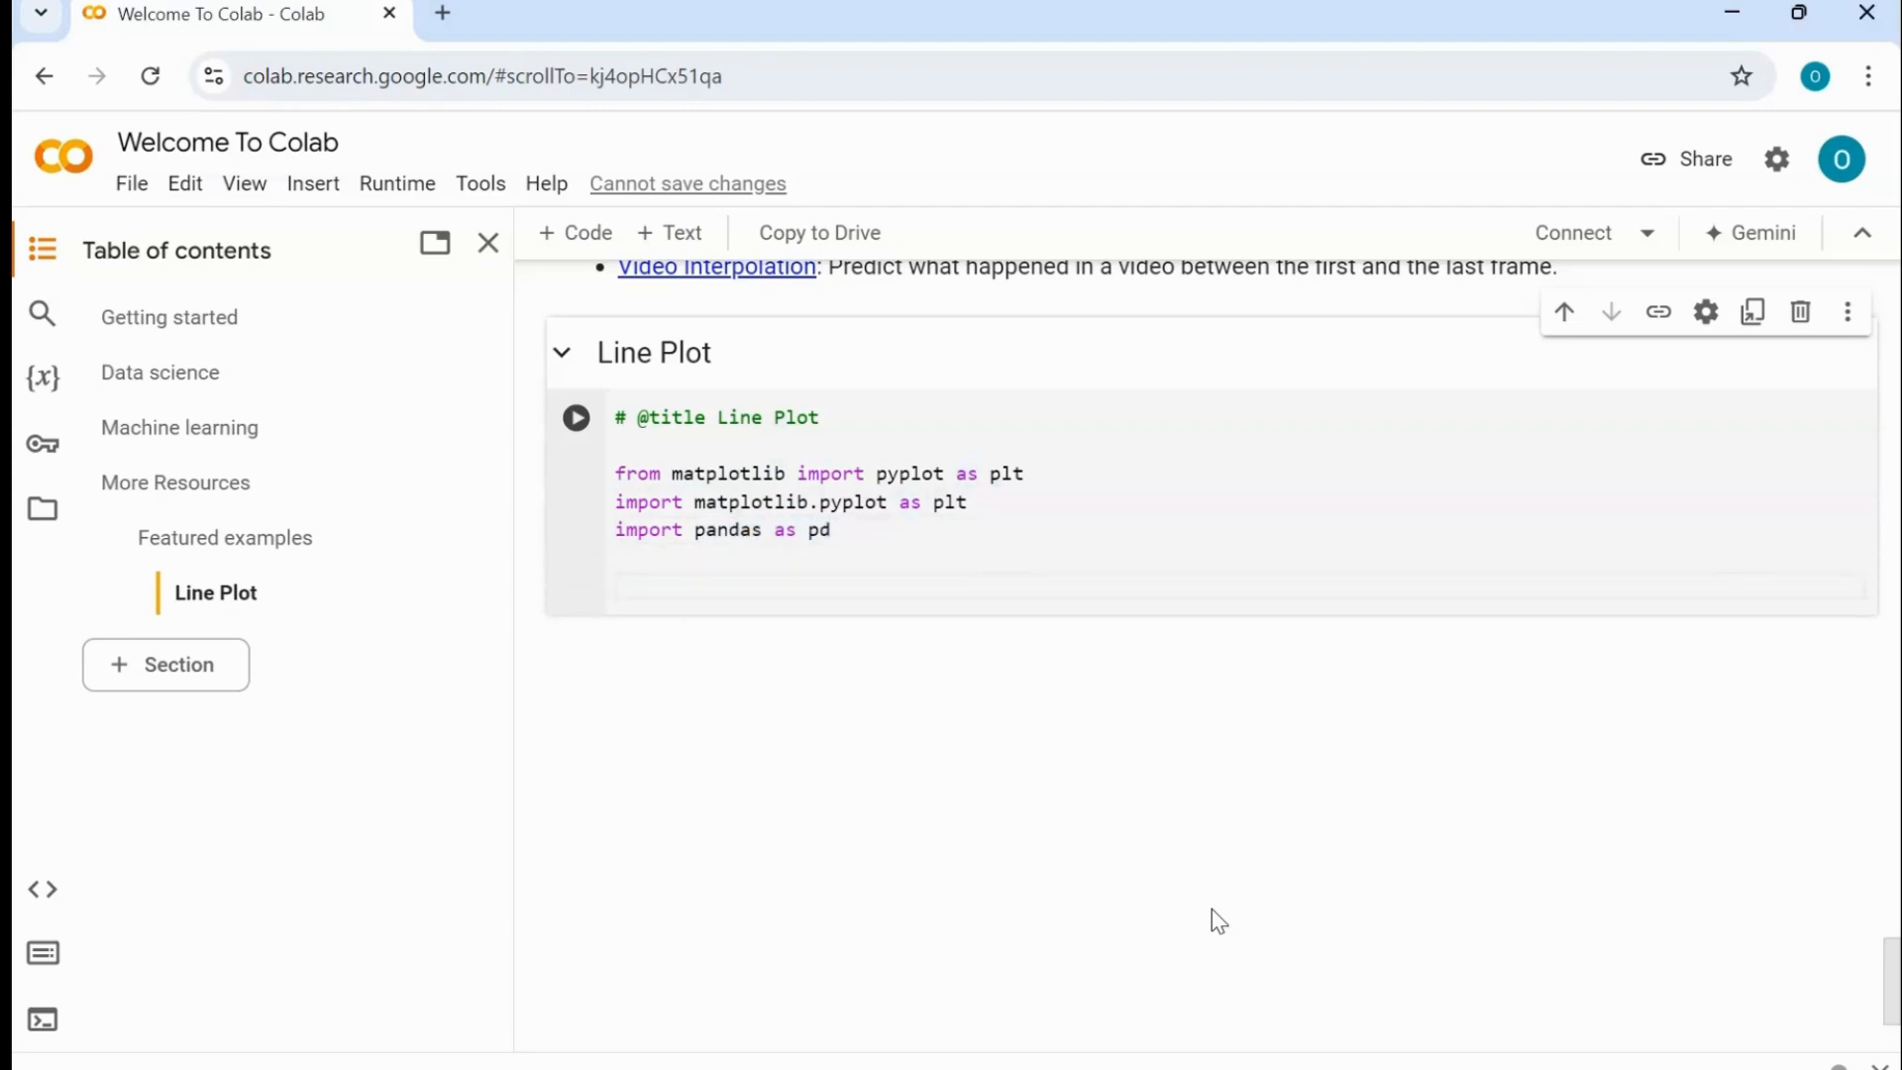
pyautogui.moveTo(1044, 847)
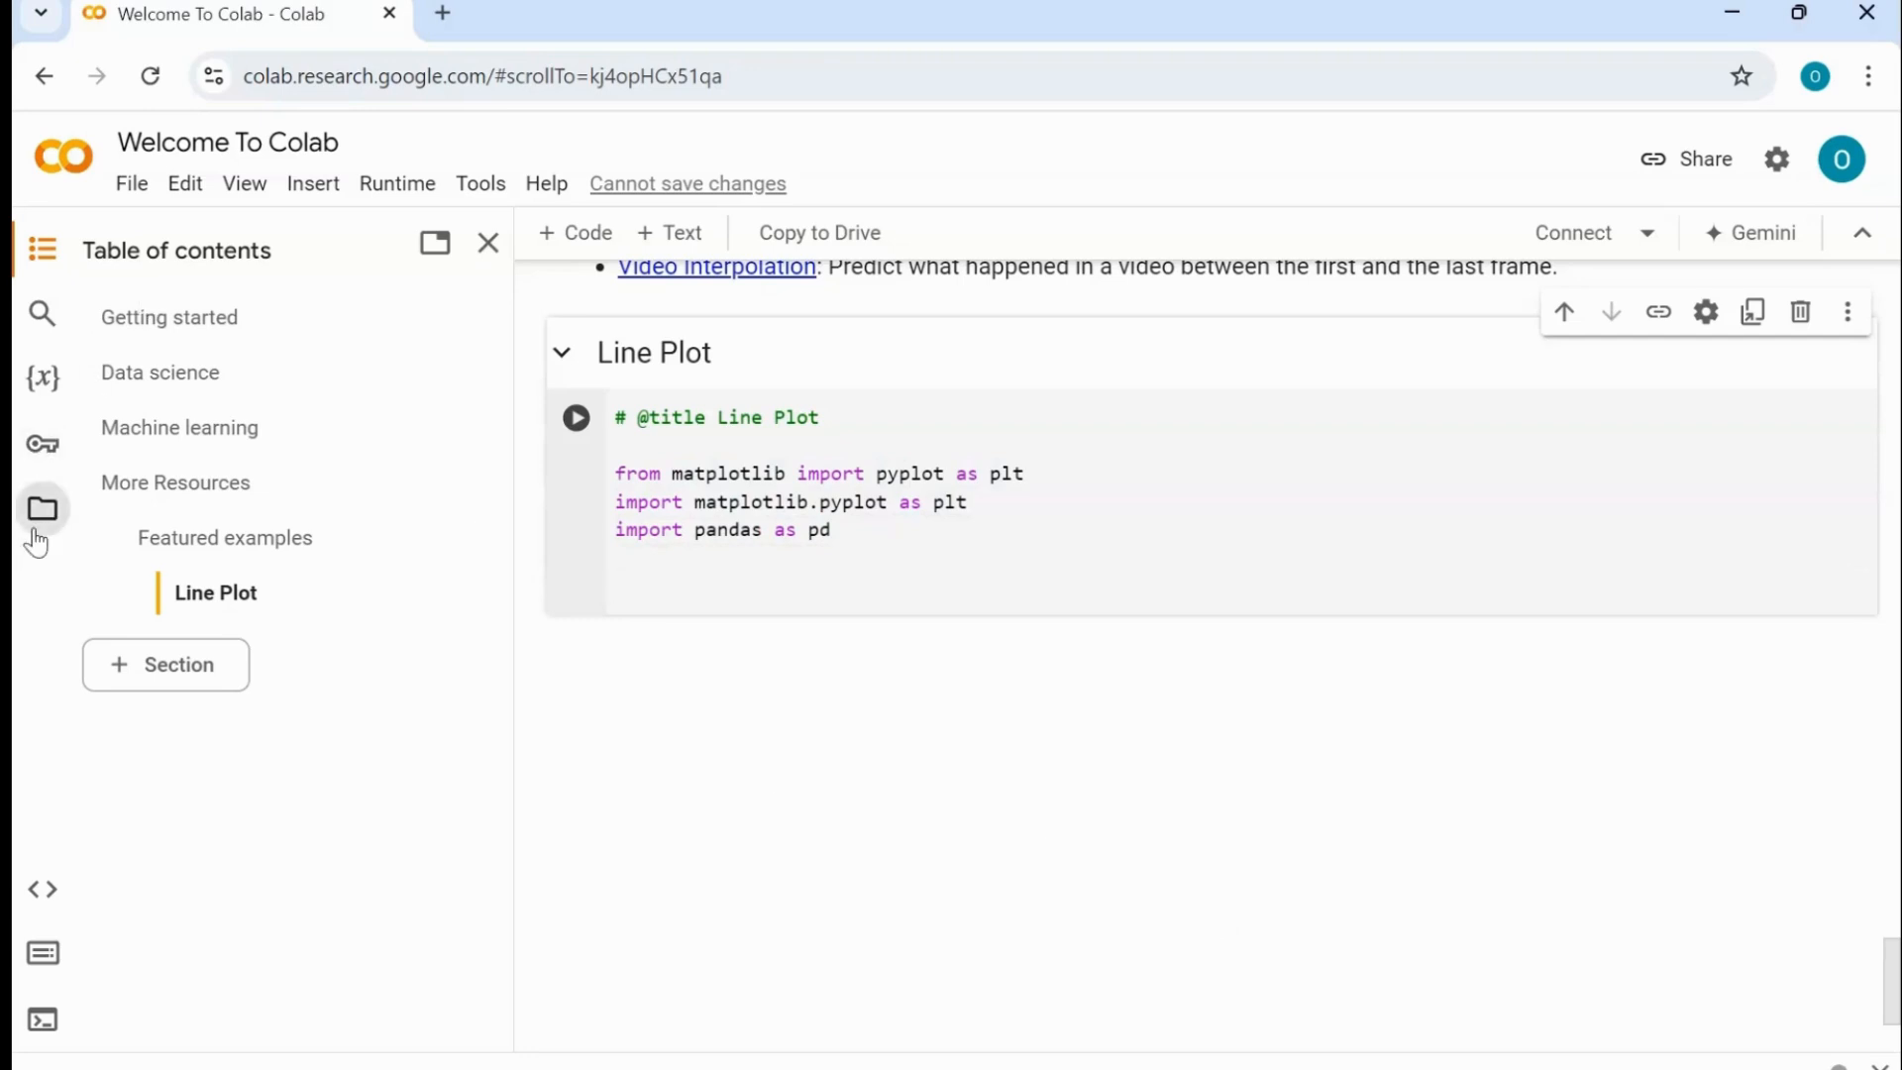
# - Upload fruit.csv through the runtime file browser and dismiss the temporary-files warning
pyautogui.click(41, 507)
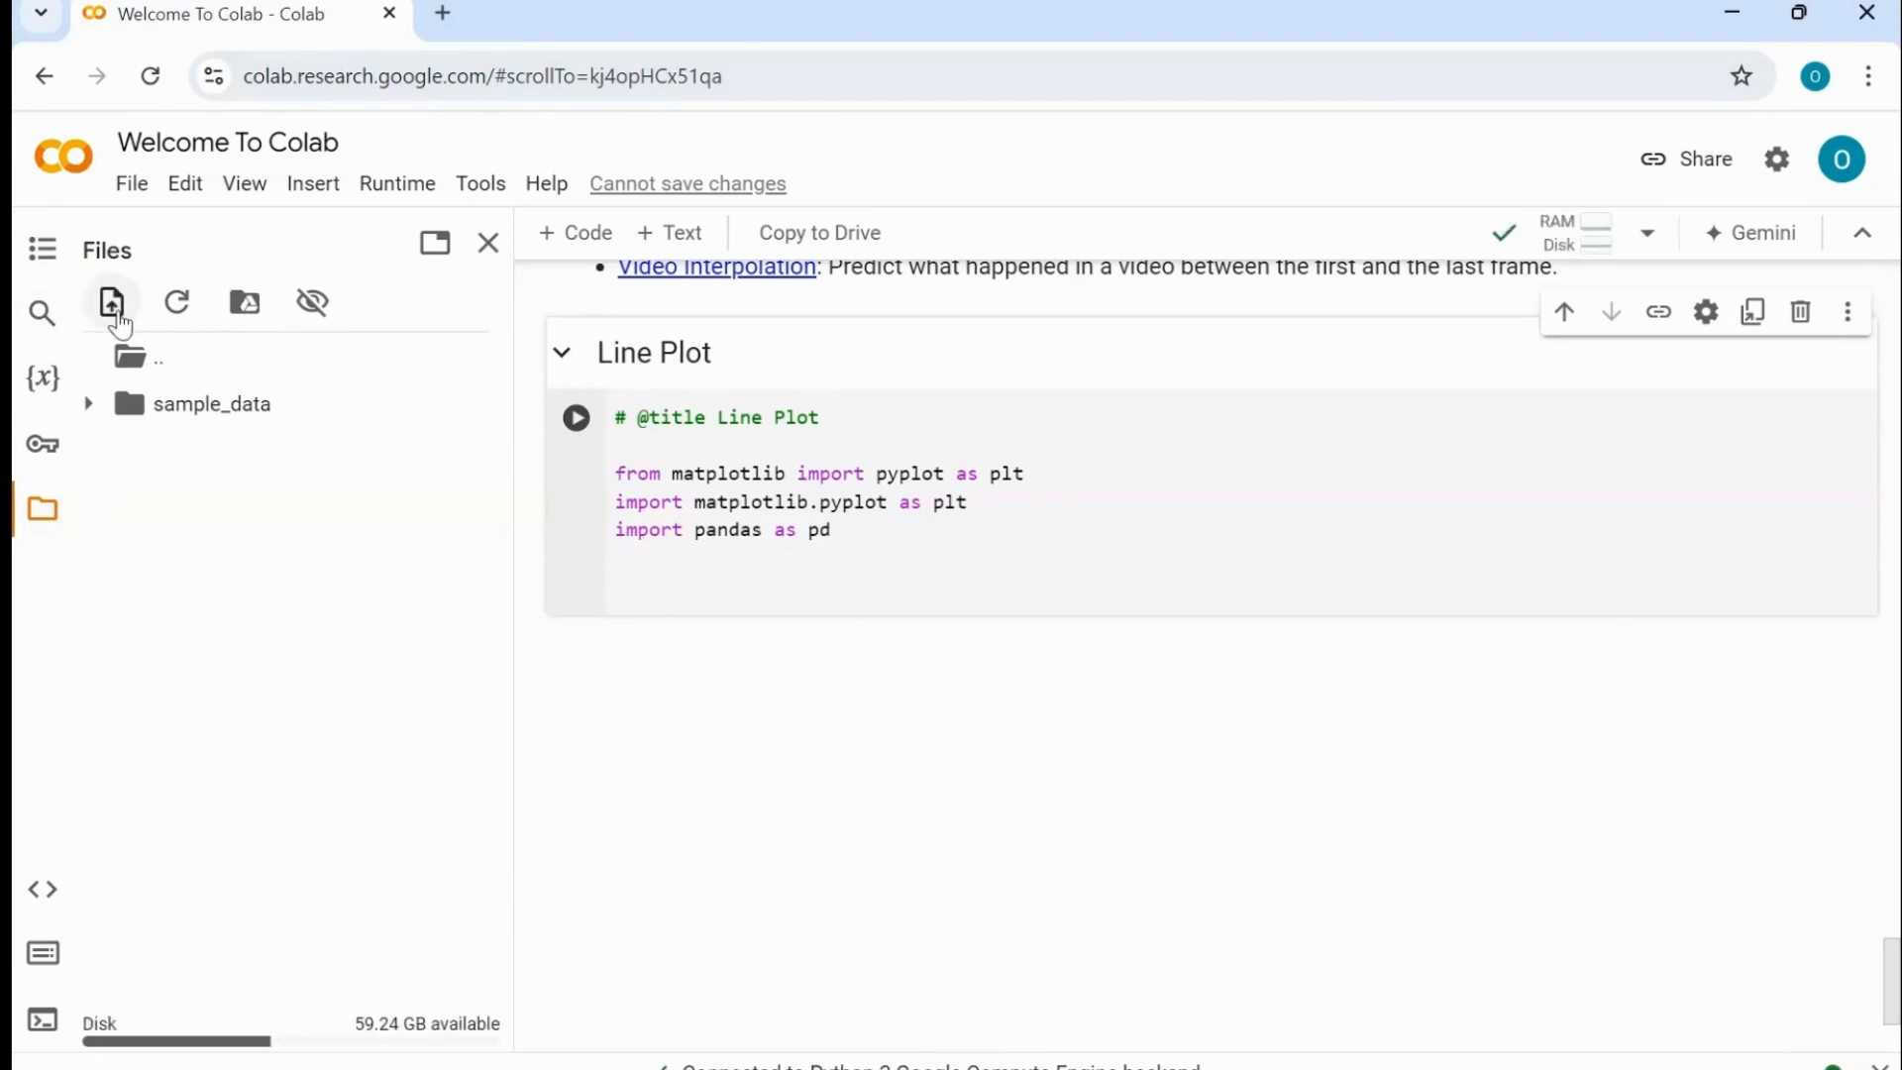
pyautogui.moveTo(164, 390)
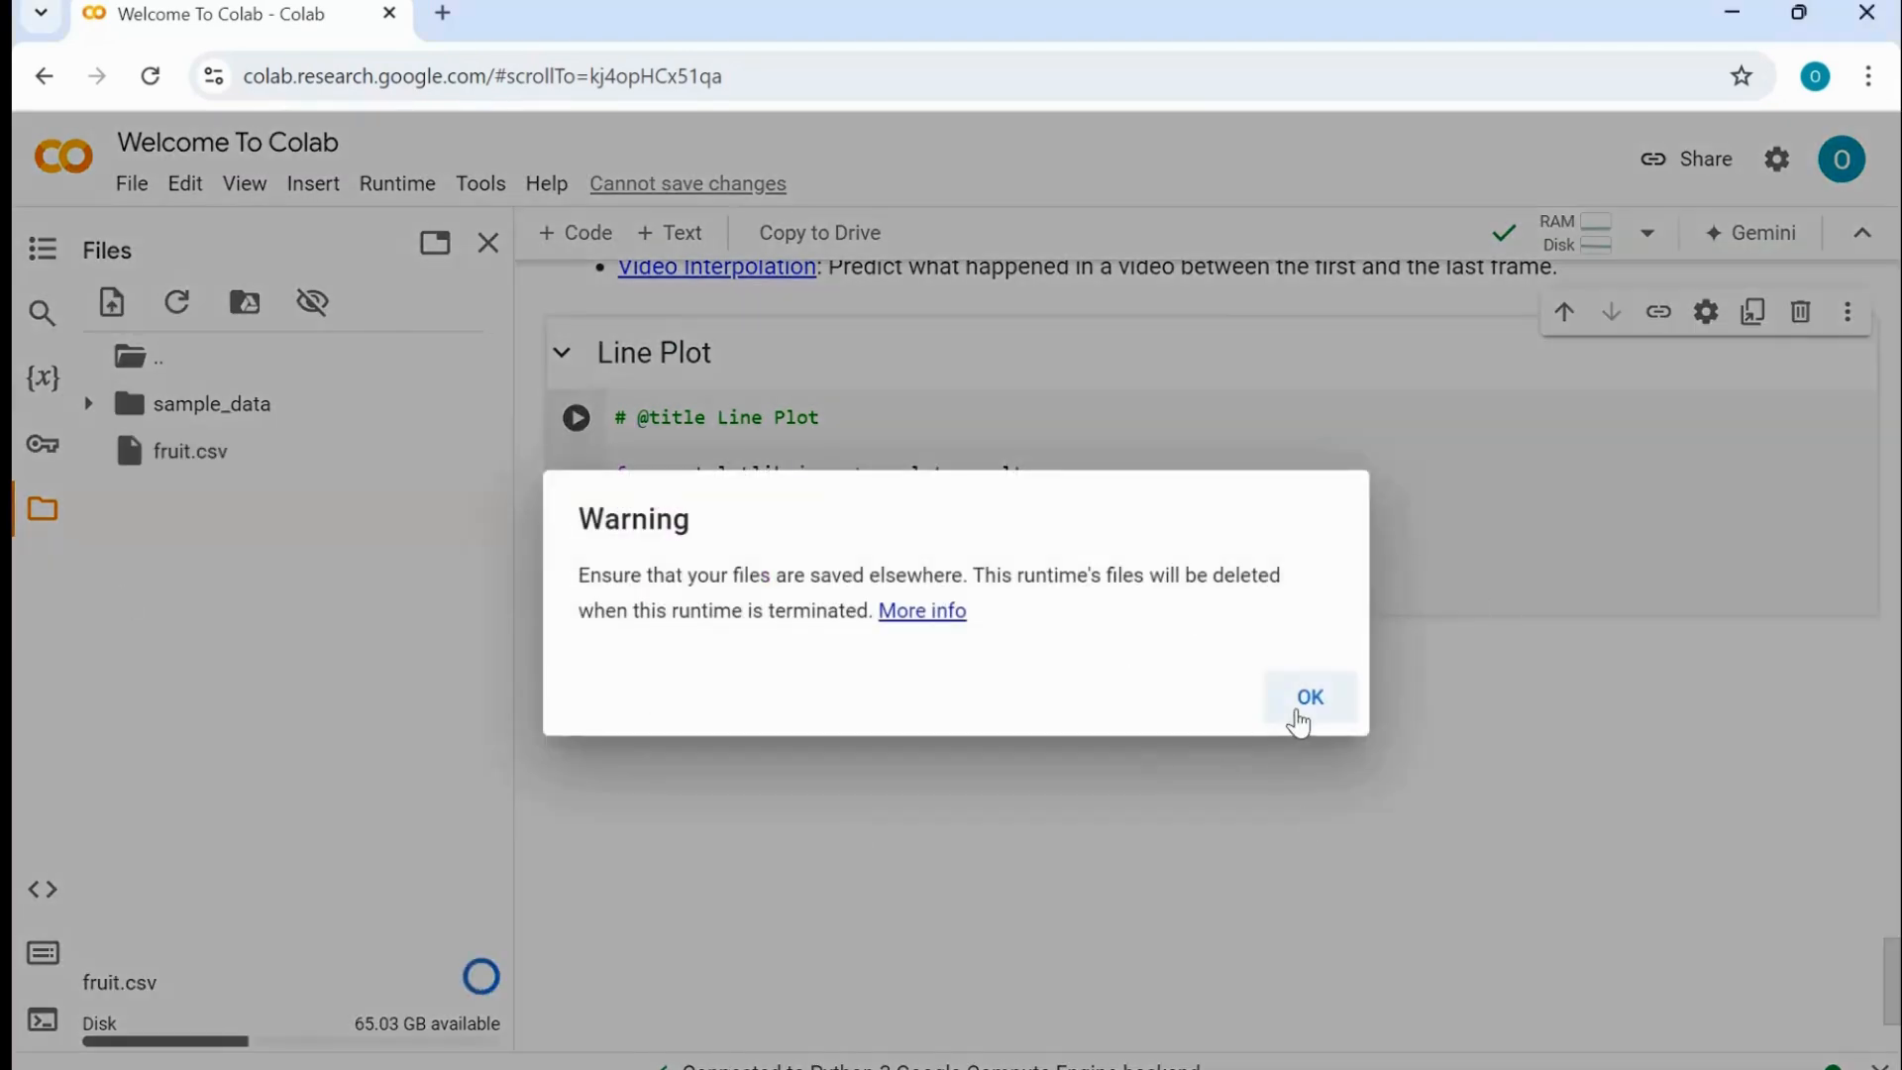
pyautogui.click(1308, 695)
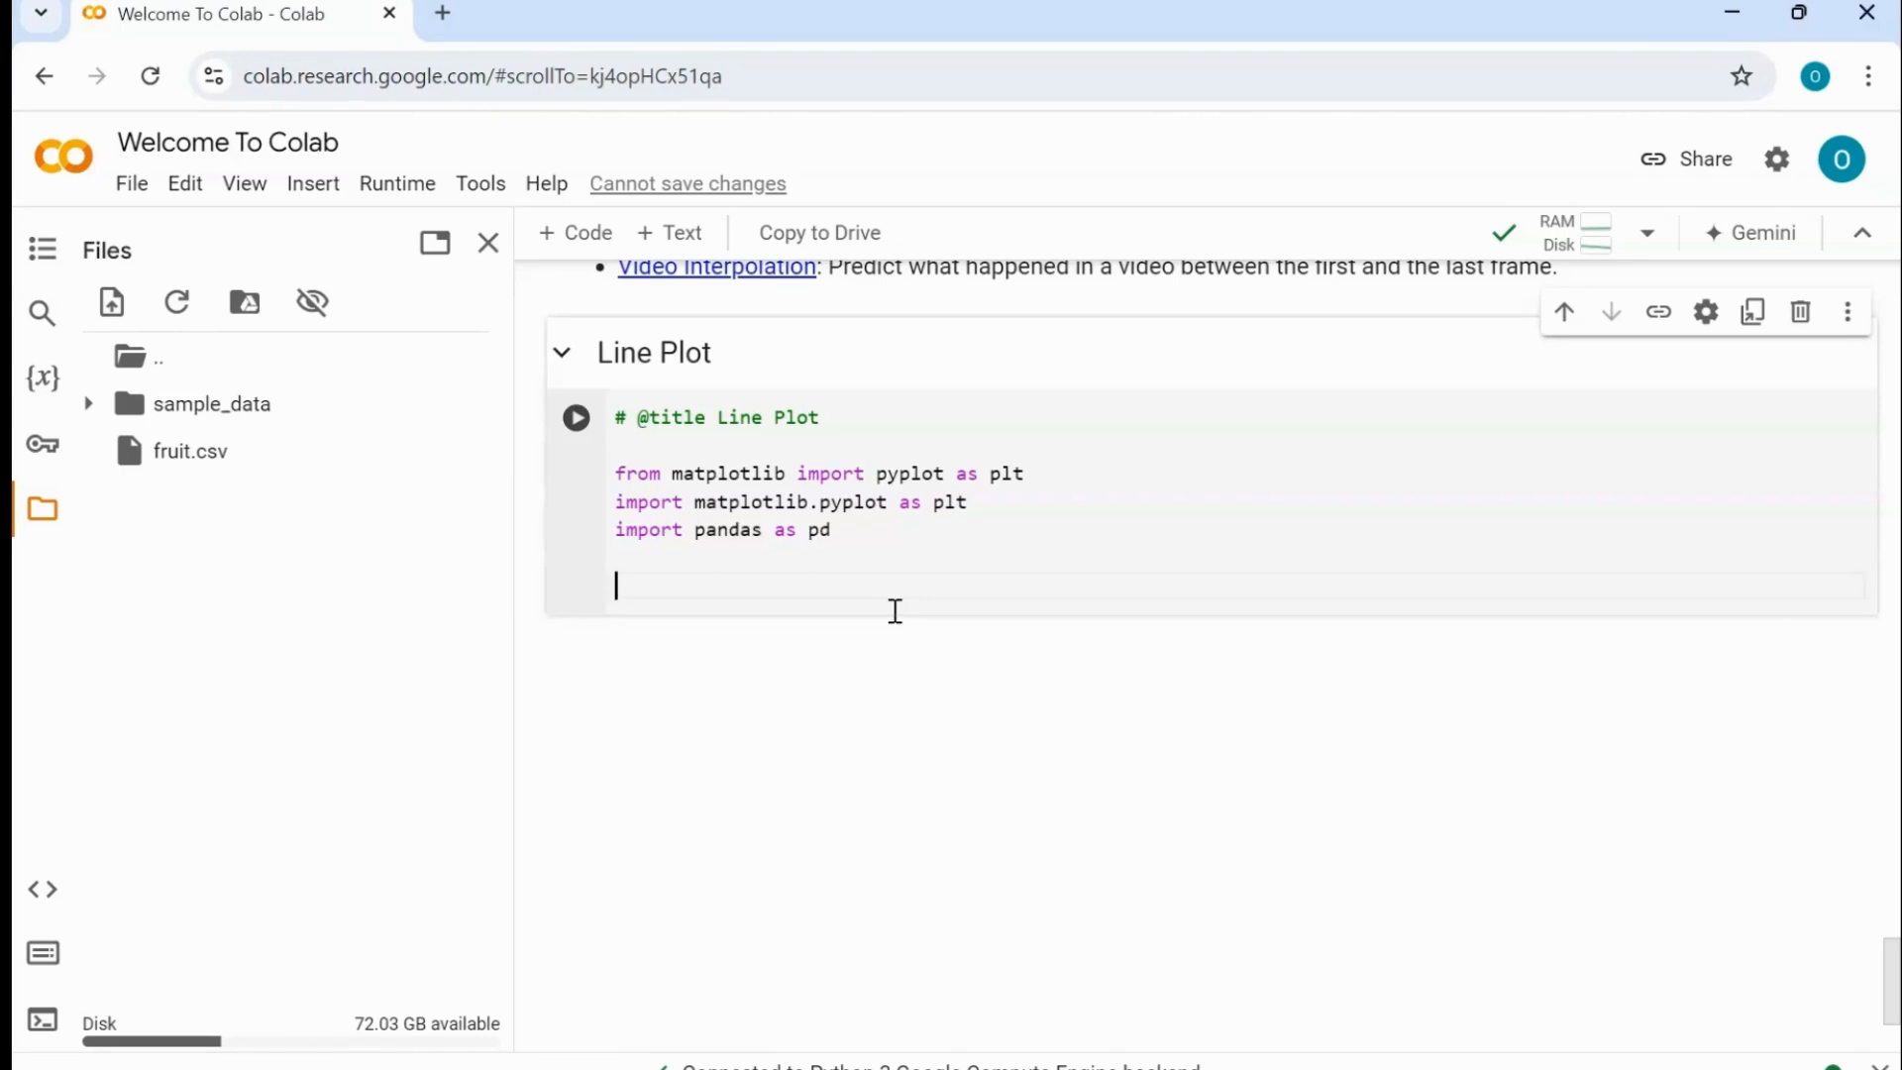
# - Begin df = pd.read_ and pick read_csv from the pandas autocomplete suggestions
pyautogui.write('df =')
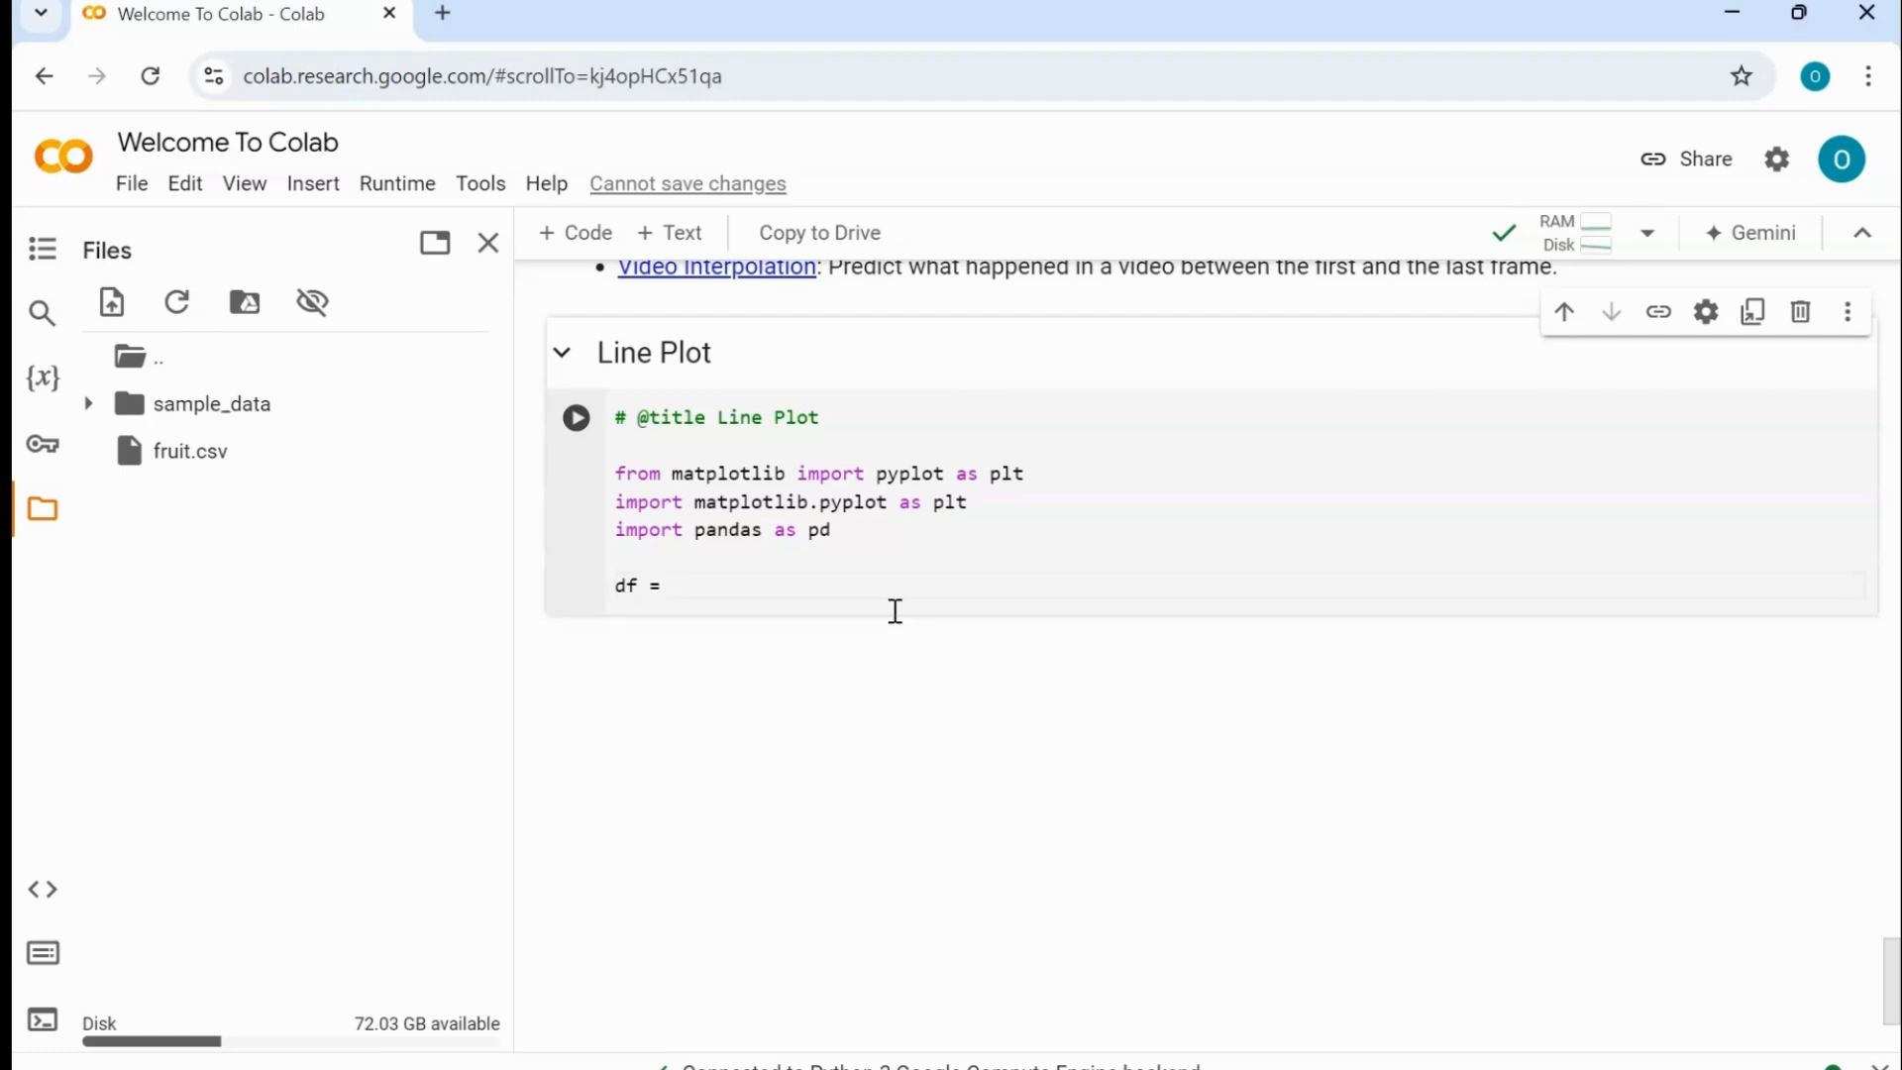
pyautogui.doubleClick(626, 584)
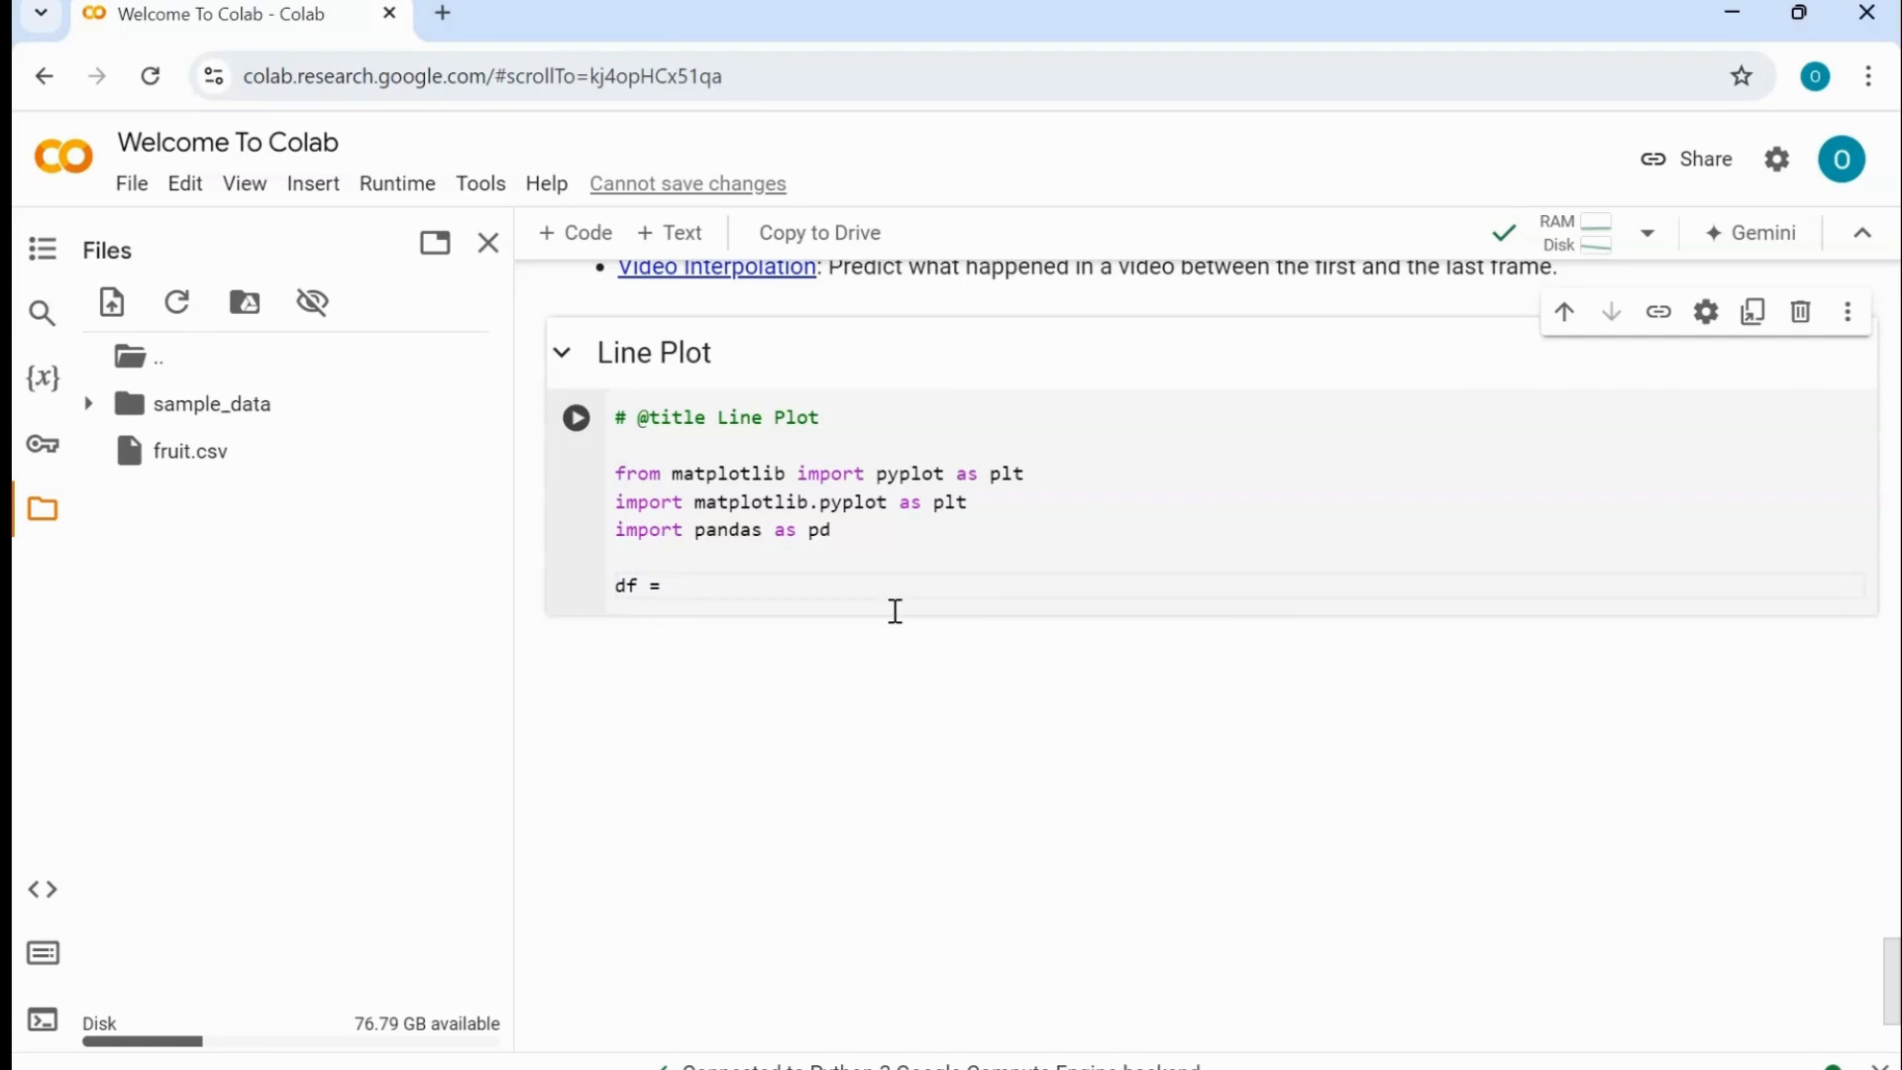
pyautogui.write('pd')
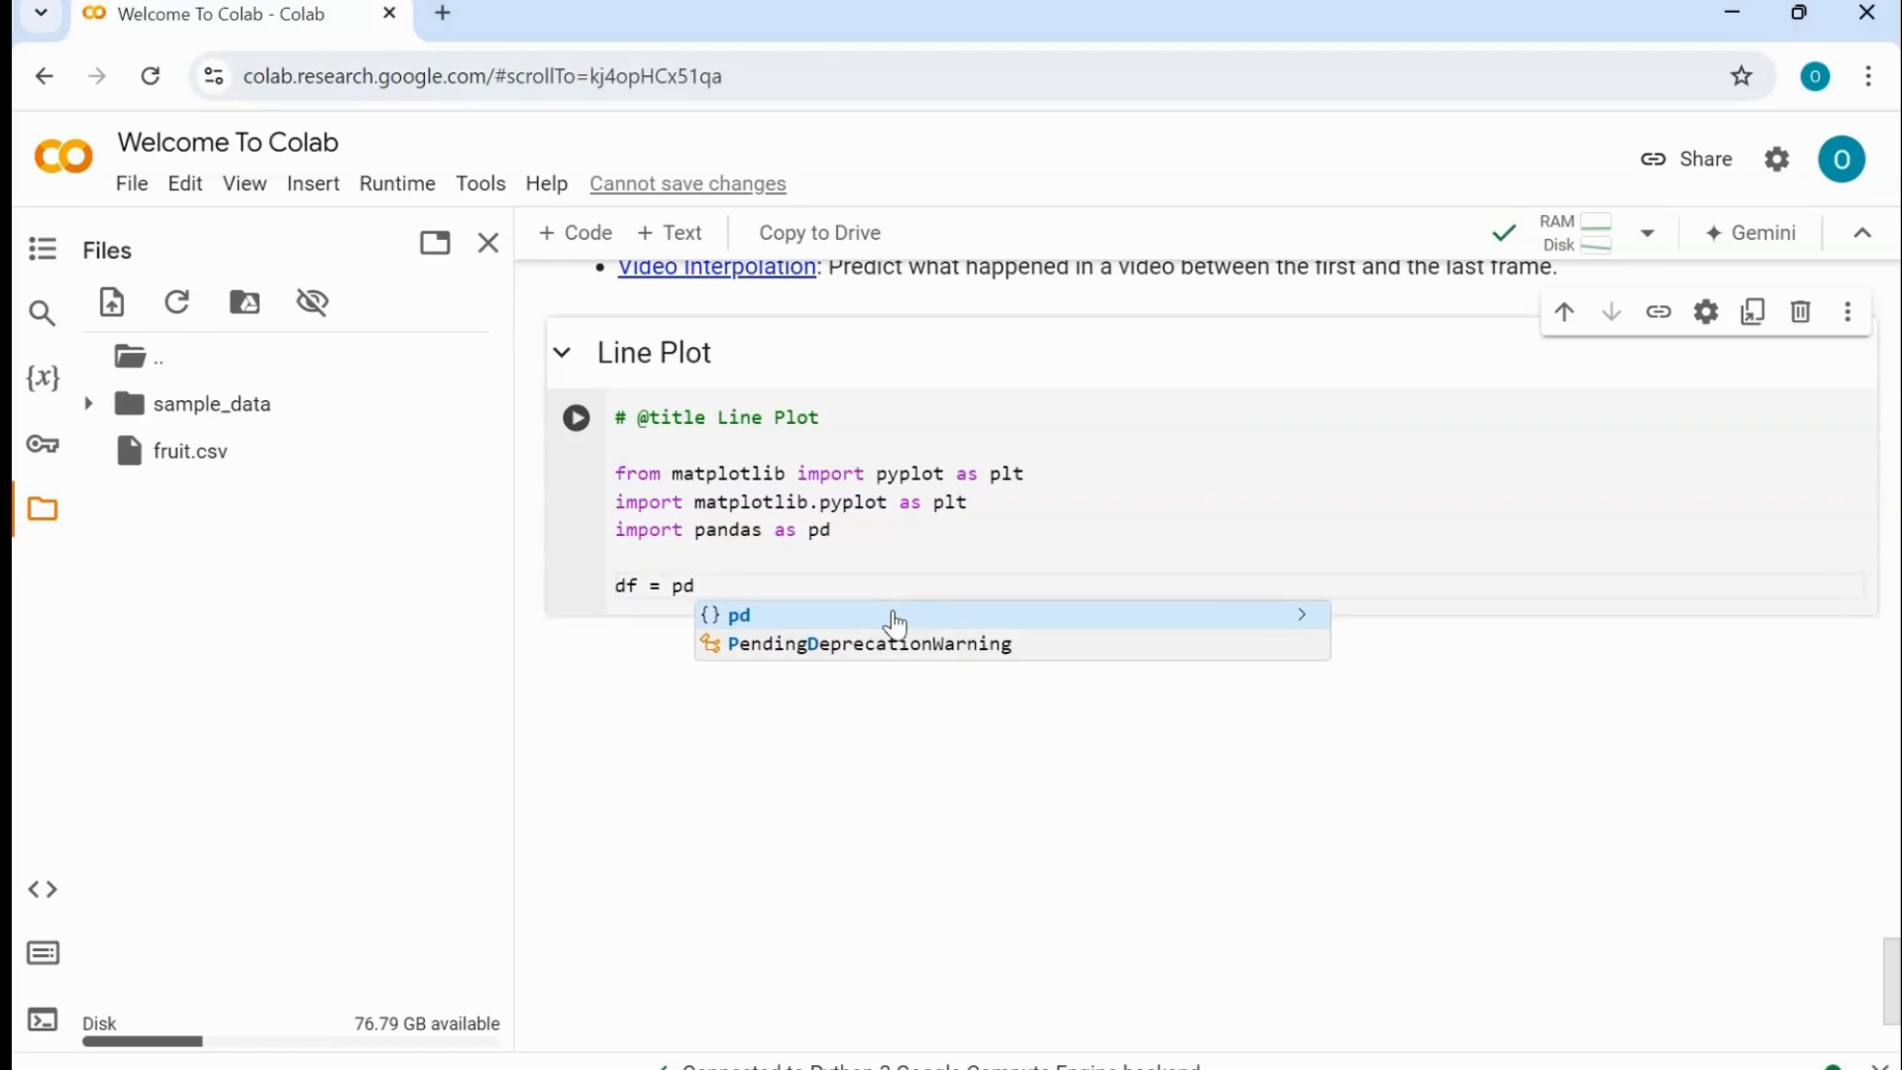
pyautogui.write('.r')
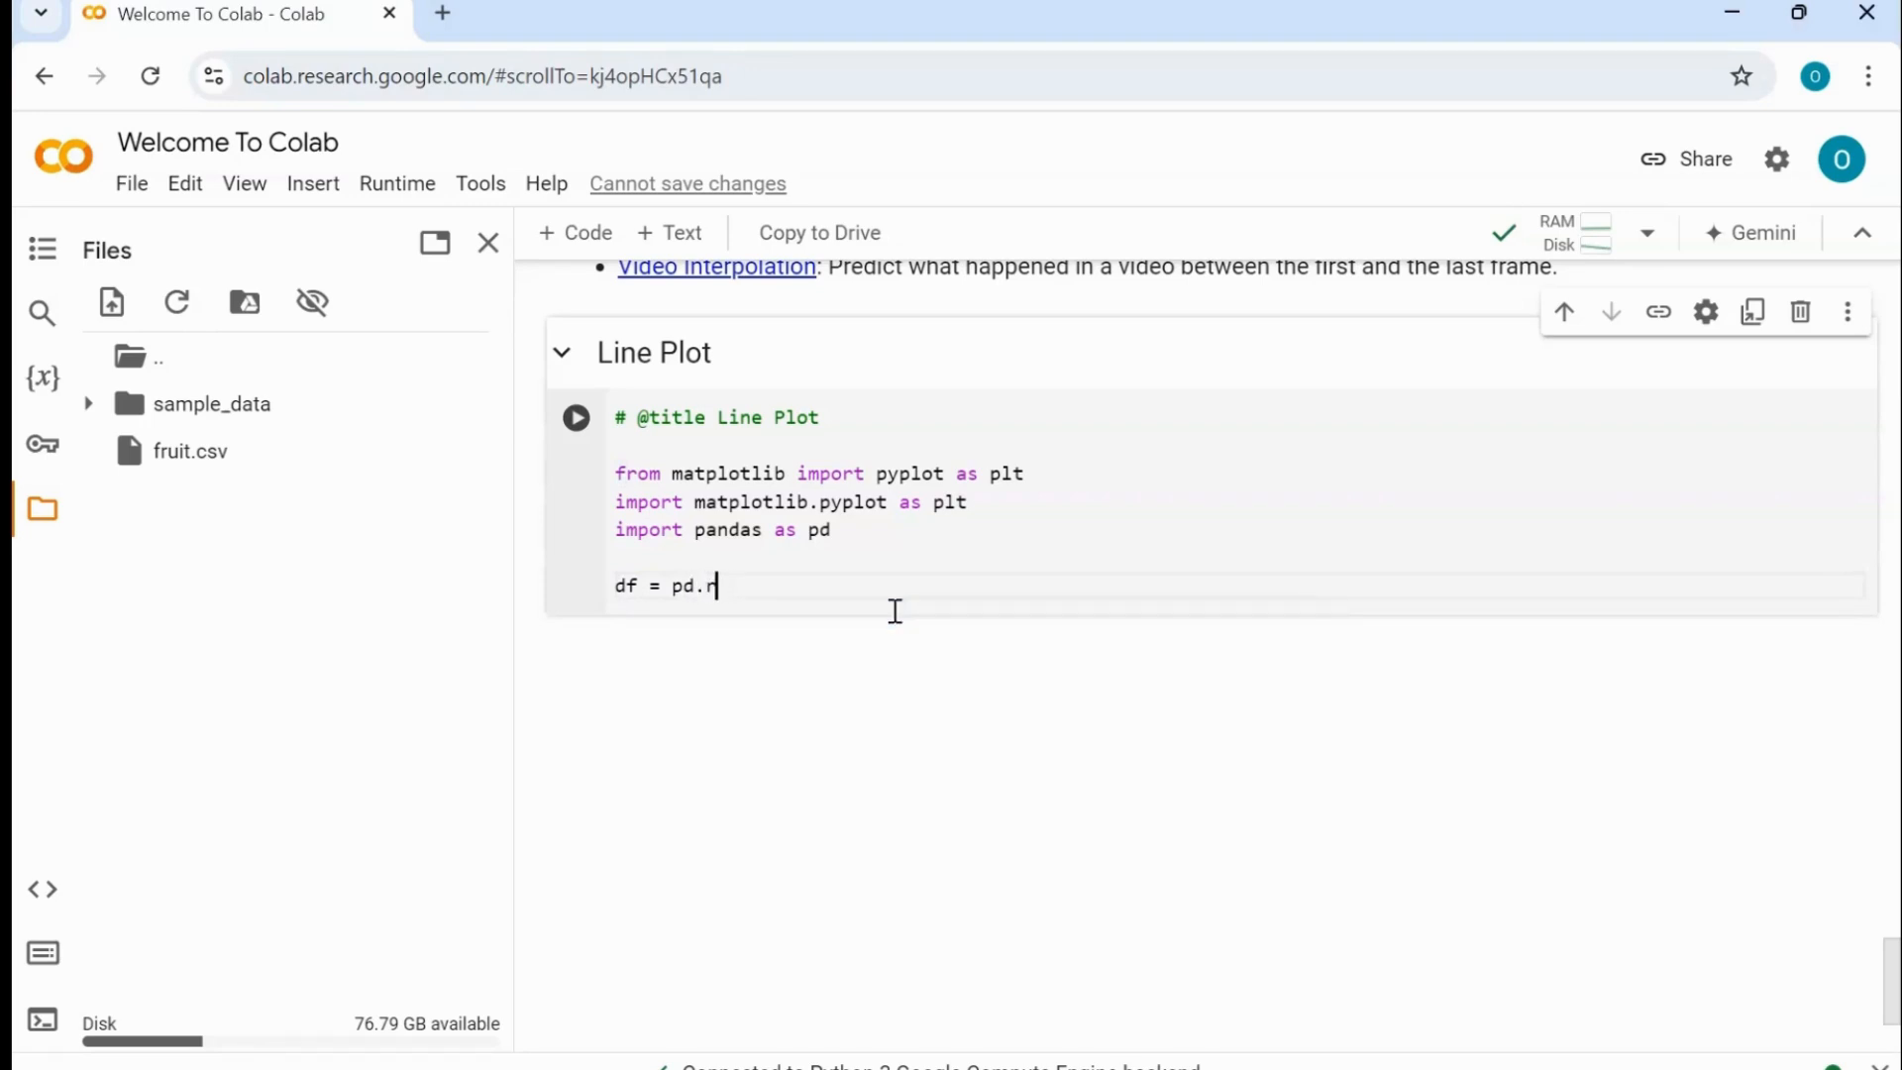
pyautogui.write('ead_')
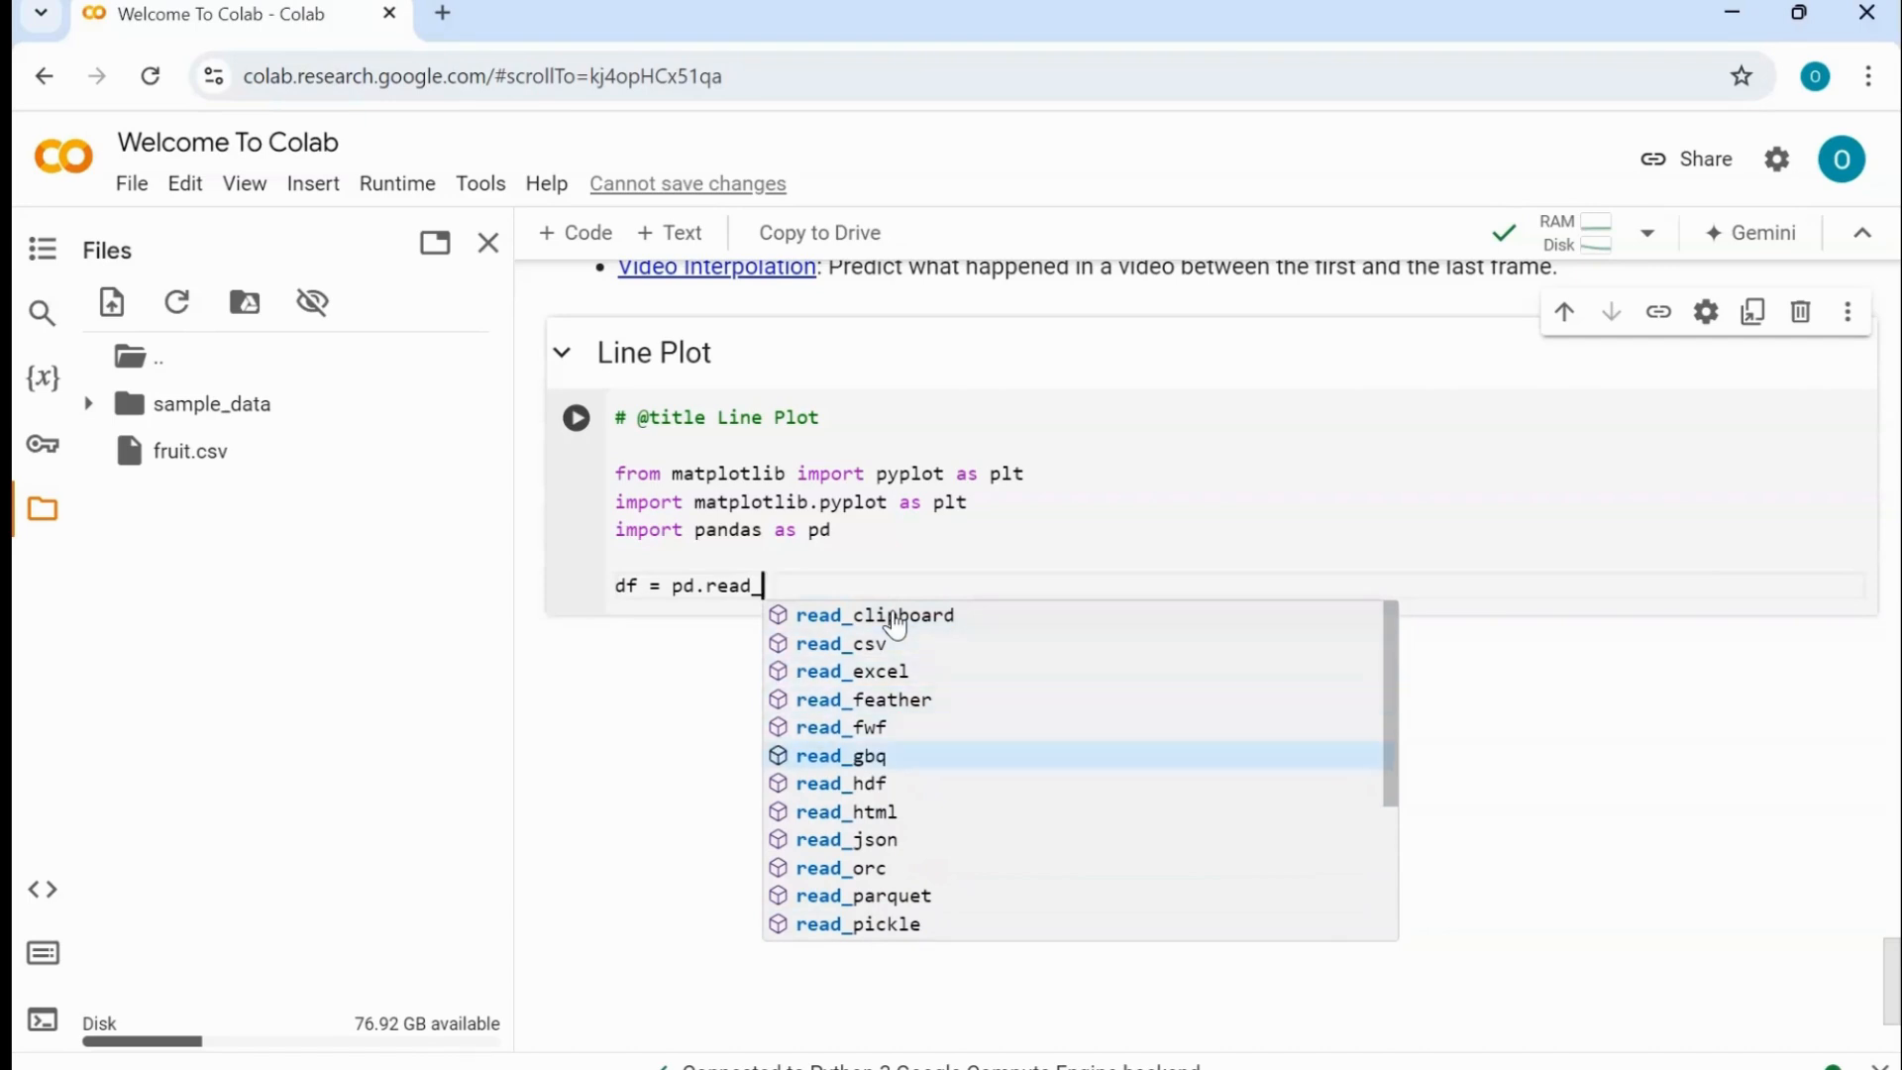
pyautogui.press('Down')
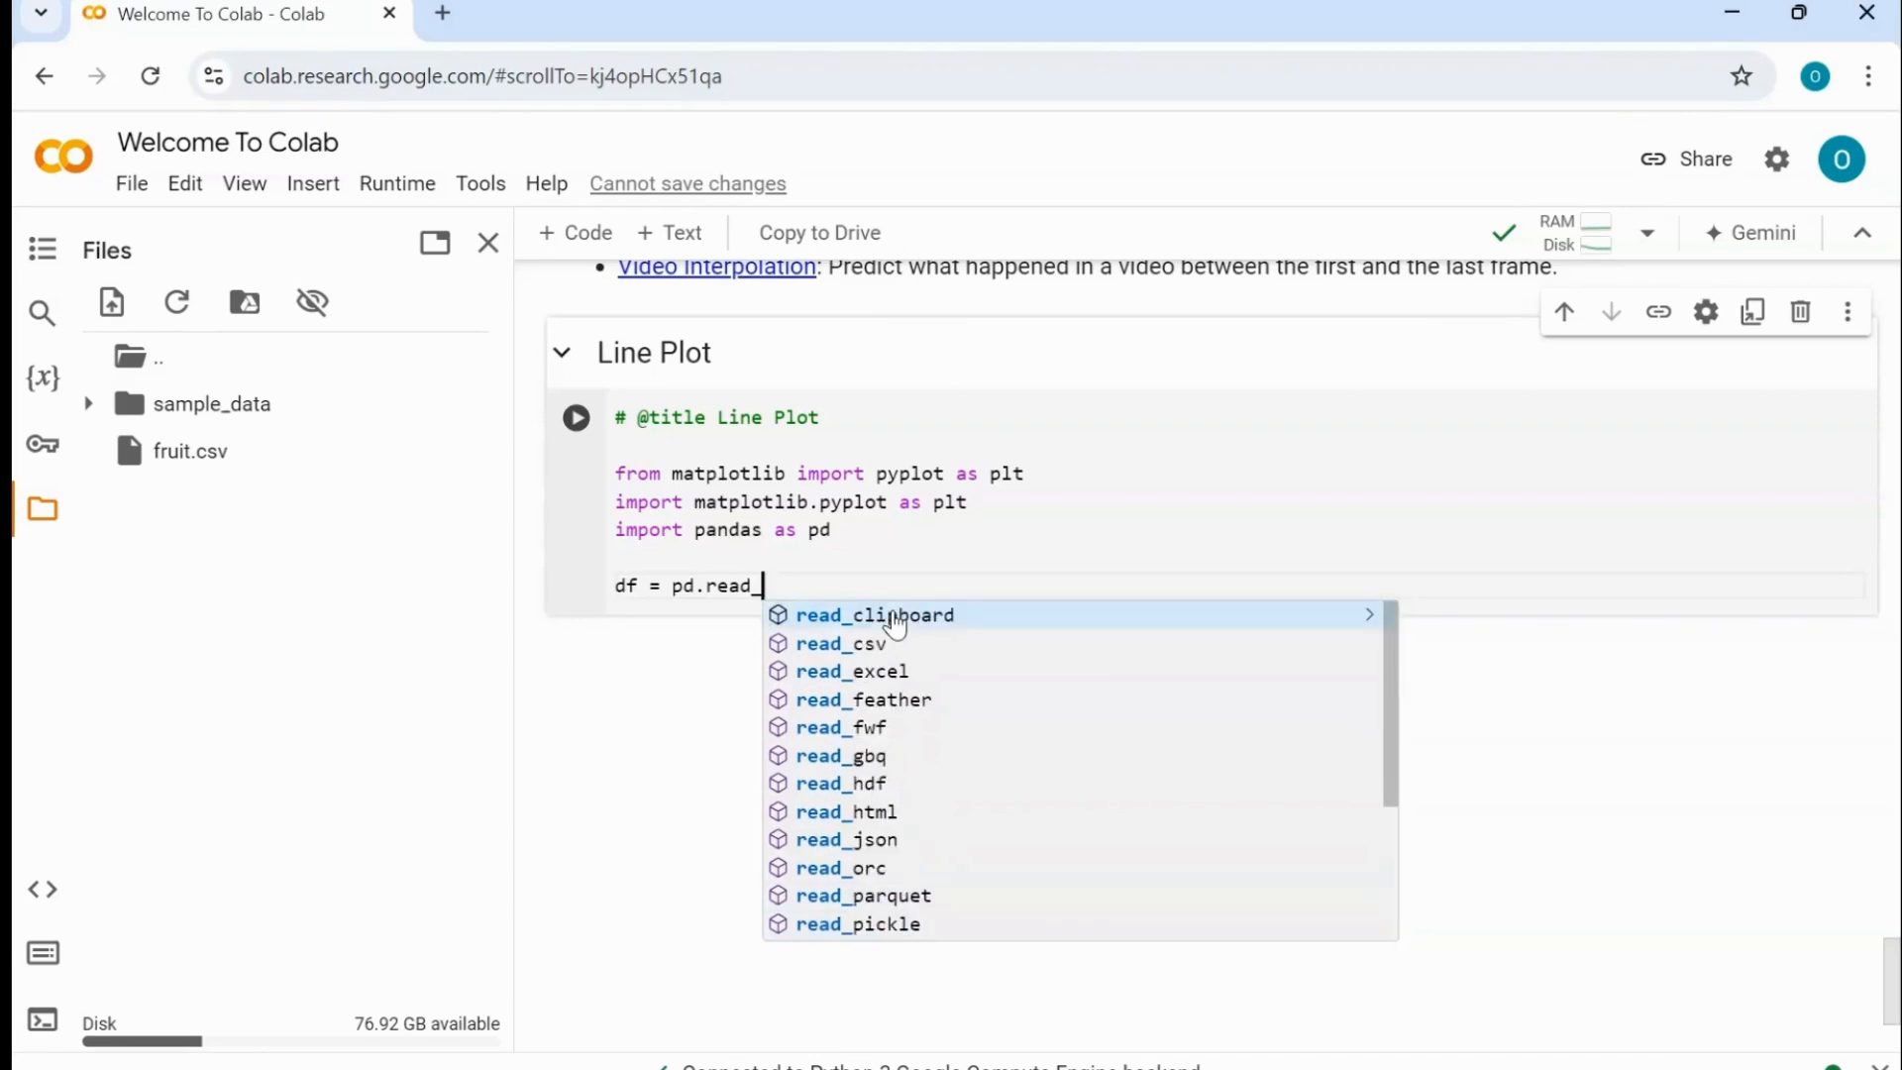
pyautogui.moveTo(925, 669)
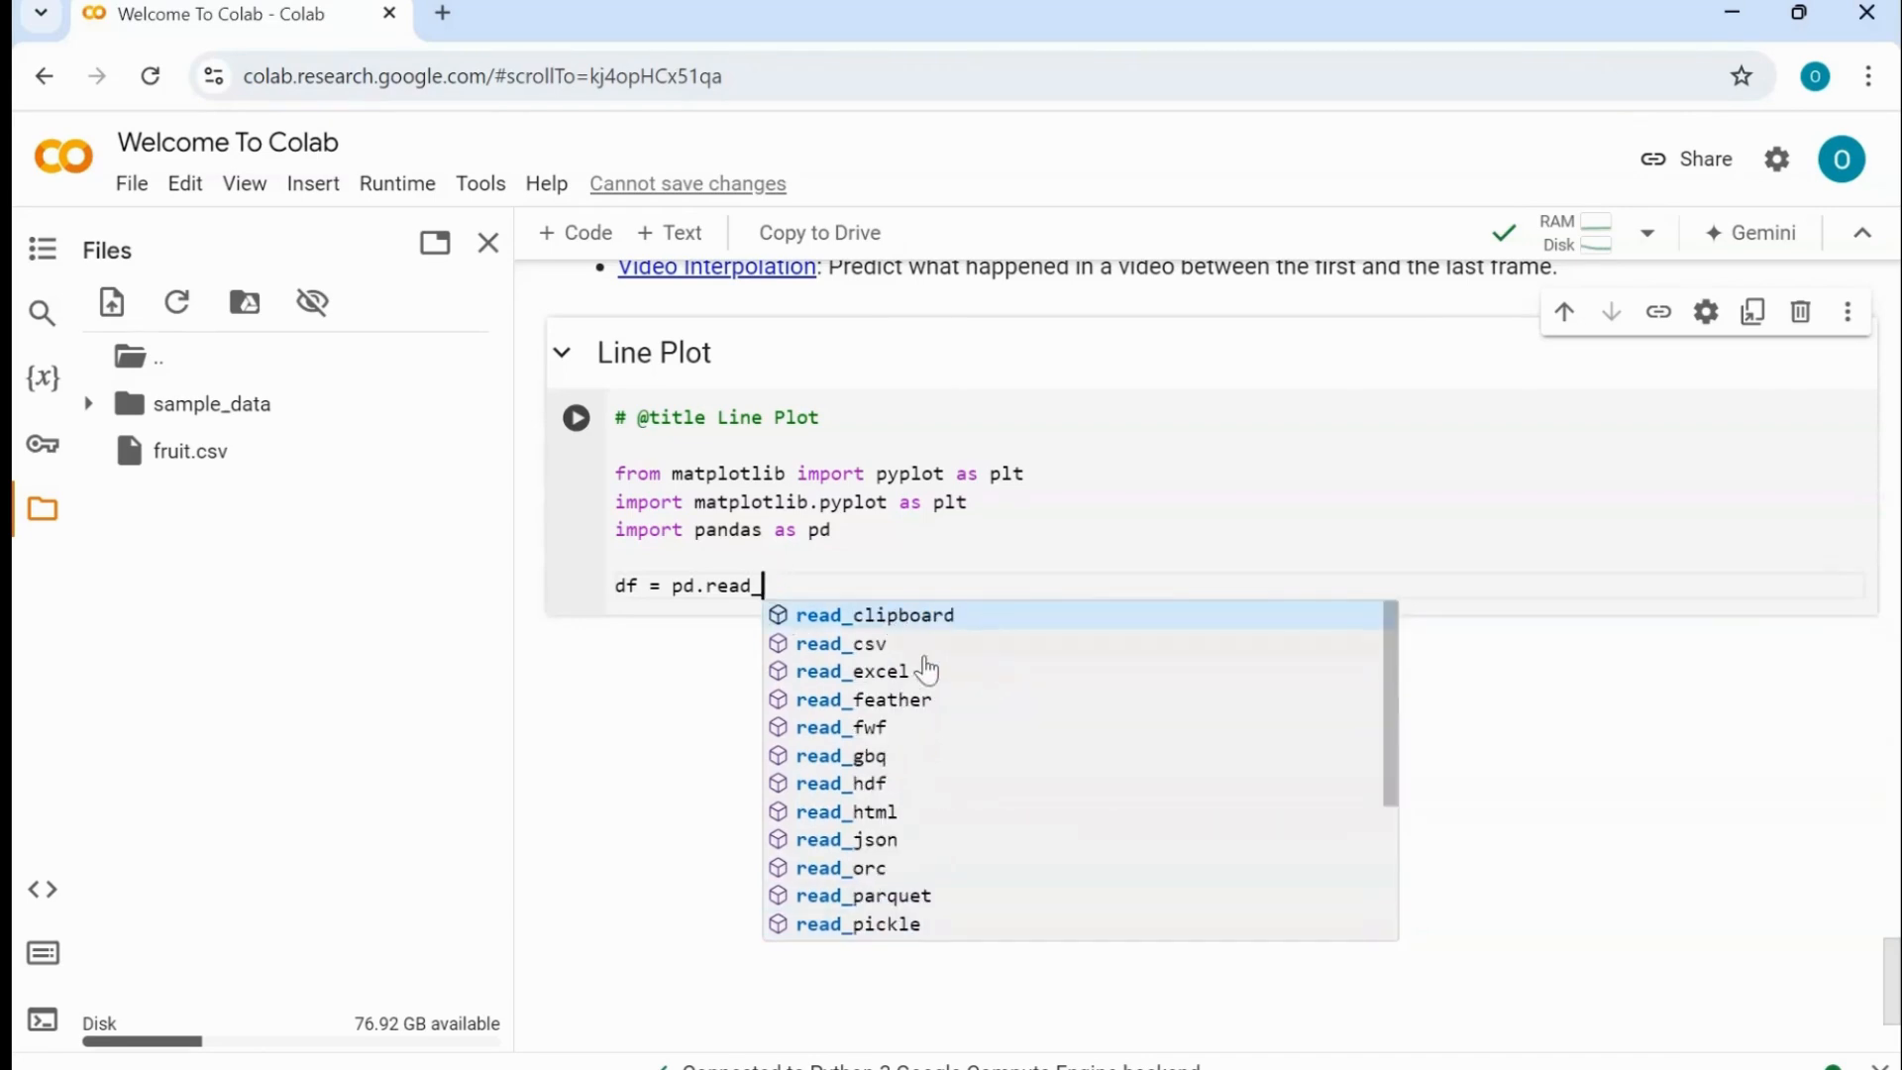
# - Complete the line as df = pd.read_csv('fruit.csv')
pyautogui.write('csv')
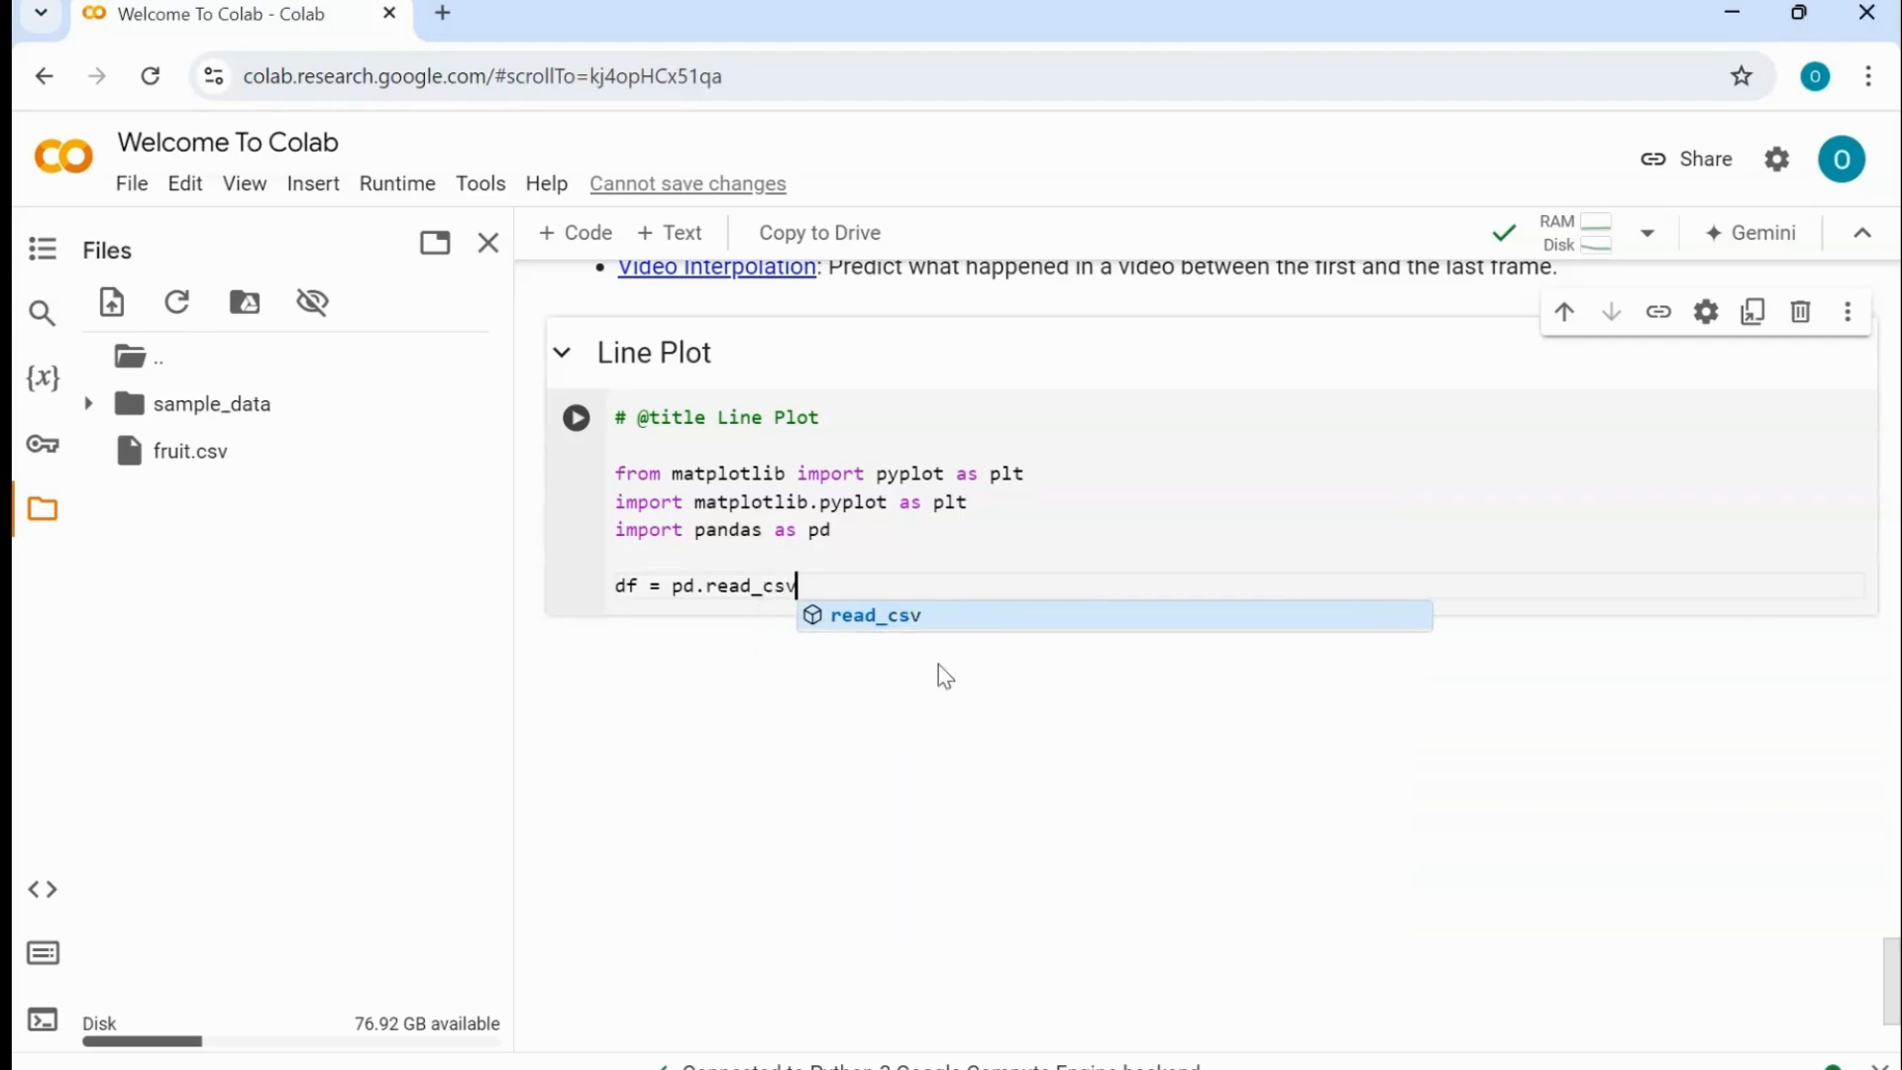
pyautogui.write("('")
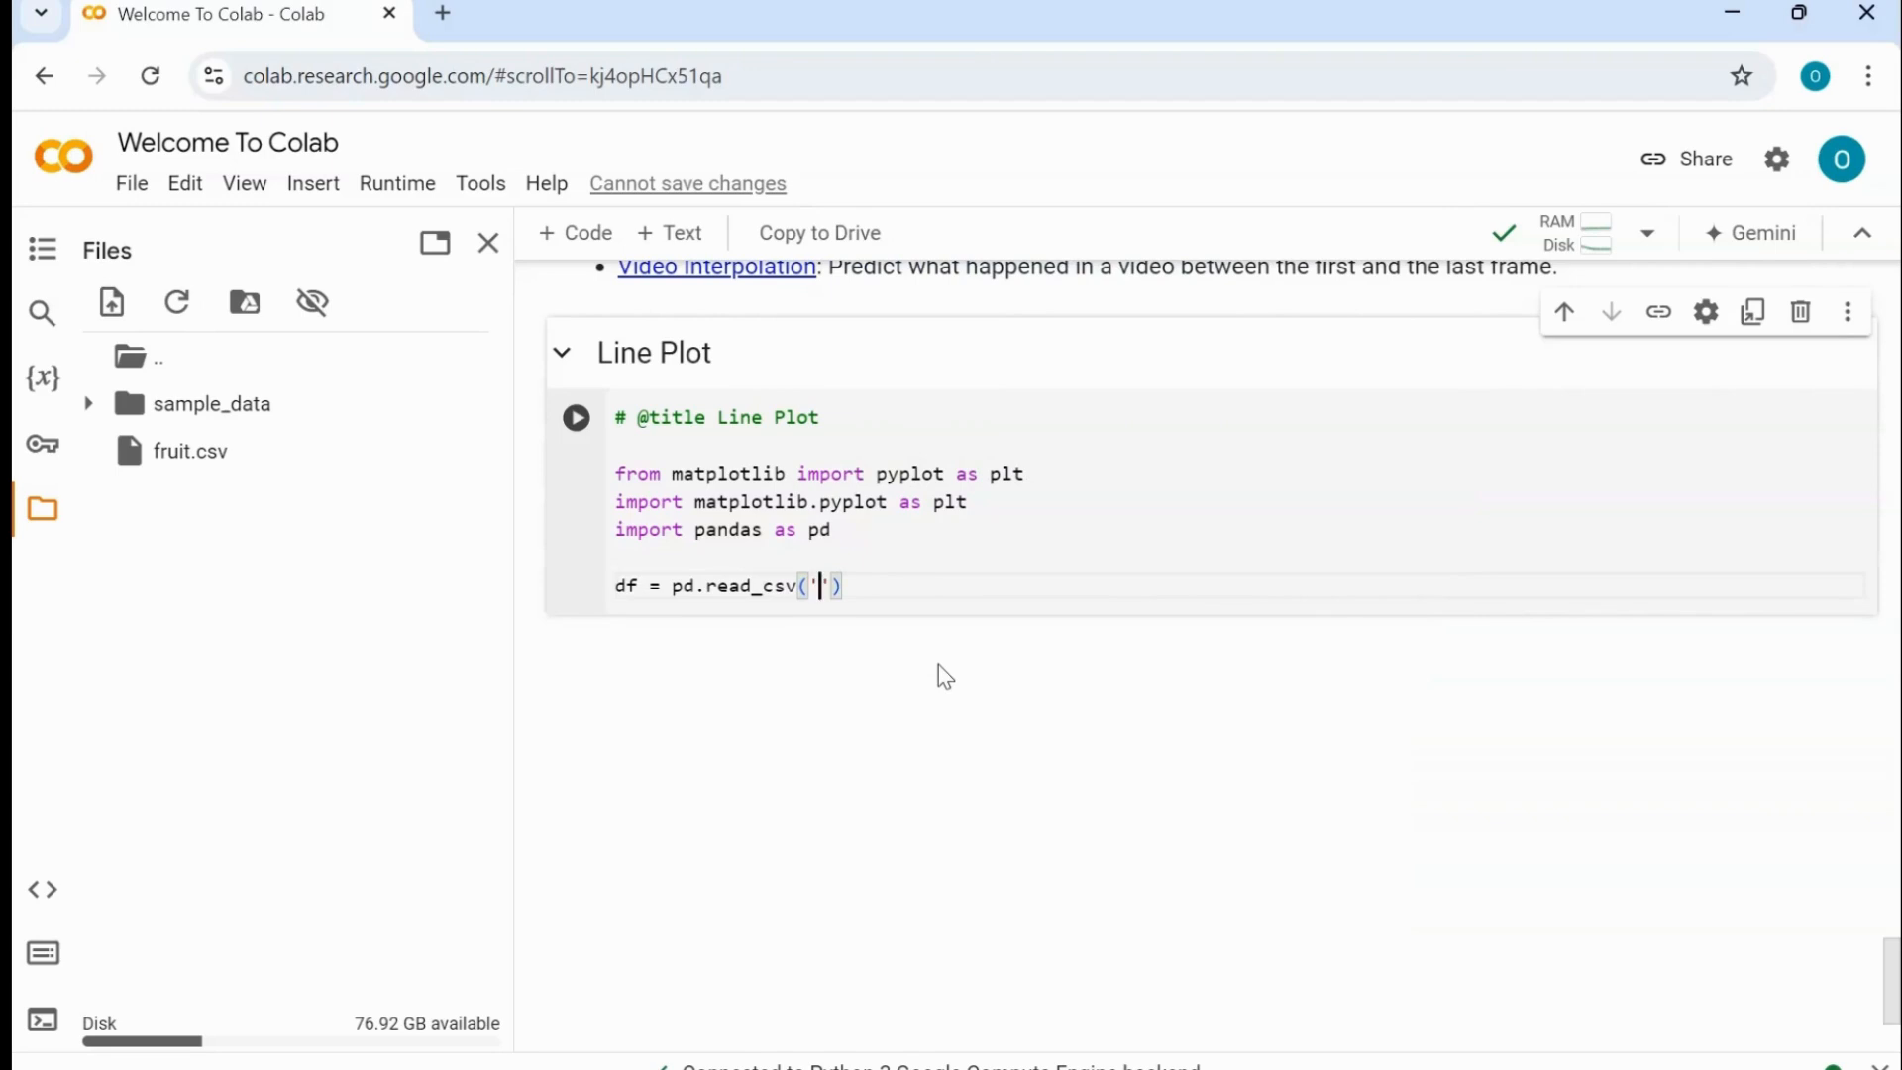
pyautogui.write('fruit.')
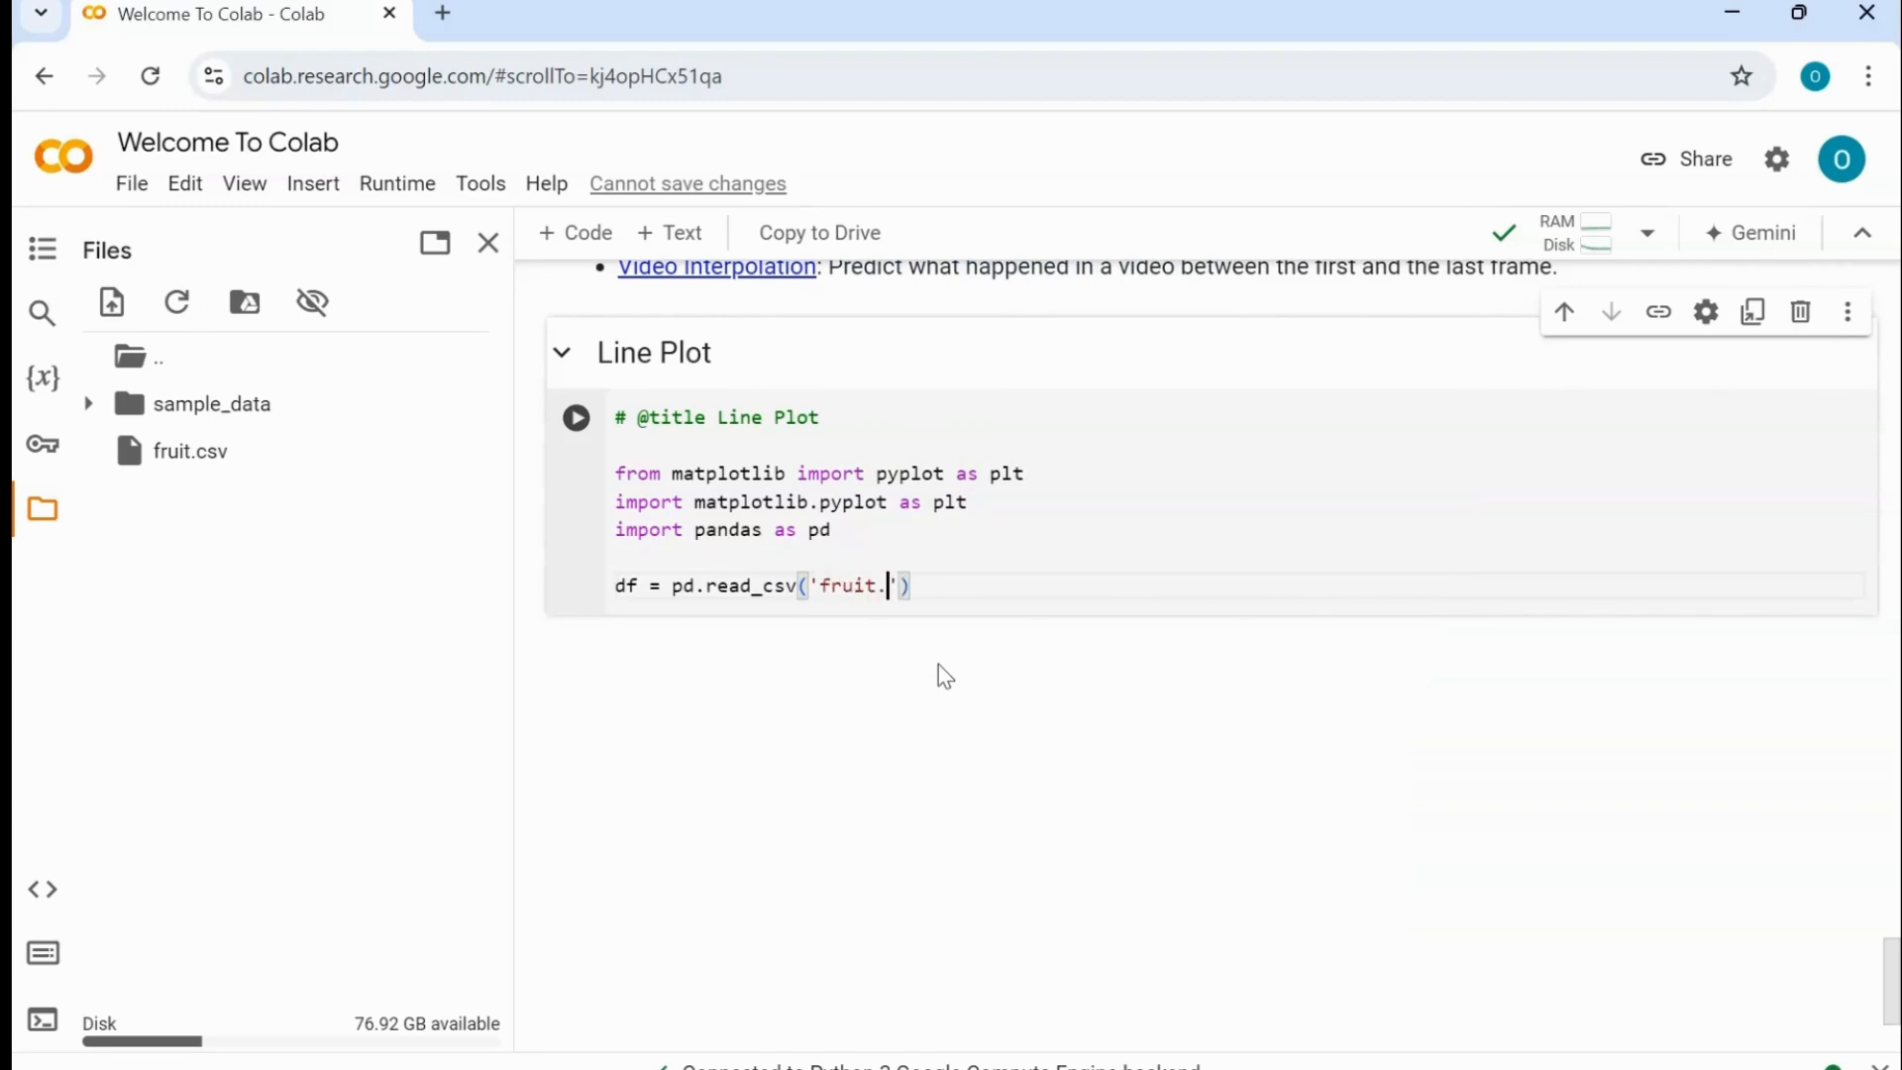
pyautogui.write('csv')
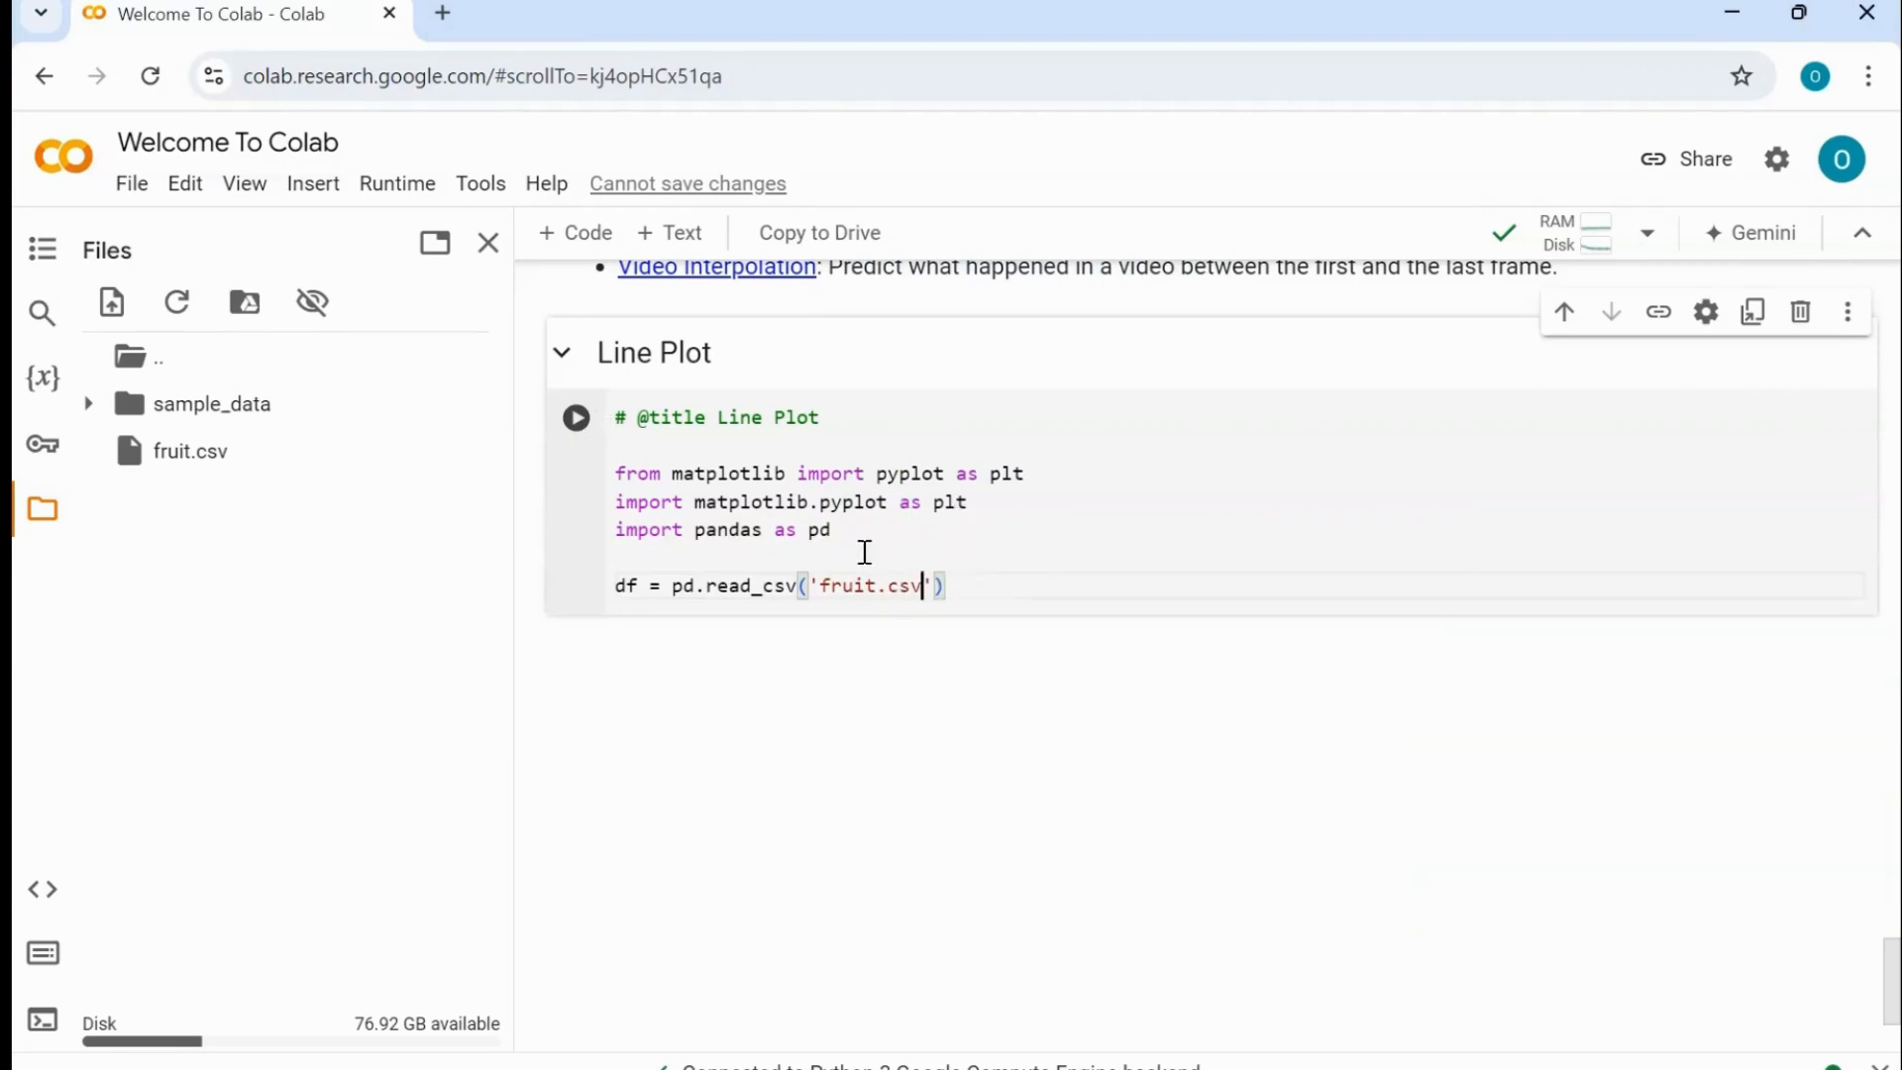
# - Run the cell to load fruit.csv, then start a new line after read_csv
pyautogui.click(575, 418)
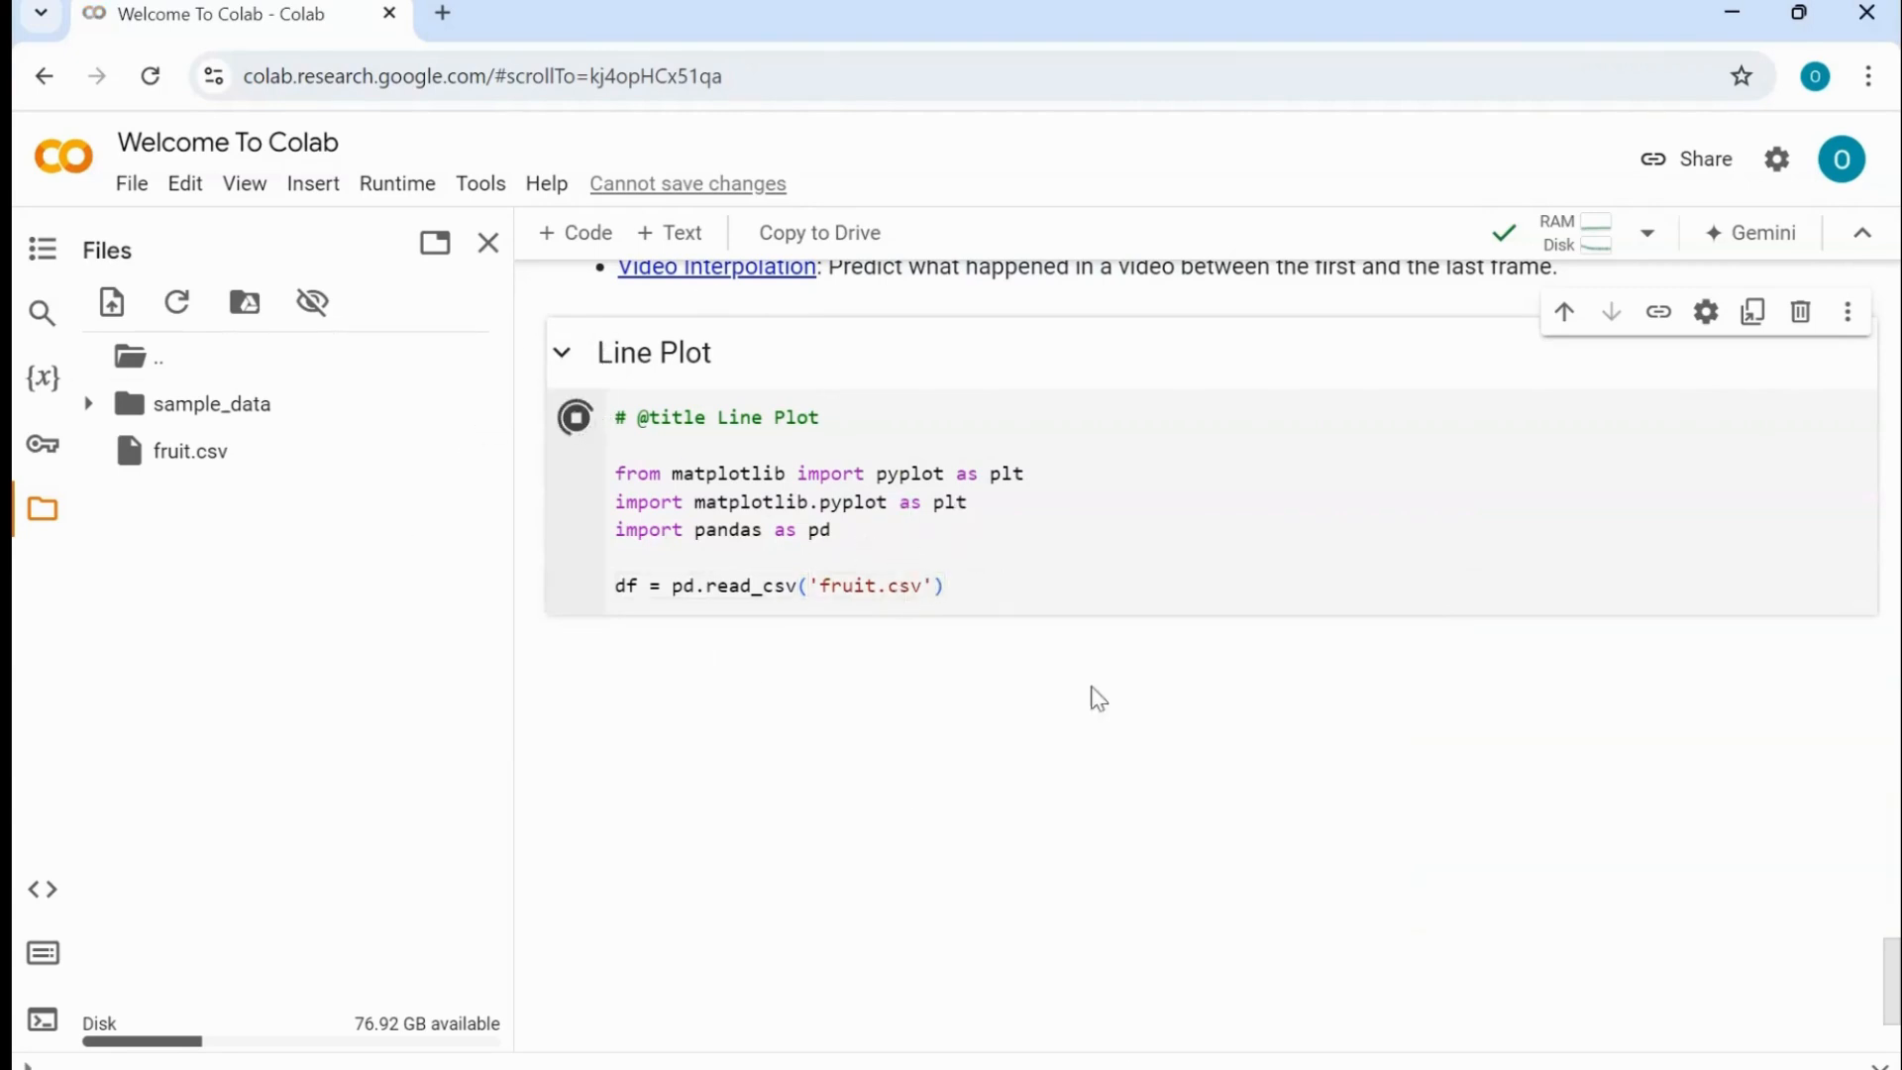
pyautogui.click(575, 418)
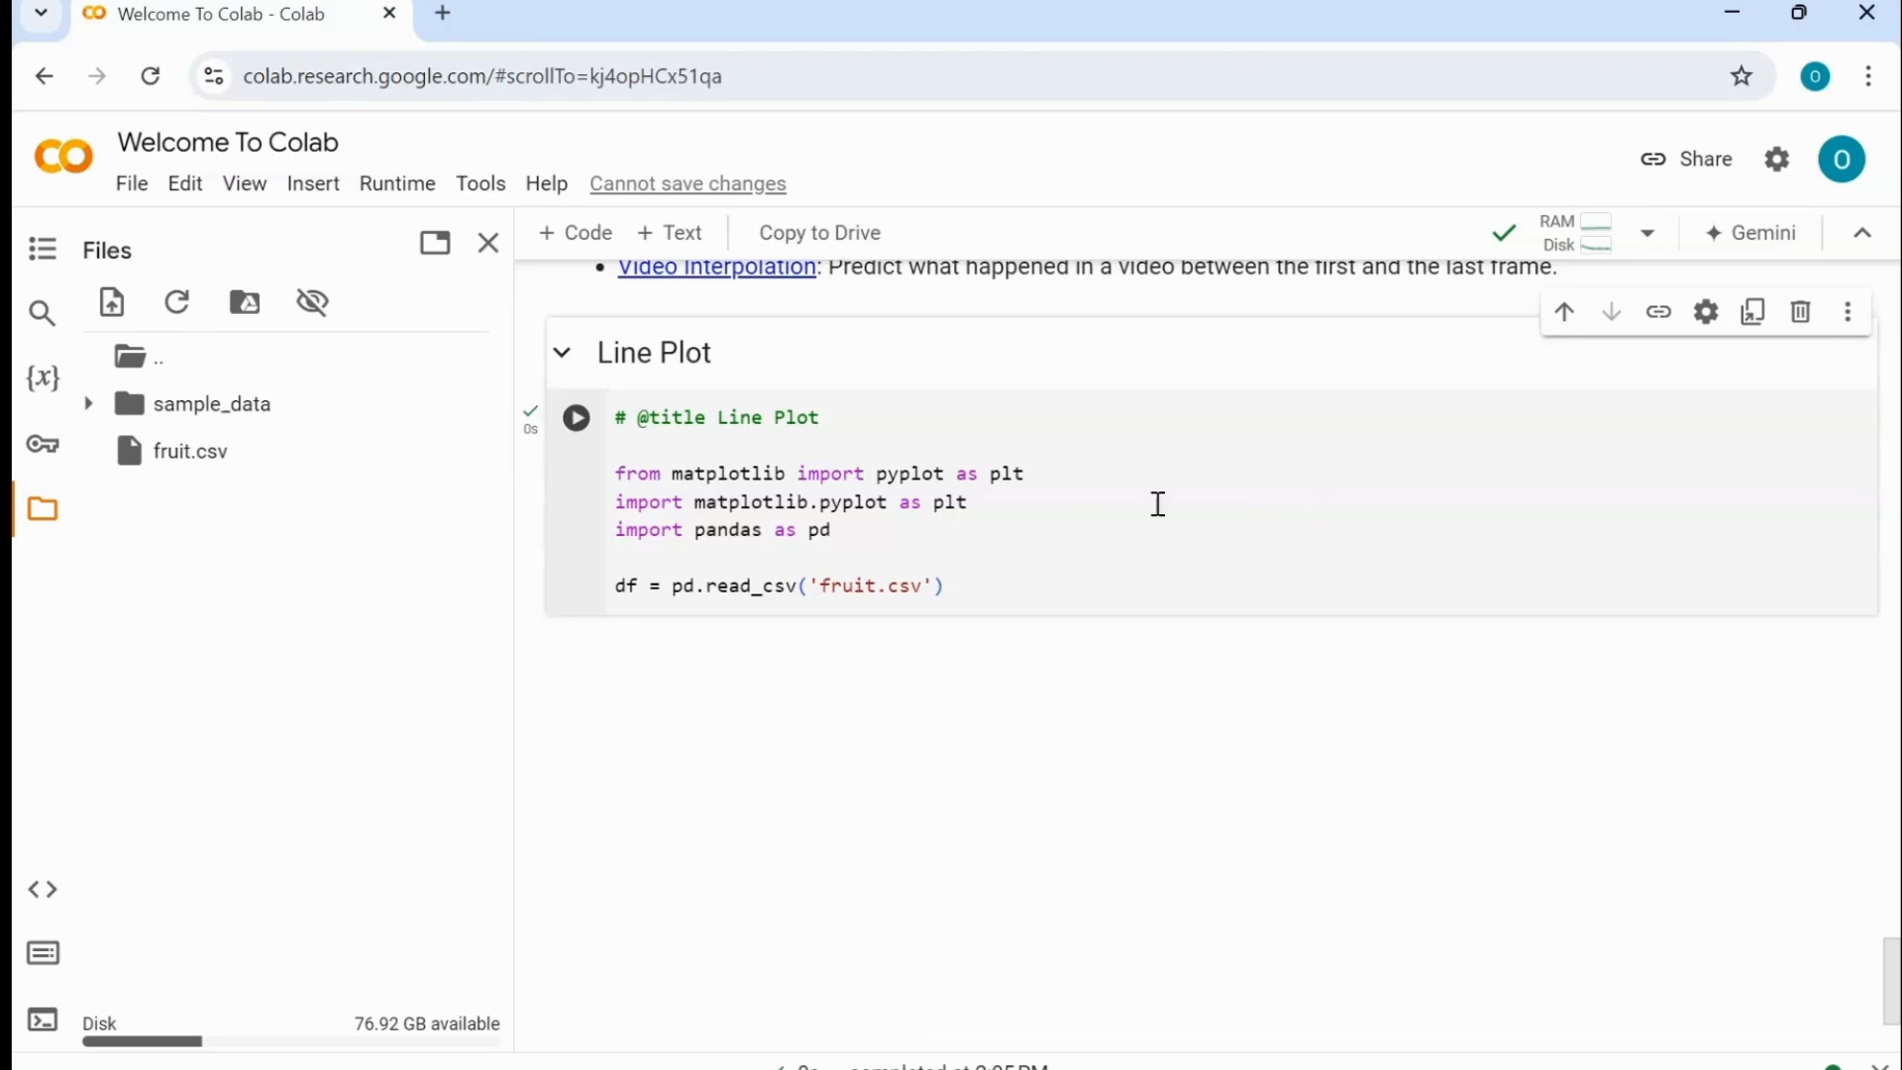
pyautogui.tripleClick(777, 584)
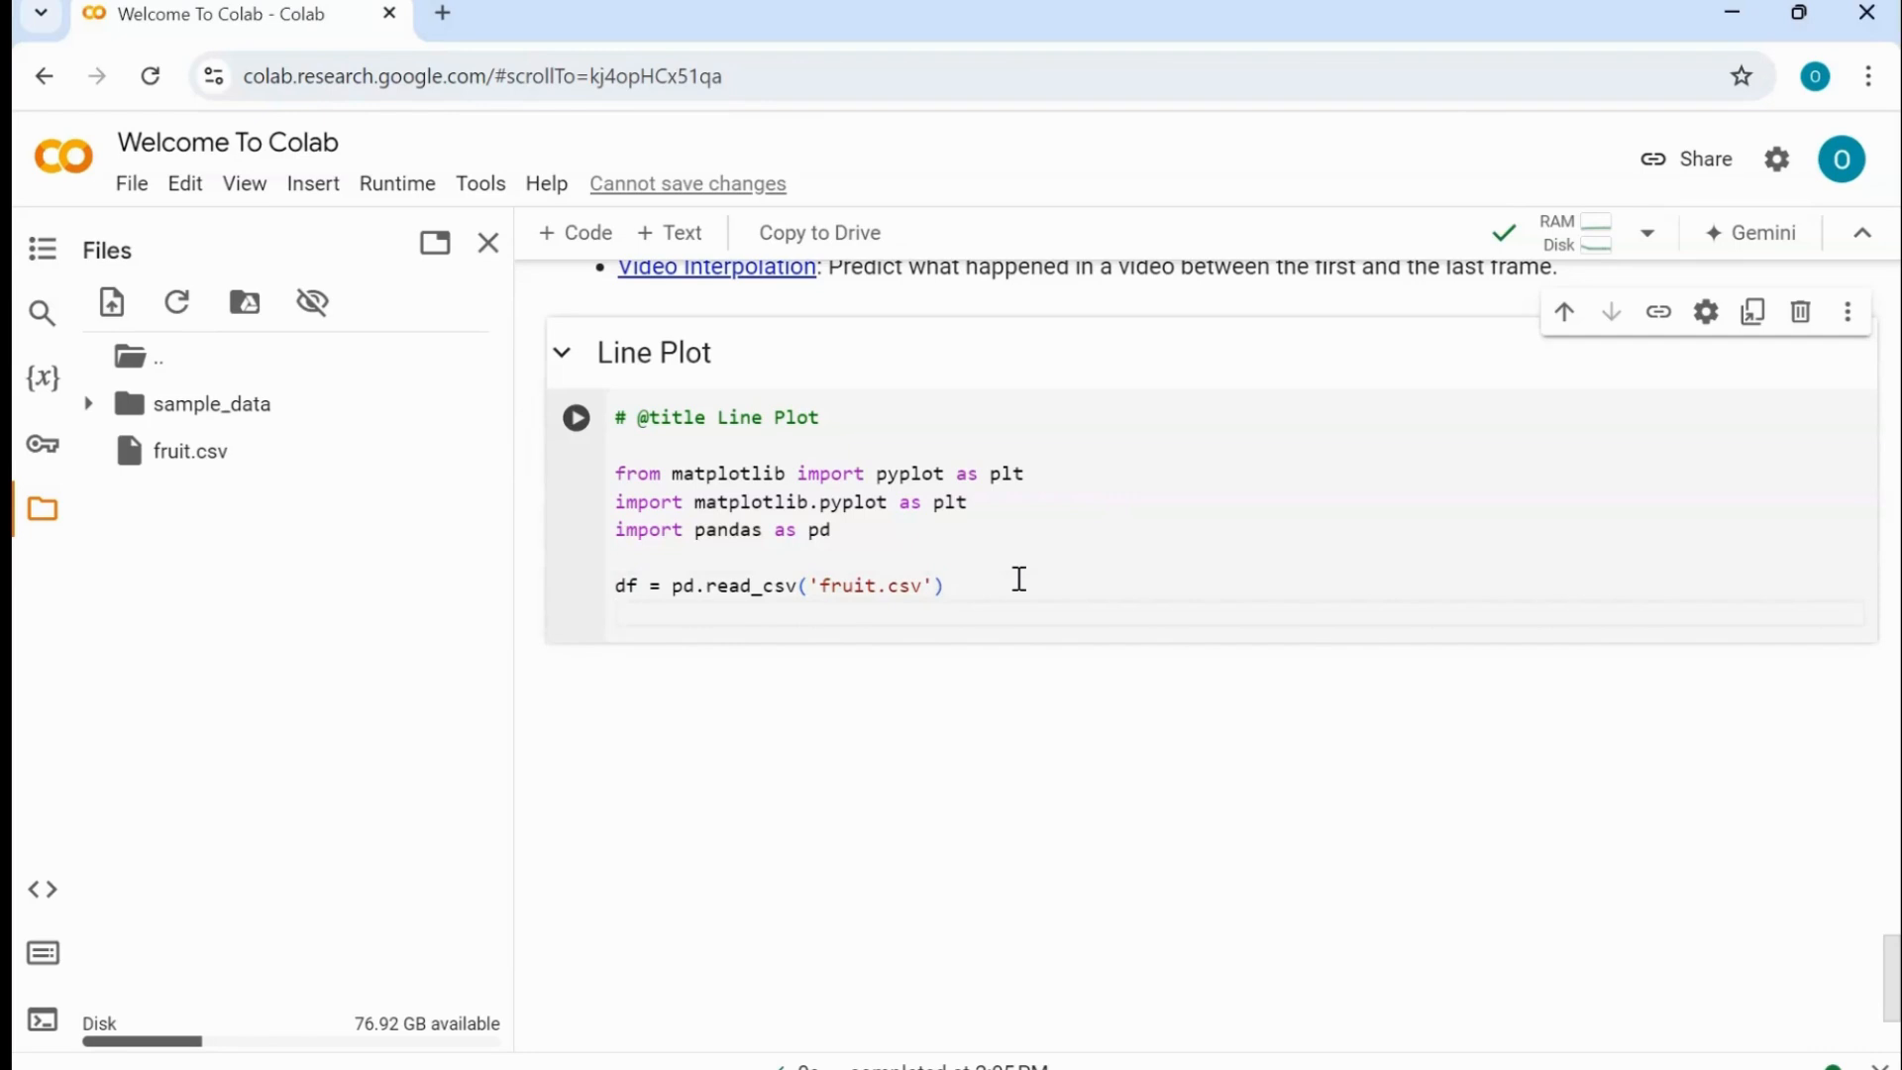
# - Add df.head() and run the cell to show the first five rows of Days, Oranges, Apples, Mangoes
pyautogui.write('df.h')
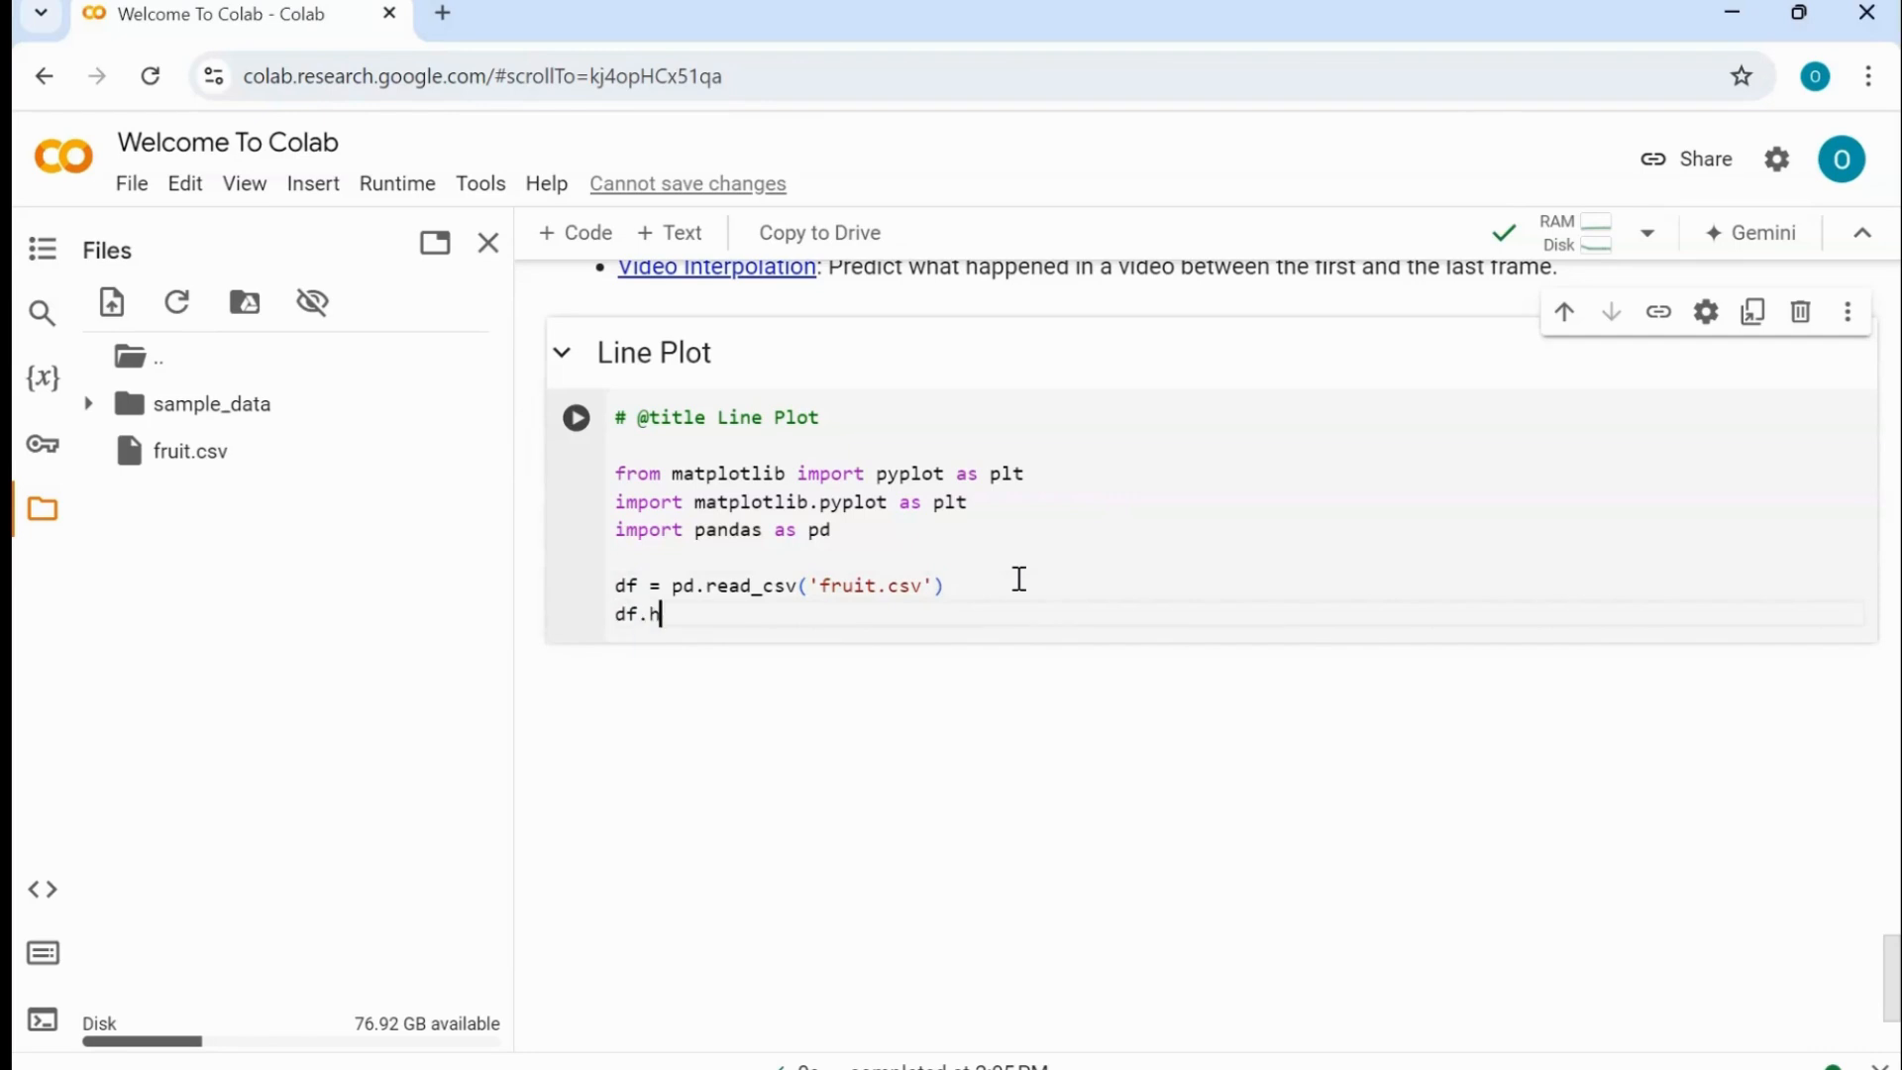
pyautogui.write('ead()')
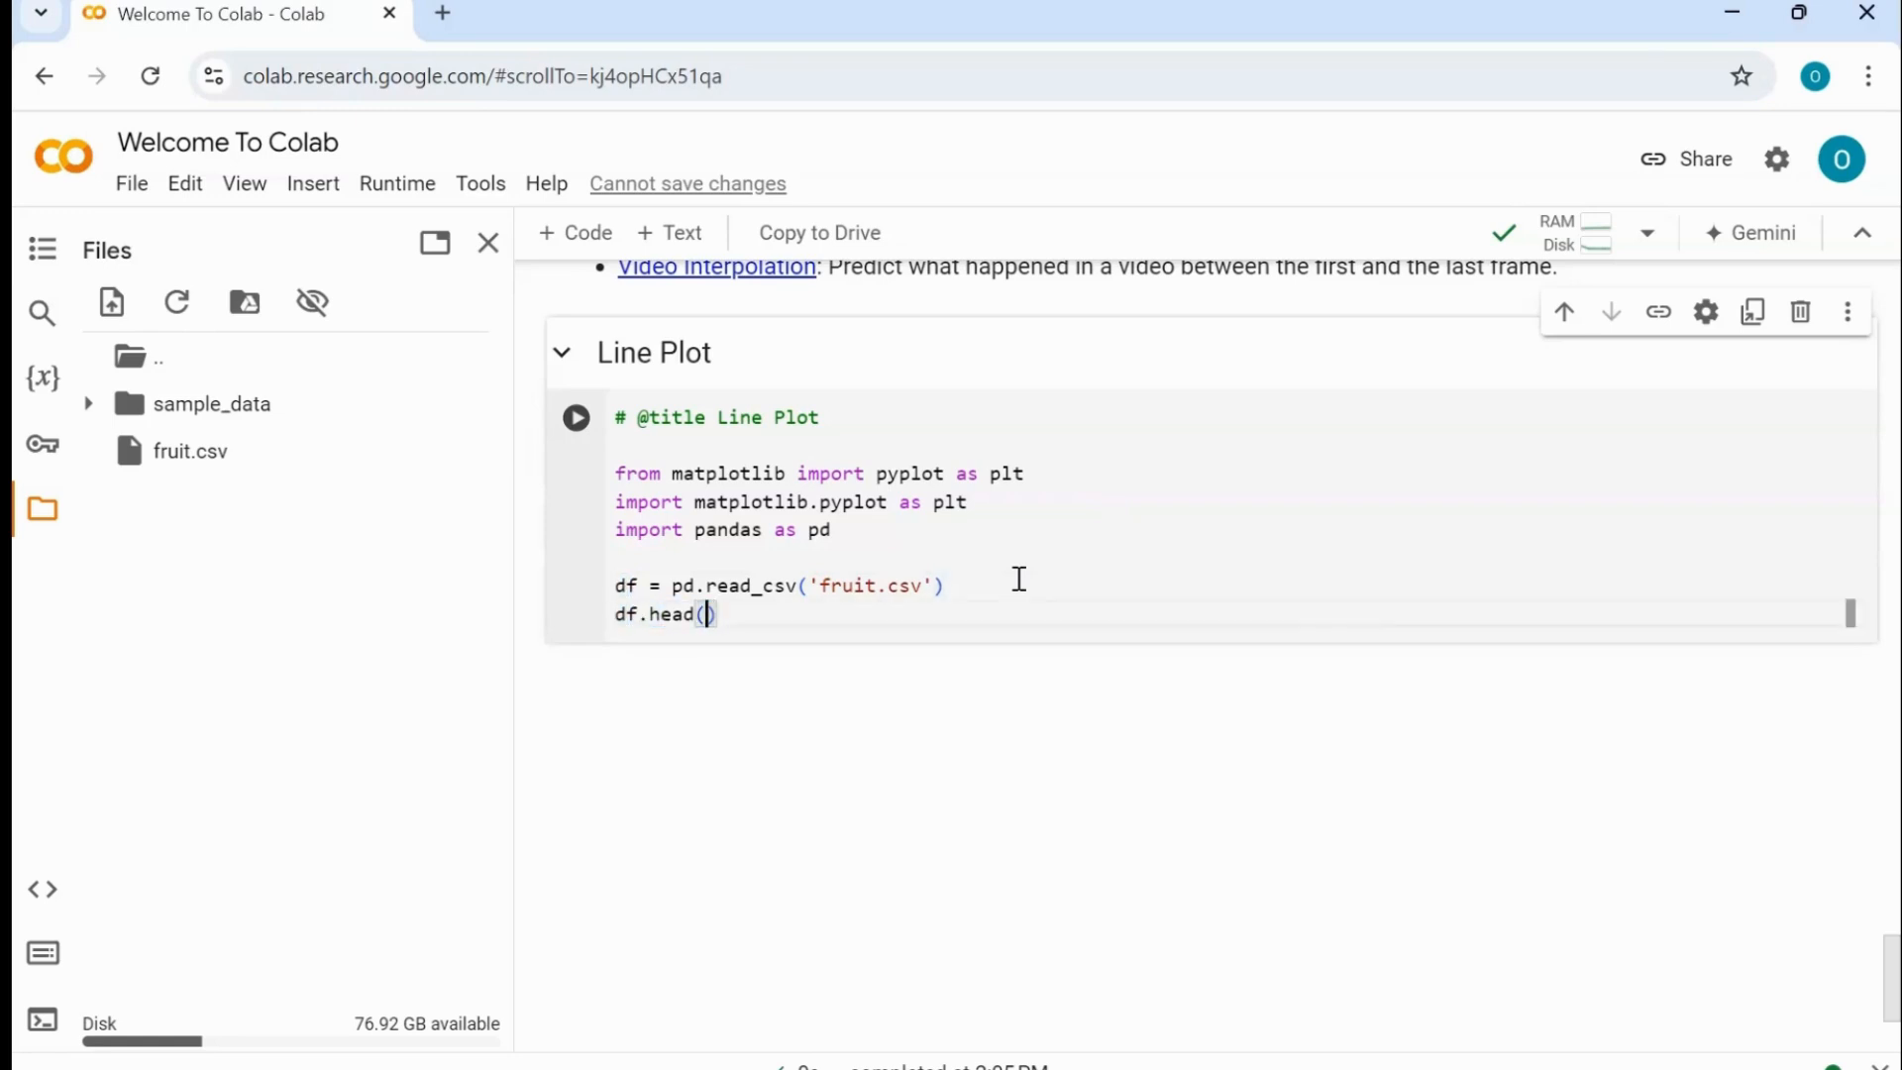
pyautogui.doubleClick(672, 614)
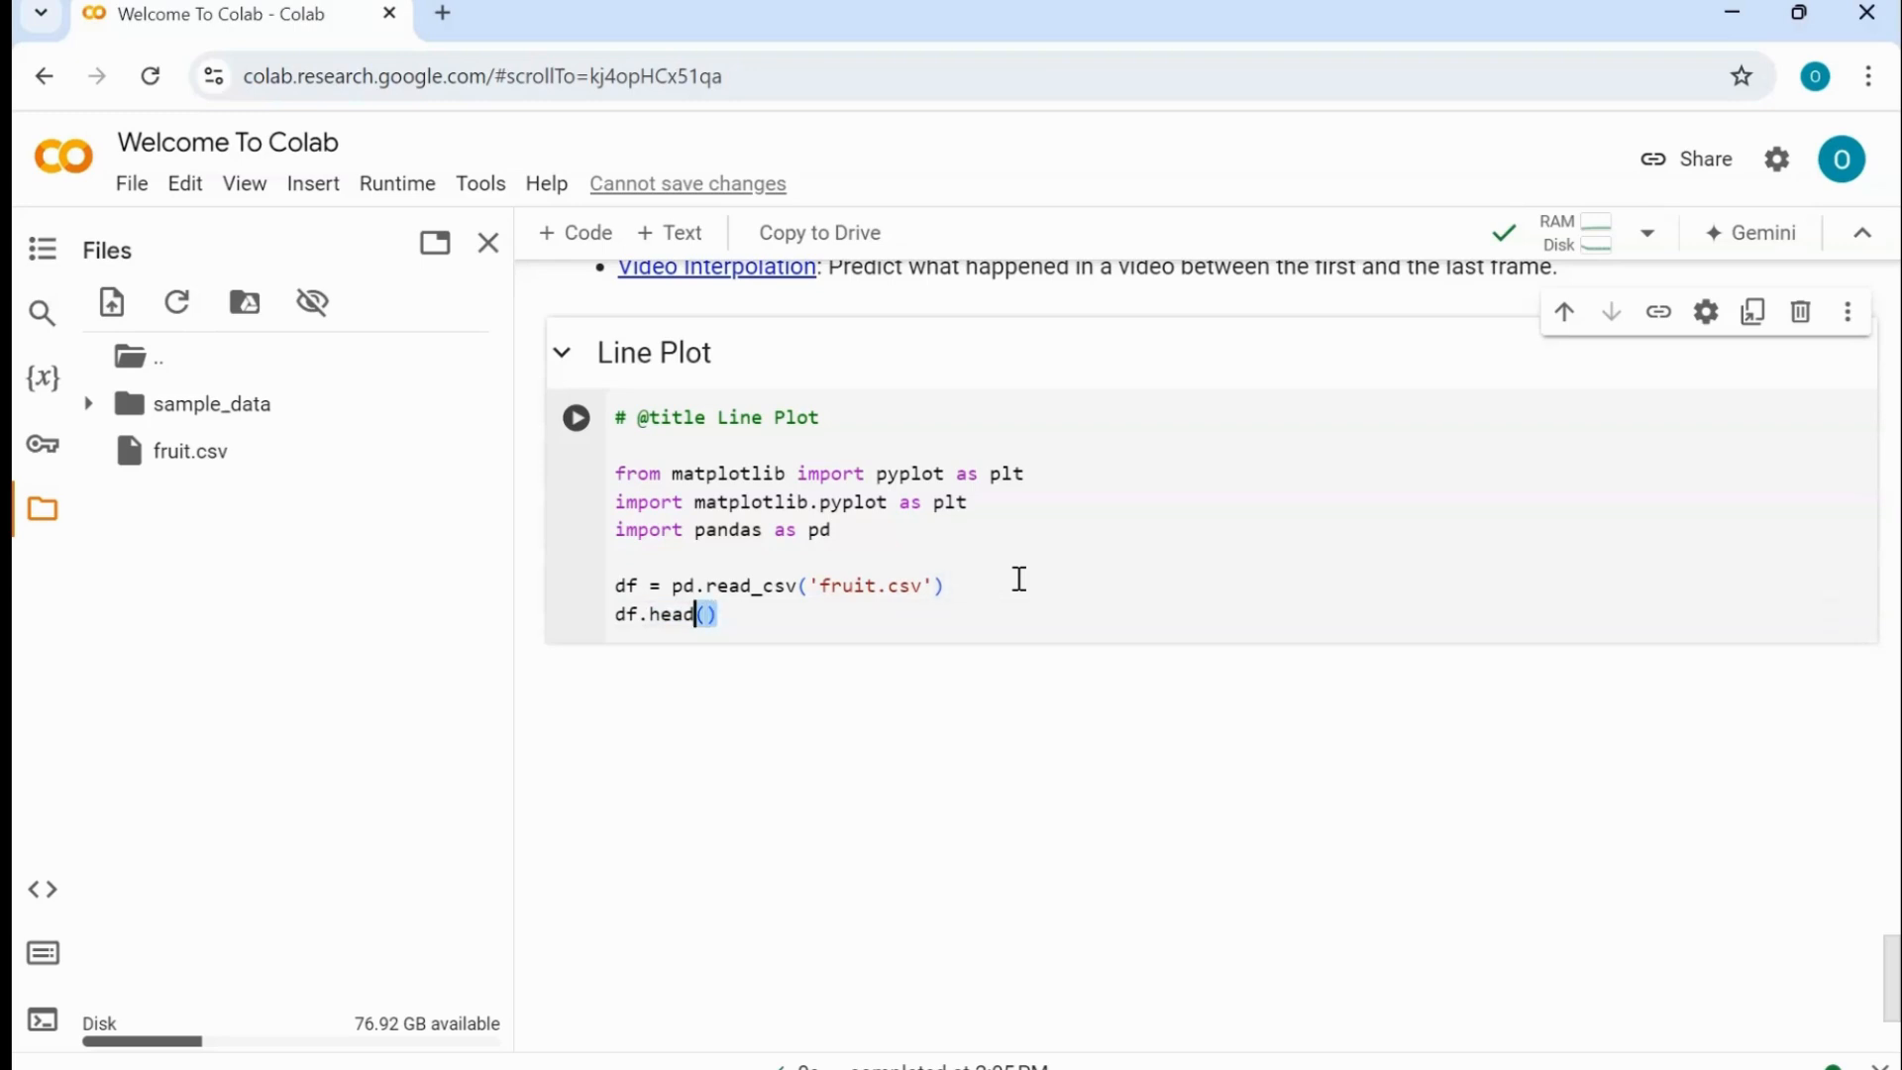
pyautogui.doubleClick(668, 614)
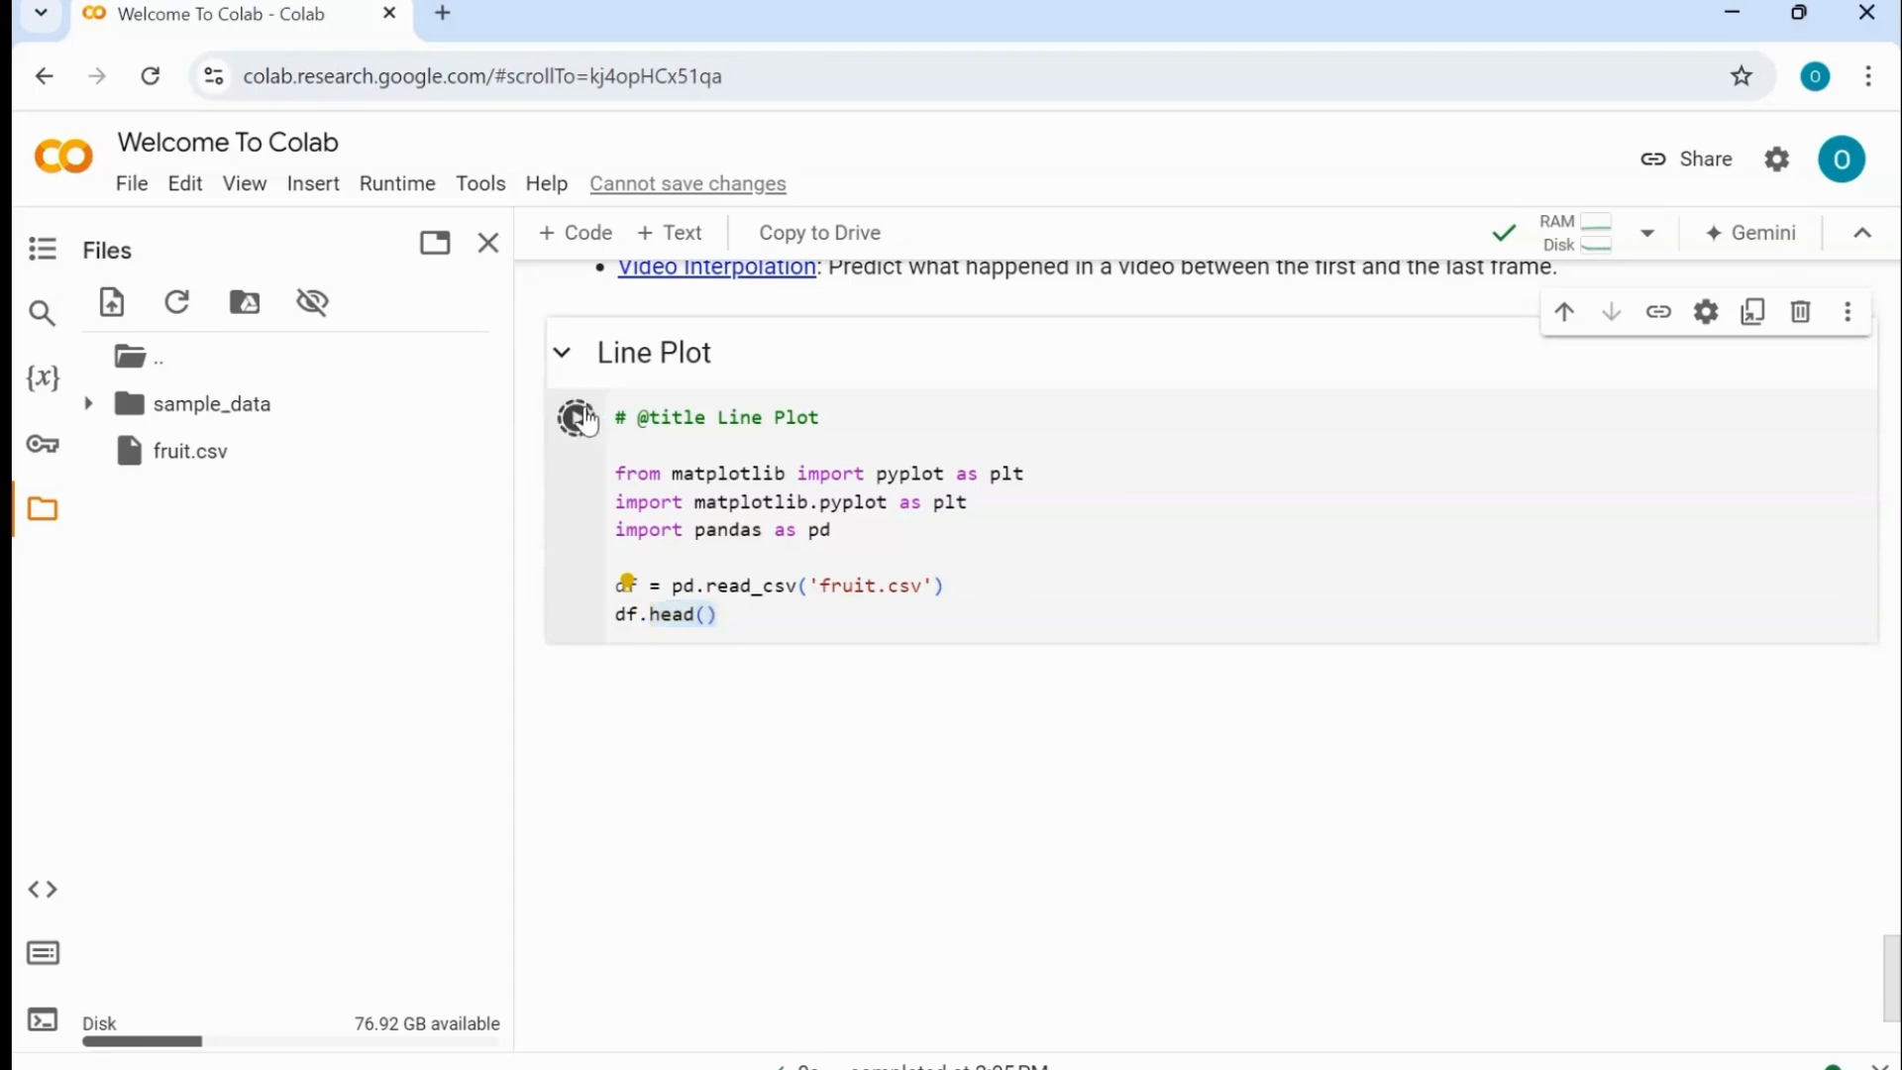
pyautogui.click(577, 418)
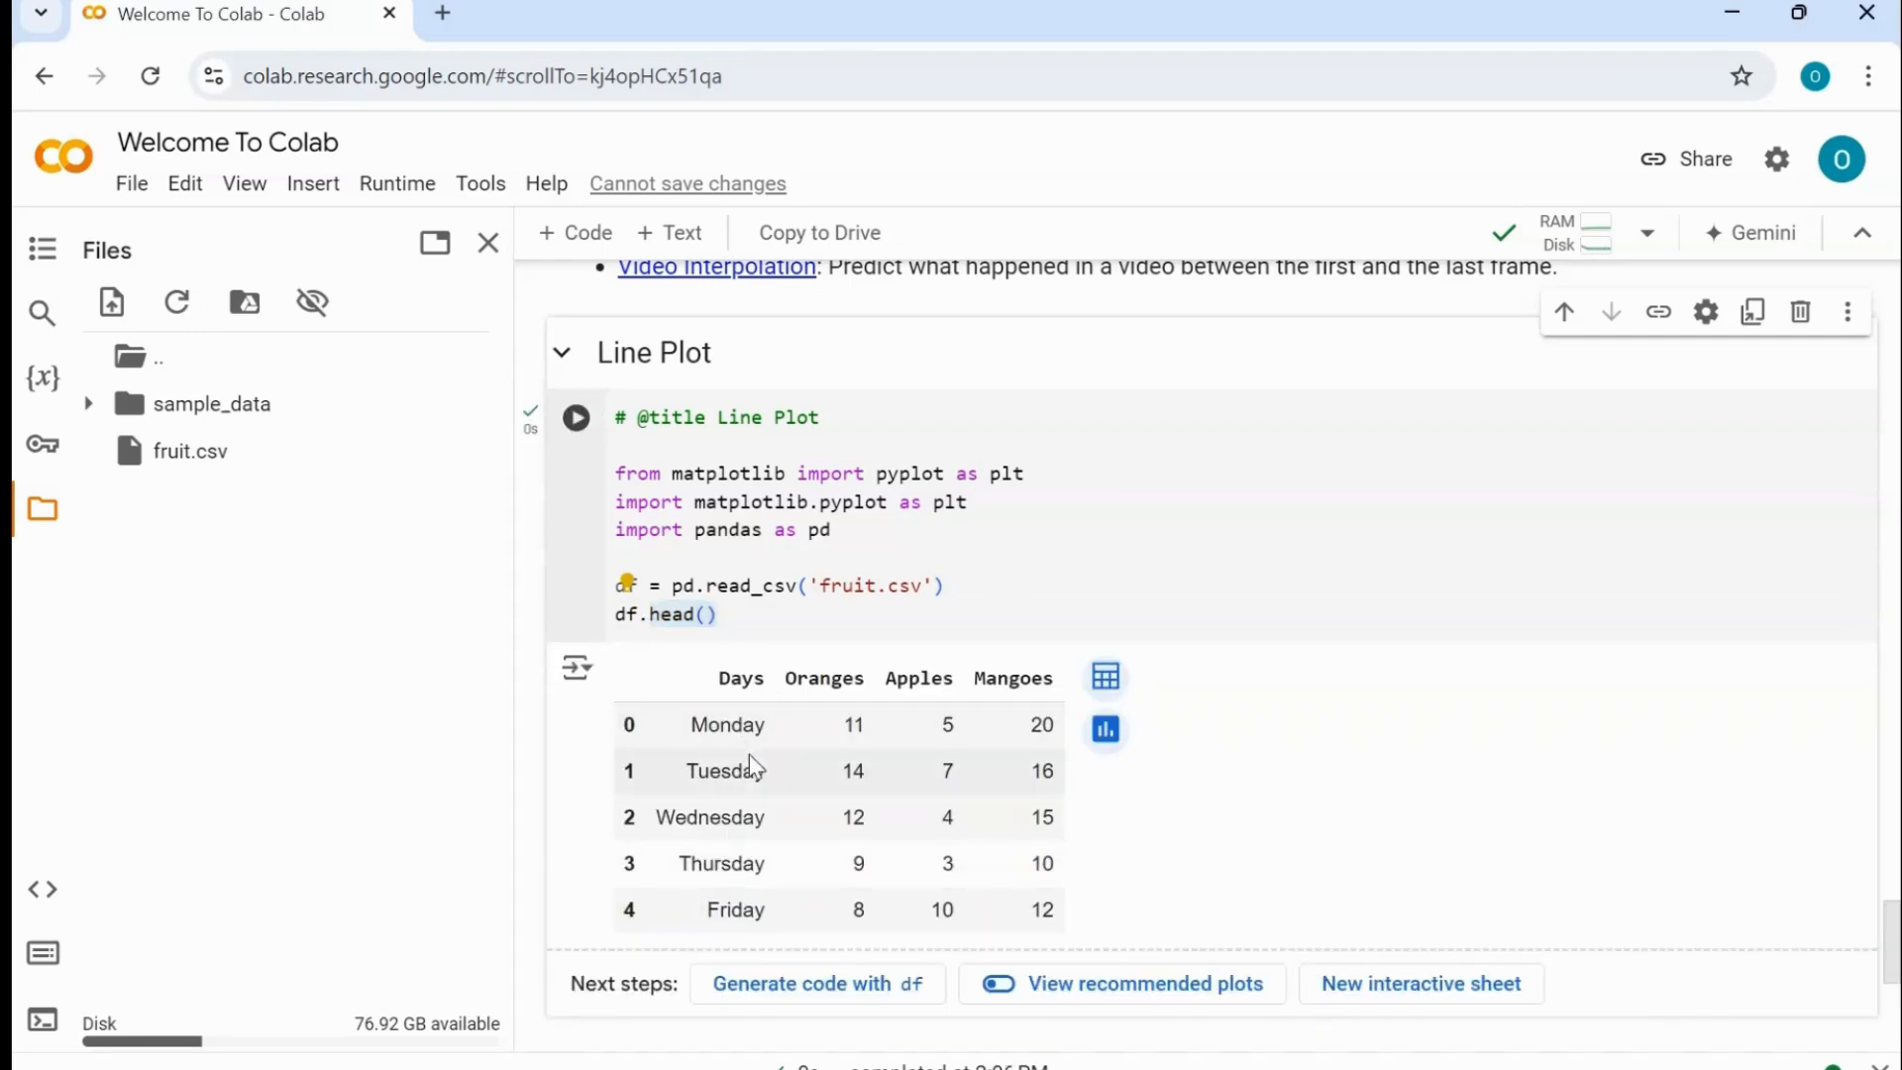
pyautogui.moveTo(786, 909)
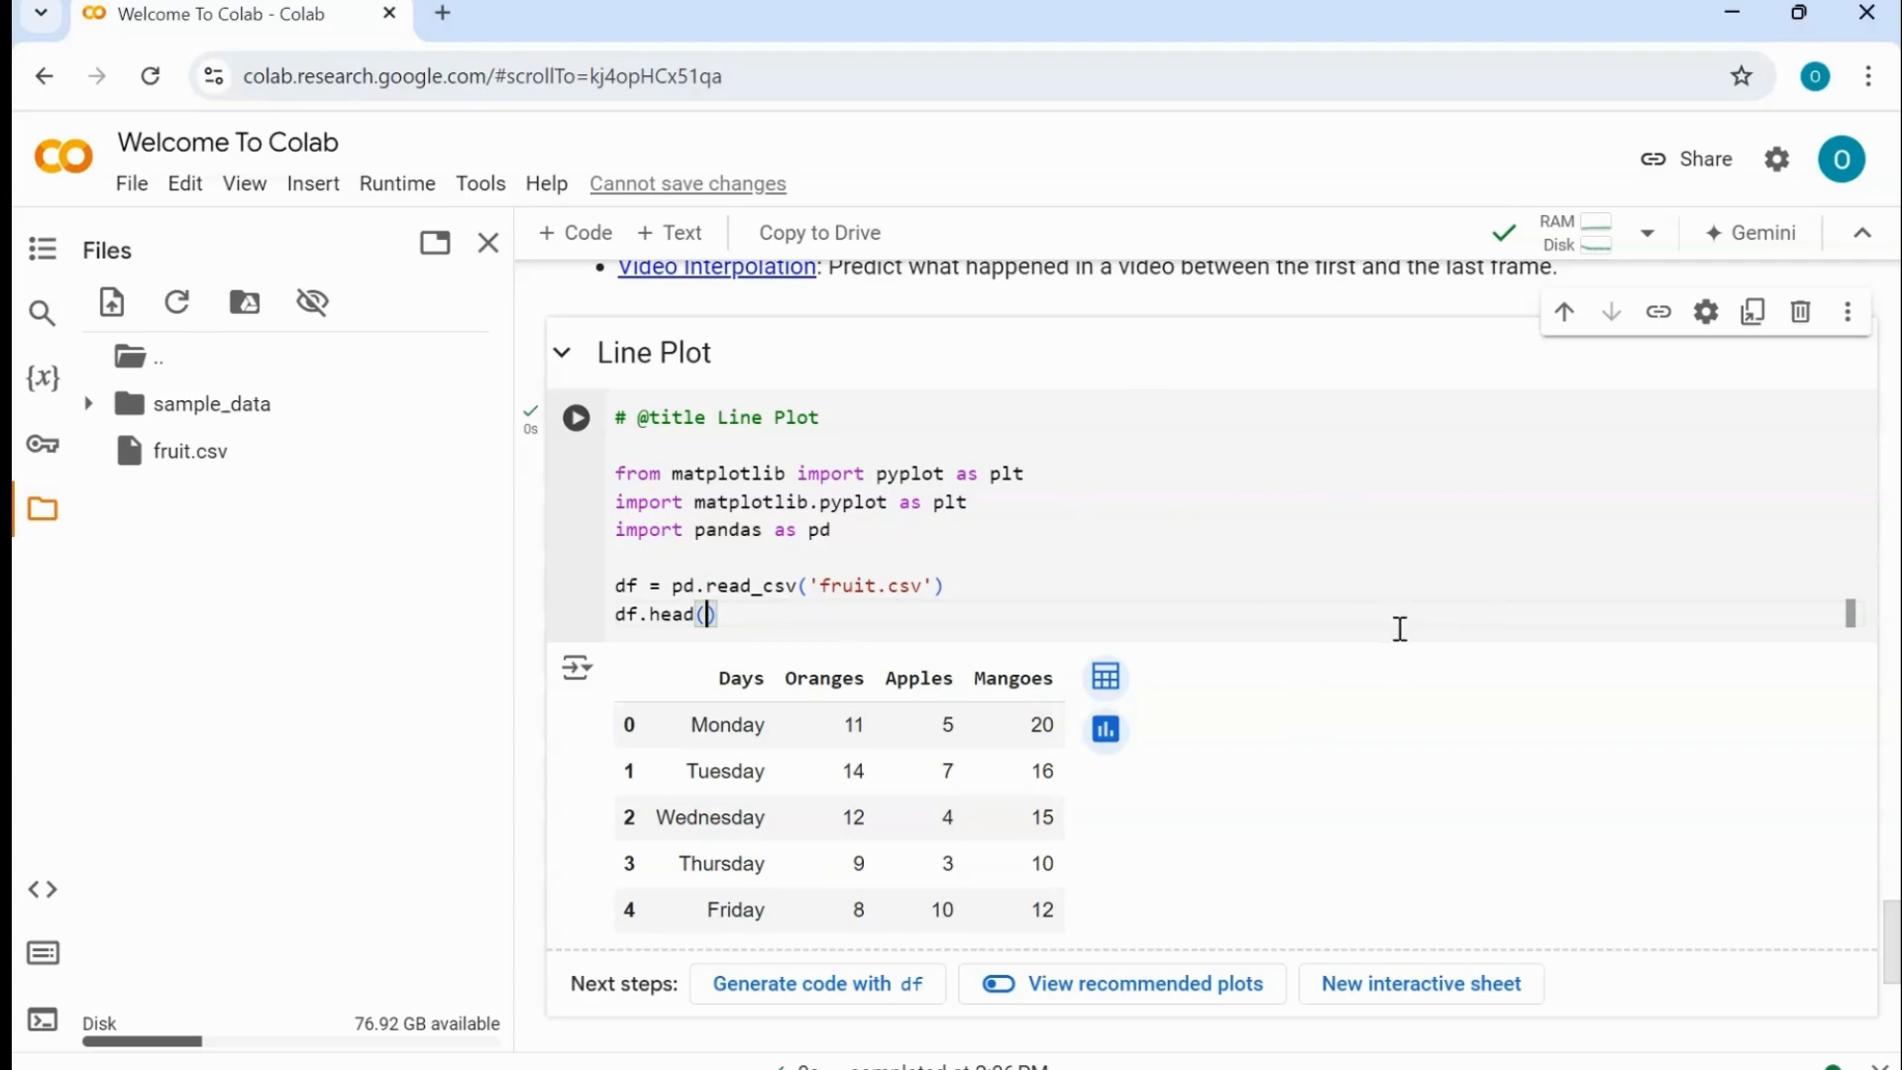
pyautogui.moveTo(1294, 537)
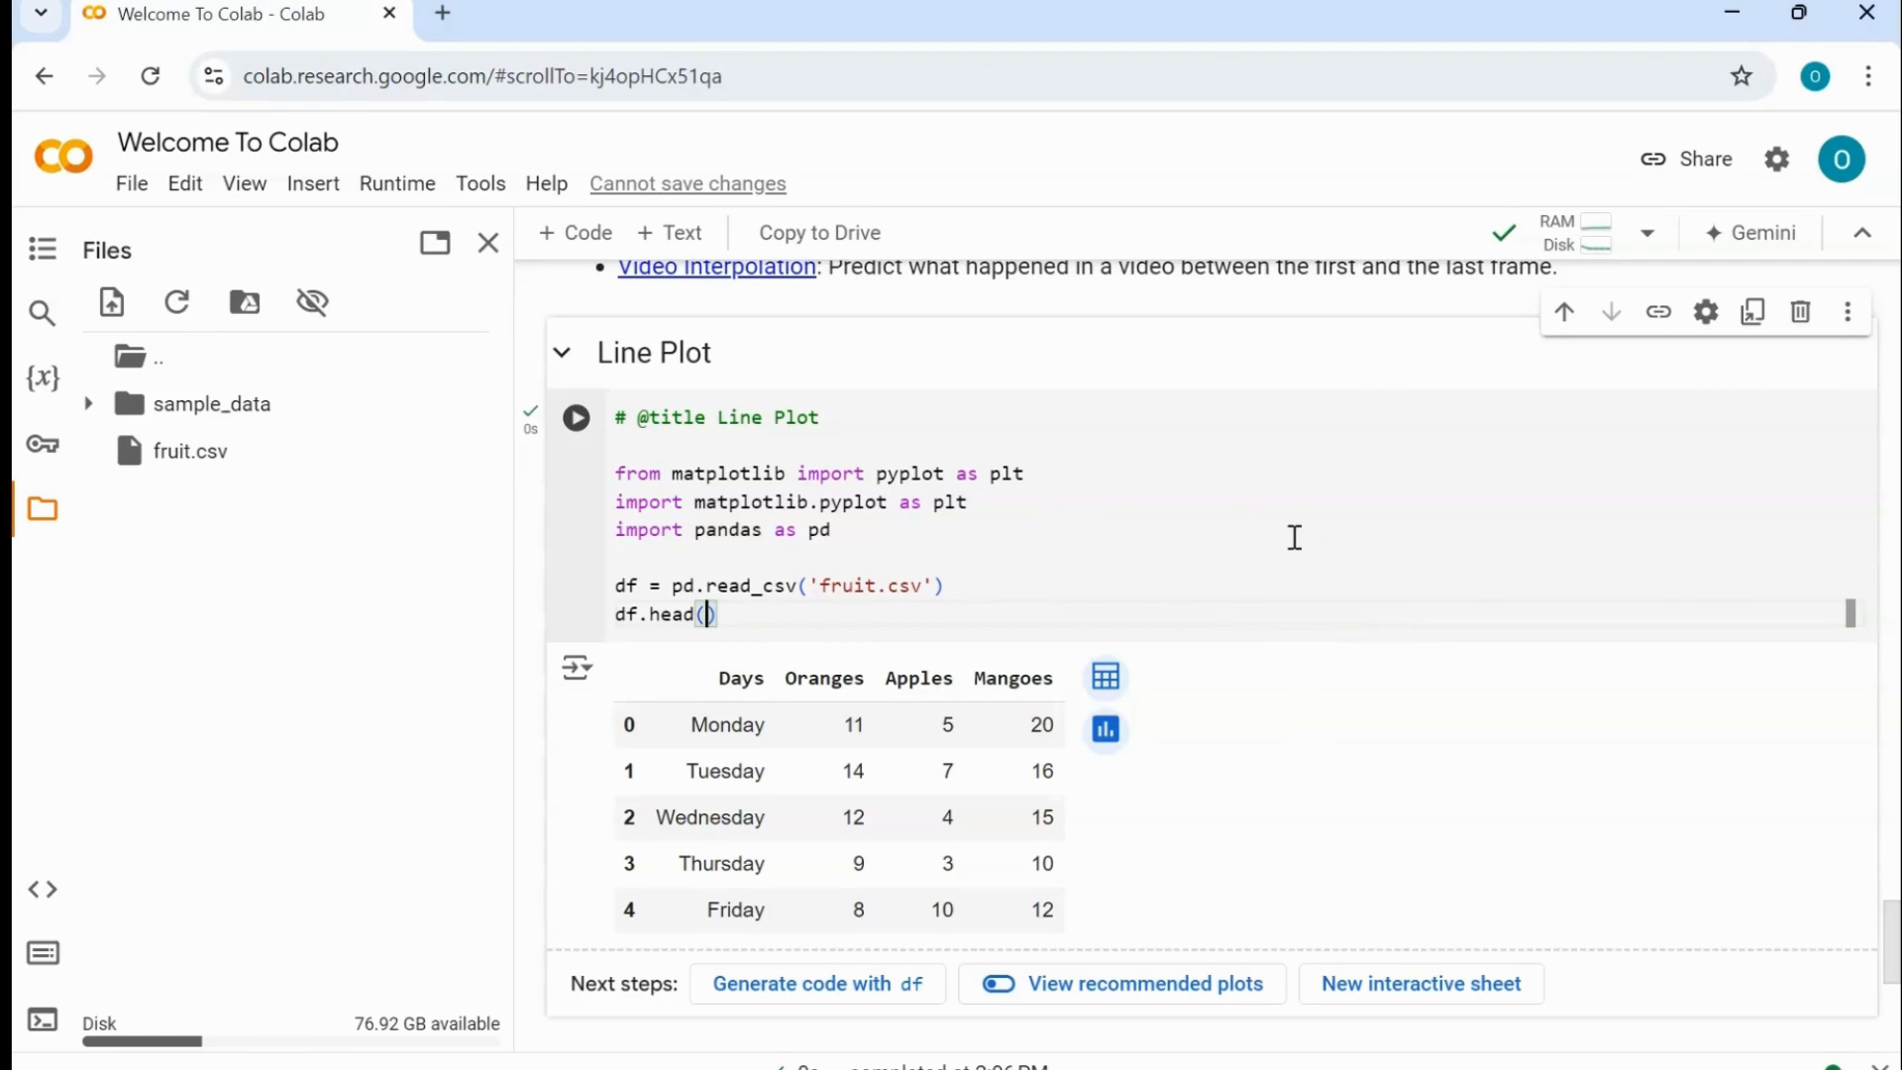
pyautogui.write('7')
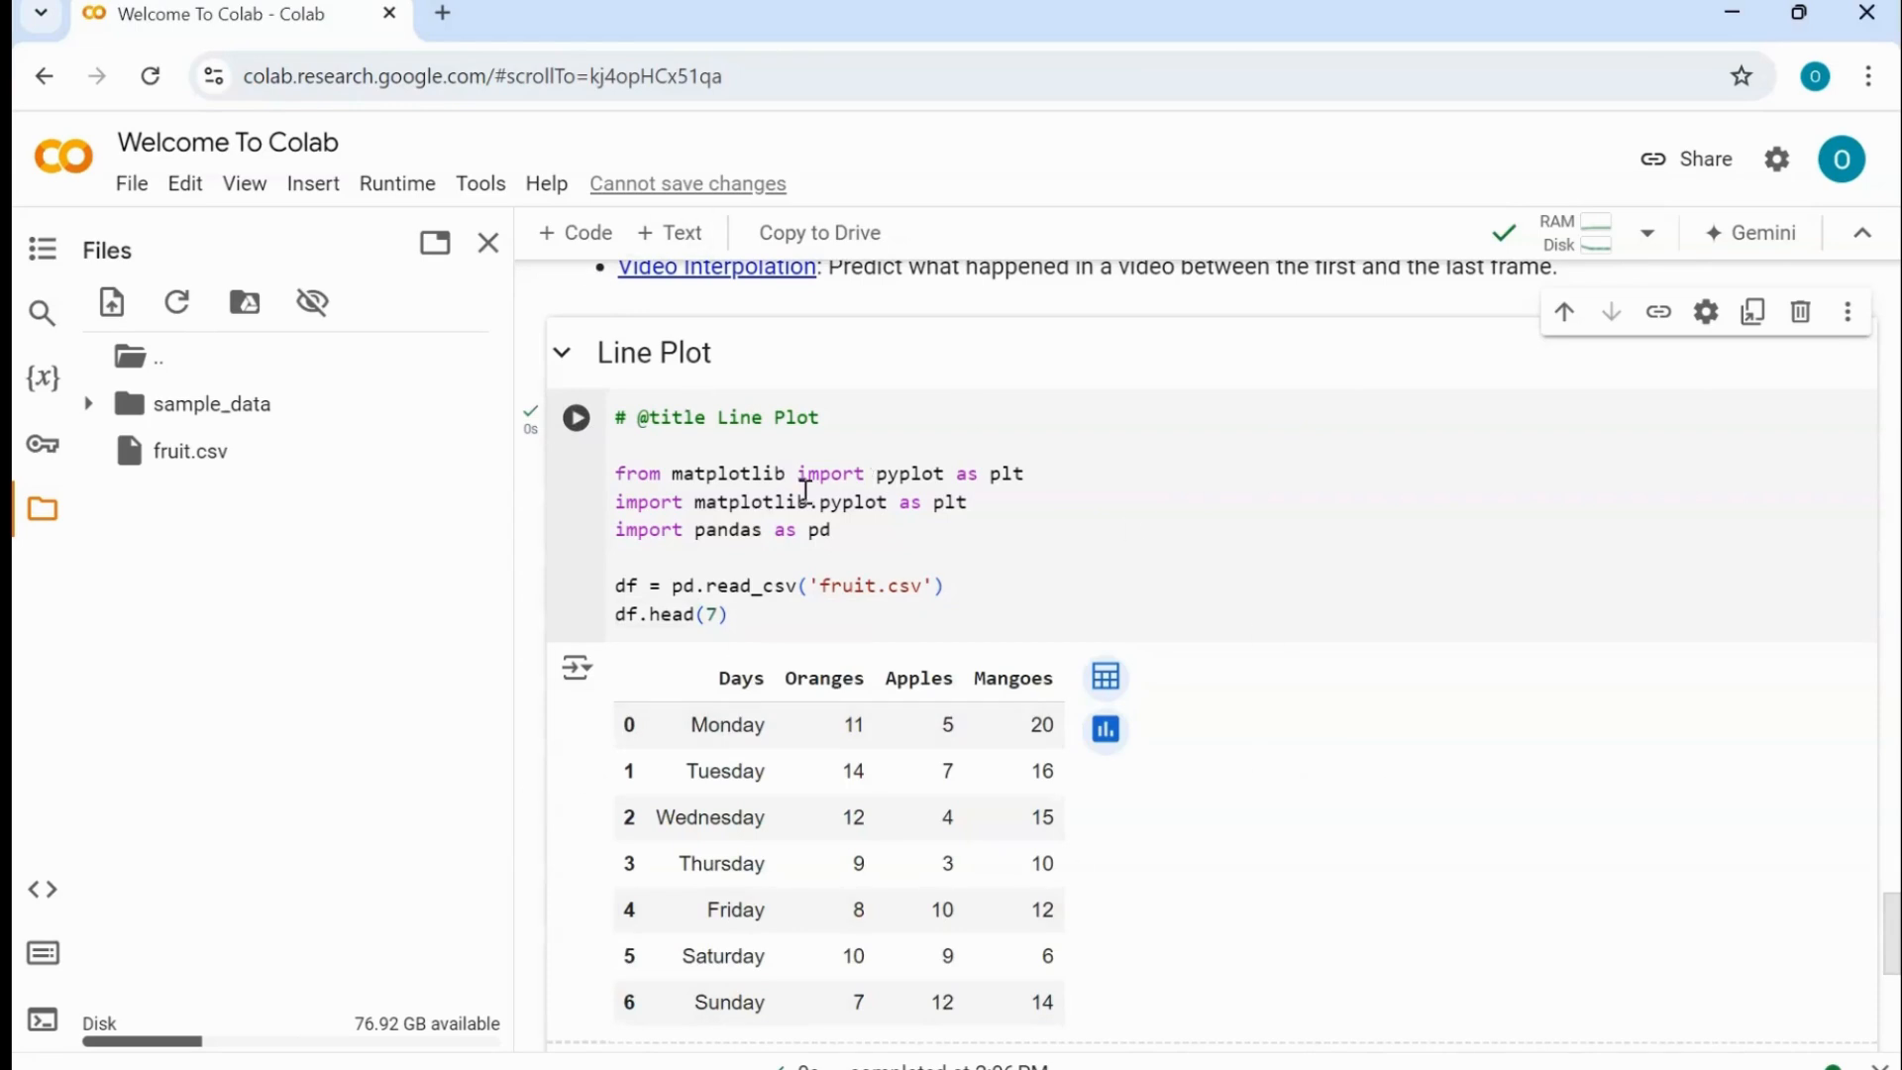
pyautogui.moveTo(996, 713)
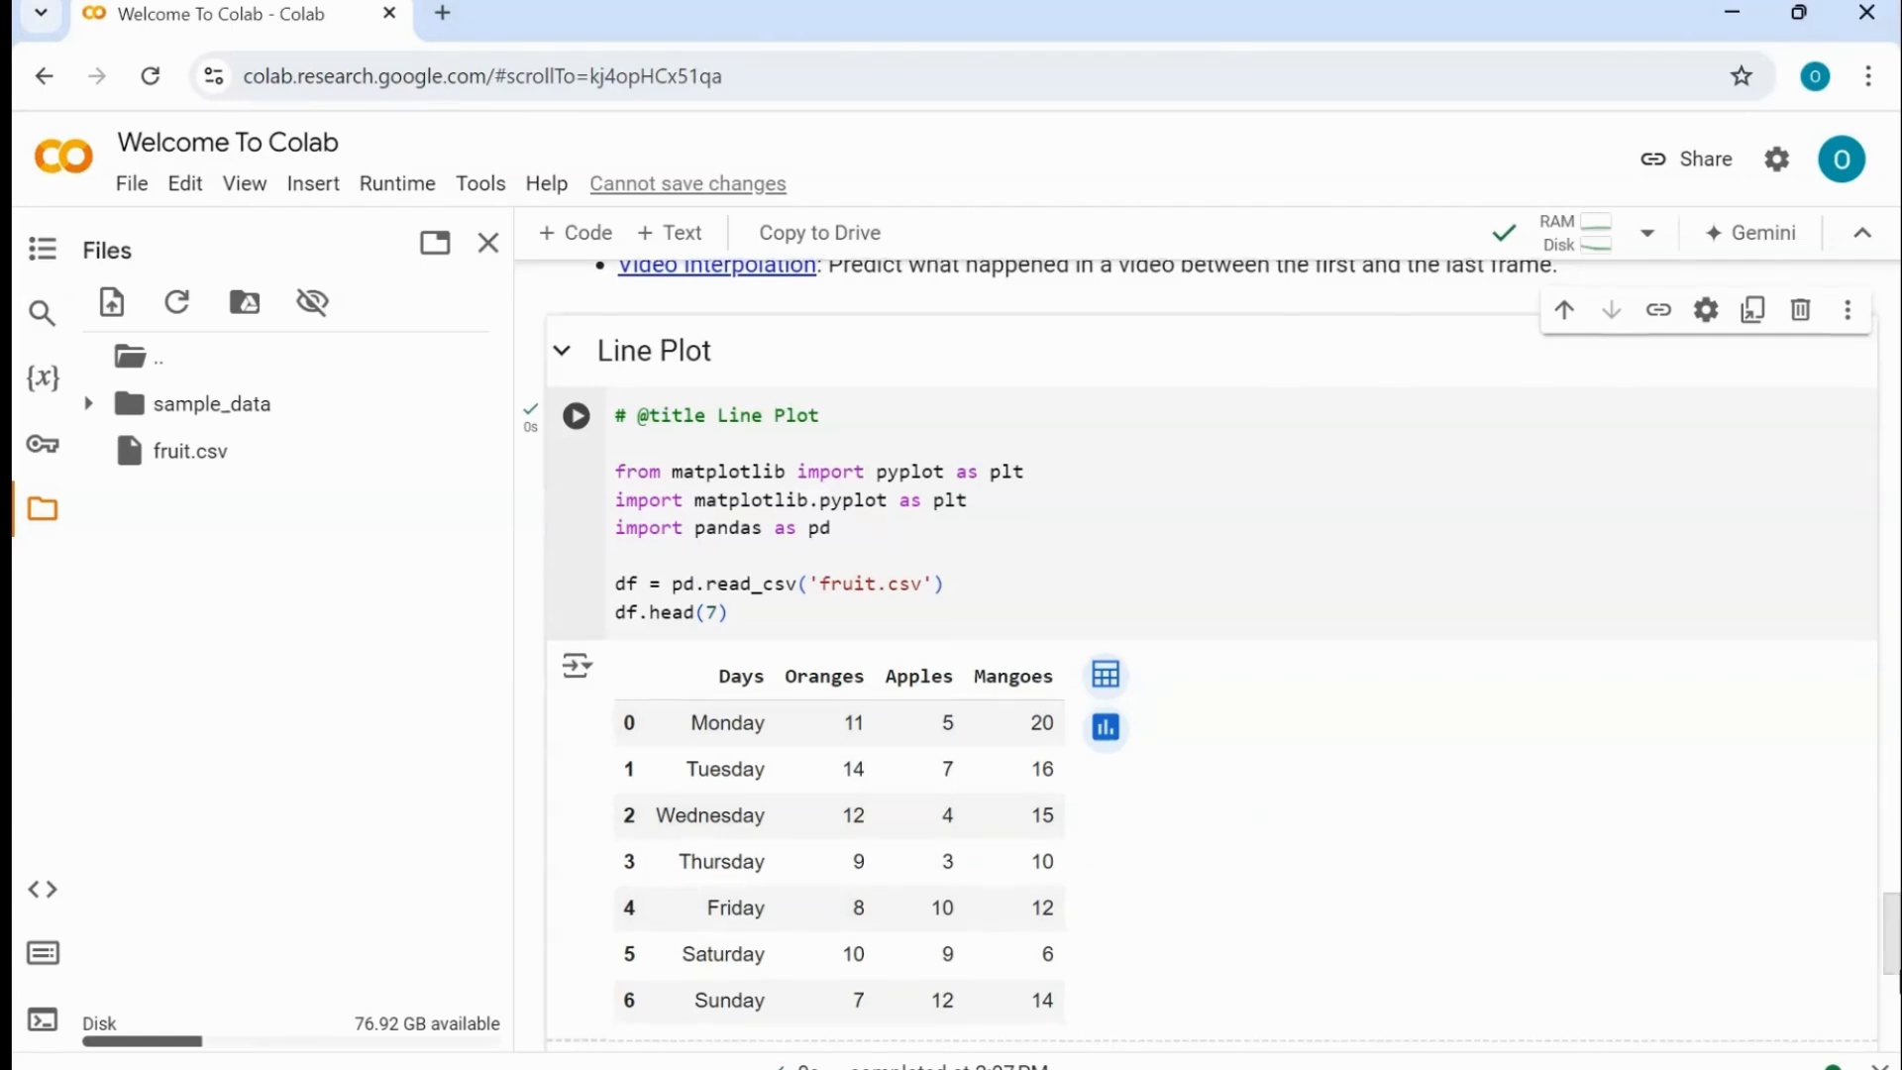
pyautogui.scroll(-3)
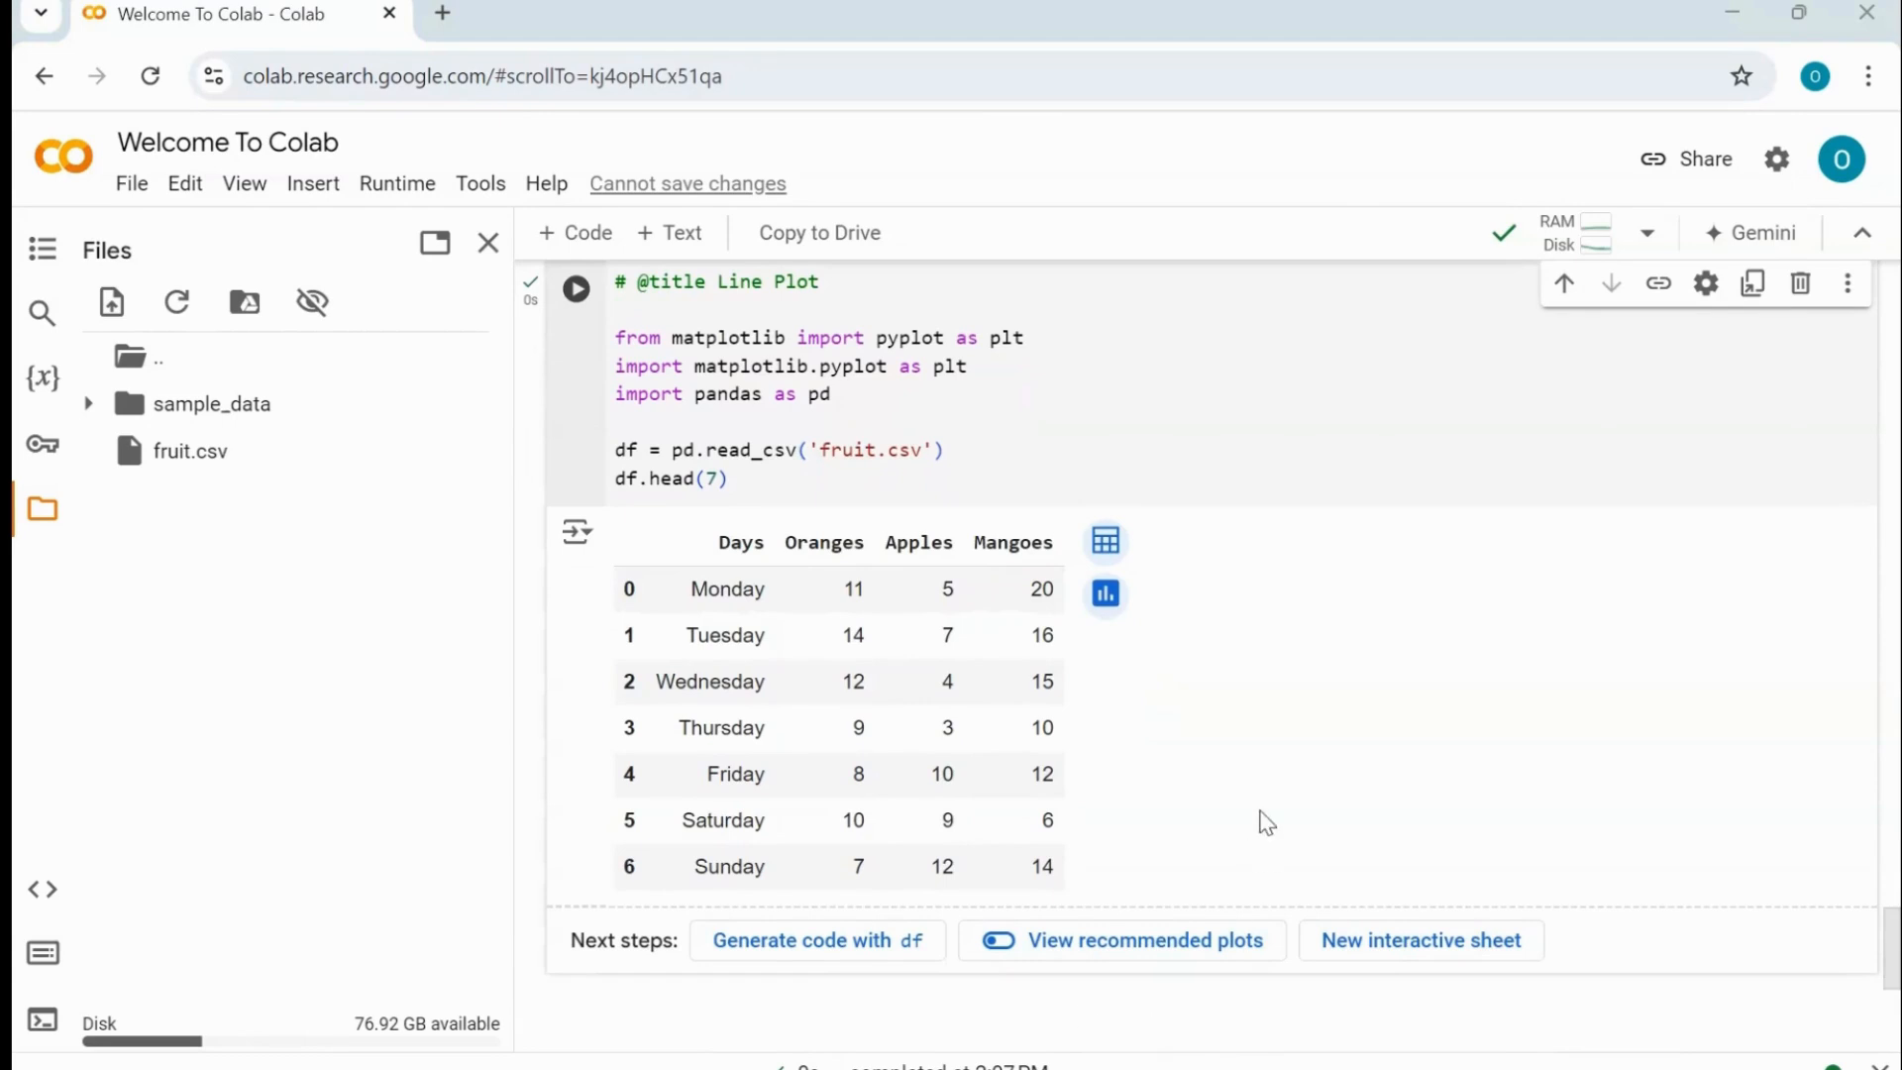
pyautogui.moveTo(927, 980)
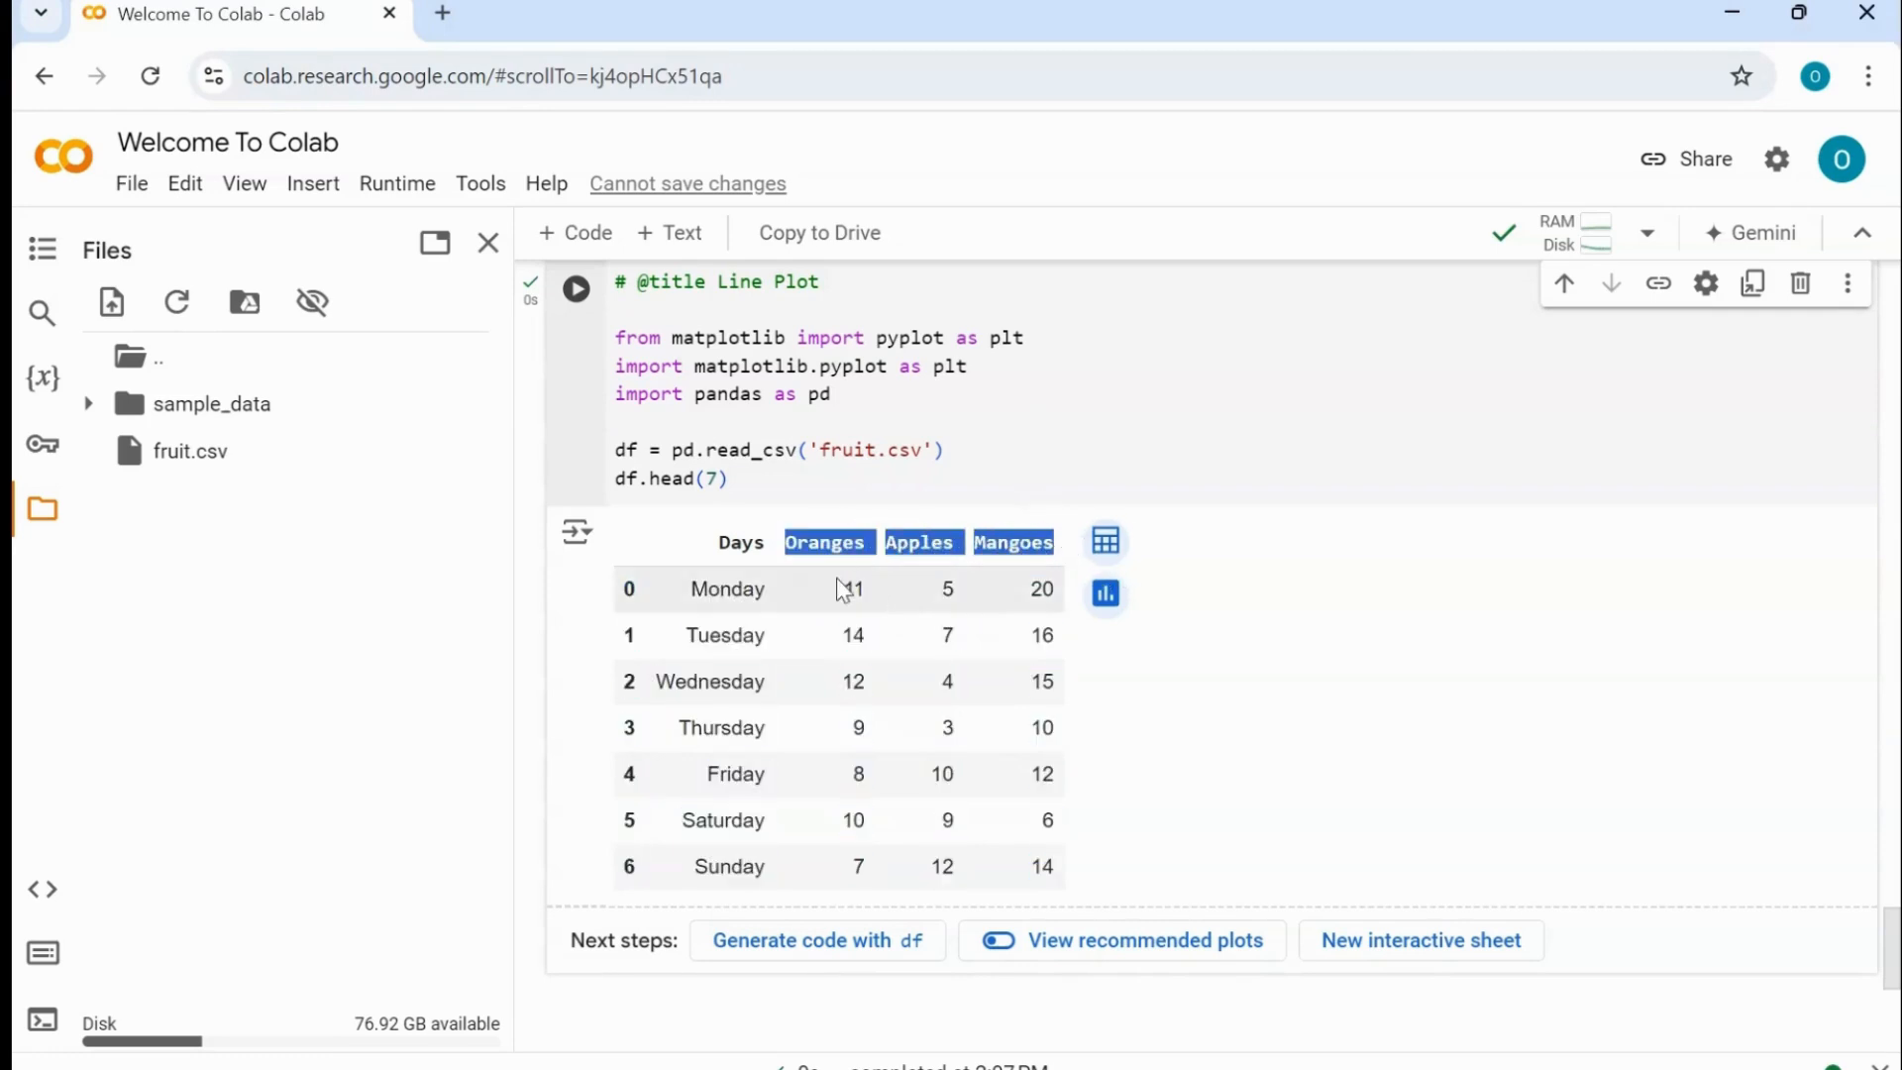
pyautogui.click(851, 589)
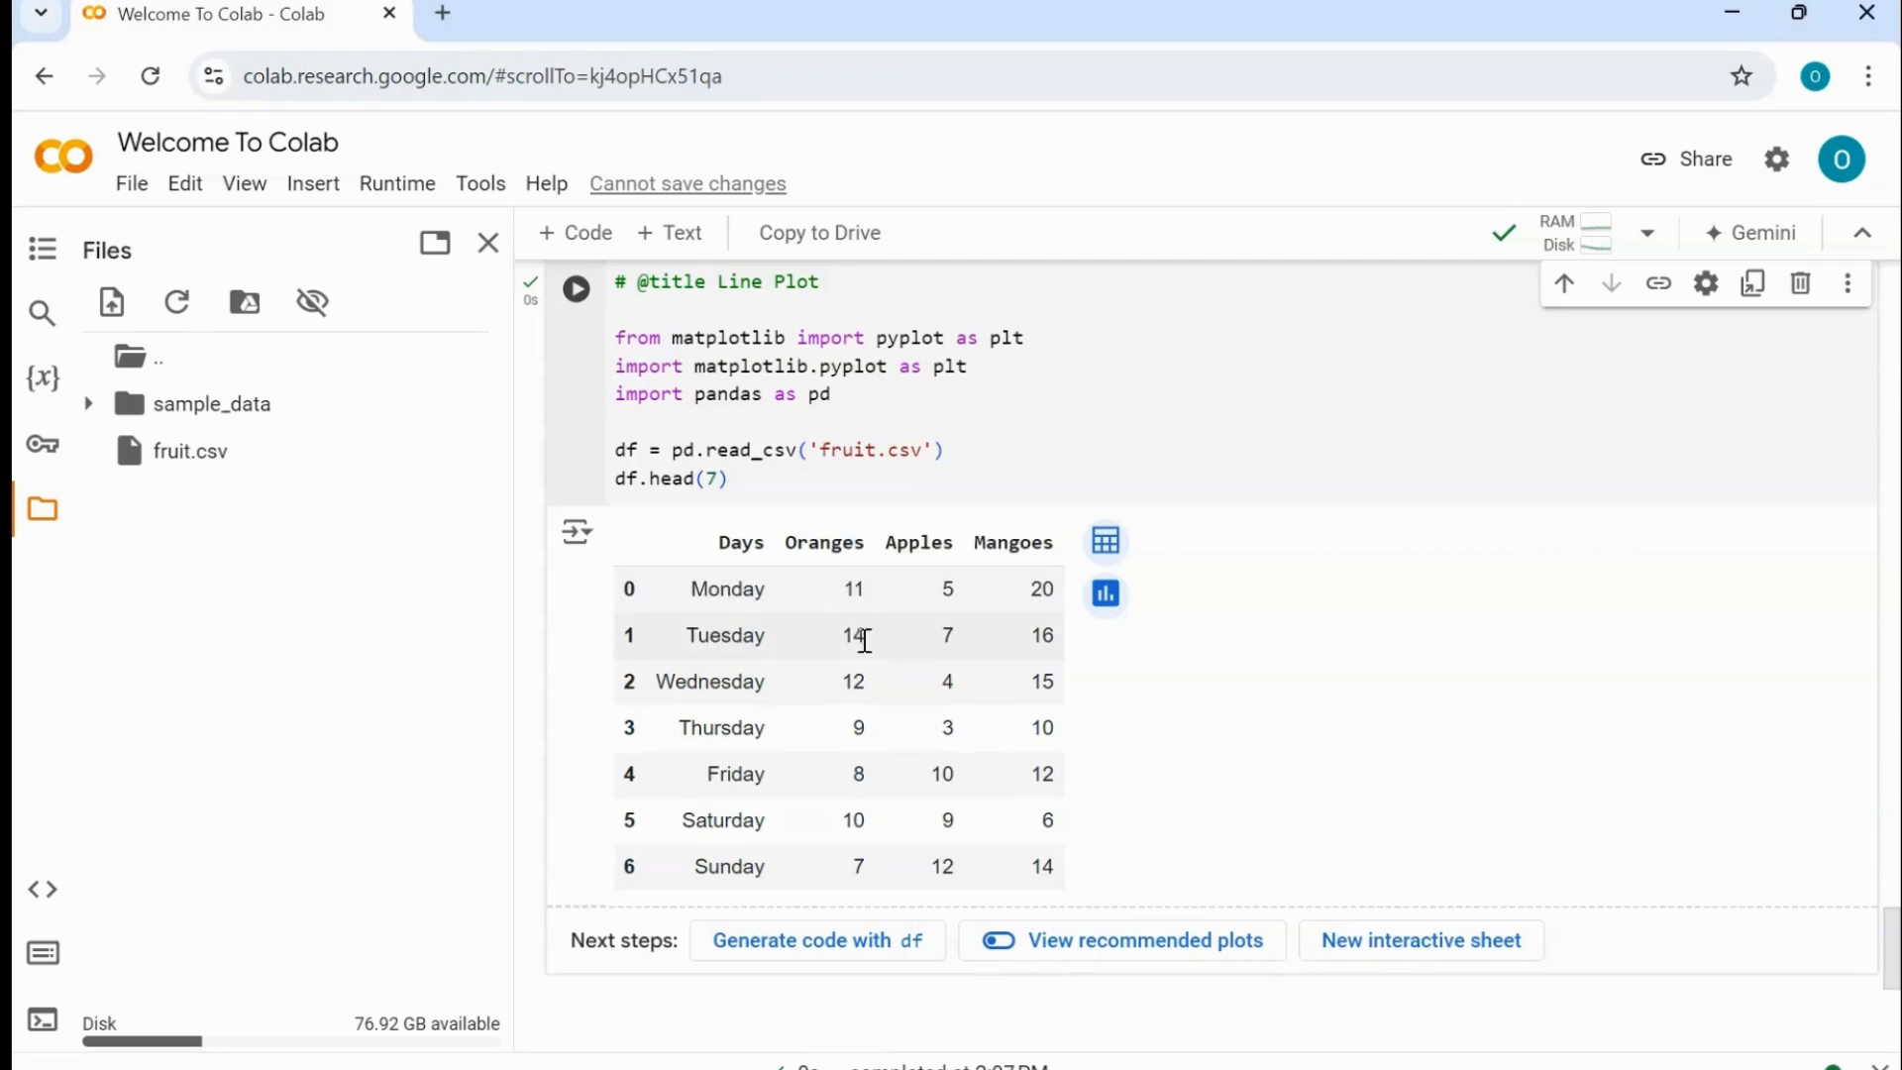
pyautogui.doubleClick(852, 679)
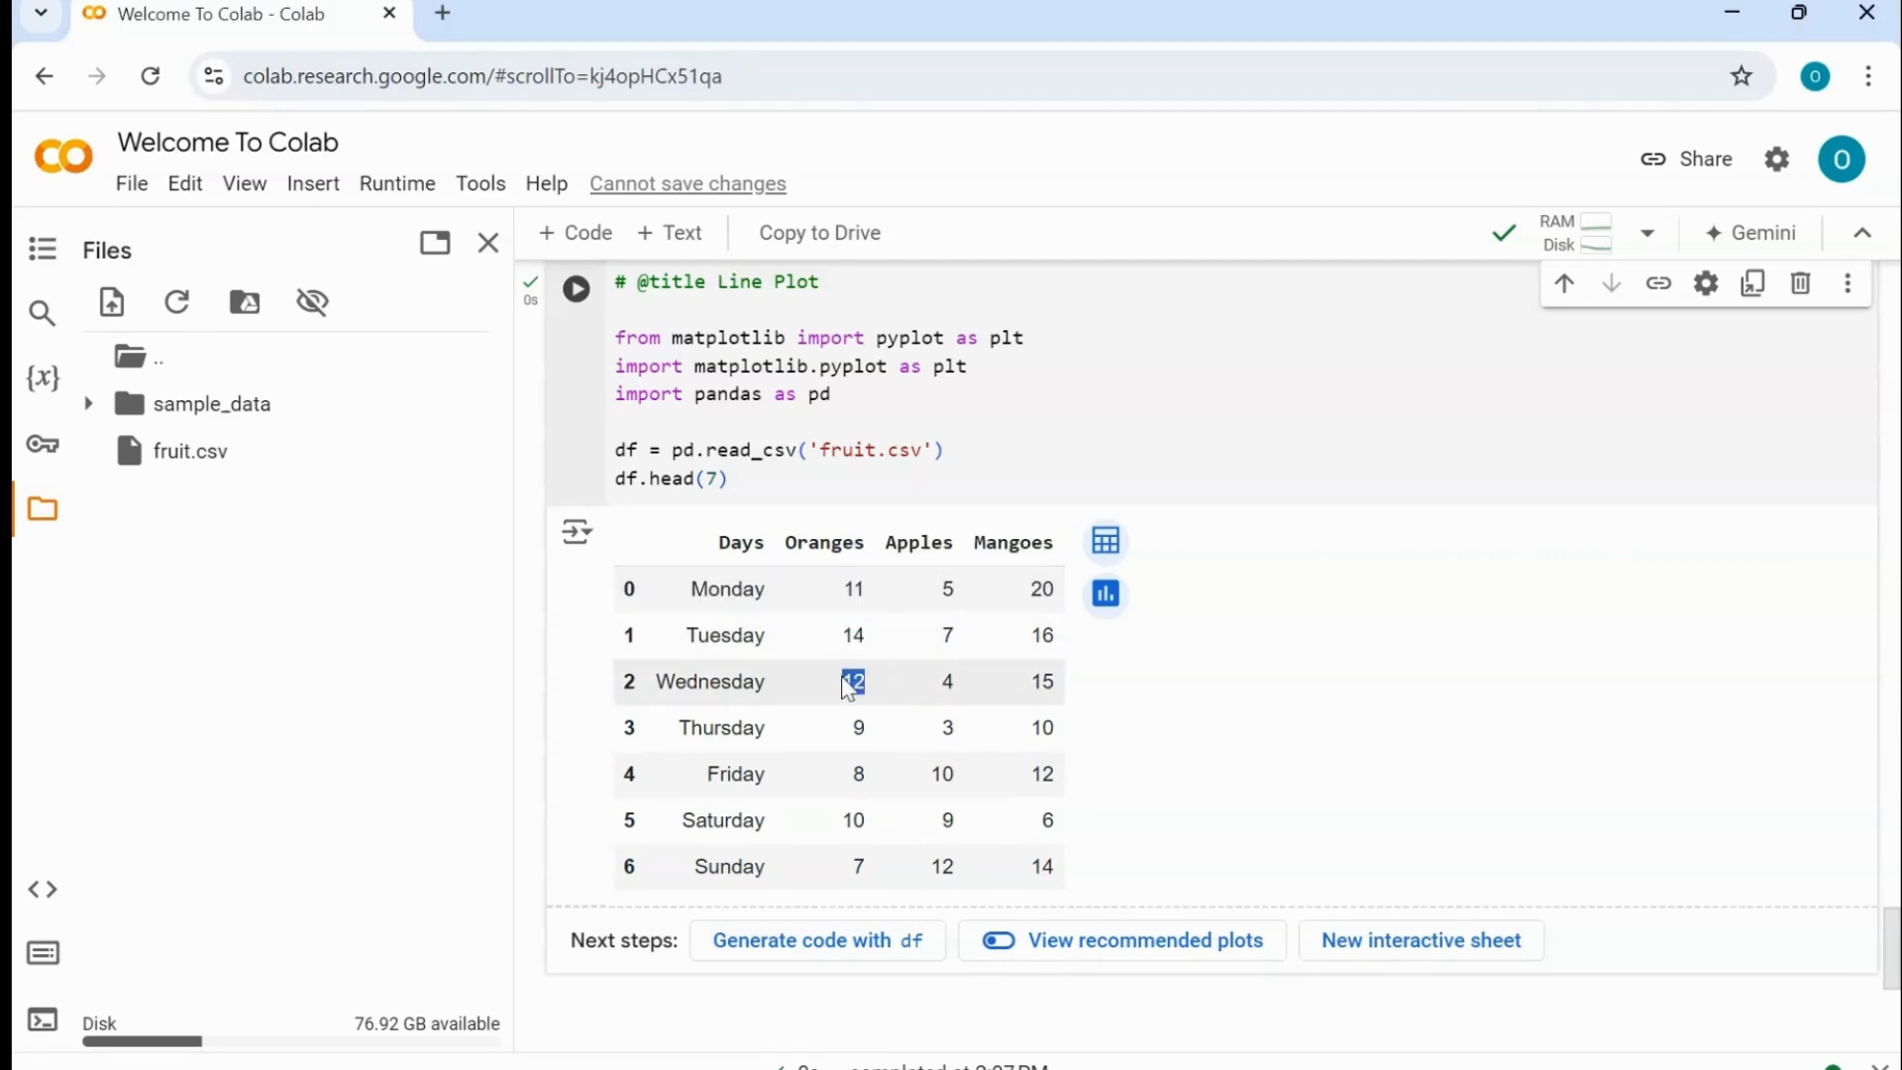
pyautogui.click(858, 727)
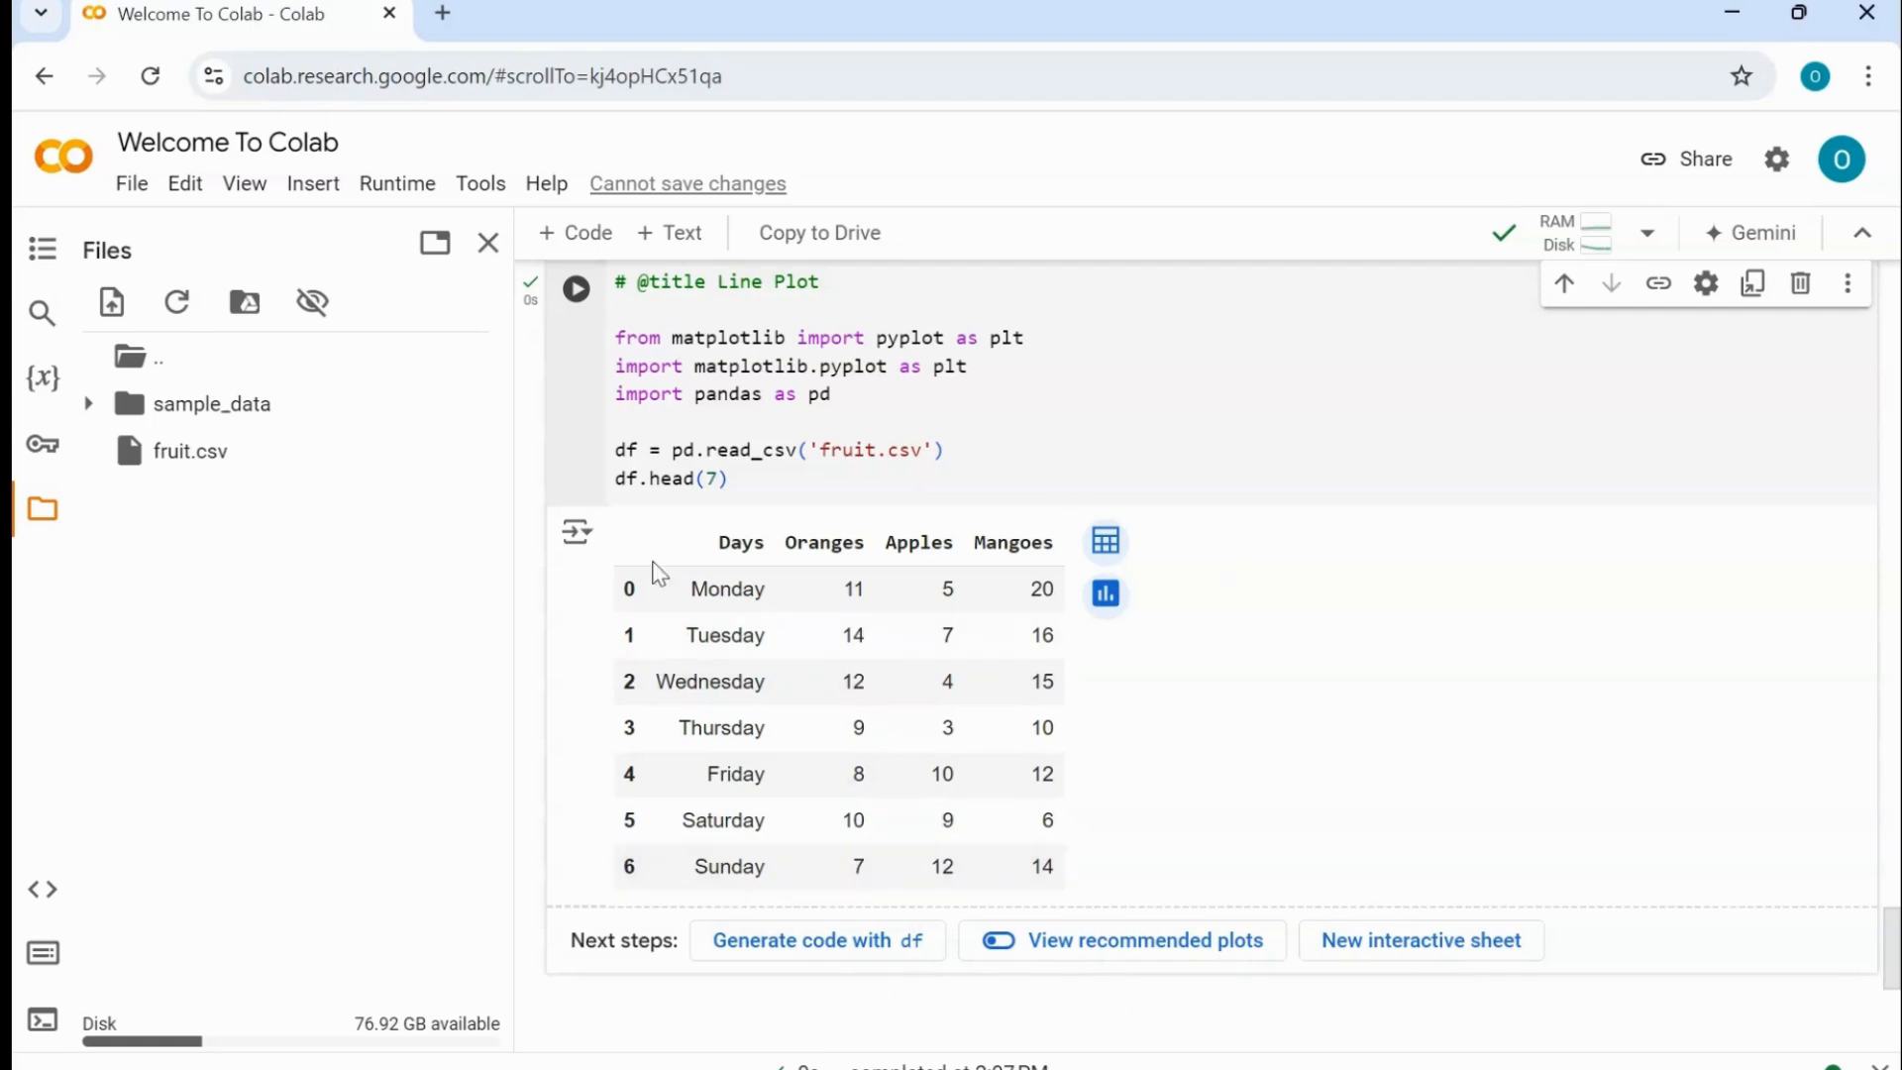
pyautogui.moveTo(1297, 463)
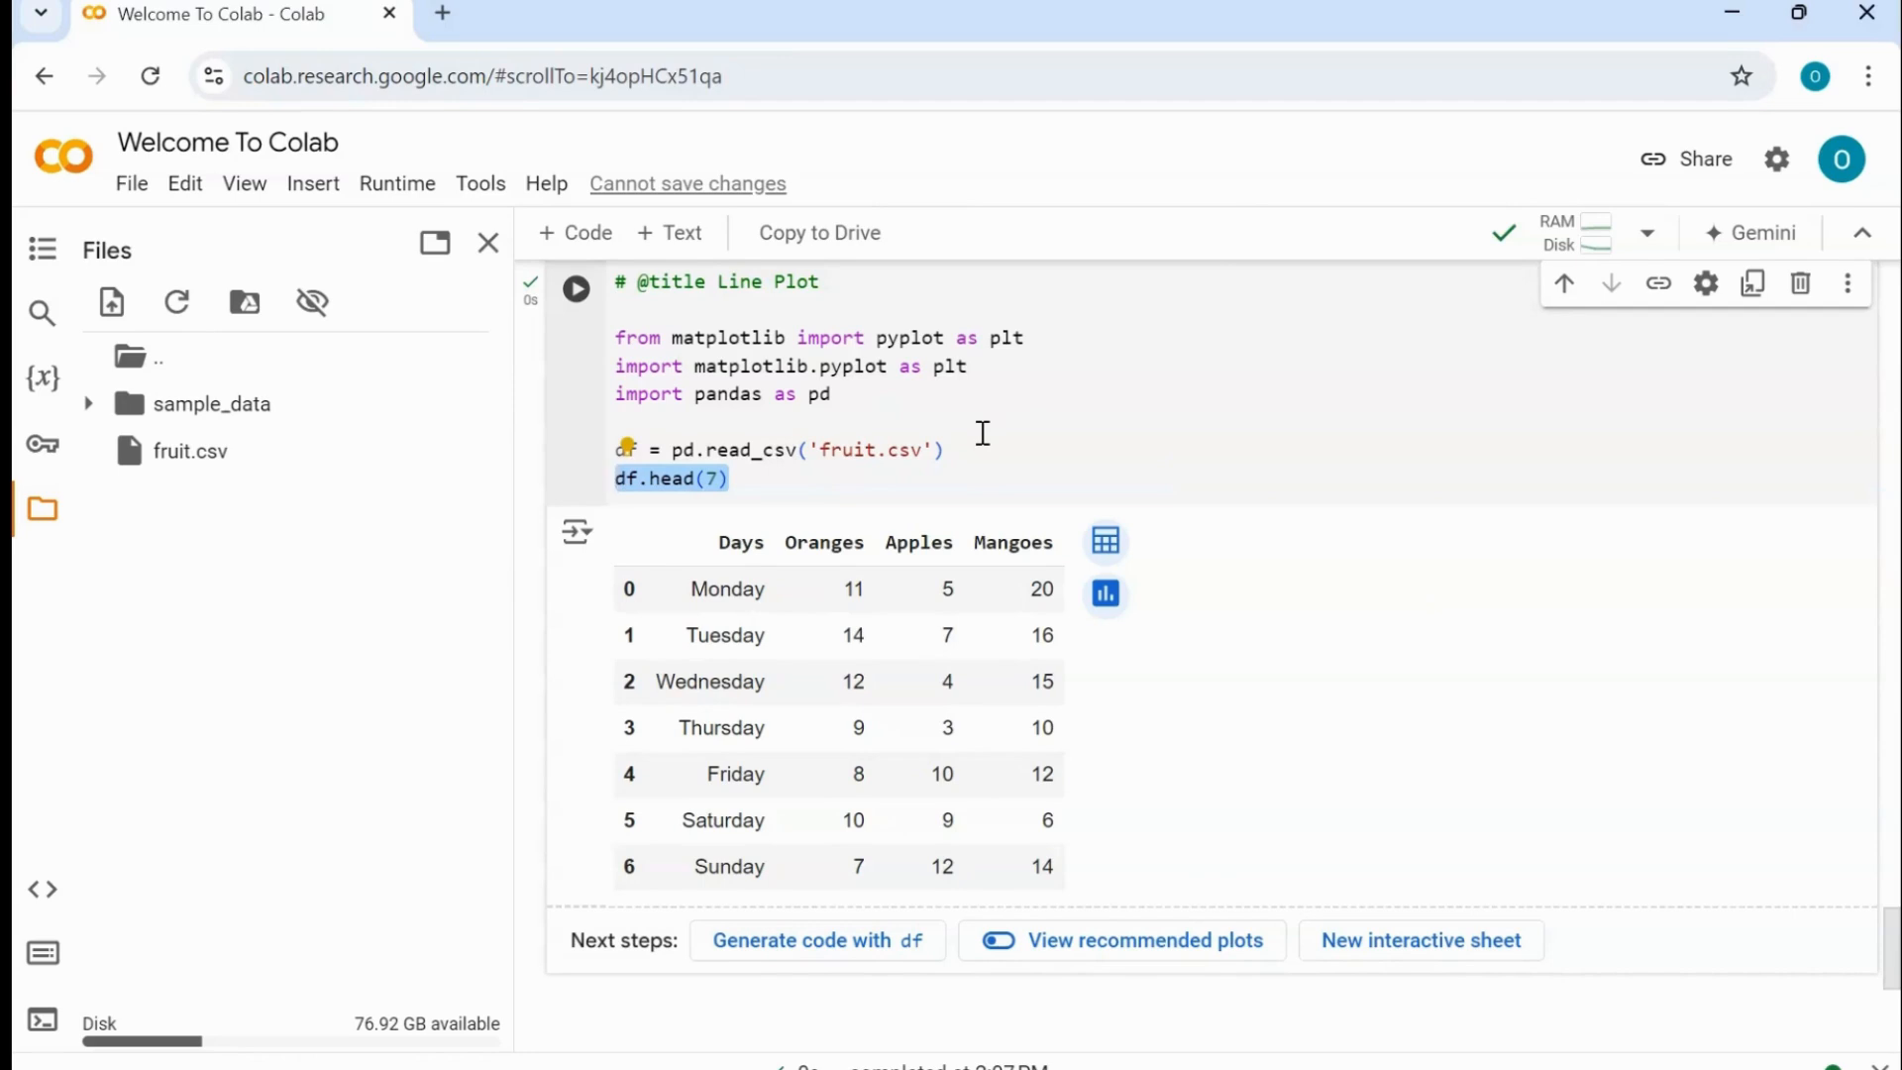
# - Replace df.head(7) with a plt.plot(df[]) call as the cell's last line
pyautogui.click(618, 478)
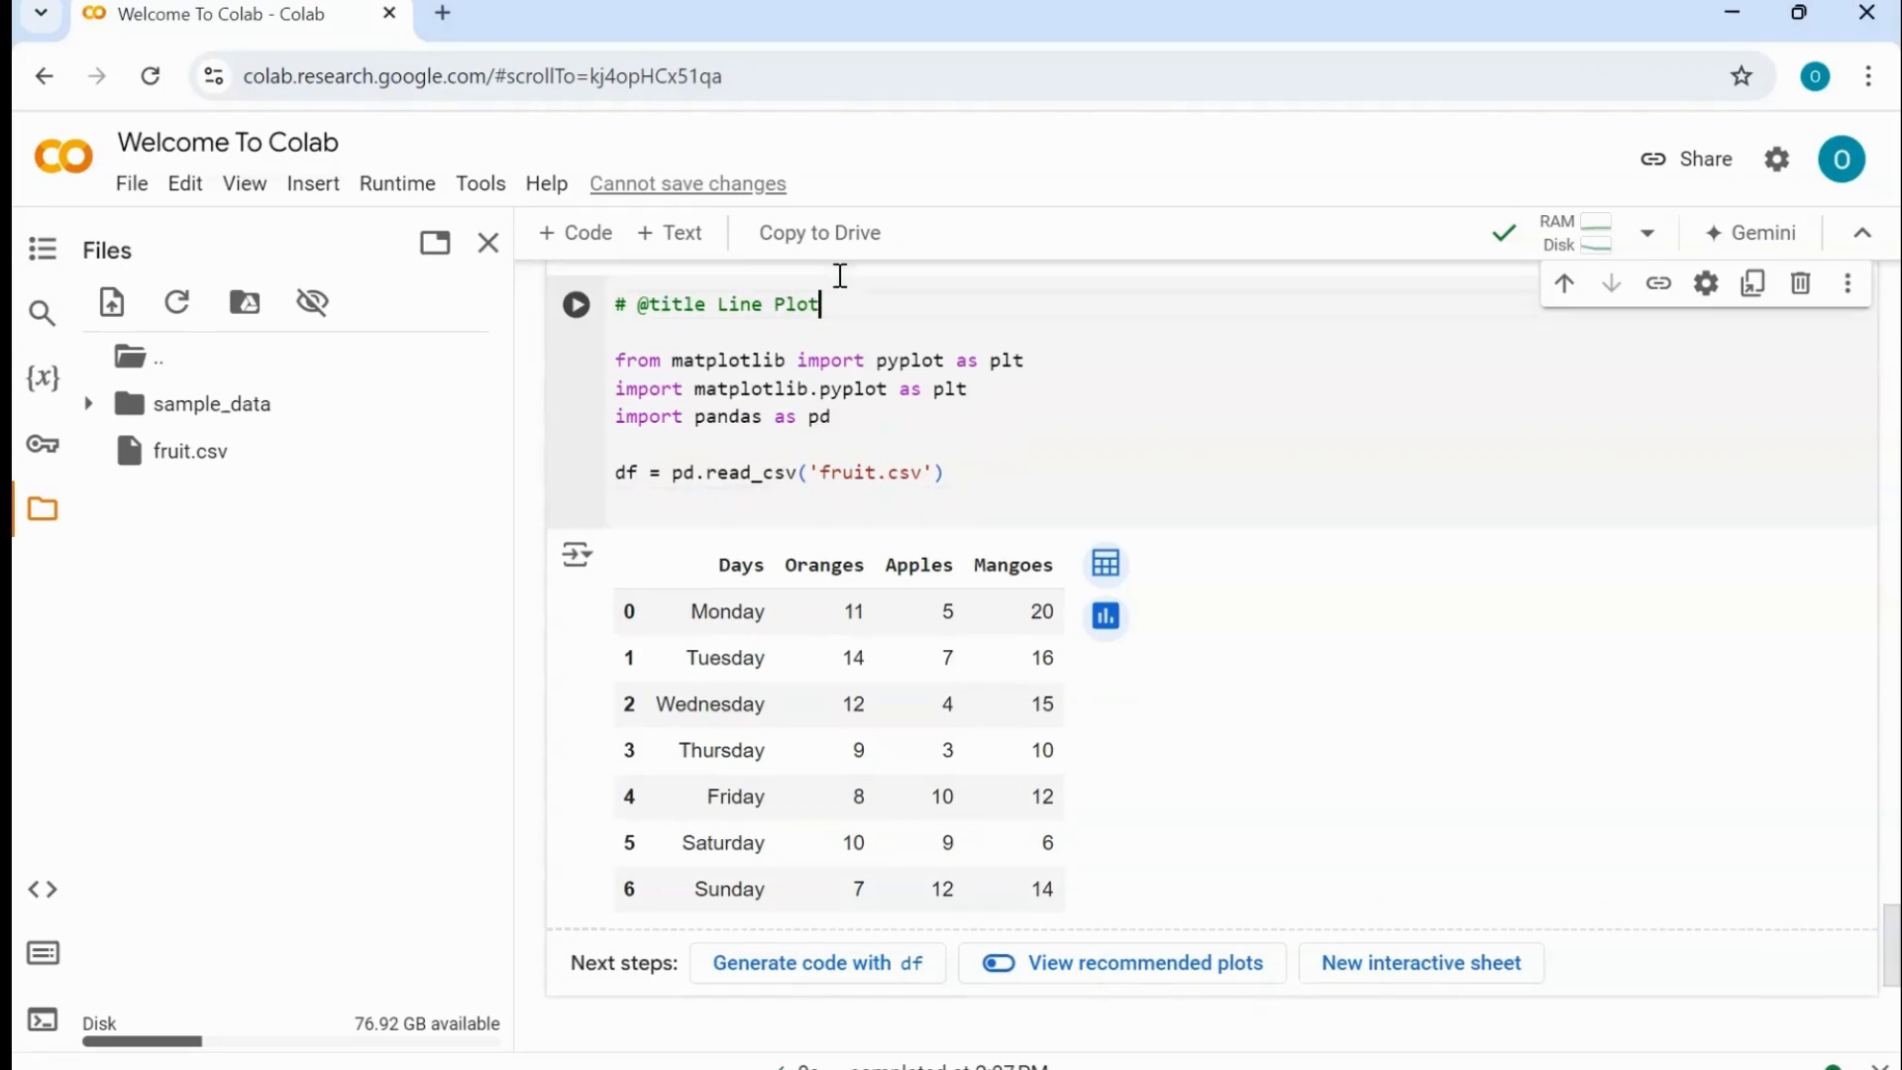
pyautogui.doubleClick(767, 304)
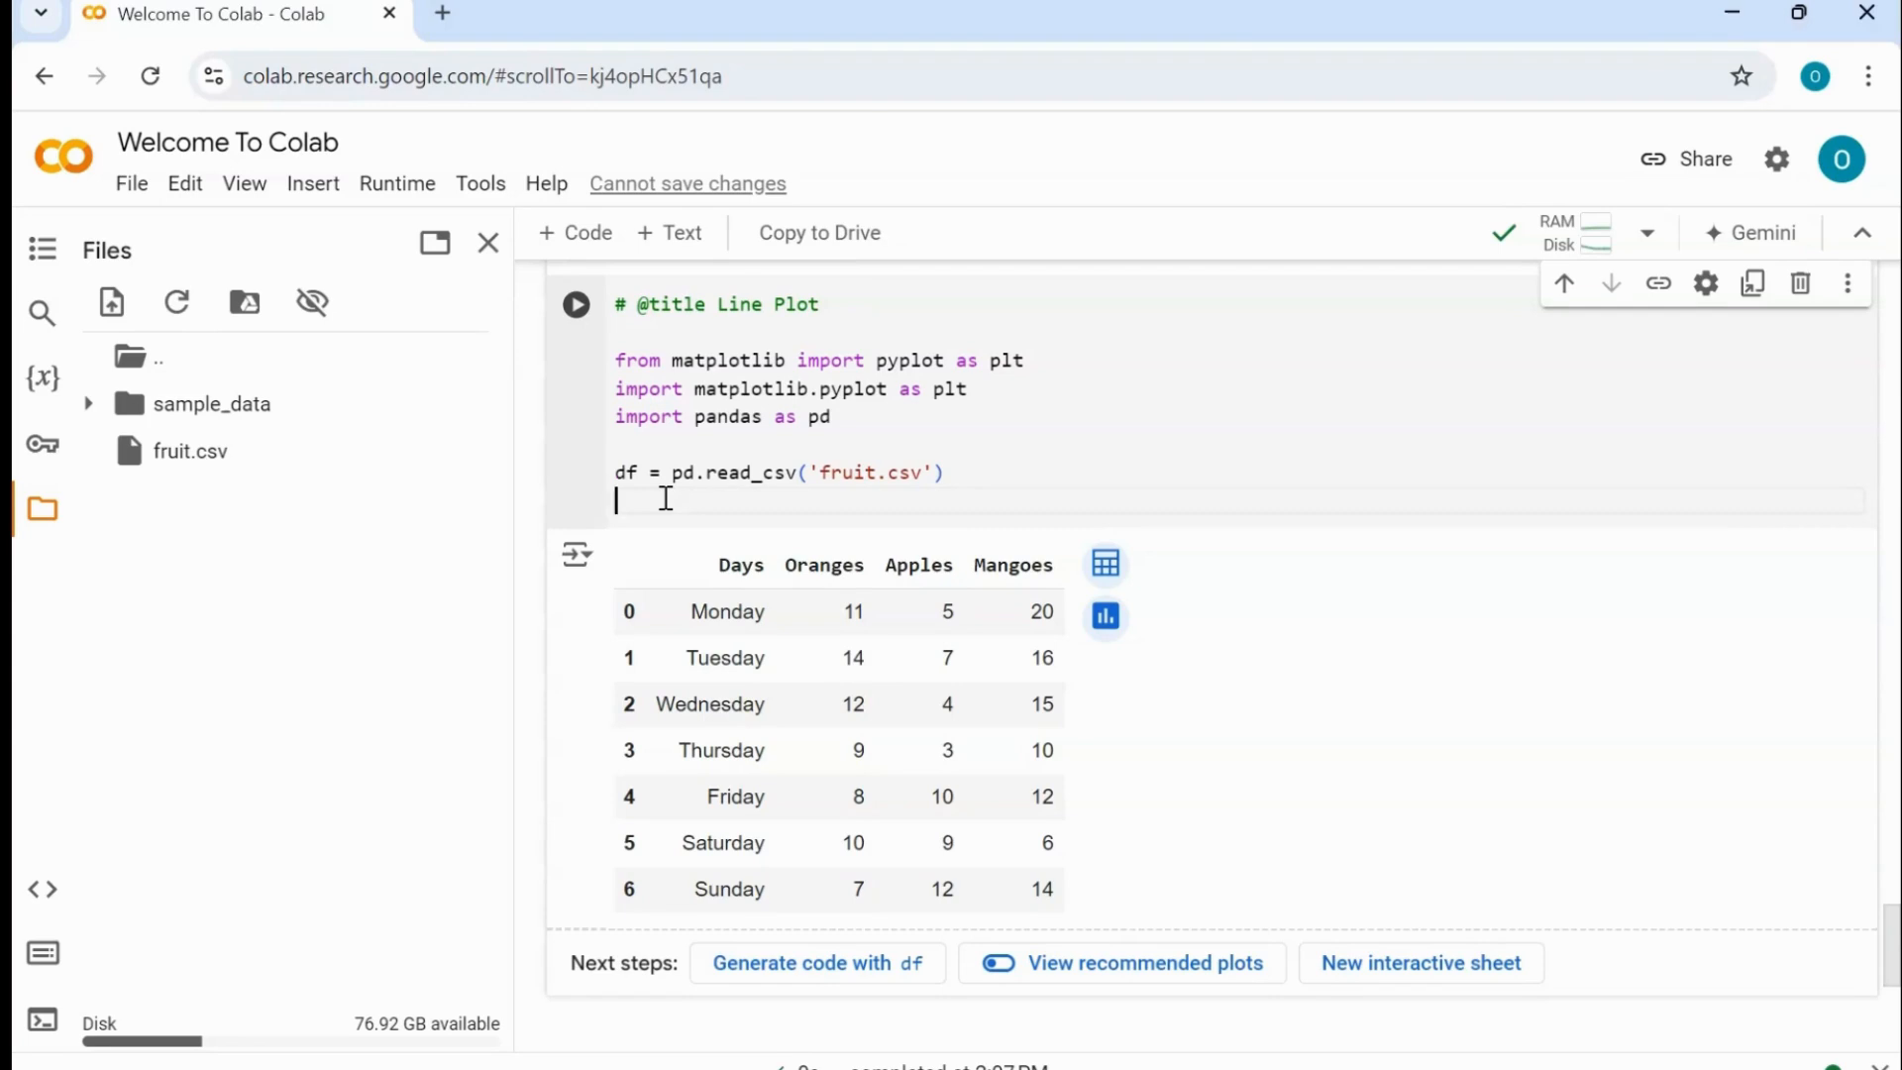
pyautogui.write('plt')
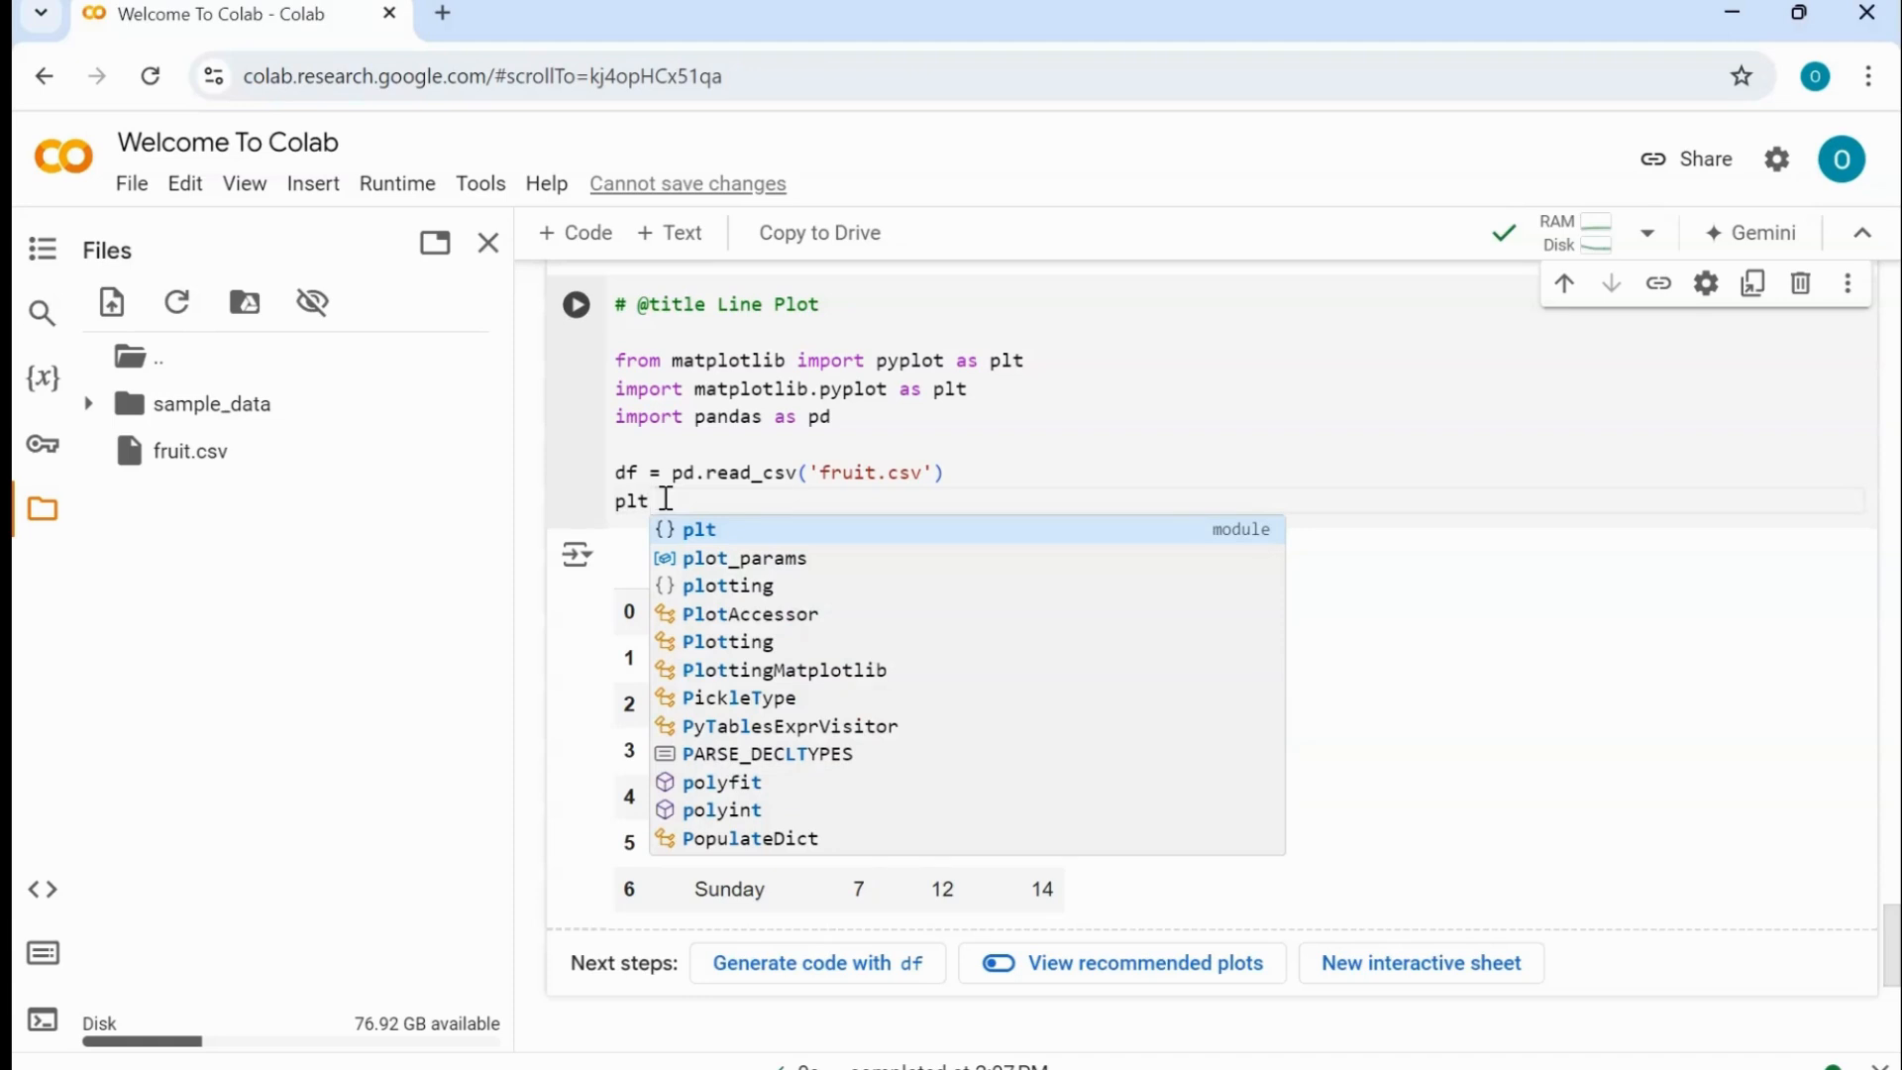
pyautogui.write('.plot')
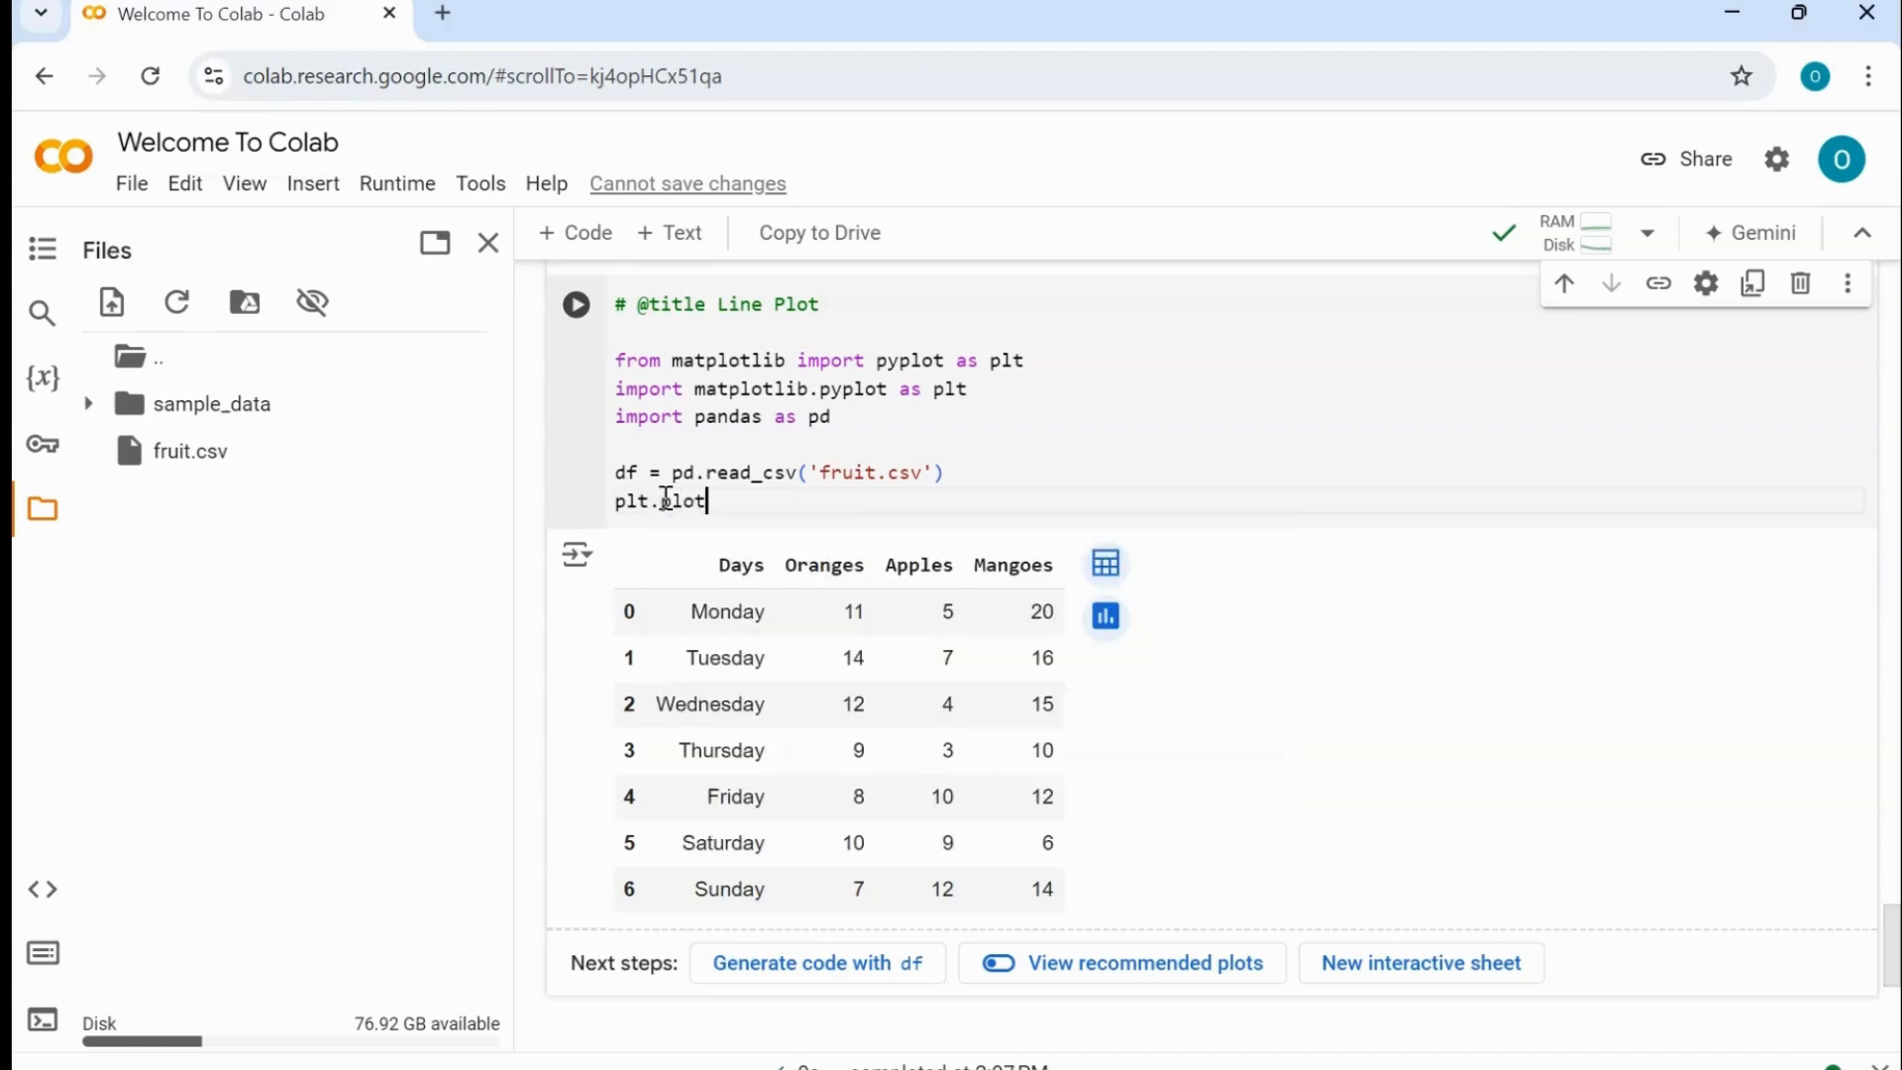
pyautogui.write('()')
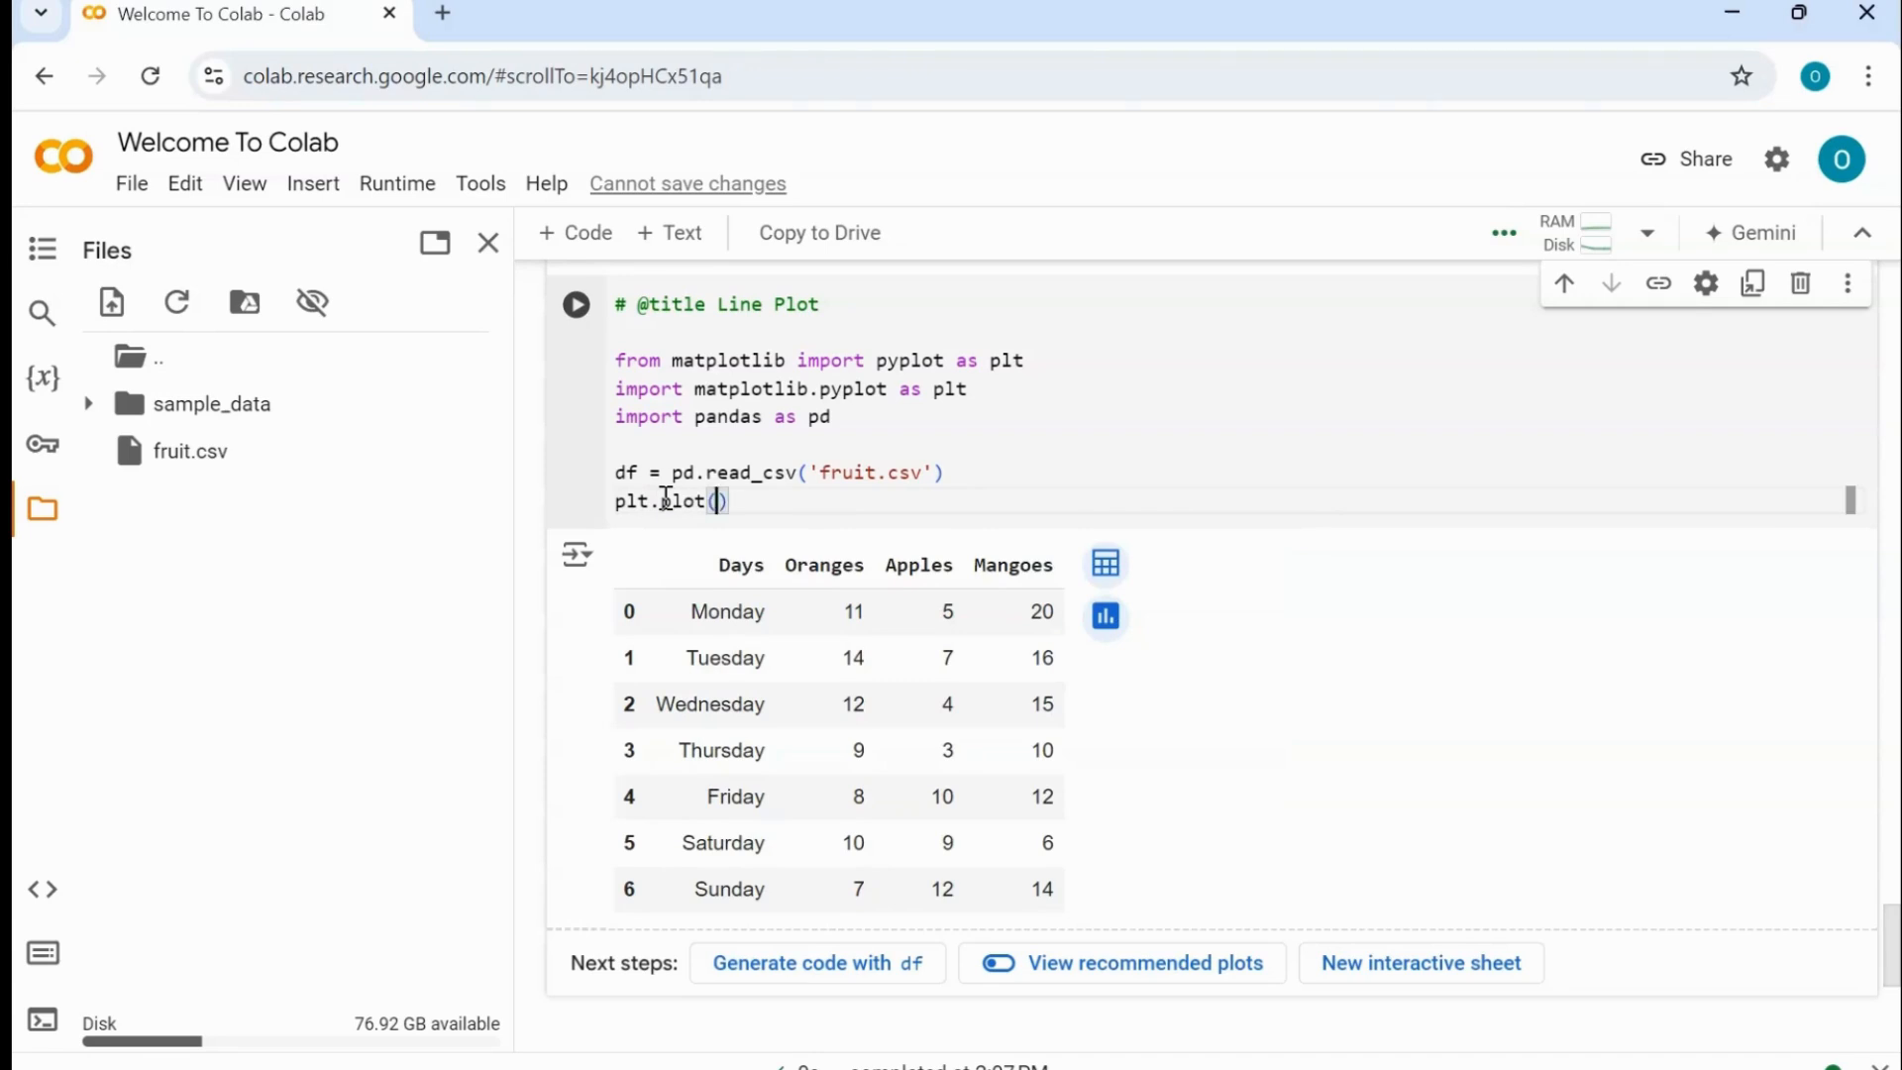
pyautogui.write('d')
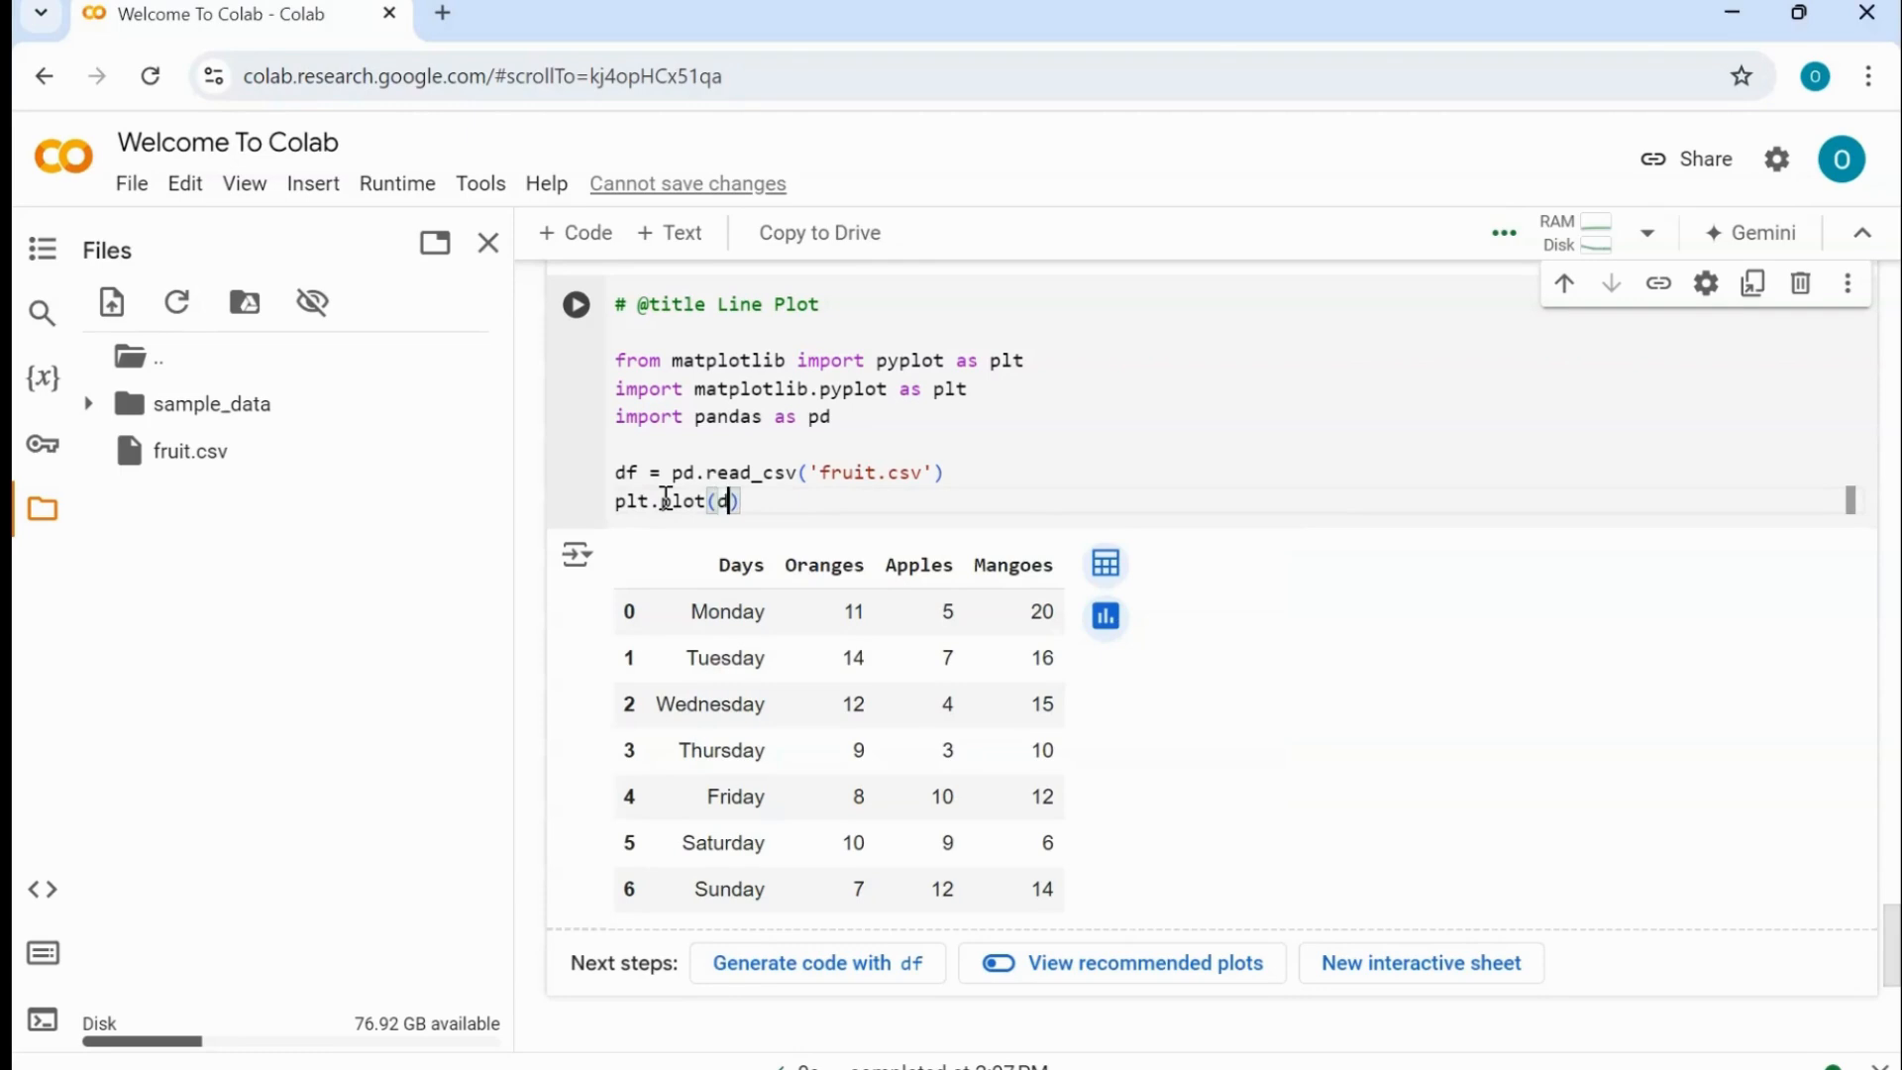
pyautogui.write('f[]')
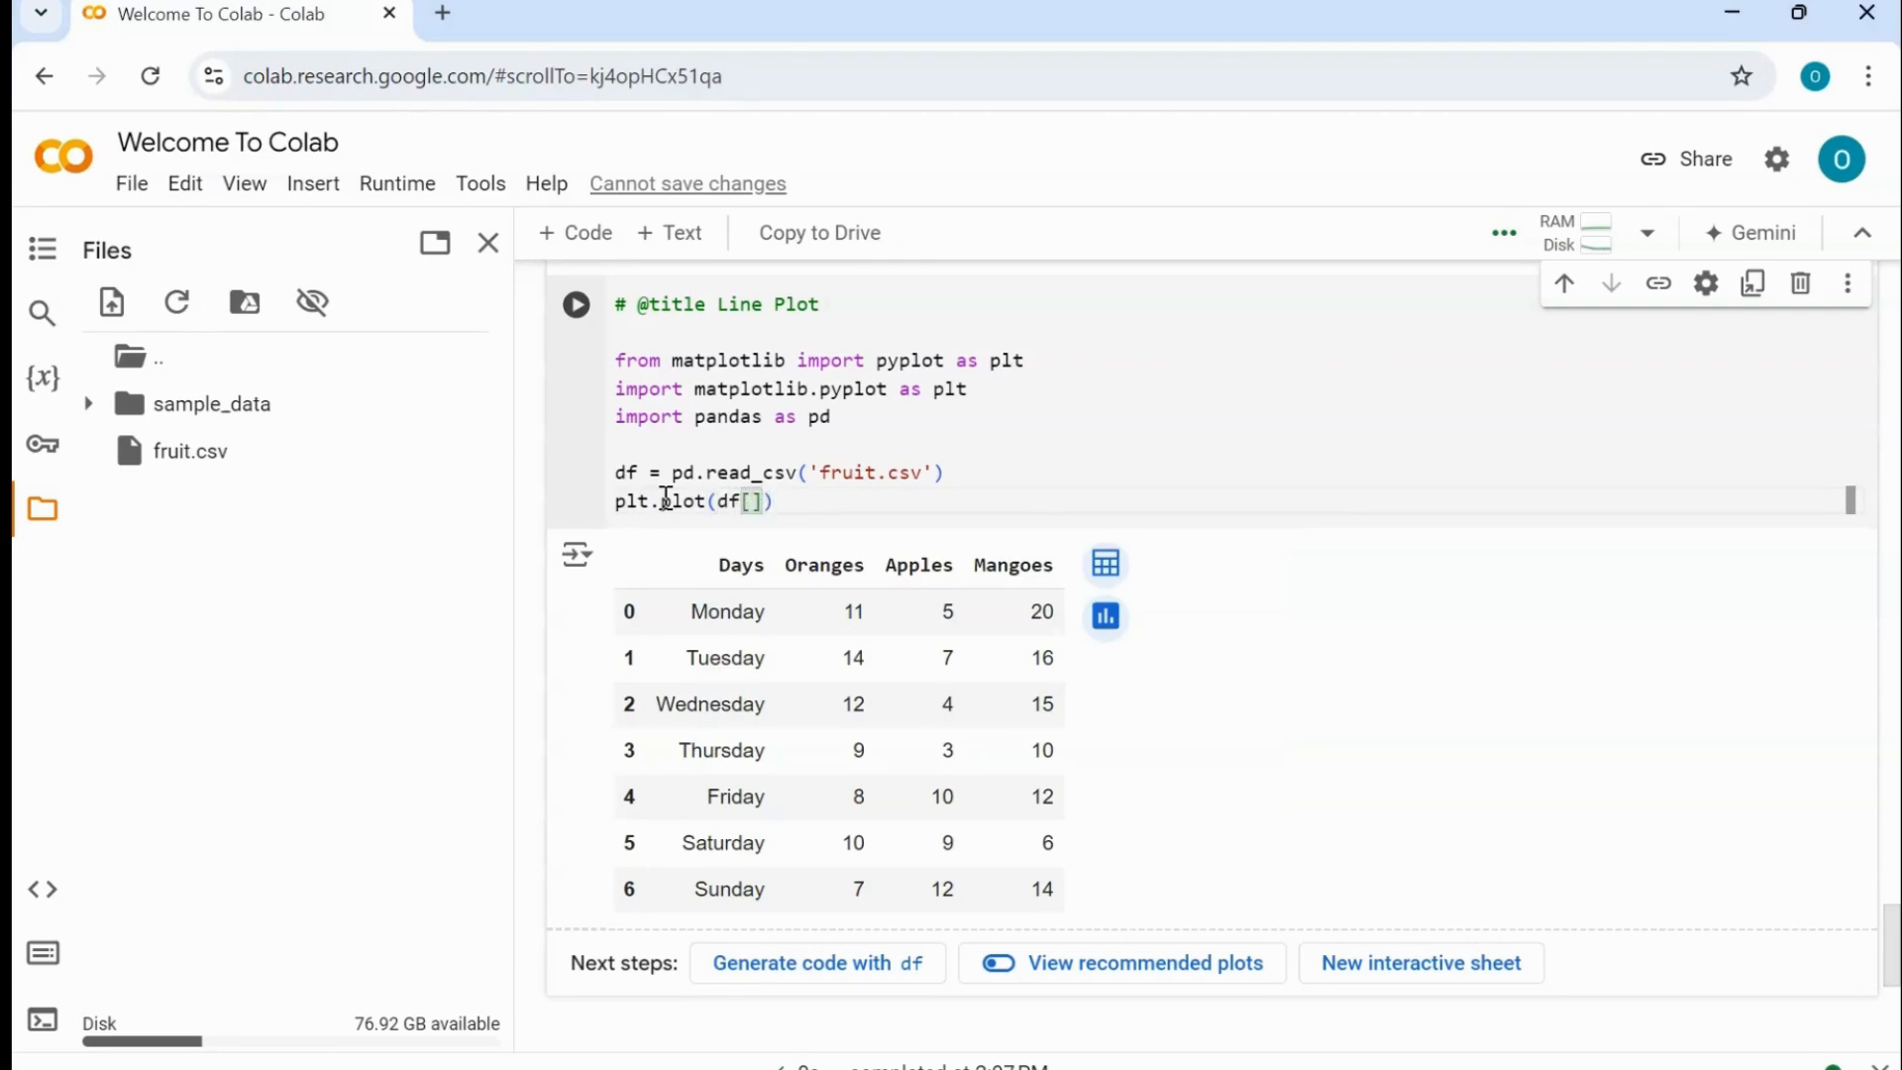
# - Fill in the arguments so the line reads plt.plot(df['Days'], df[' Oranges'])
pyautogui.click(749, 501)
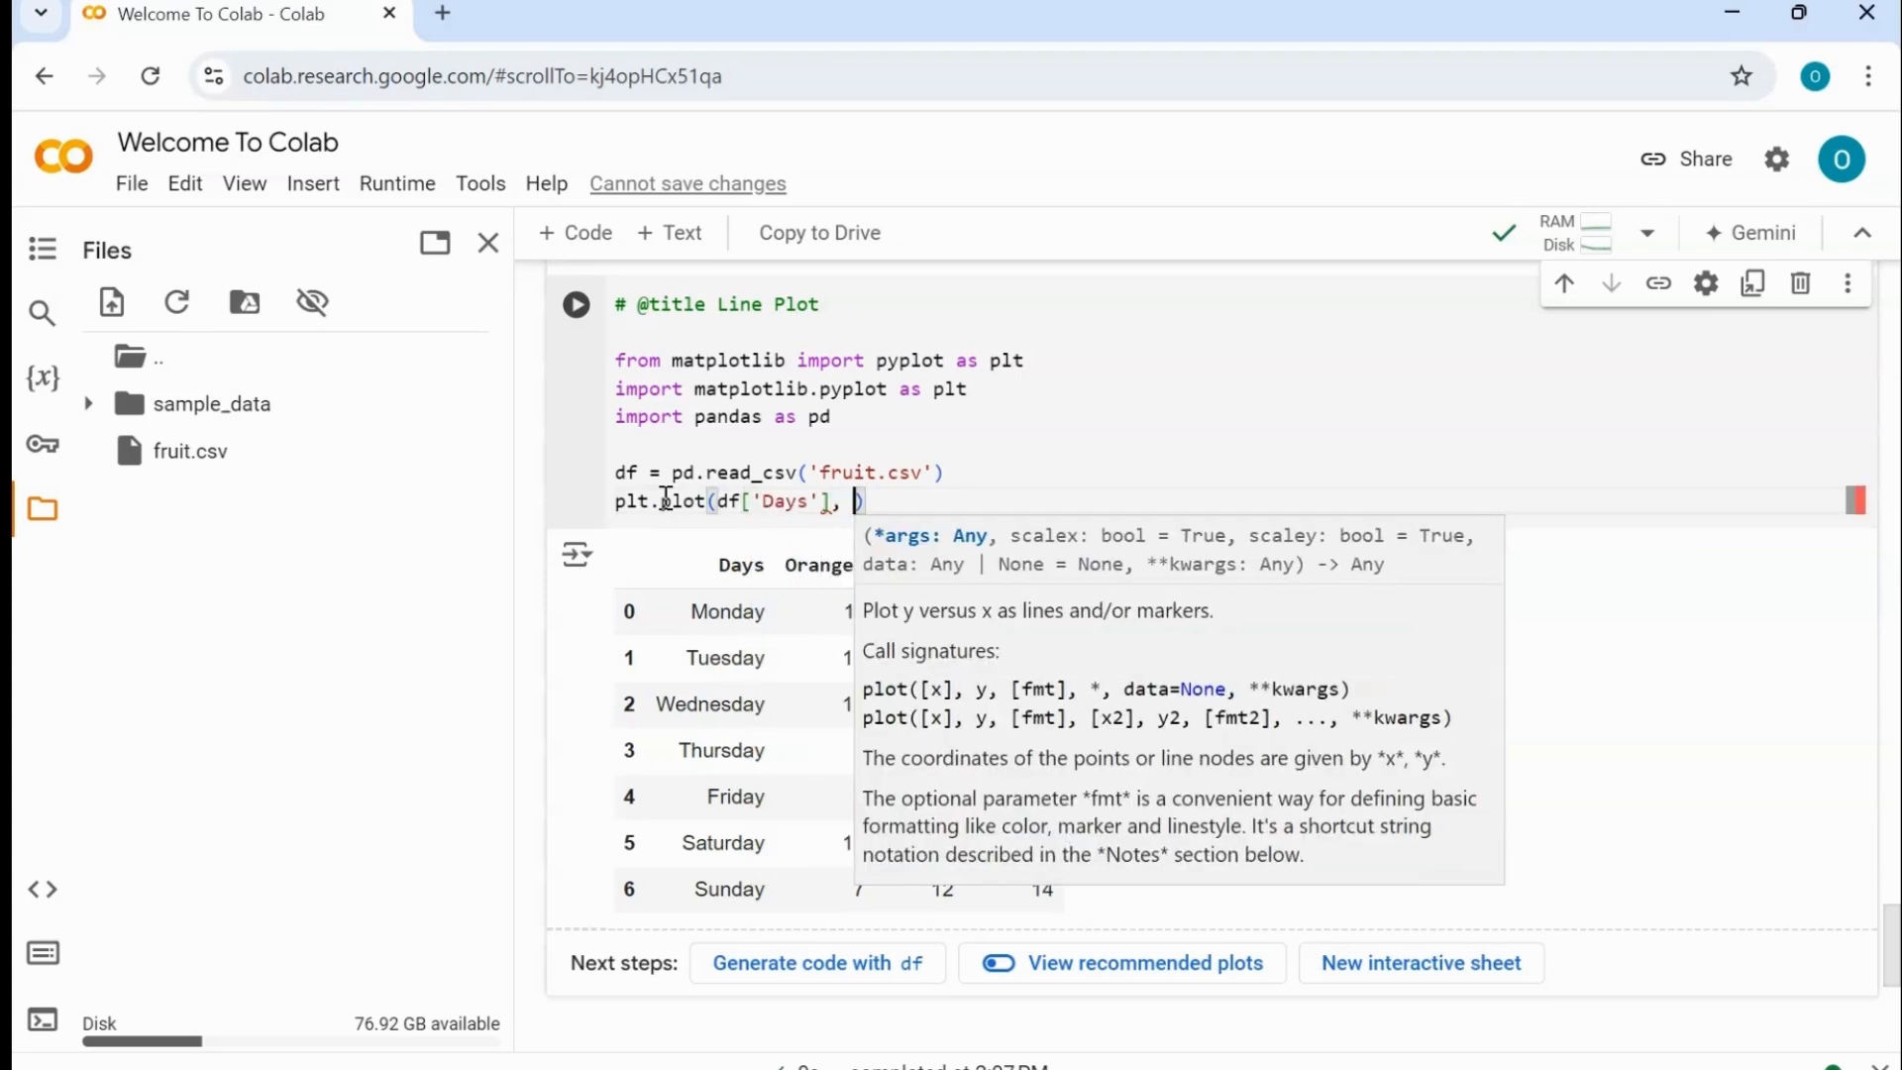
pyautogui.write('df[')
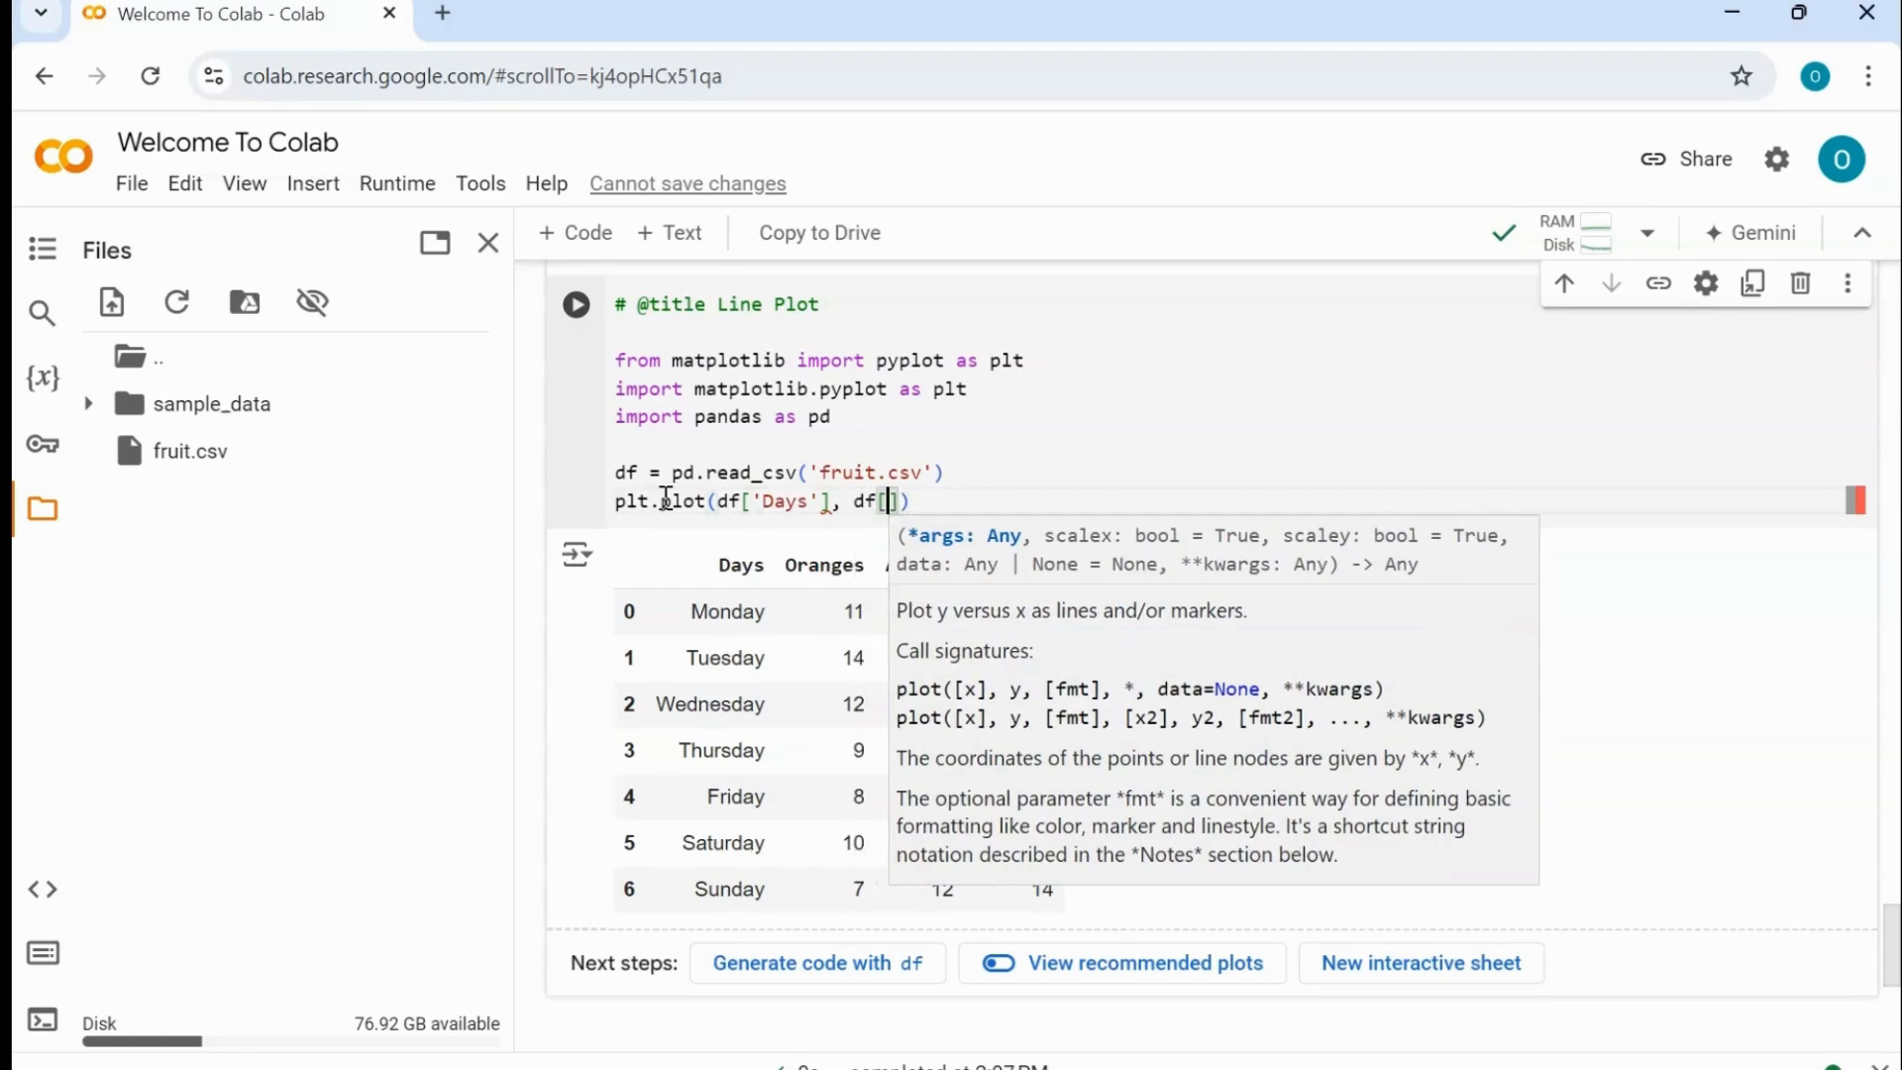
pyautogui.write("'")
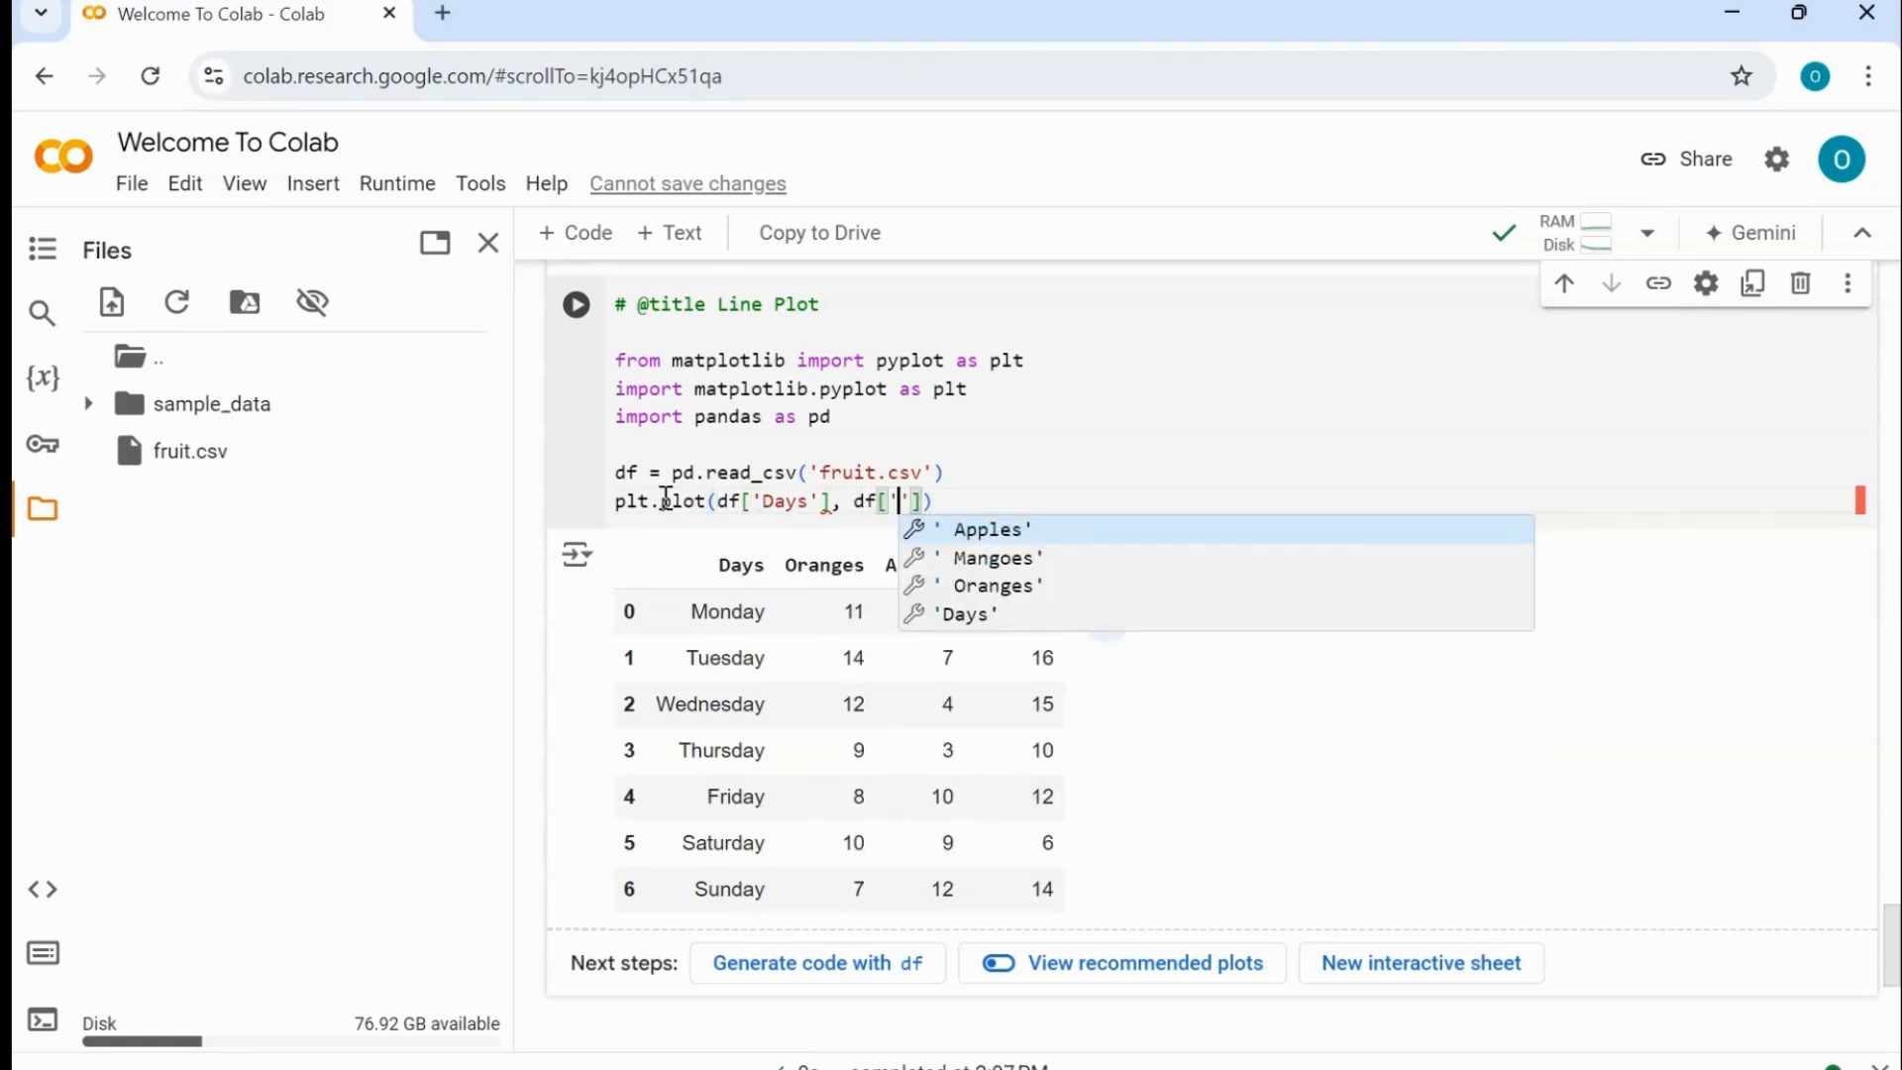
pyautogui.click(990, 529)
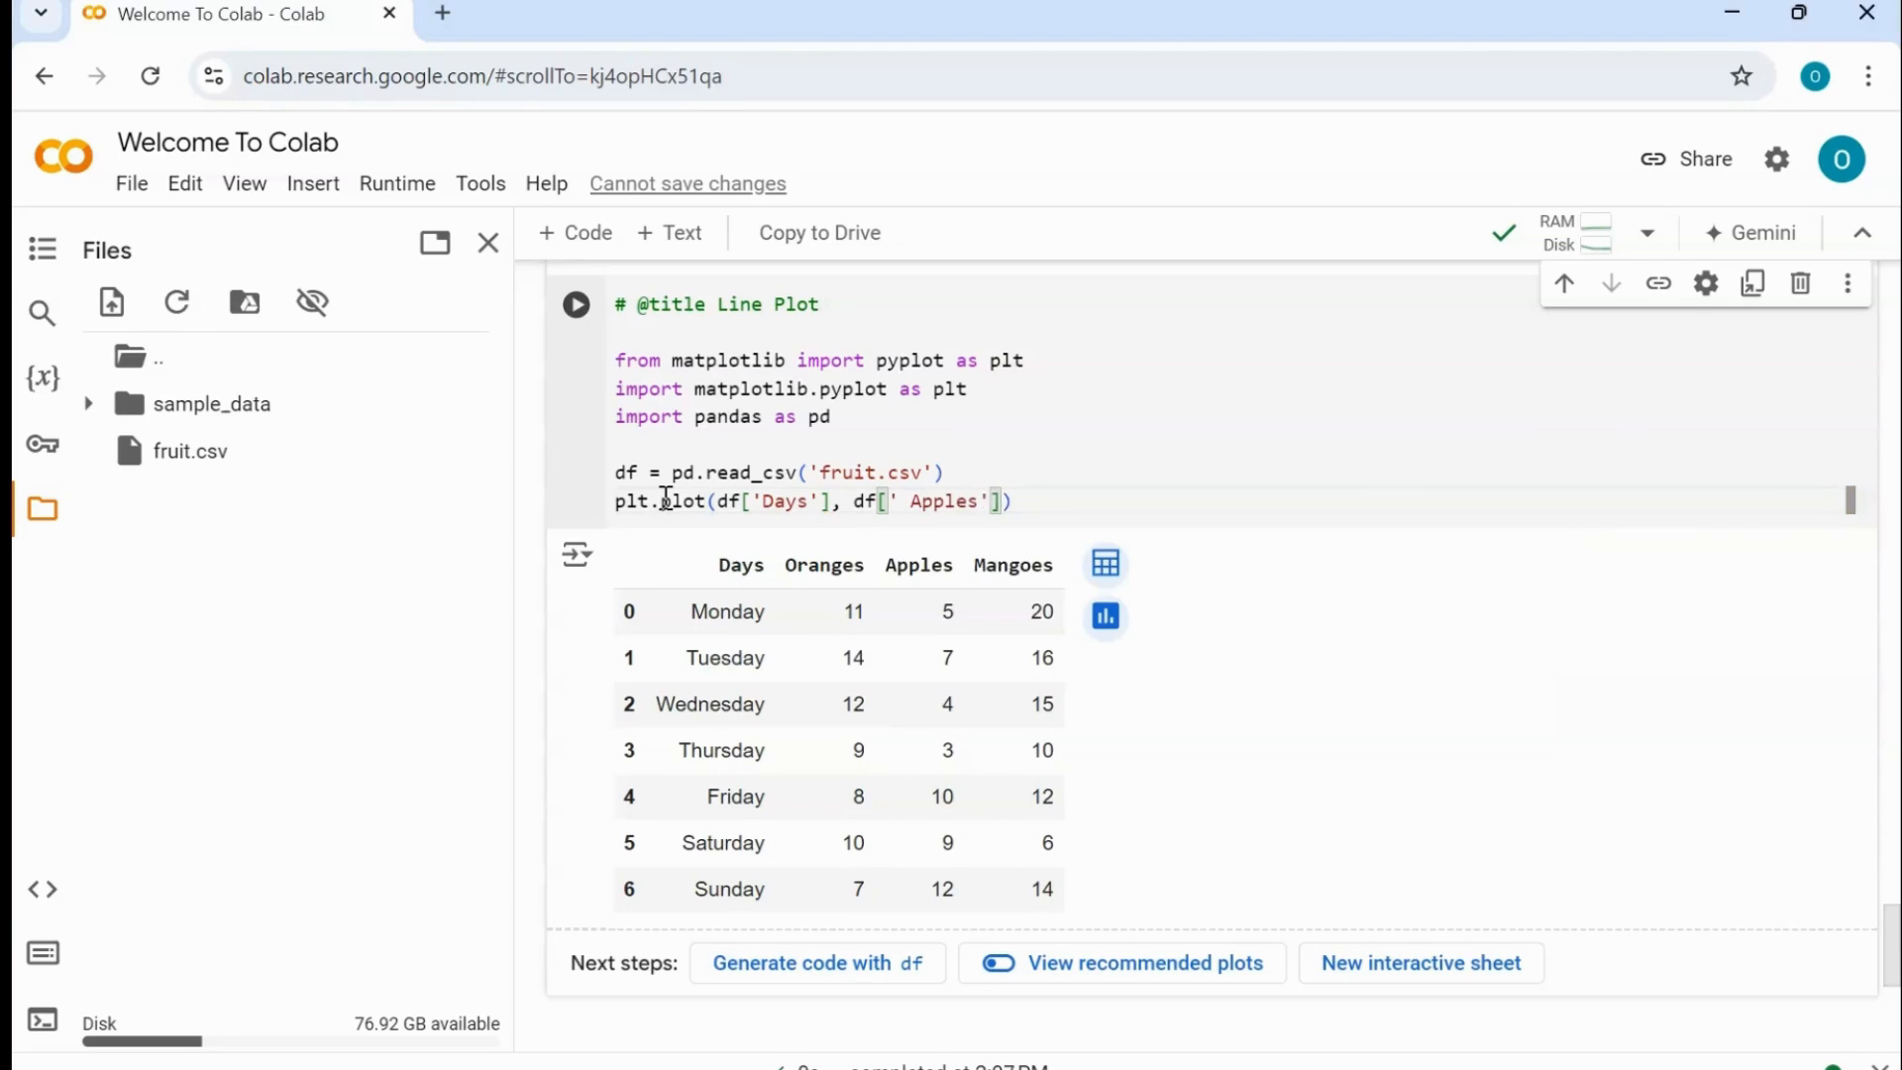
pyautogui.press('Backspace')
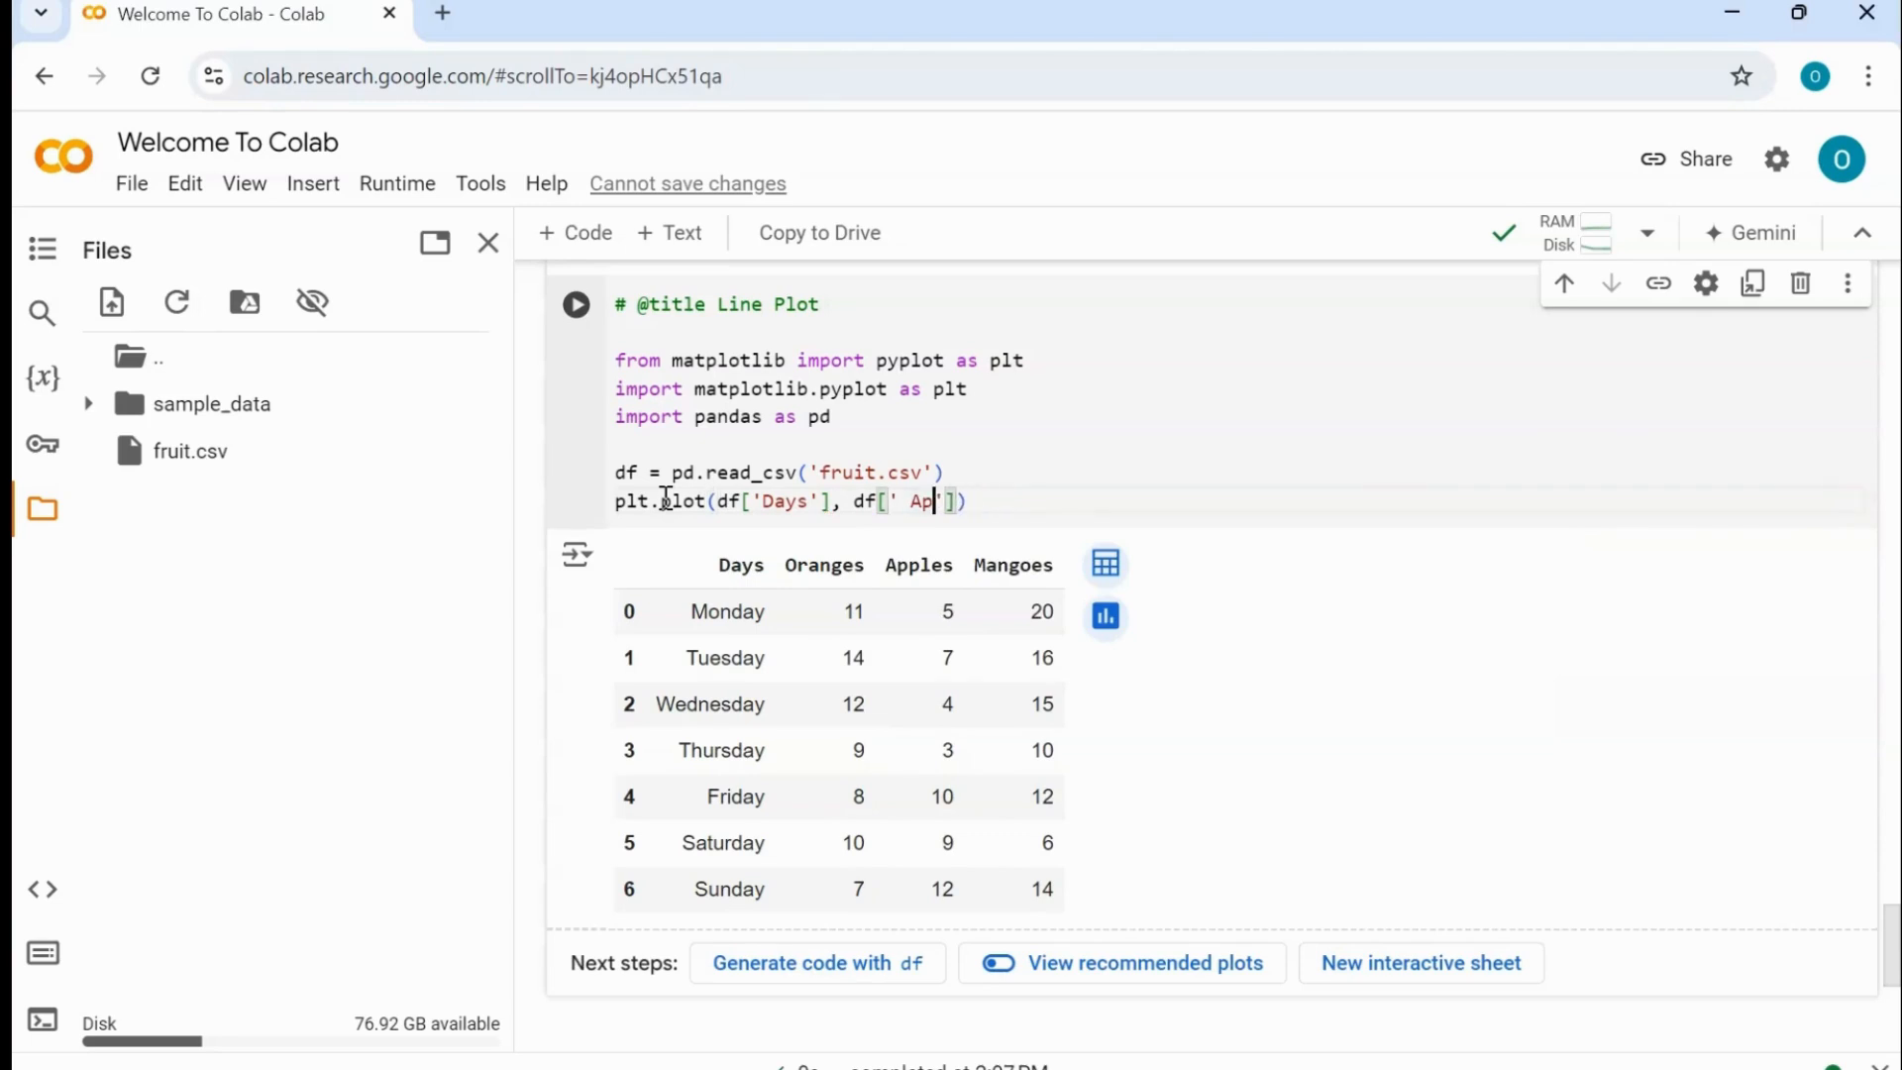
pyautogui.write('Or')
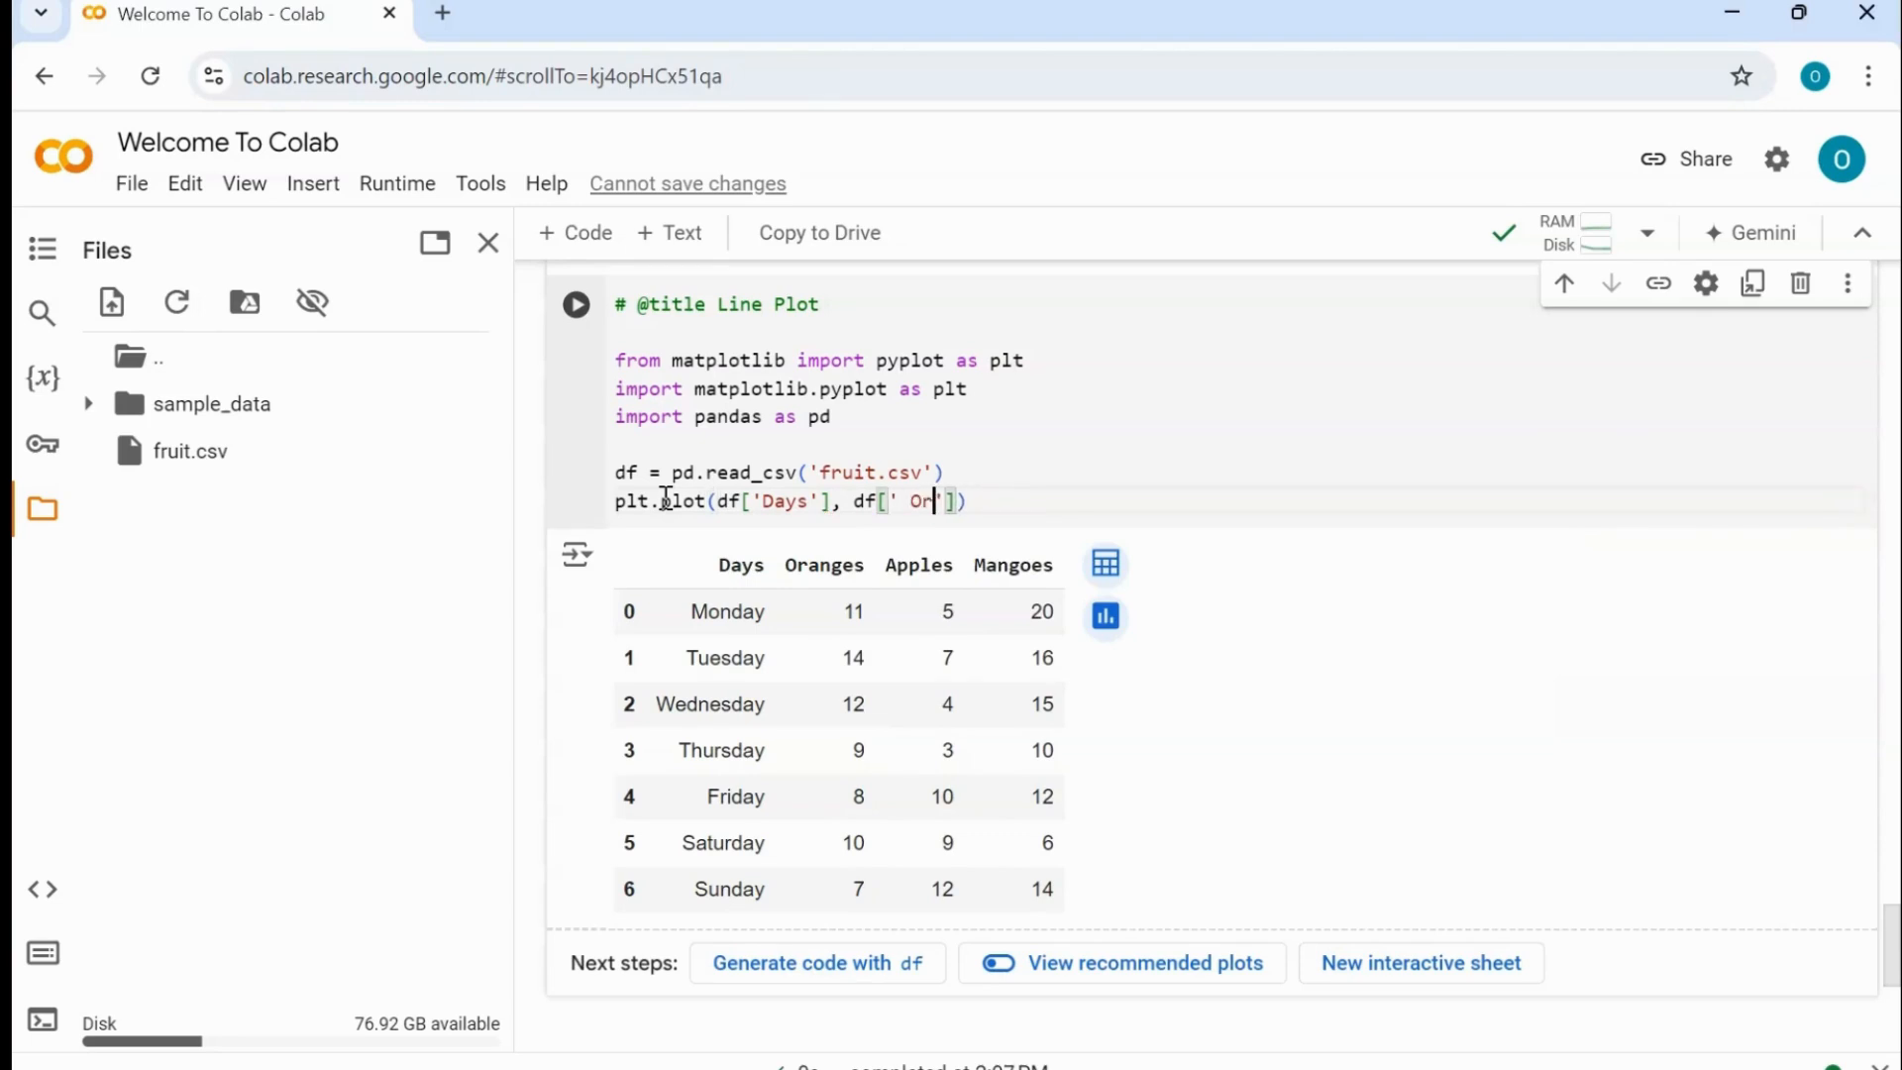
pyautogui.write('ranges')
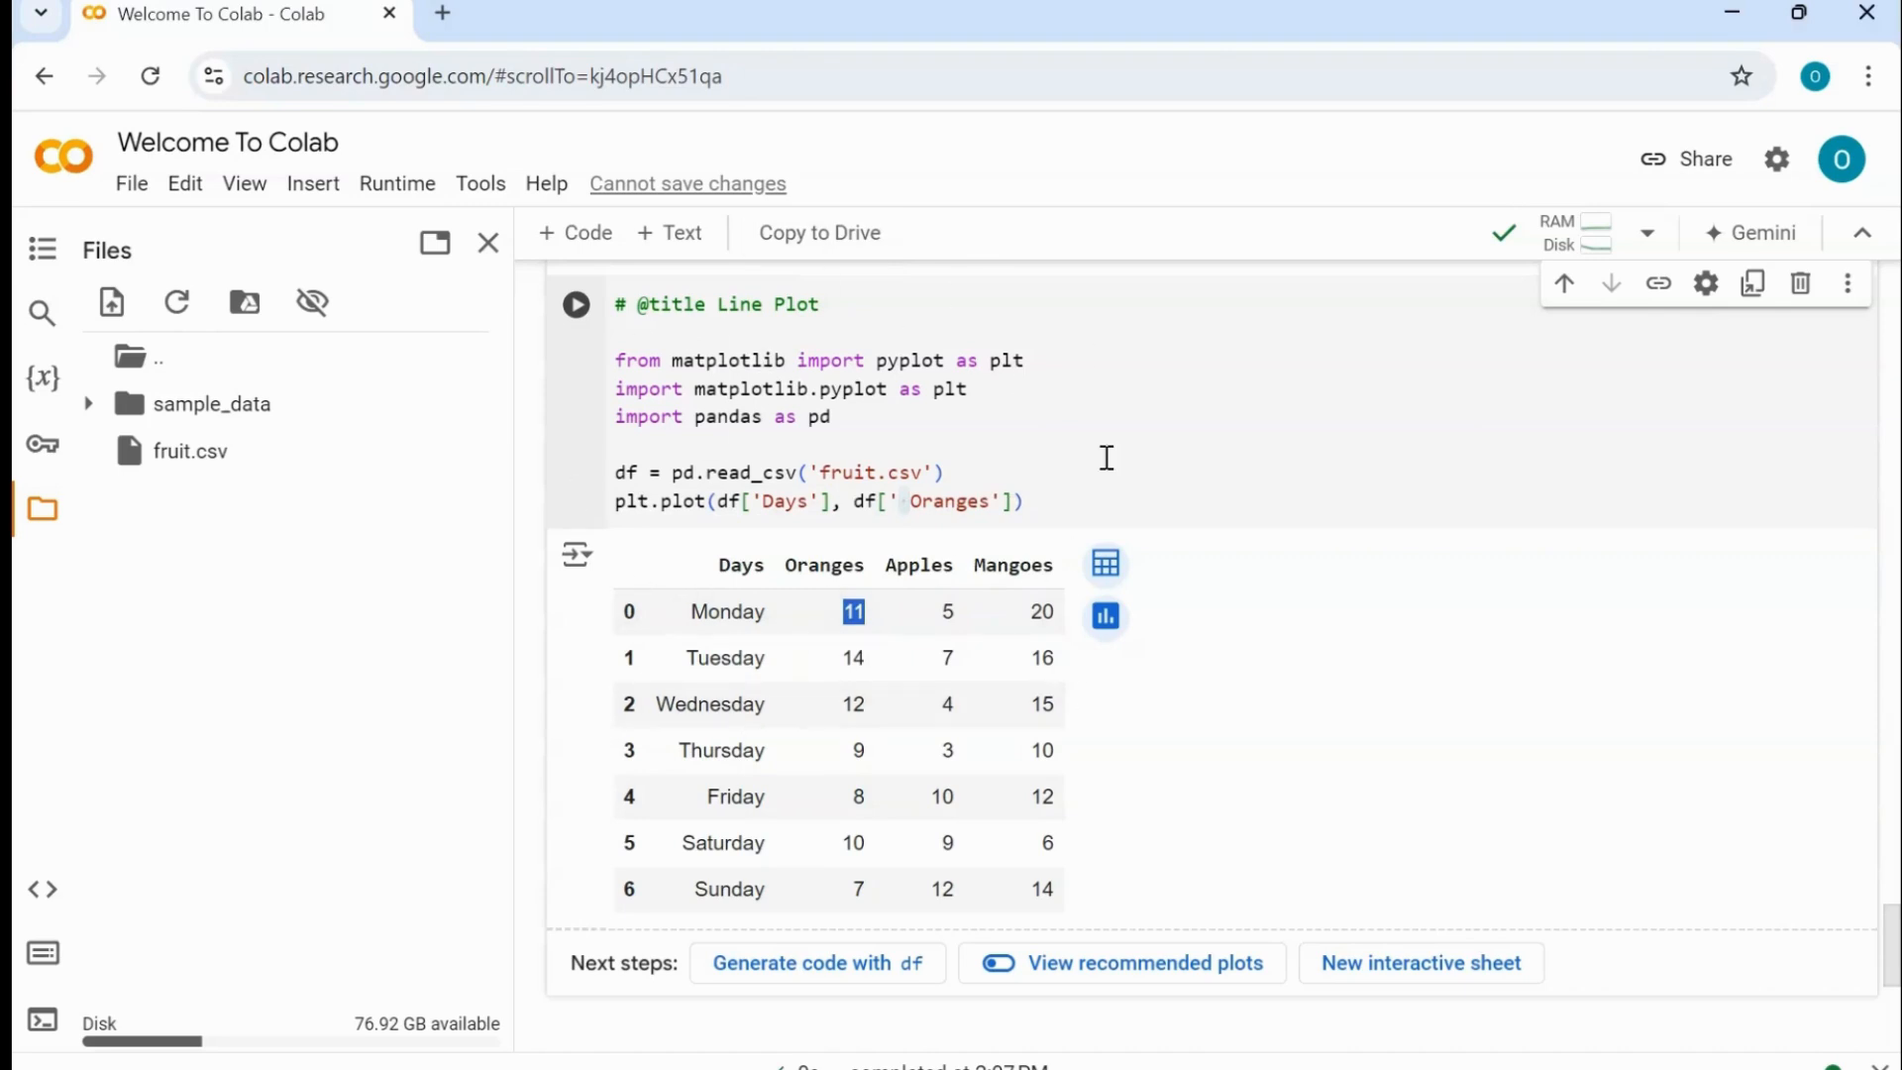
pyautogui.moveTo(1064, 622)
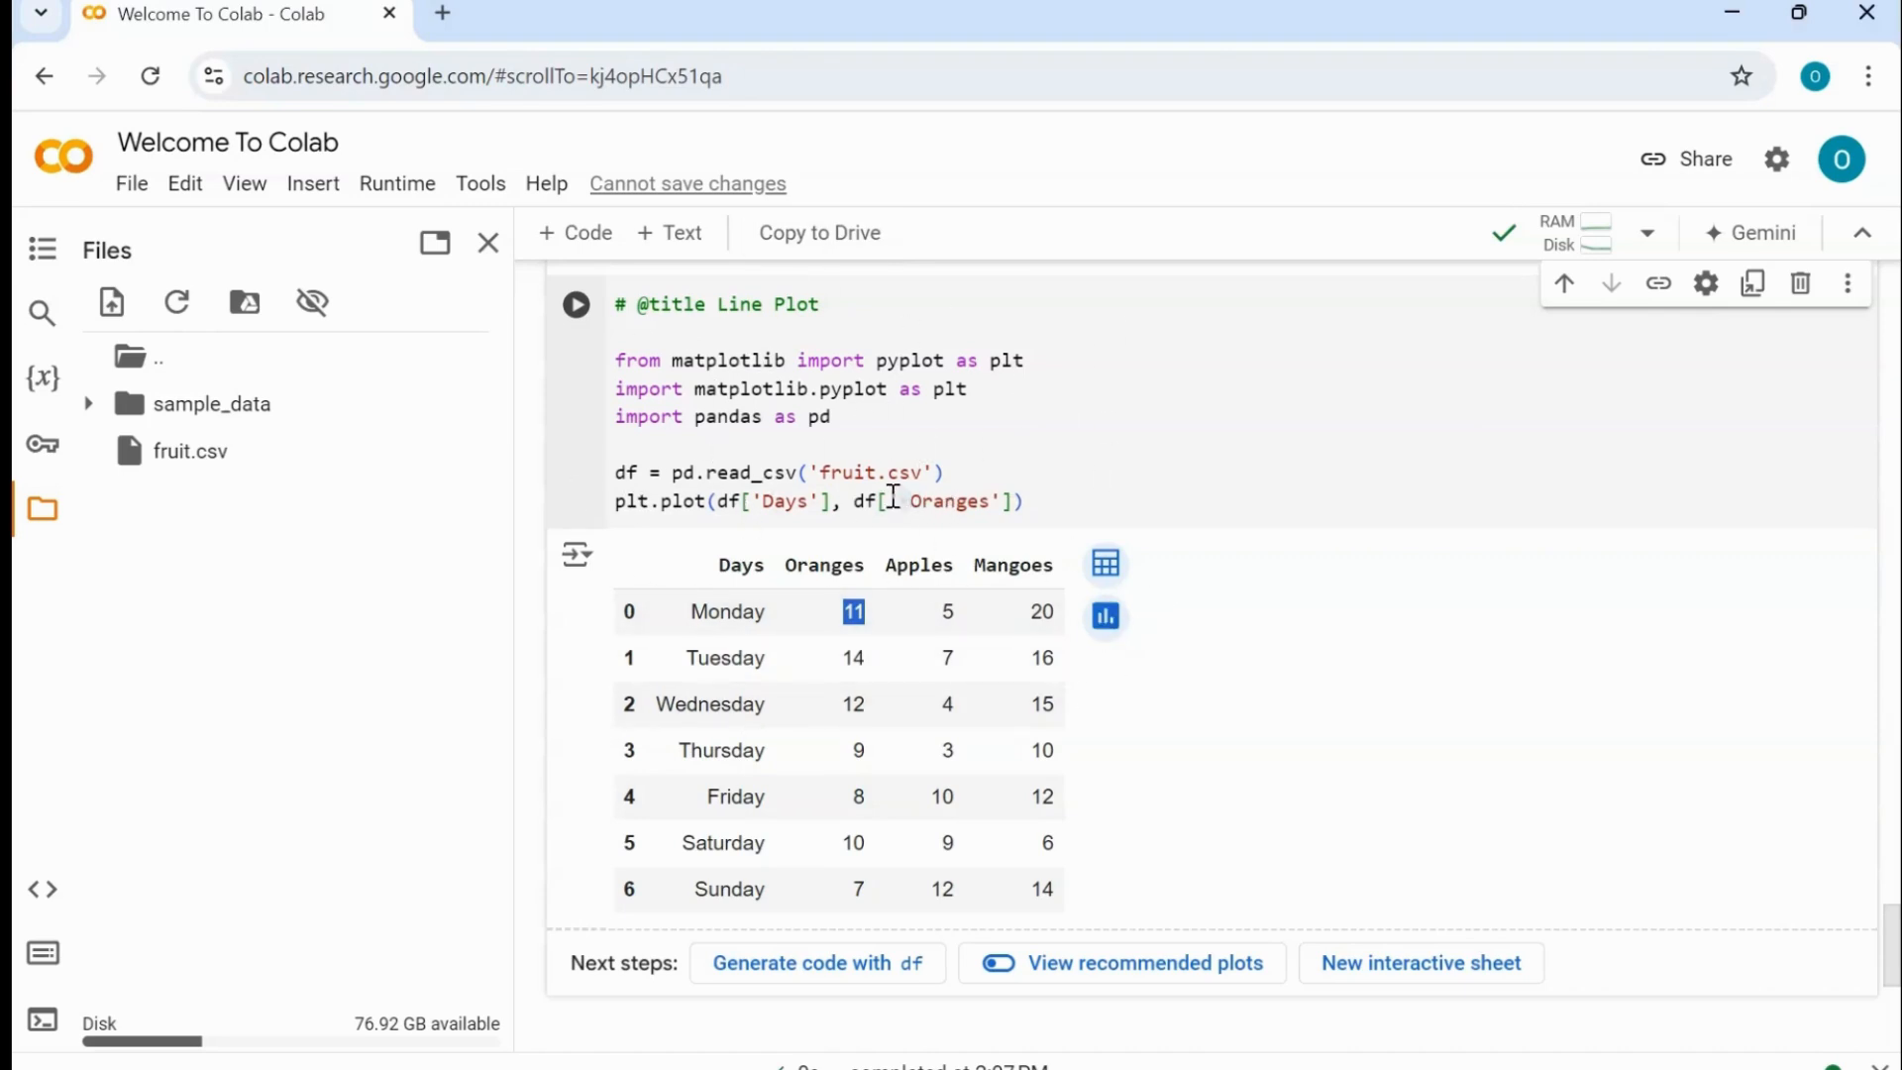
pyautogui.doubleClick(949, 502)
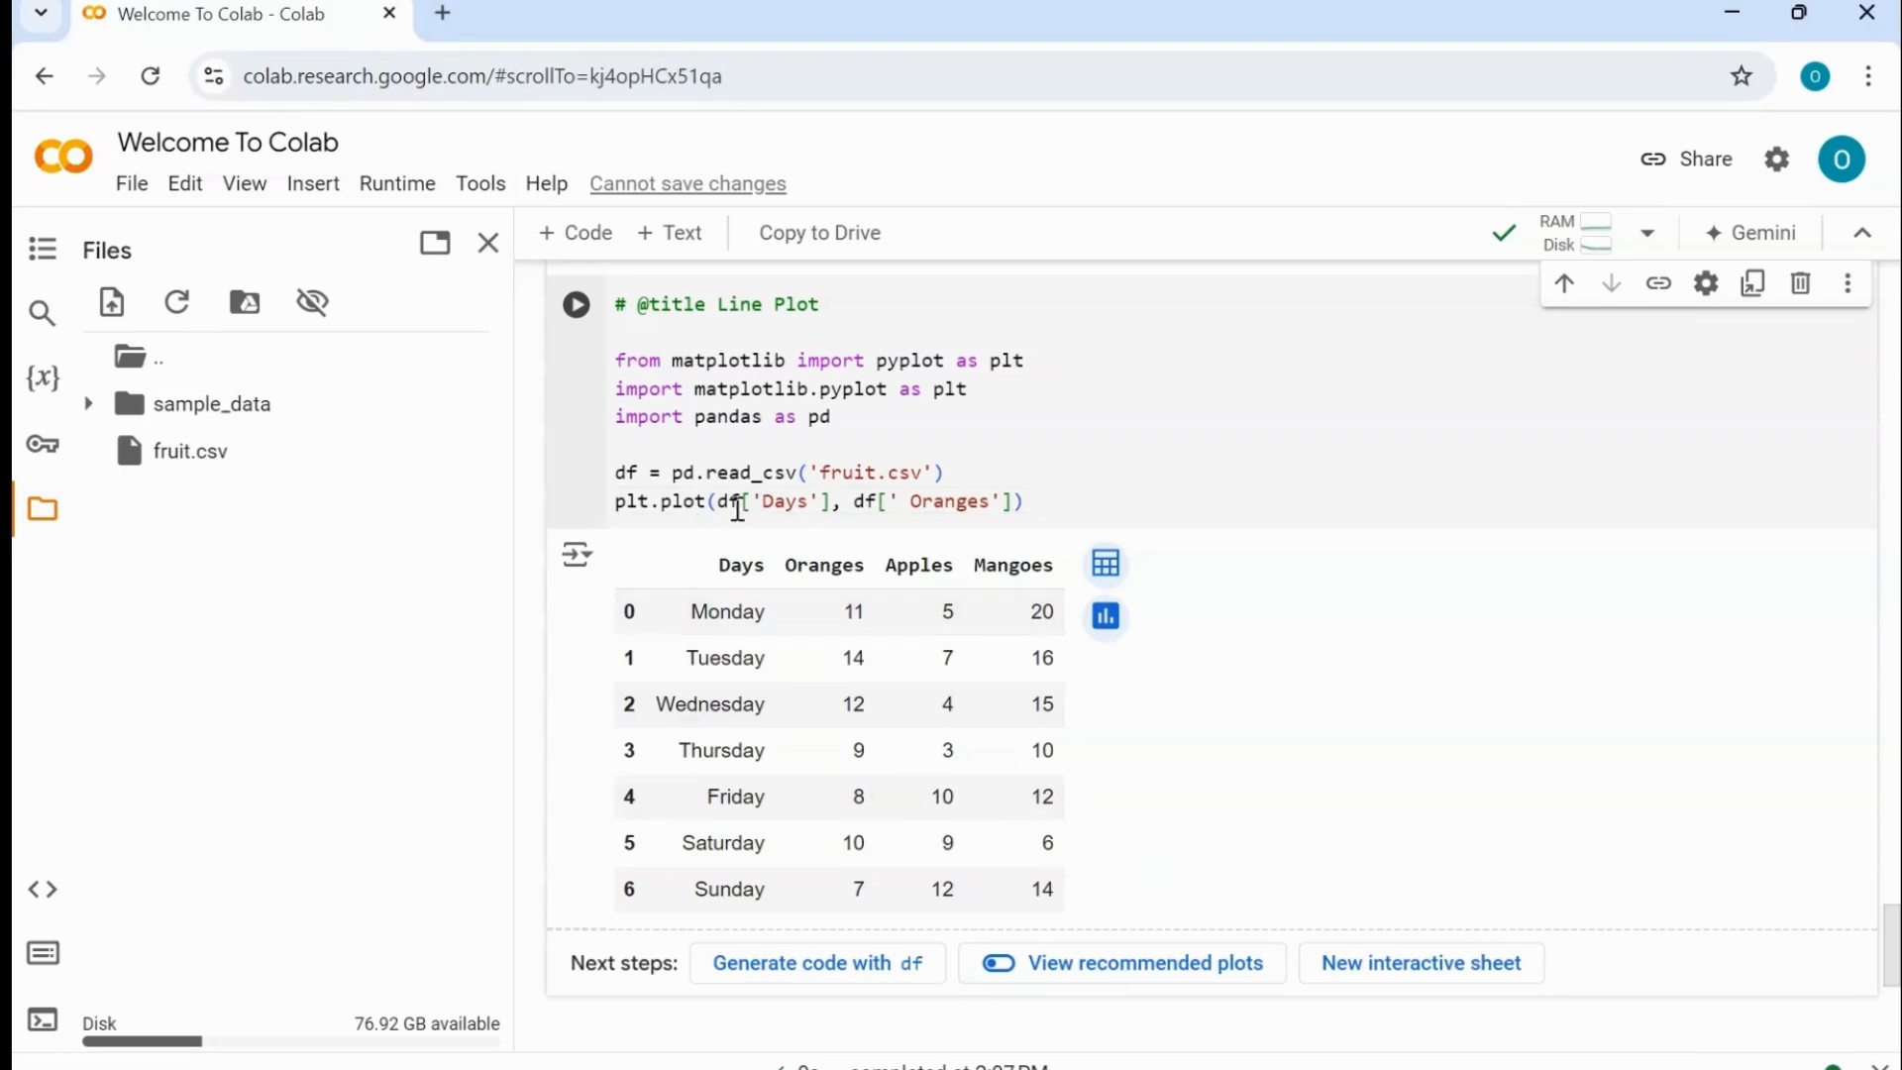
# - Run the cell to draw the Oranges line chart from Monday to Sunday
pyautogui.click(577, 305)
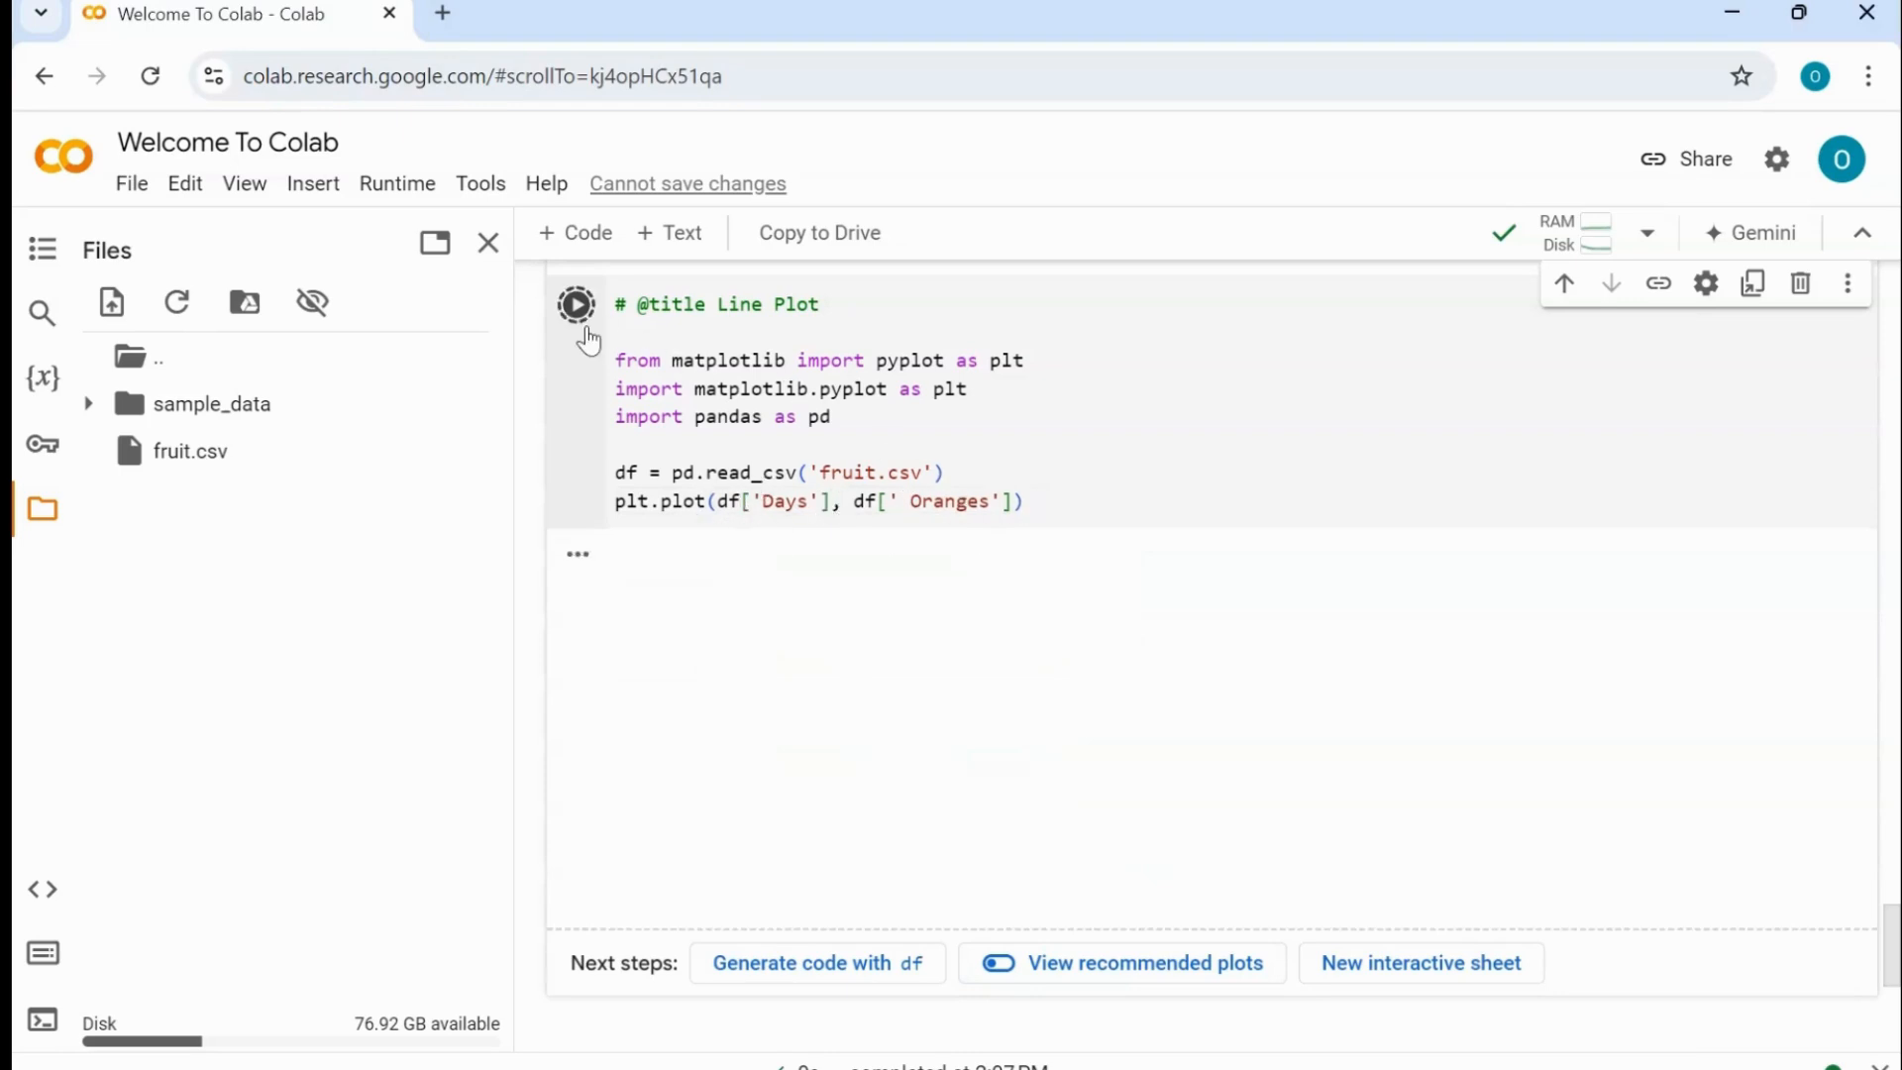
pyautogui.click(576, 305)
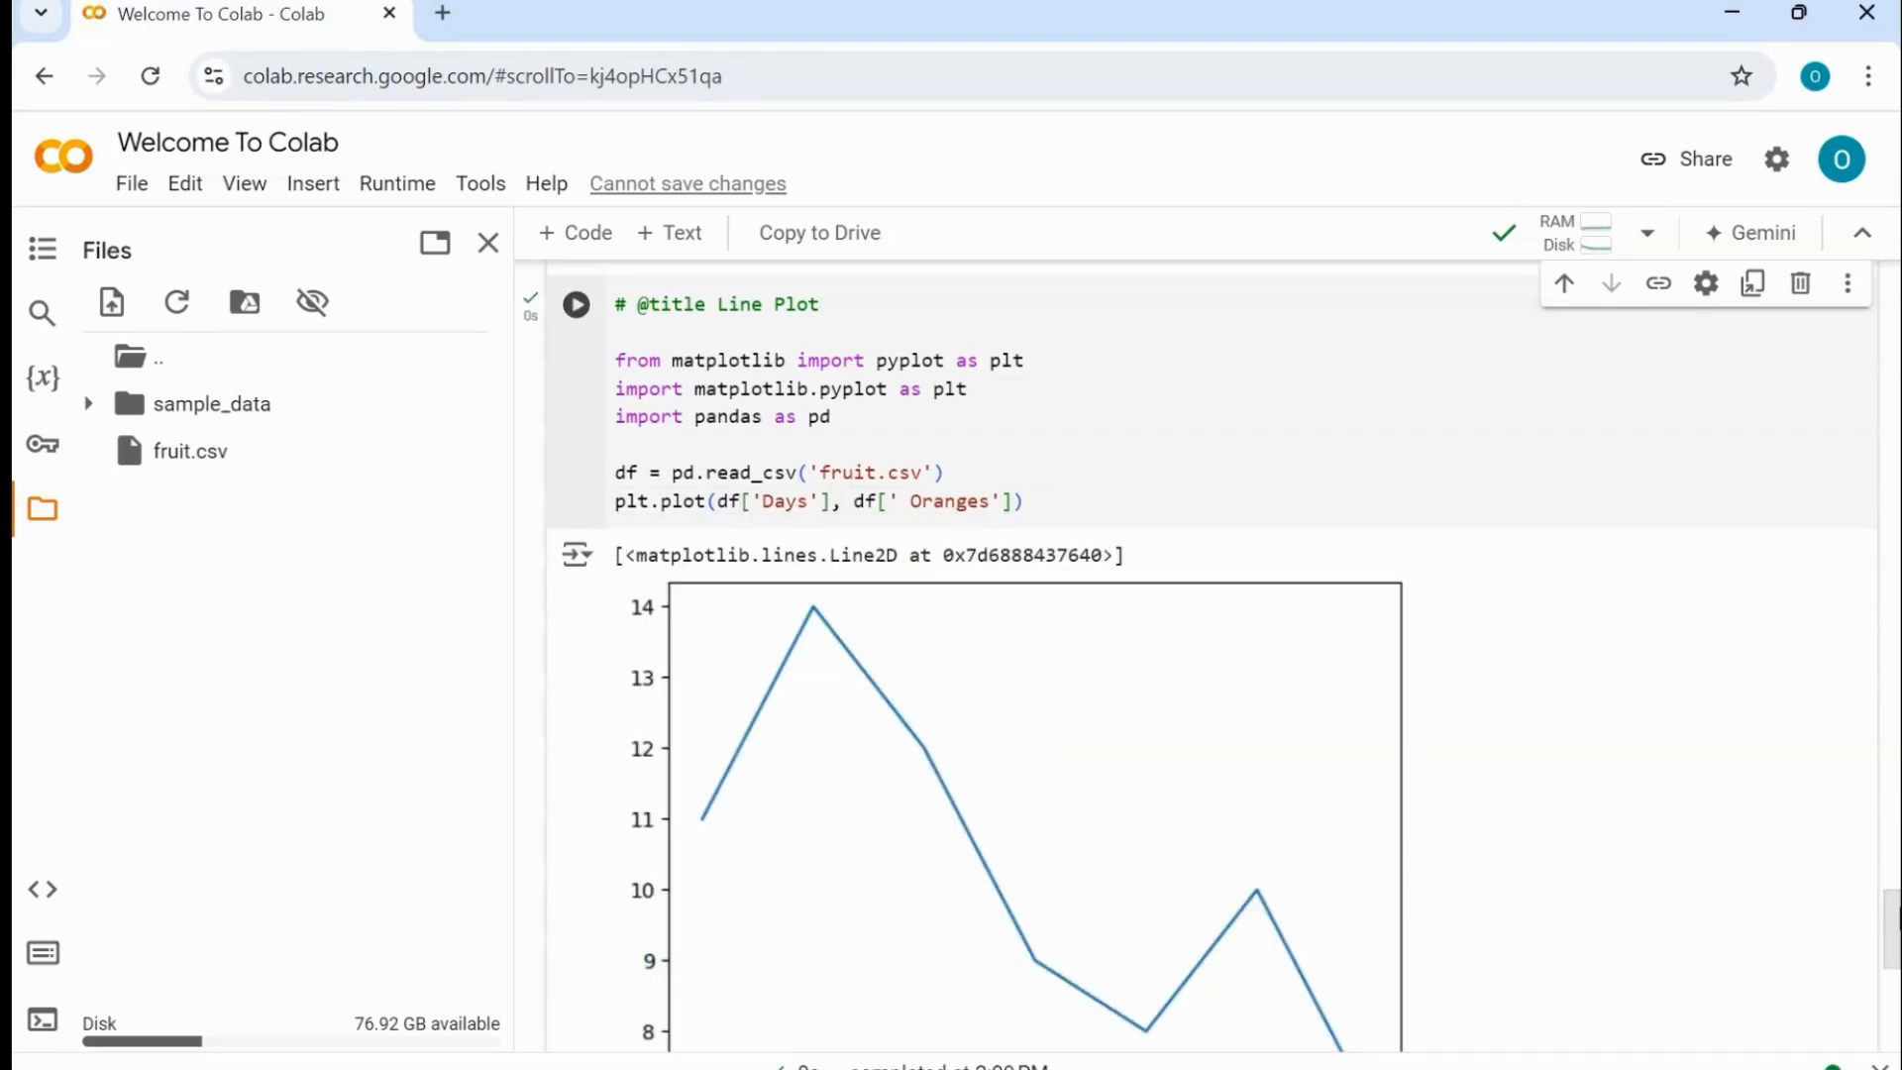
pyautogui.scroll(-3)
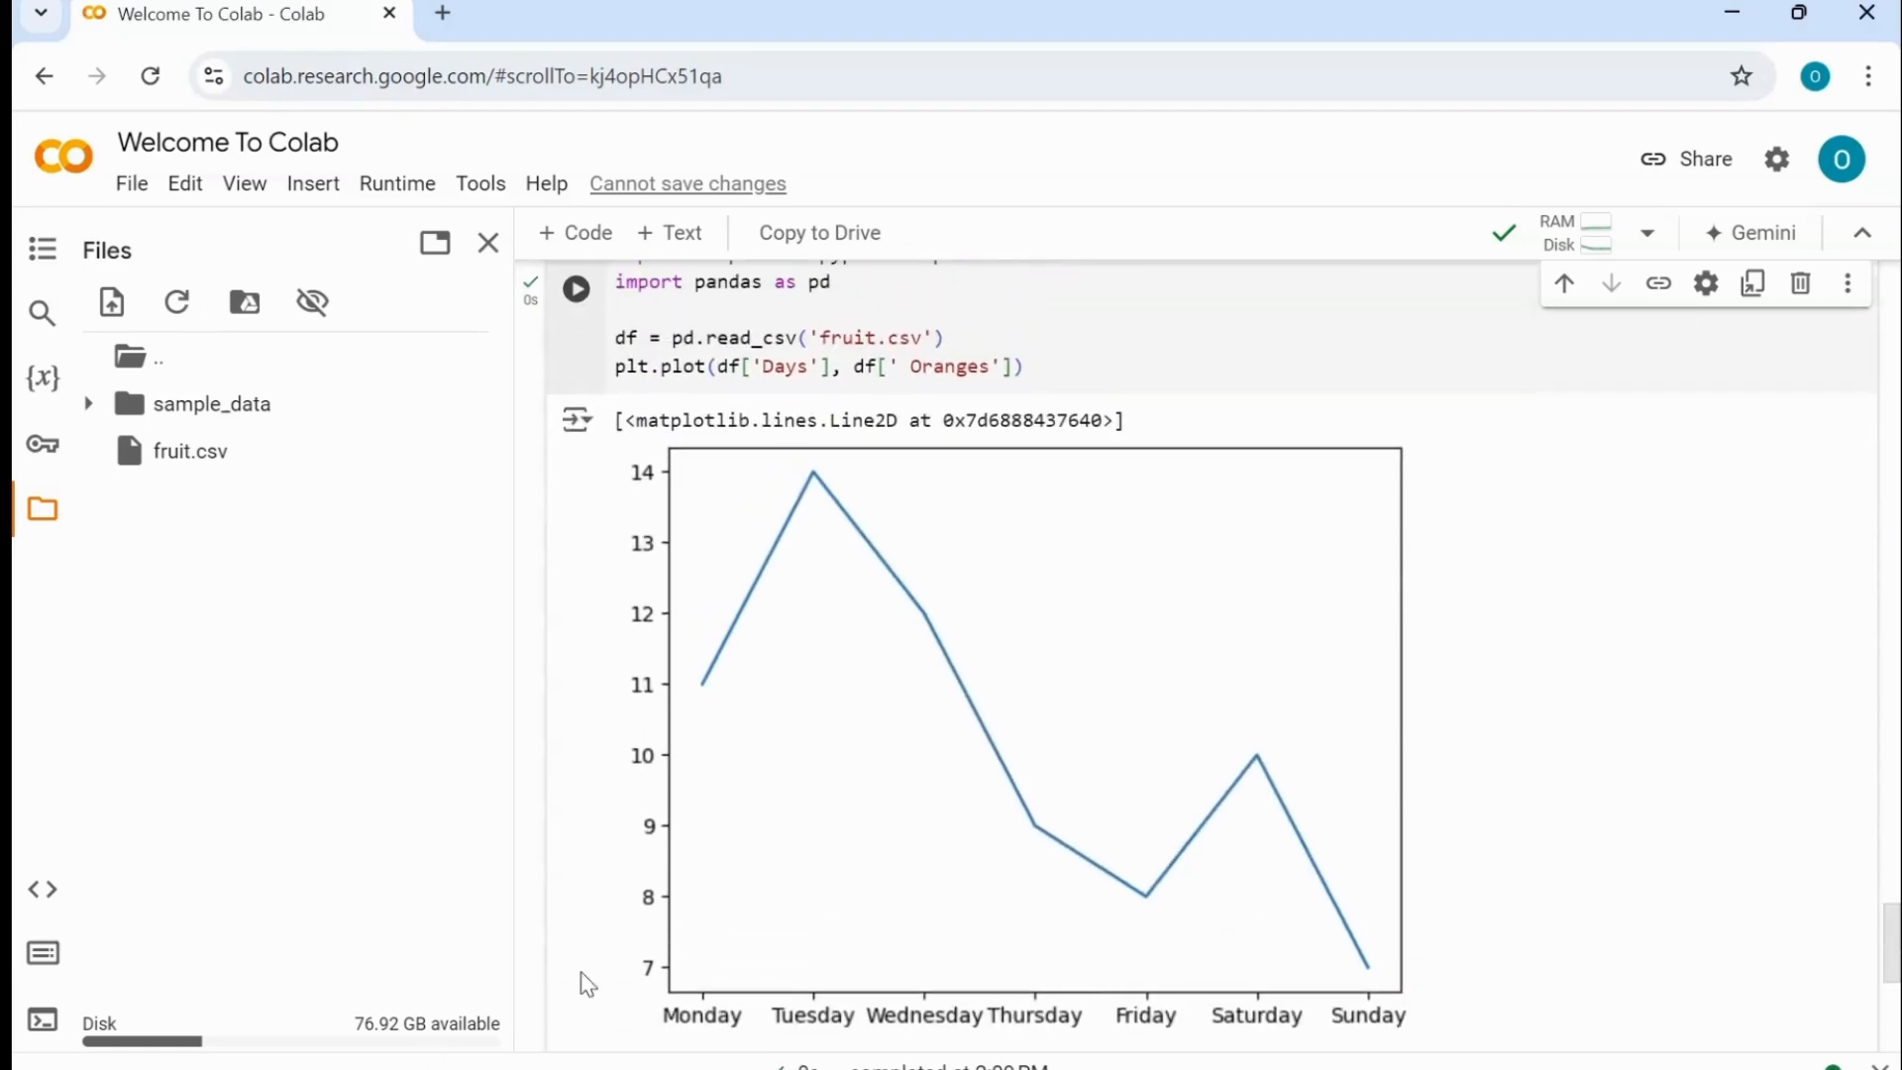
pyautogui.moveTo(674, 703)
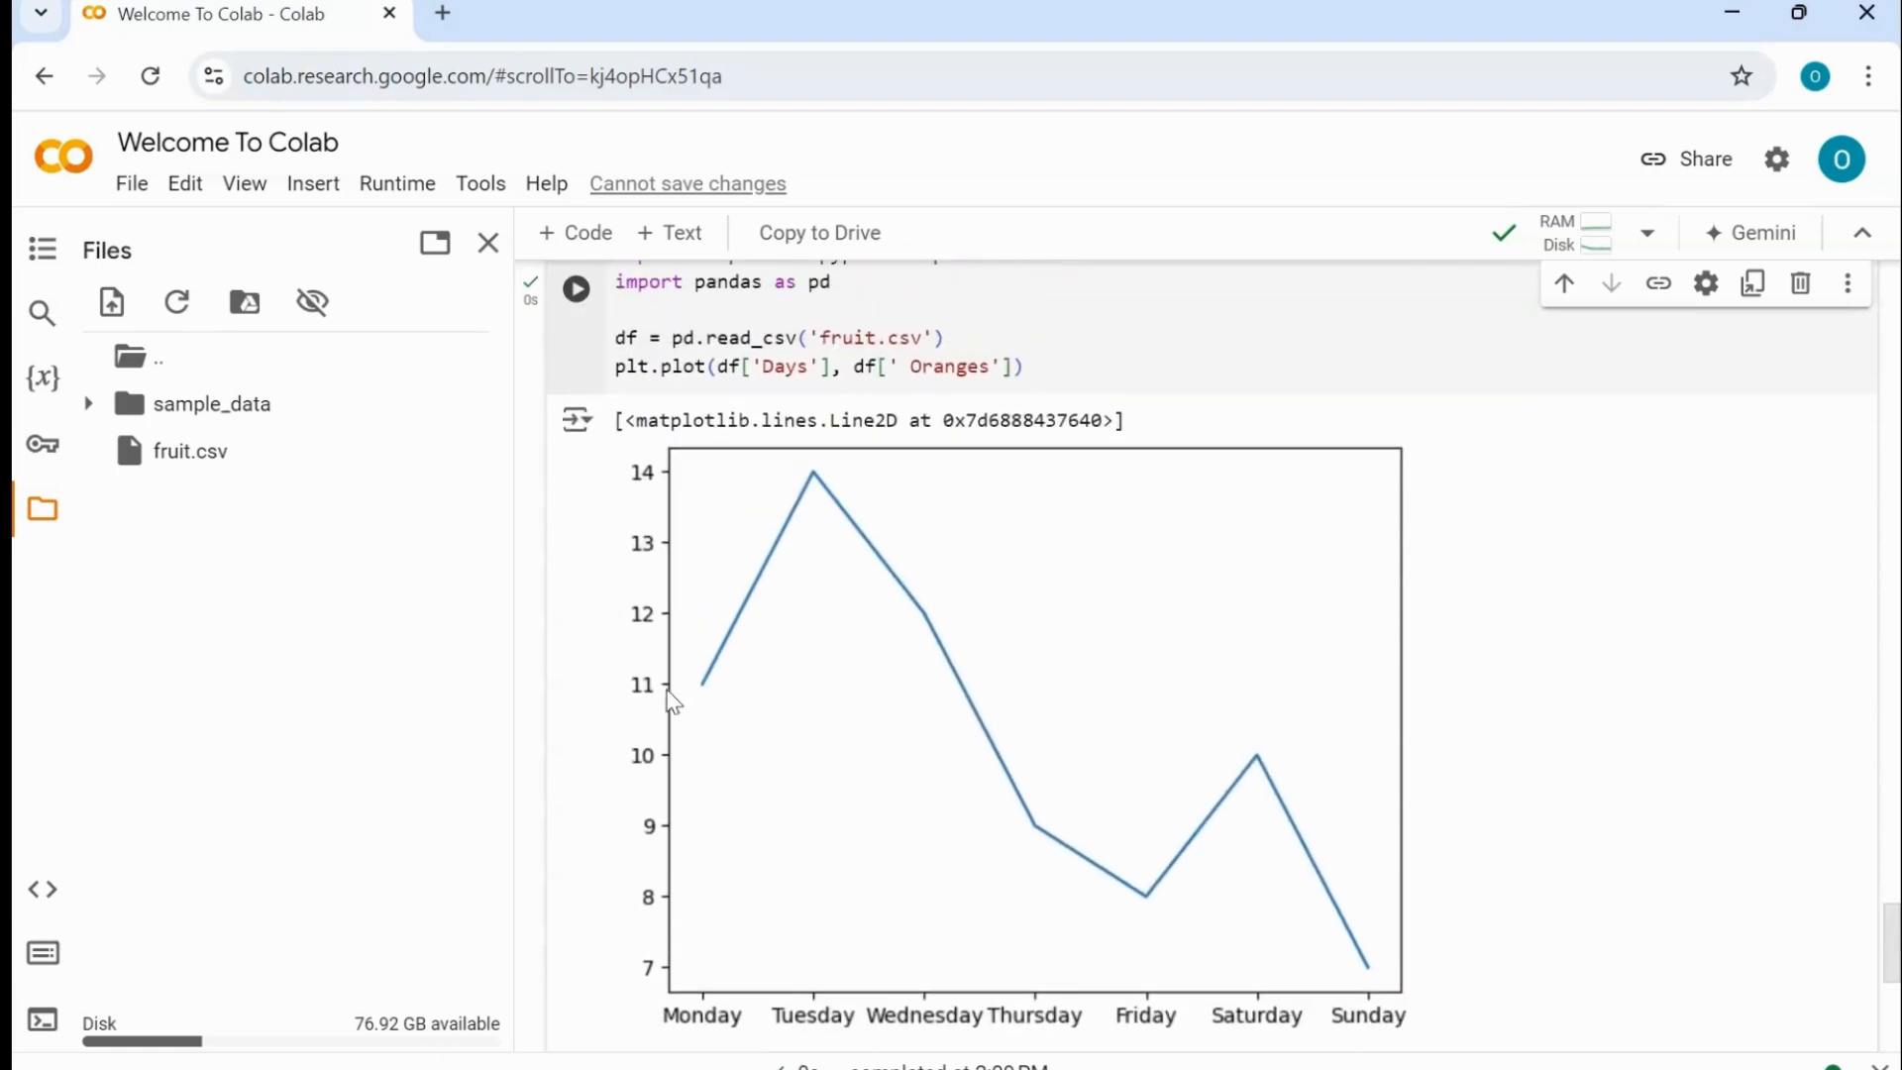
pyautogui.moveTo(1419, 856)
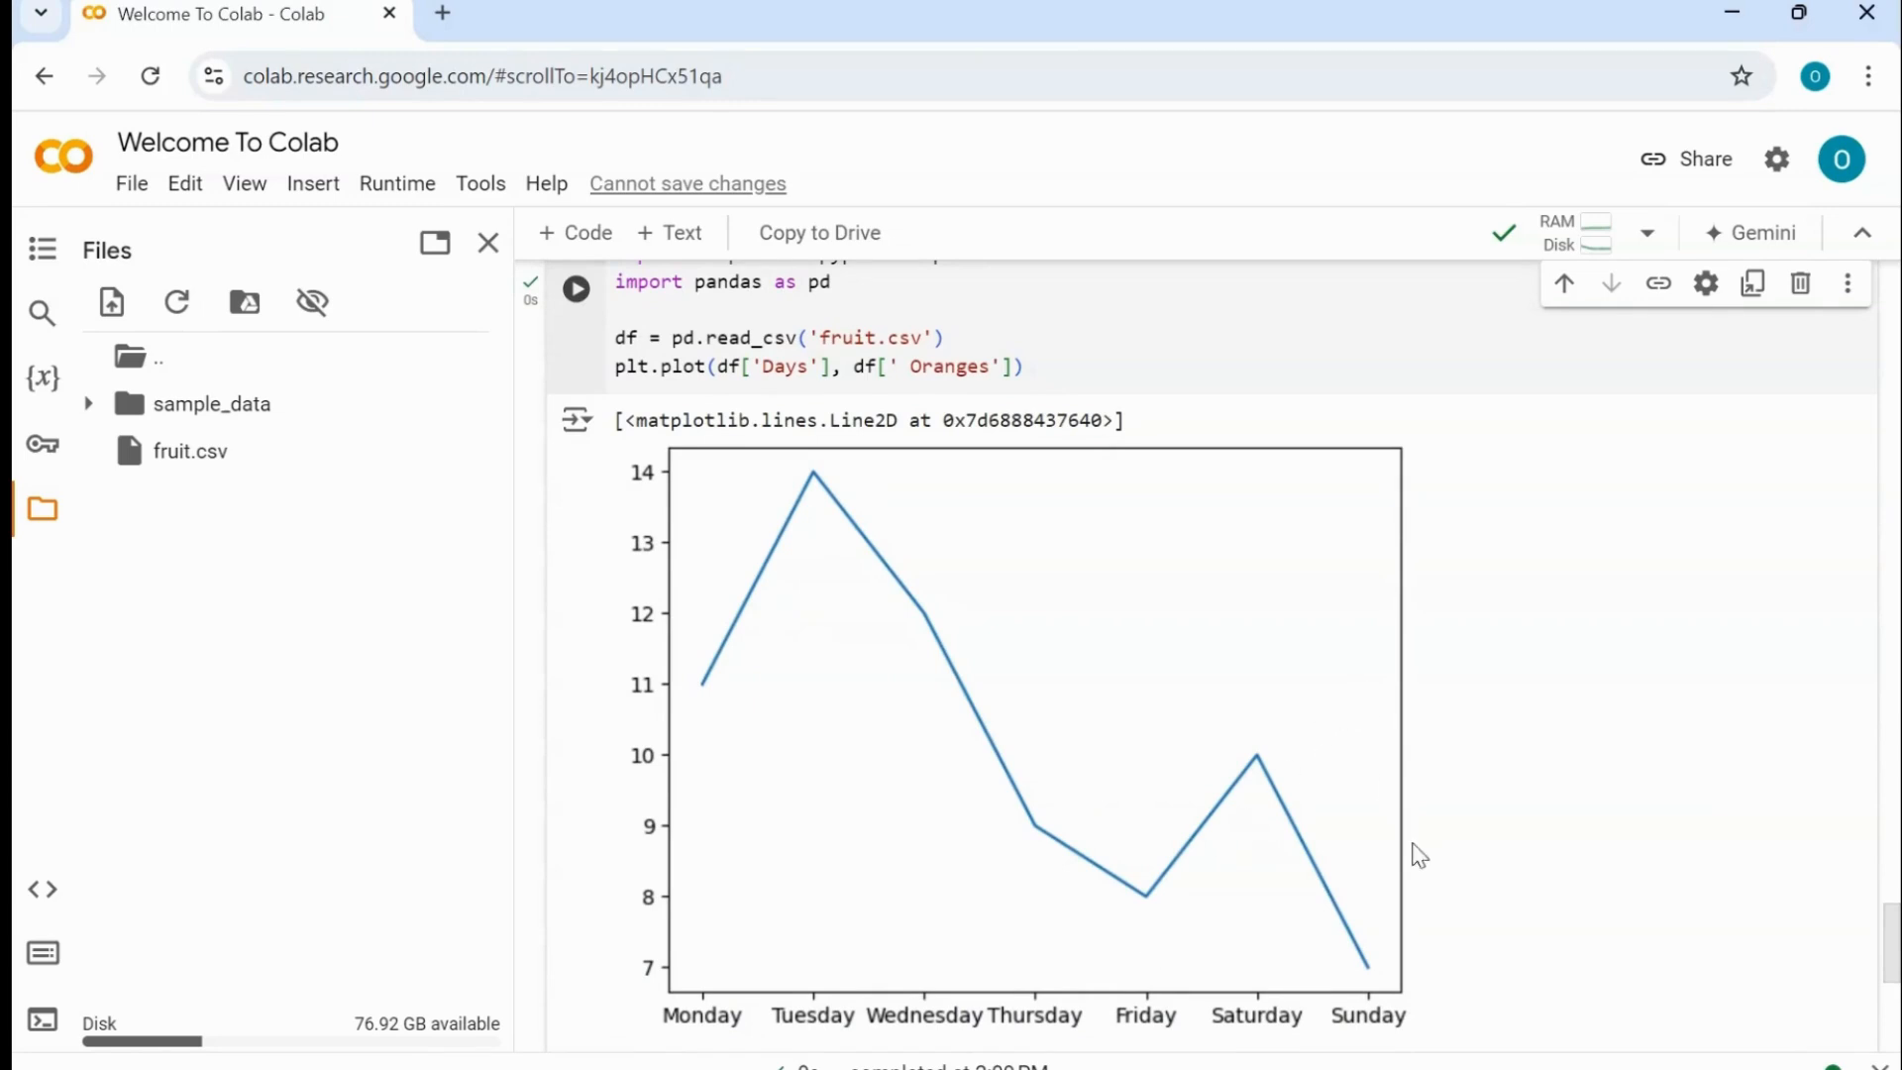
pyautogui.moveTo(705, 703)
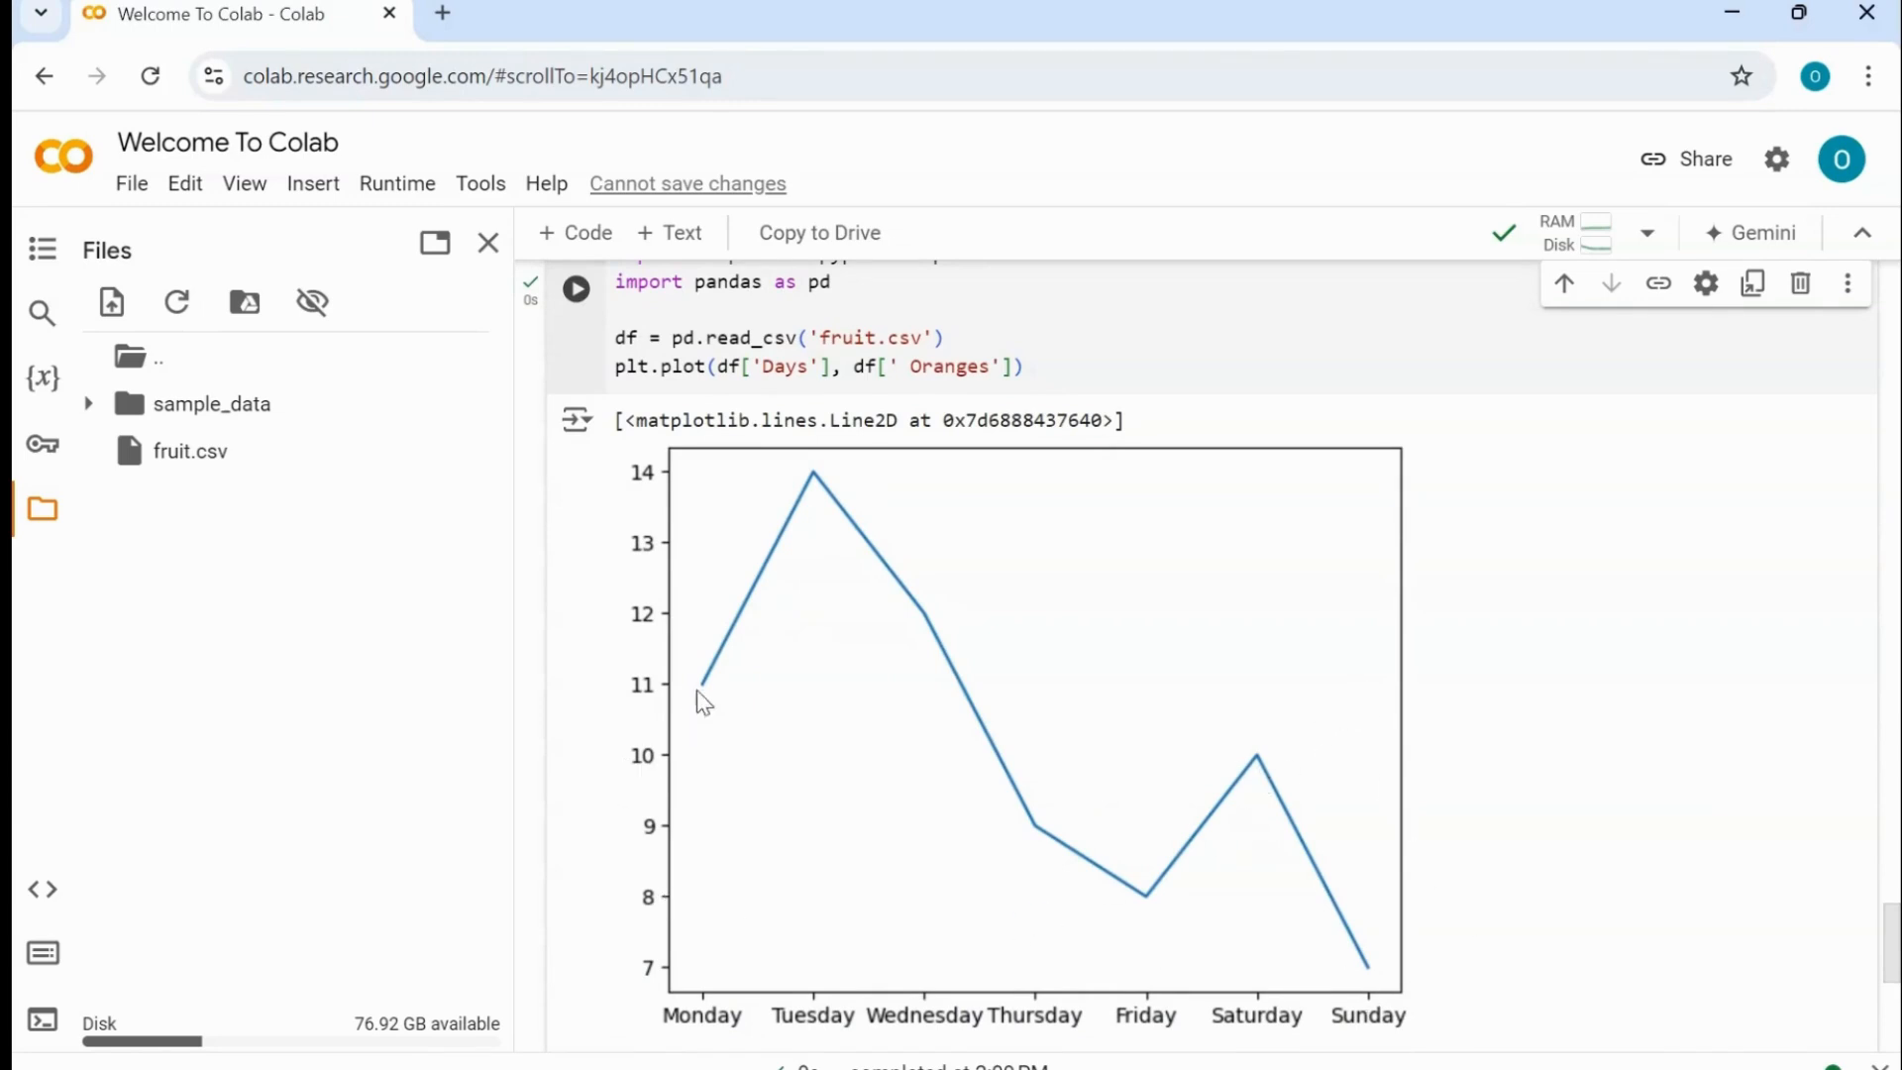
pyautogui.moveTo(1060, 919)
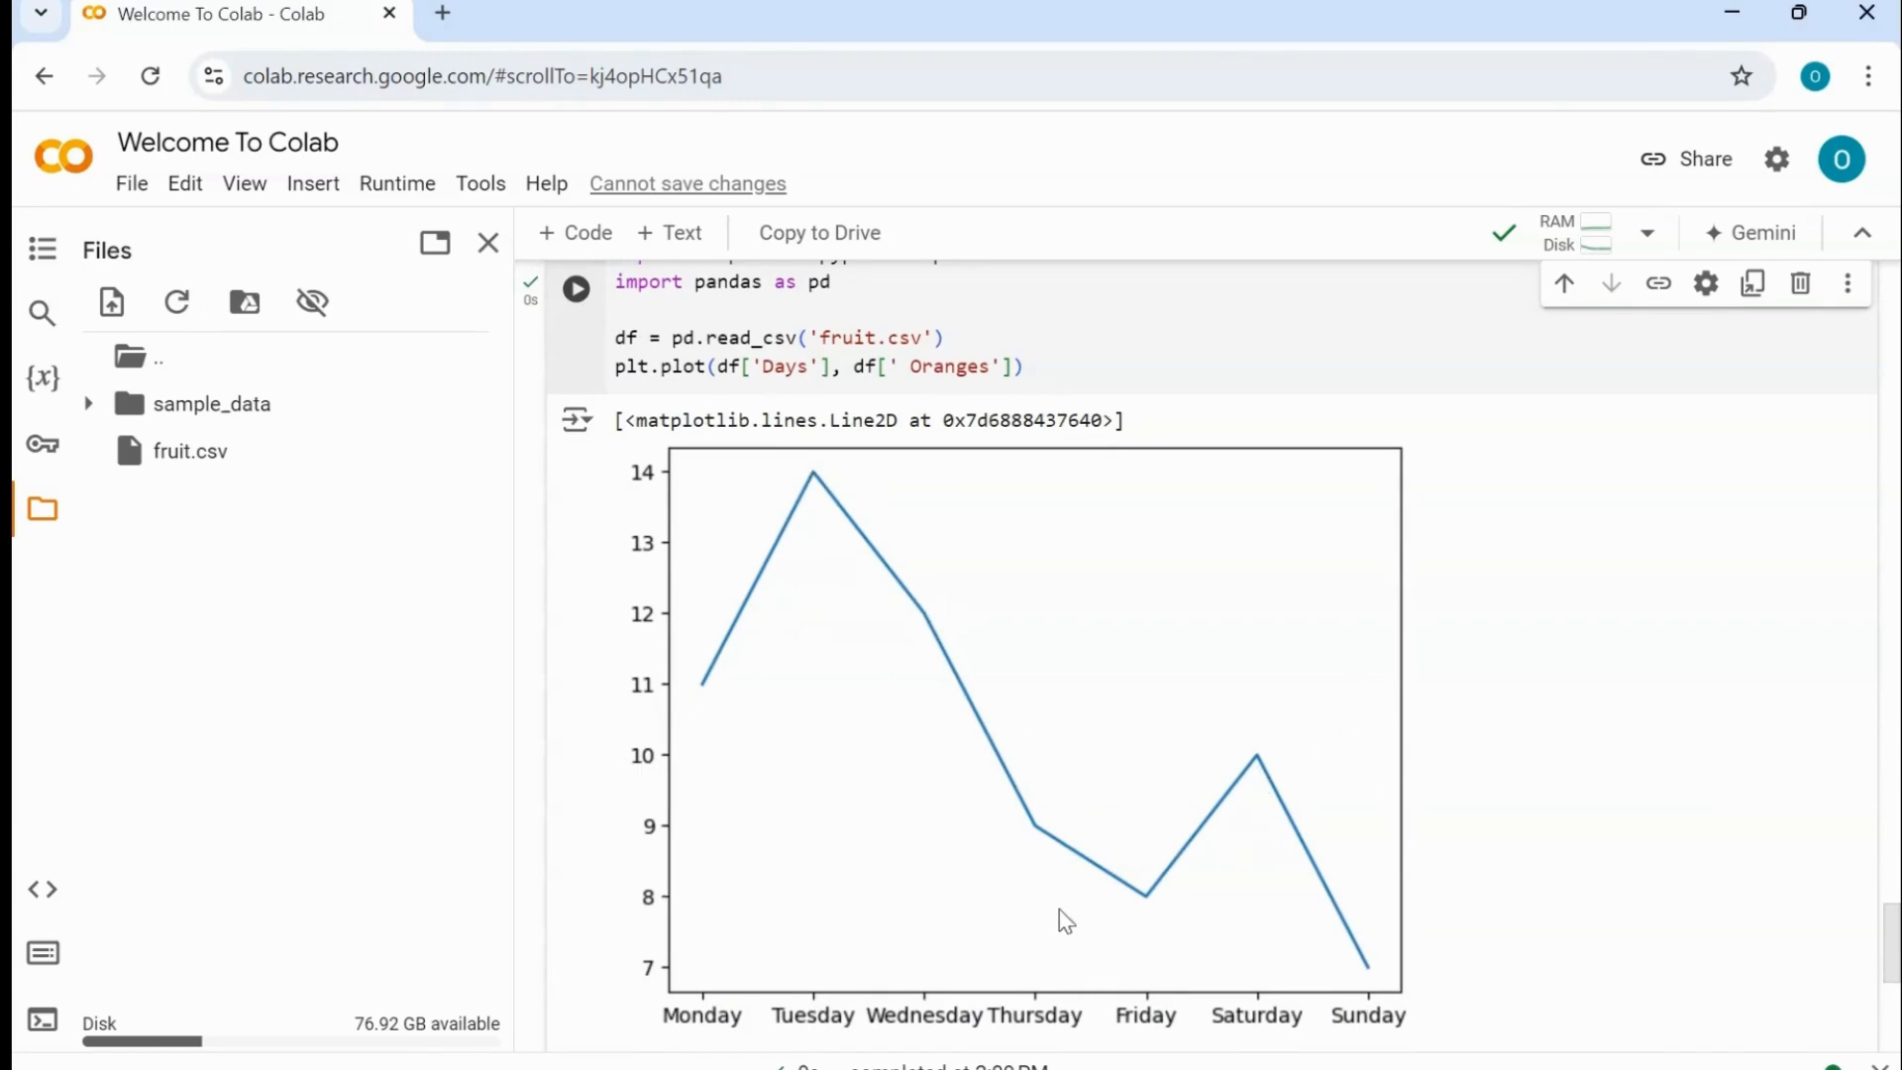
pyautogui.moveTo(1137, 869)
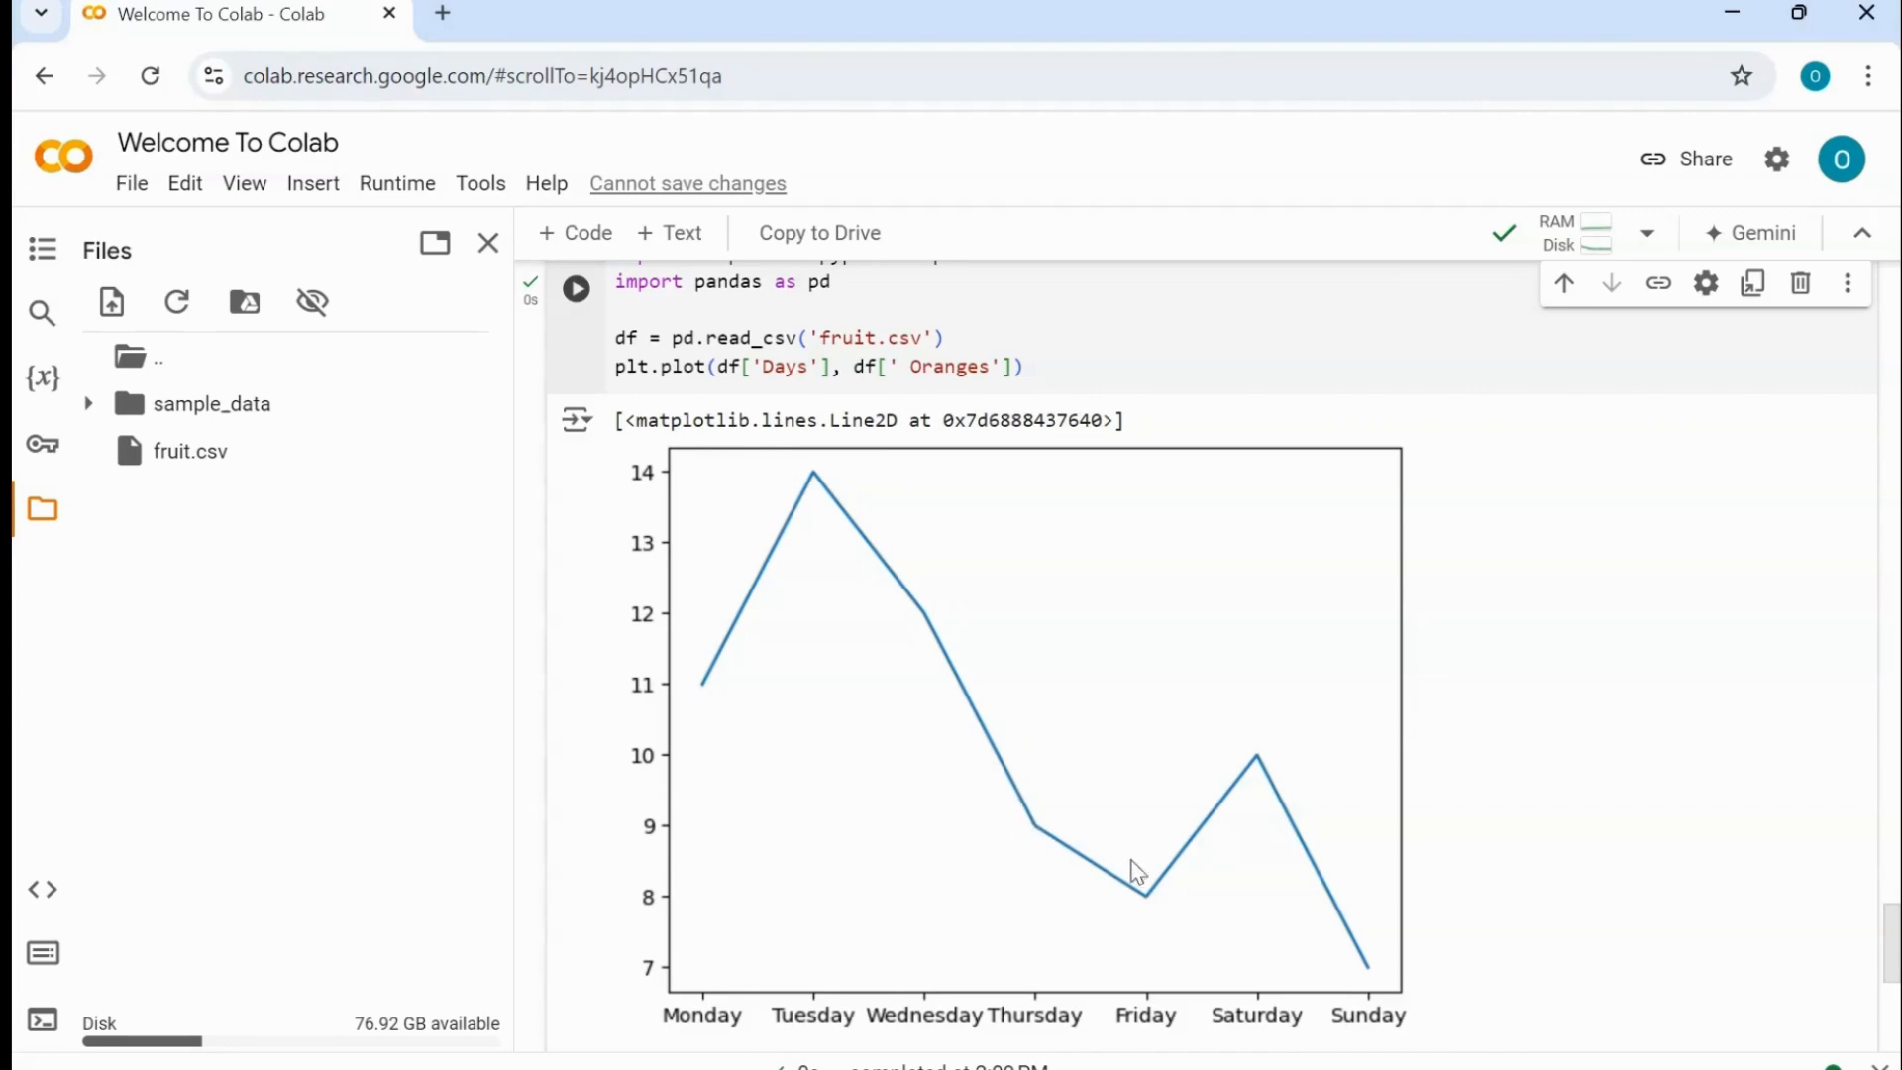
pyautogui.moveTo(1256, 771)
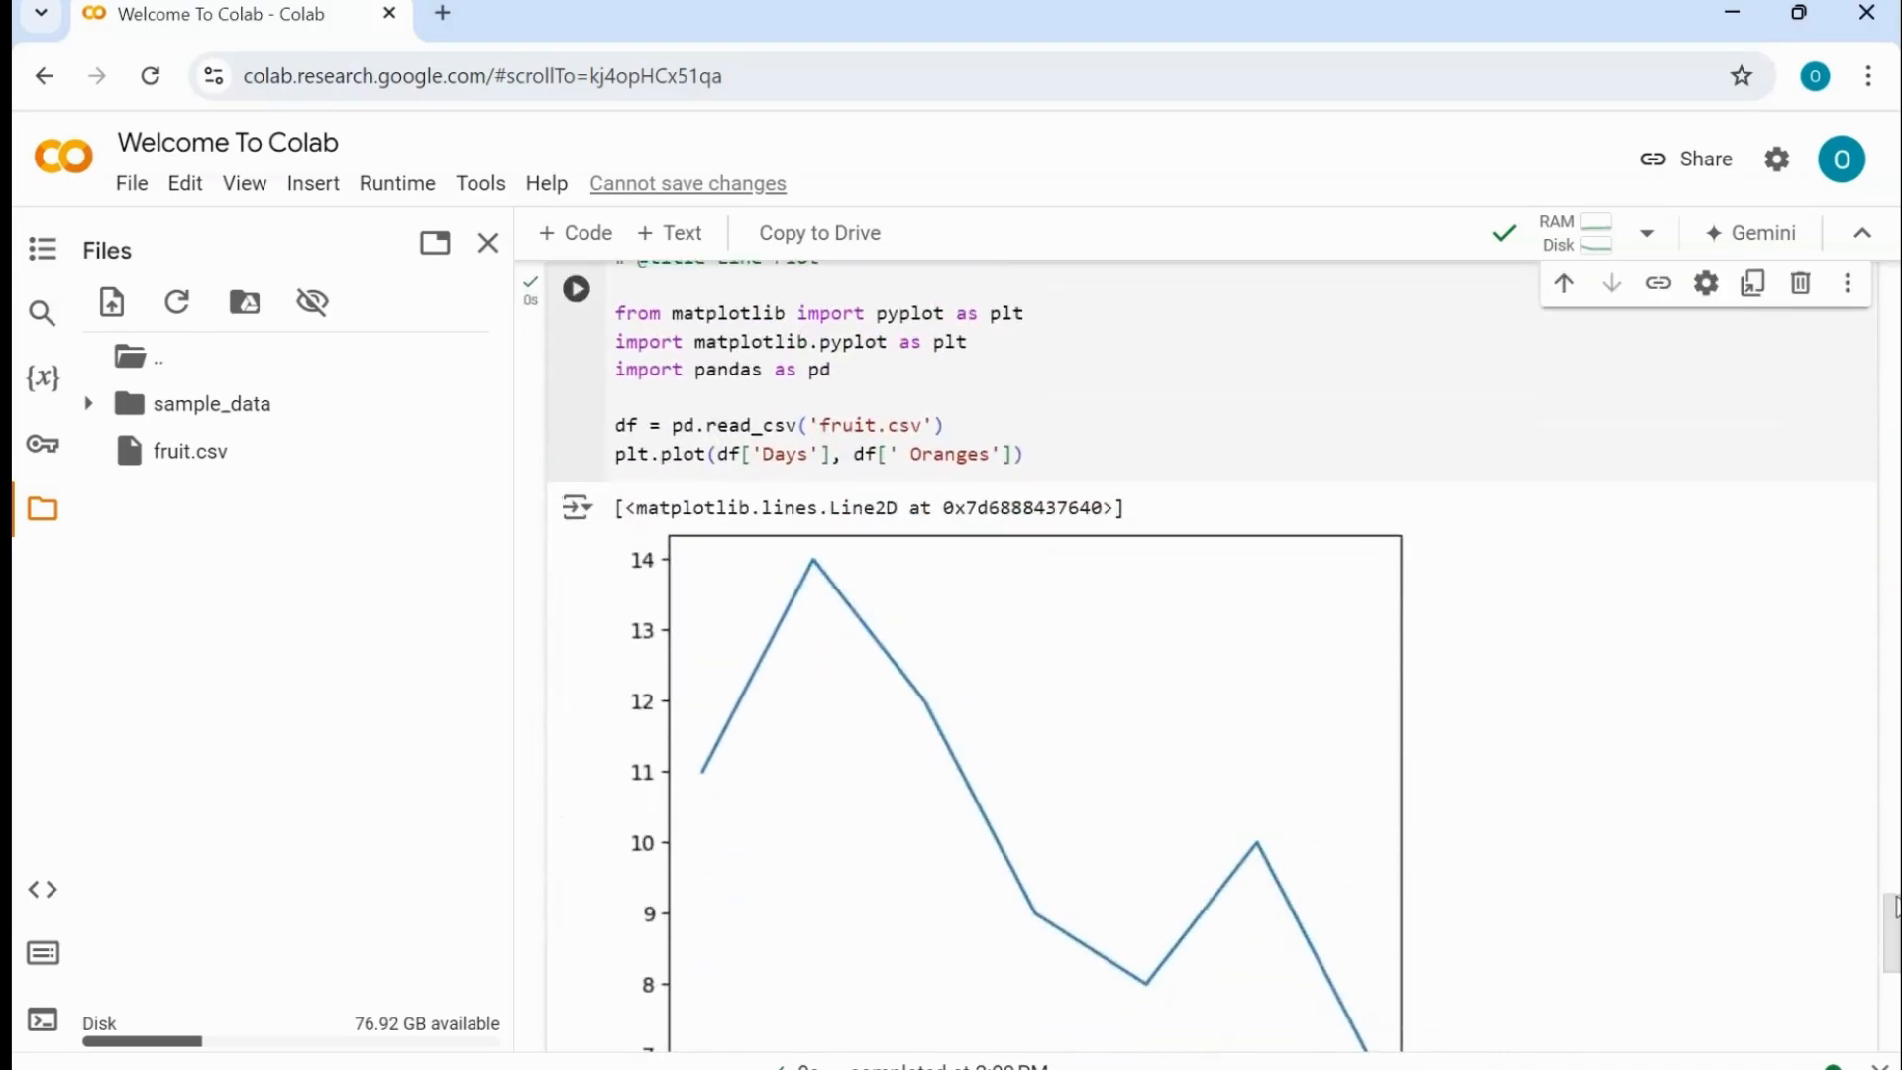
# - Change the second and third plot lines to use the Apples and Mangoes columns
pyautogui.scroll(-3)
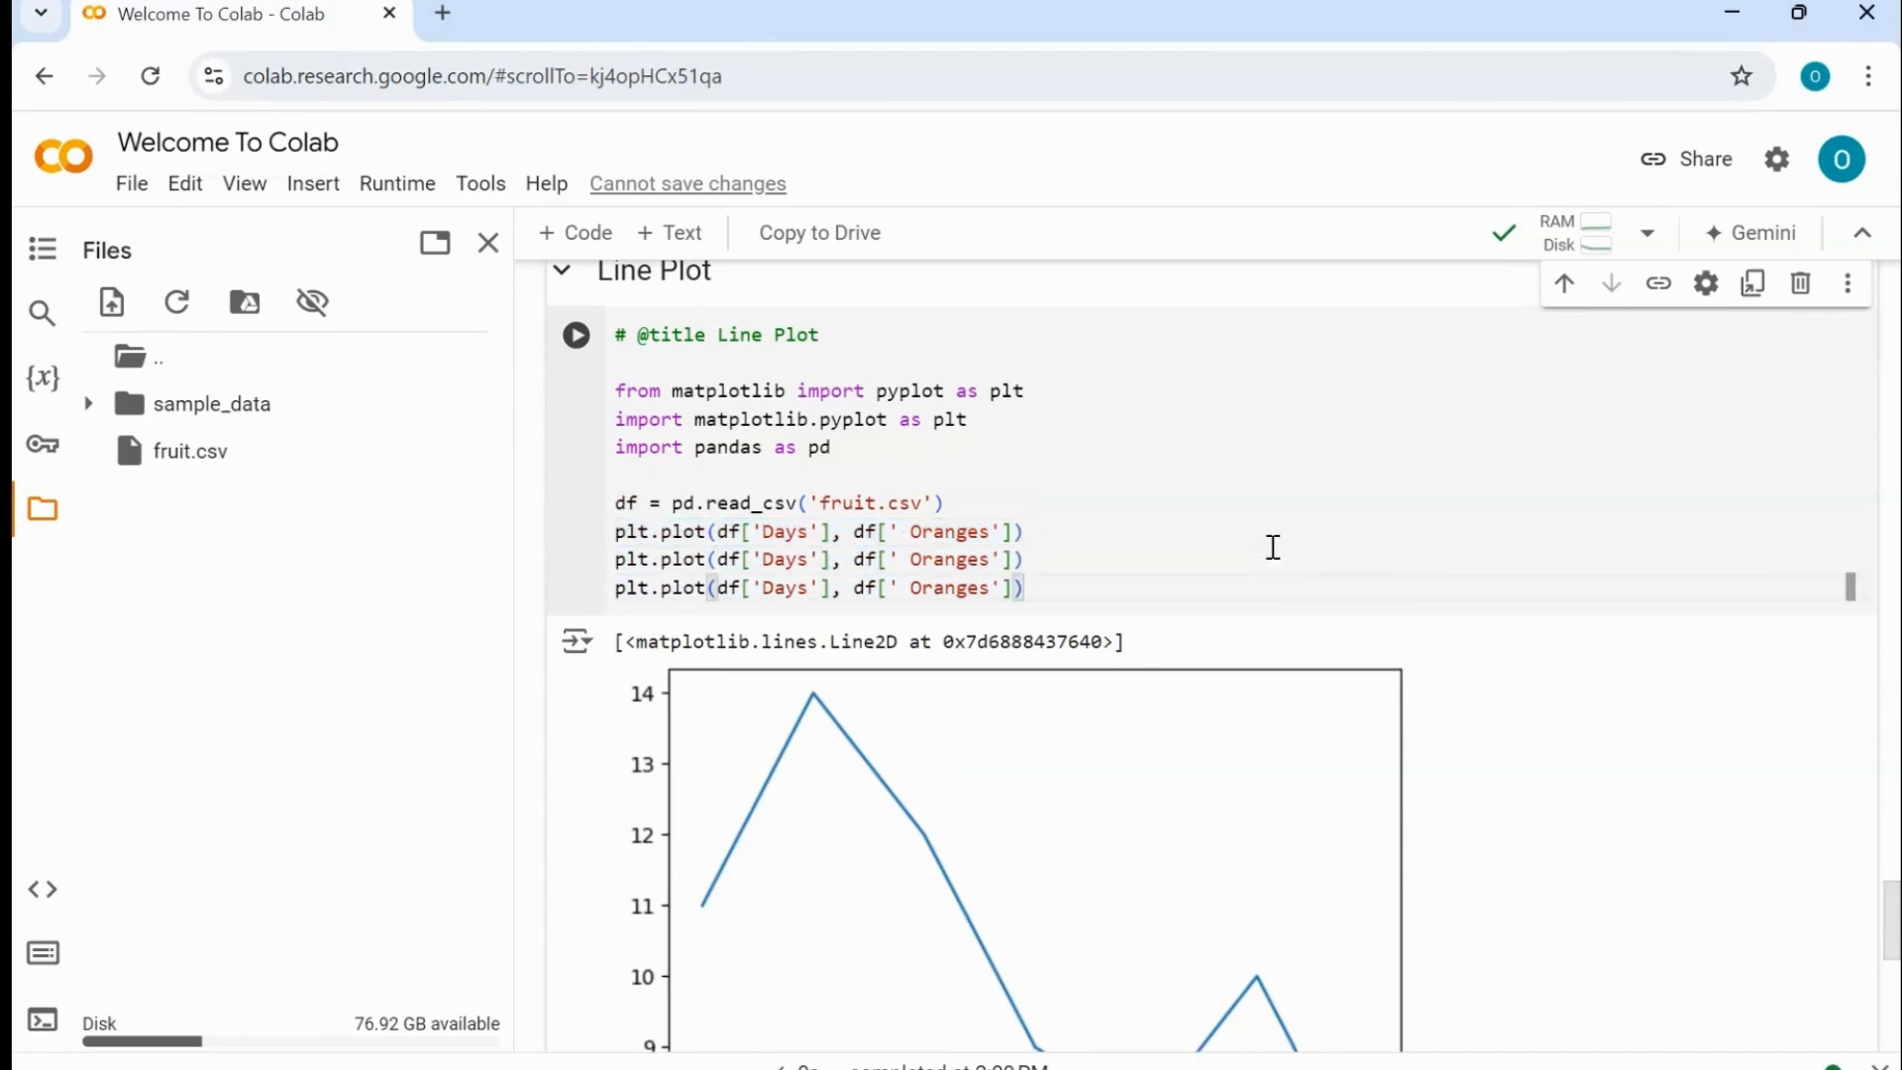
pyautogui.doubleClick(950, 559)
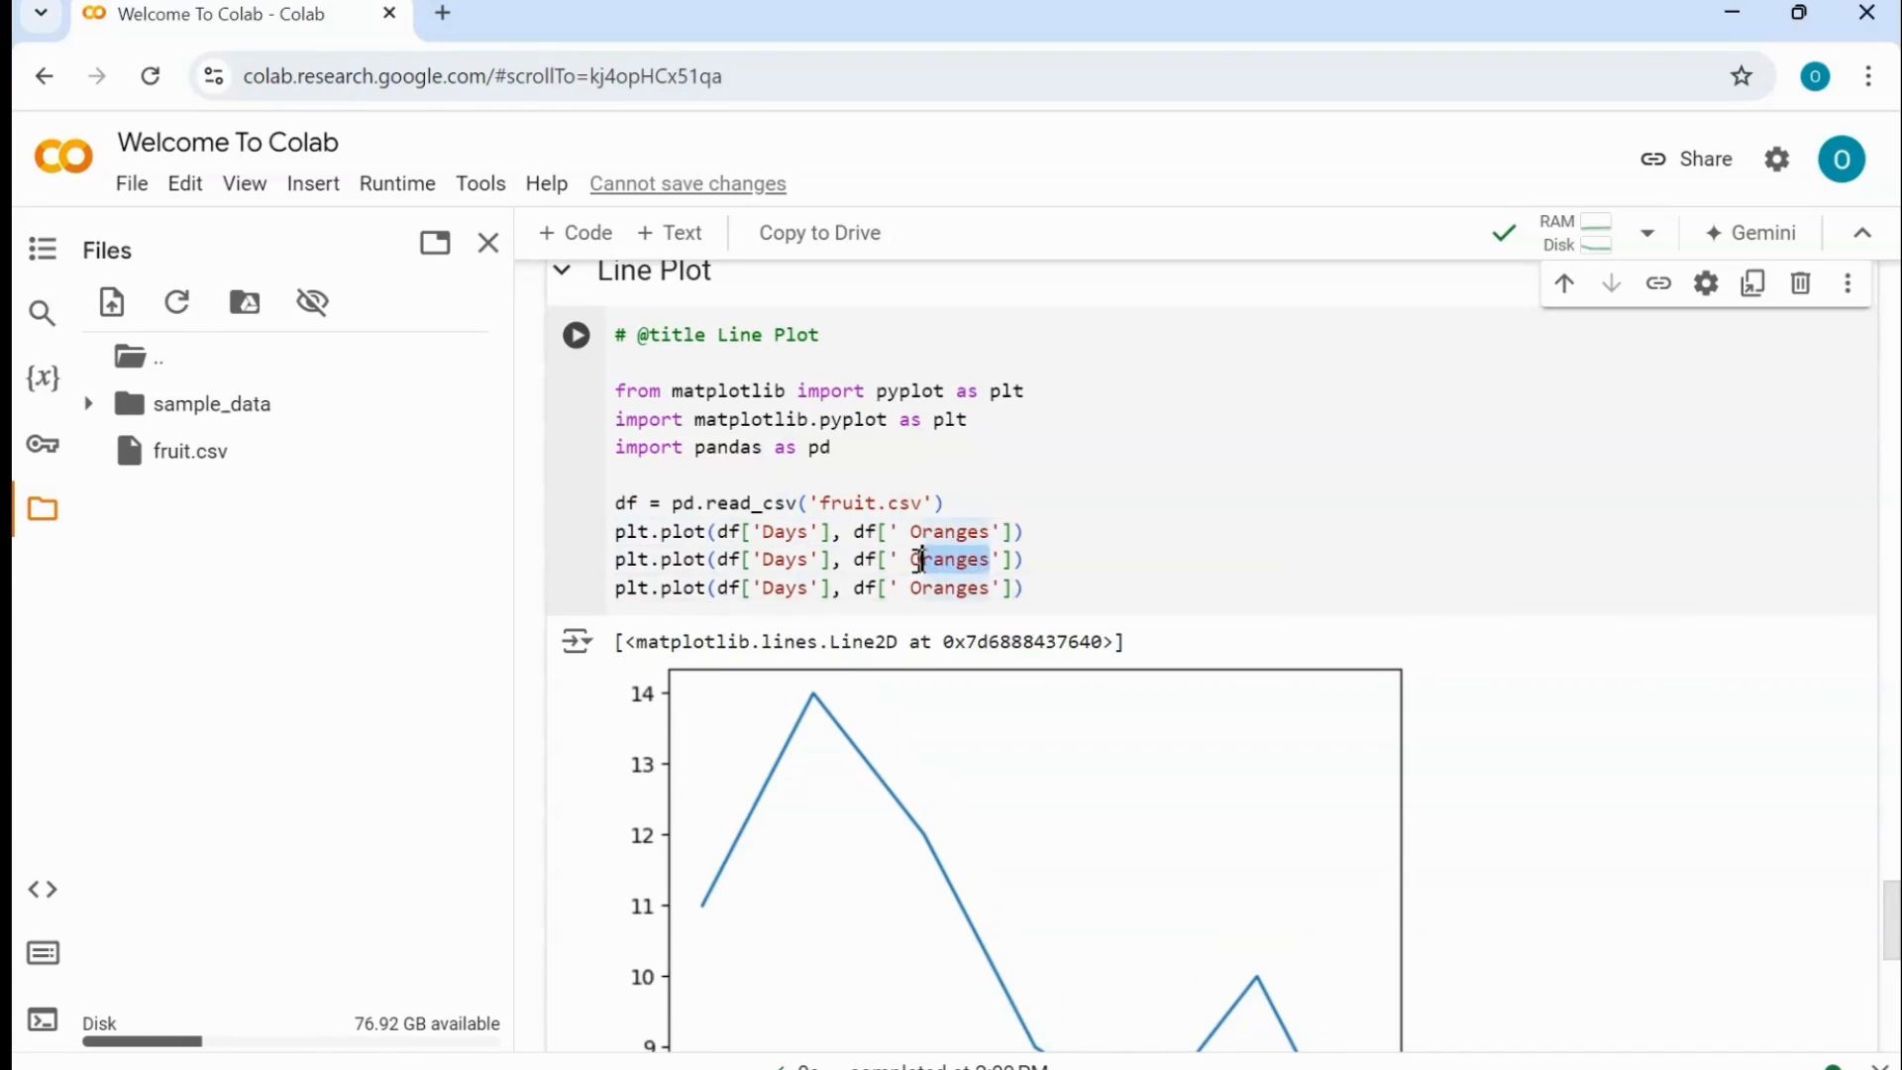
pyautogui.write('Appl')
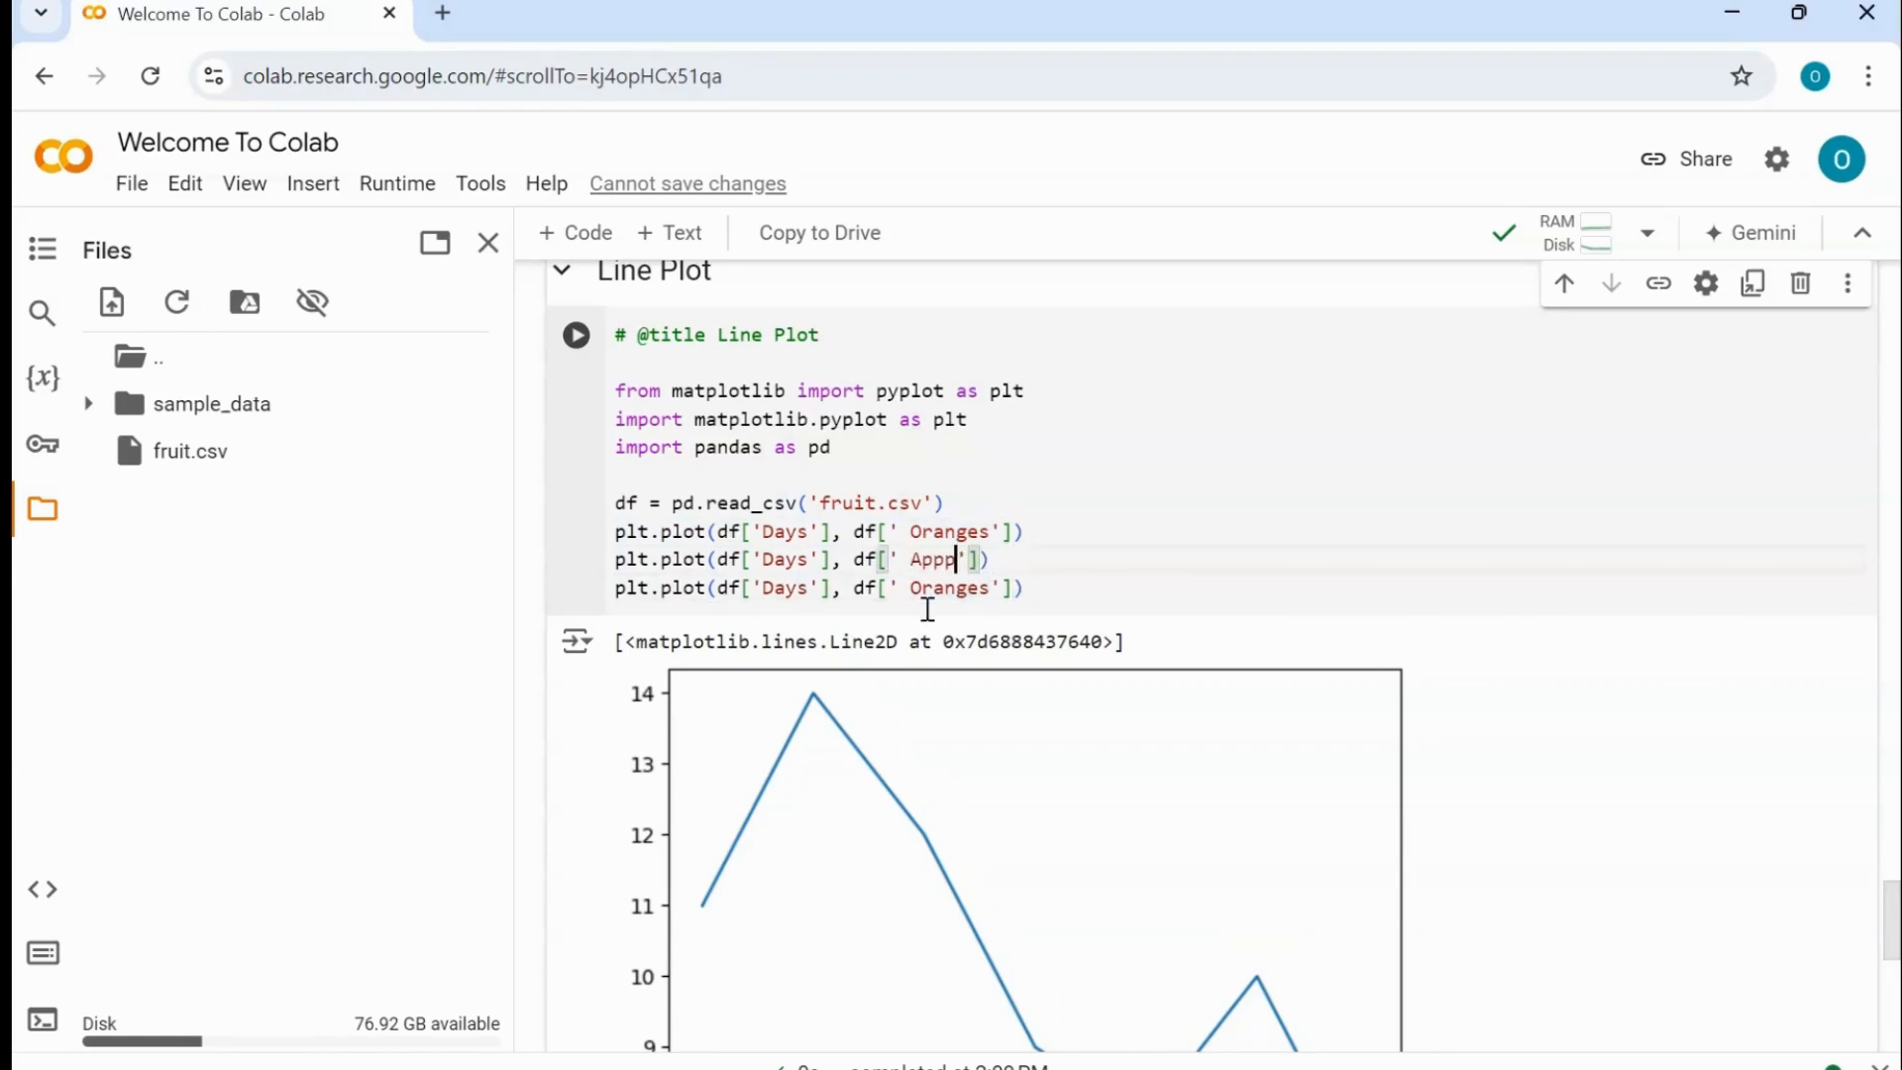
pyautogui.write('les')
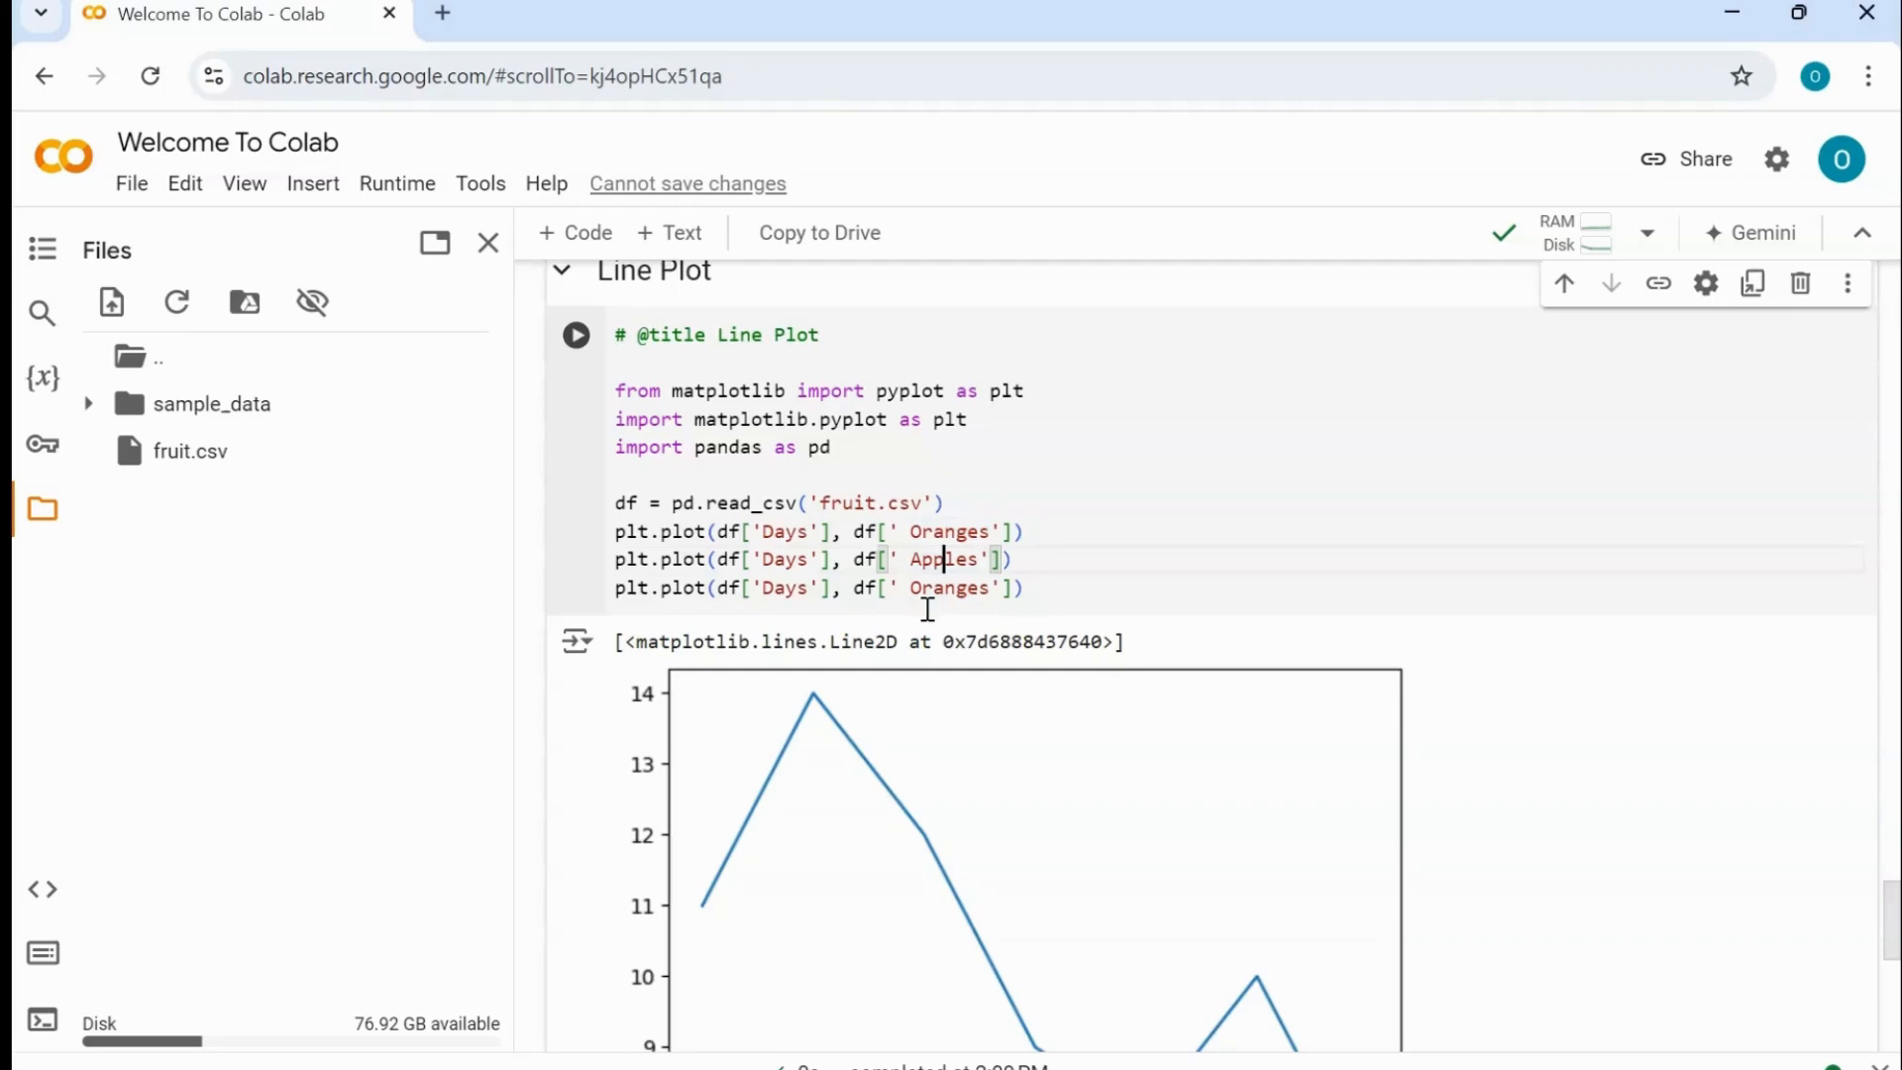
pyautogui.doubleClick(951, 586)
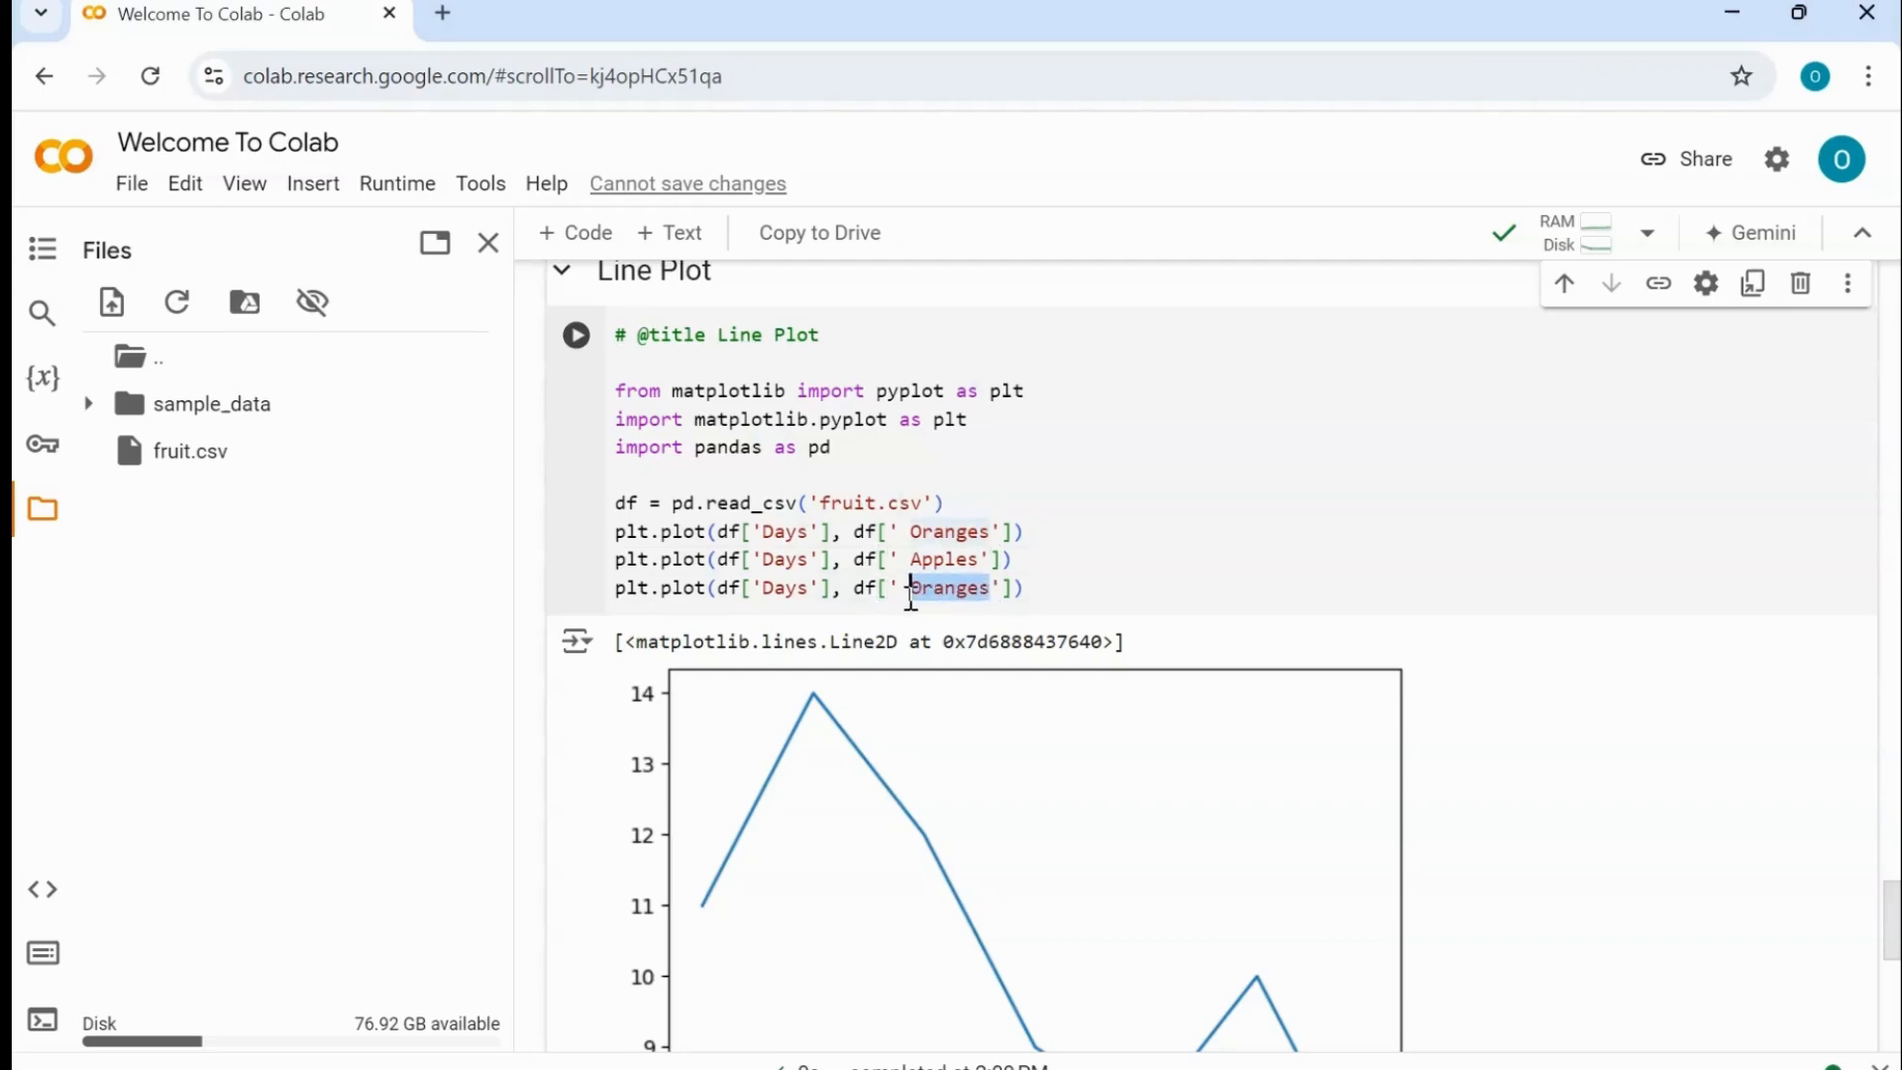
pyautogui.write('Ma')
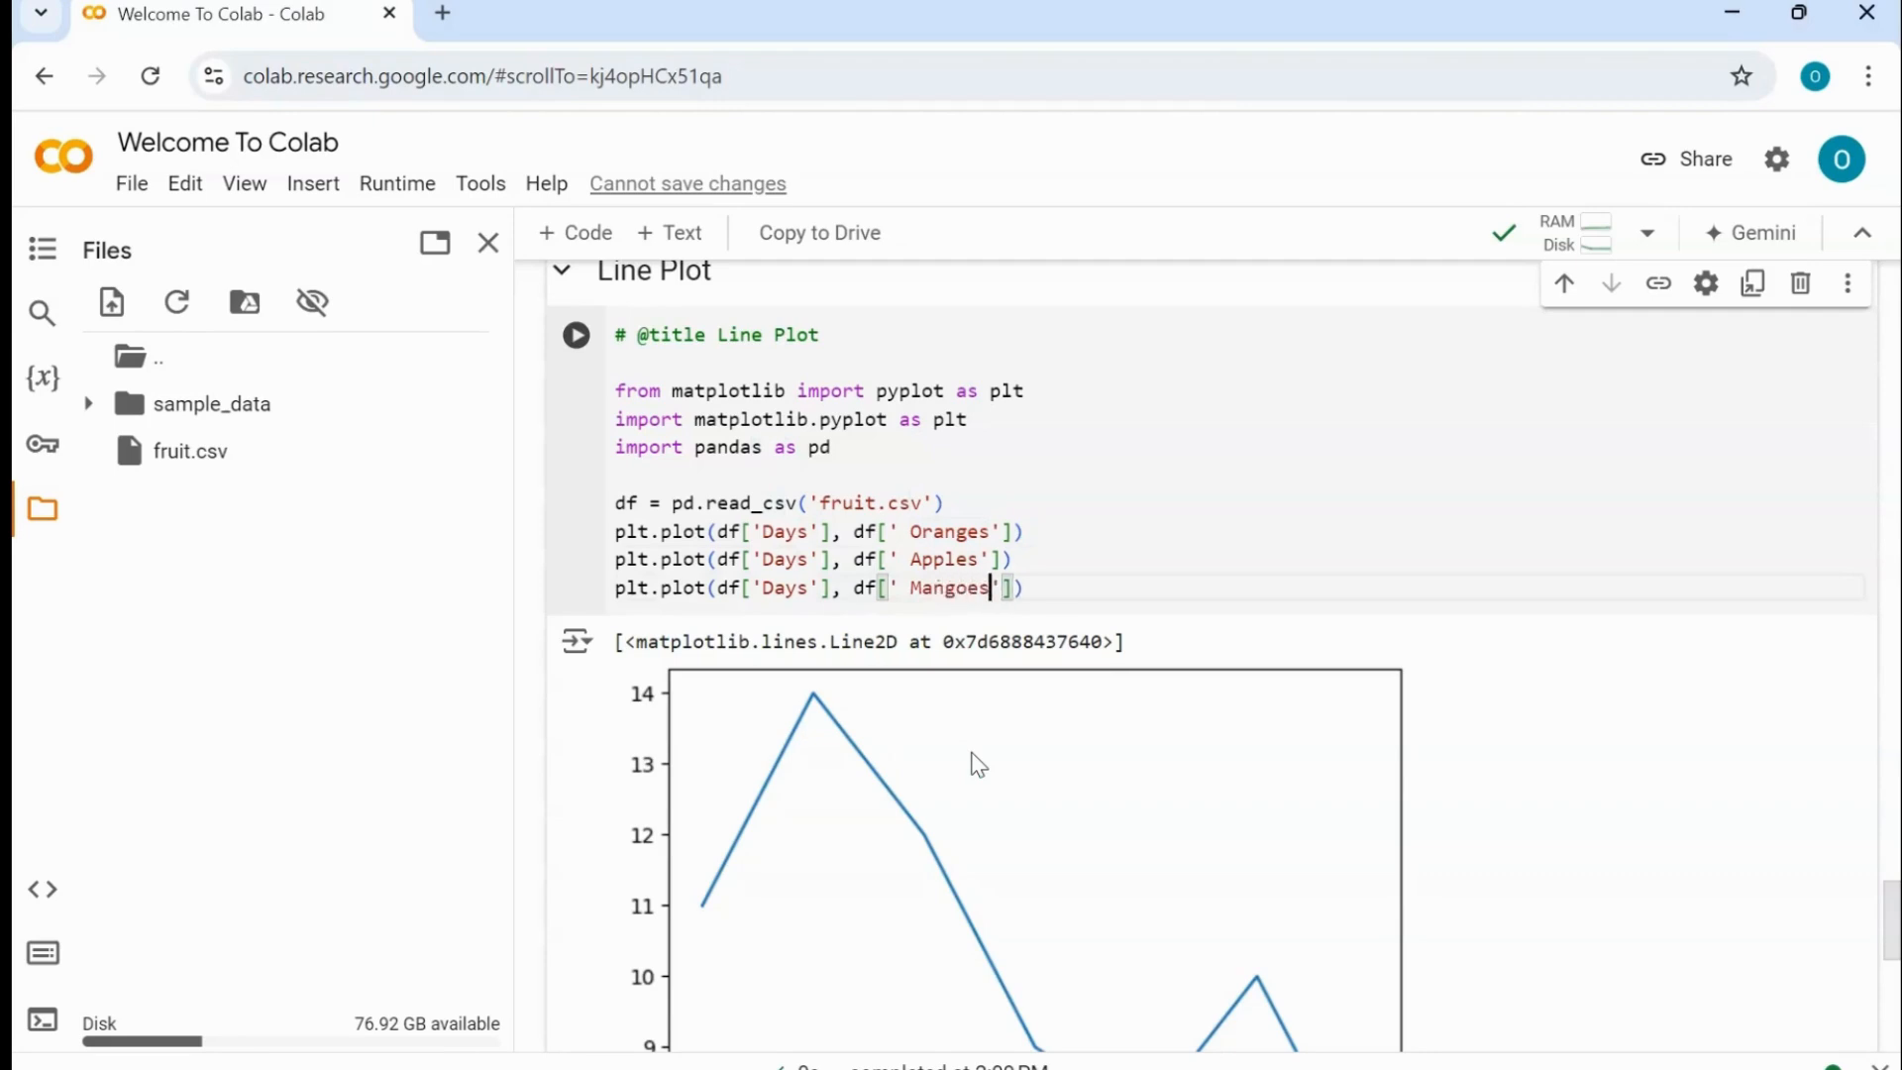
pyautogui.moveTo(1127, 1024)
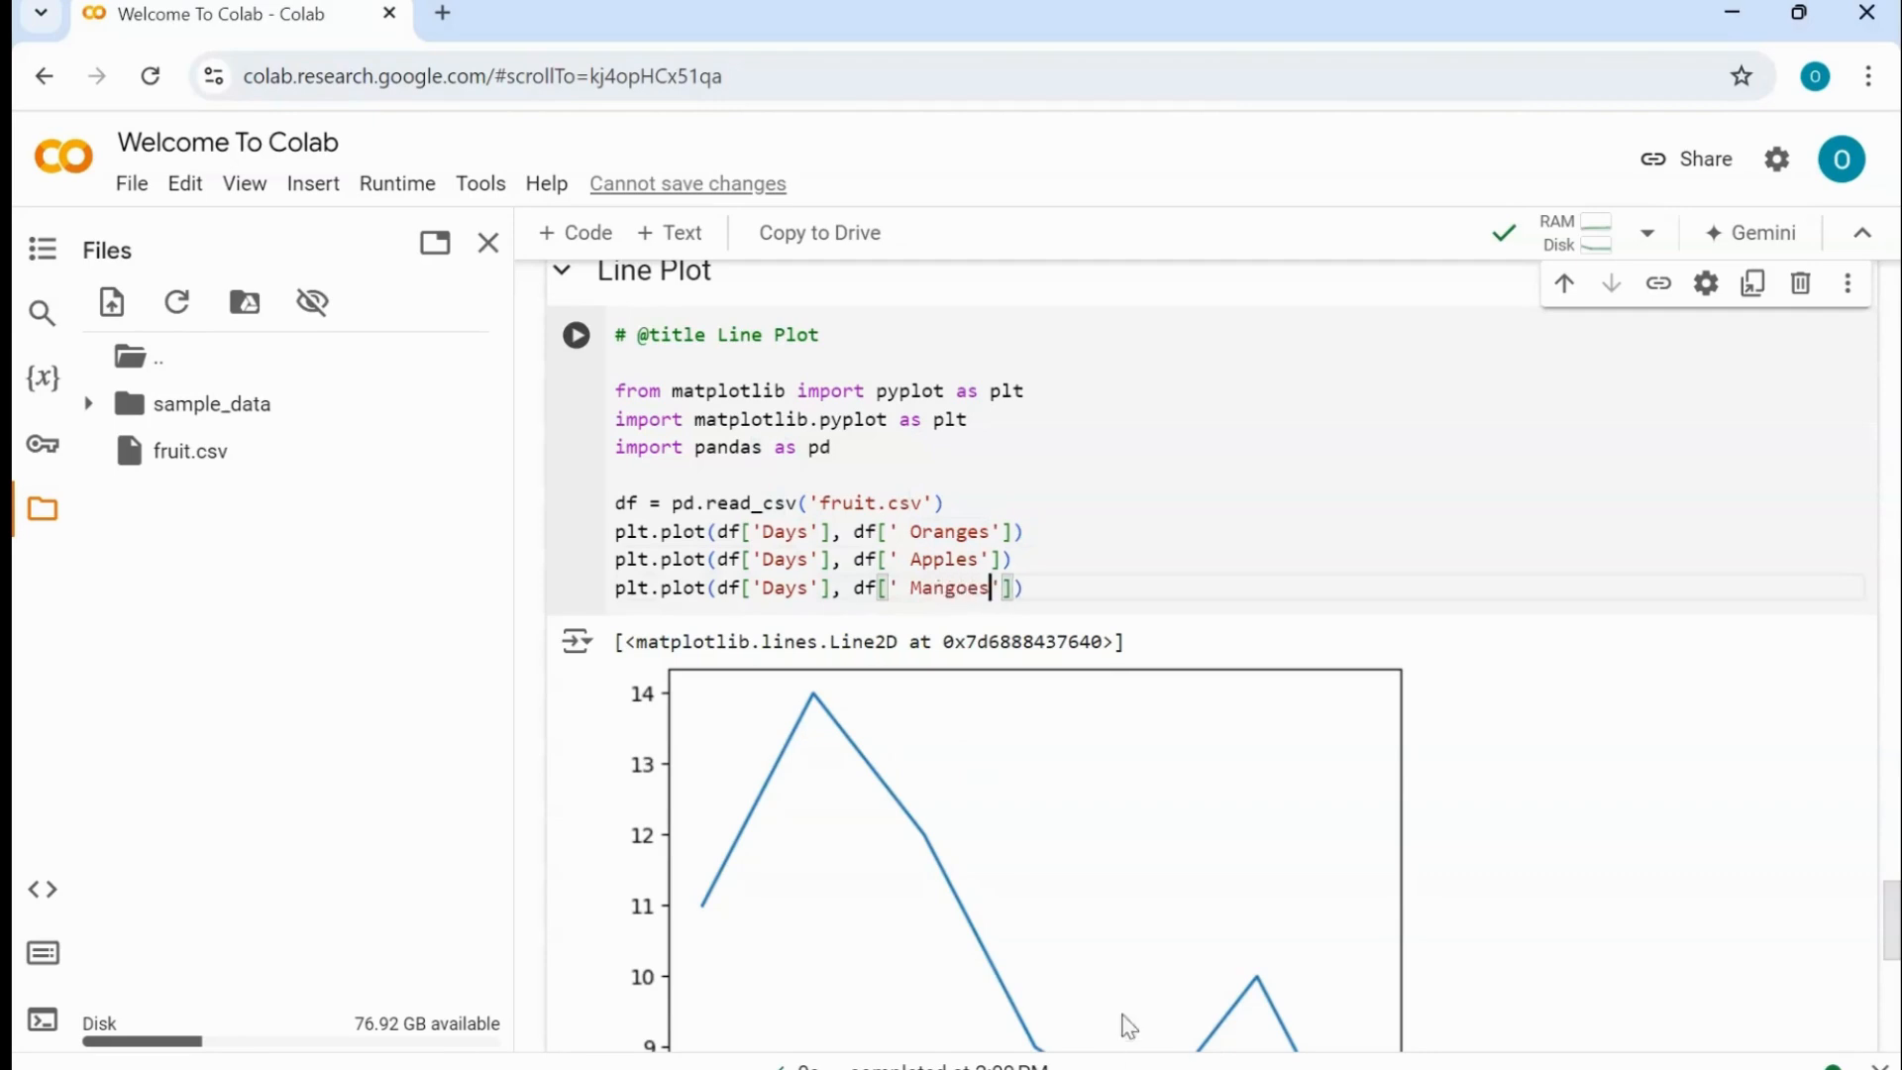
pyautogui.moveTo(842, 680)
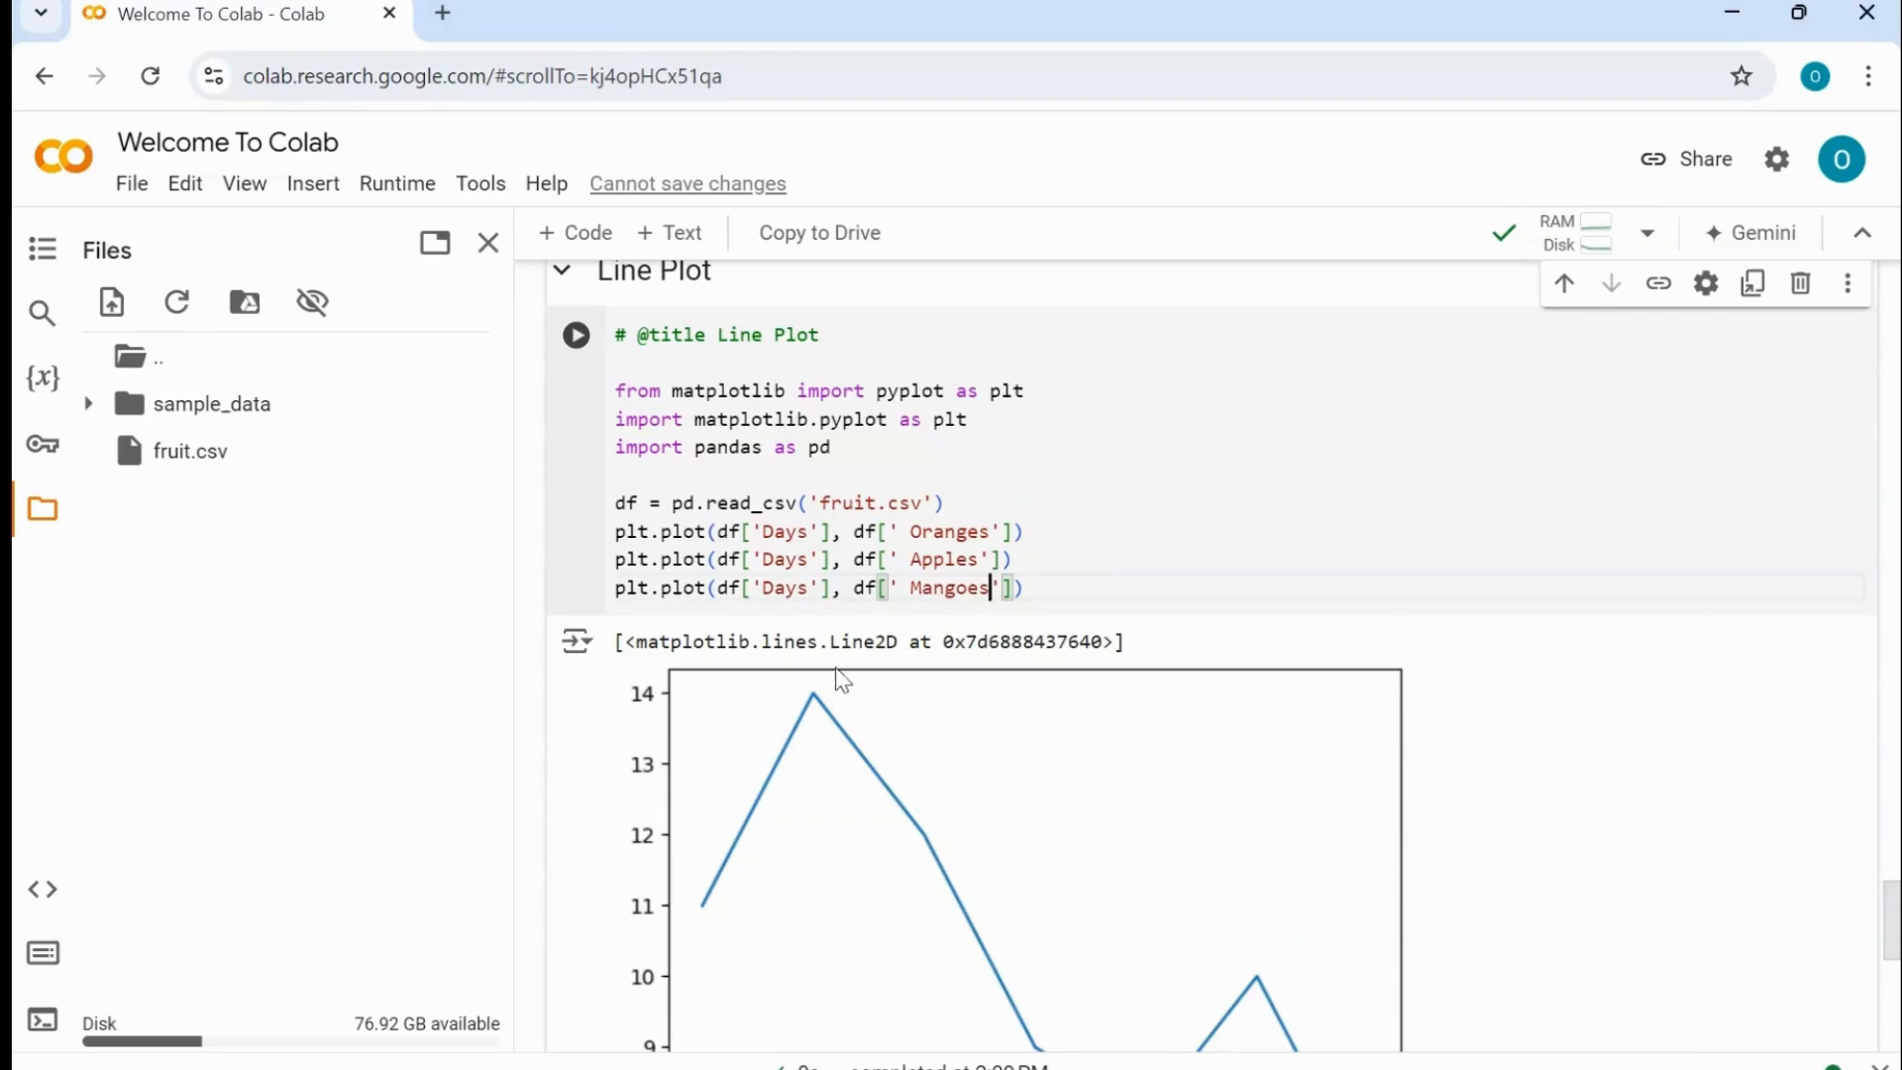
# - Run the cell to draw the three-line chart of Oranges, Apples and Mangoes
pyautogui.click(575, 335)
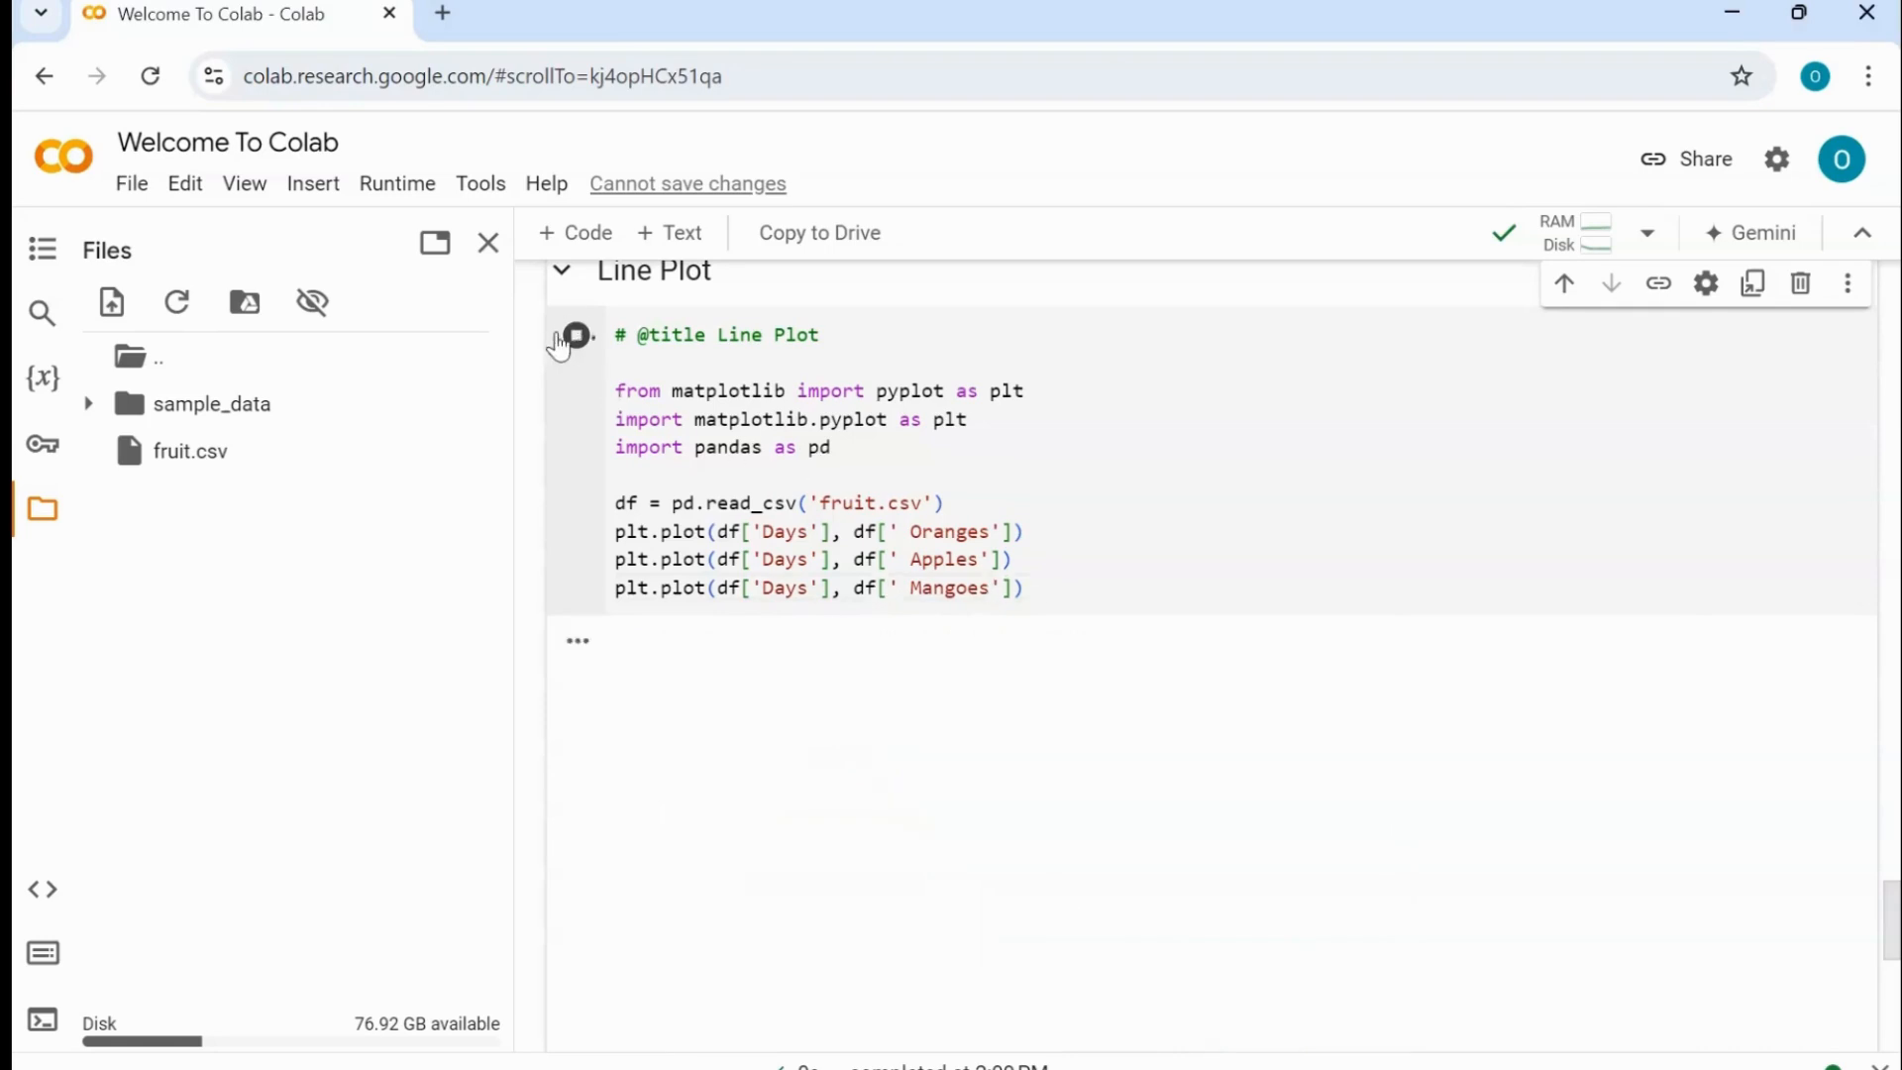
pyautogui.click(576, 334)
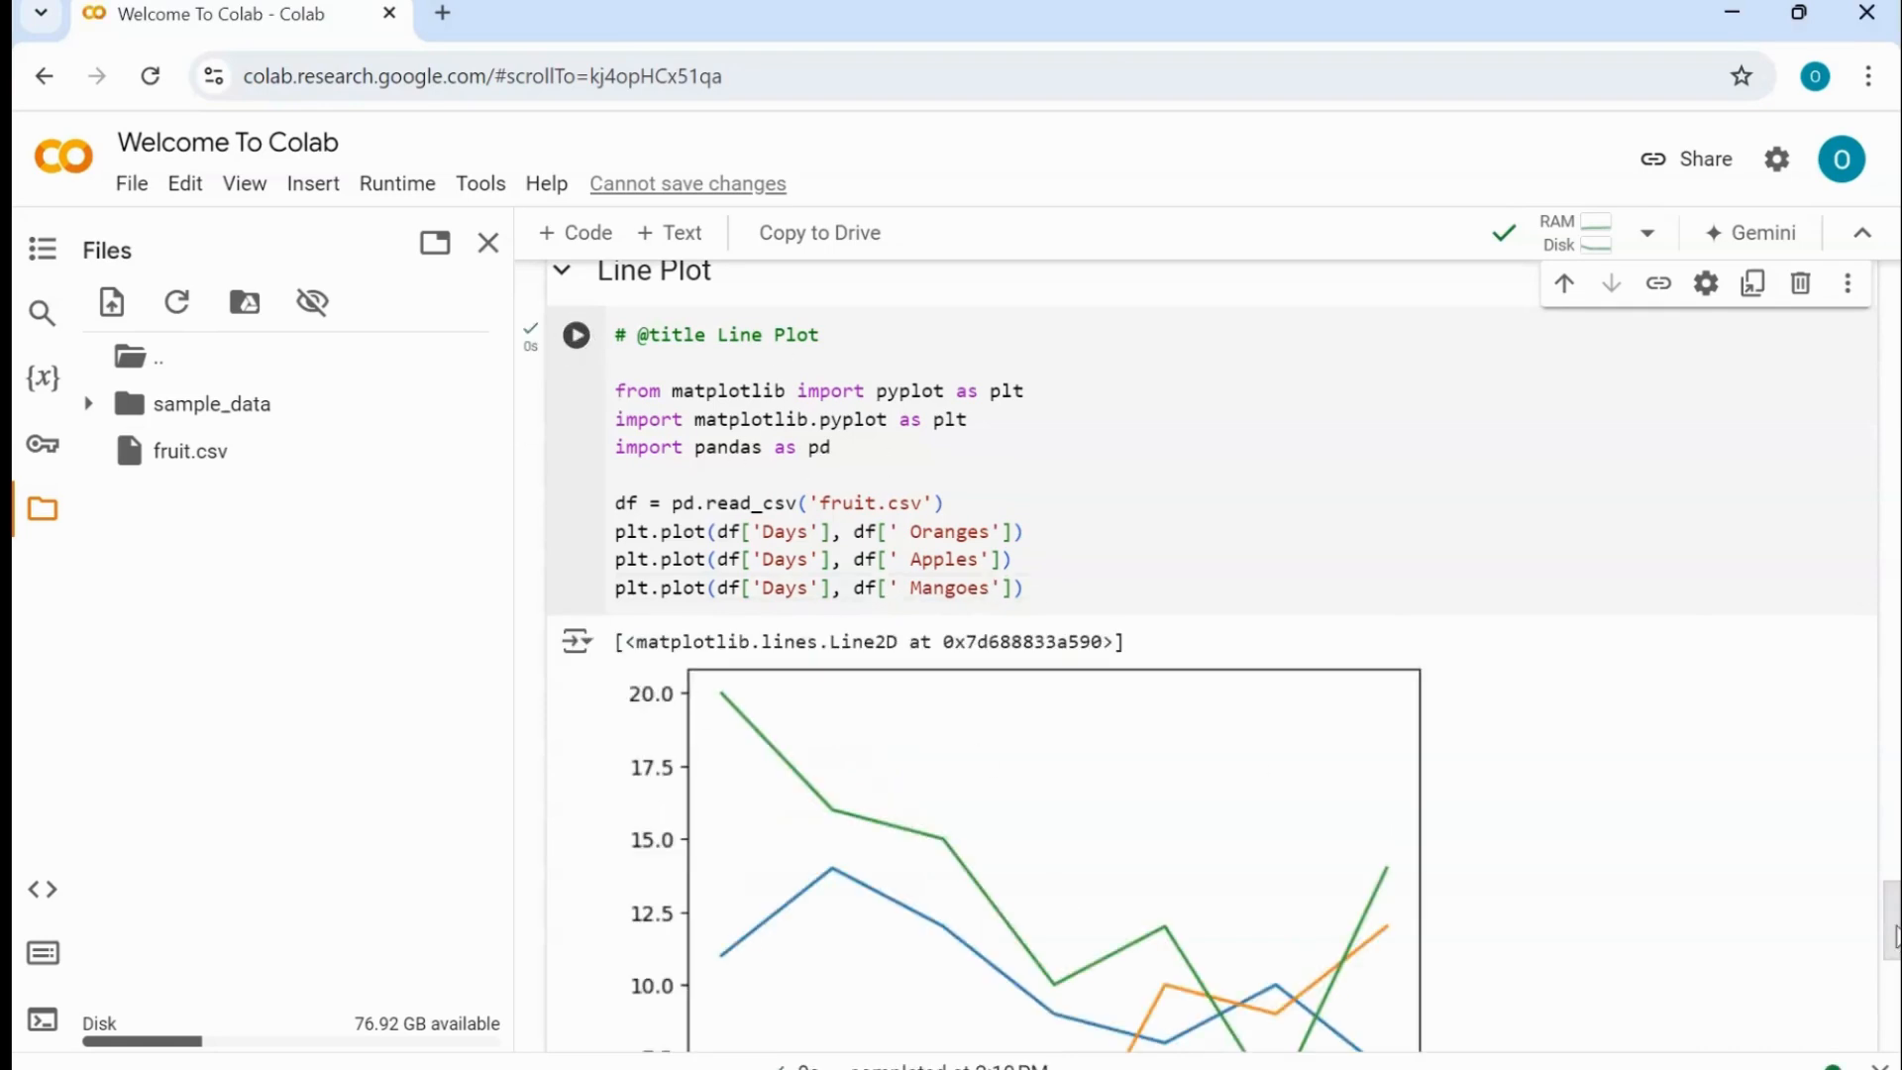
pyautogui.scroll(-3)
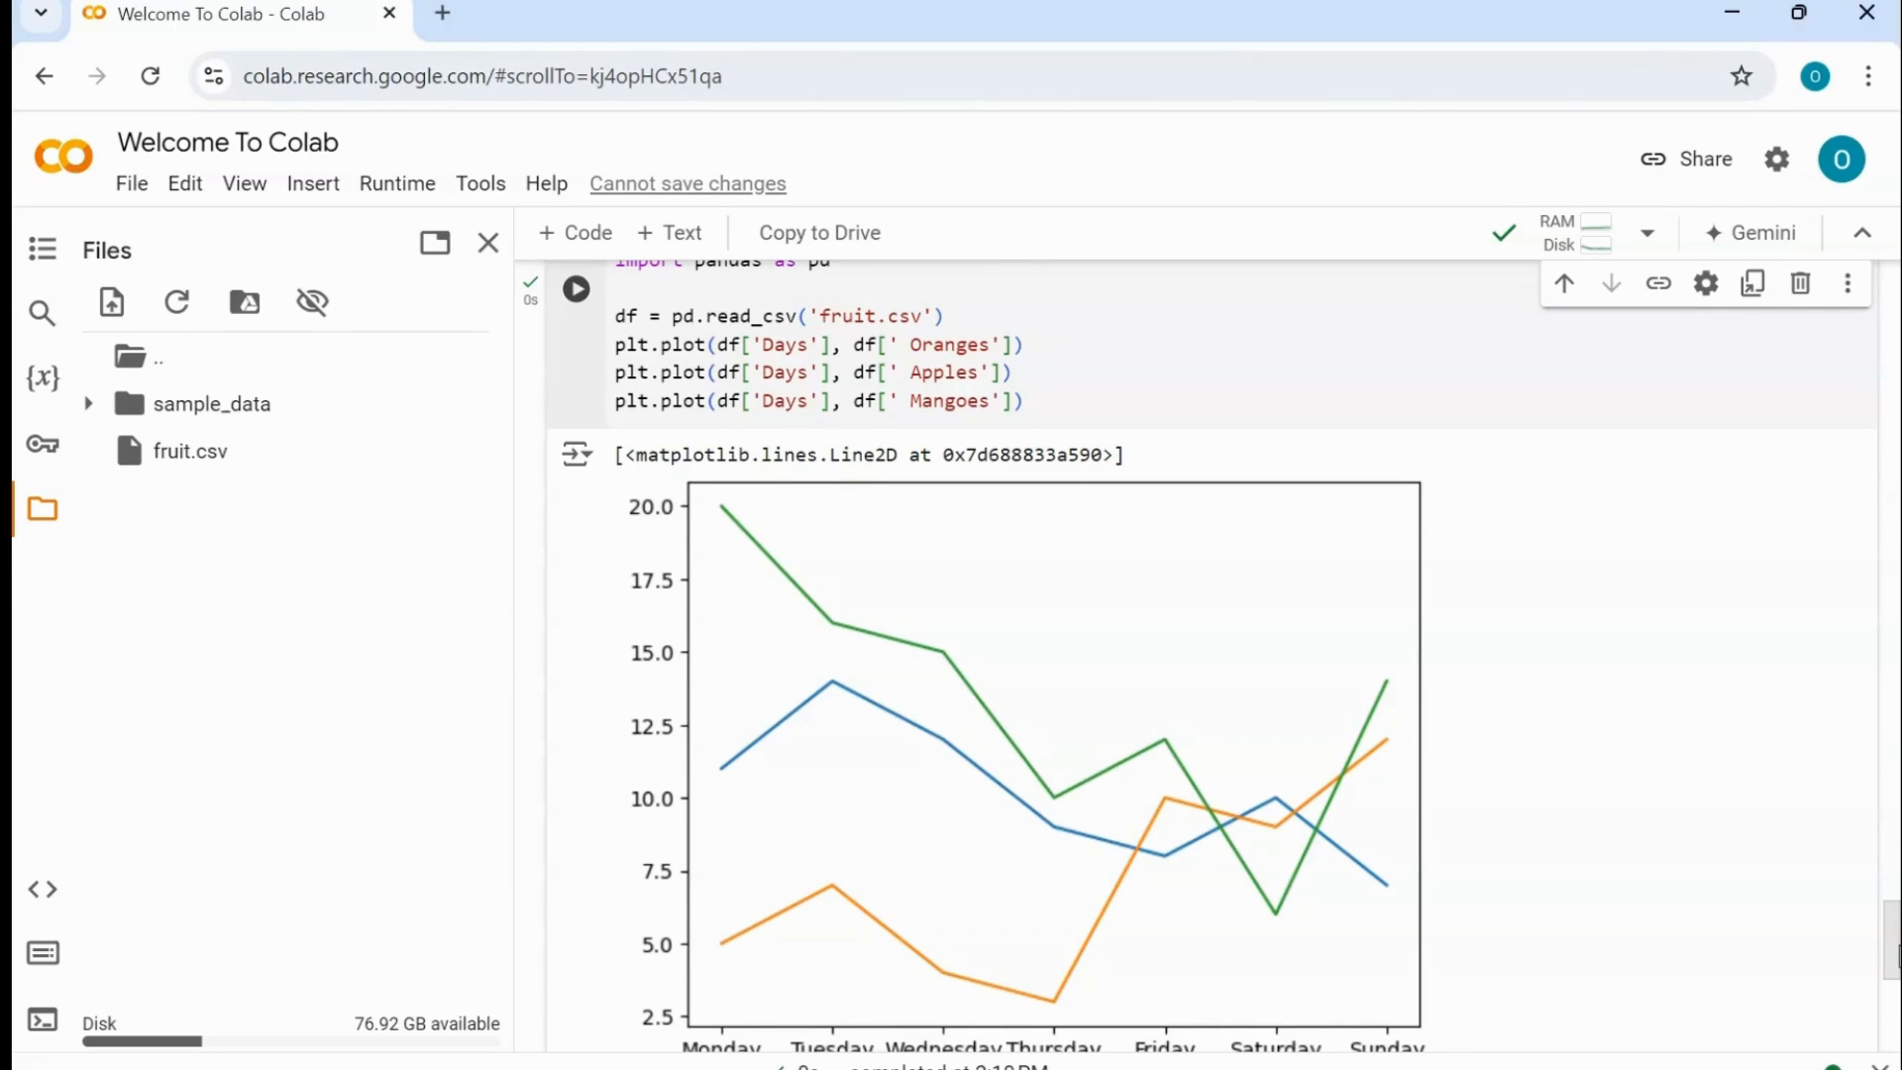
pyautogui.moveTo(761, 782)
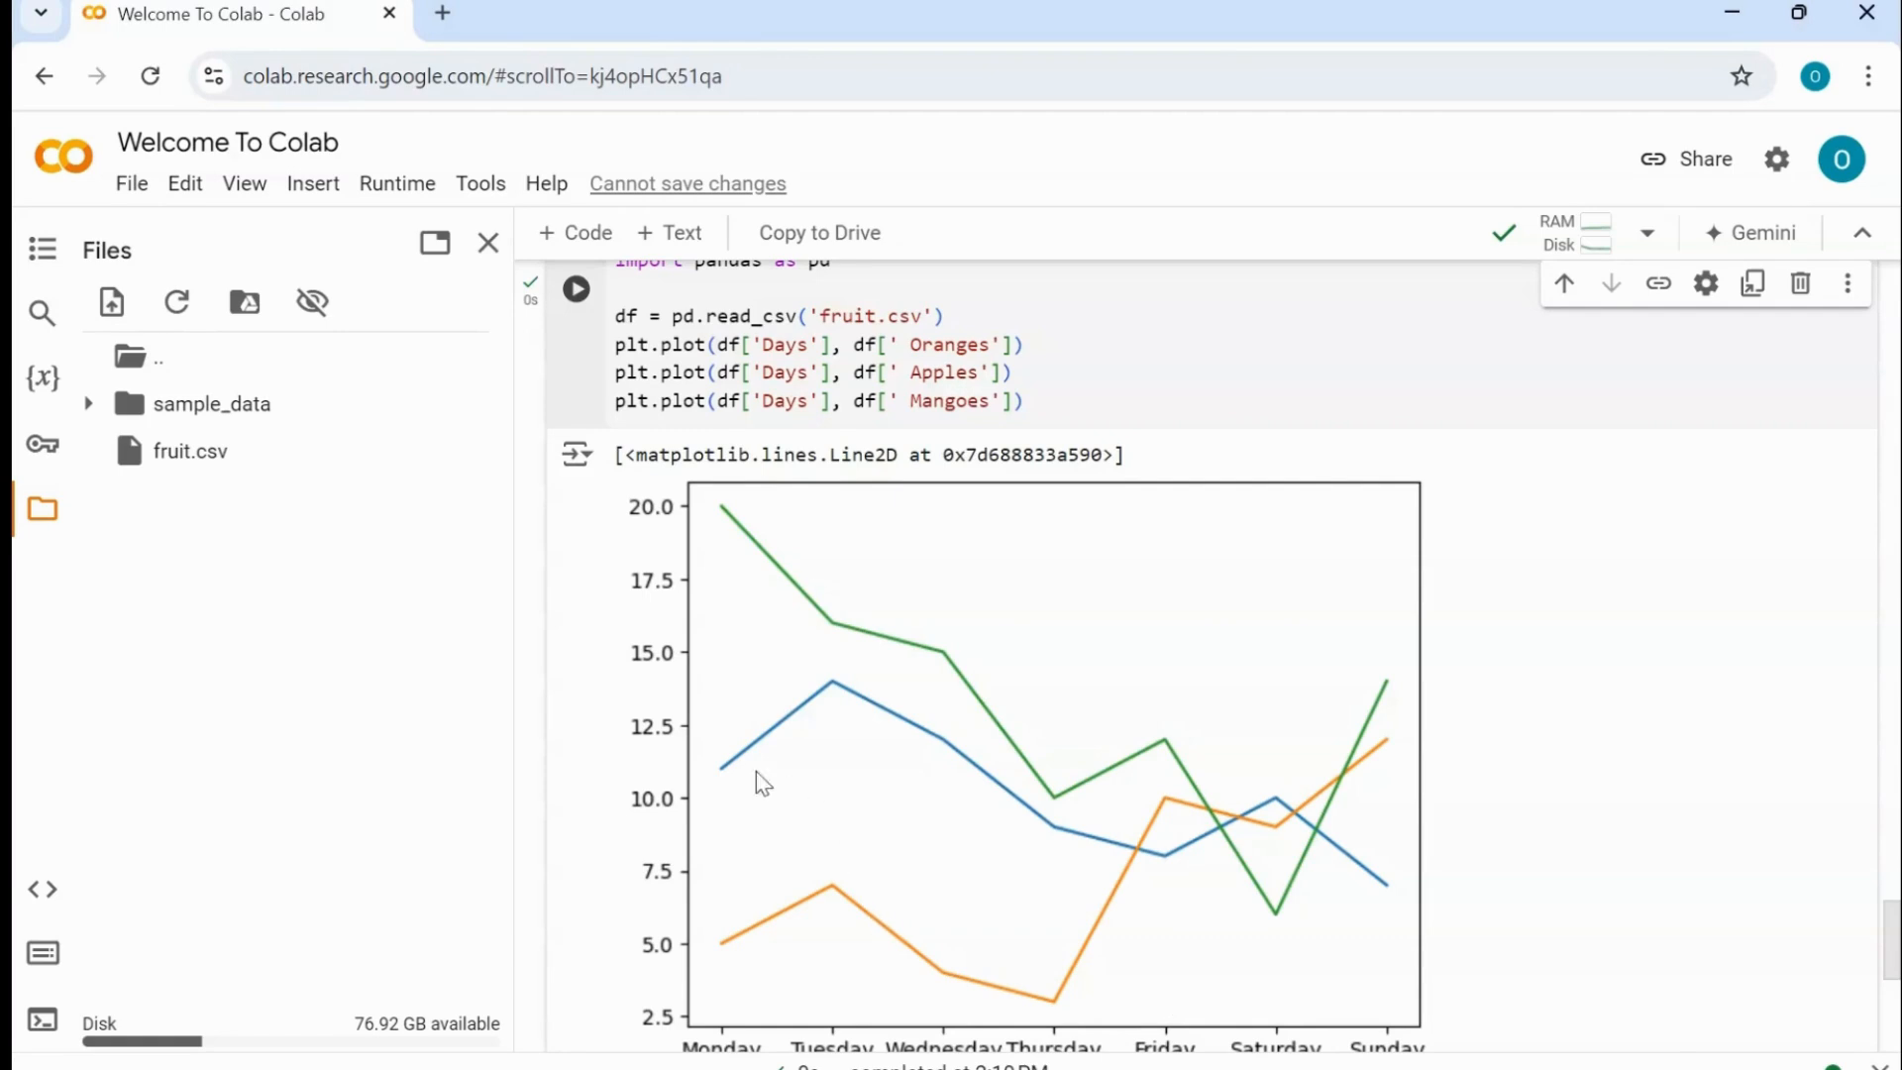
pyautogui.moveTo(1302, 677)
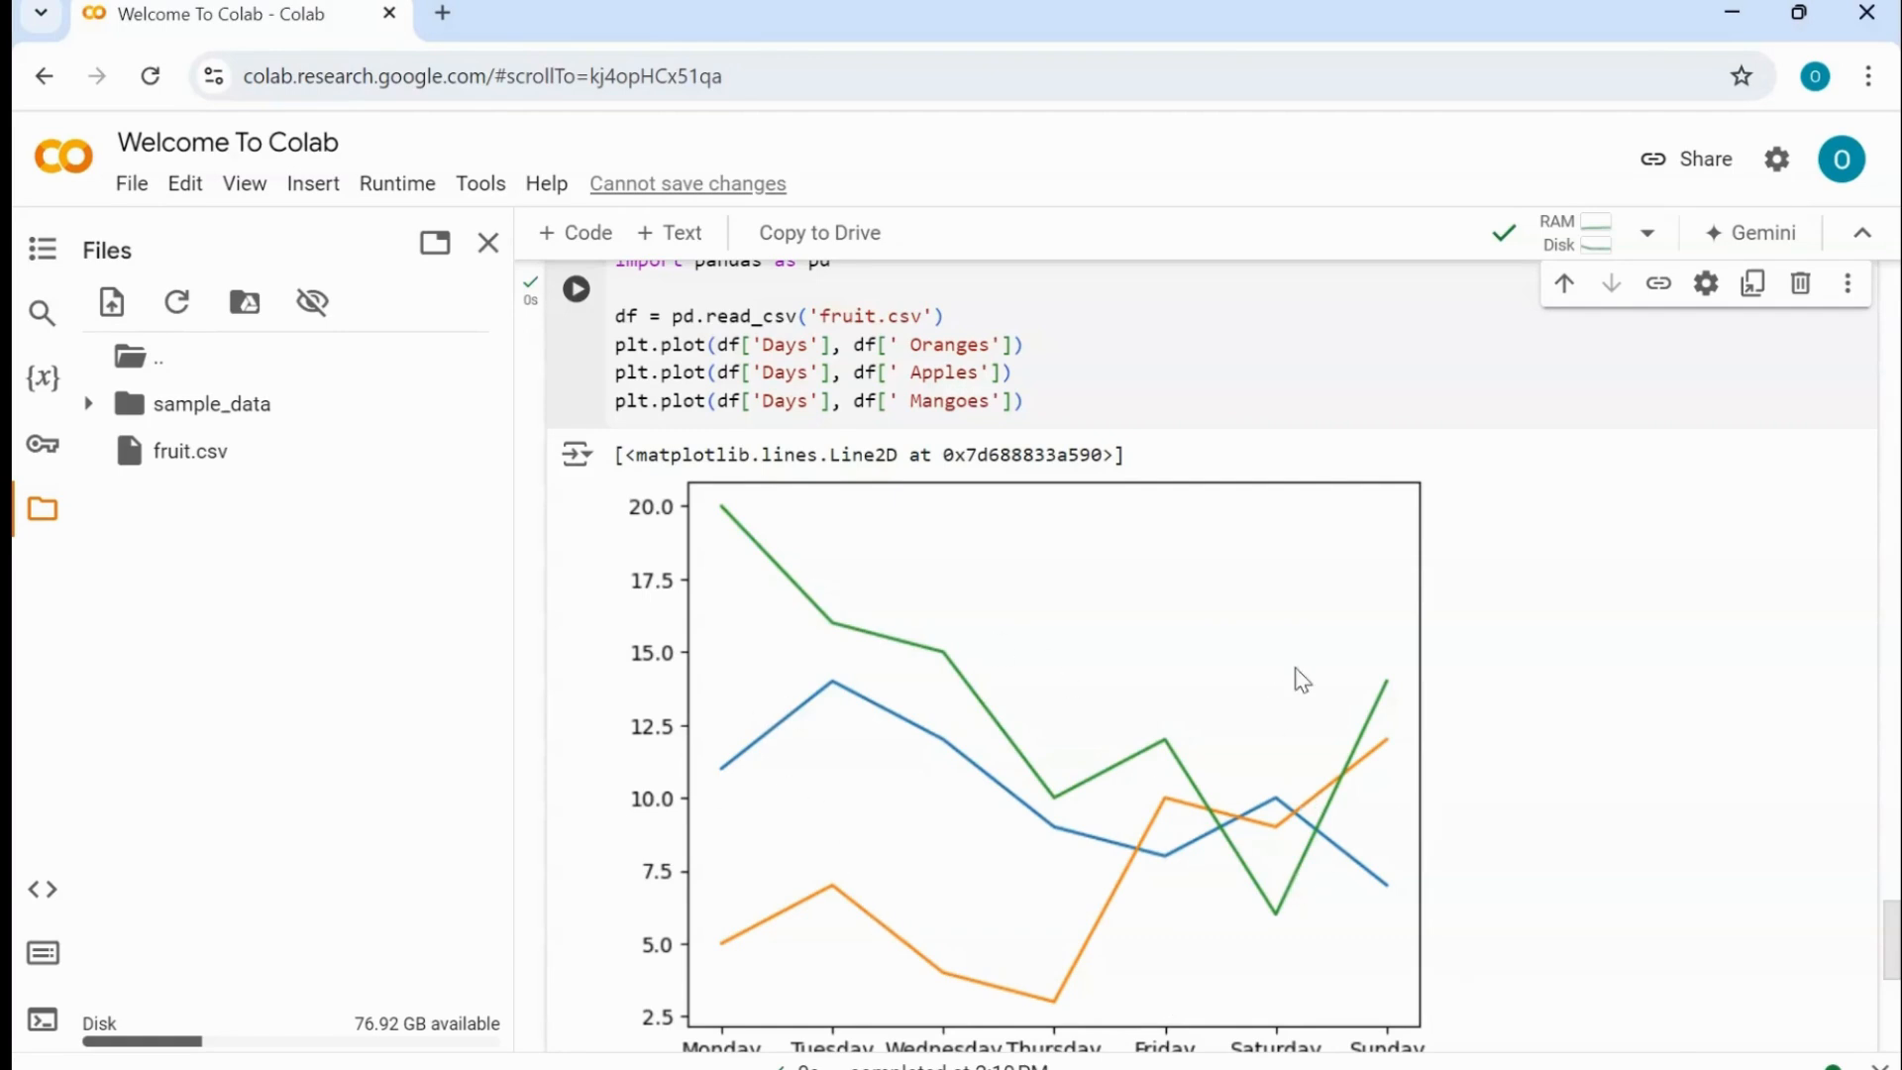
pyautogui.moveTo(1285, 462)
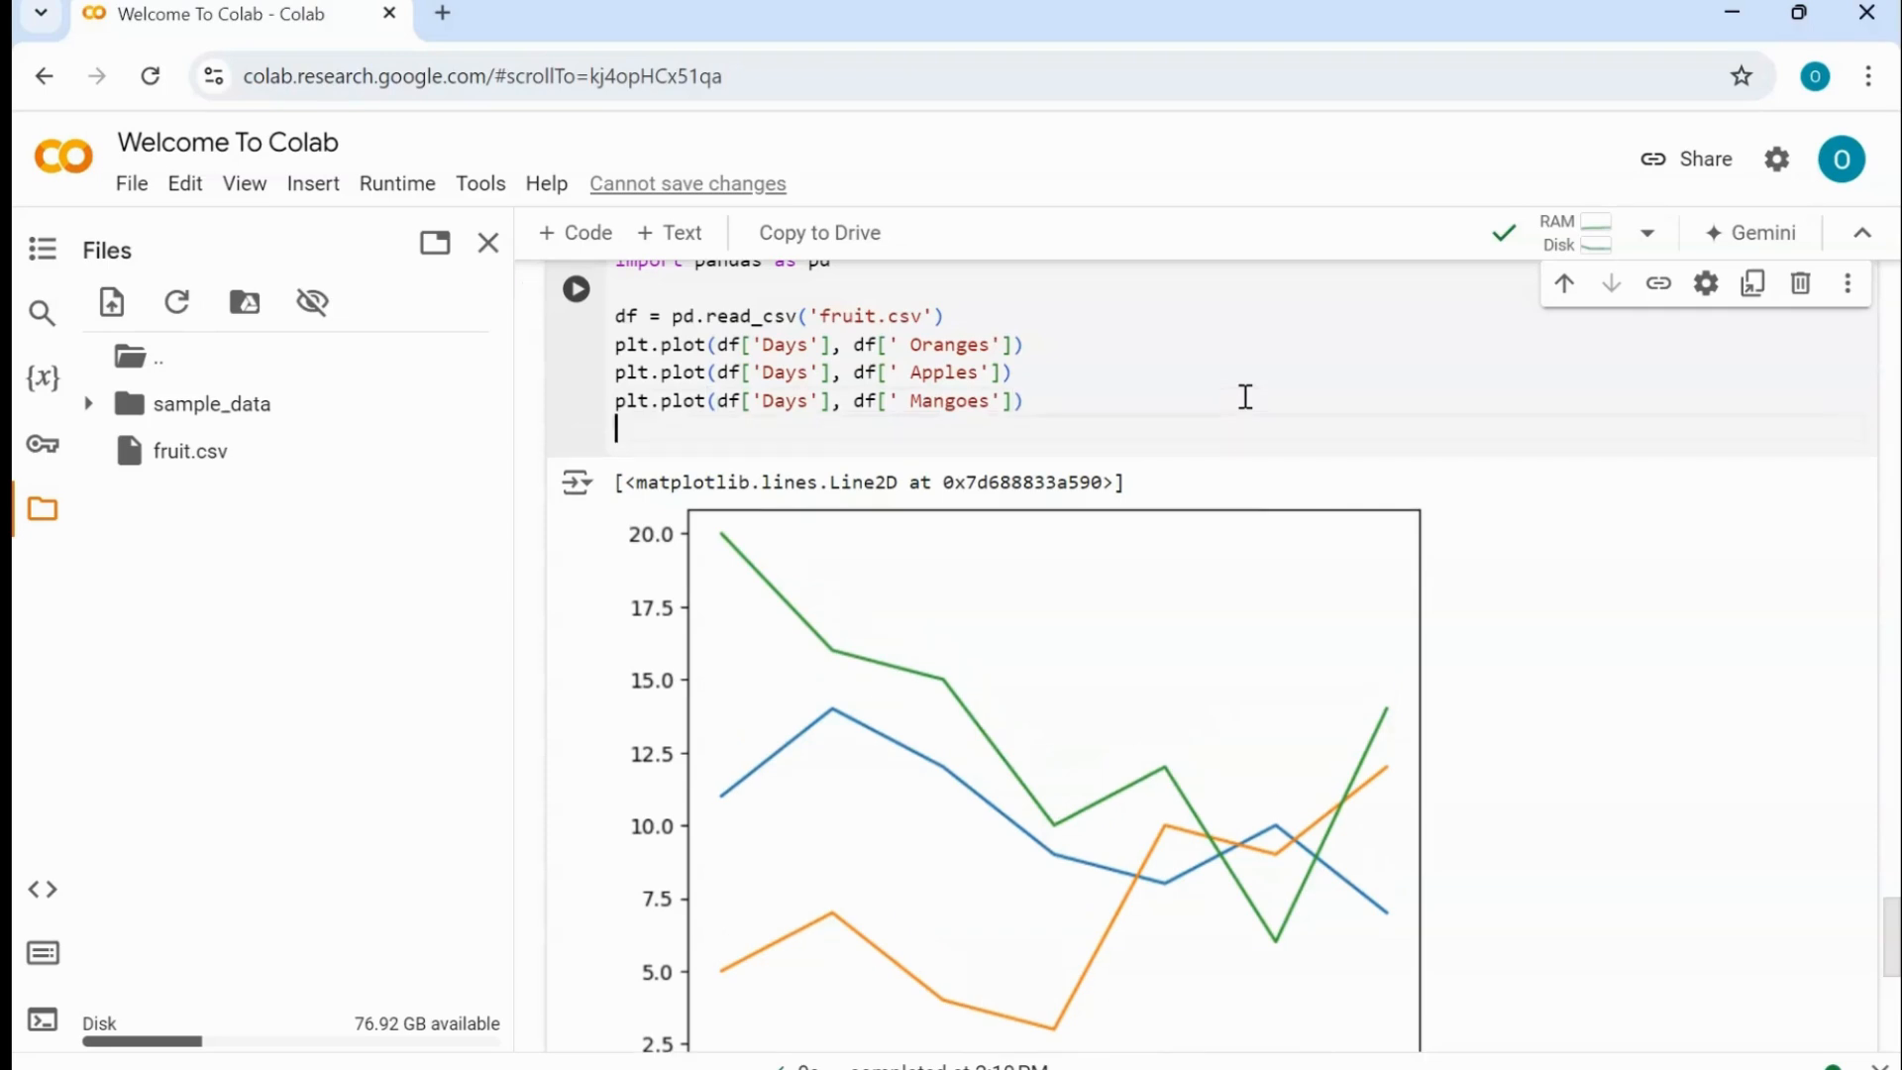
# - Add a plt.legend([...]) line listing Apples, Oranges and Mangoes labels
pyautogui.write('plt')
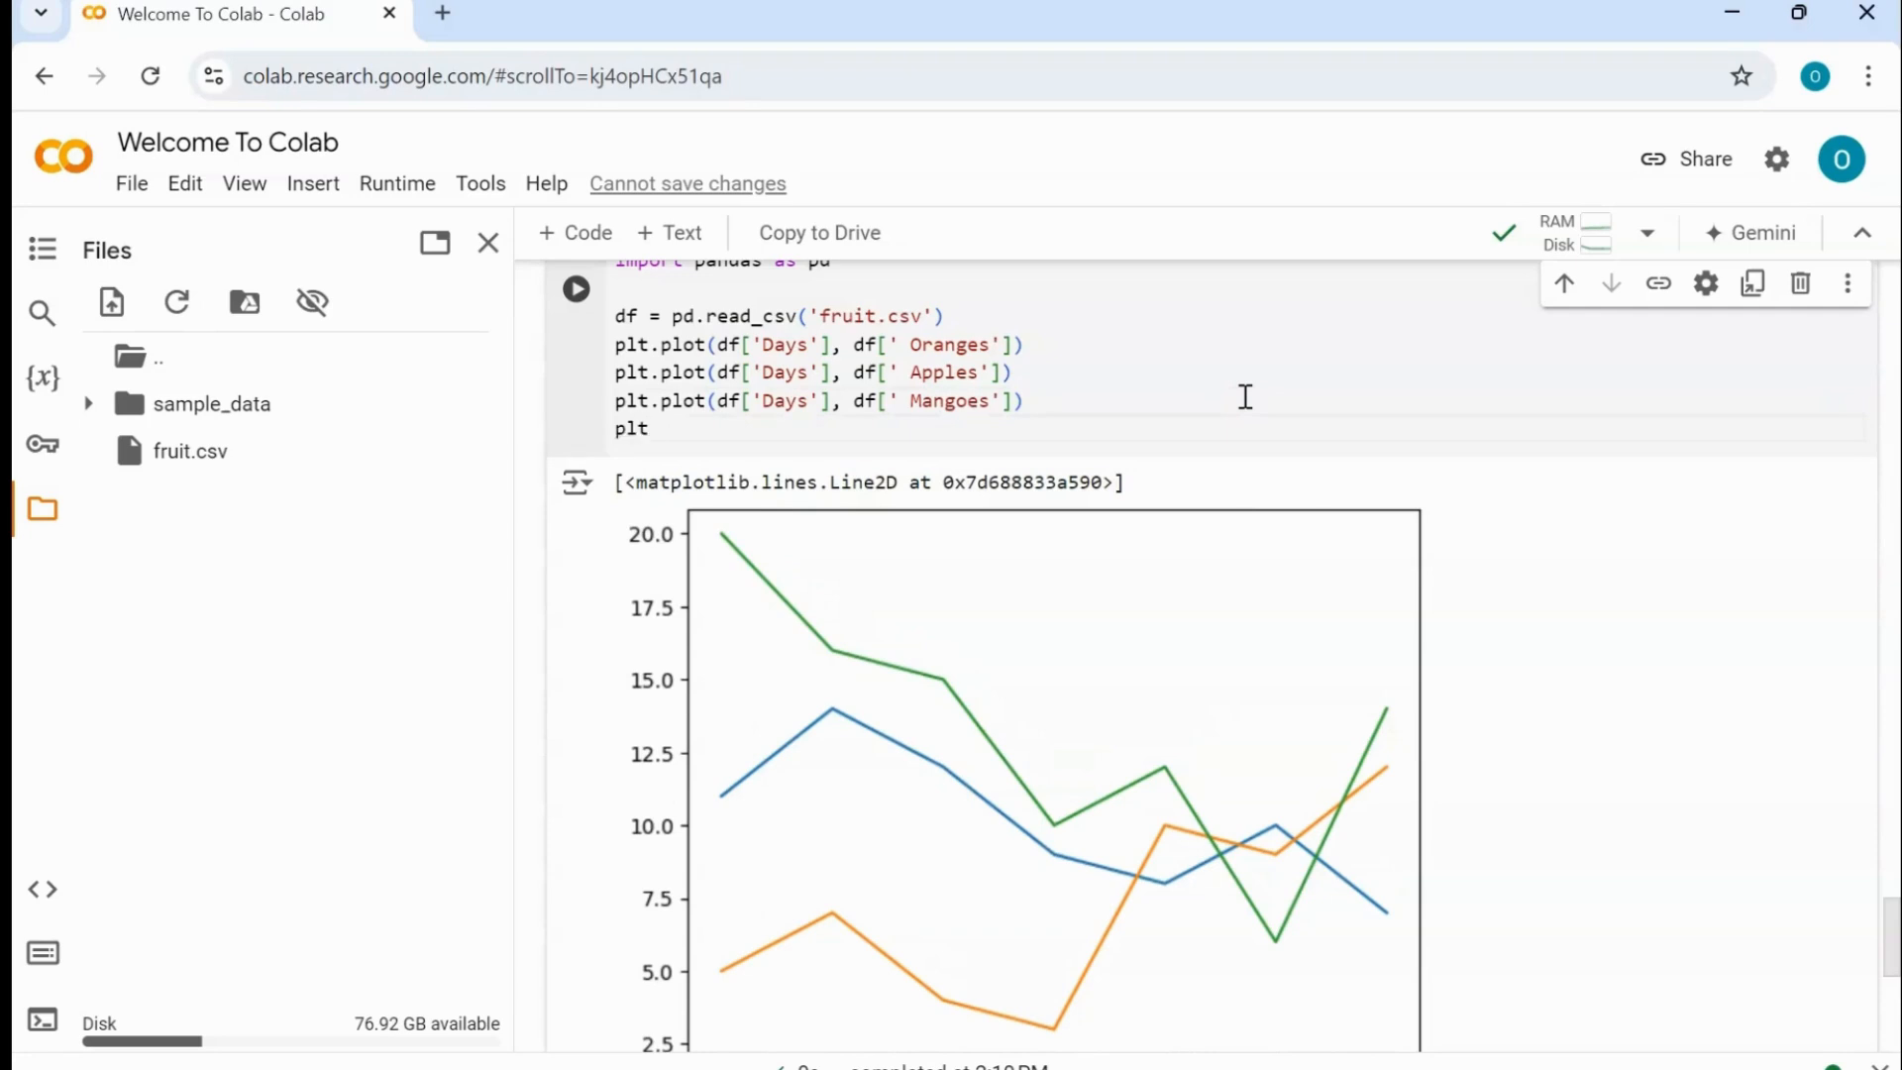
pyautogui.write('.')
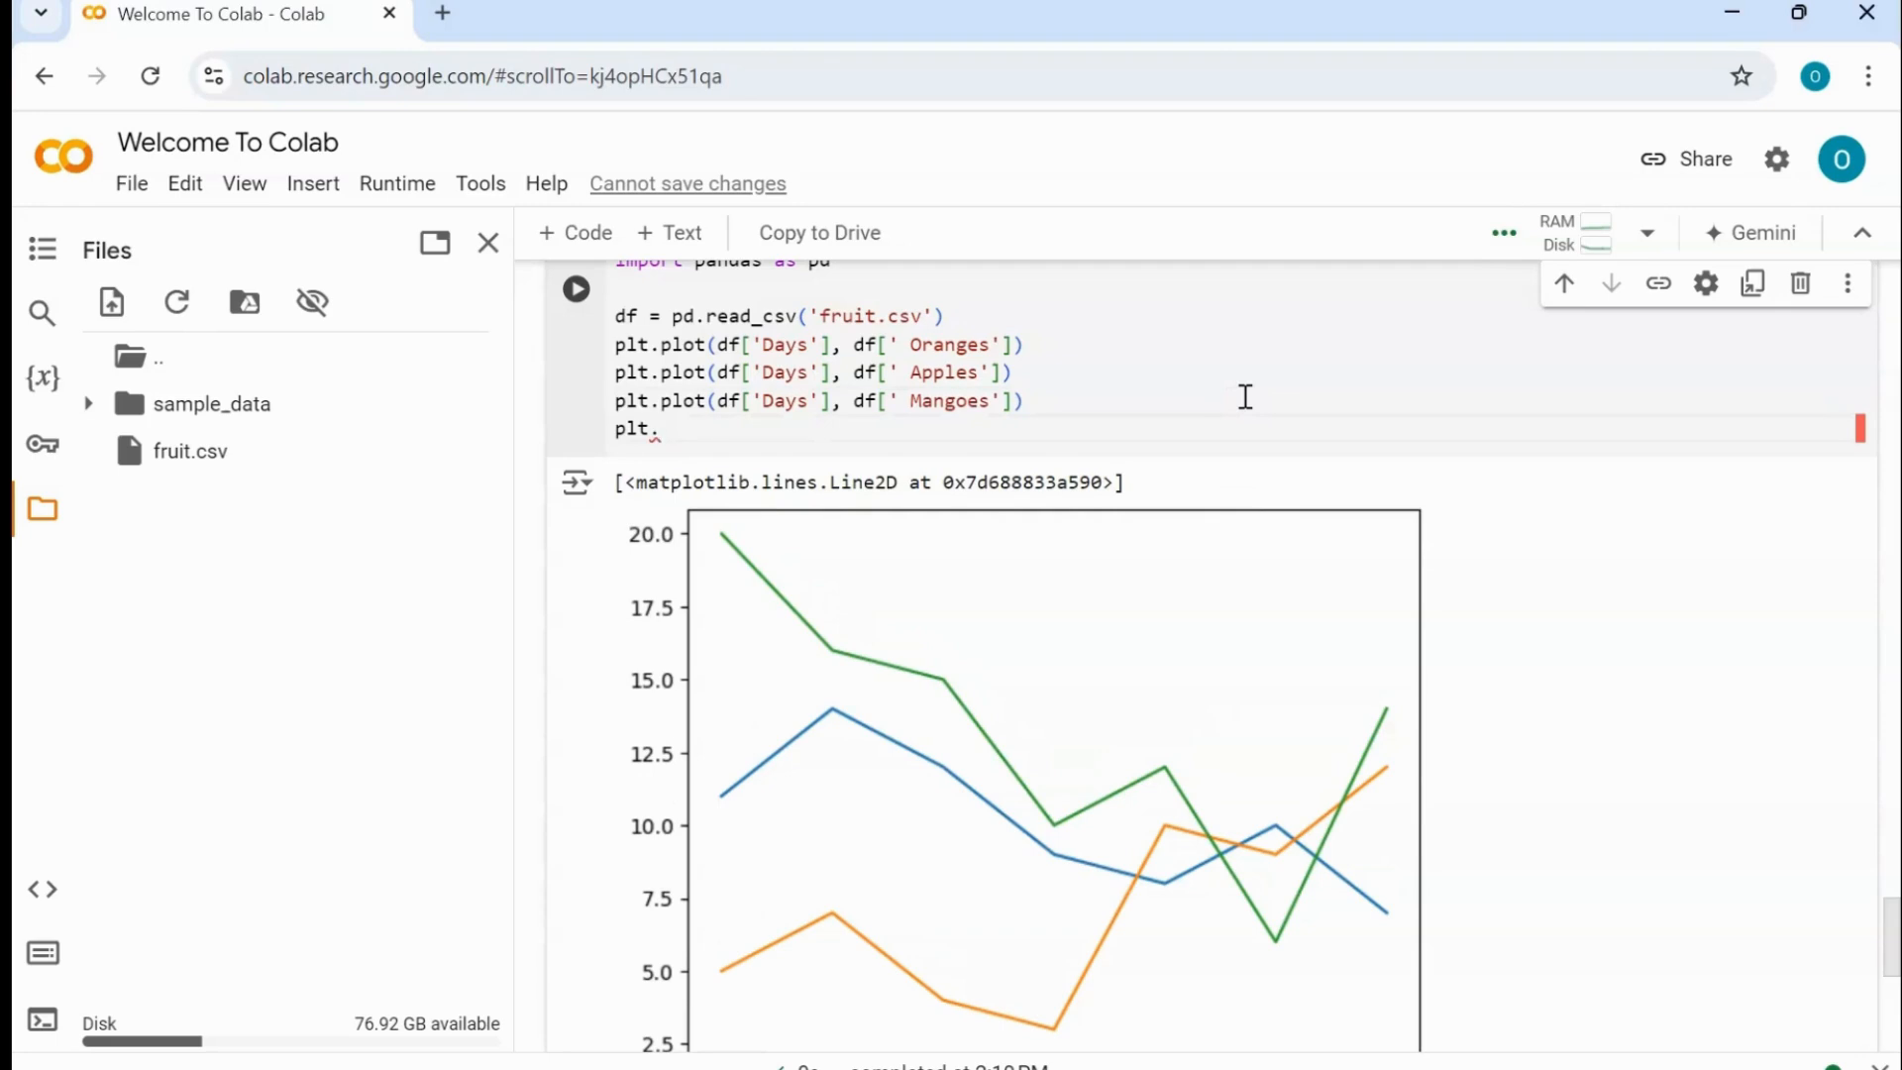
pyautogui.write('legend')
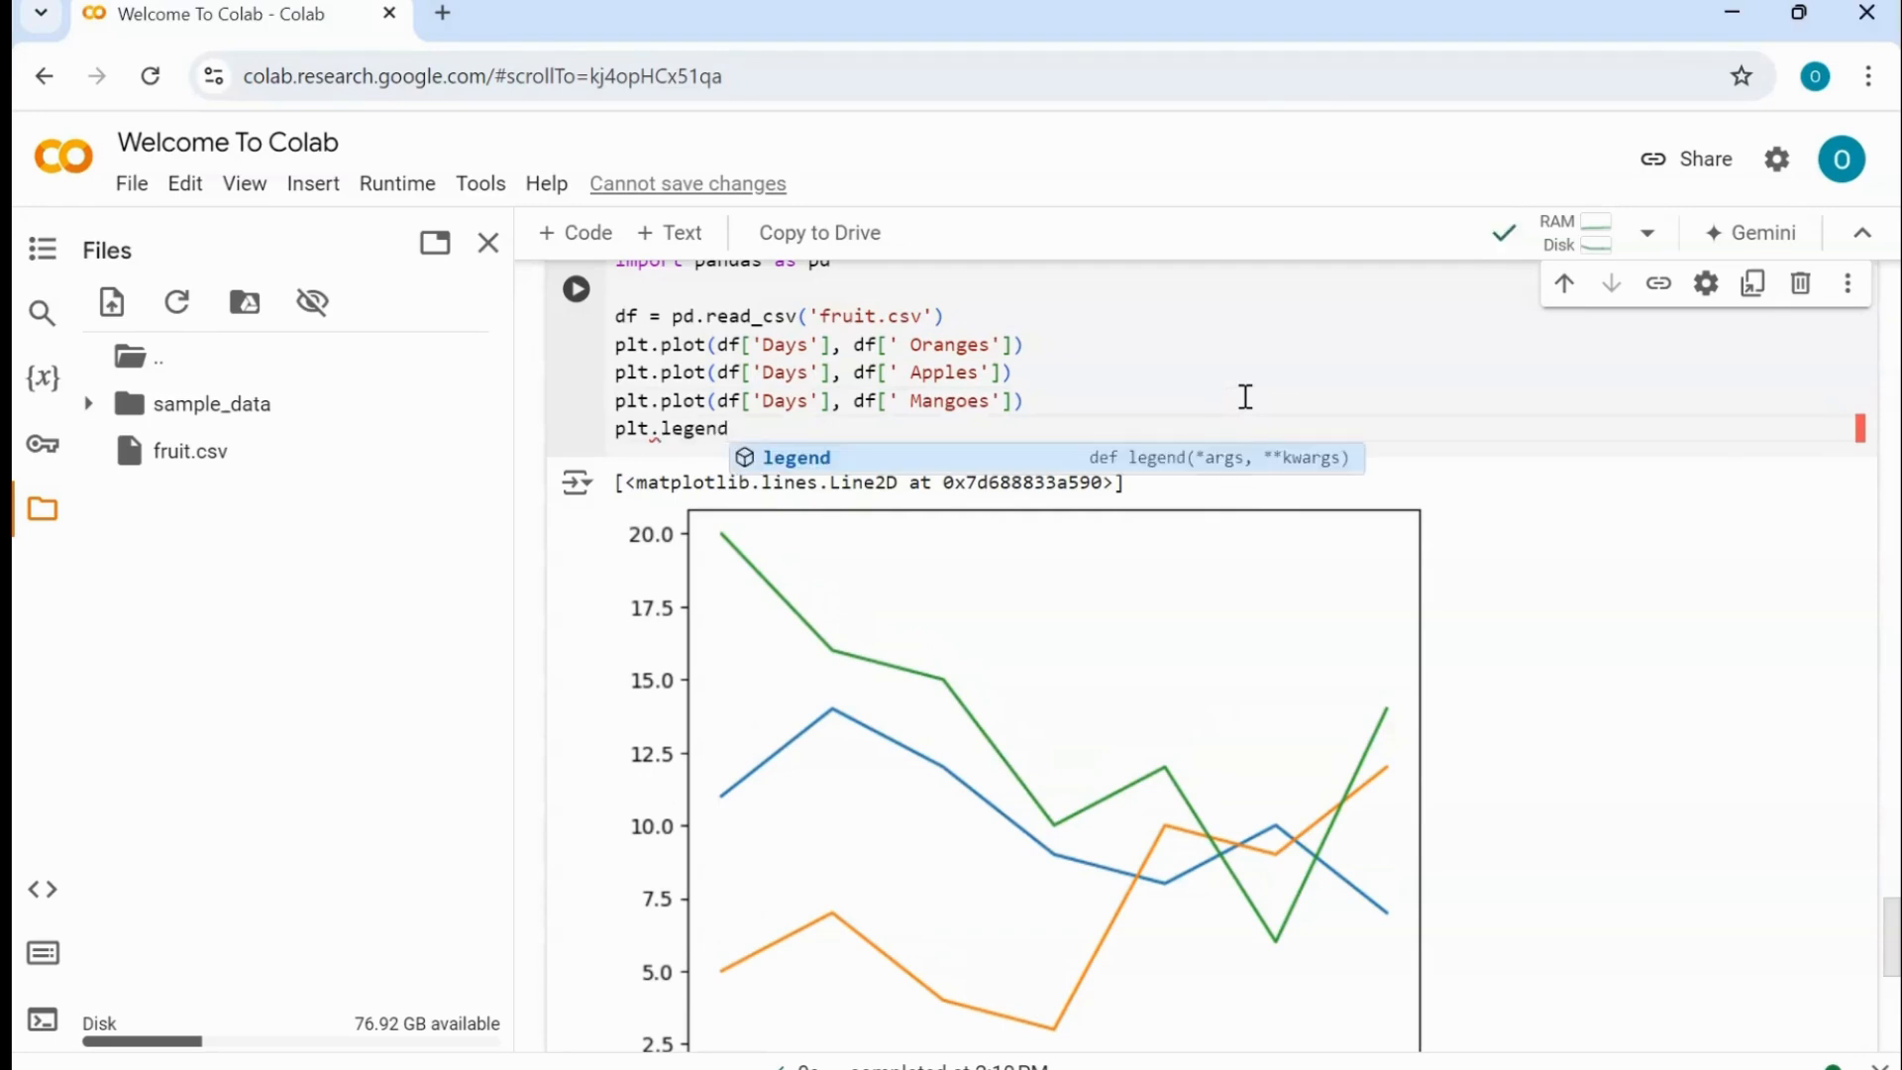
pyautogui.write('([])')
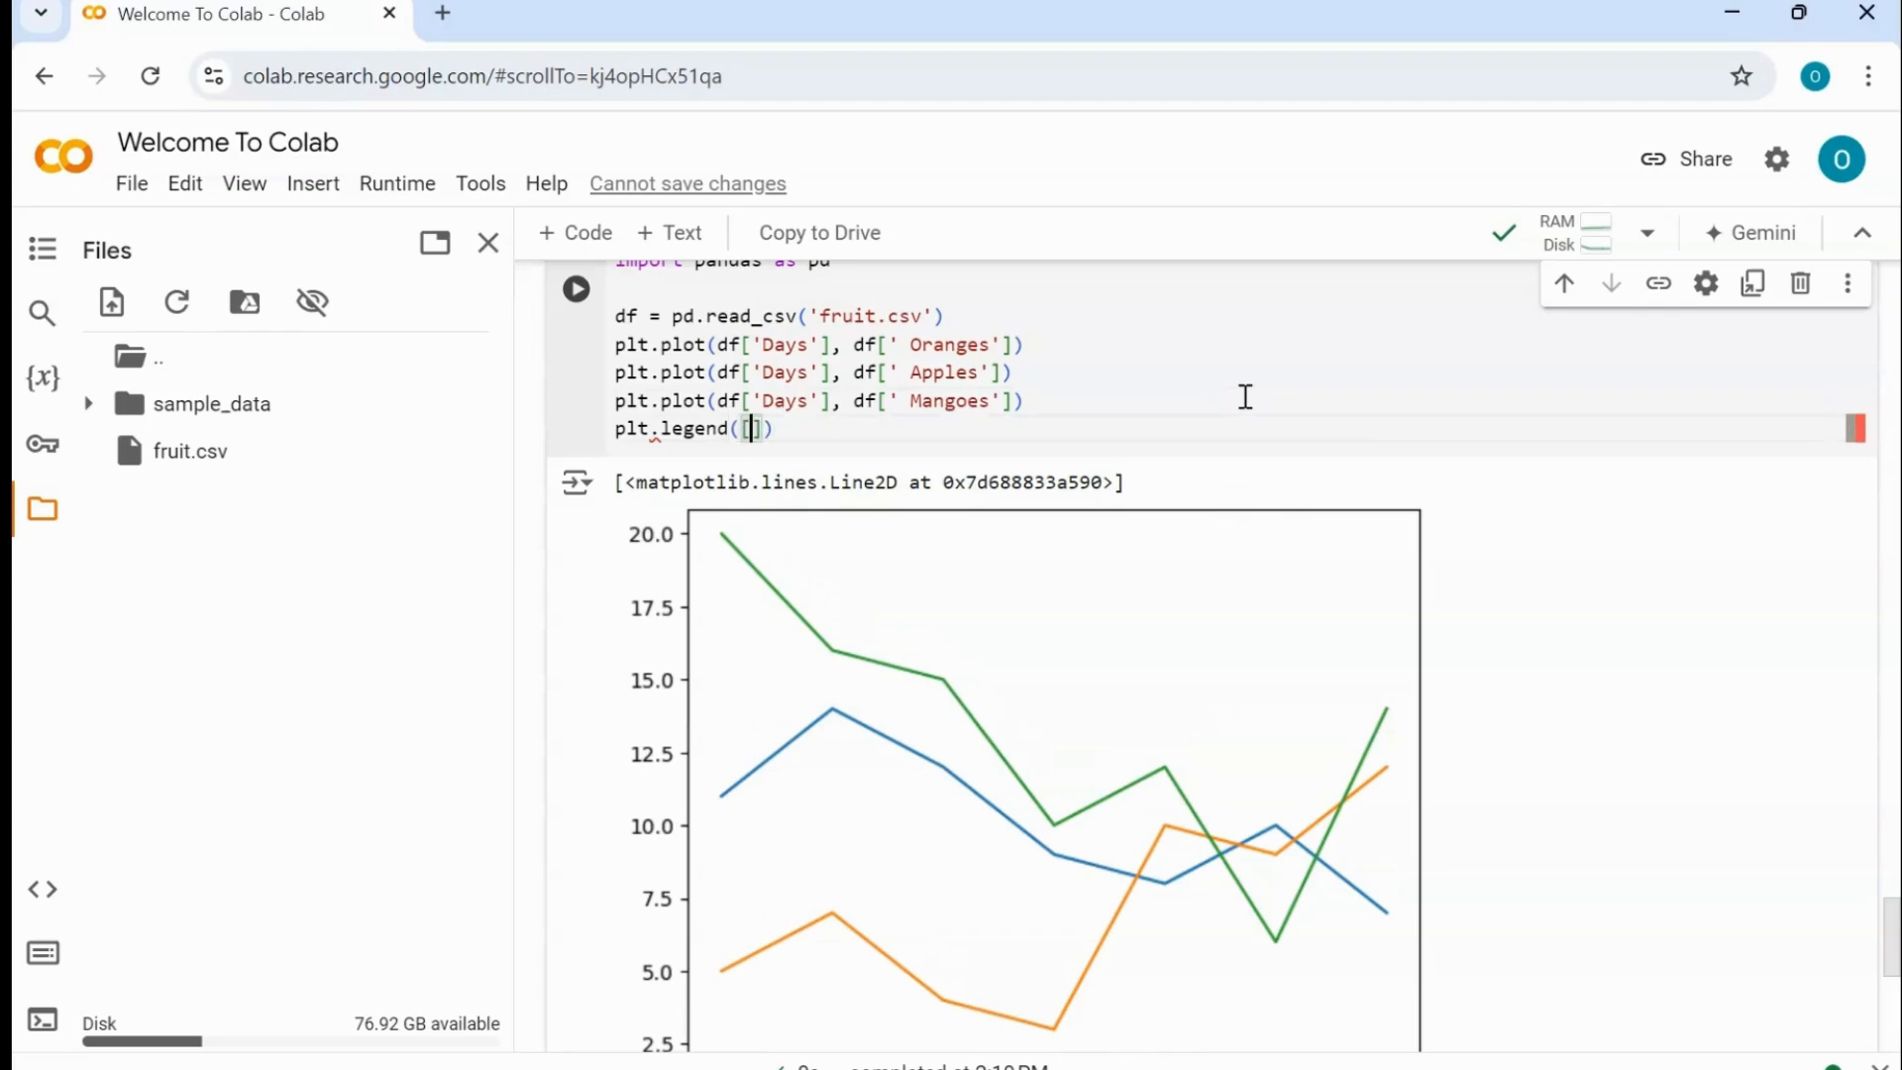
pyautogui.write("''")
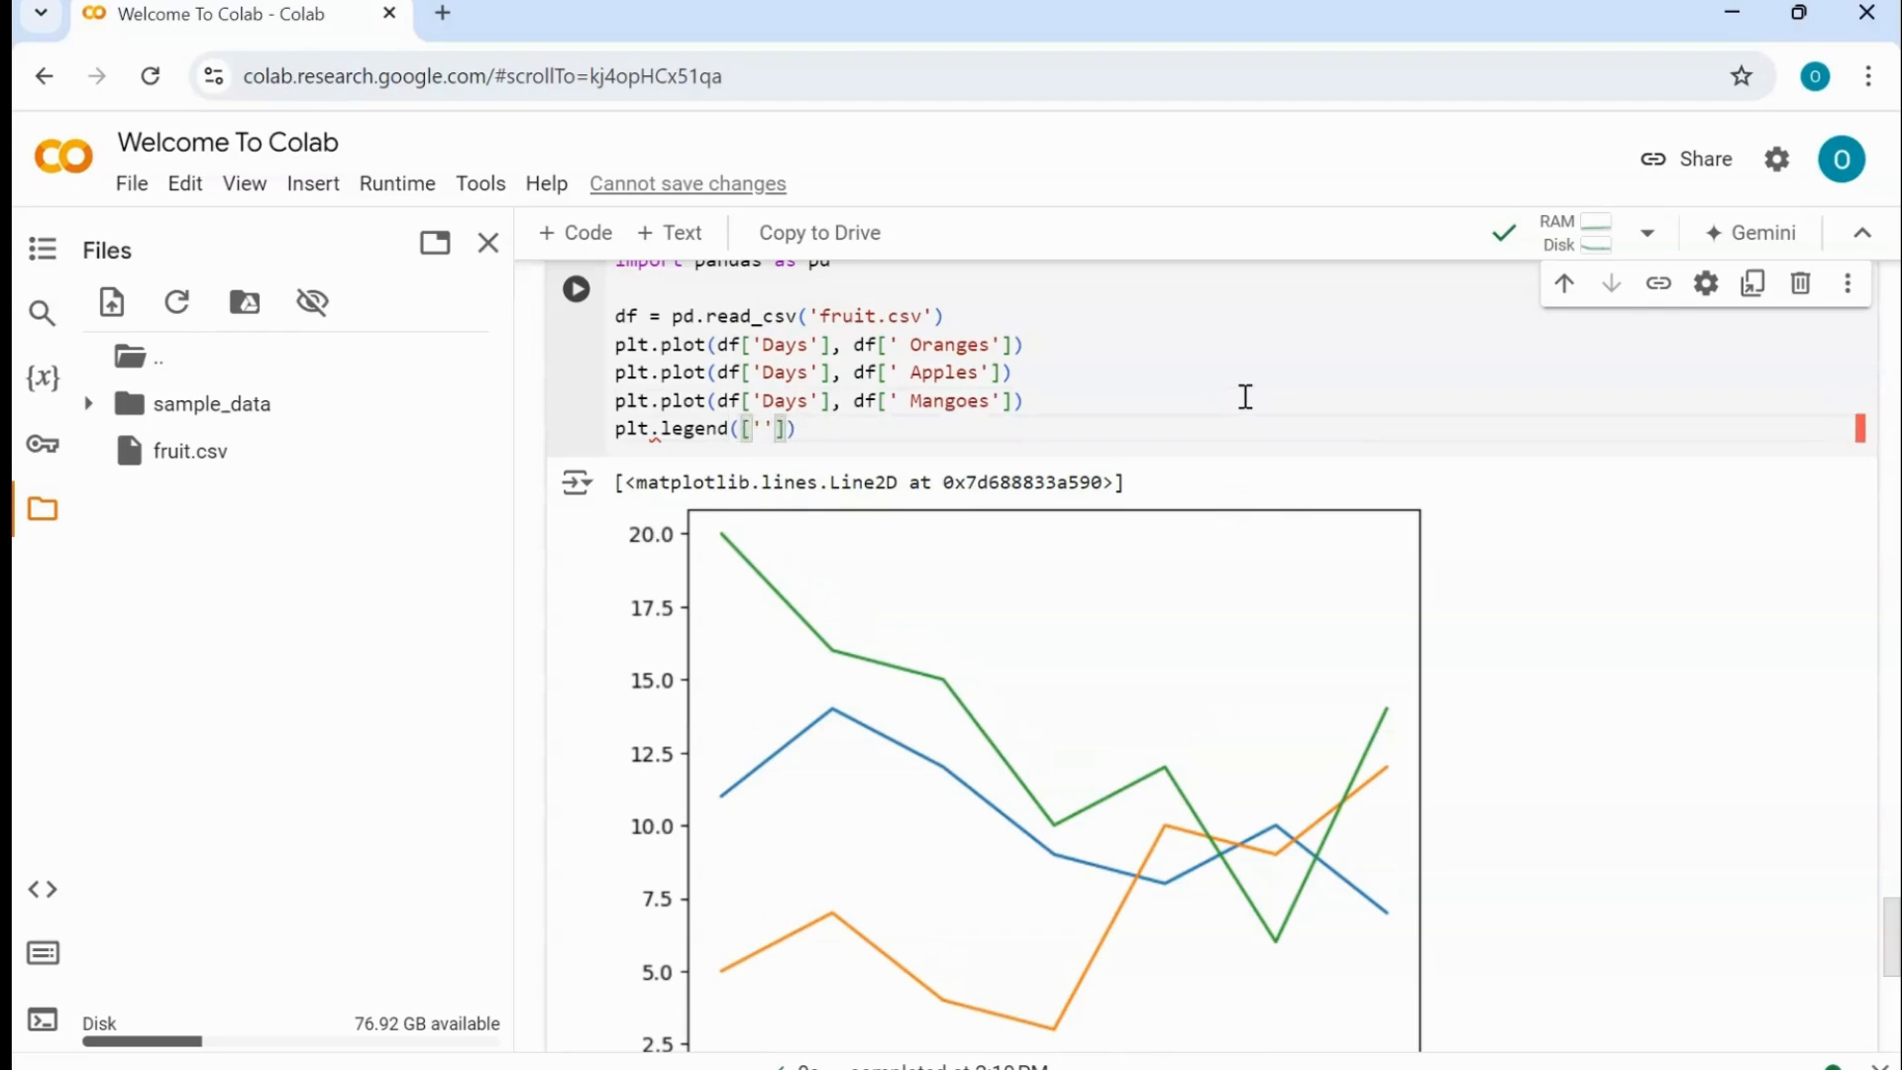
pyautogui.write('Apples')
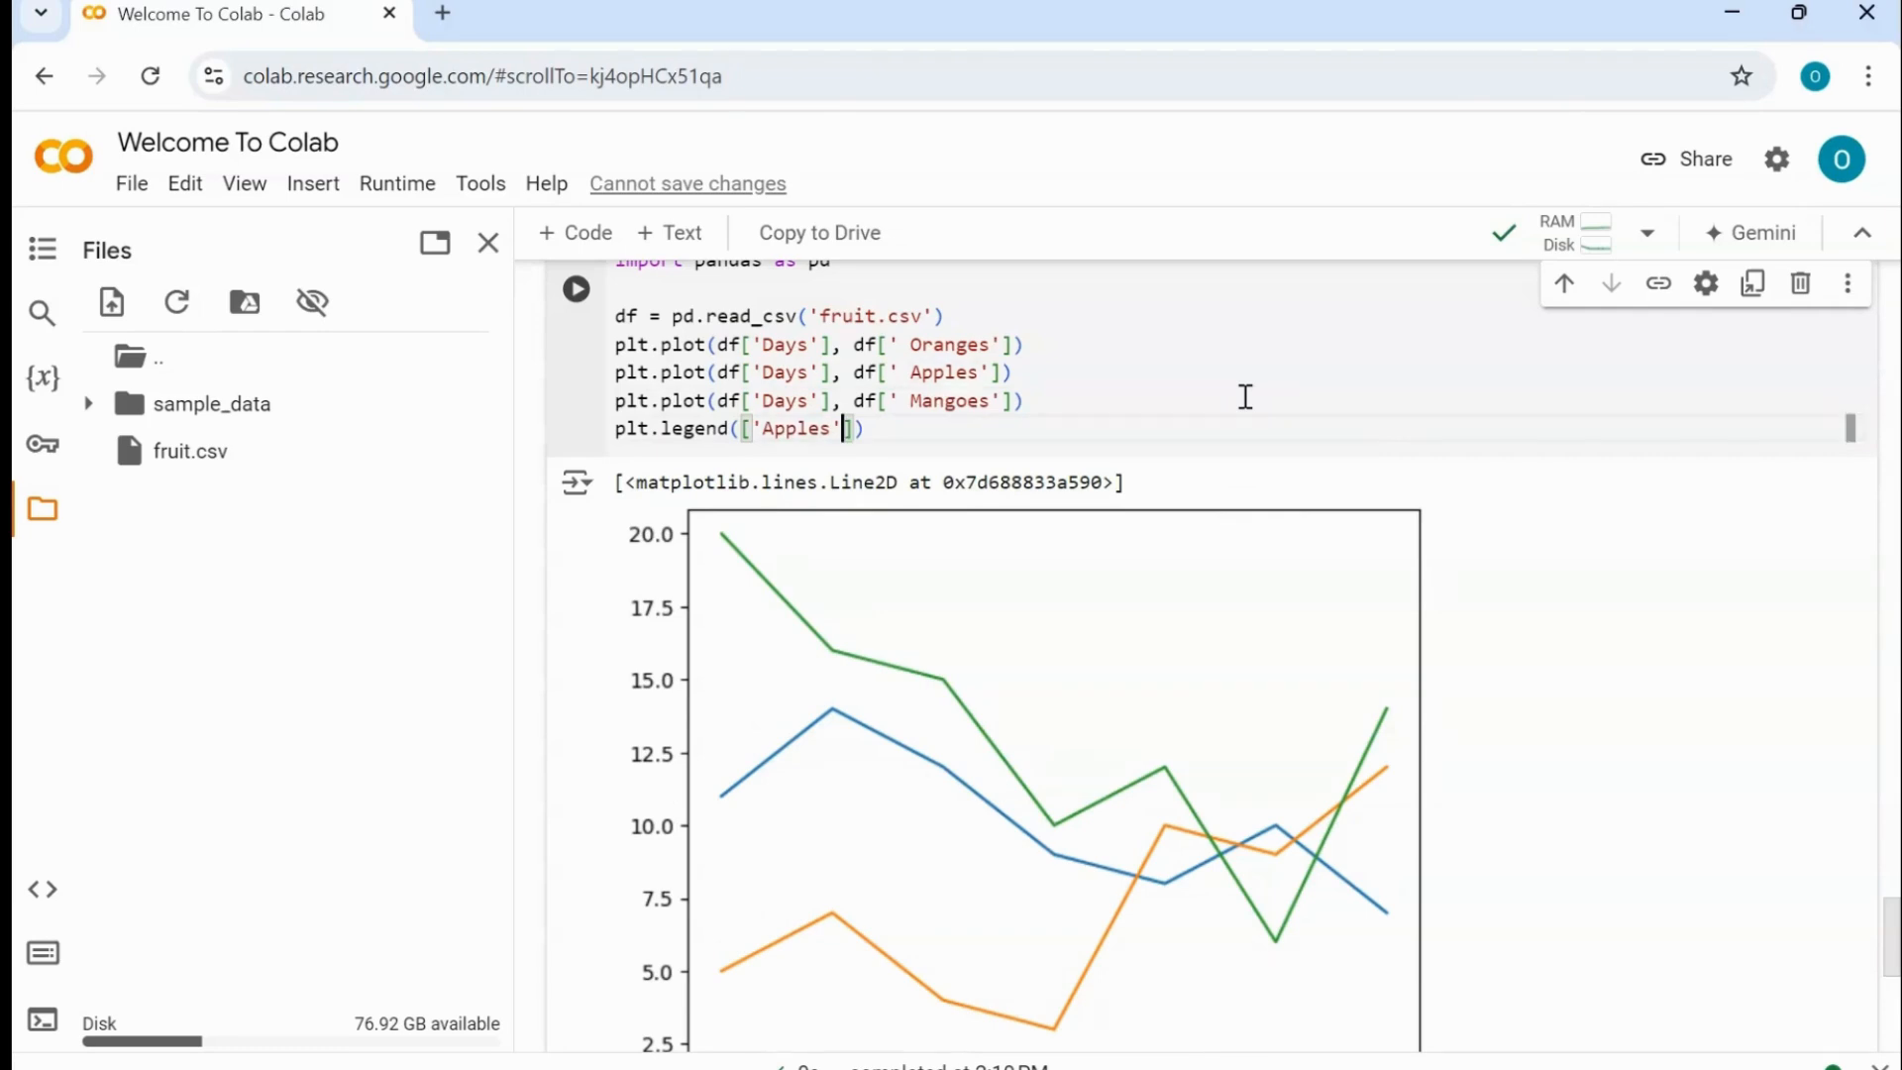
pyautogui.write(',')
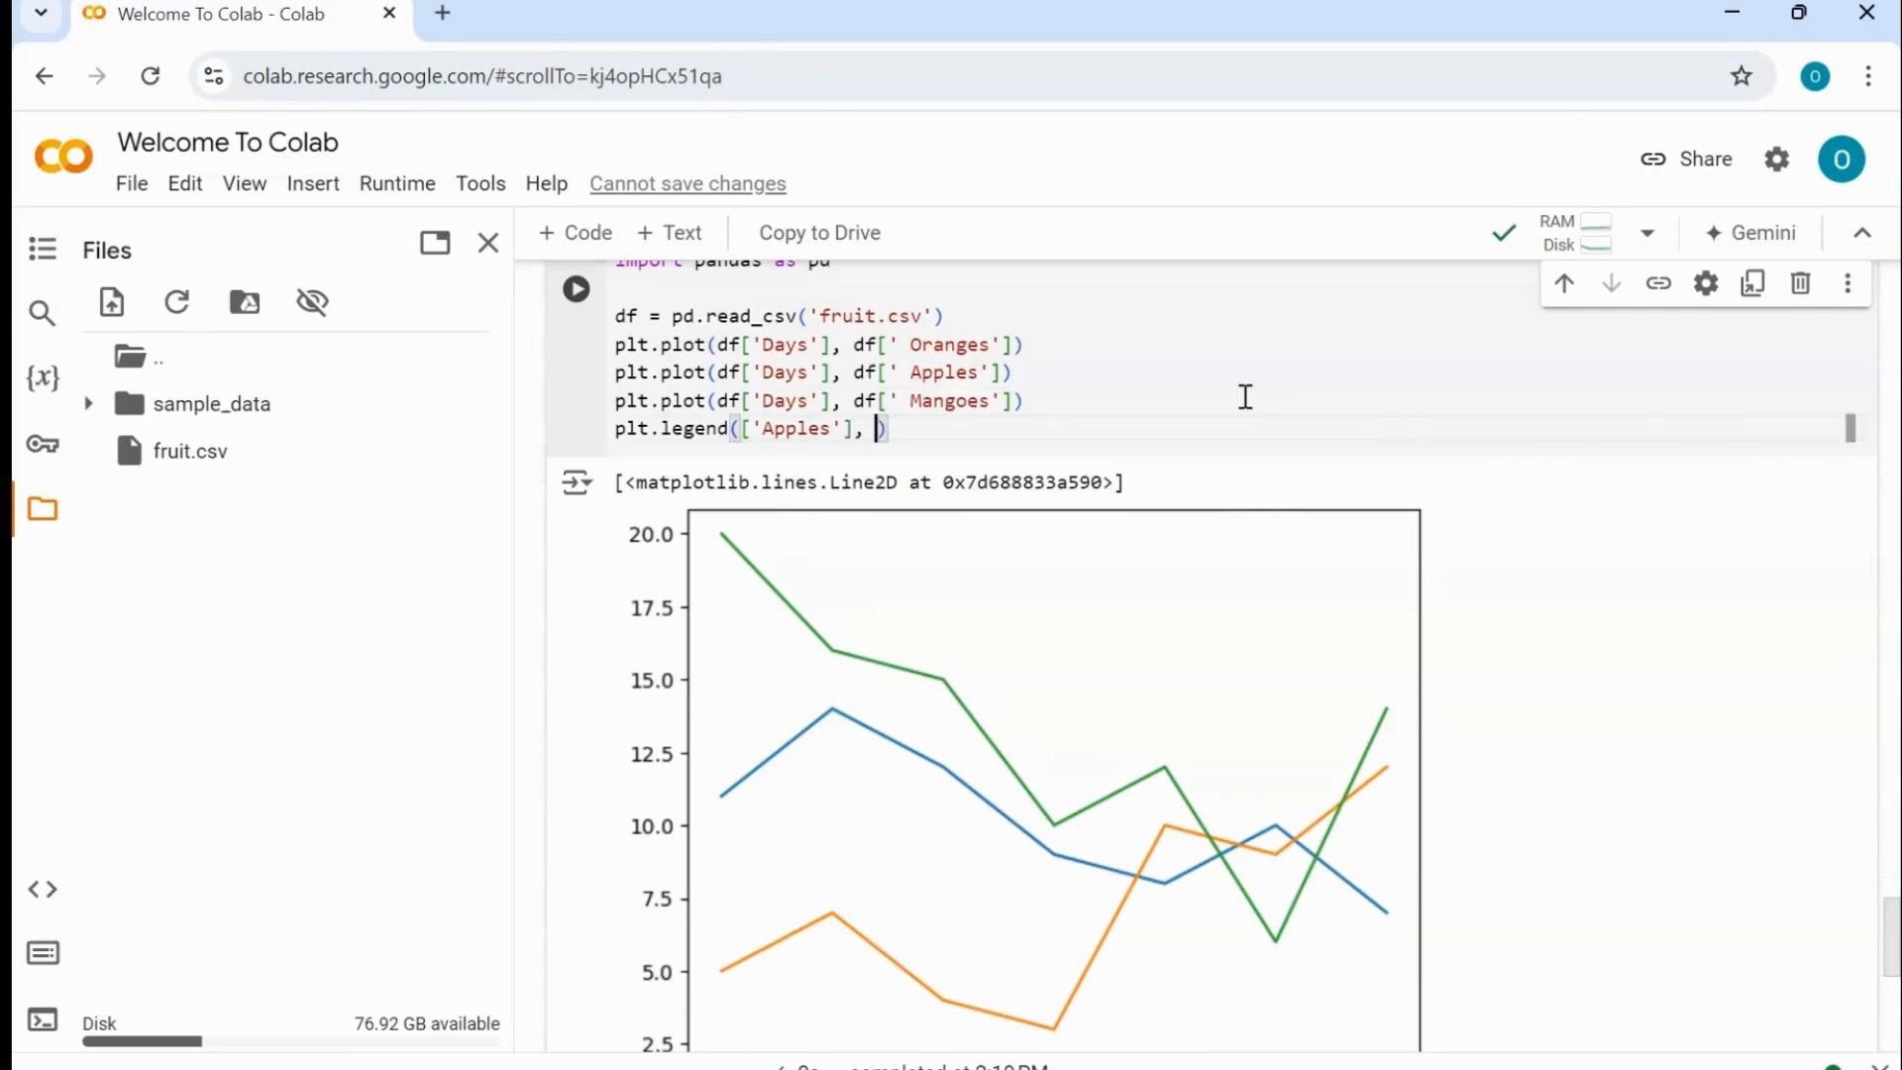
pyautogui.write("['']")
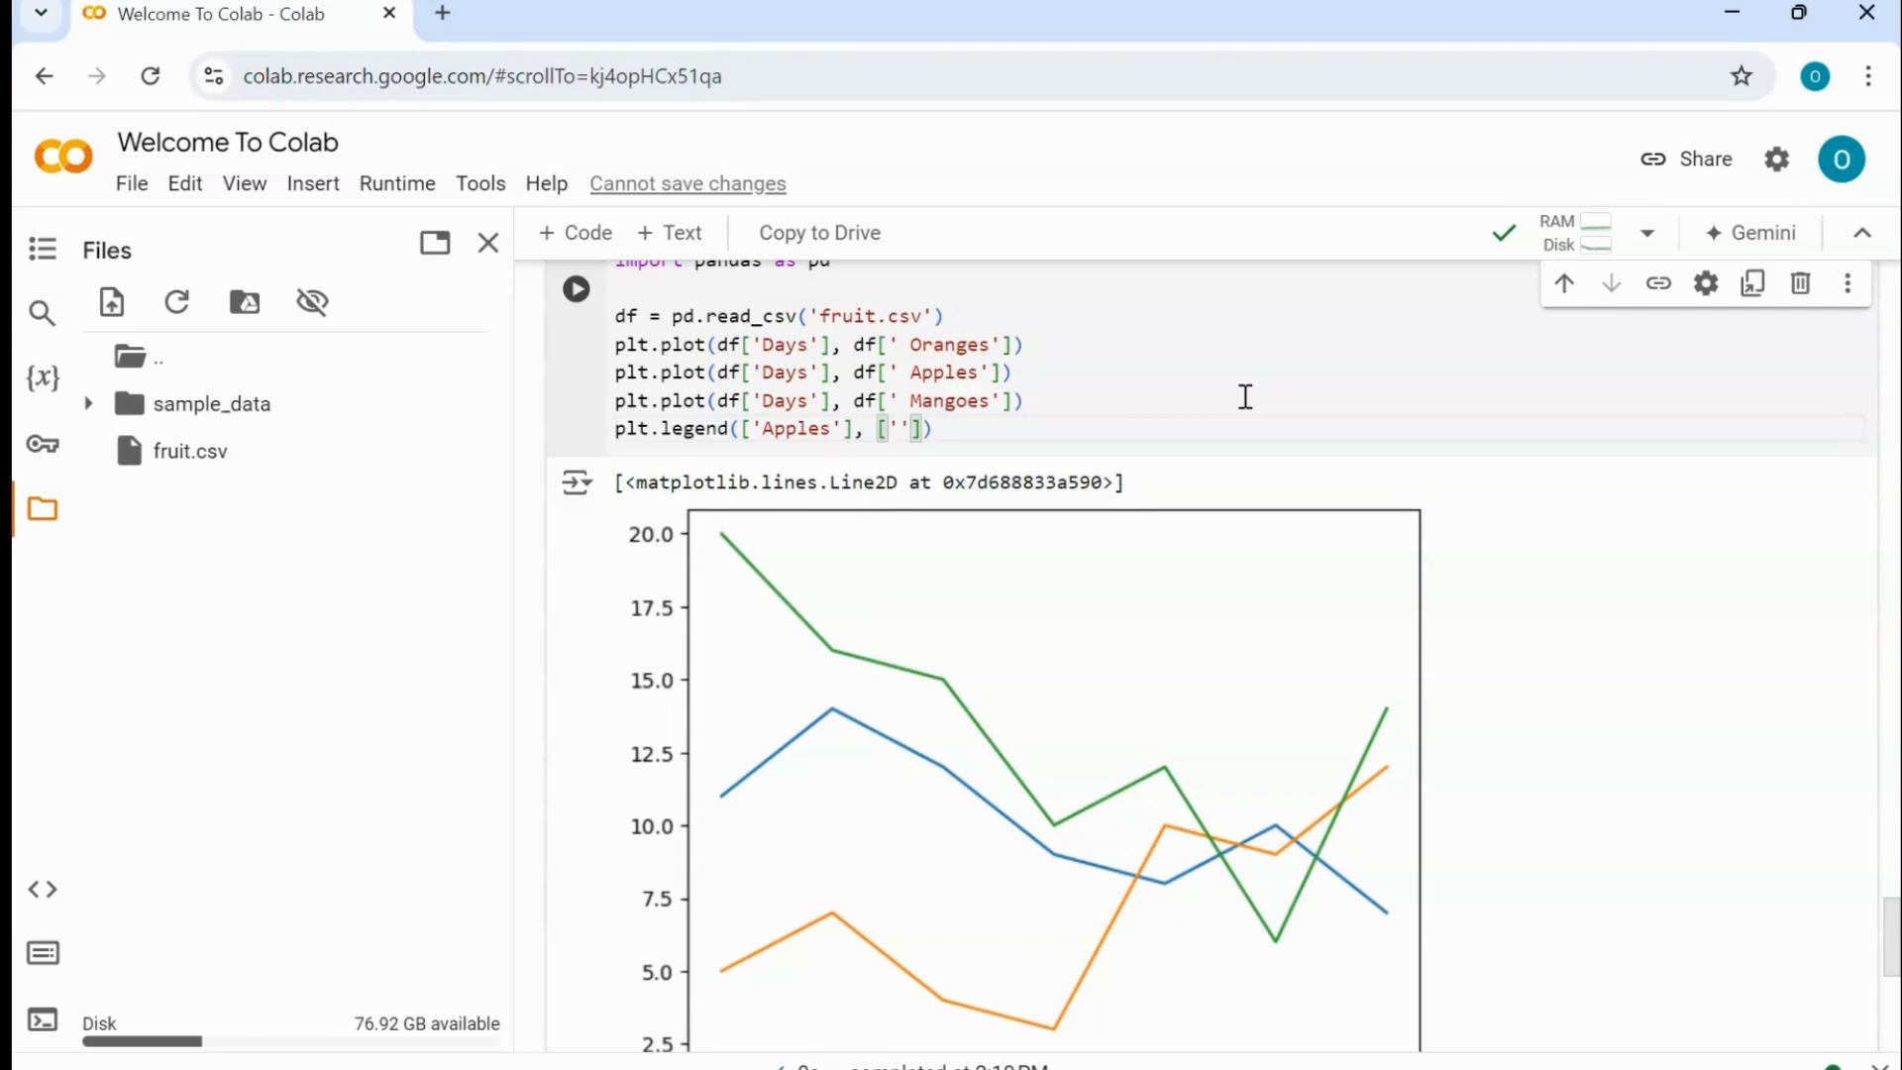
pyautogui.write('Oranges')
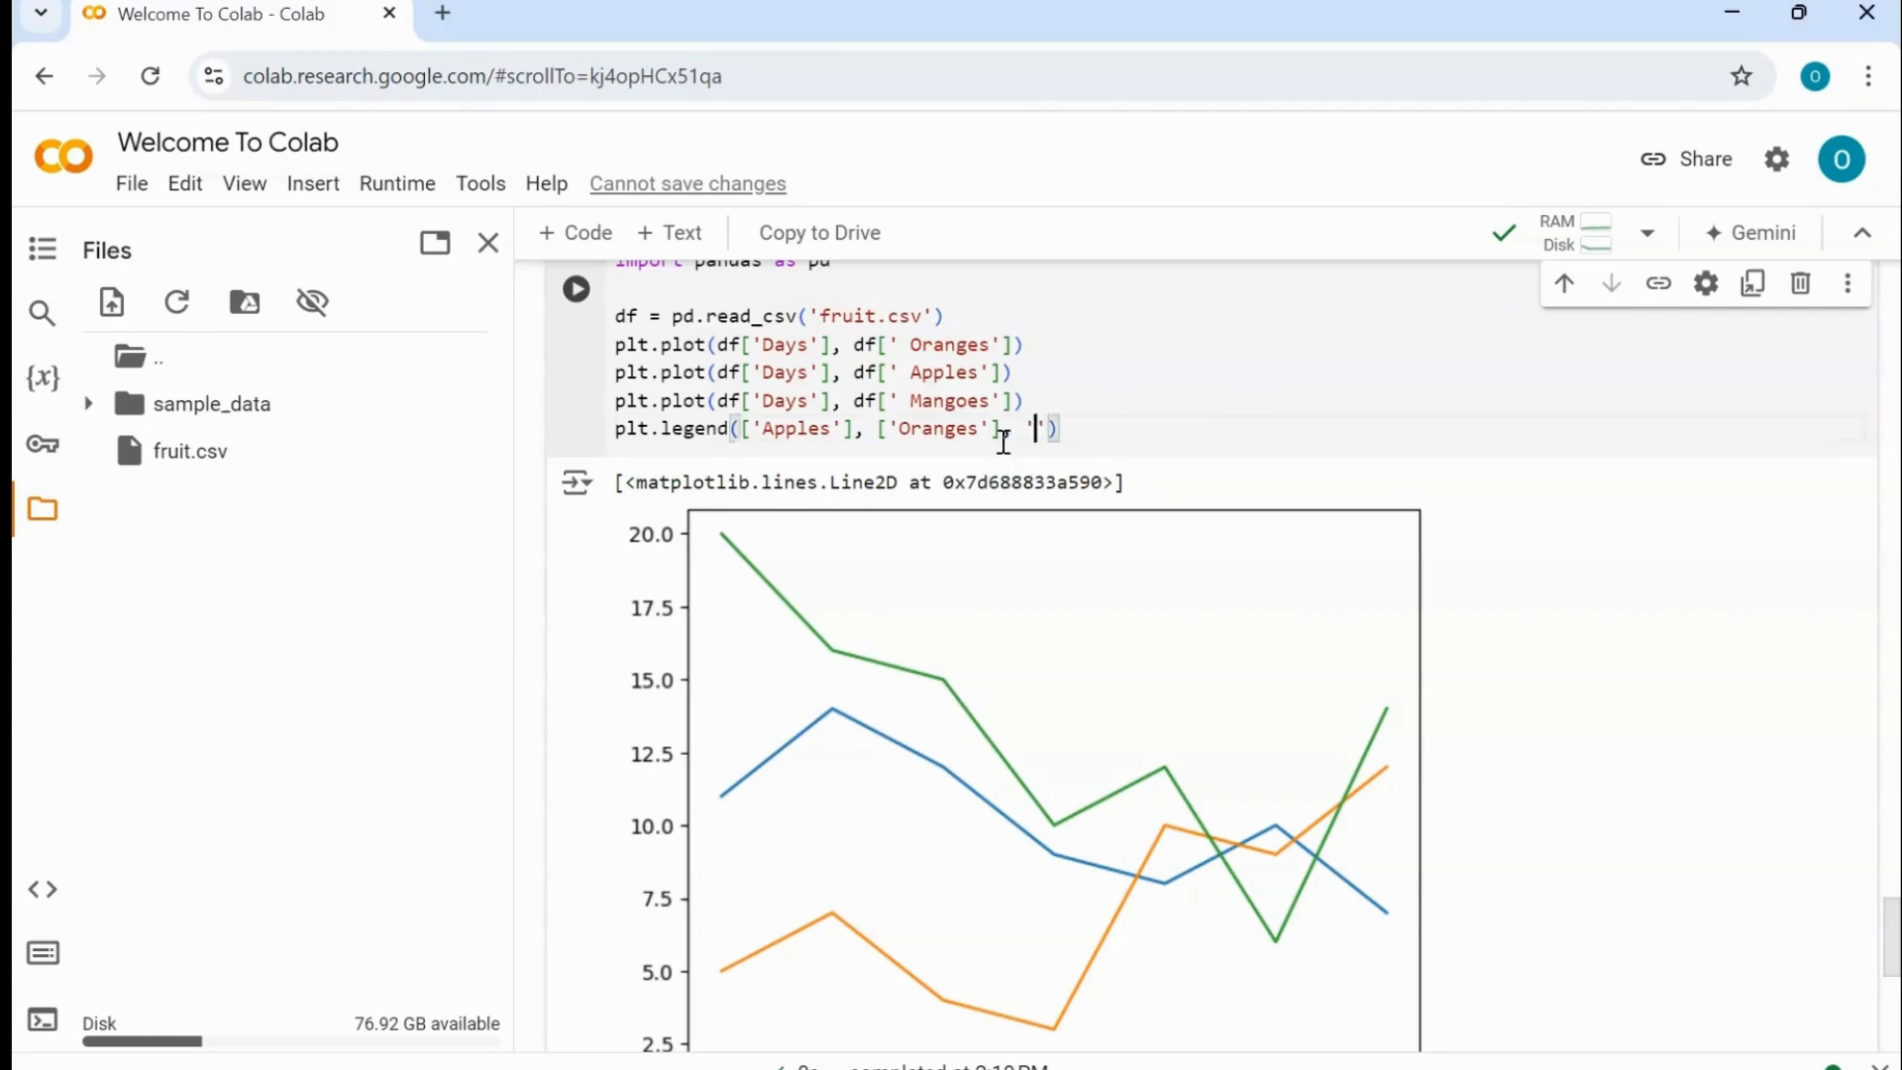
pyautogui.write('Mangoes')
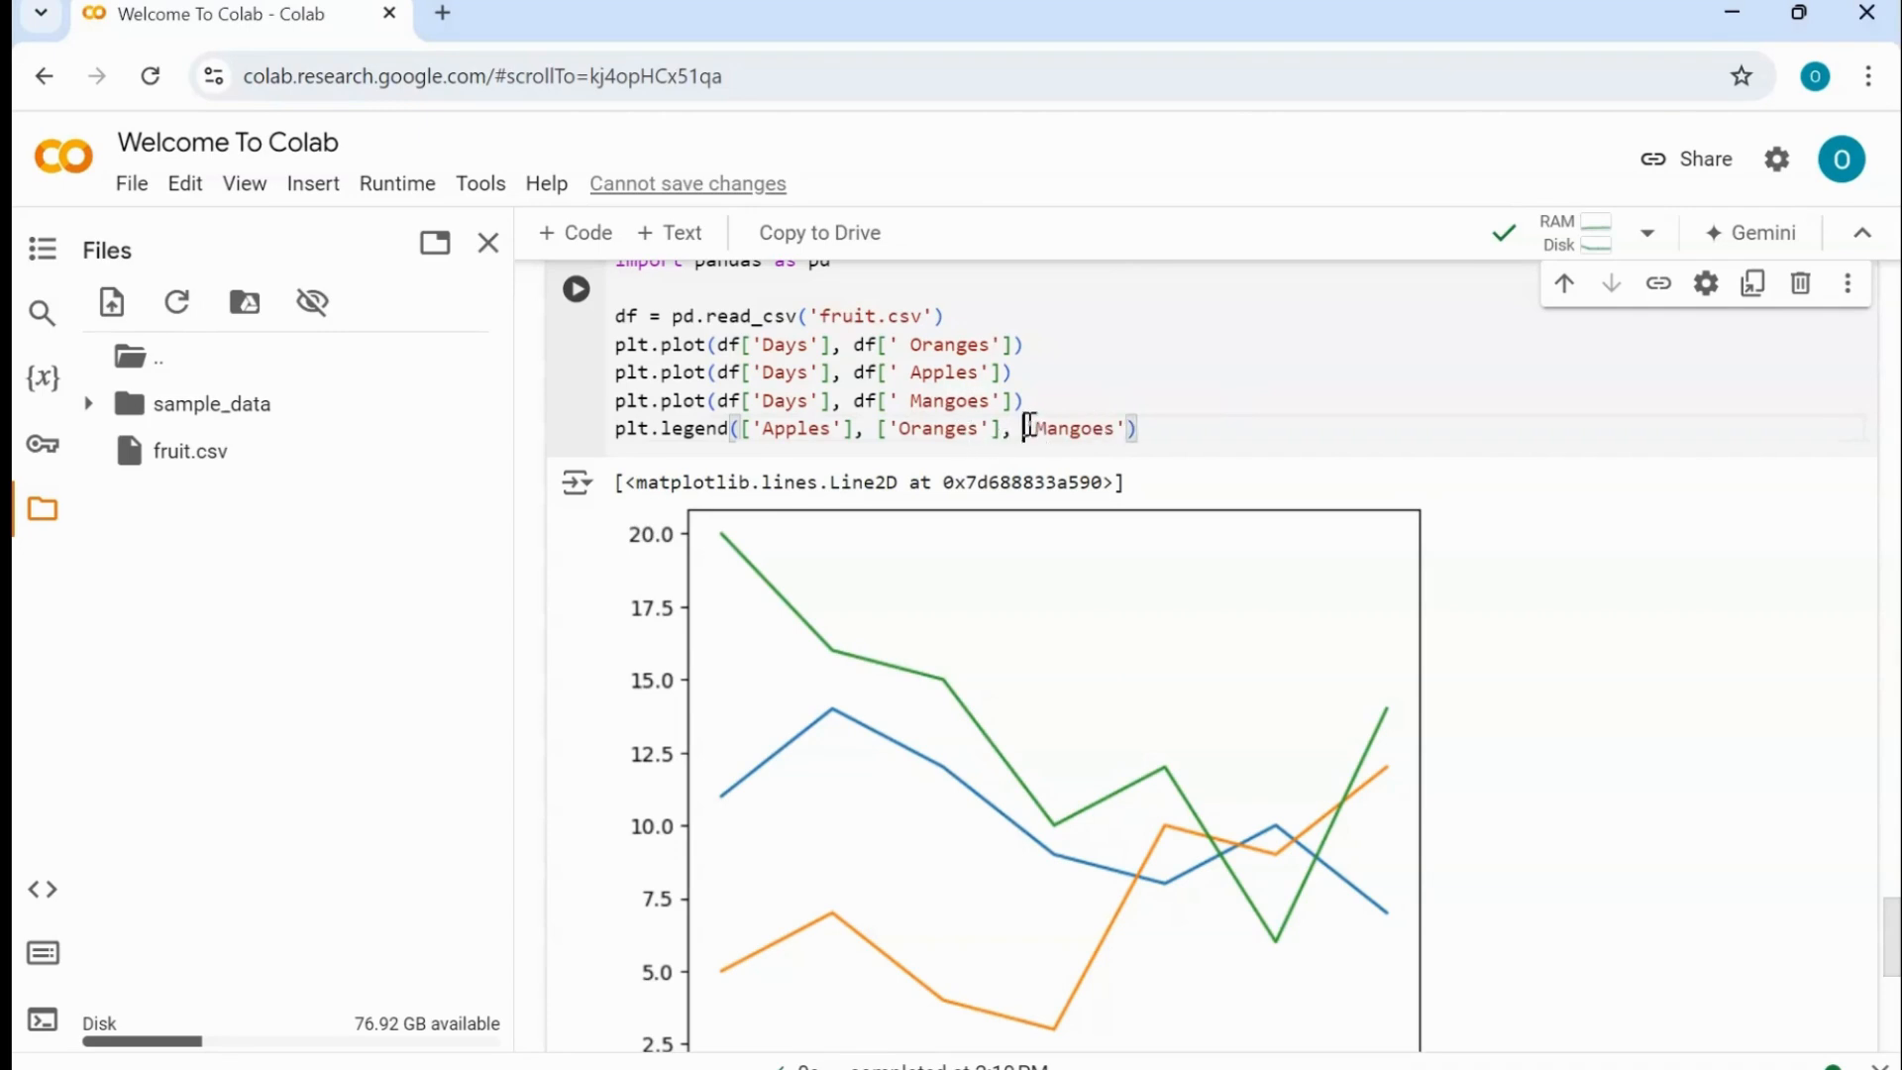
# - Fix quoting and order to ['Oranges', 'Apples', 'Mangoes'] and run to show the legend
pyautogui.doubleClick(1078, 428)
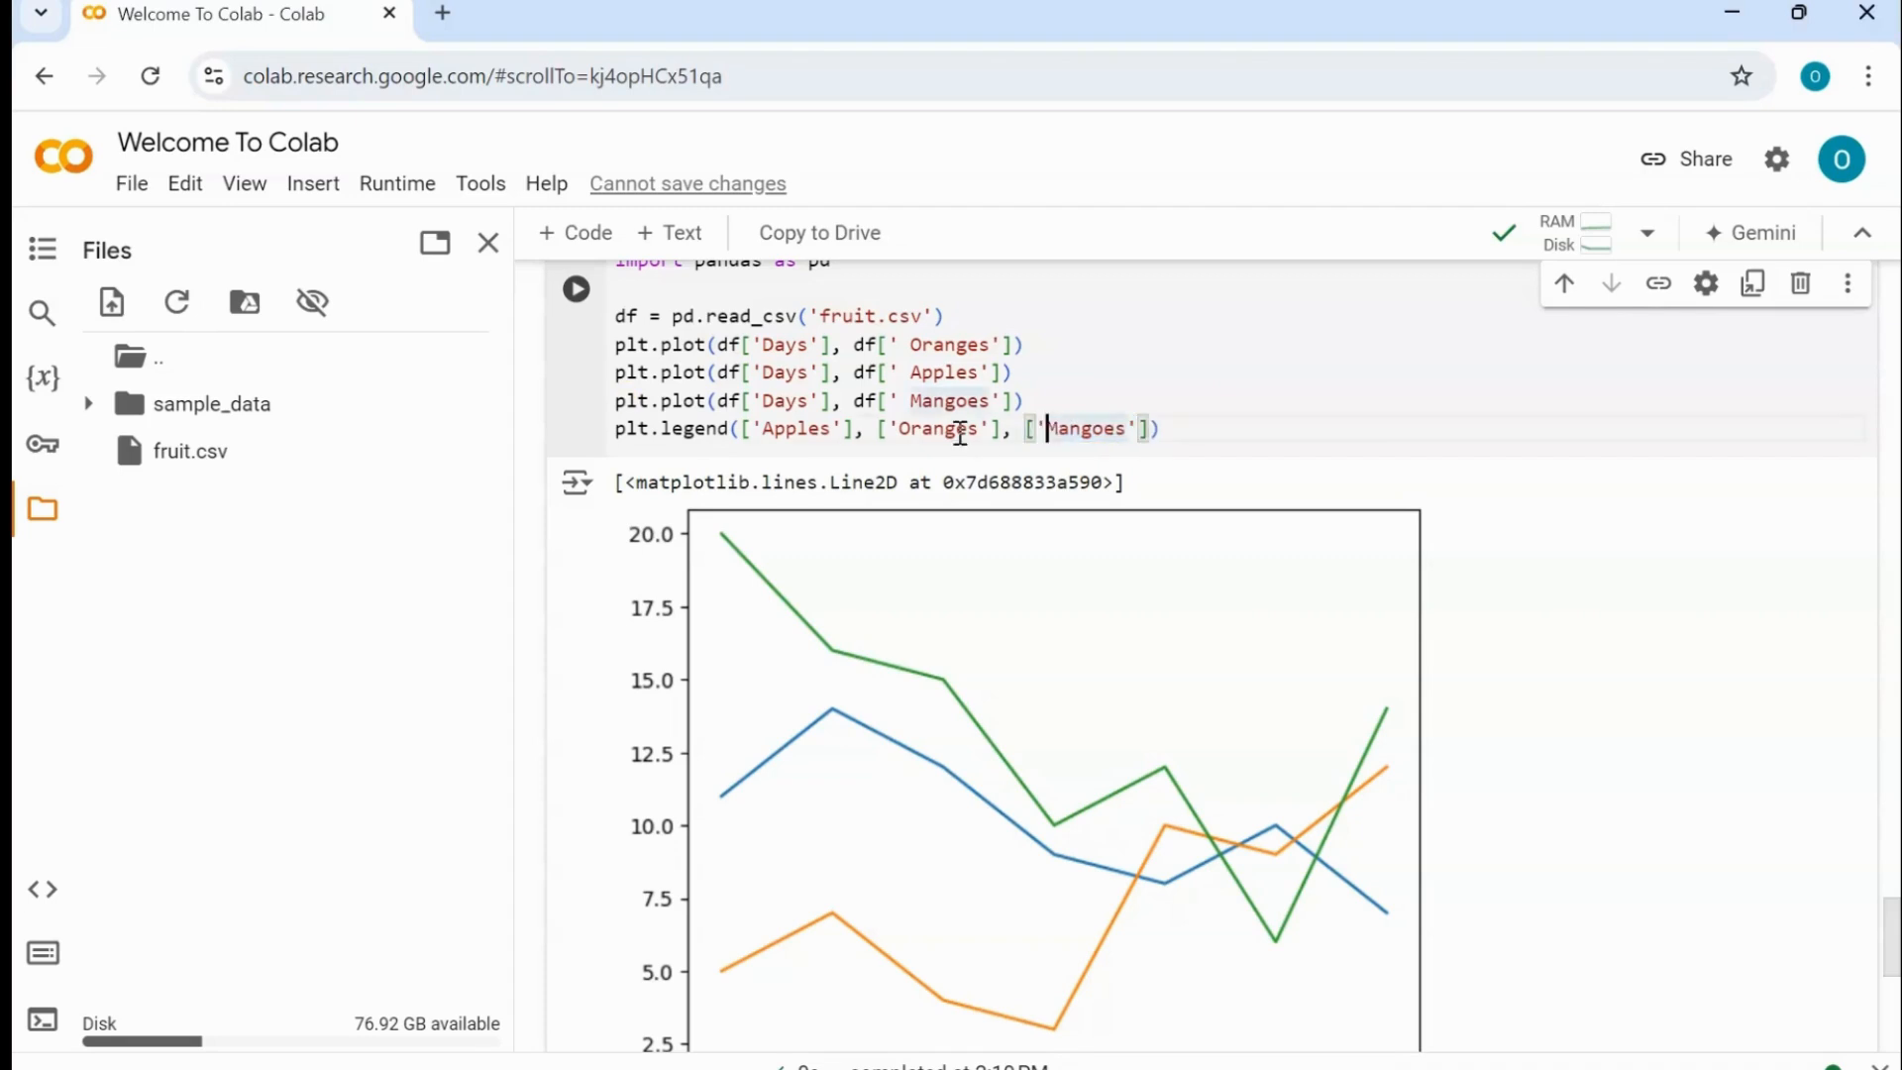
pyautogui.doubleClick(939, 428)
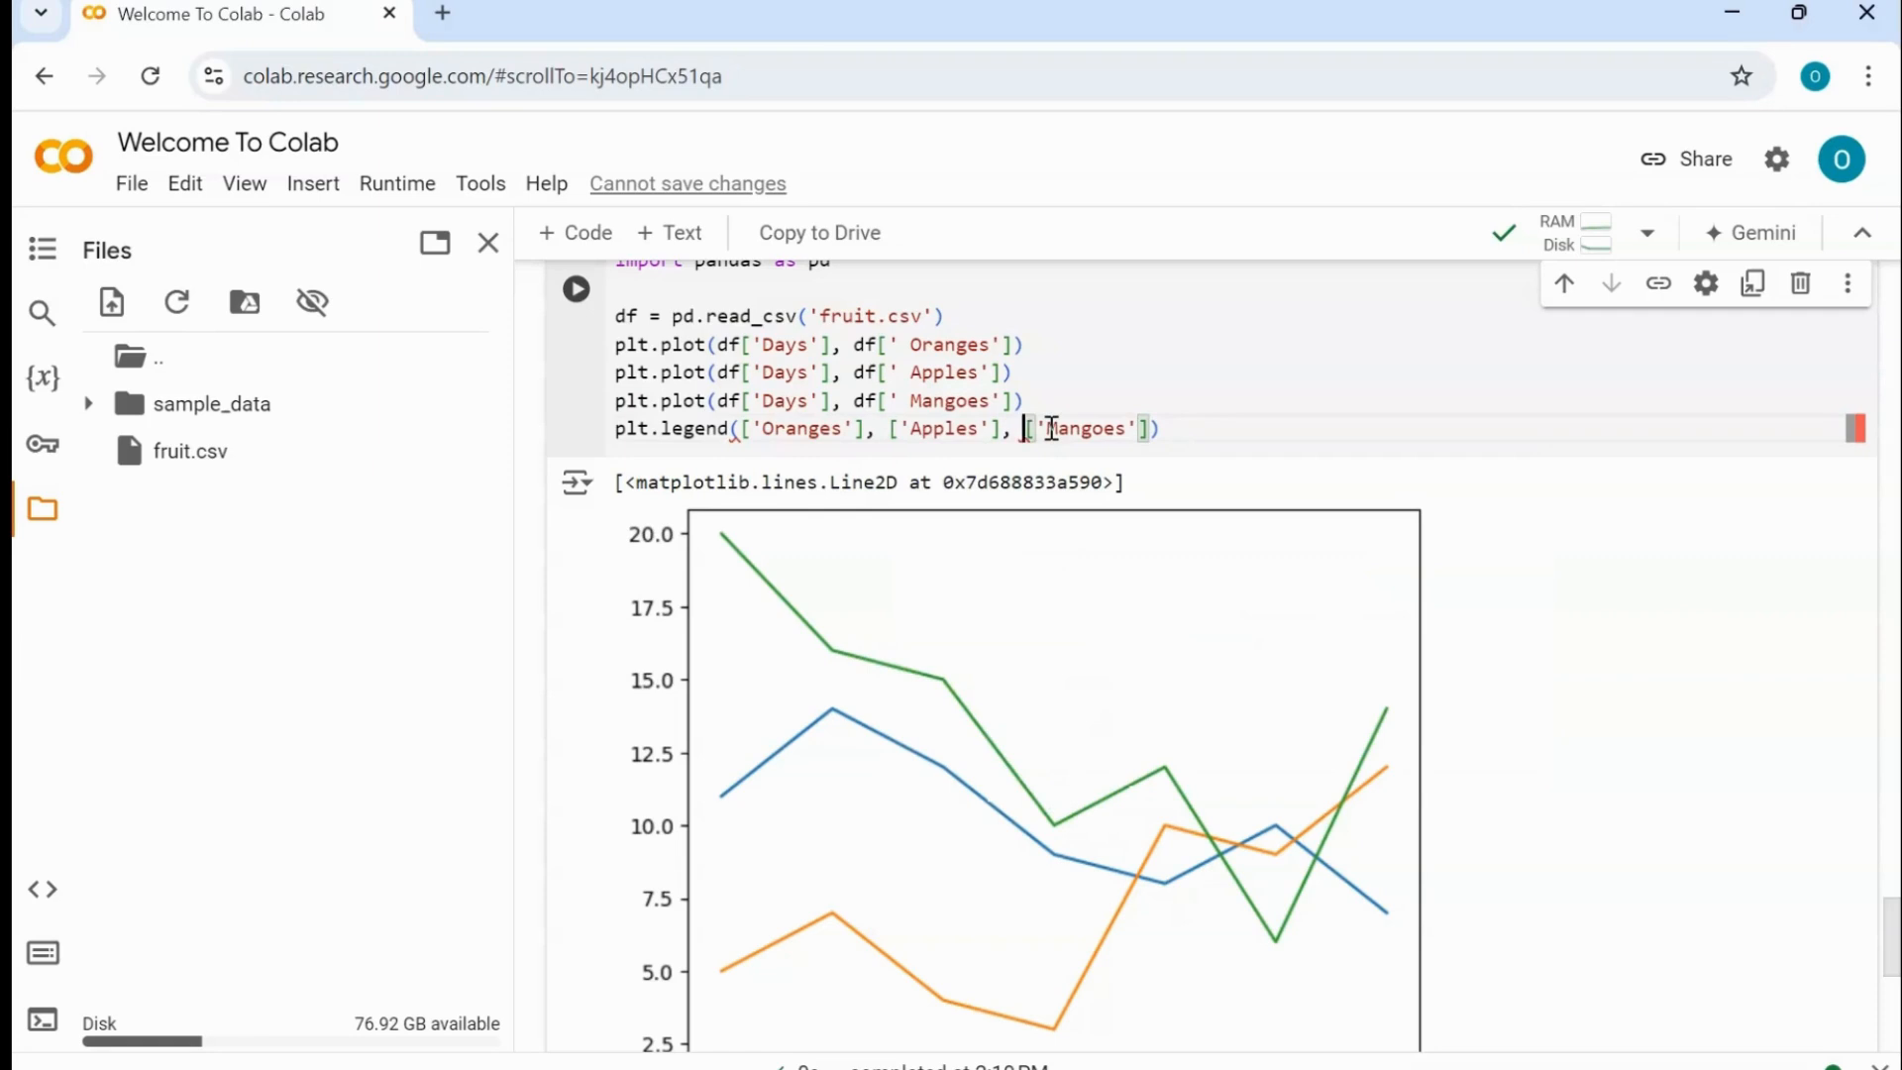
pyautogui.click(574, 289)
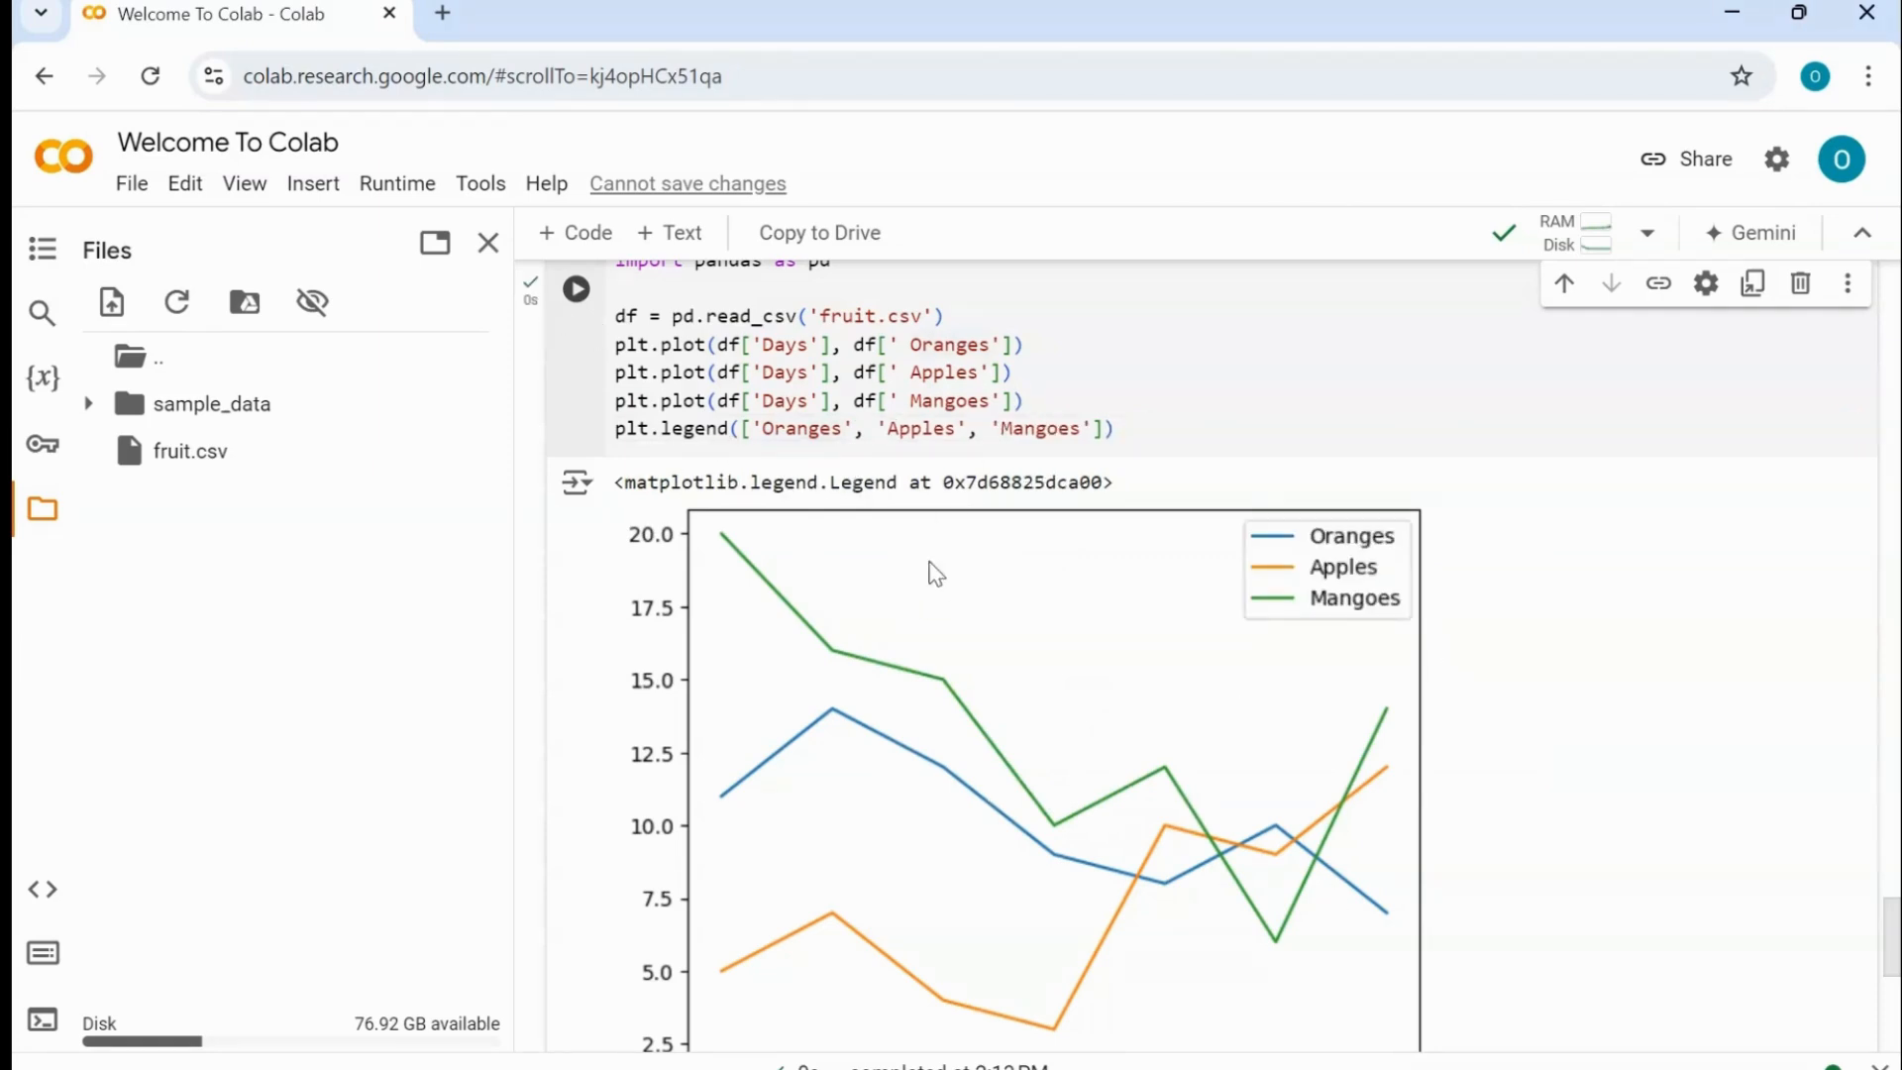
pyautogui.click(856, 428)
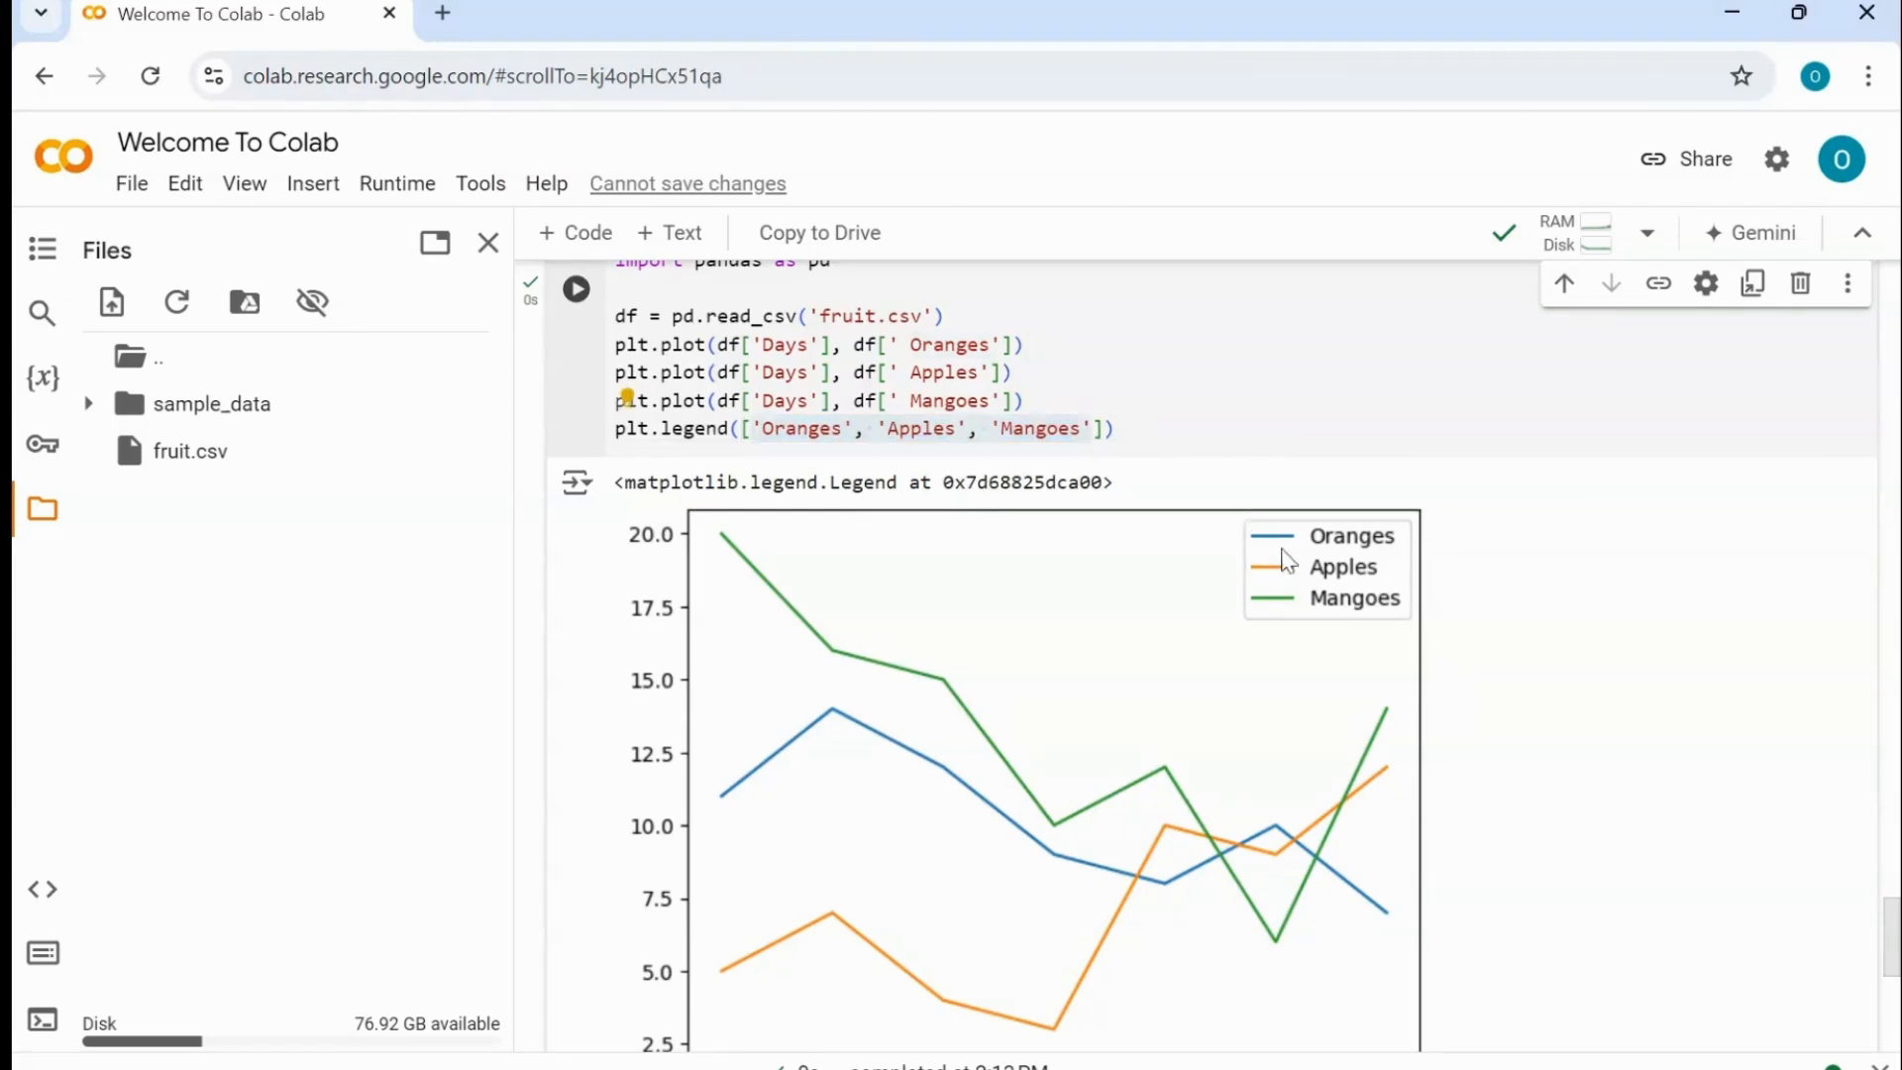
pyautogui.moveTo(583, 315)
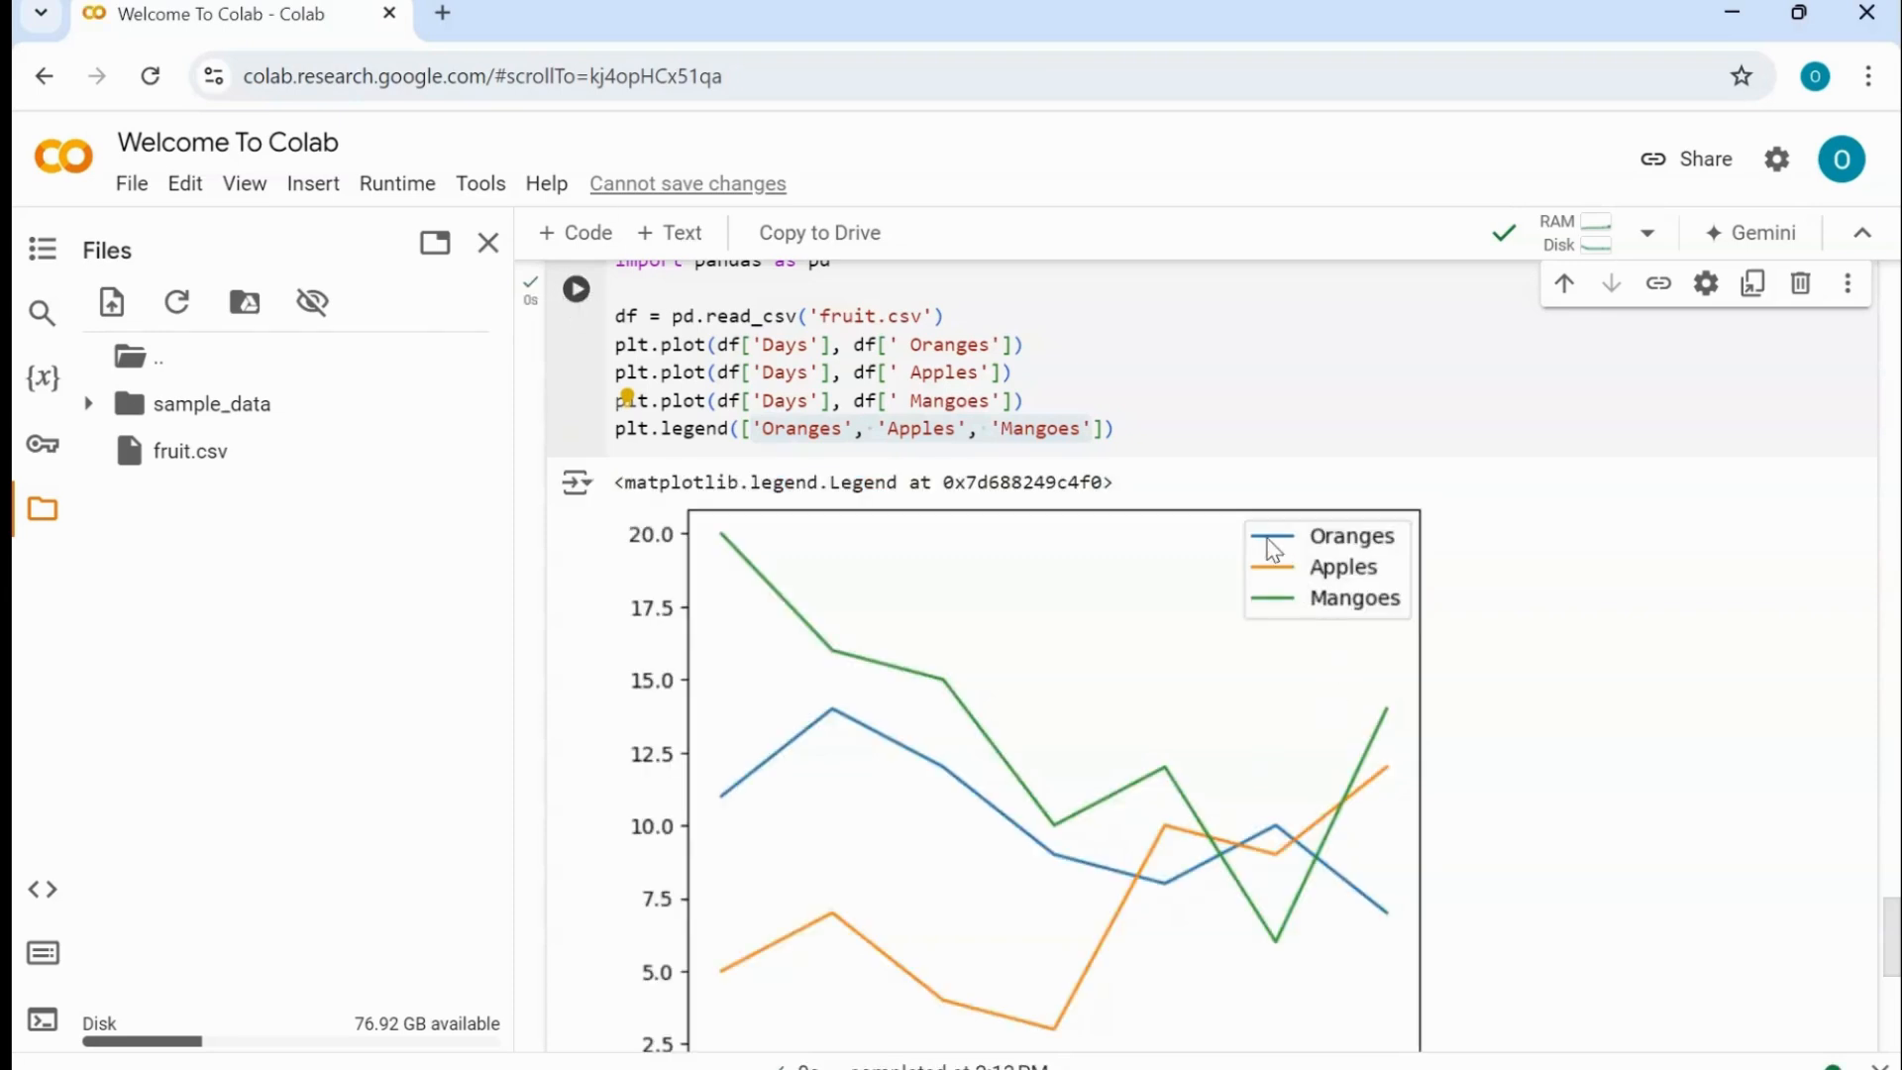
pyautogui.moveTo(1272, 596)
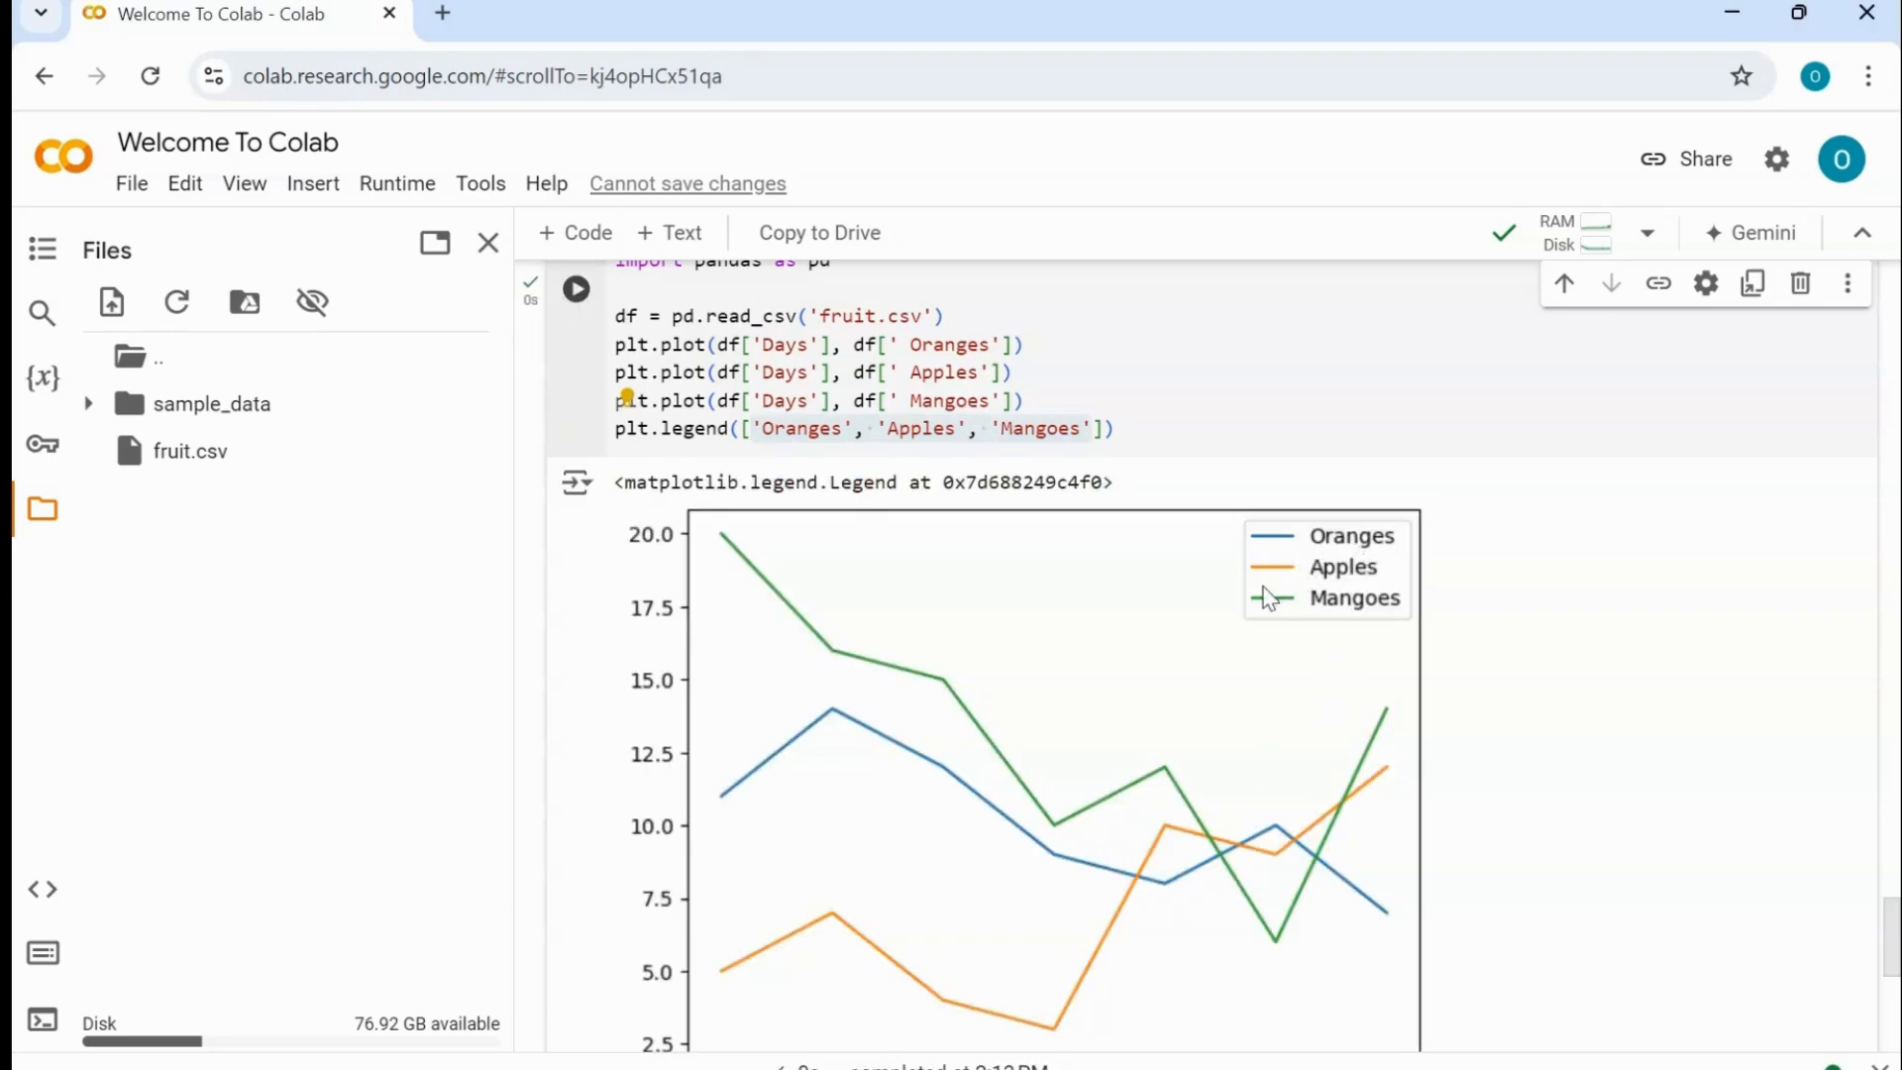
pyautogui.moveTo(1389, 634)
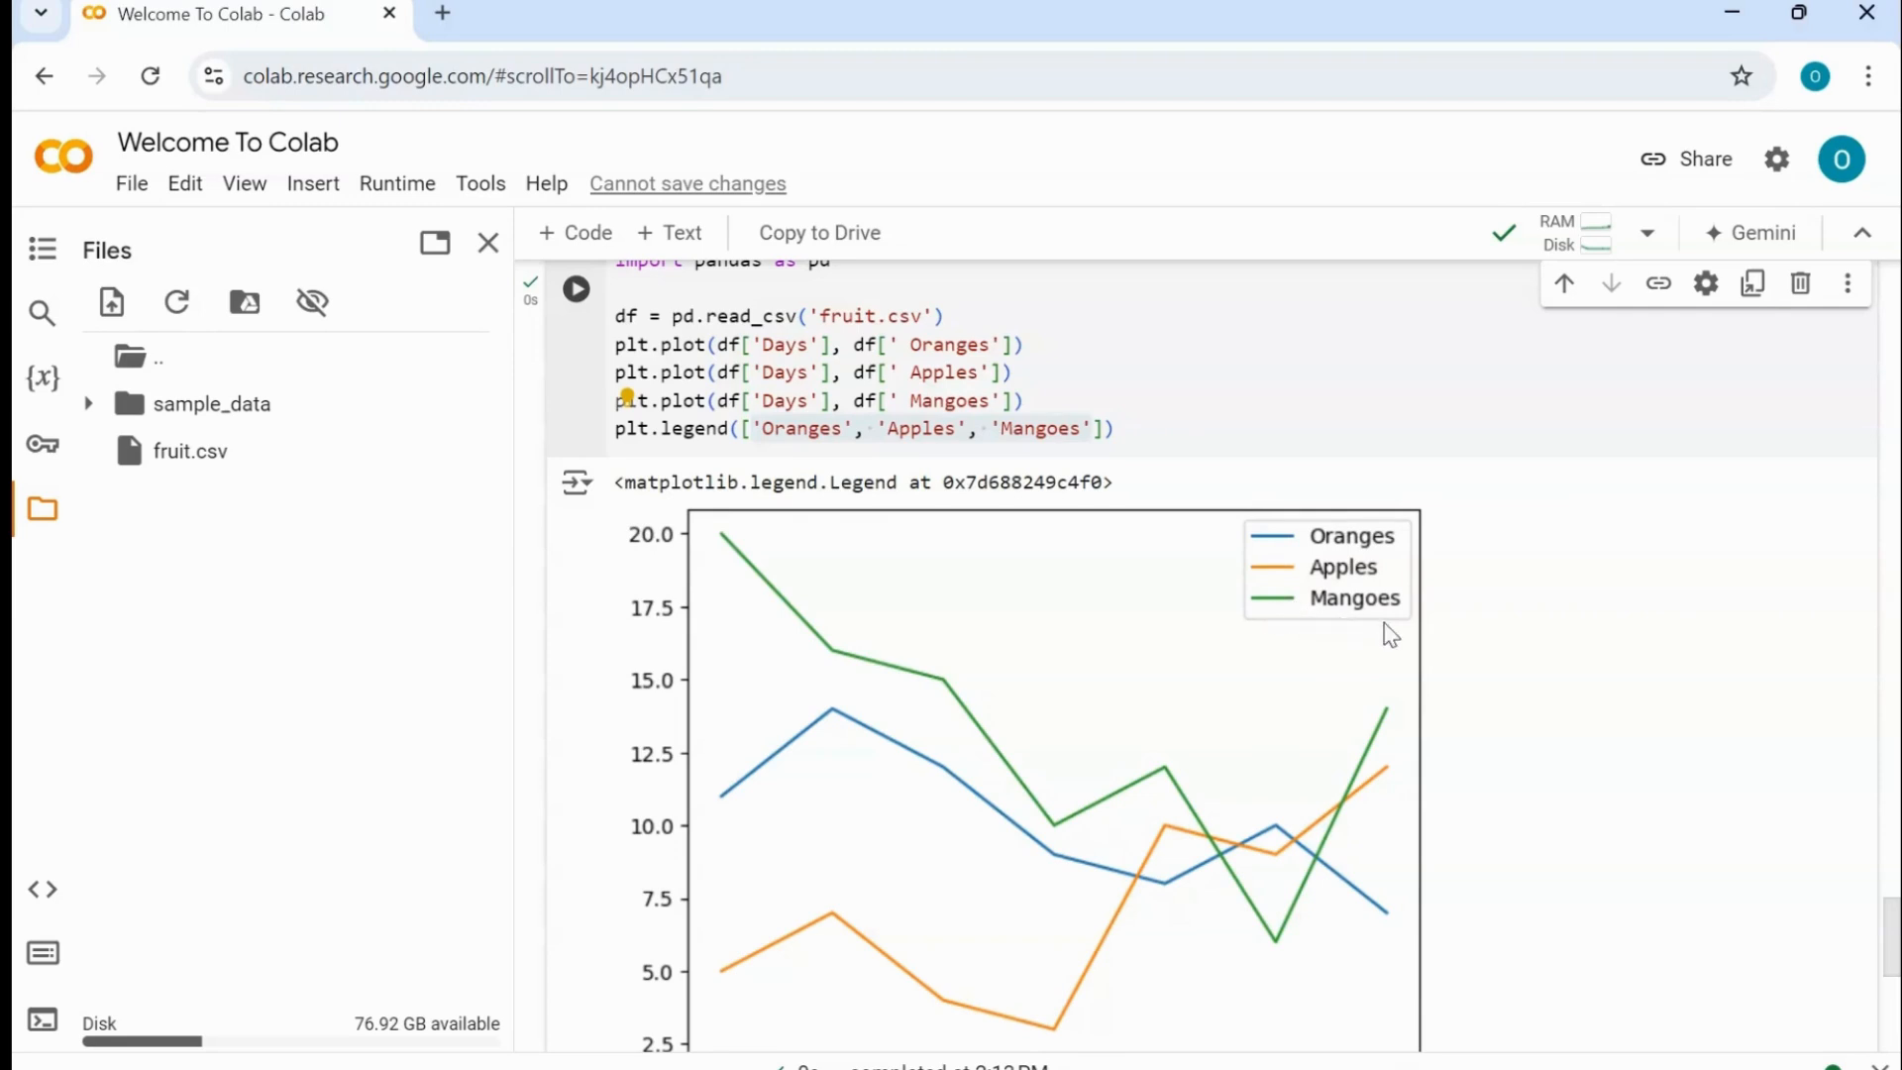
pyautogui.moveTo(1149, 870)
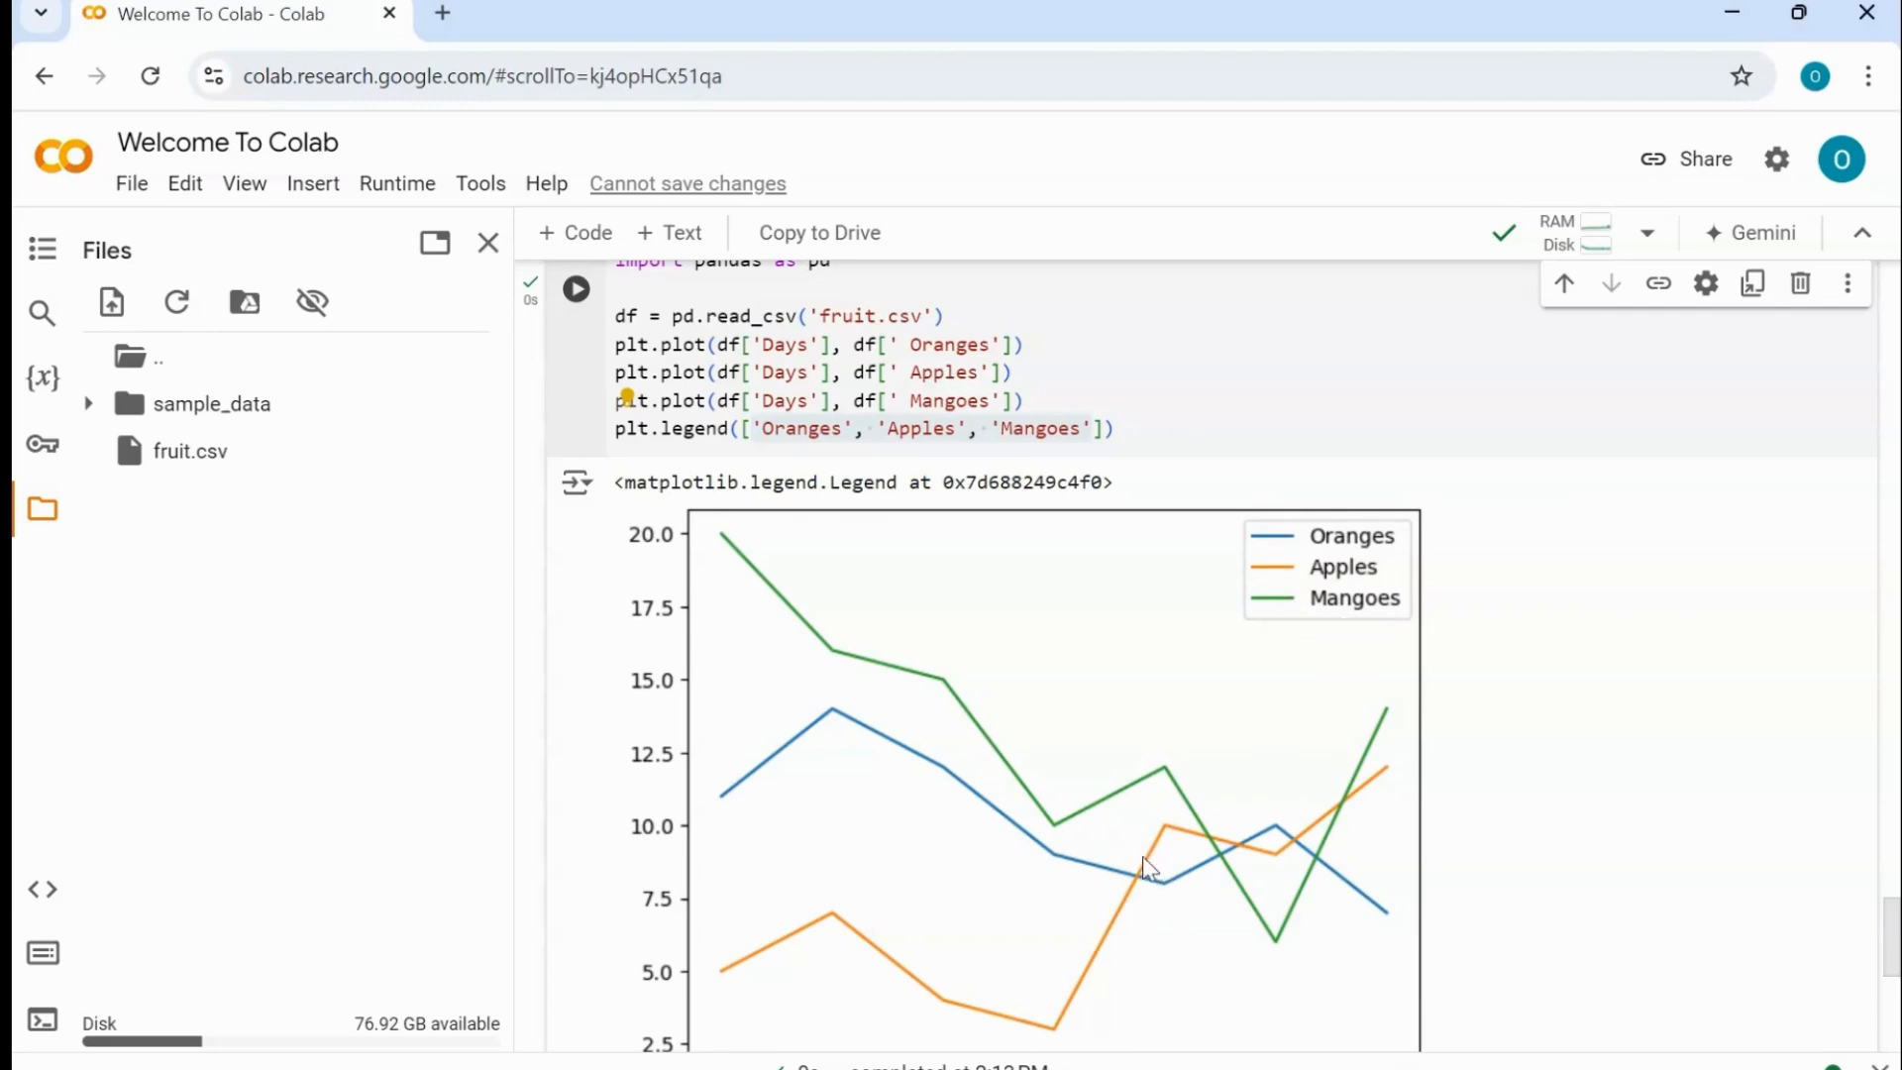
pyautogui.moveTo(1428, 636)
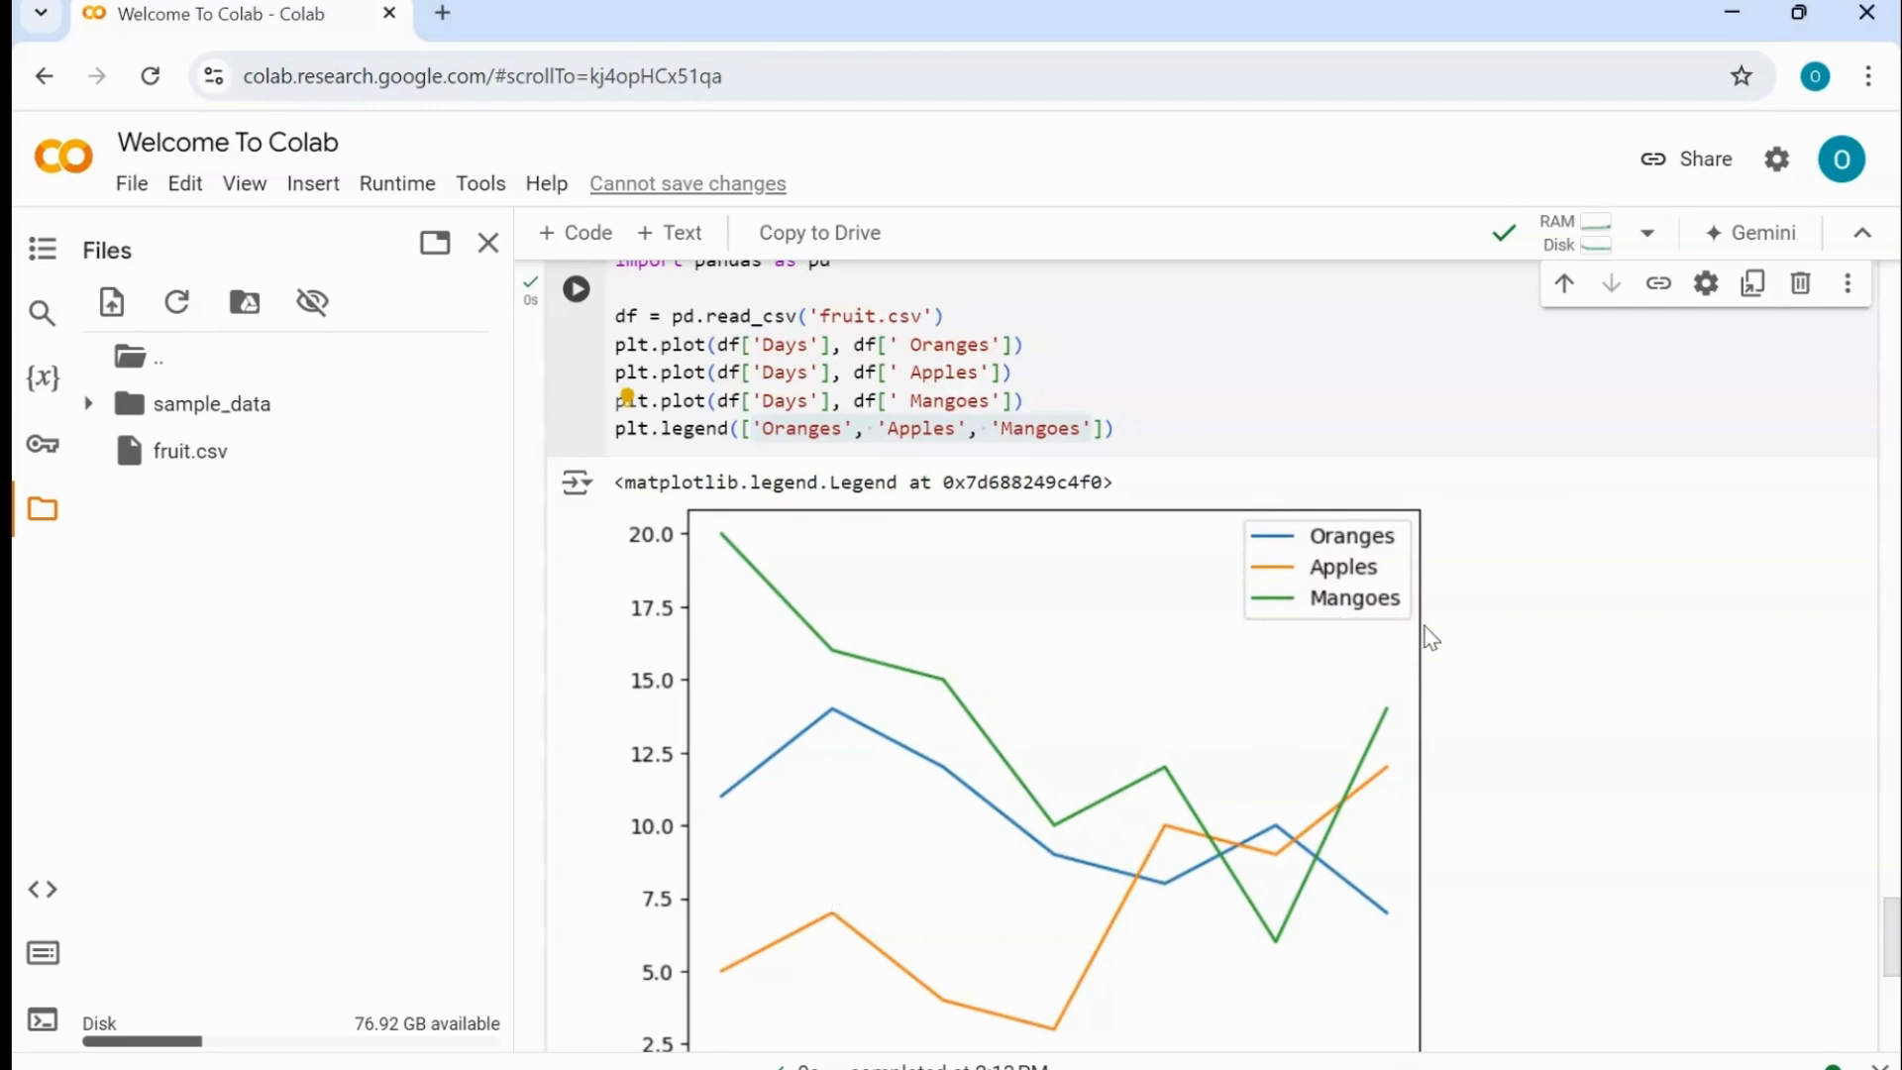
pyautogui.moveTo(715, 822)
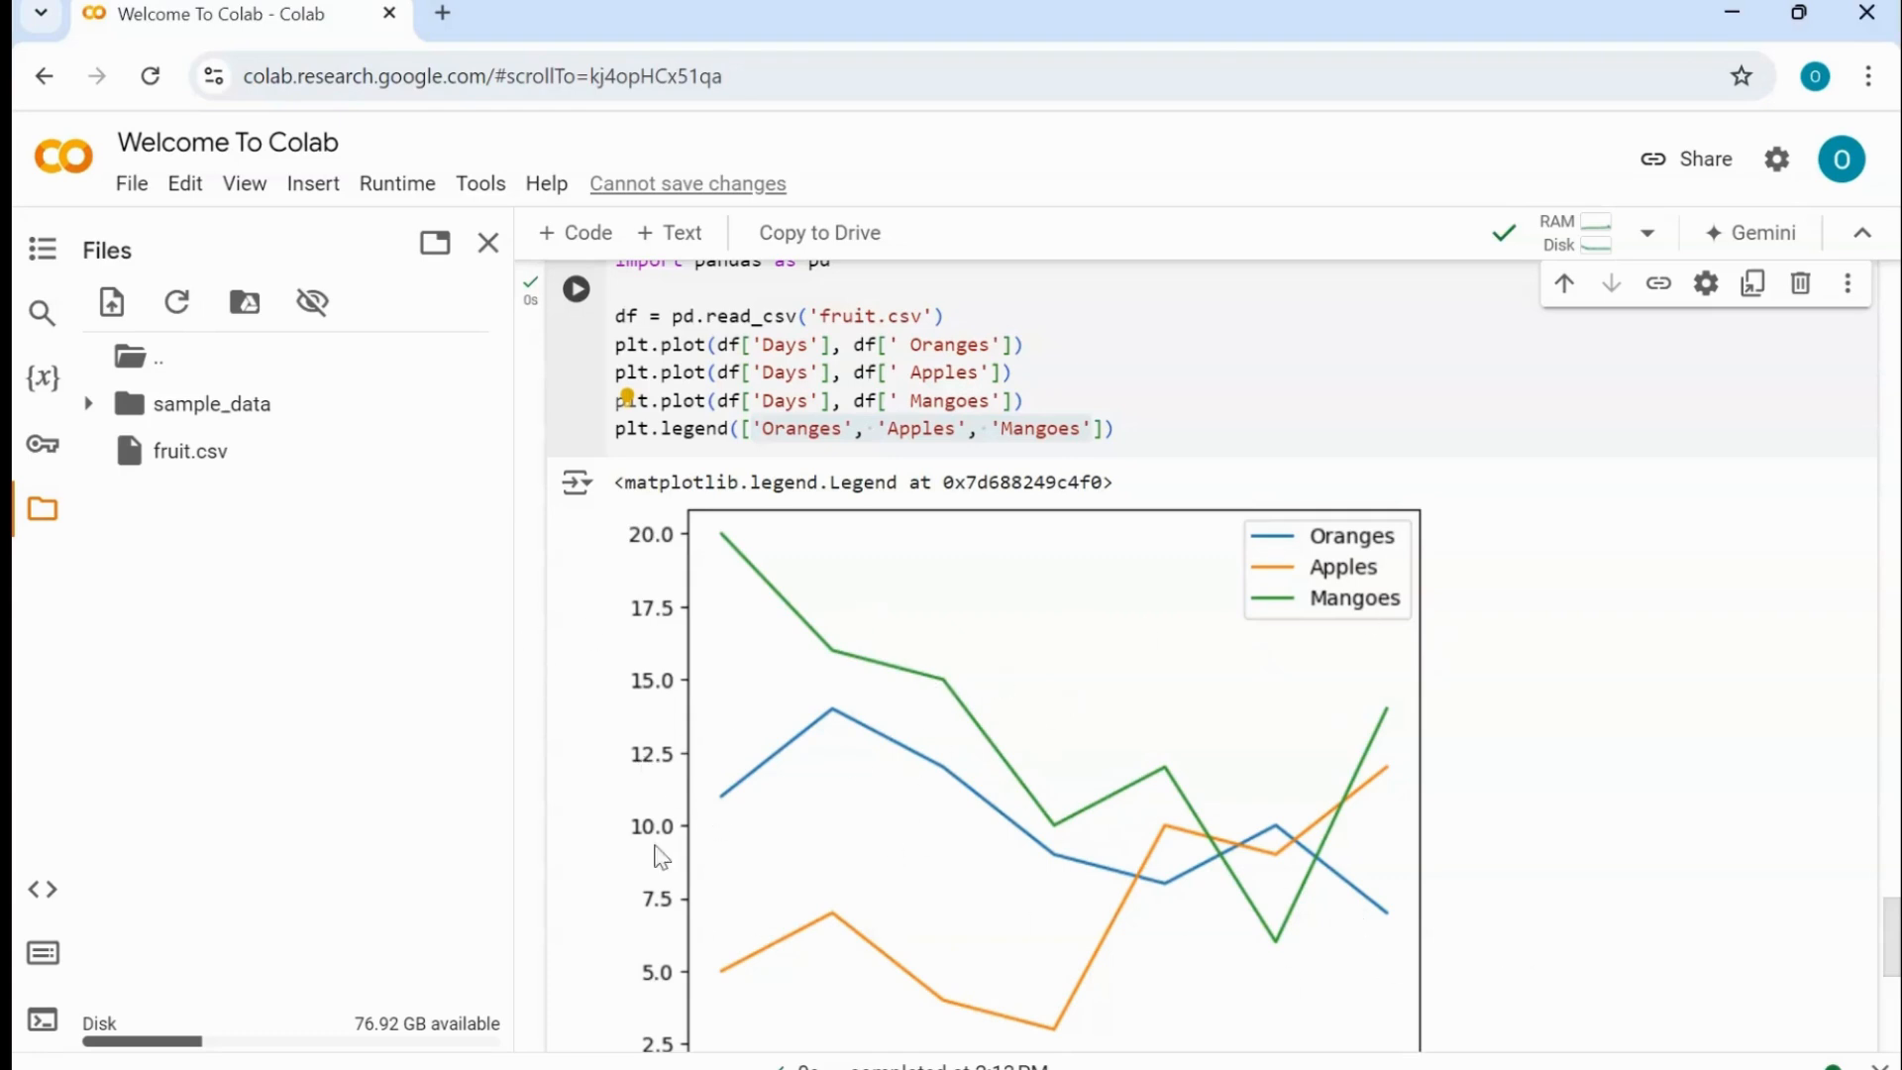
pyautogui.moveTo(953, 469)
pyautogui.write(", 'c")
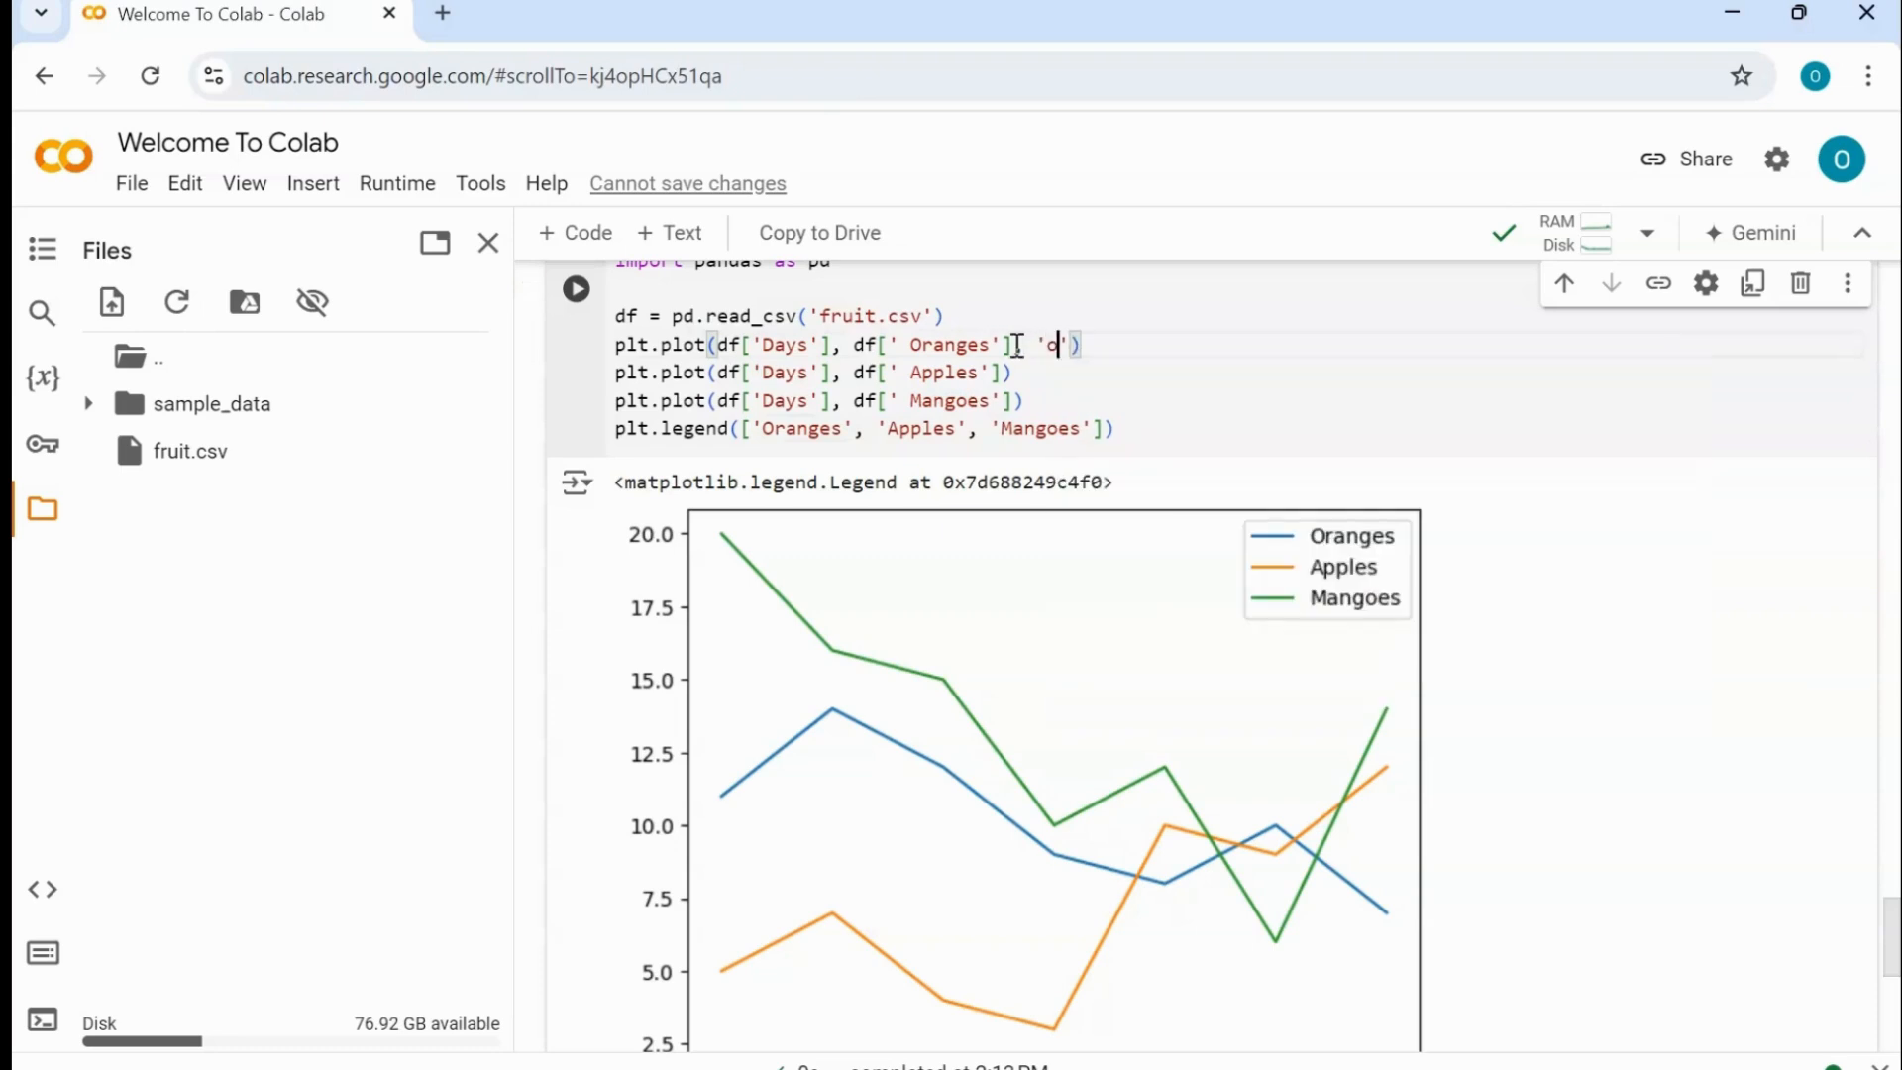
# - Give the Oranges plot the 'o--y' format and run to draw it yellow dashed with circles
pyautogui.write('--')
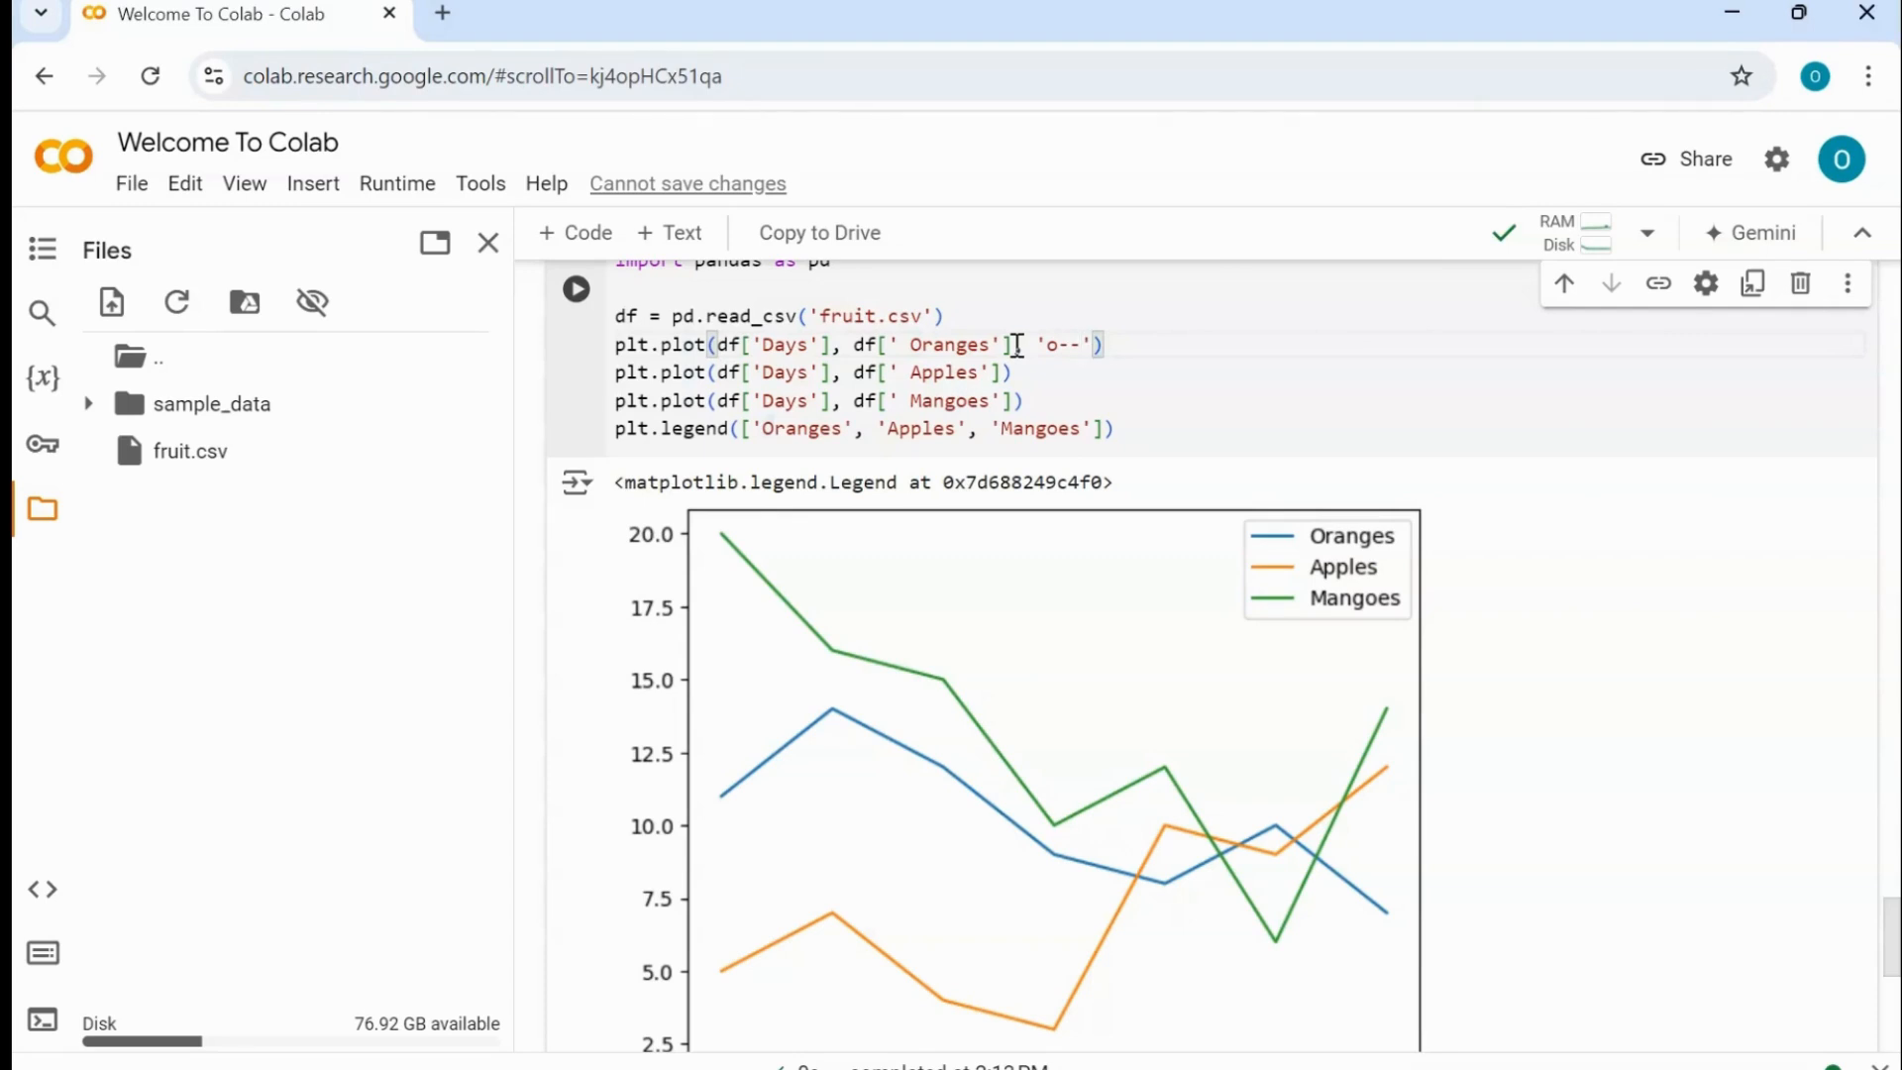
pyautogui.write('ty')
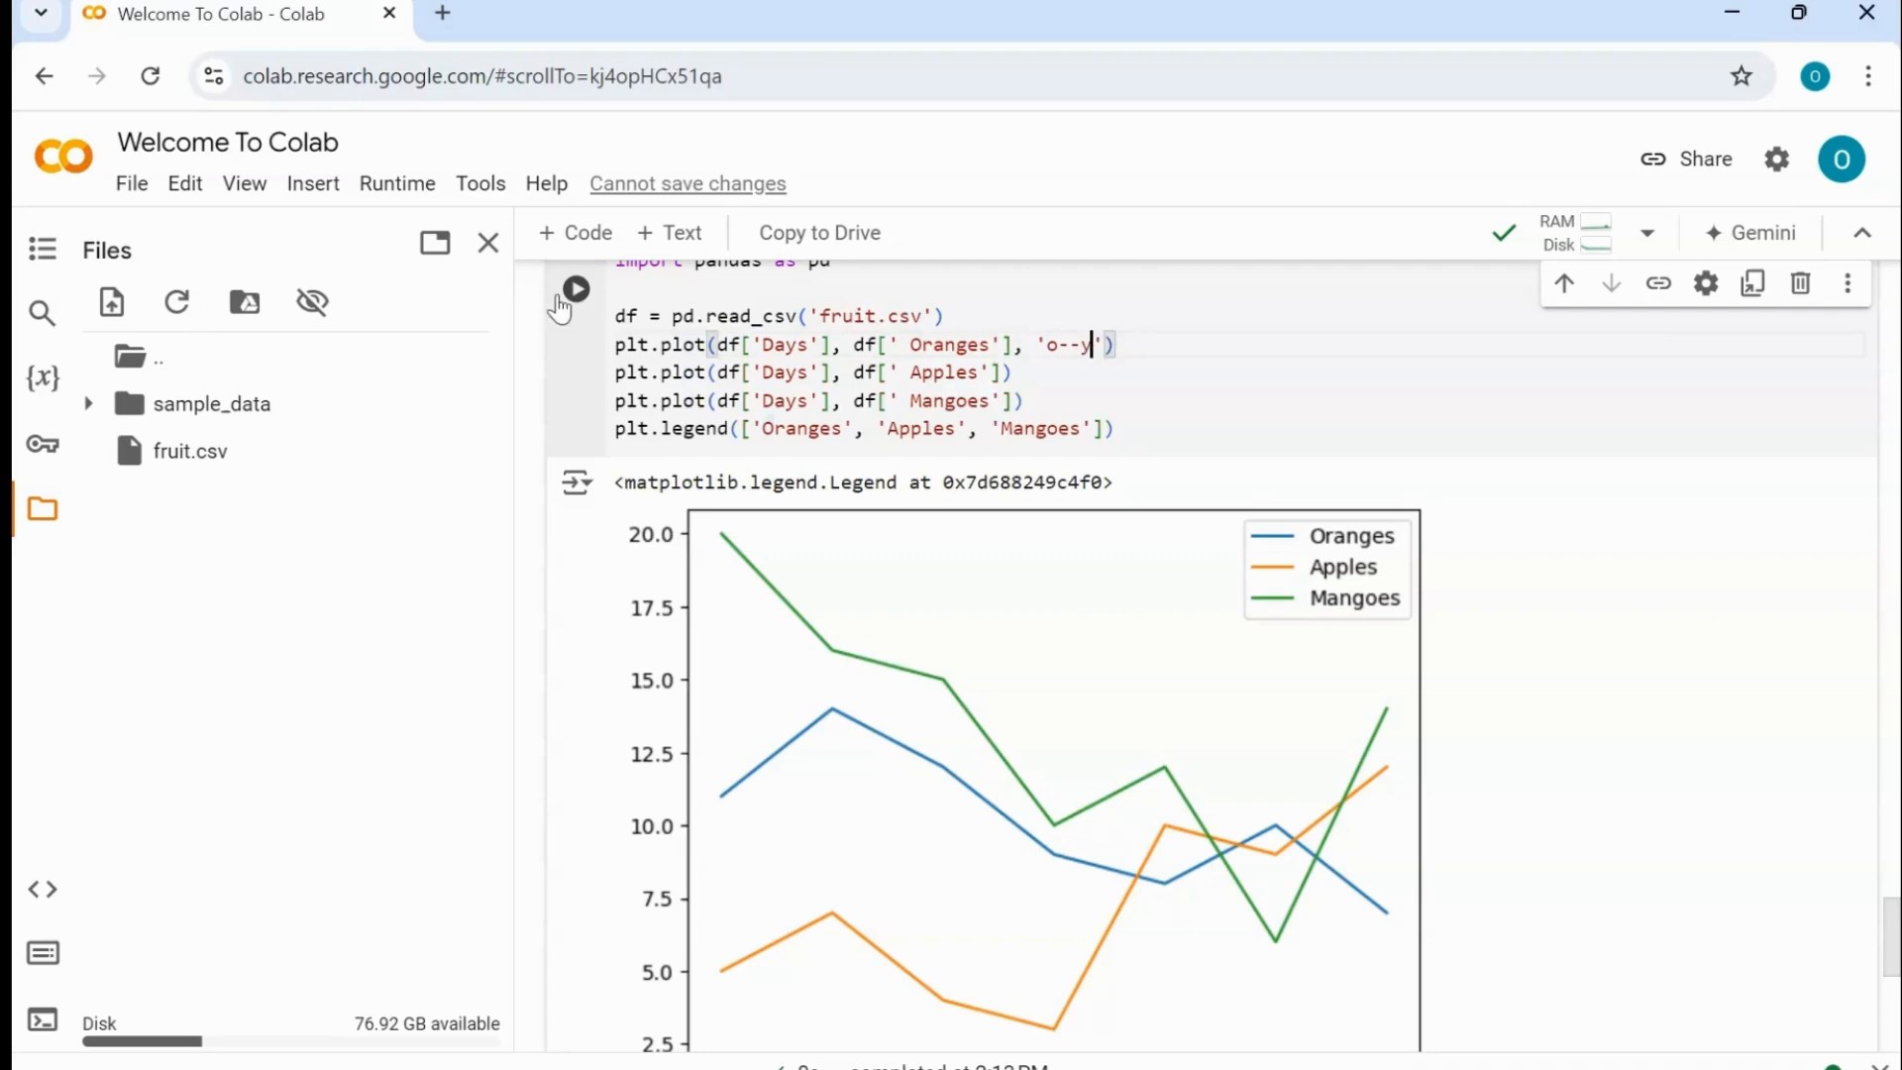
pyautogui.click(574, 289)
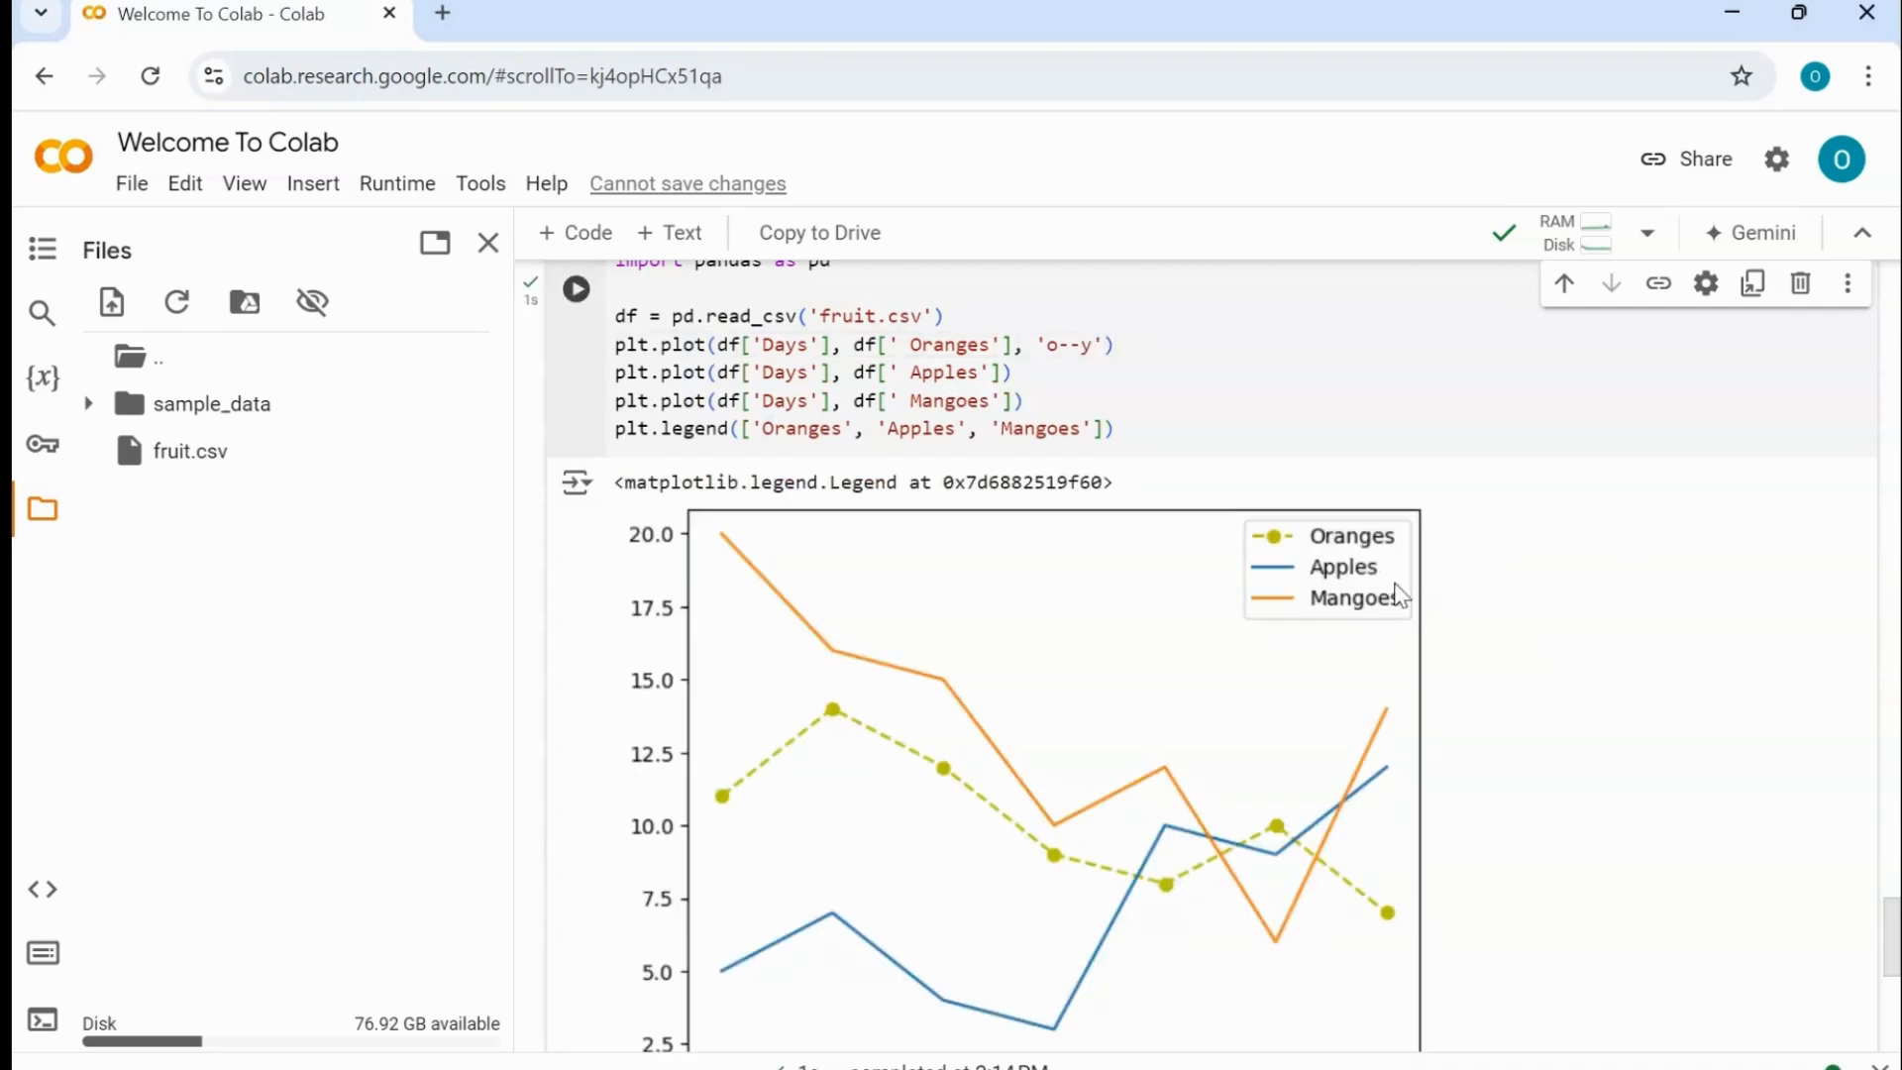
pyautogui.moveTo(747, 807)
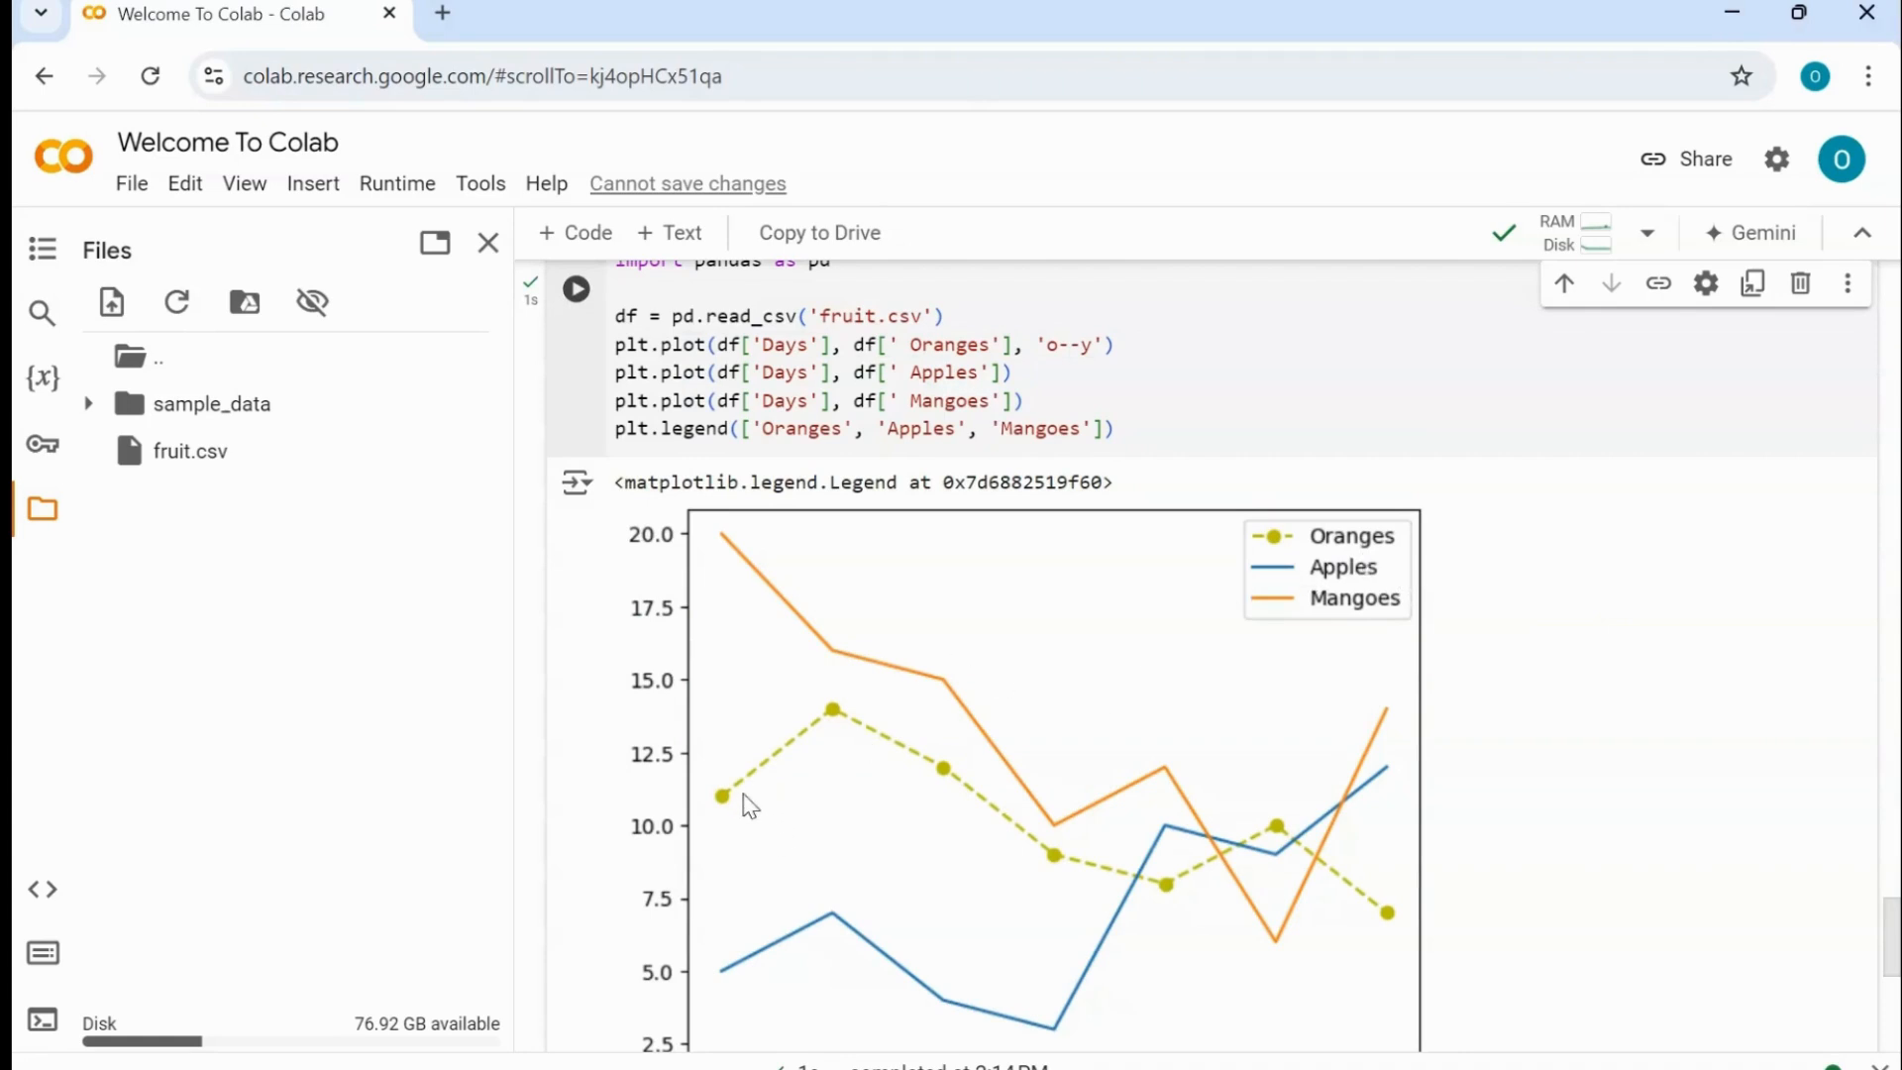
pyautogui.moveTo(721, 817)
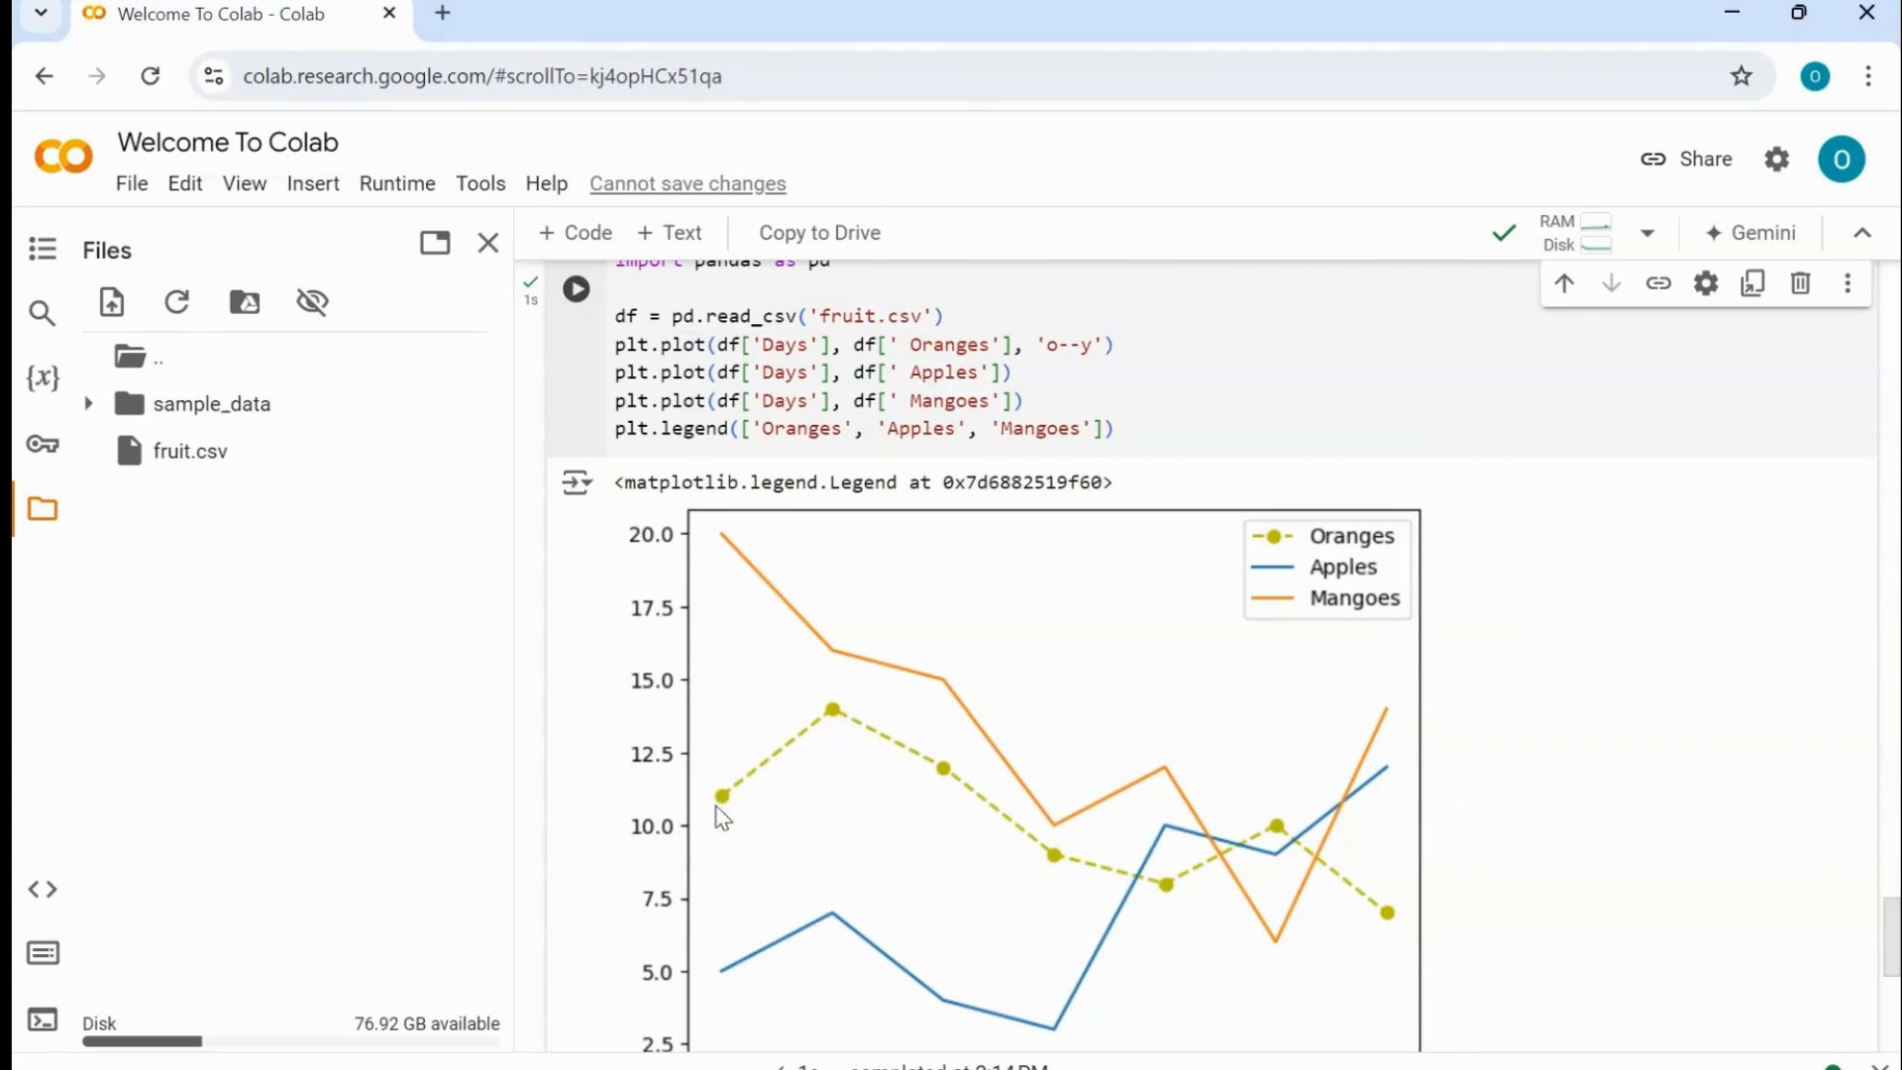
pyautogui.moveTo(1428, 907)
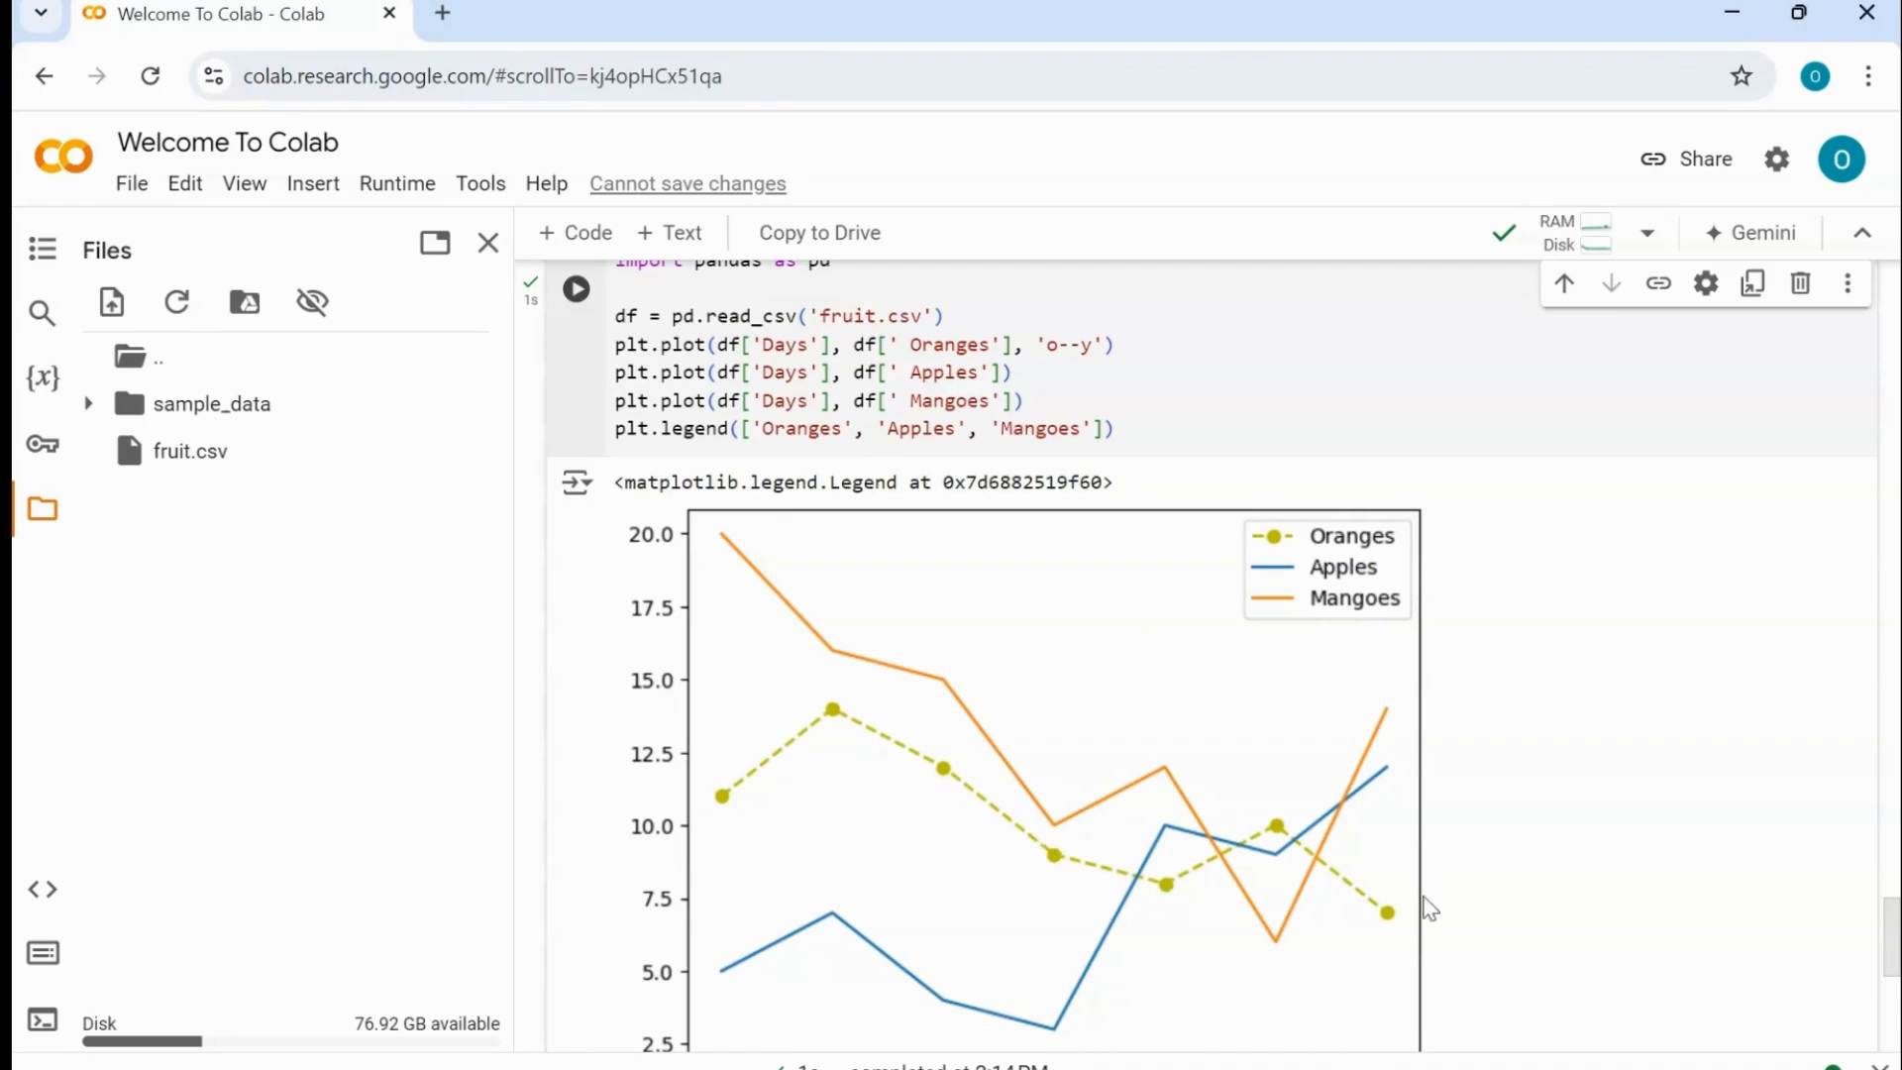
# - Reuse the style argument as 'o--r' for Apples and run to draw it red dashed with circles
pyautogui.doubleClick(1068, 345)
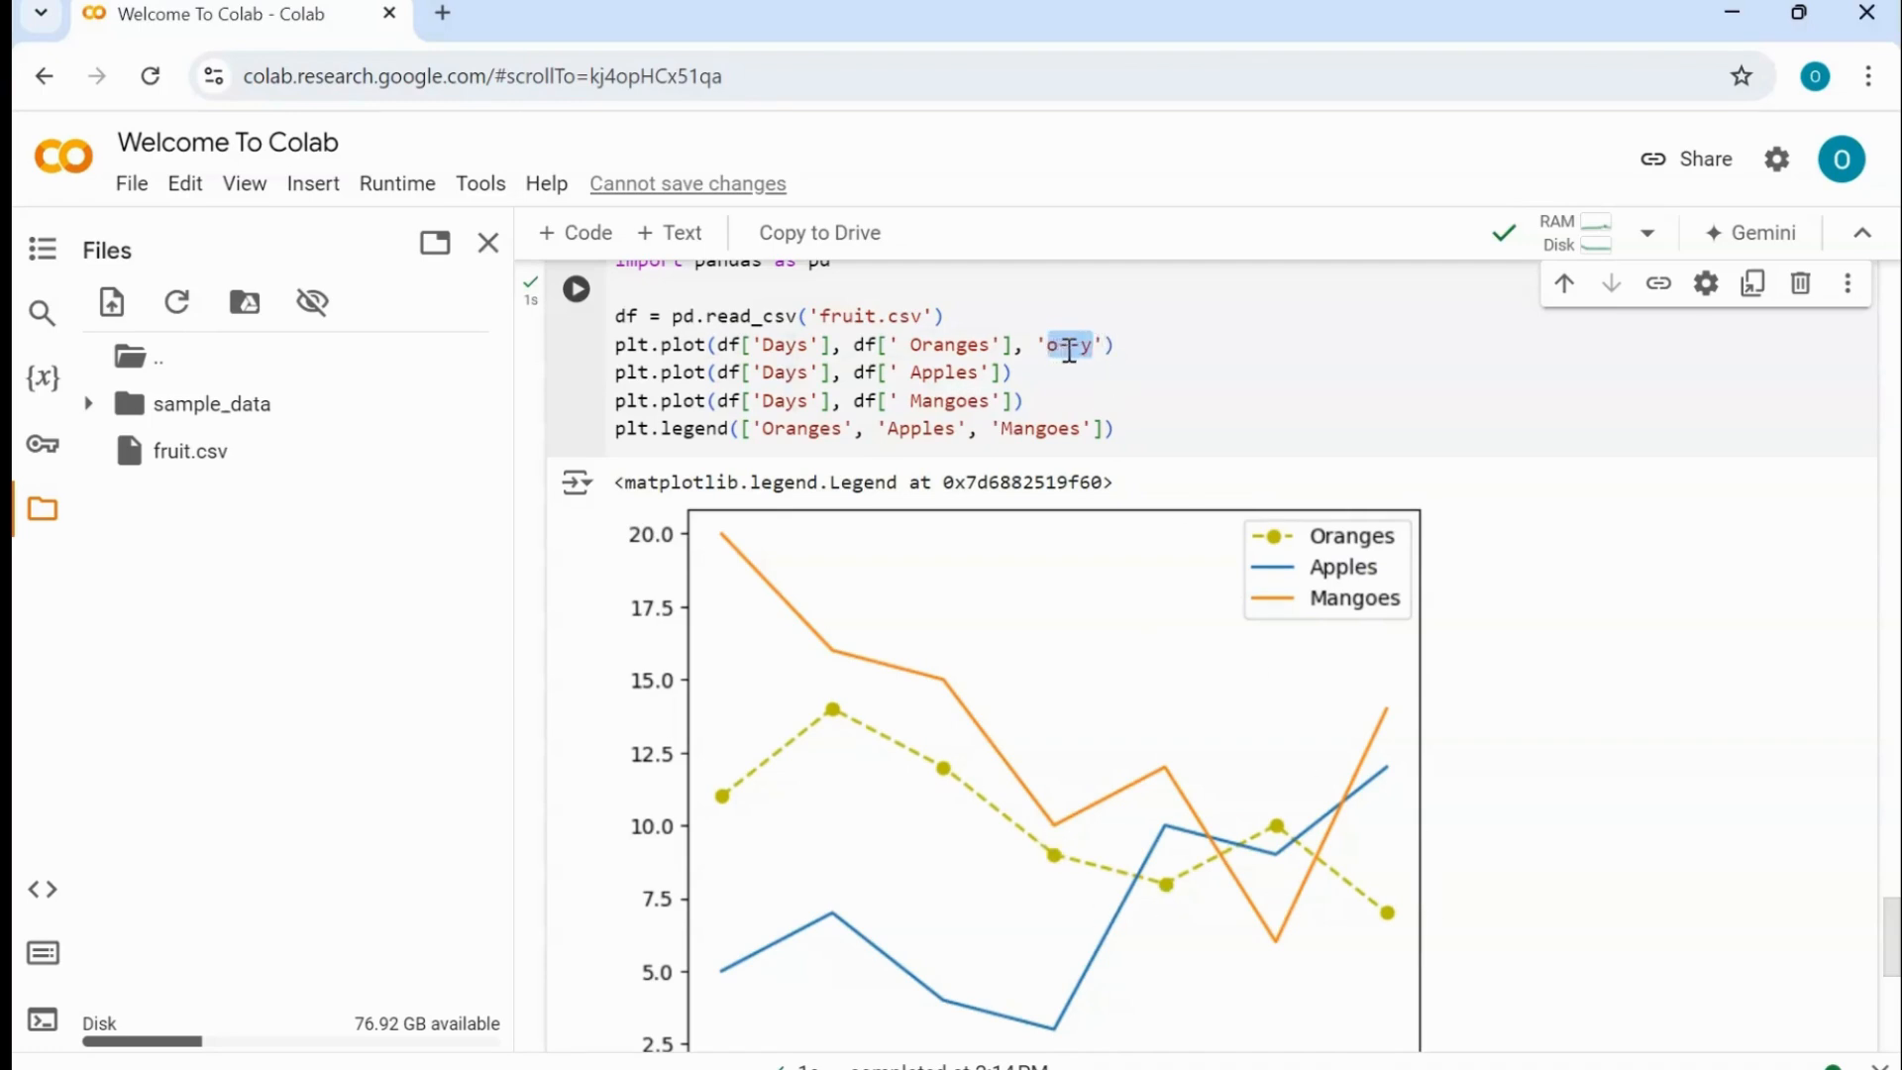
pyautogui.write('-')
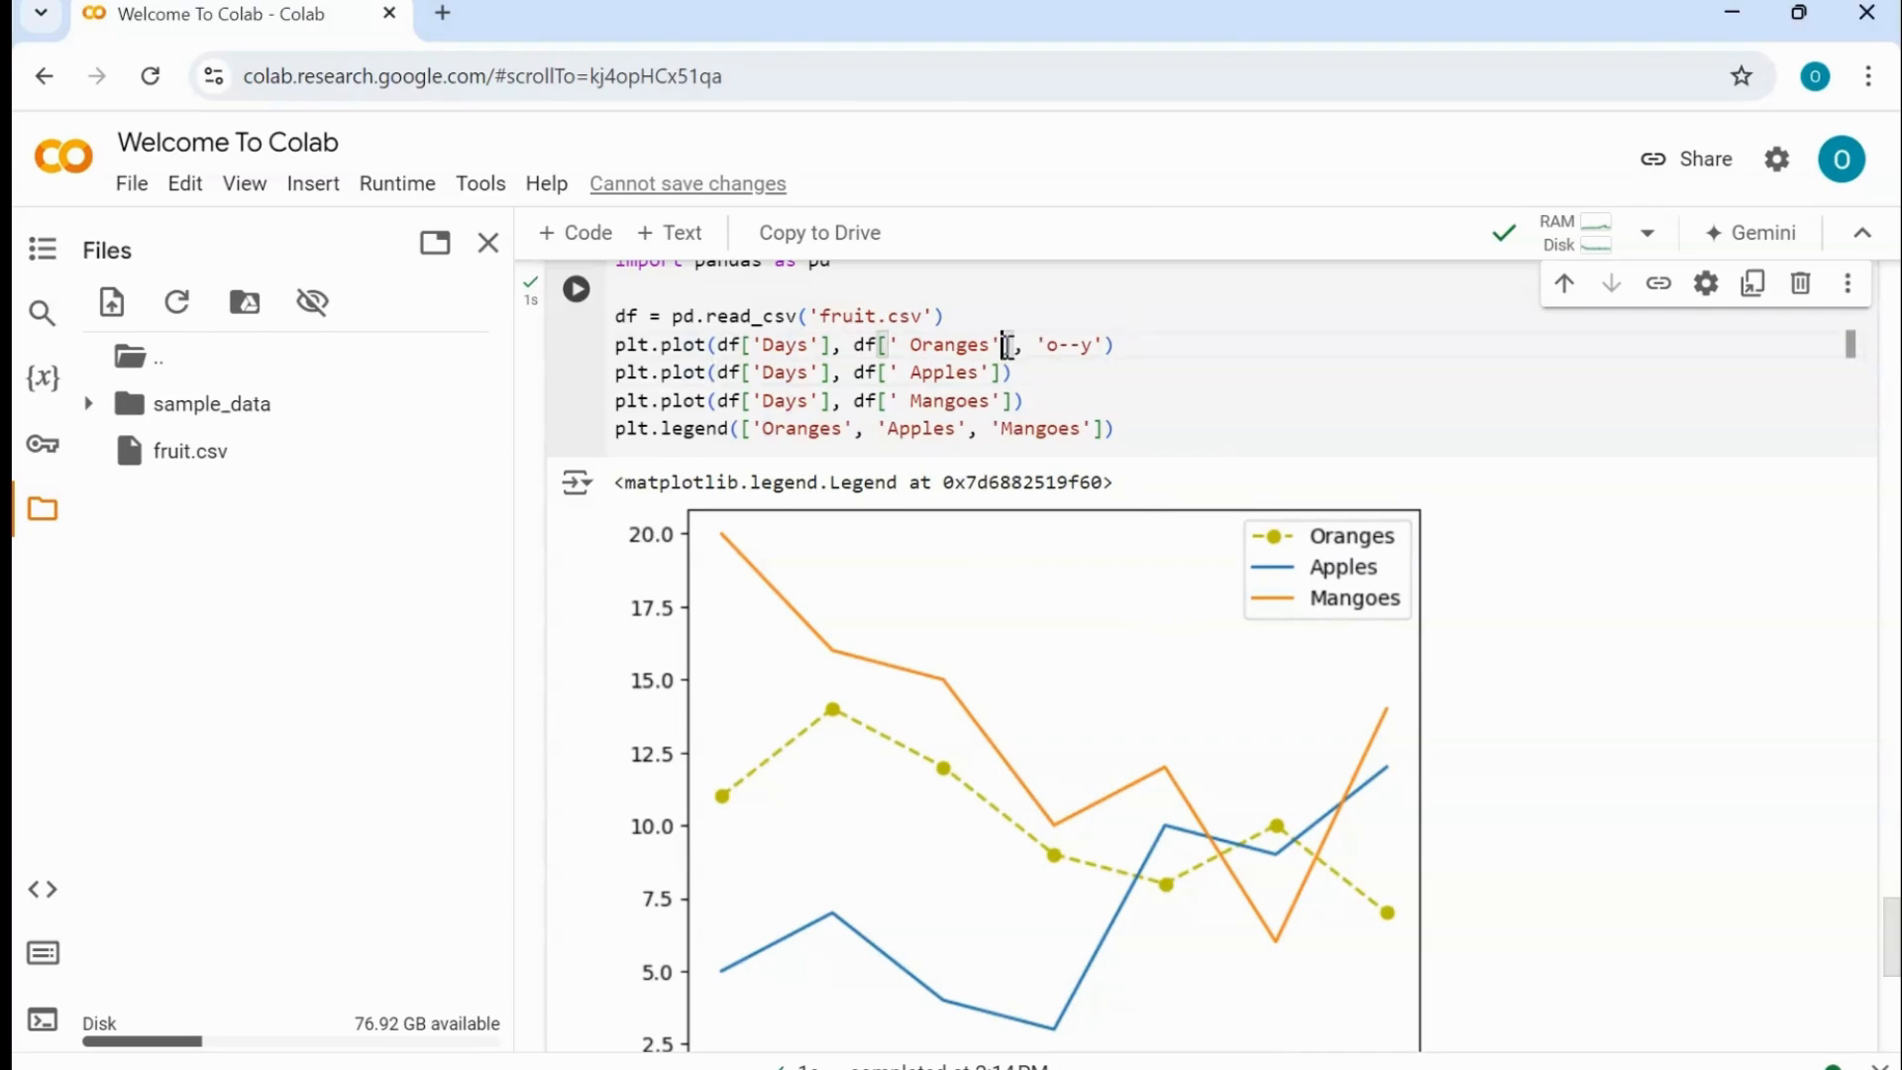
pyautogui.moveTo(1010, 345); pyautogui.dragTo(1110, 345)
pyautogui.write(", 'o--r'")
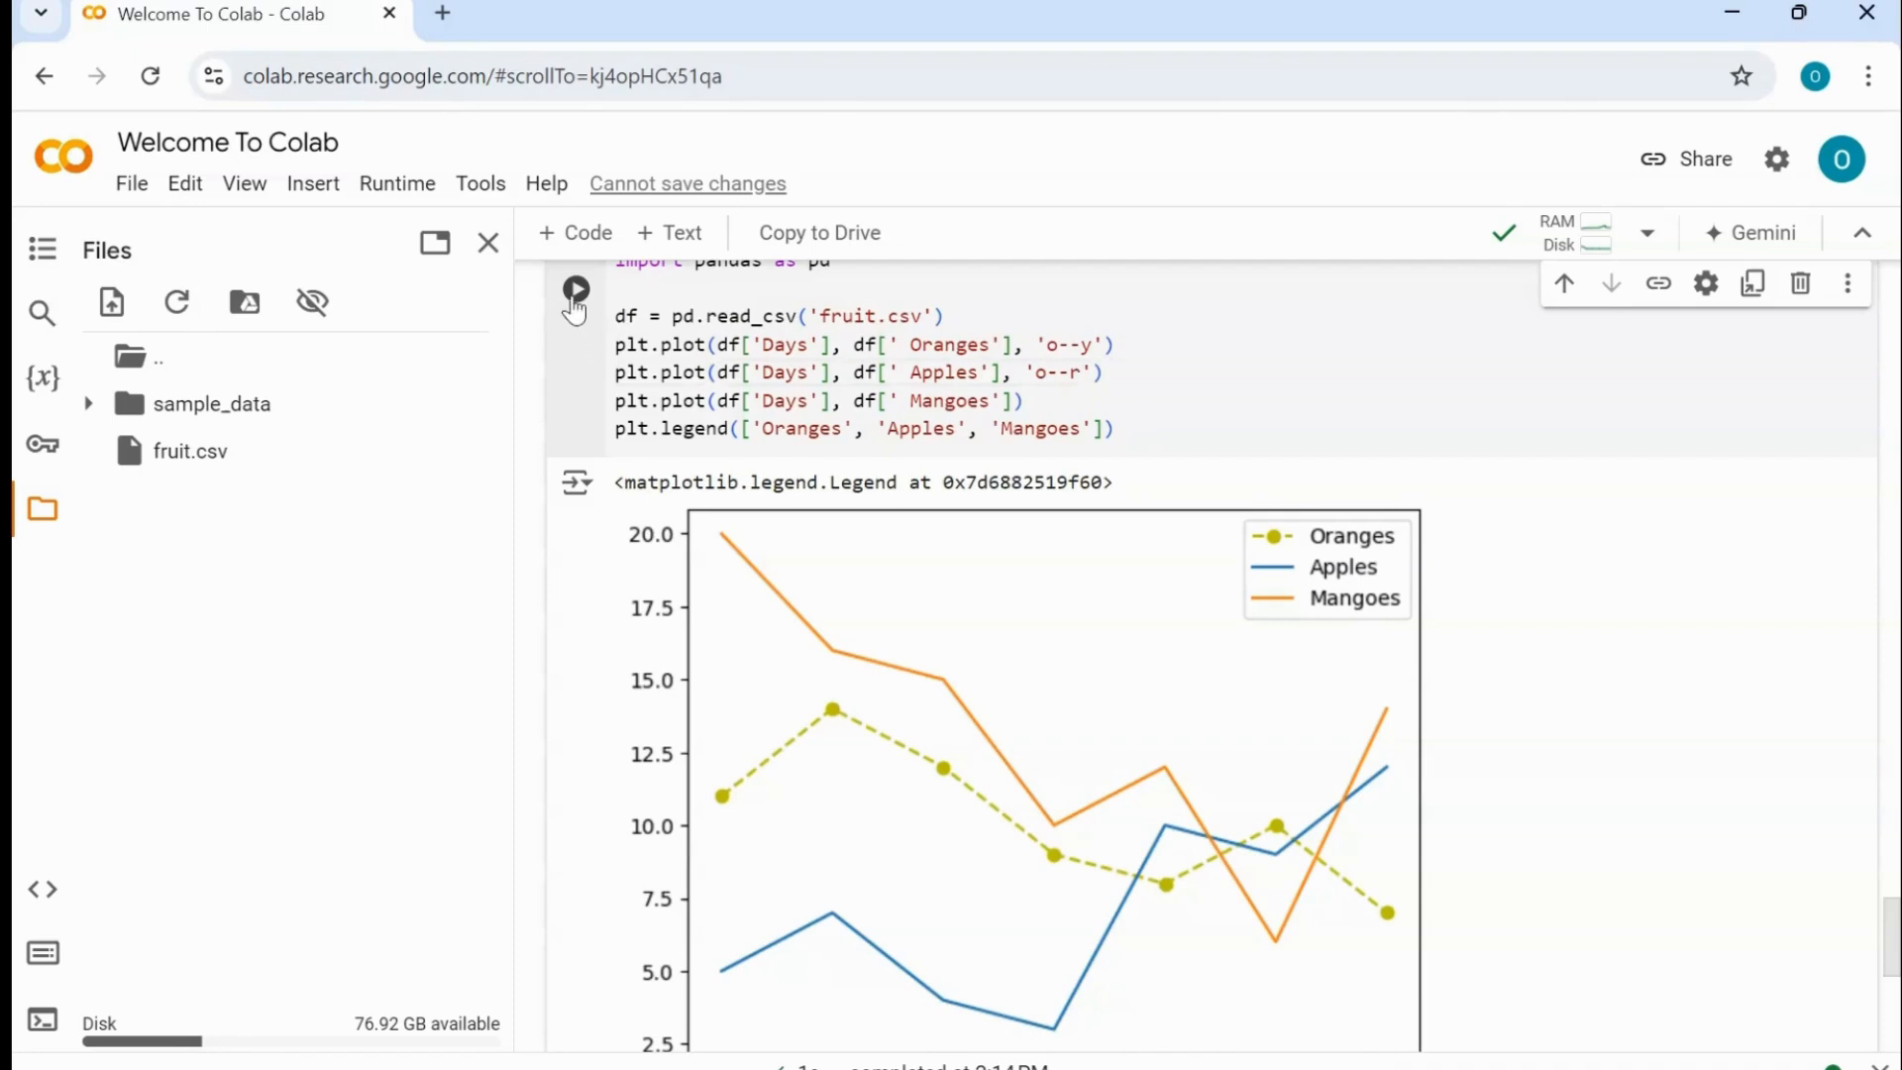
pyautogui.click(574, 290)
pyautogui.write(", 'o--y")
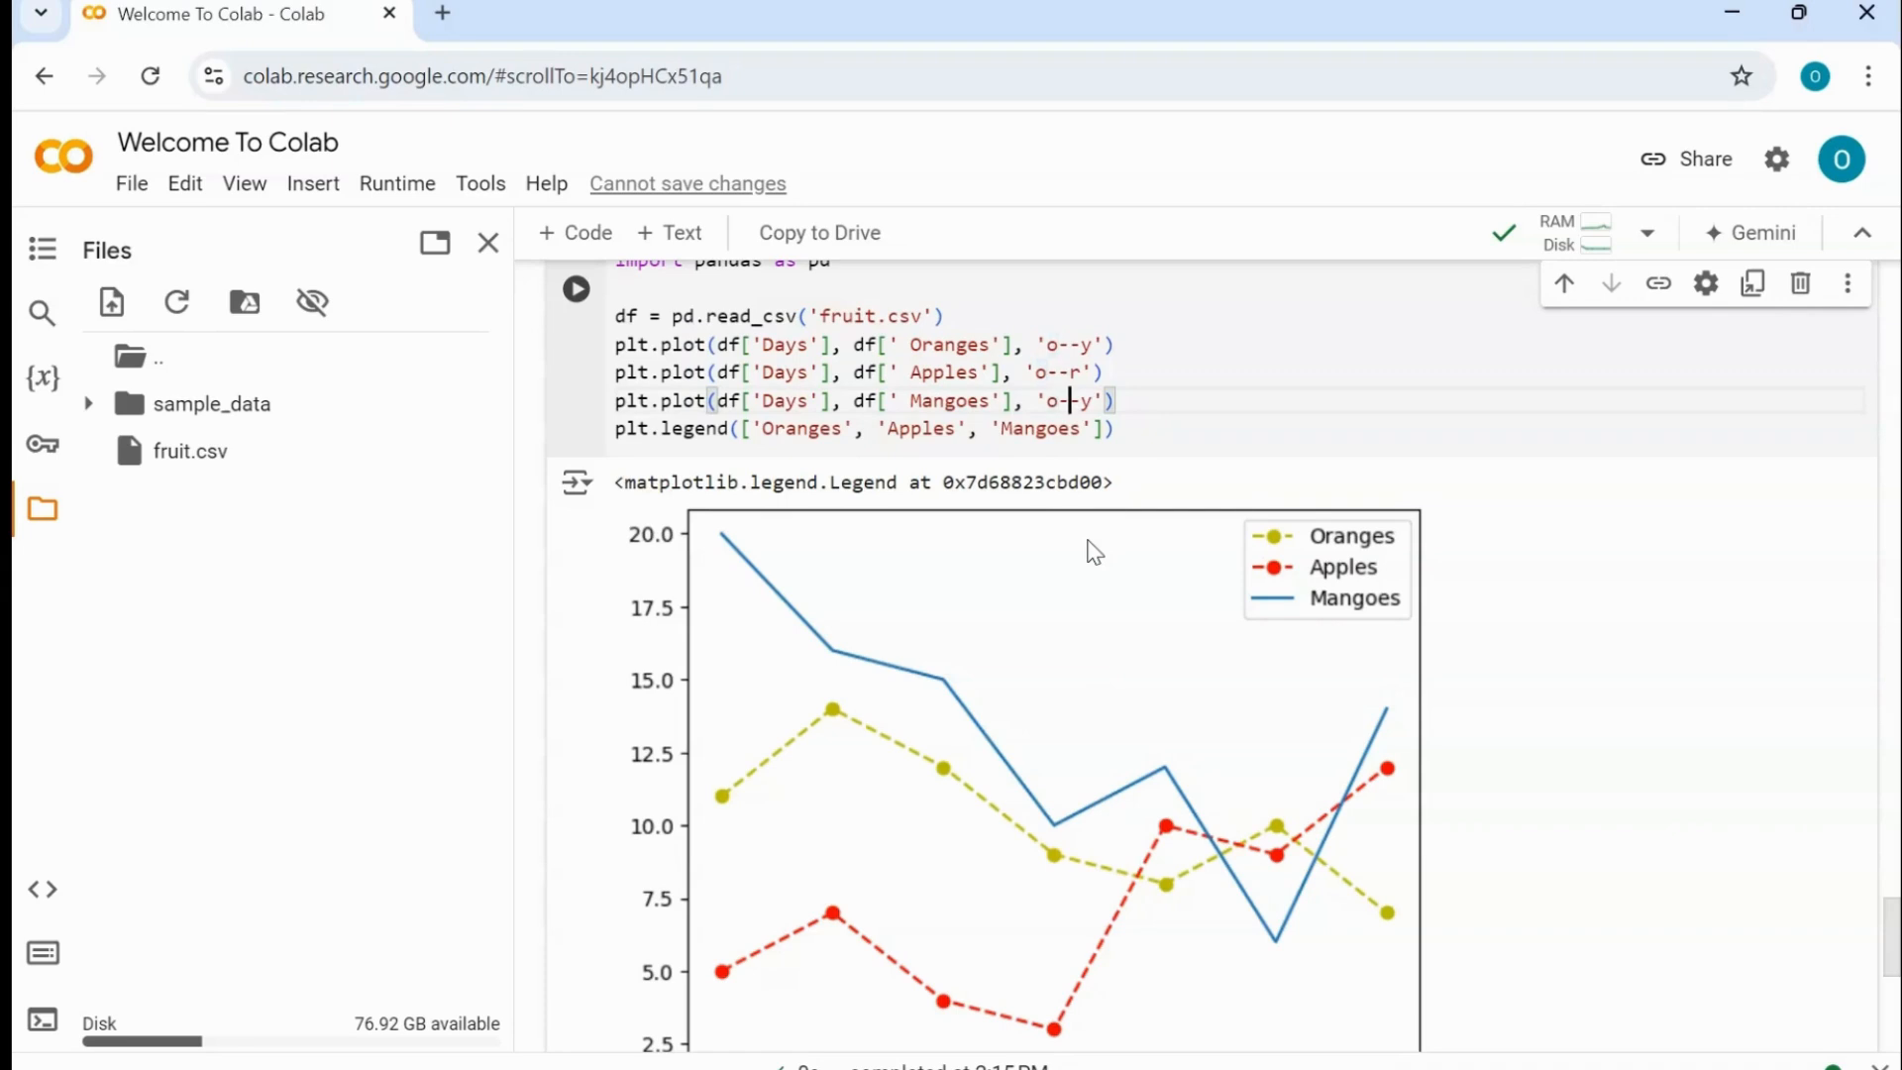
# - Set the Mangoes format to 's-g' and run to draw a solid green line with square markers
pyautogui.write('s-')
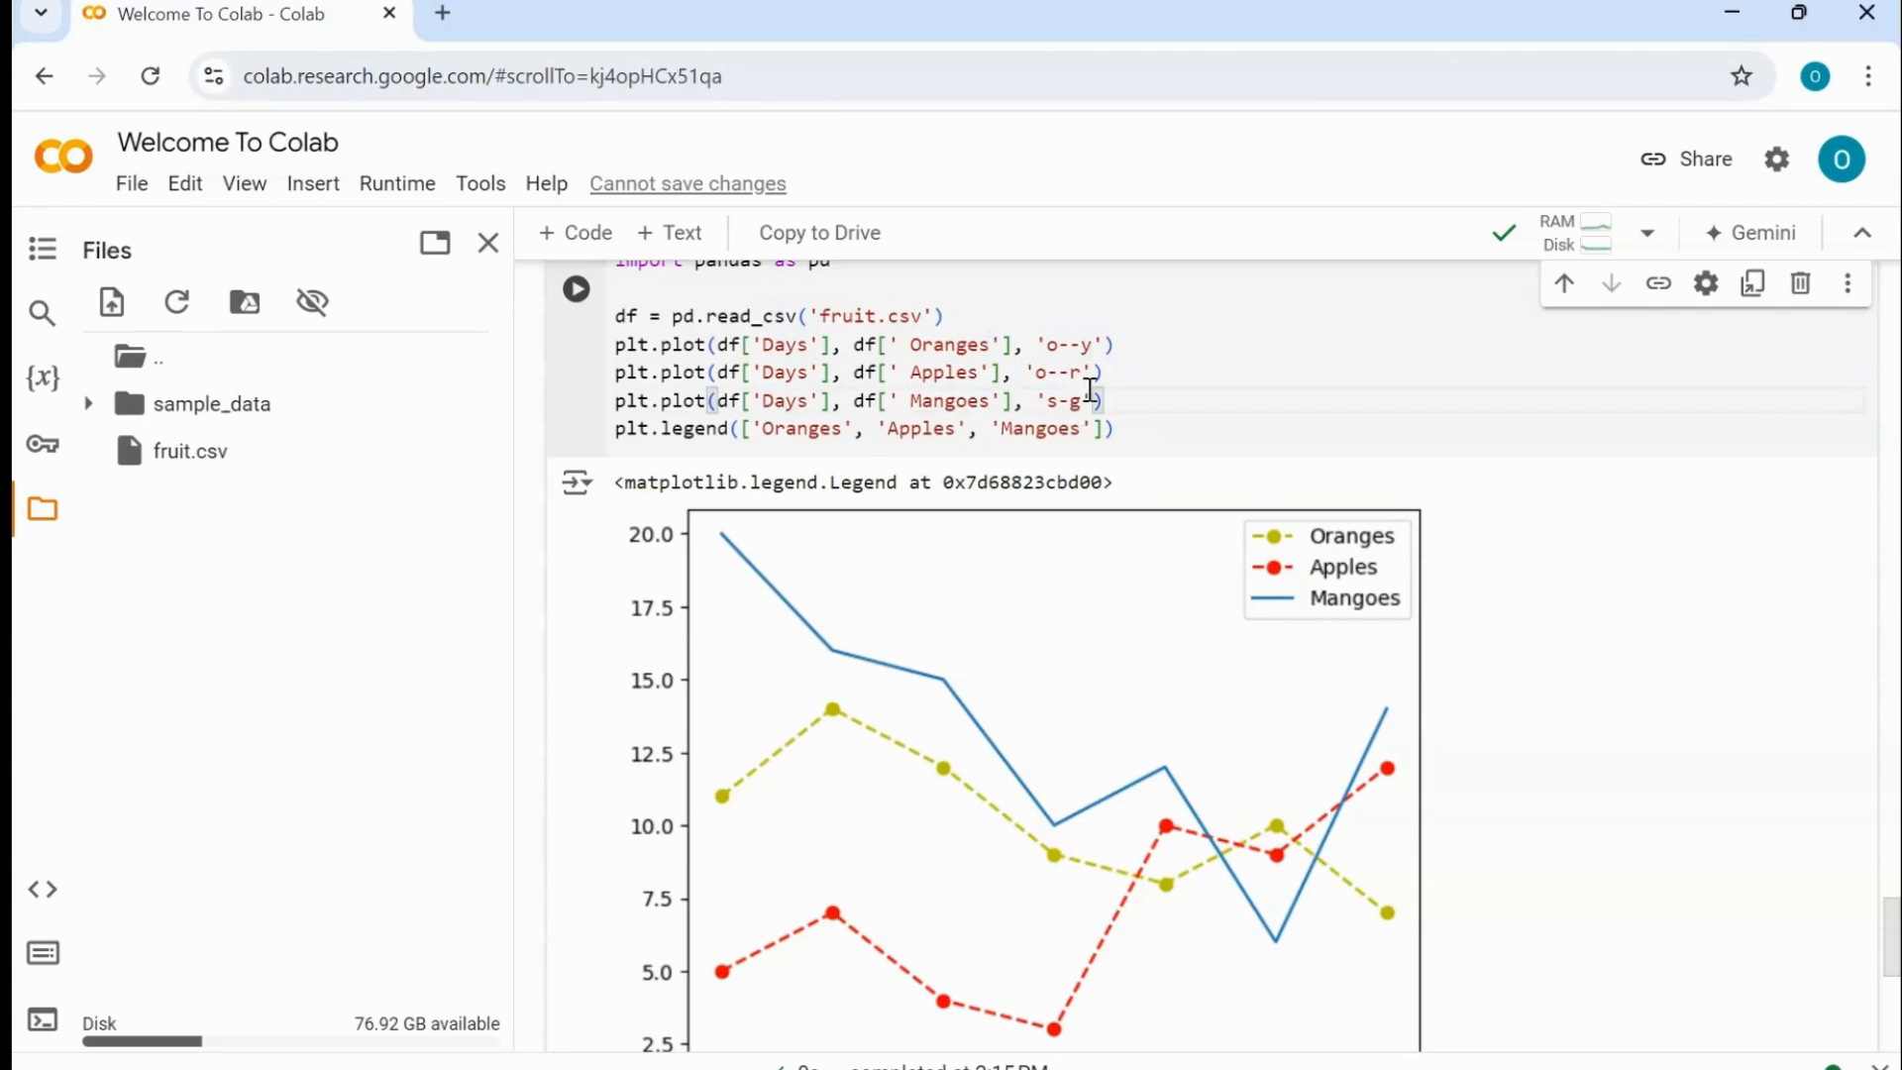
pyautogui.doubleClick(1066, 400)
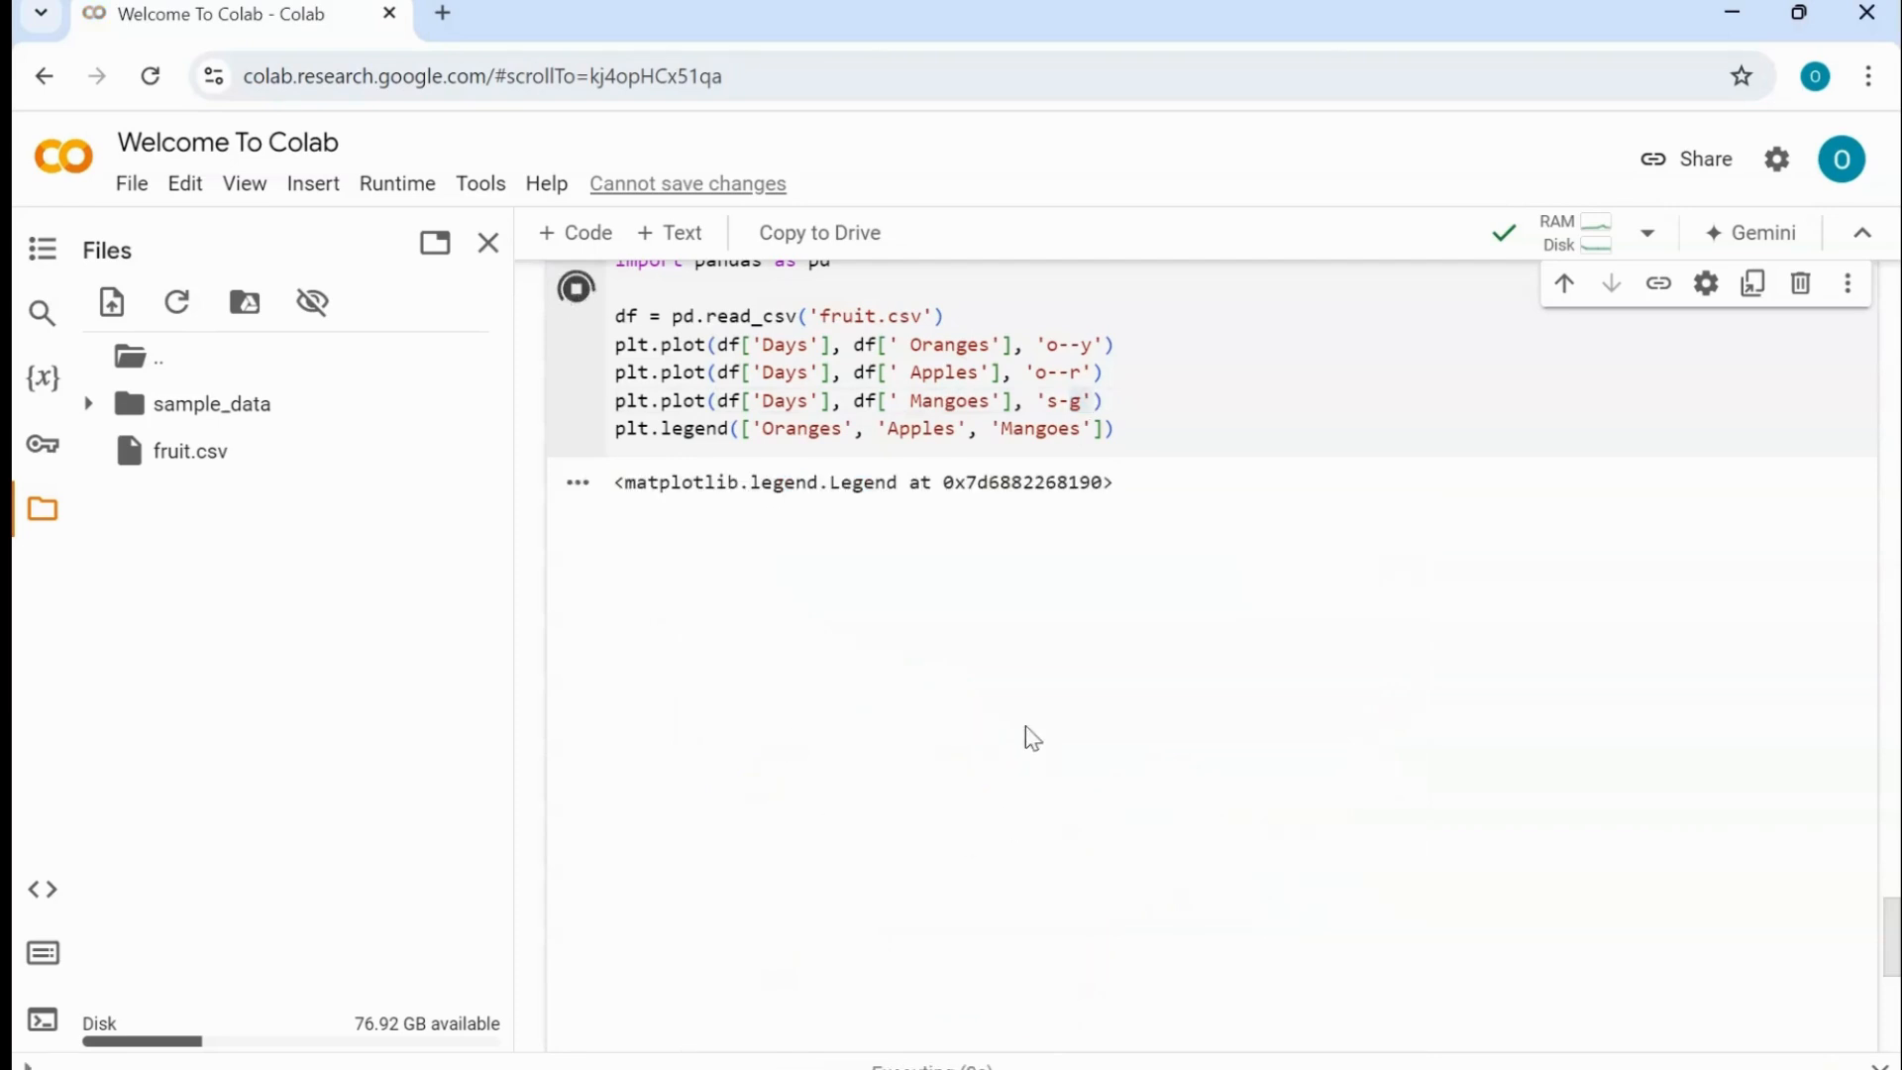
pyautogui.click(574, 289)
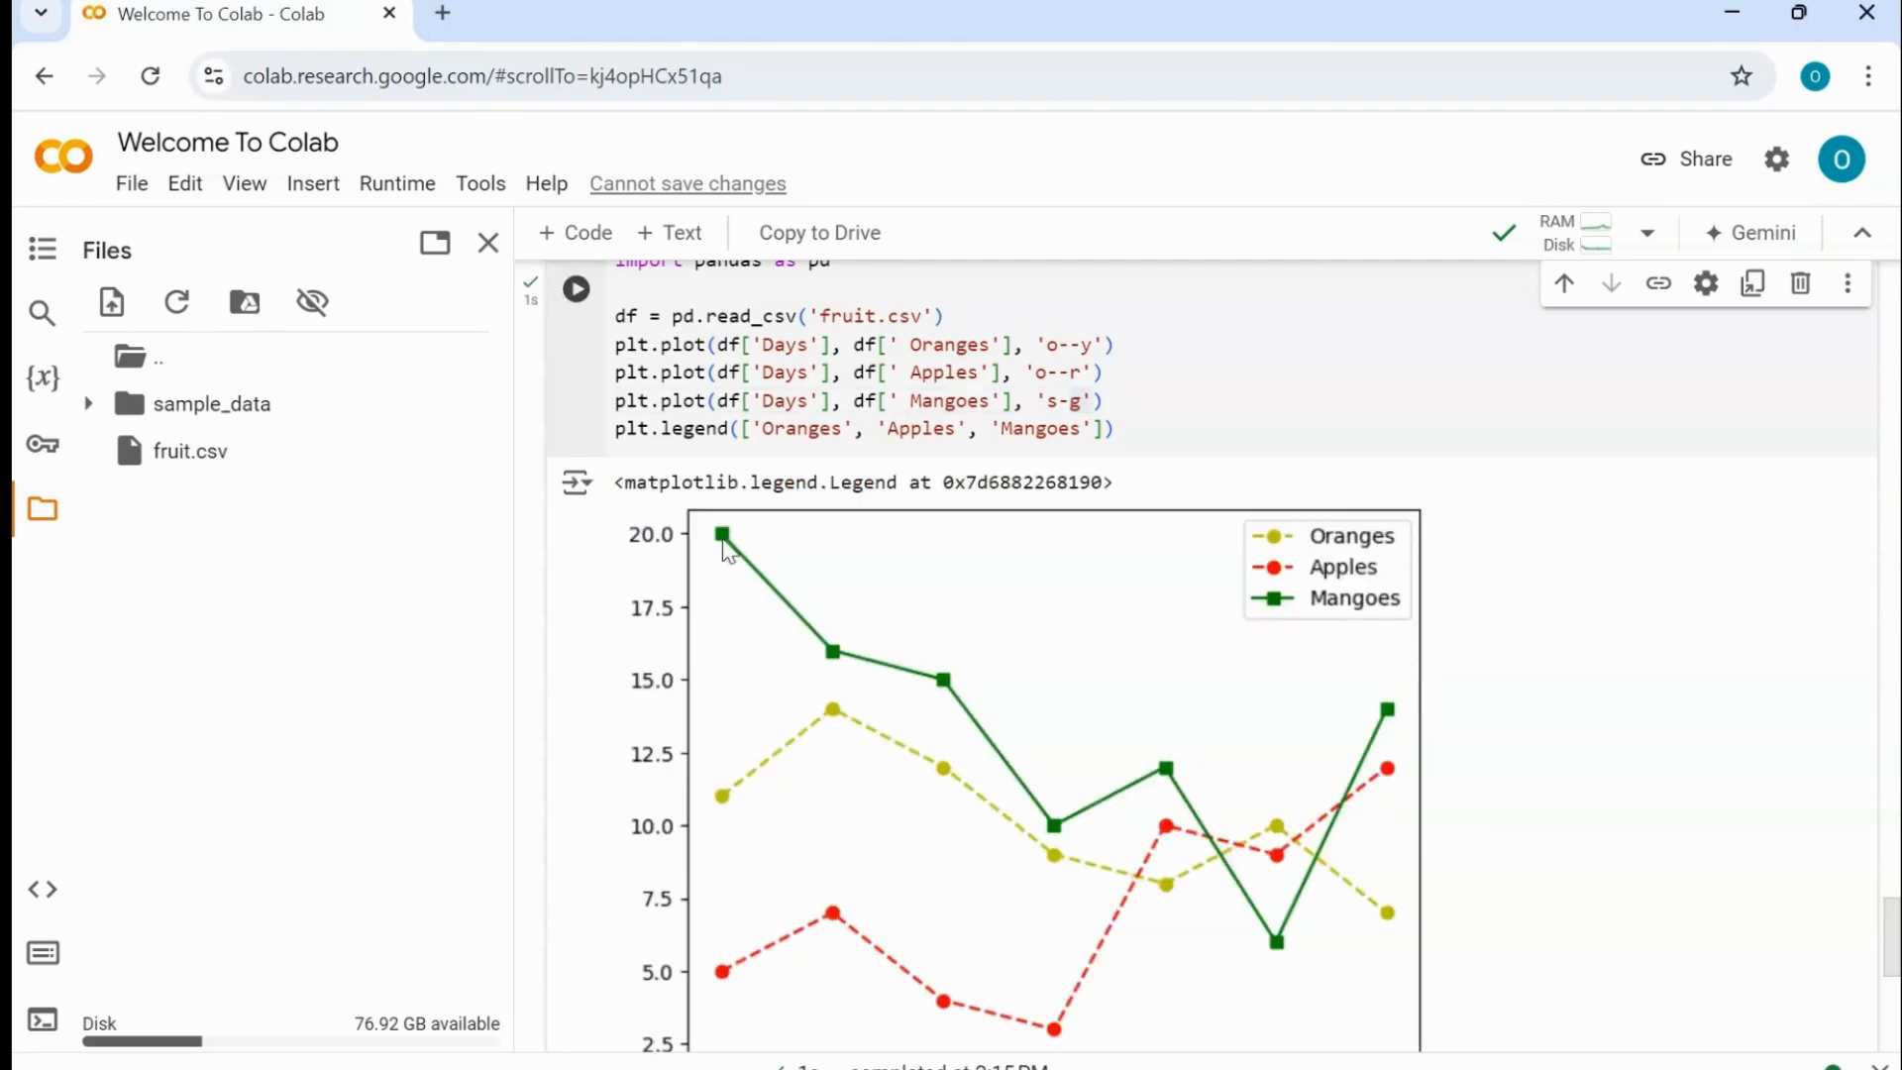
pyautogui.moveTo(1393, 733)
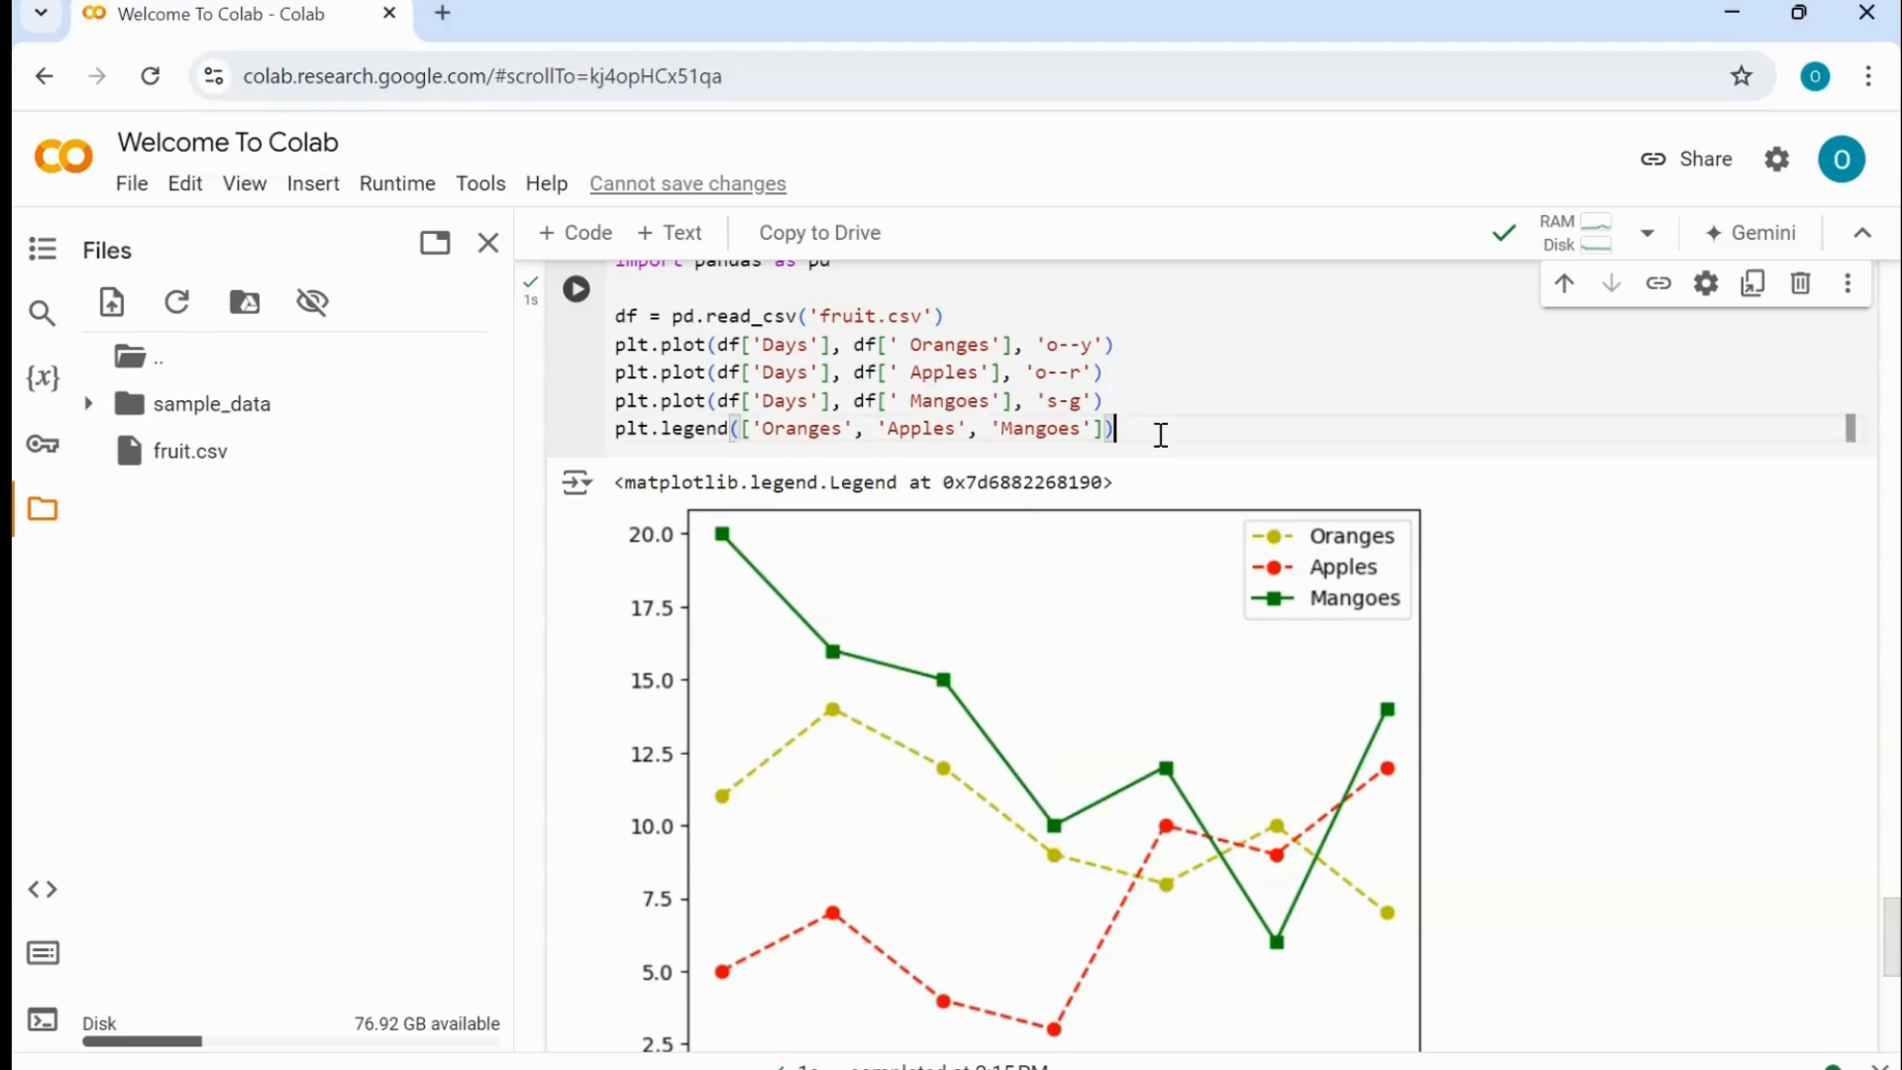
# - Add plt.grid(True) below the legend call and run to show gridlines
pyautogui.write('plt')
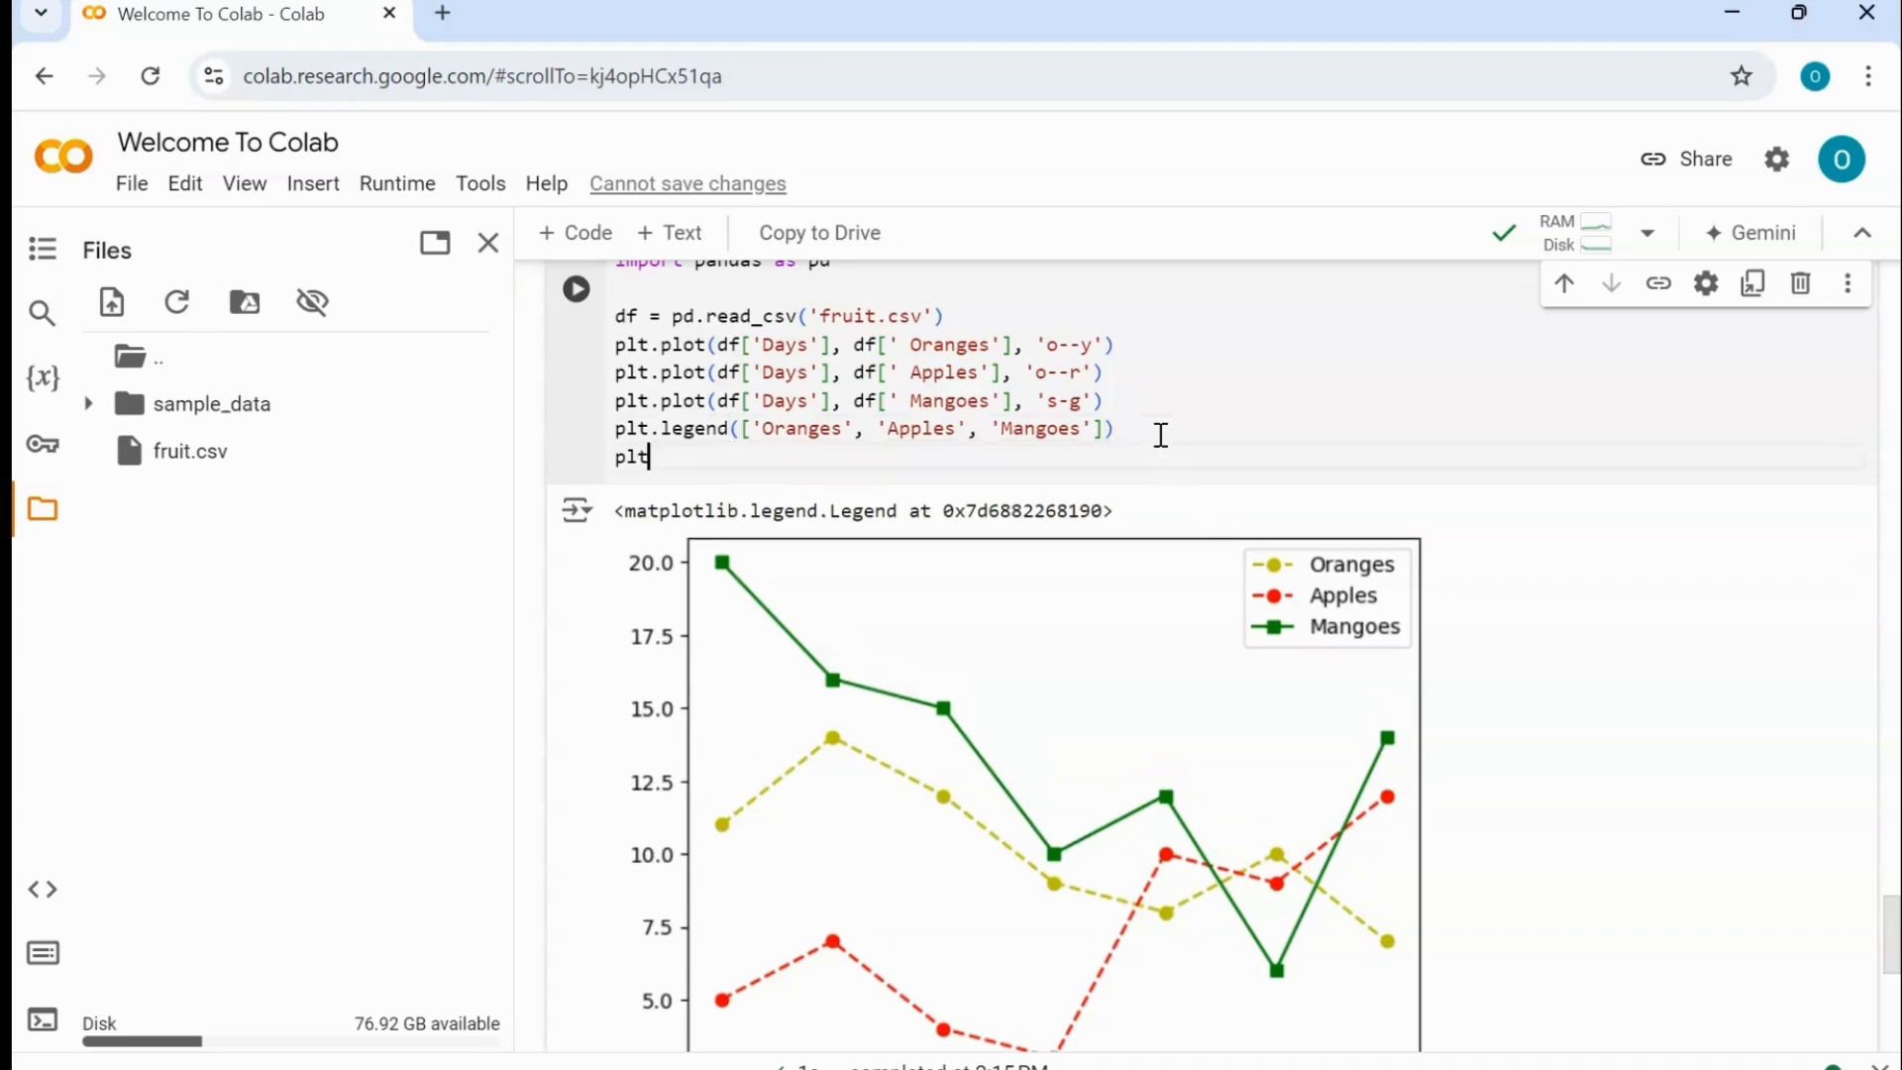
pyautogui.write('.grid')
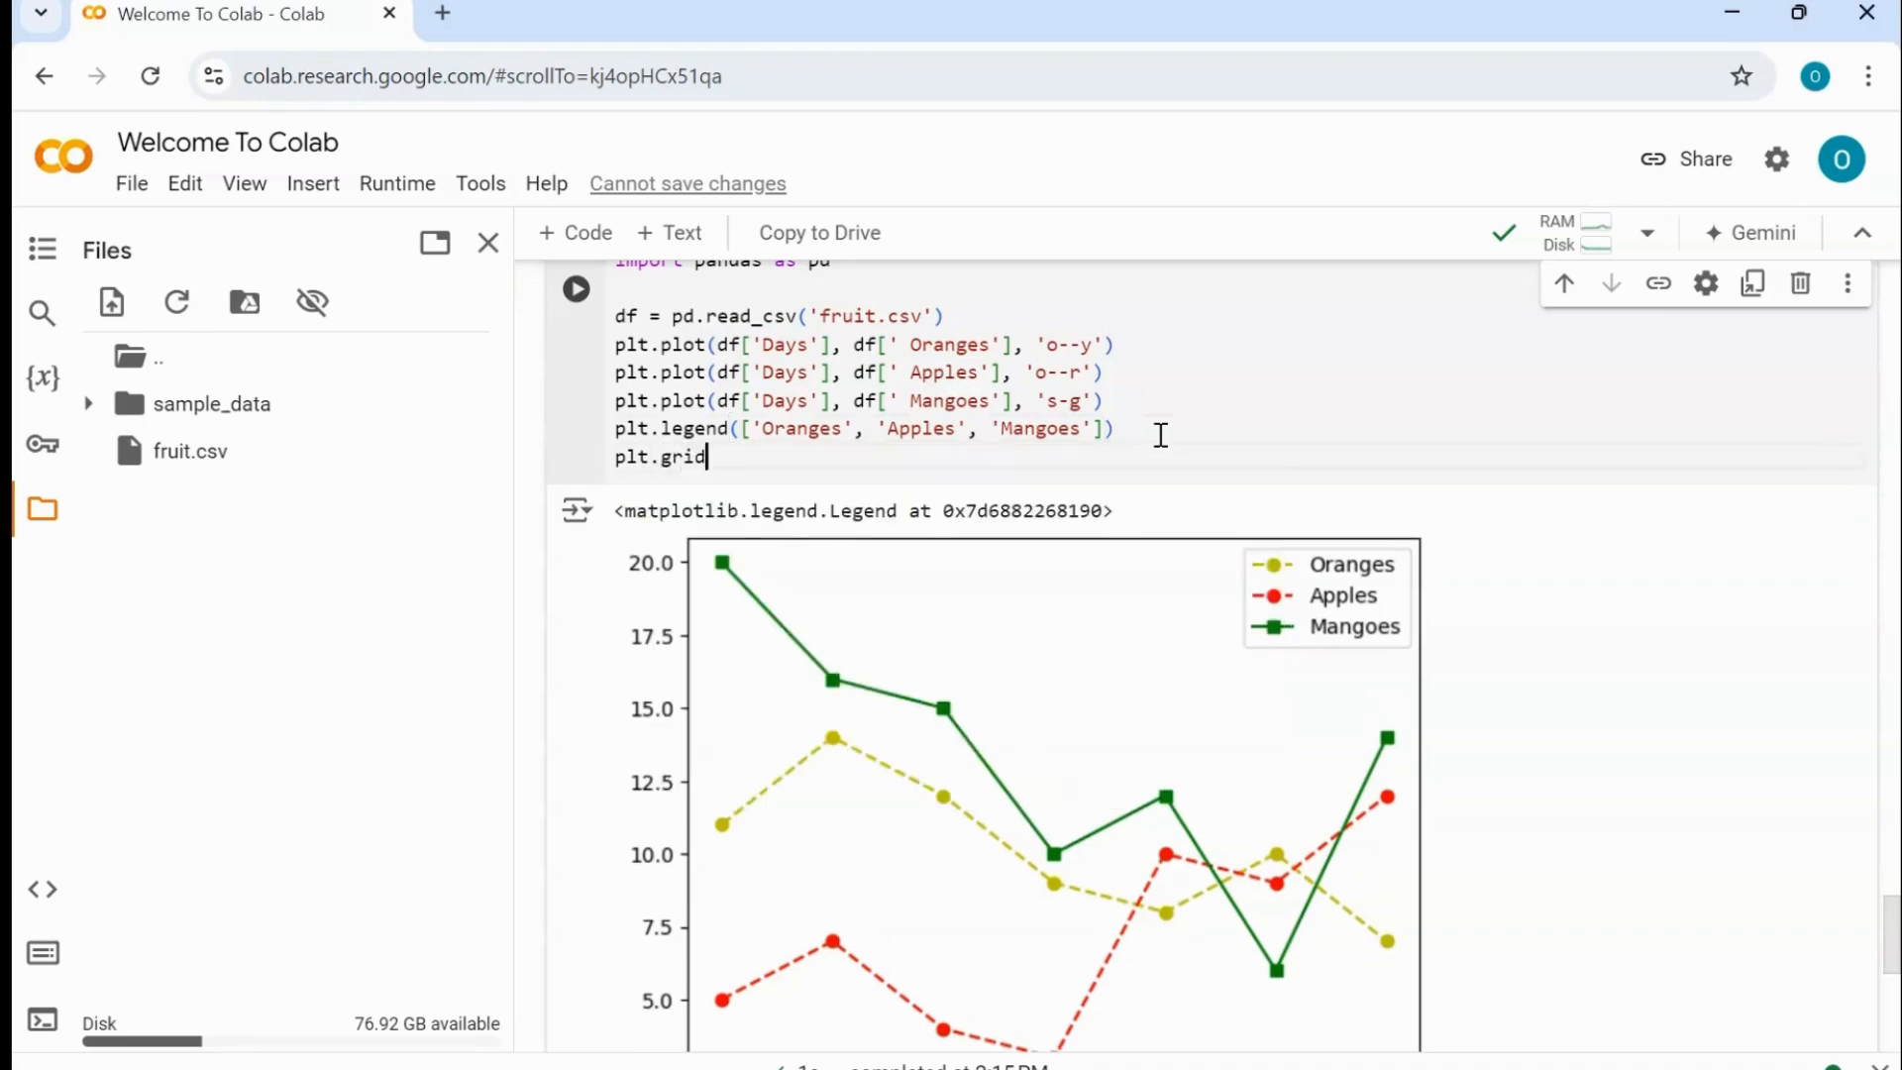
pyautogui.write('()')
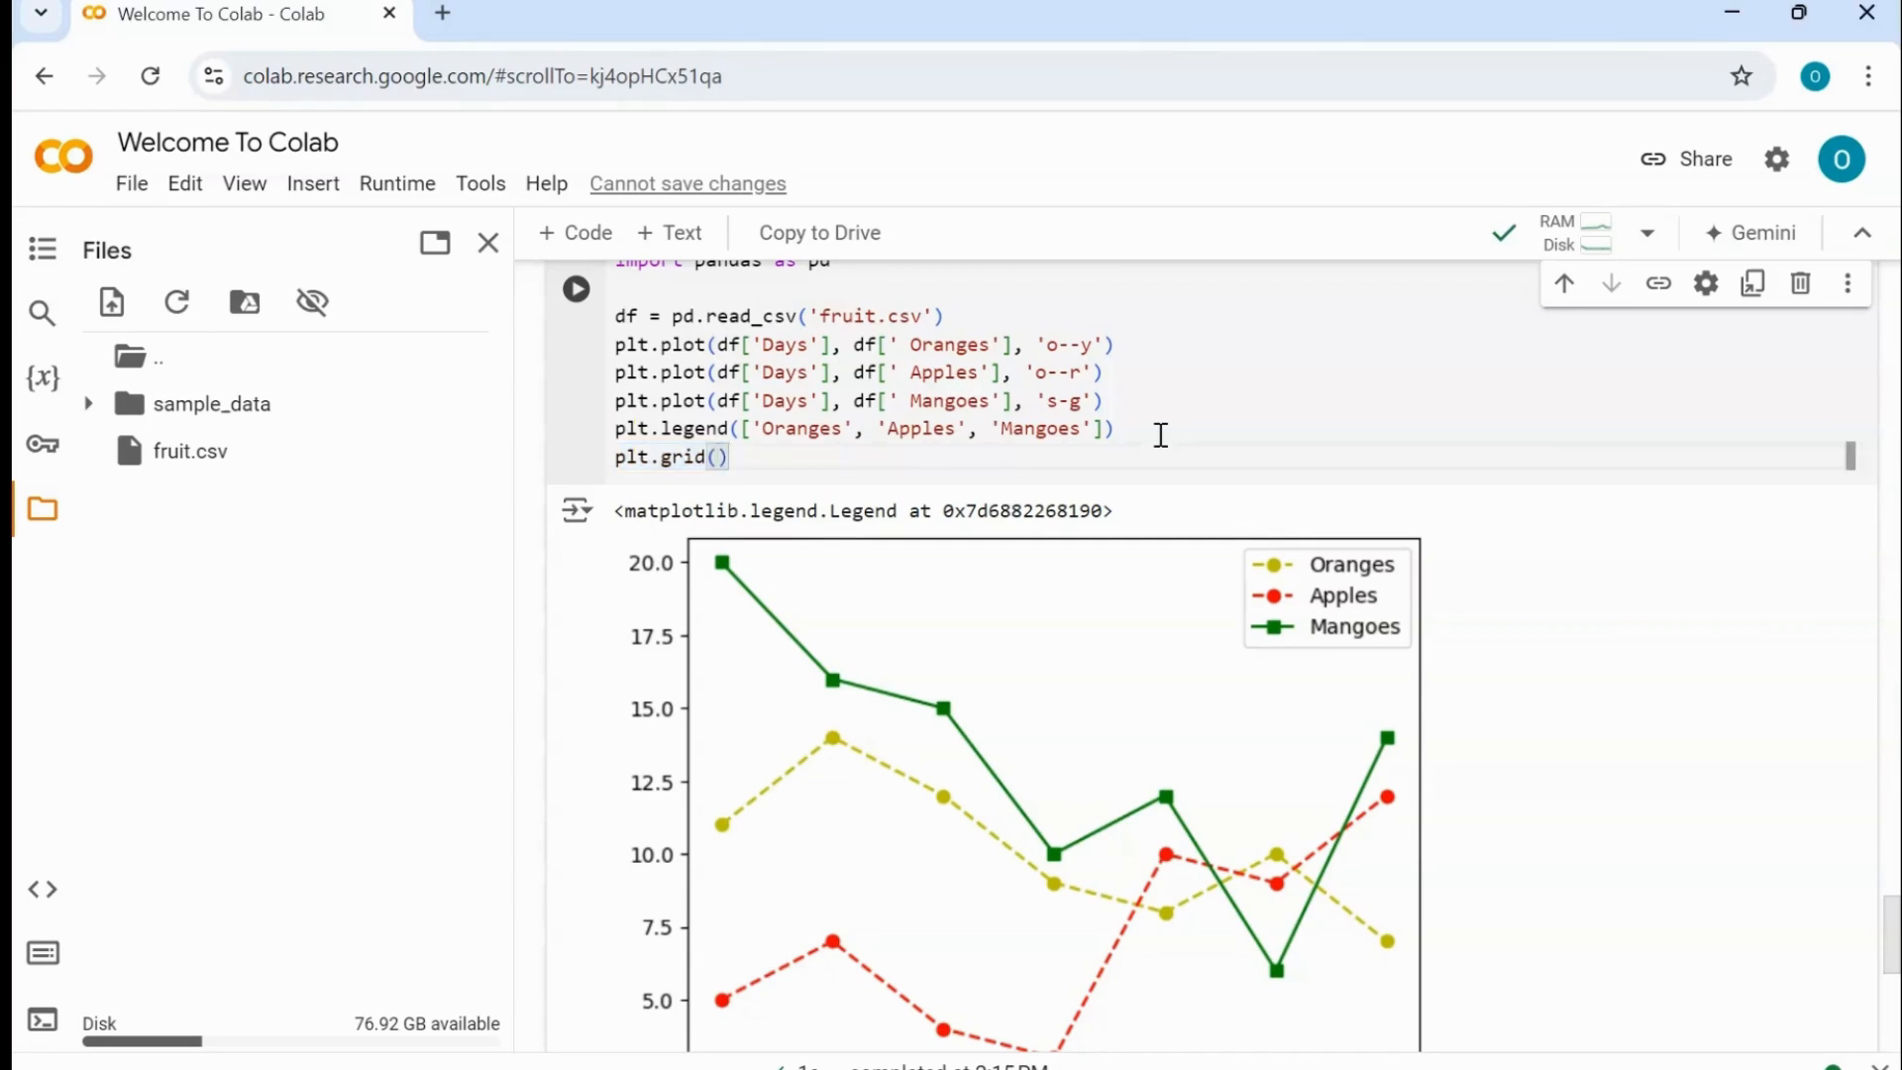
pyautogui.write('True')
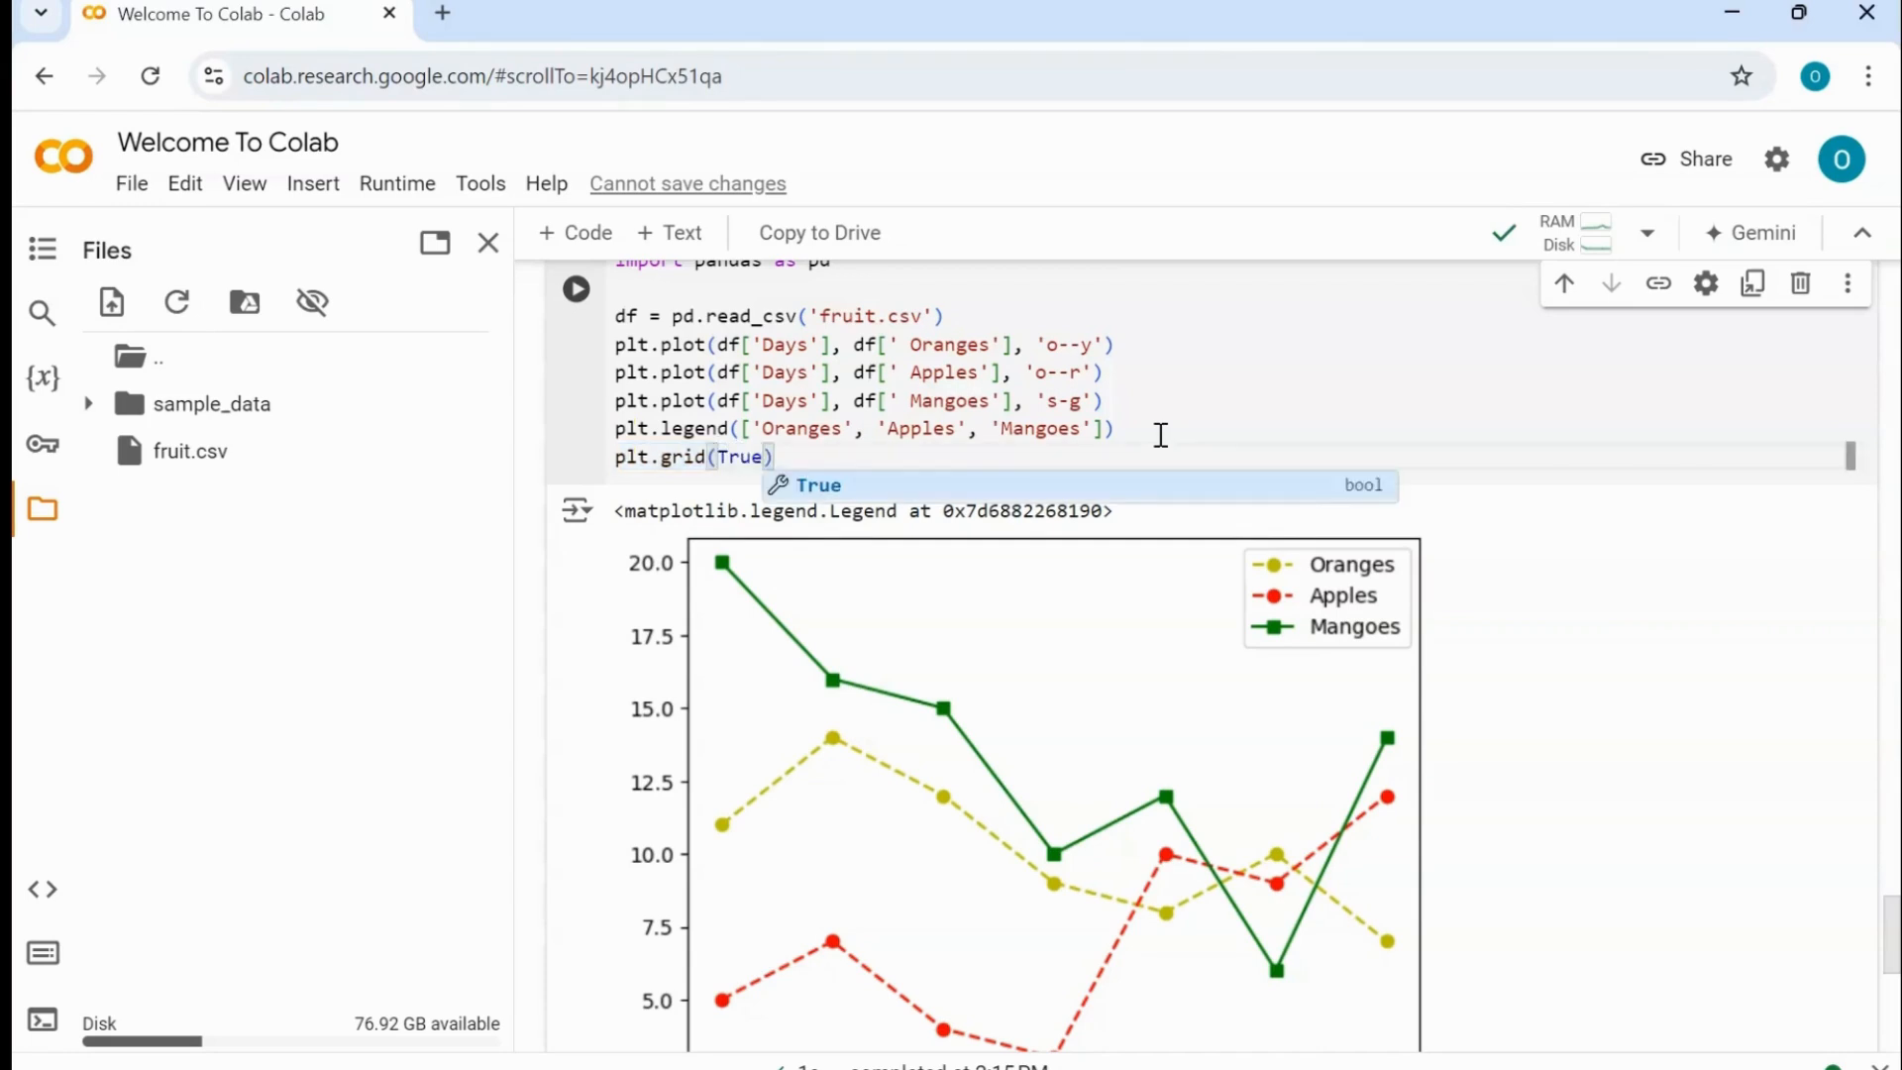
pyautogui.click(575, 289)
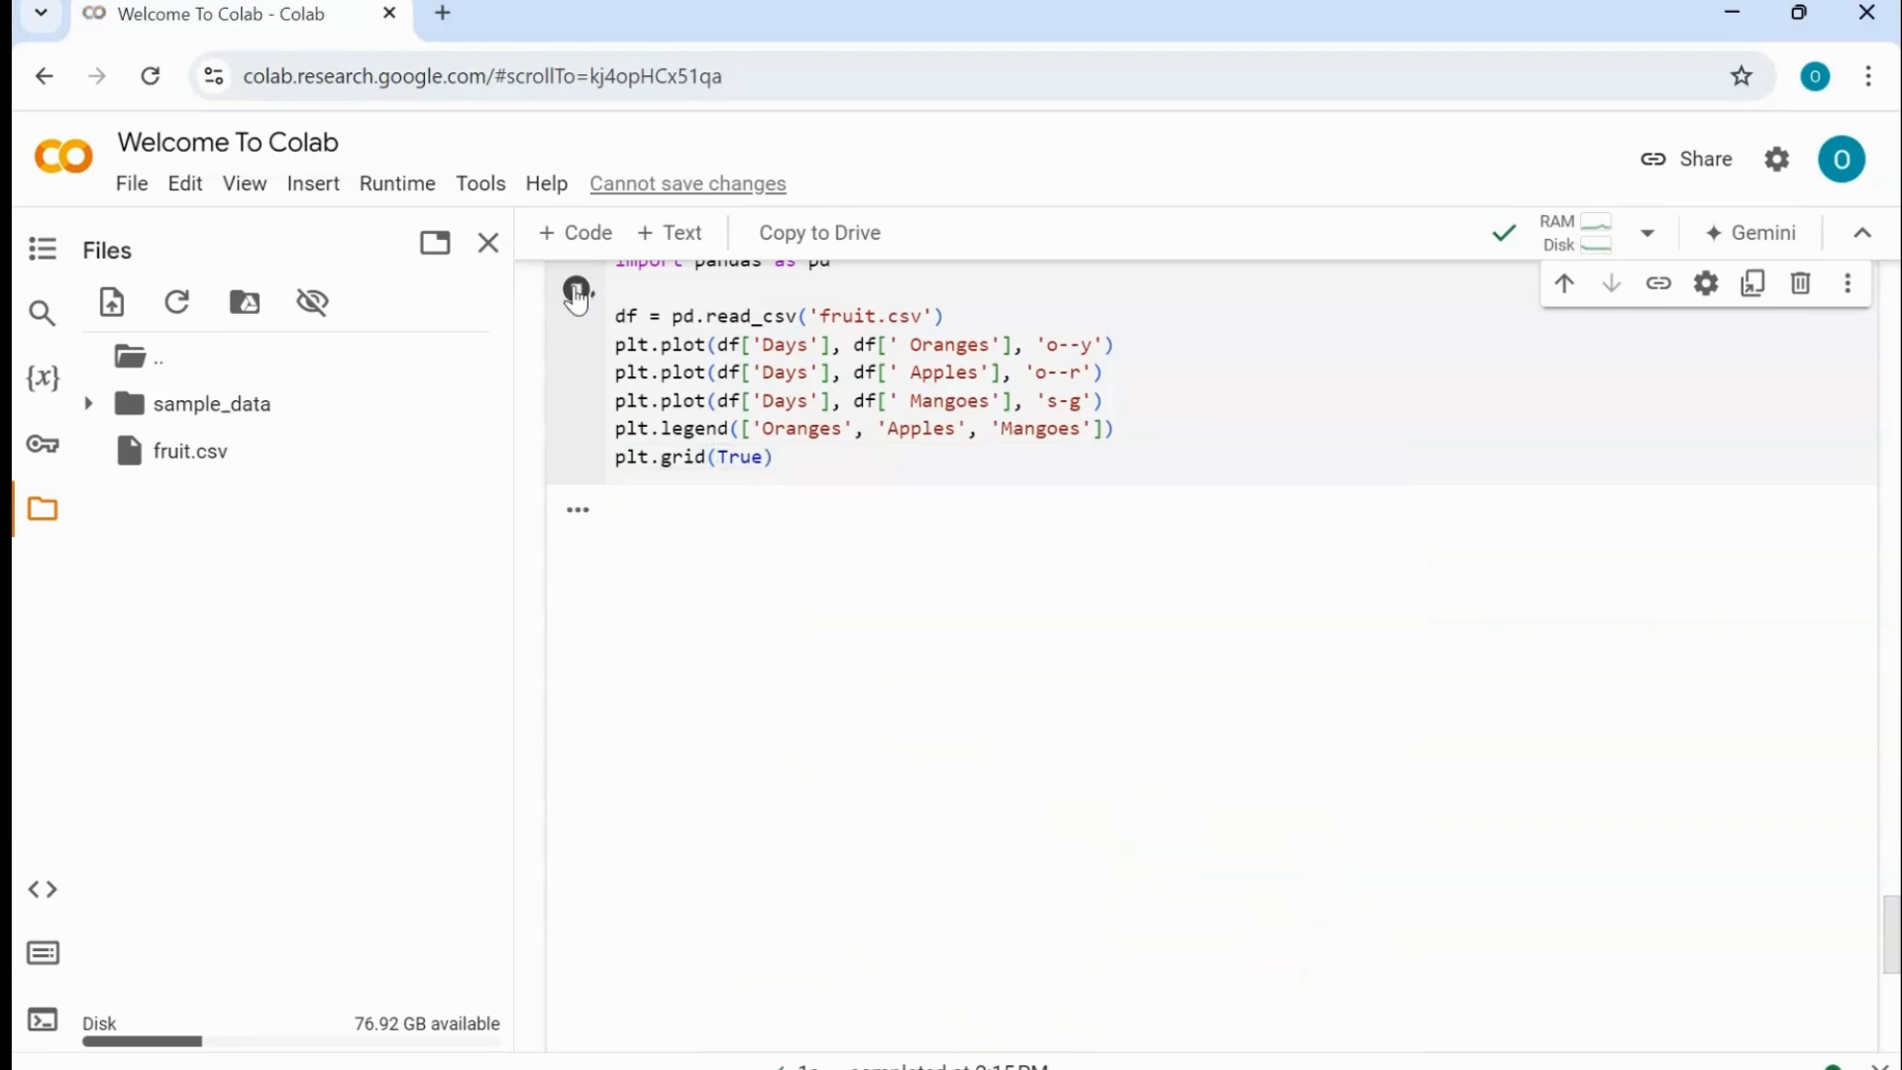
pyautogui.click(575, 289)
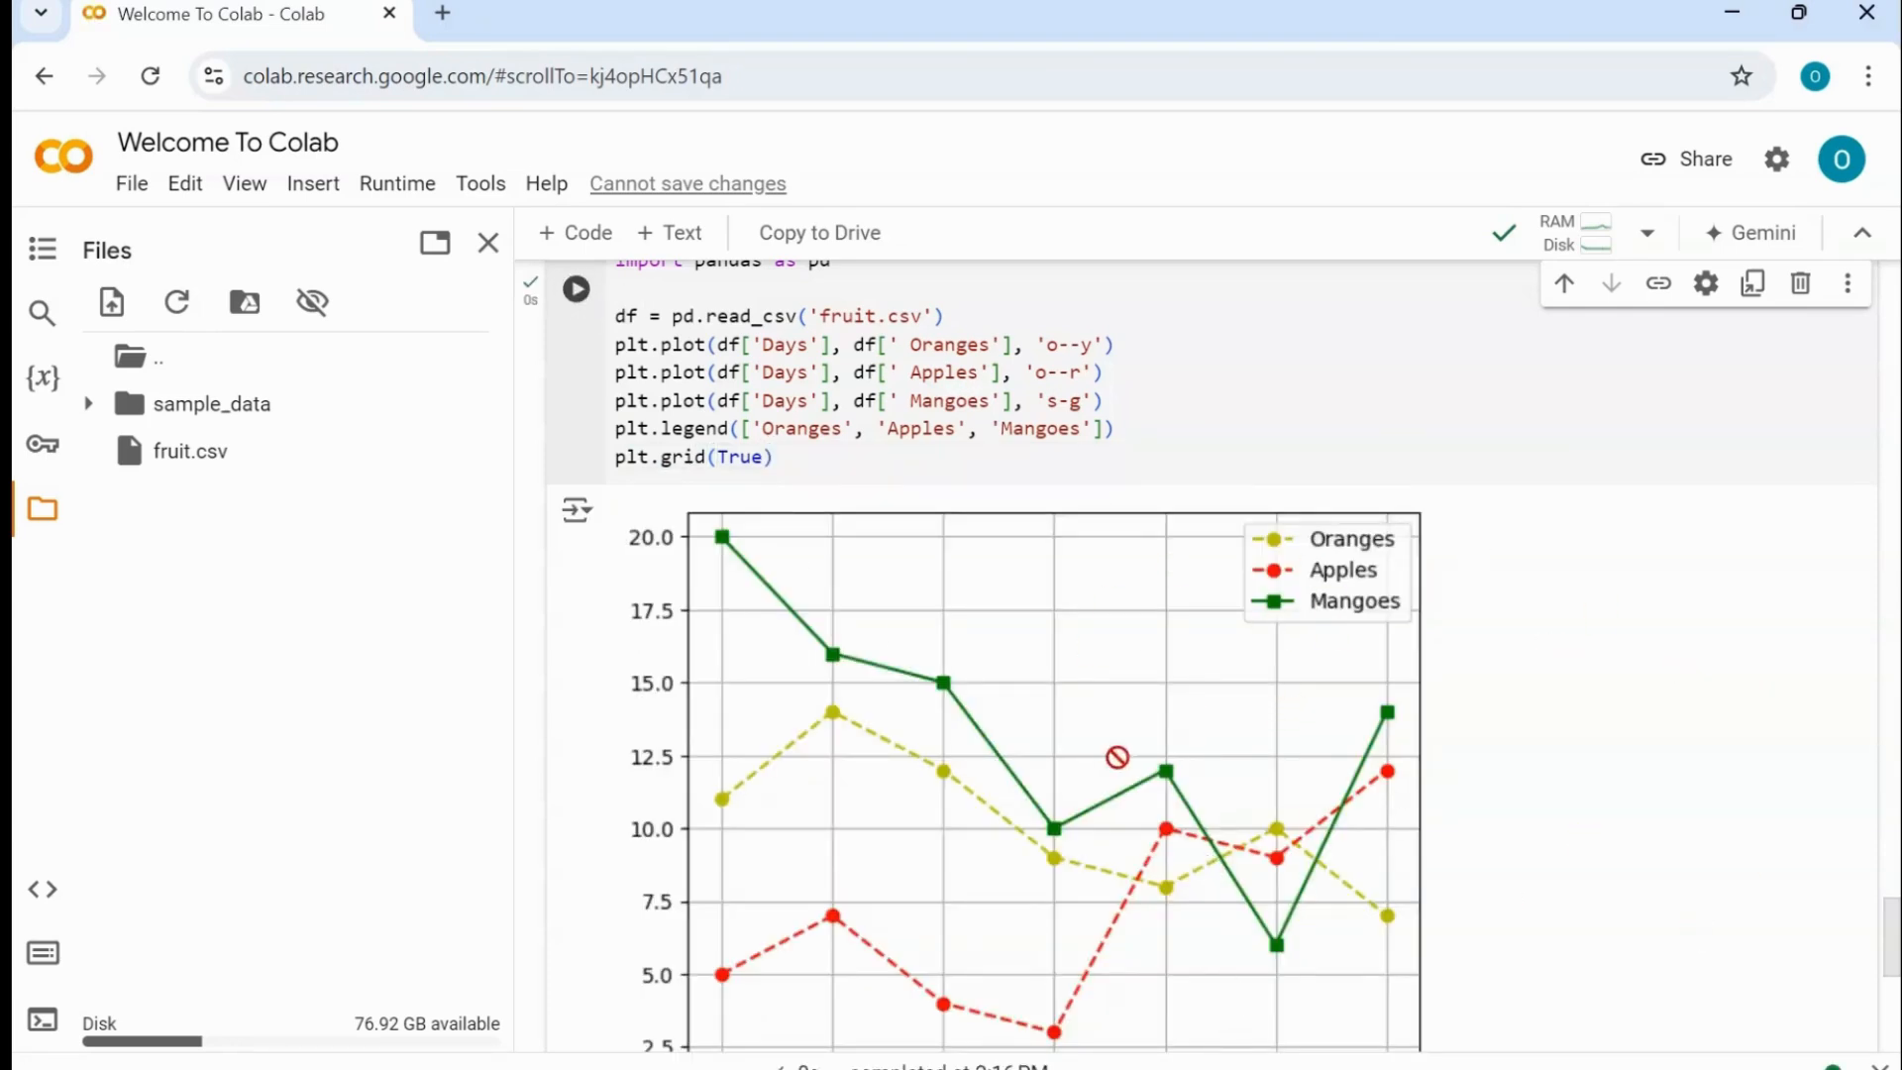
pyautogui.moveTo(1088, 774)
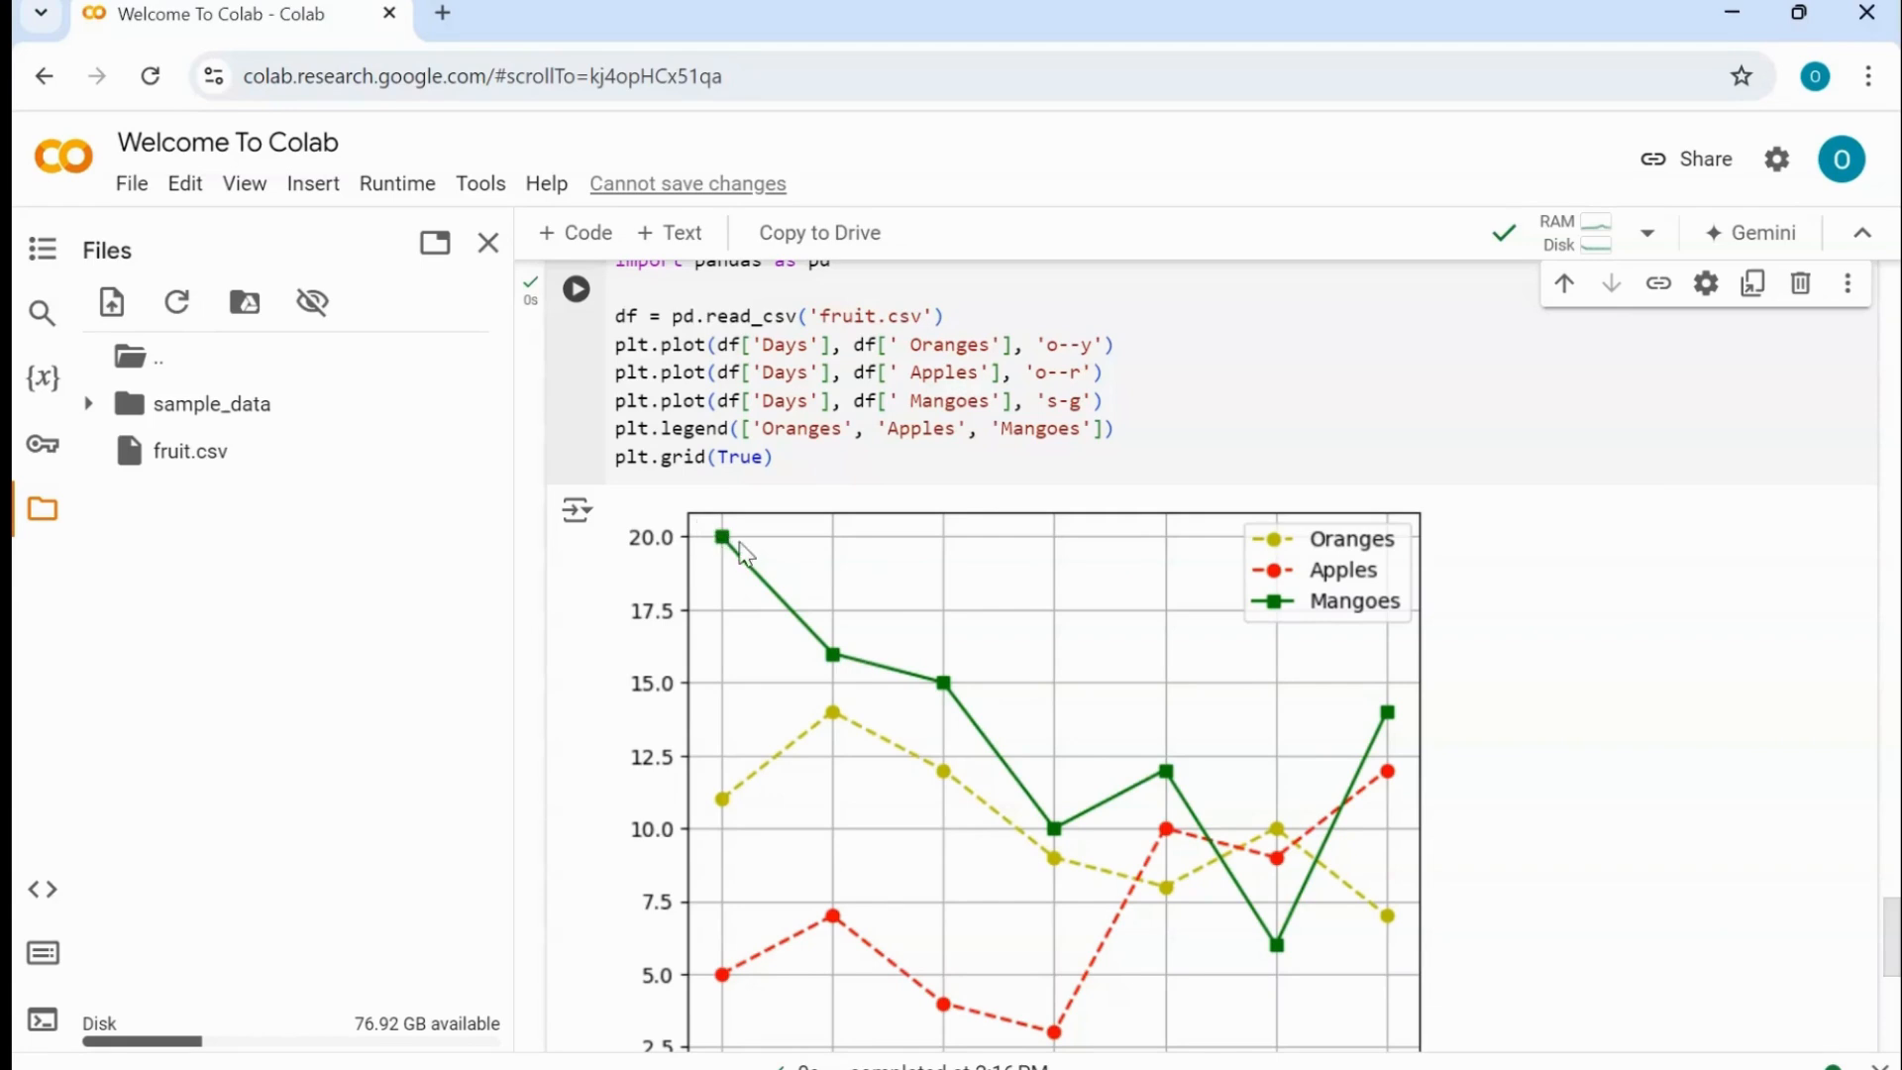
pyautogui.moveTo(895, 933)
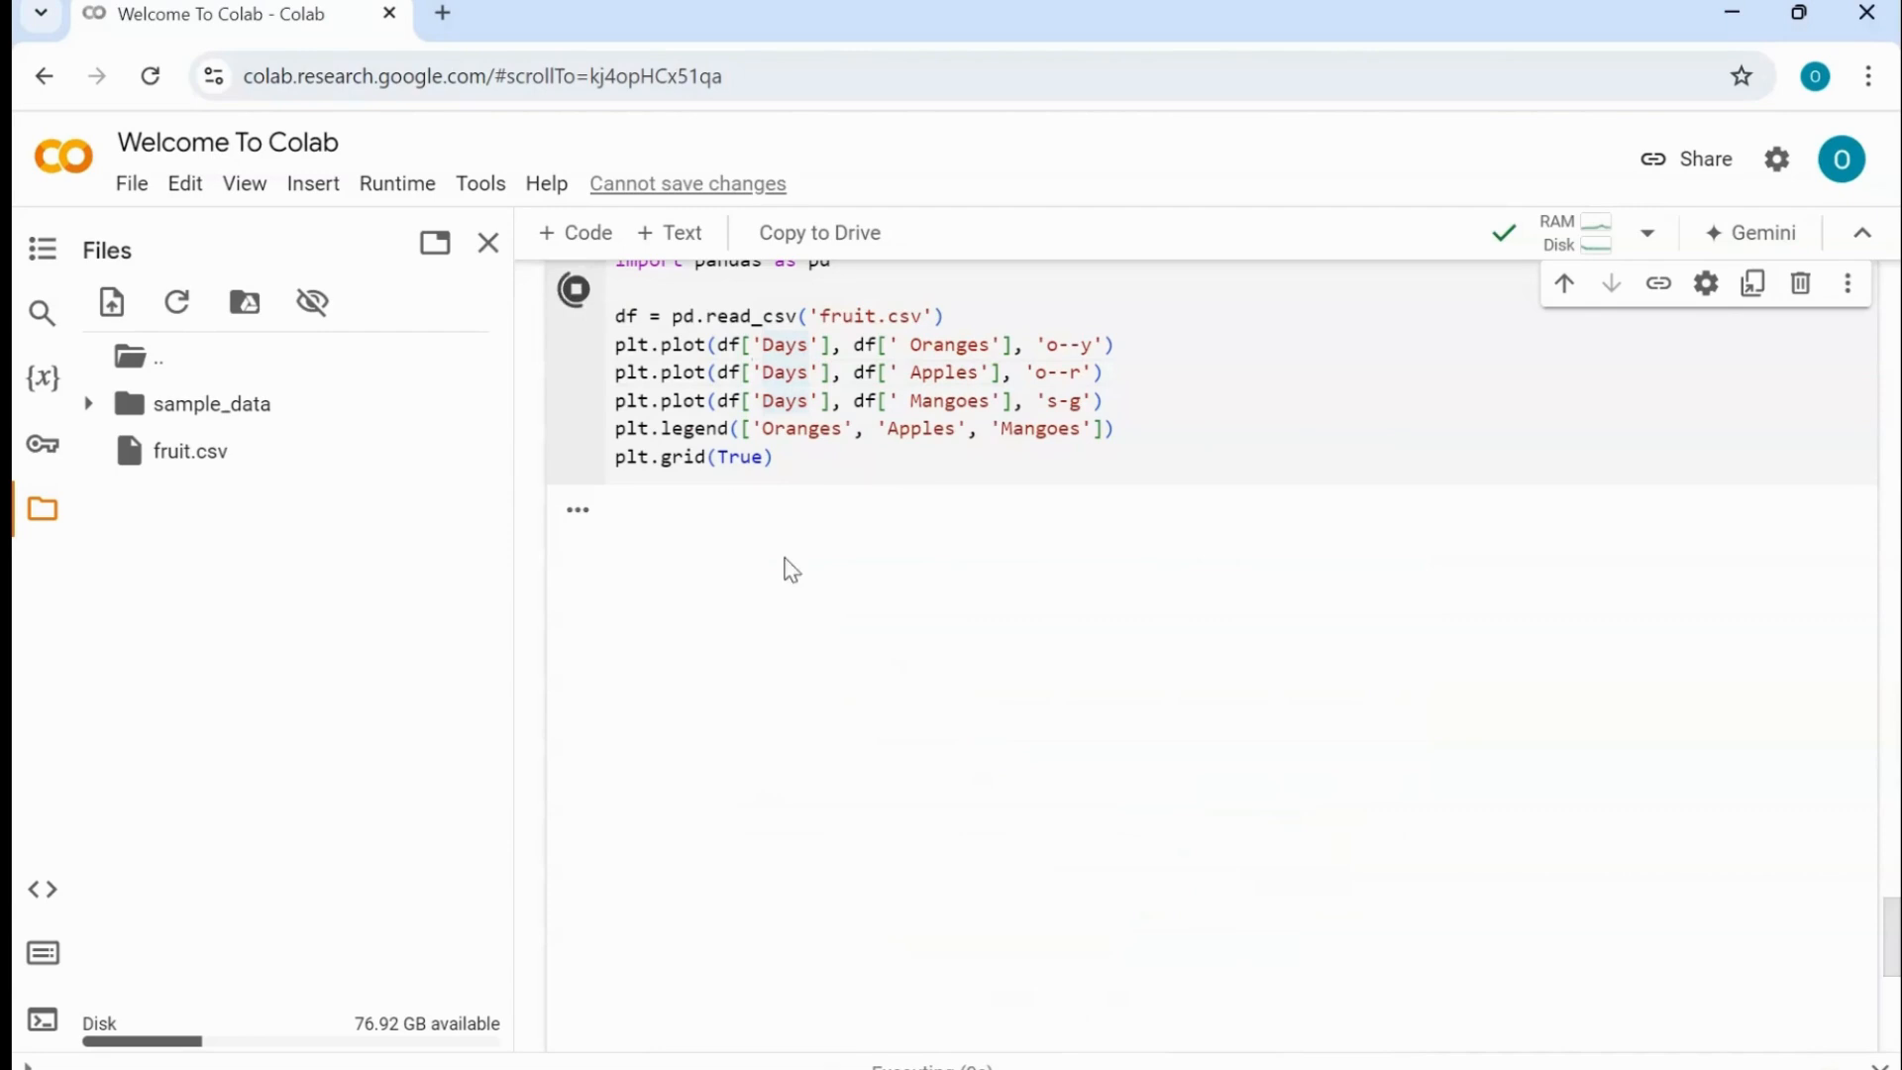
# - Hide the cell's code and scroll to view the full finished fruit plot
pyautogui.click(575, 289)
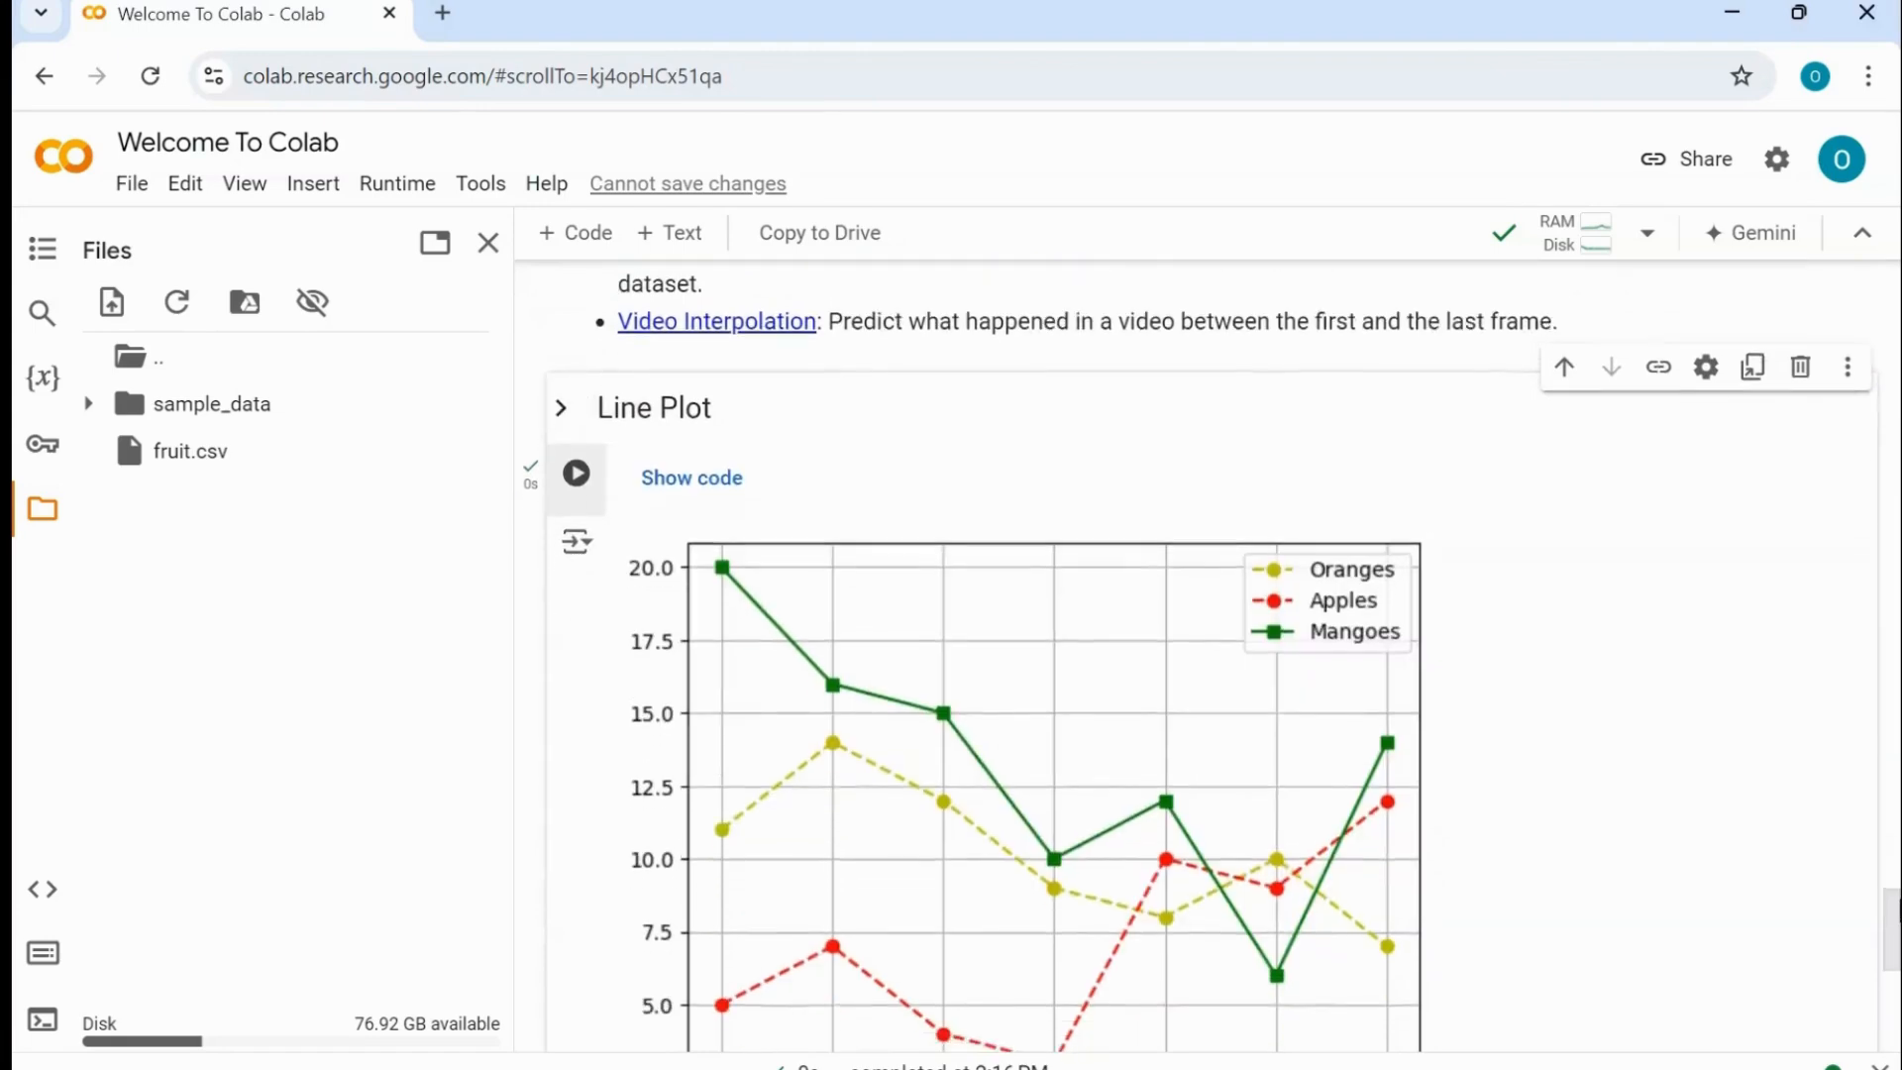
pyautogui.scroll(-3)
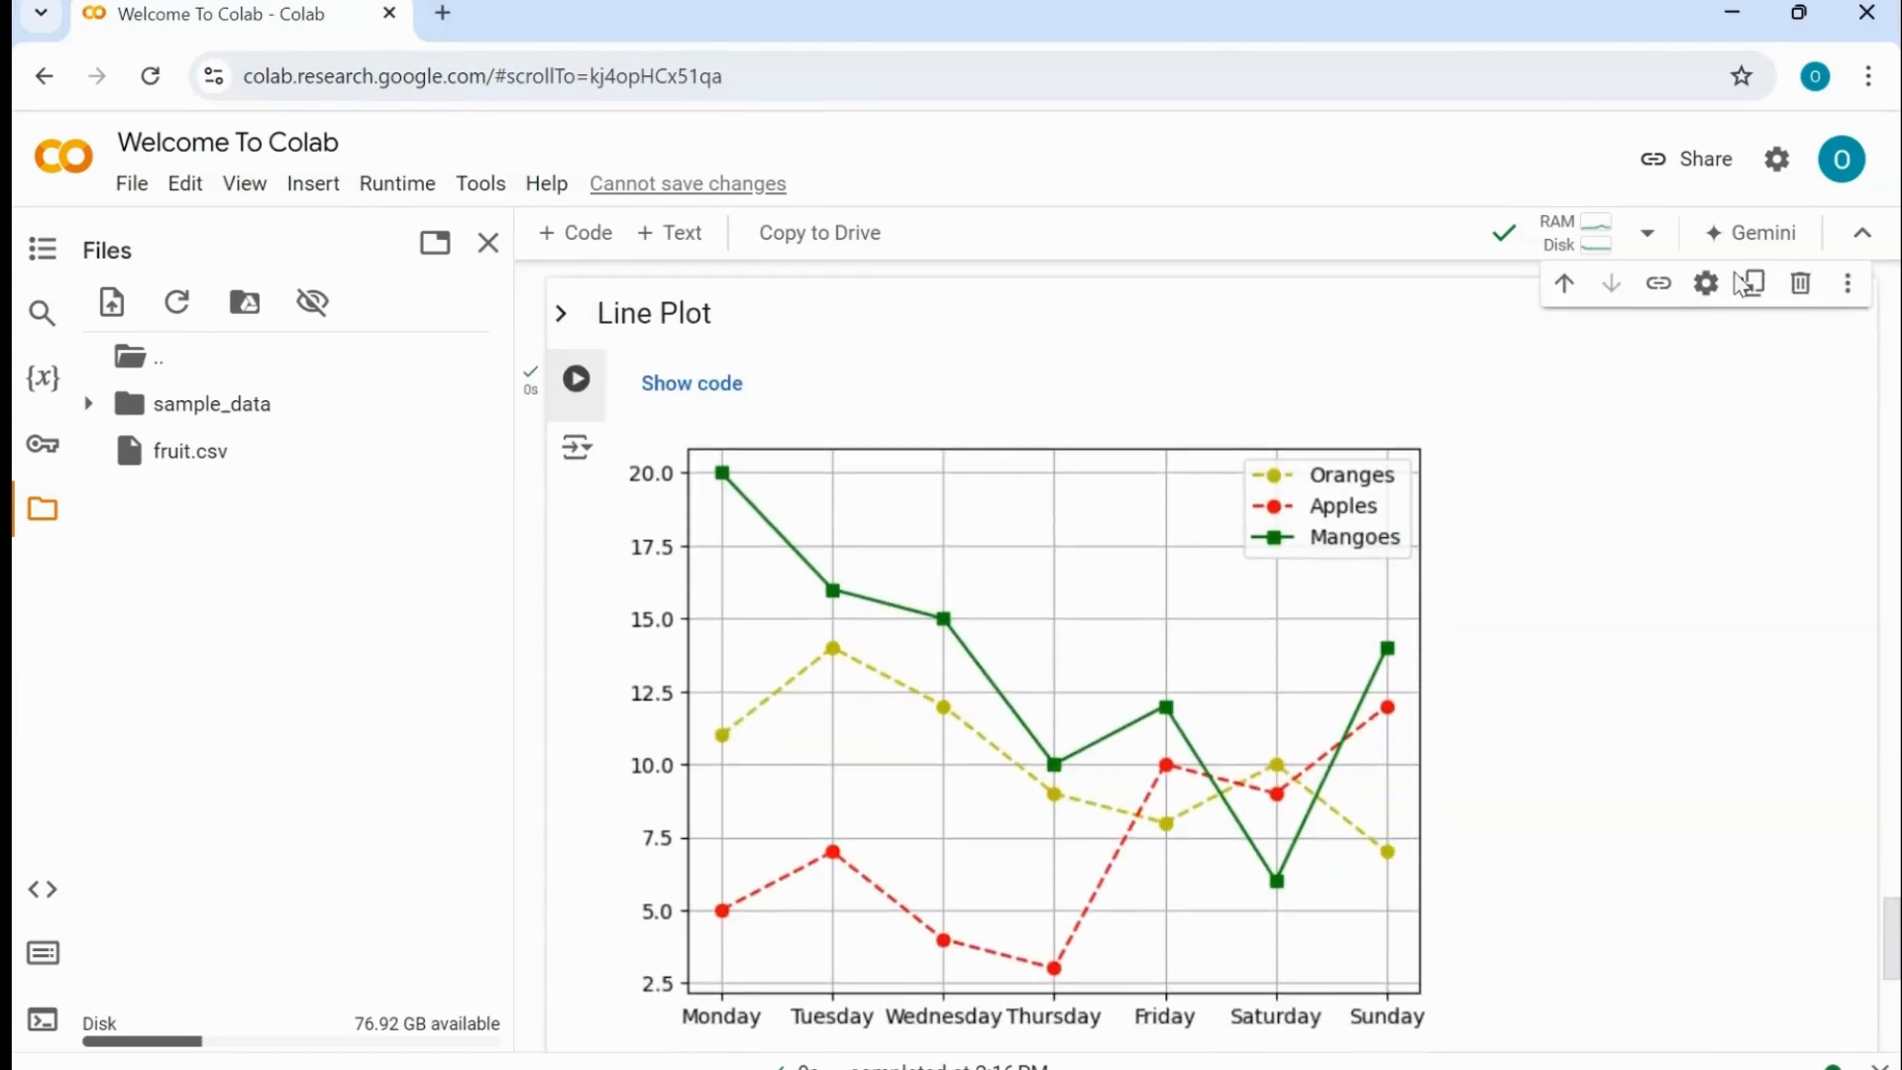